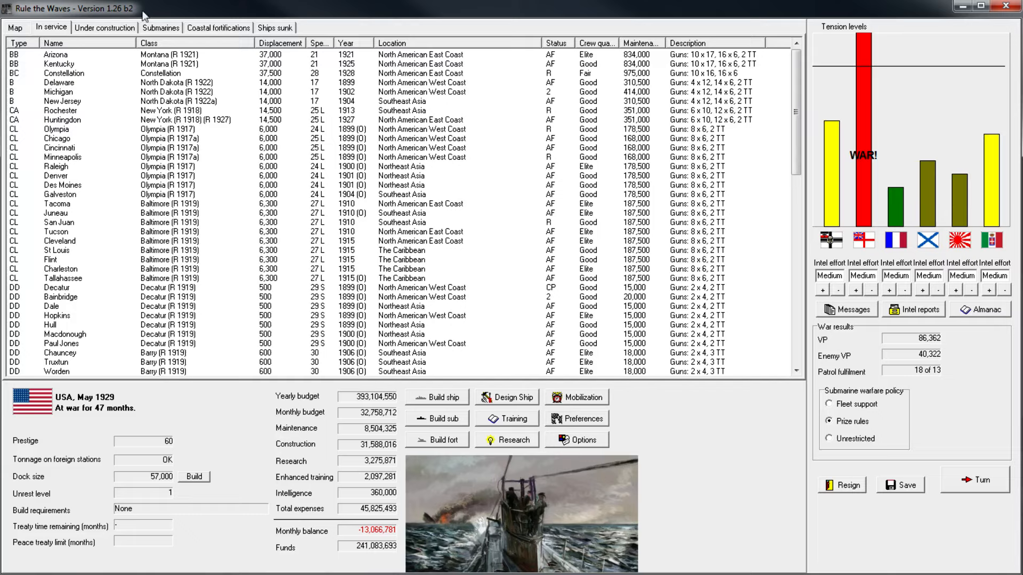
pyautogui.moveTo(515, 266)
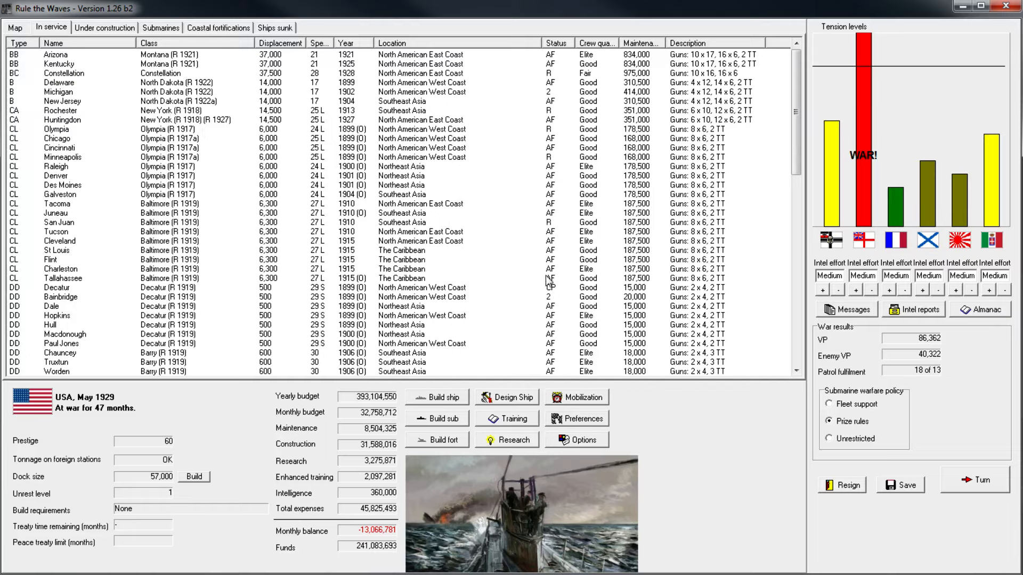
# - Bring up the Nevada battleship design: 42,000-ton hull with four triple 16-inch turrets
pyautogui.click(506, 396)
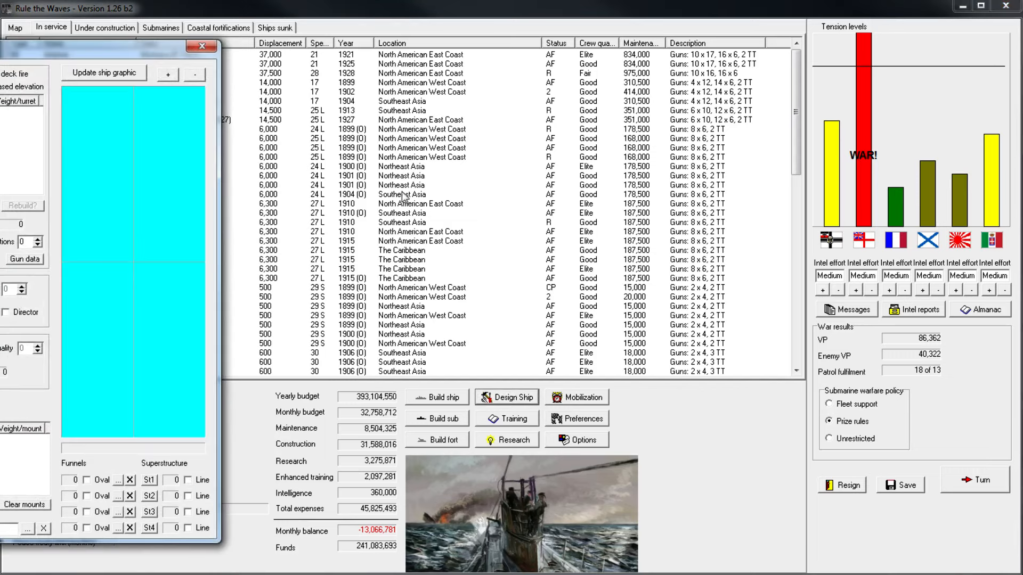
pyautogui.click(505, 396)
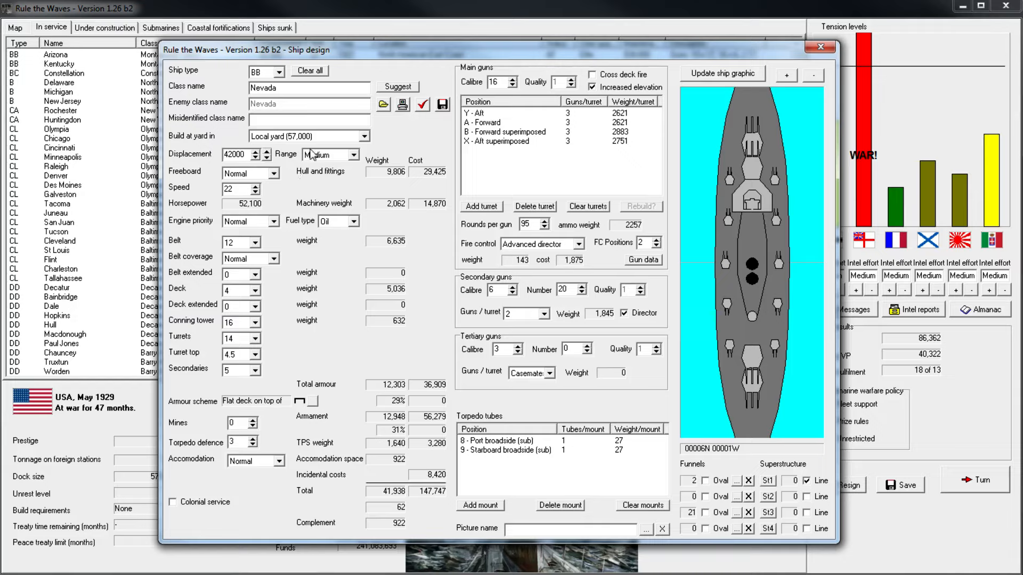
pyautogui.moveTo(336, 106)
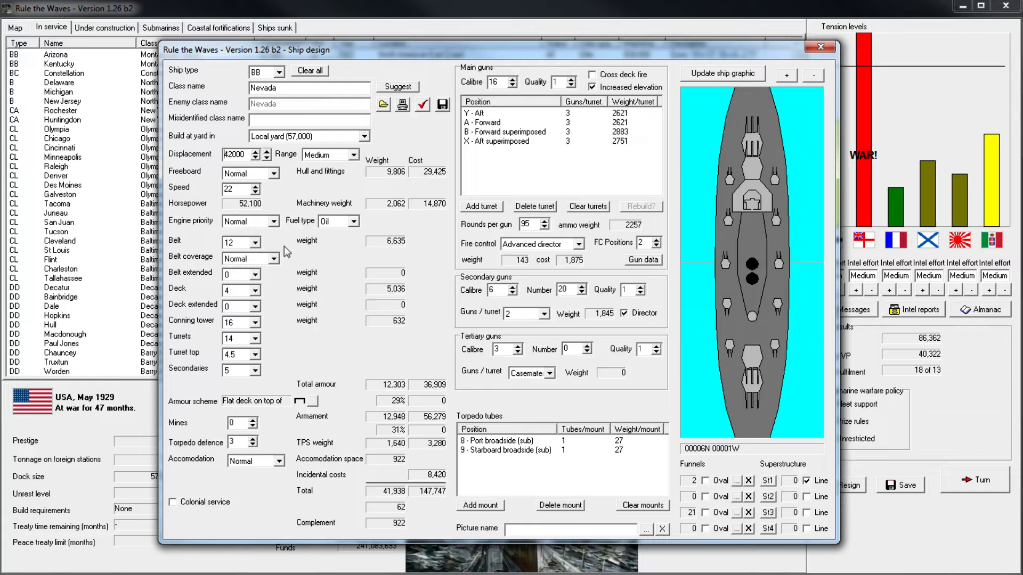
pyautogui.moveTo(368, 283)
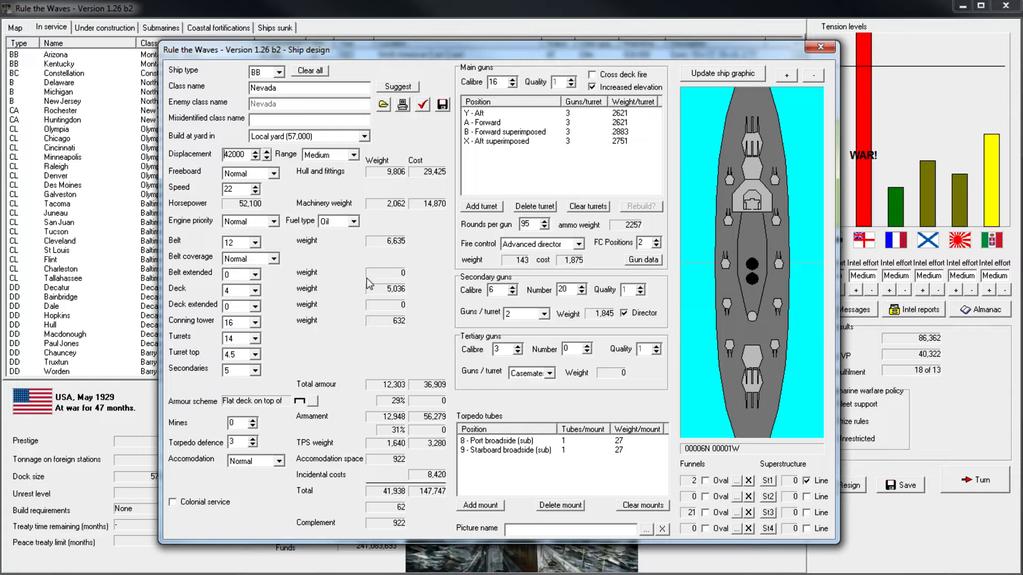
pyautogui.moveTo(285, 344)
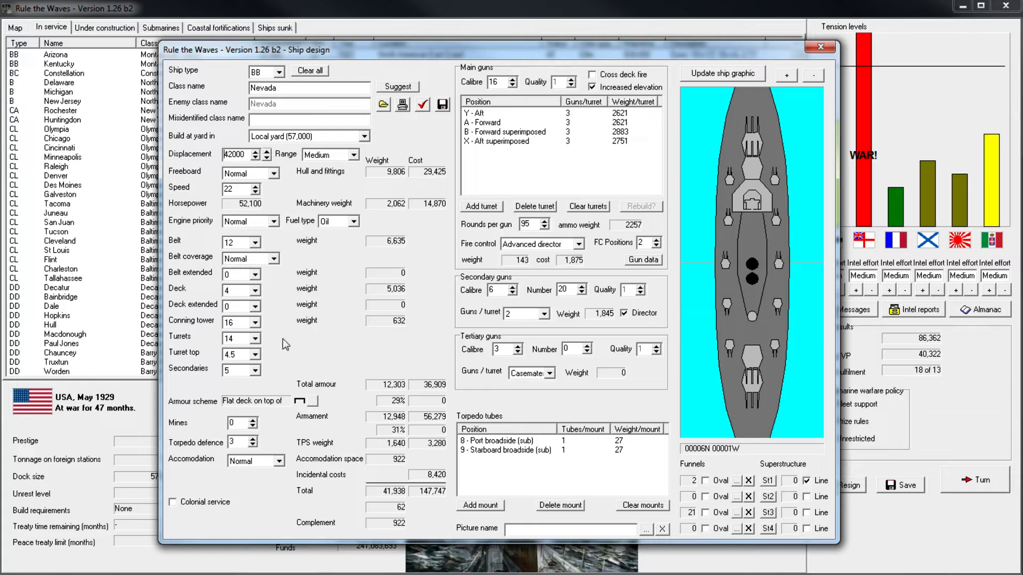
pyautogui.moveTo(291, 493)
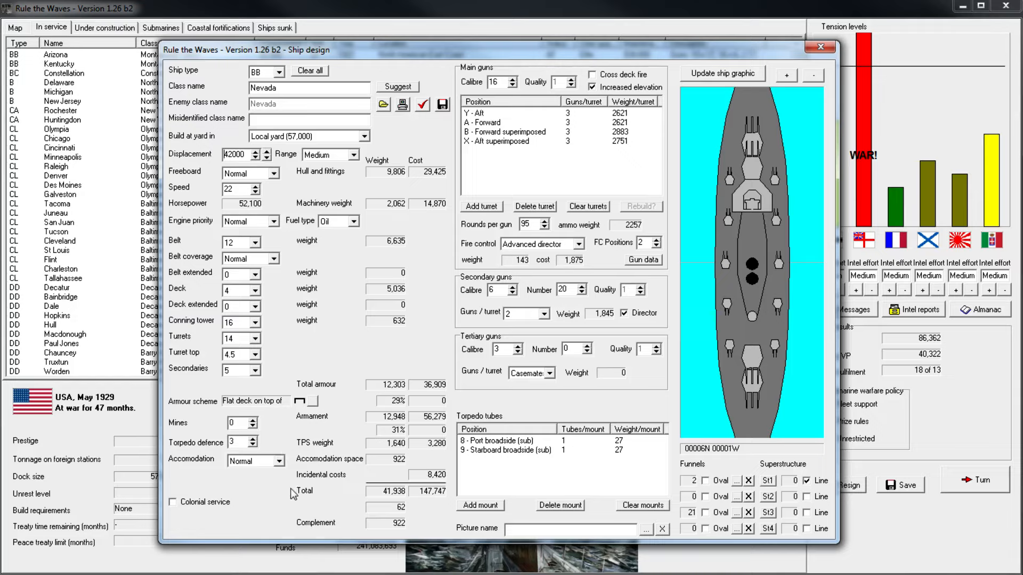
pyautogui.moveTo(253, 361)
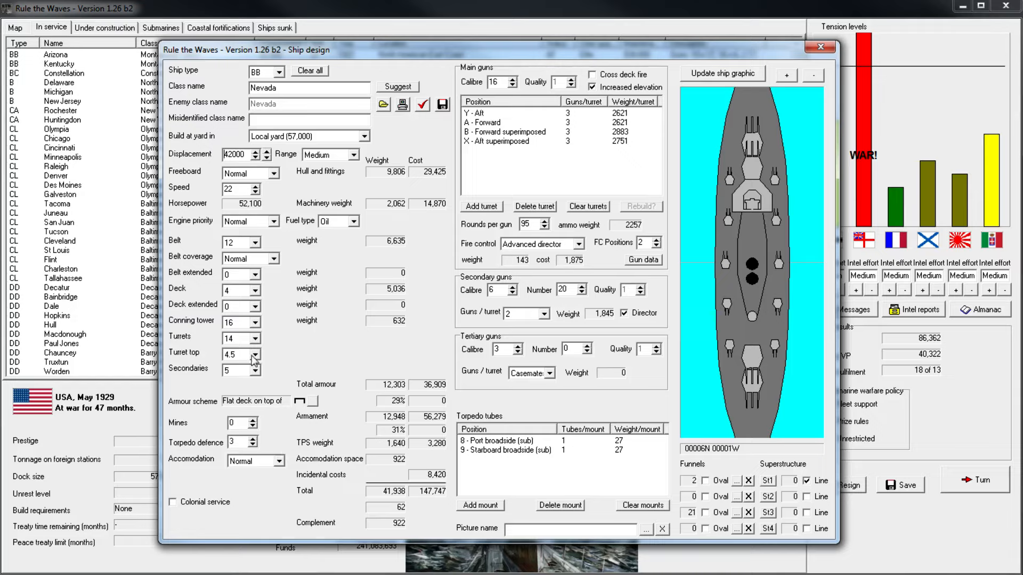
pyautogui.moveTo(193, 408)
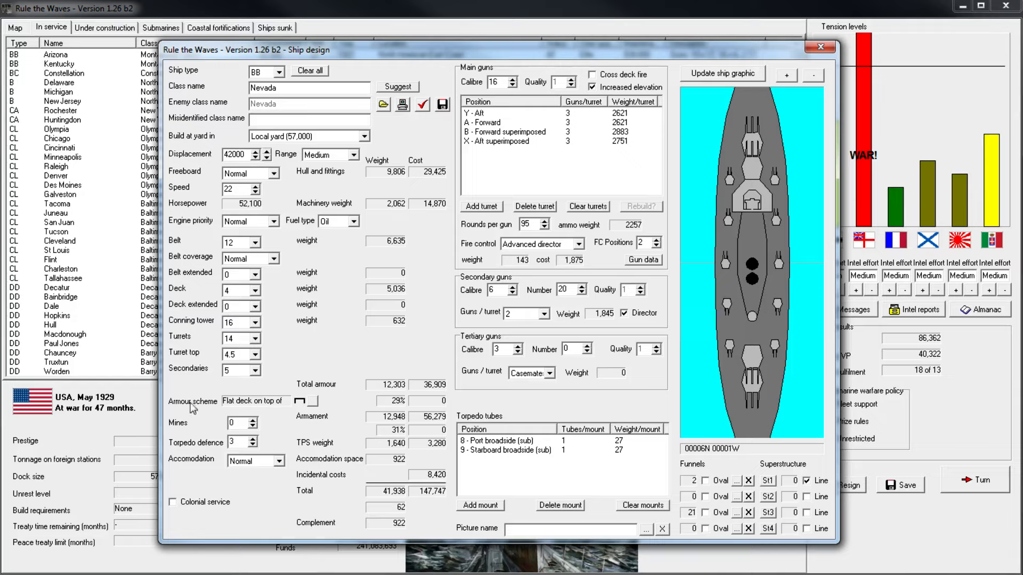
pyautogui.moveTo(323, 198)
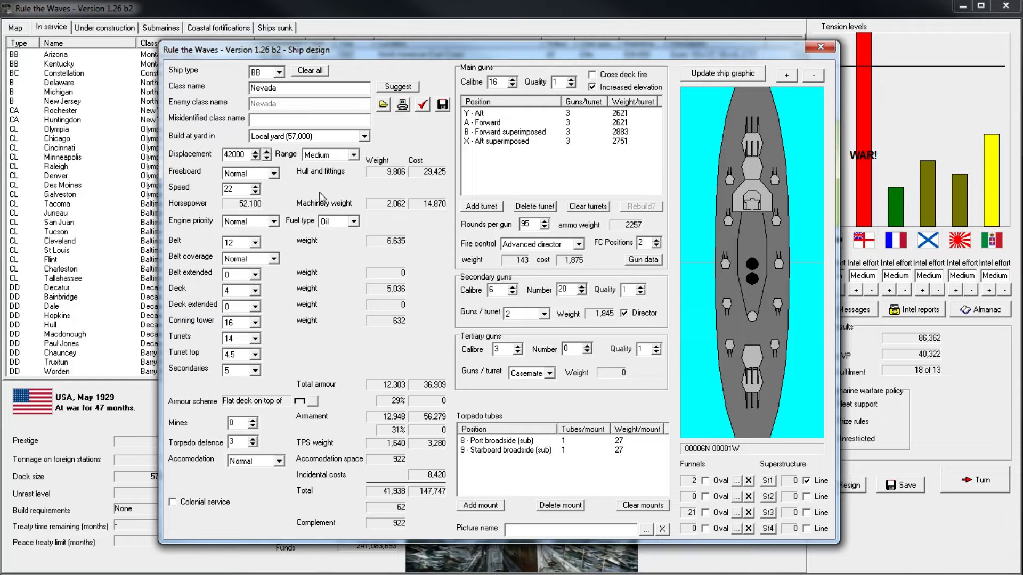
pyautogui.moveTo(286, 257)
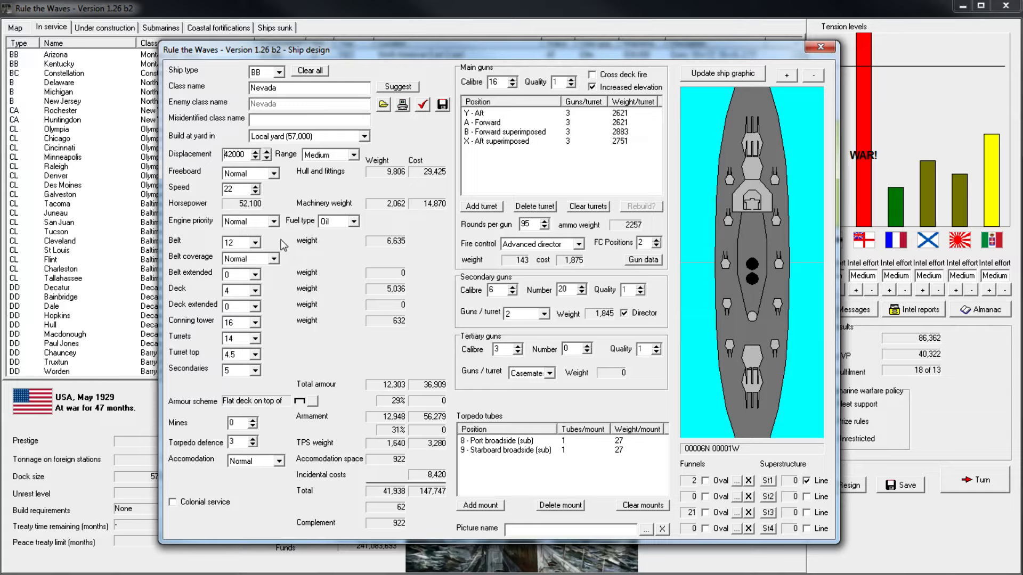
pyautogui.moveTo(458, 300)
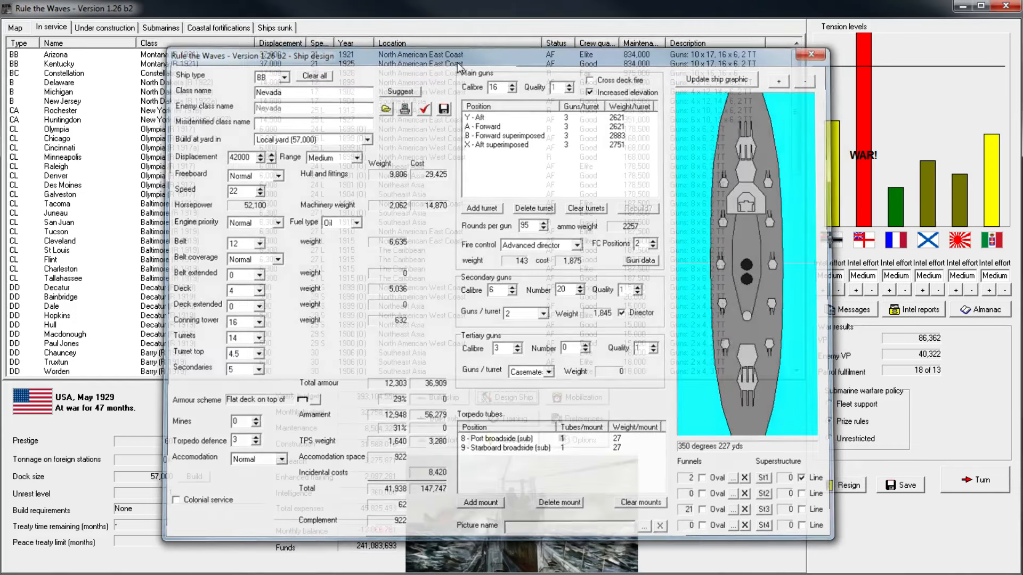
# - Check battlecruiser Lexington under construction, then select Arizona through Cleveland on the in-service list
pyautogui.click(811, 54)
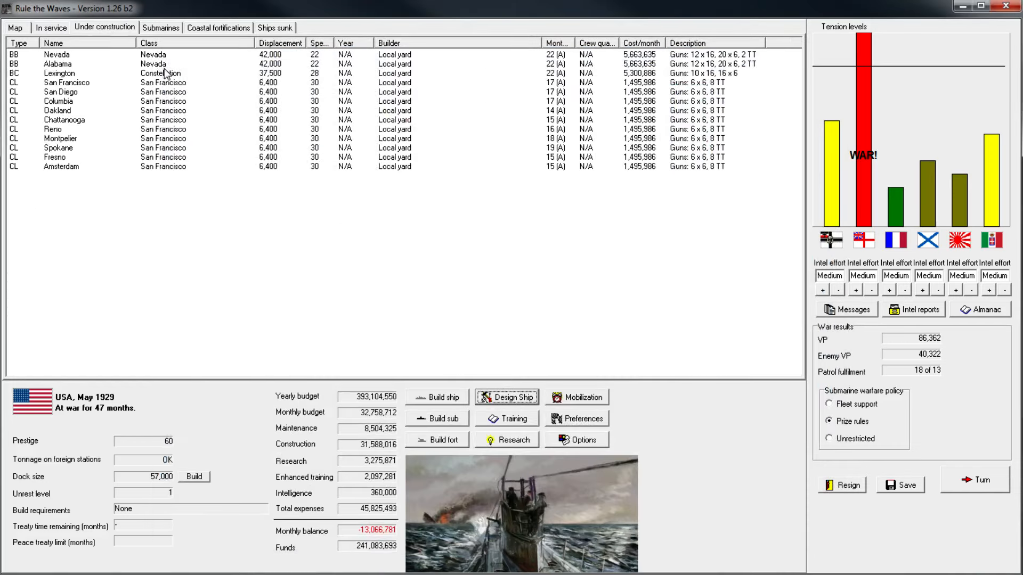
pyautogui.click(59, 74)
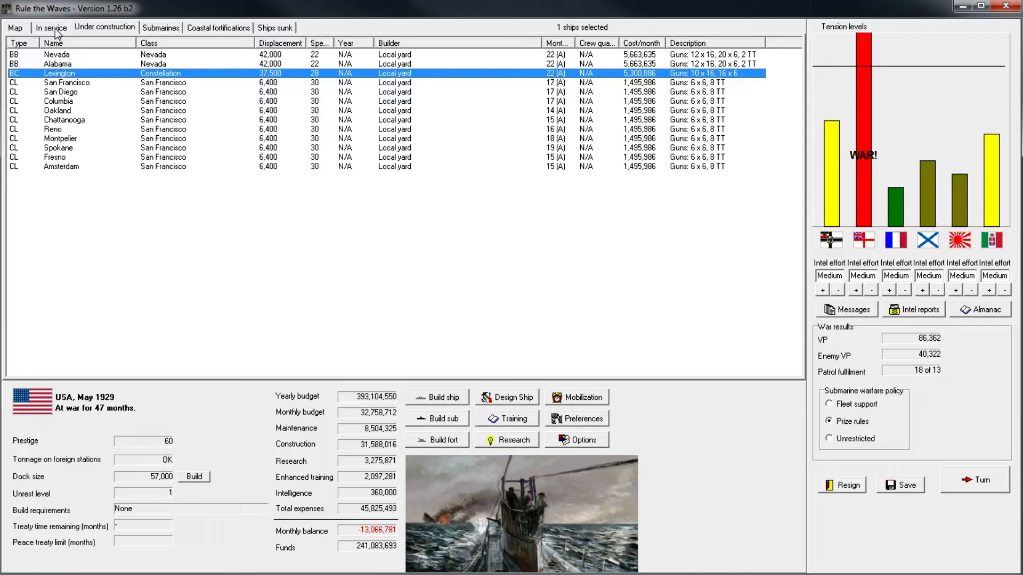
pyautogui.click(51, 27)
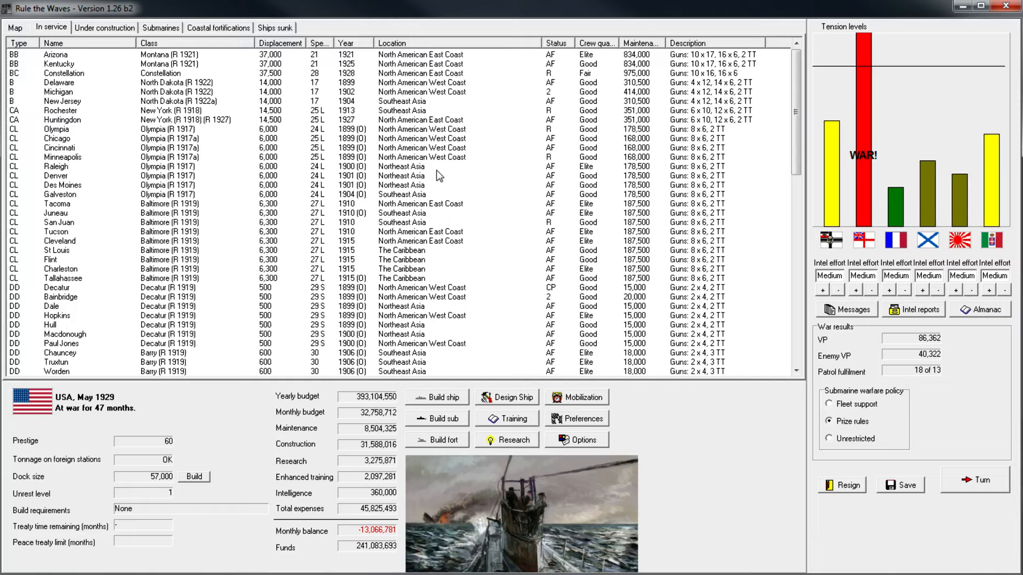
pyautogui.moveTo(283, 214)
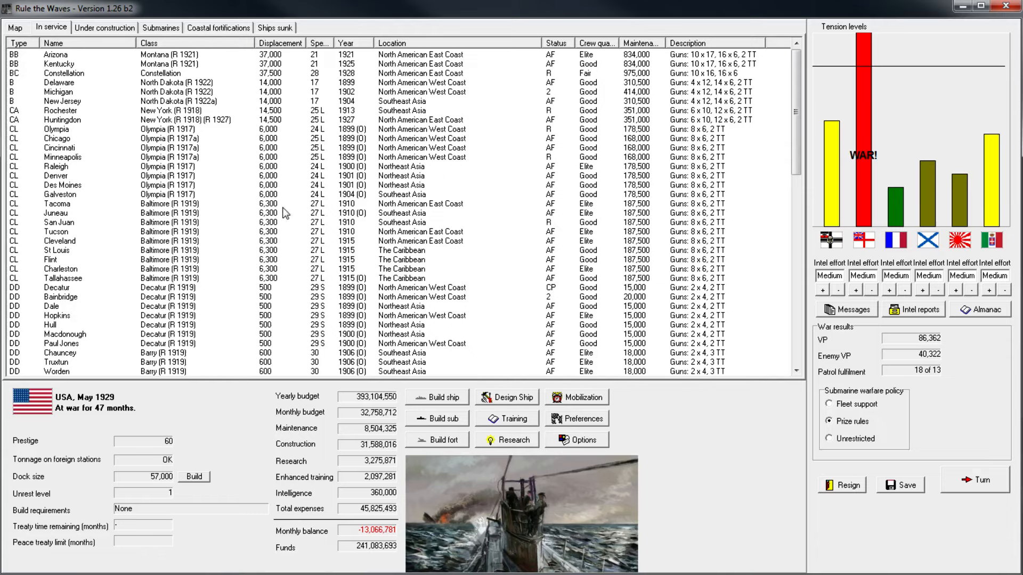
pyautogui.click(59, 148)
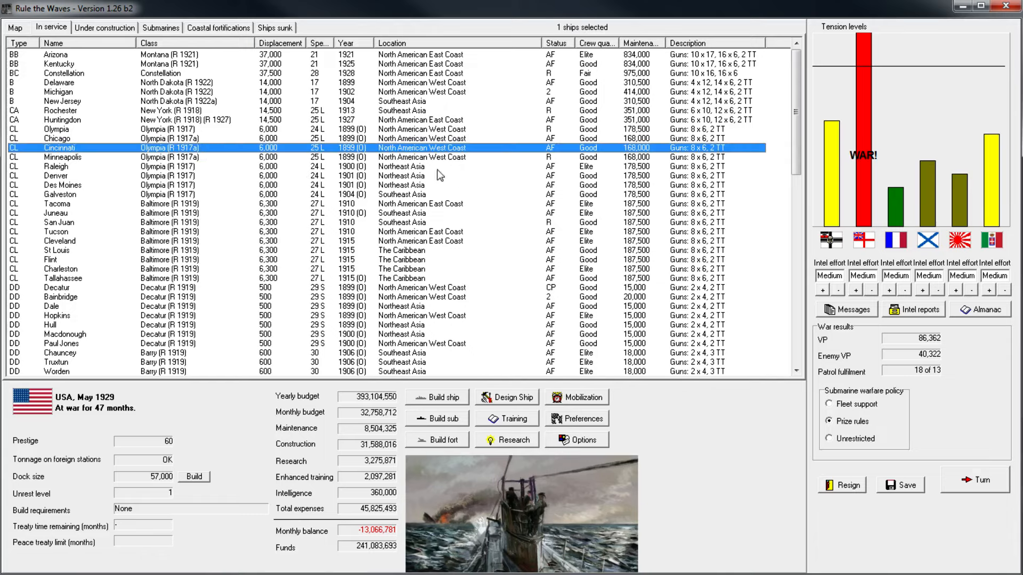
pyautogui.moveTo(345, 232)
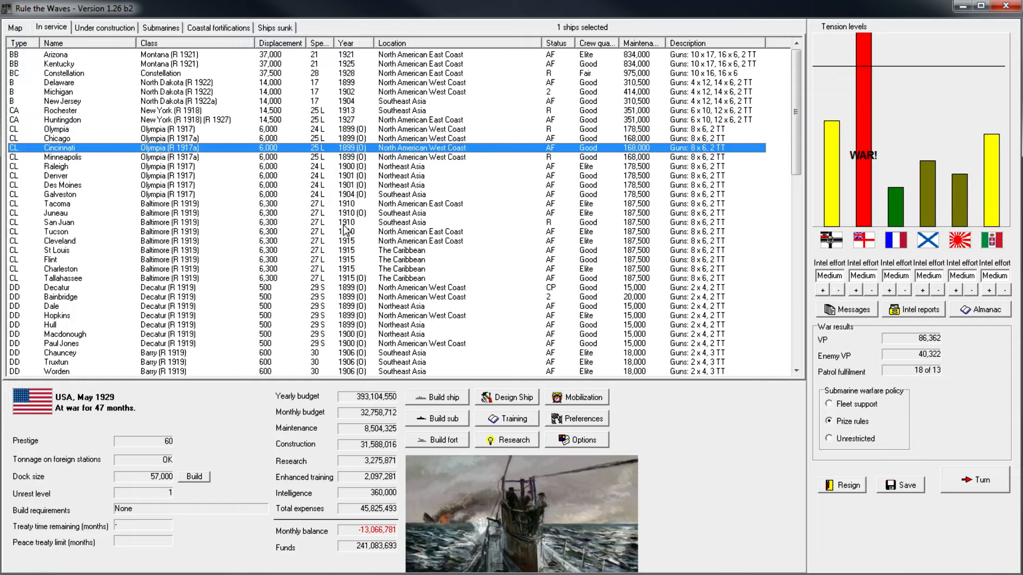
pyautogui.moveTo(427, 103)
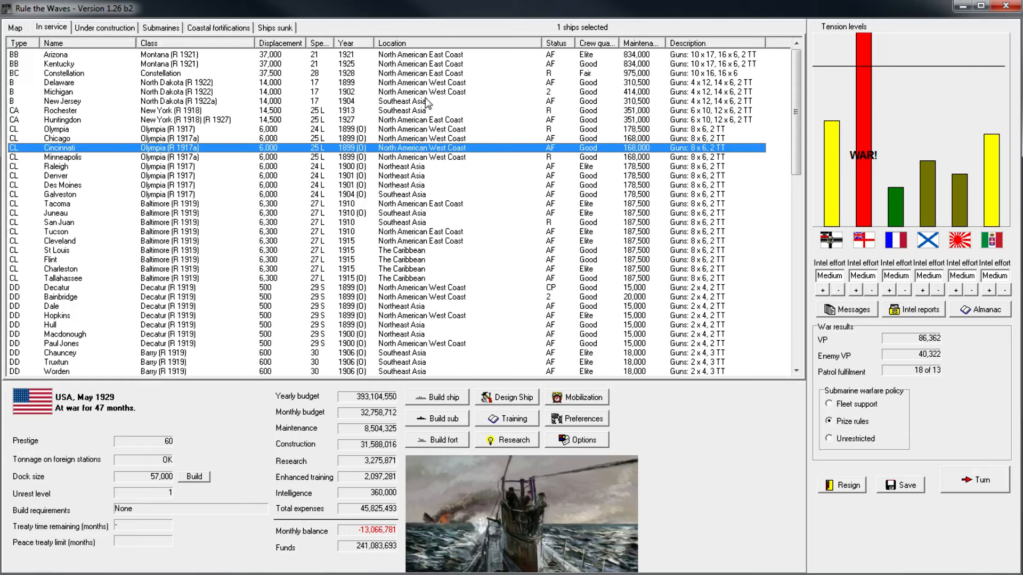
pyautogui.click(62, 101)
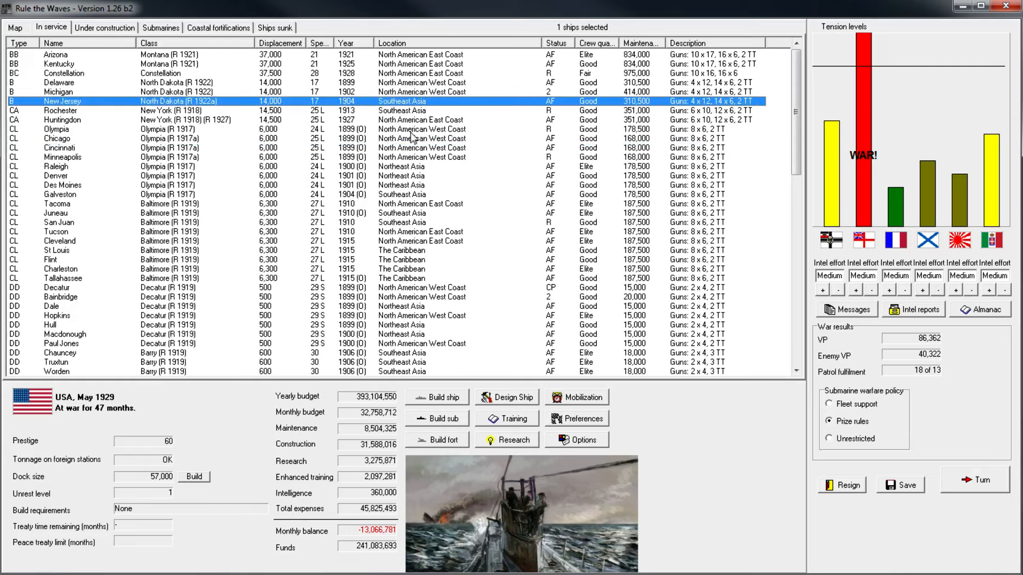
pyautogui.click(55, 54)
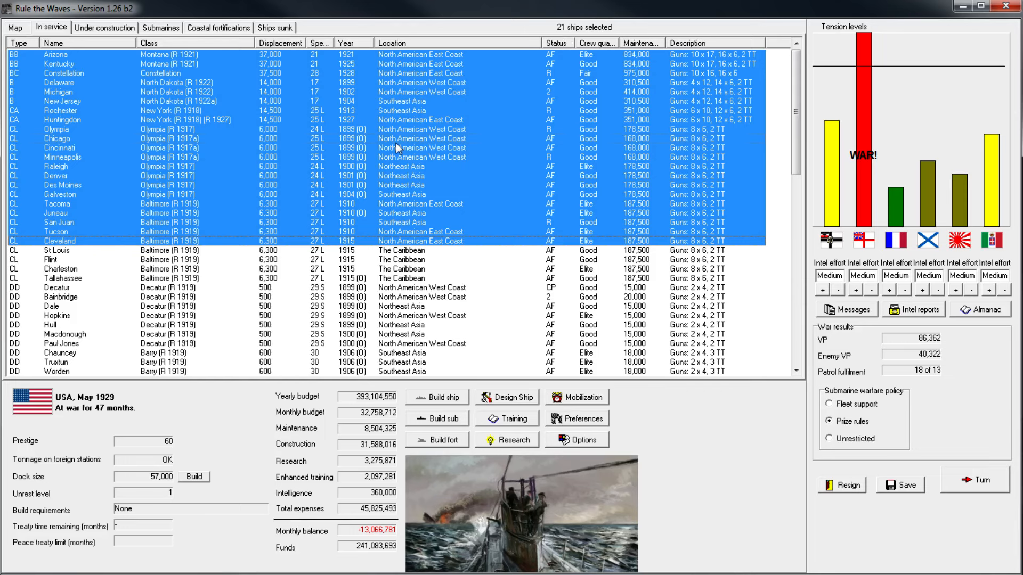
# - Reopen the Nevada battleship design showing its 16-inch triple turrets and armour
pyautogui.click(506, 398)
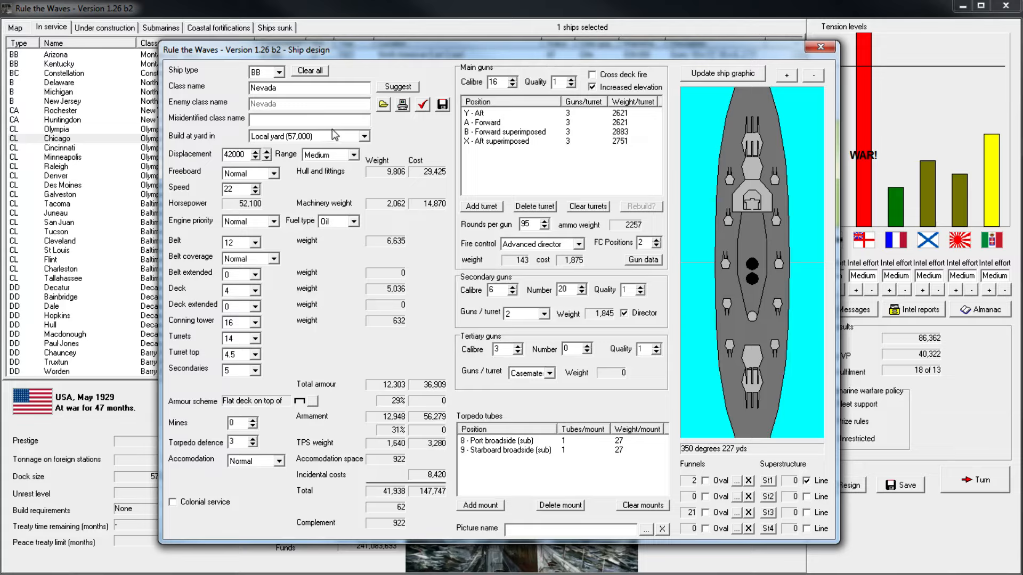
pyautogui.moveTo(383, 105)
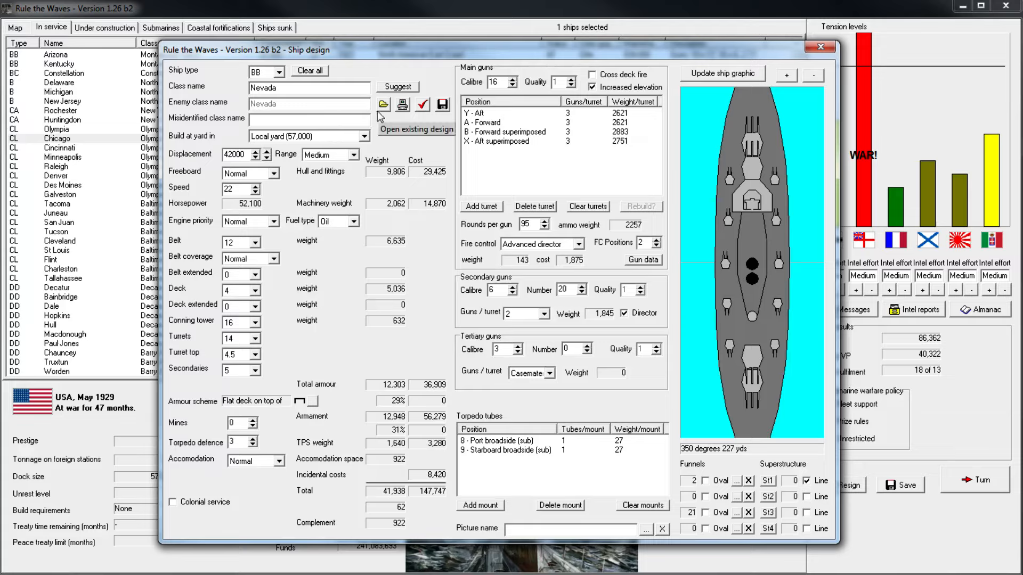
pyautogui.moveTo(411, 227)
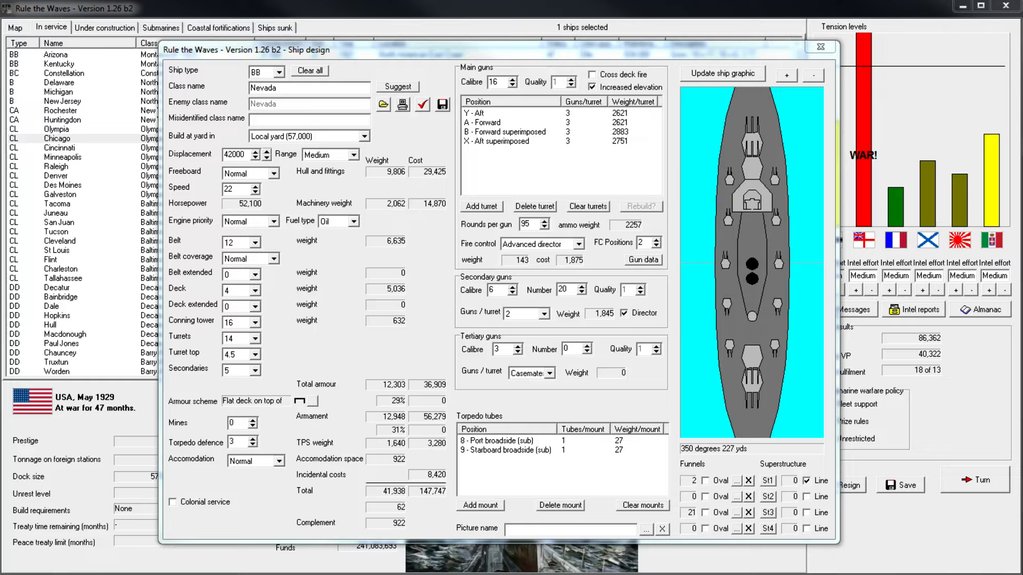
pyautogui.moveTo(226, 81)
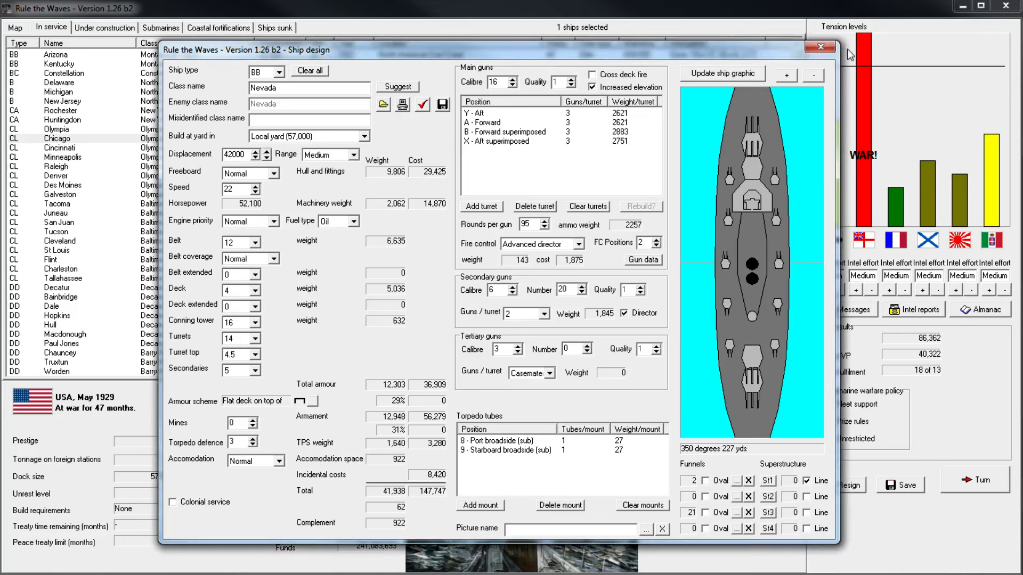
# - Review the design of the battleship Alabama from the under-construction list
pyautogui.click(819, 46)
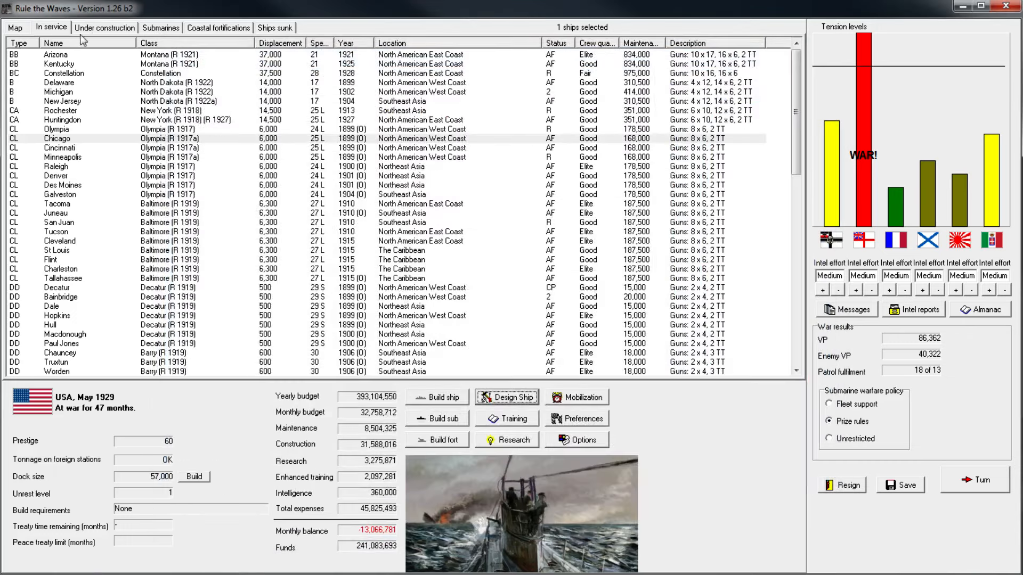
pyautogui.rightClick(56, 63)
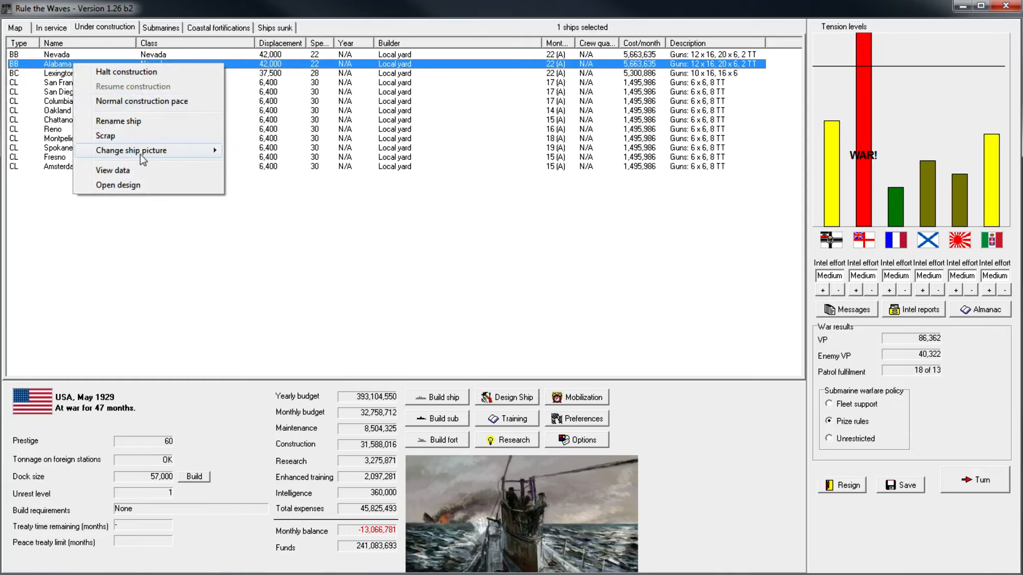
pyautogui.click(118, 185)
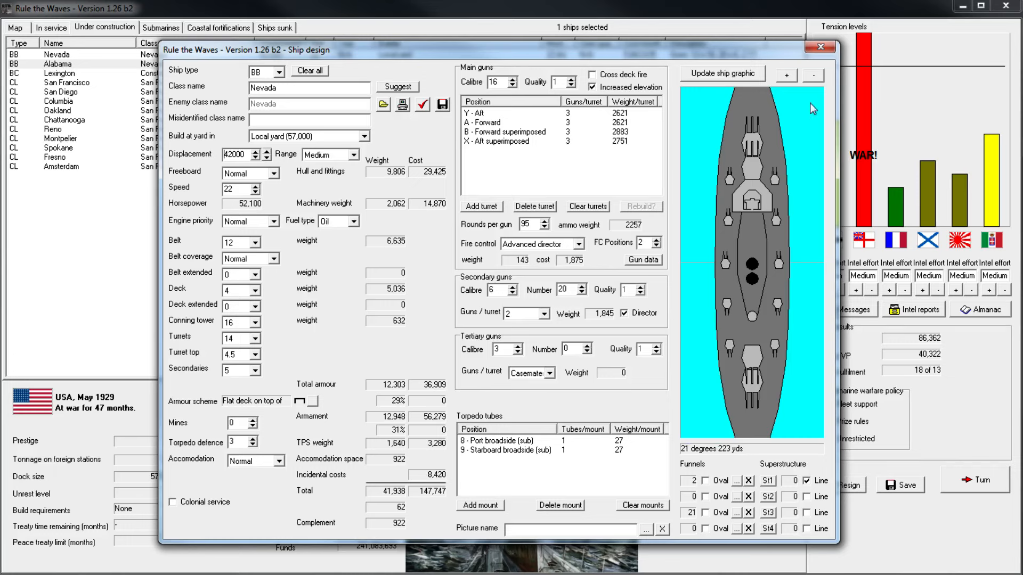
pyautogui.click(819, 46)
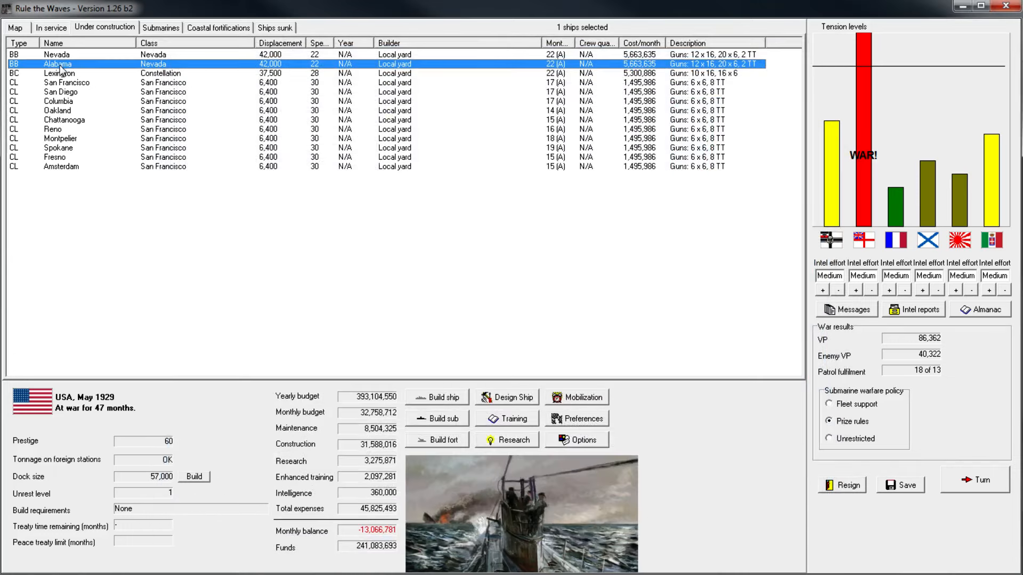
pyautogui.doubleClick(57, 64)
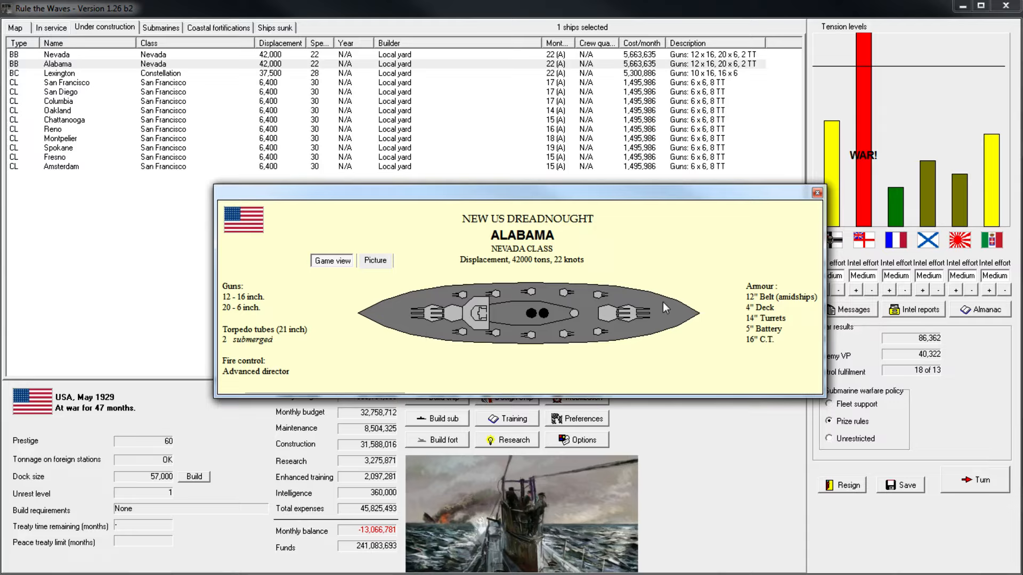
pyautogui.click(816, 193)
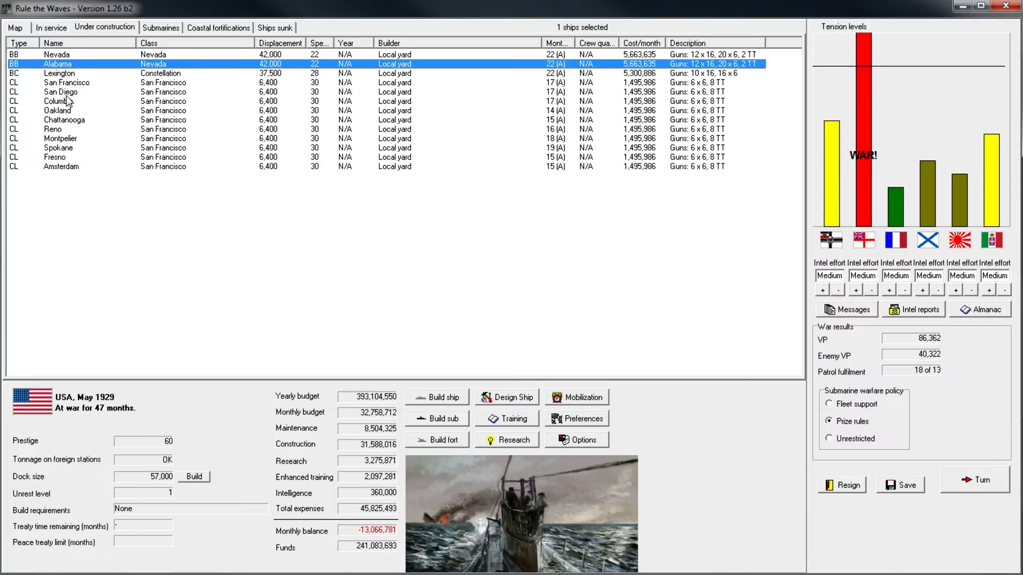
pyautogui.doubleClick(58, 72)
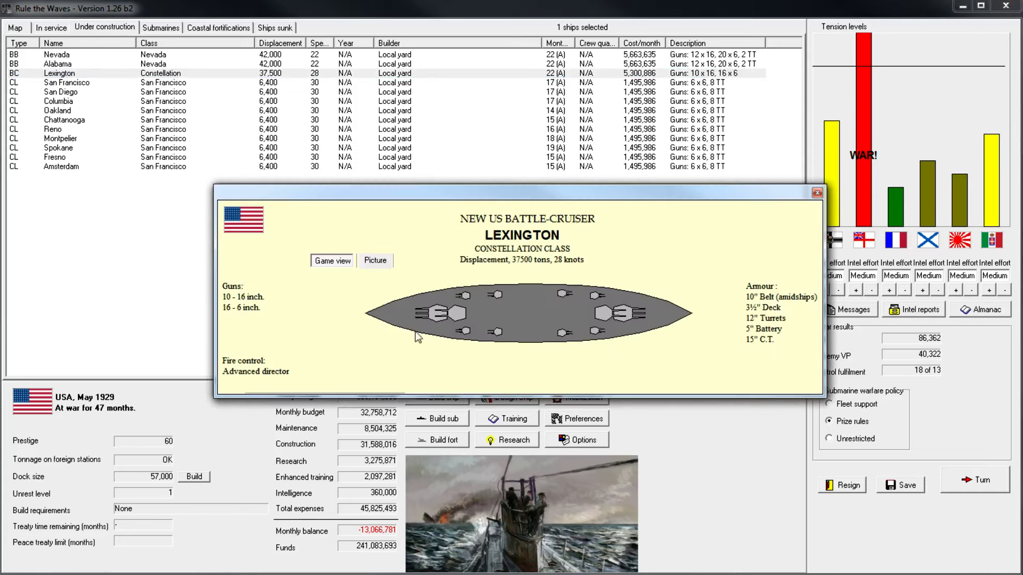
pyautogui.moveTo(614, 327)
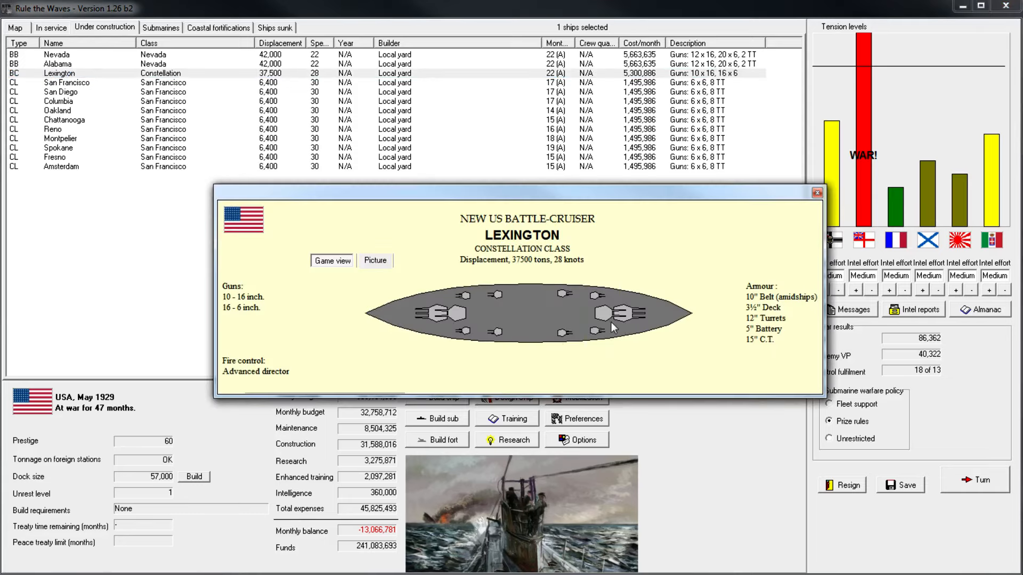
pyautogui.moveTo(657, 278)
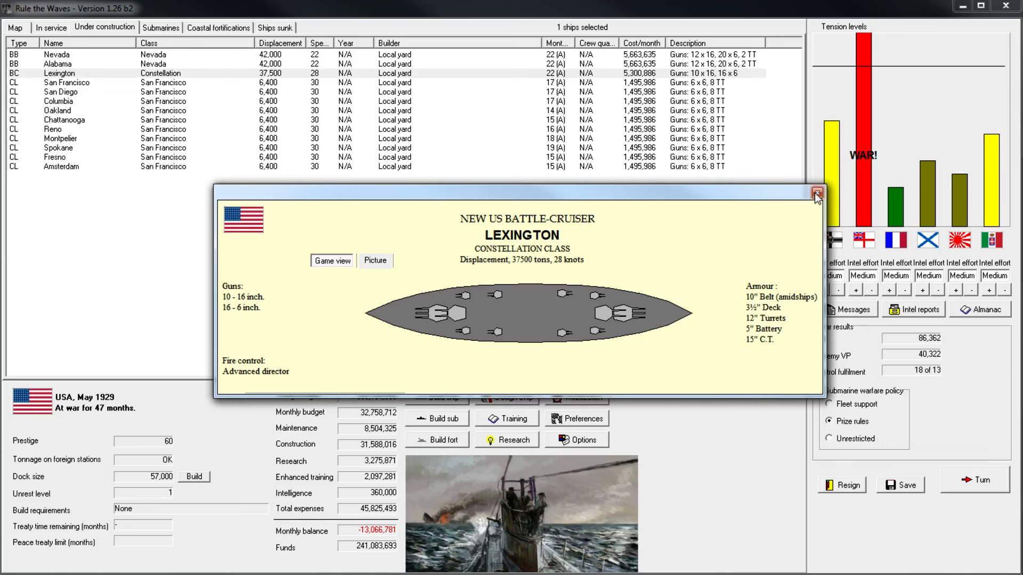
# - Close the Lexington profile and select battleship Arizona on the in-service list
pyautogui.click(816, 193)
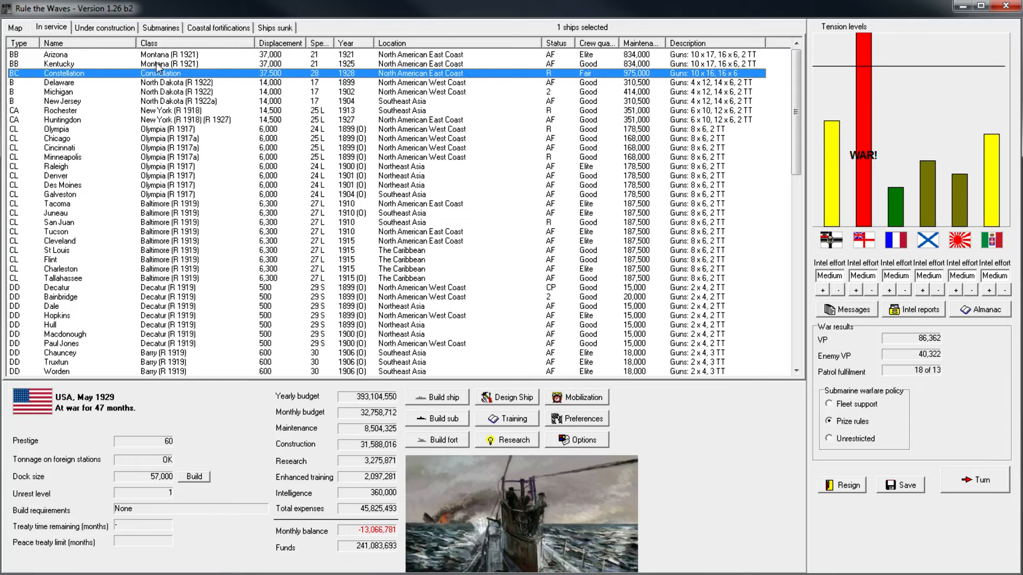
pyautogui.moveTo(184, 75)
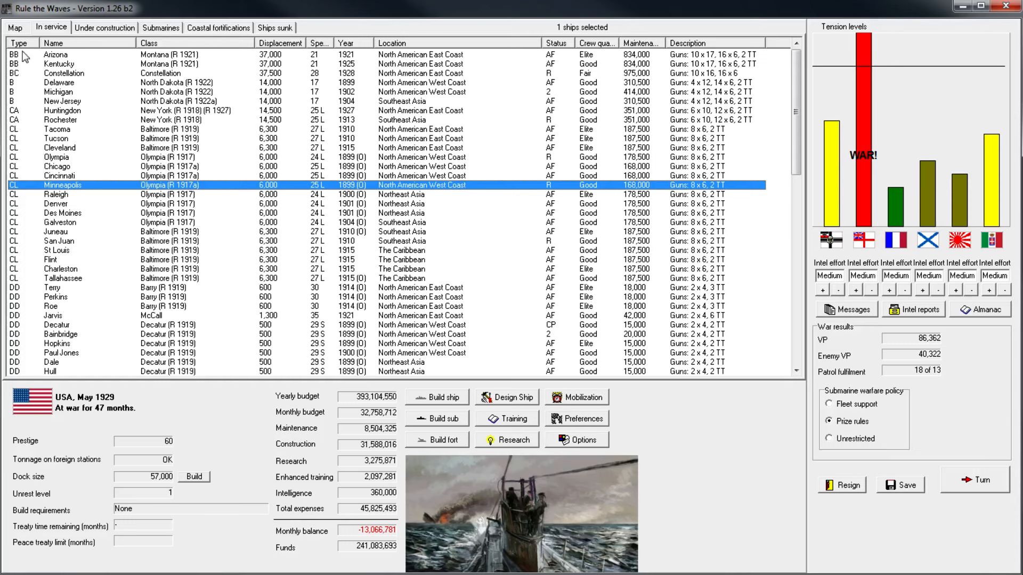
pyautogui.click(55, 55)
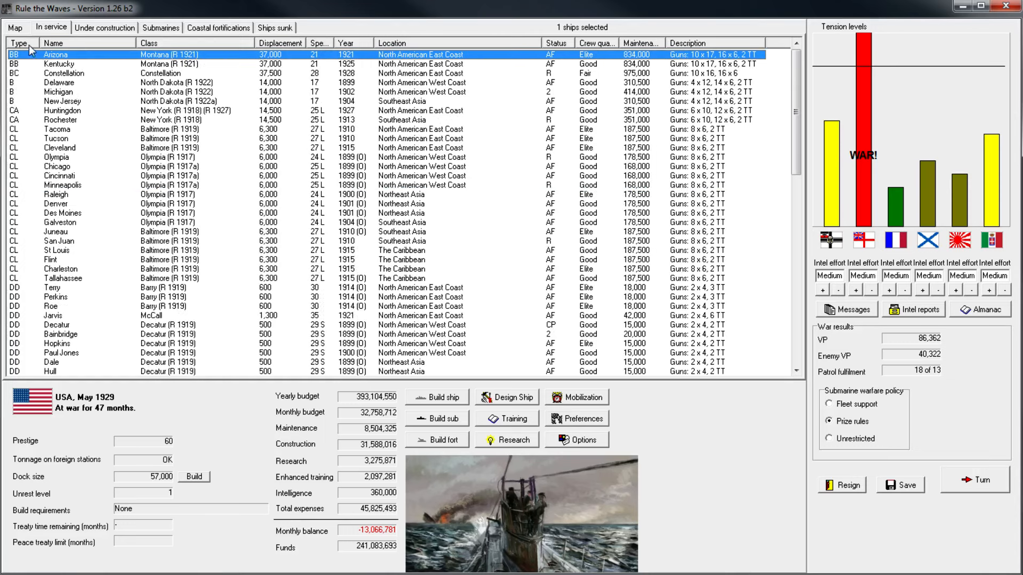
pyautogui.moveTo(366, 85)
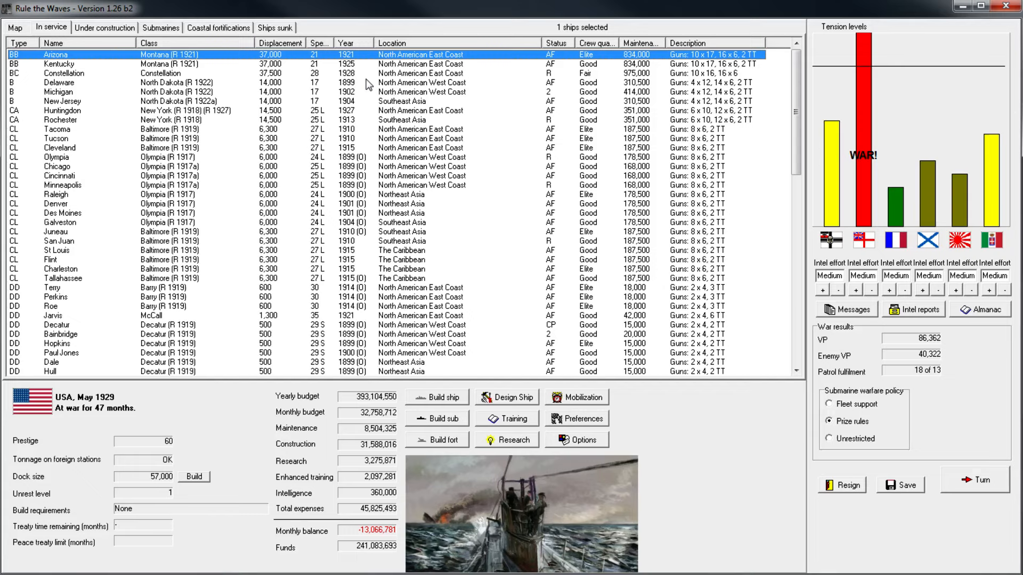
pyautogui.moveTo(278, 121)
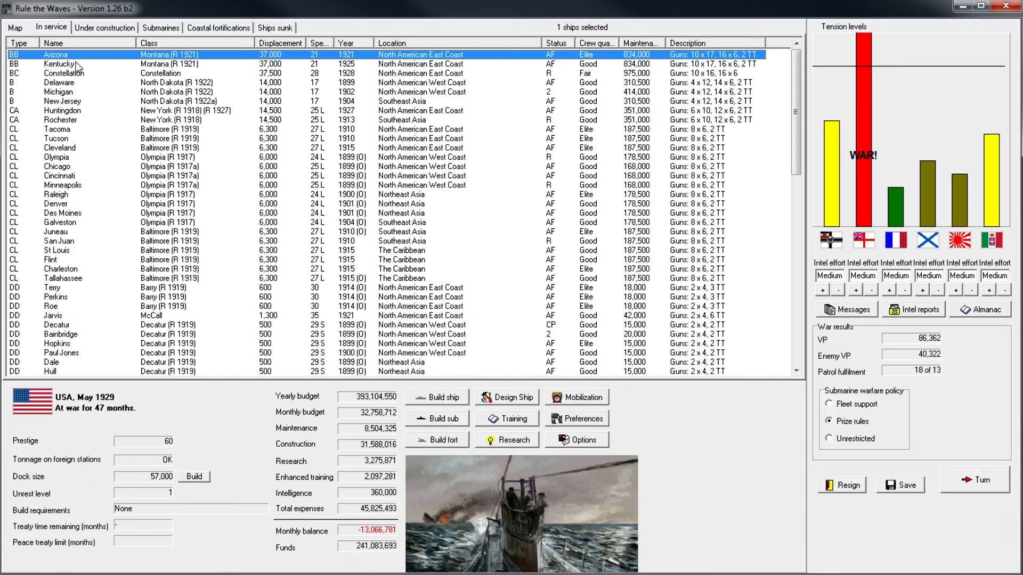
pyautogui.moveTo(224, 80)
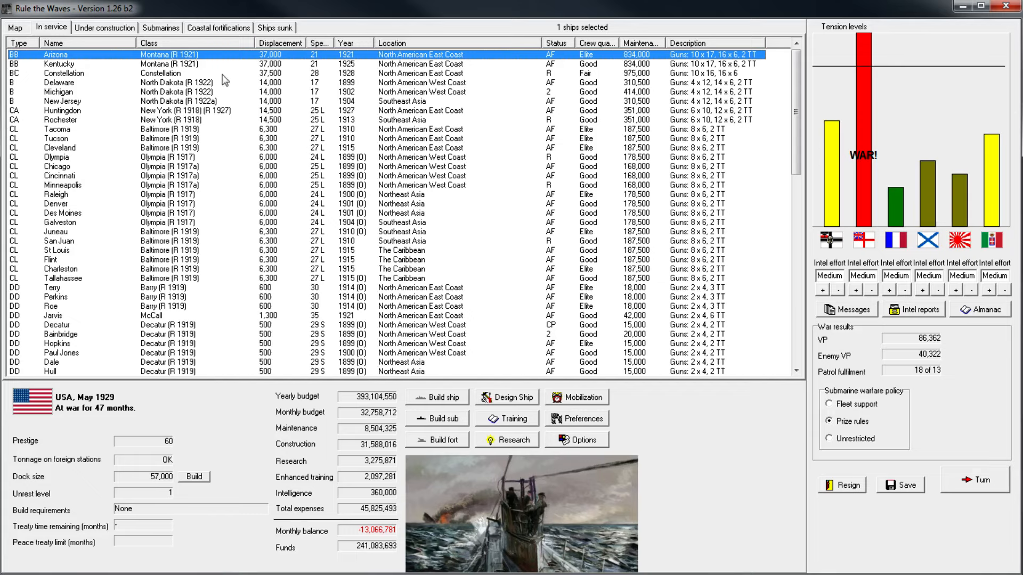
pyautogui.moveTo(290, 80)
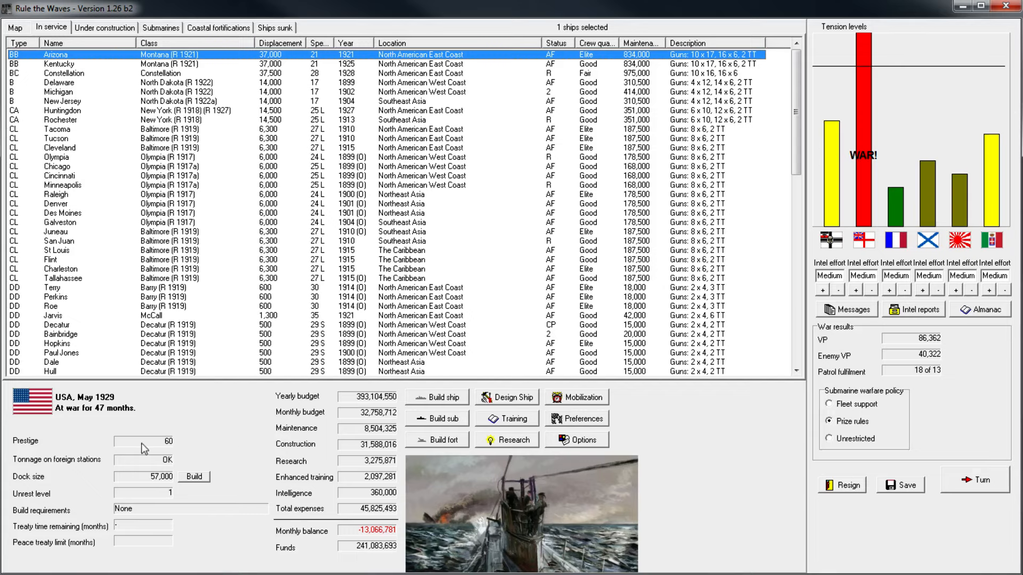
pyautogui.moveTo(368, 245)
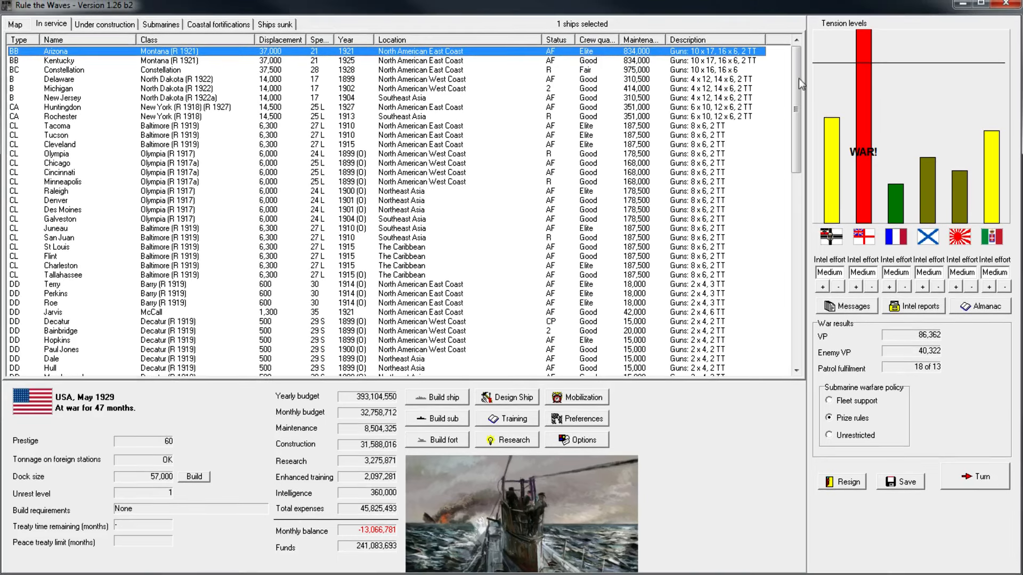
pyautogui.moveTo(784, 7)
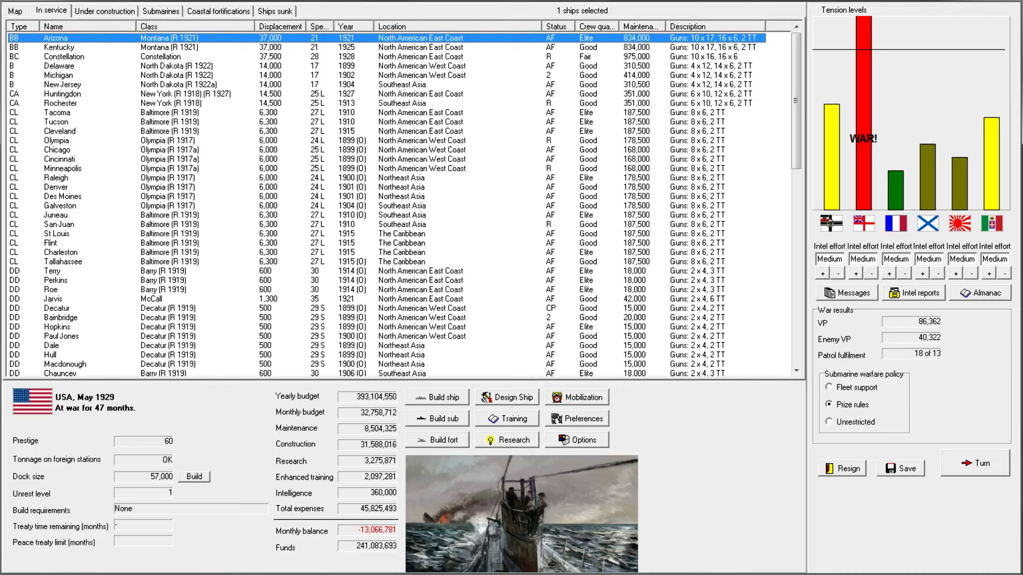
pyautogui.click(506, 396)
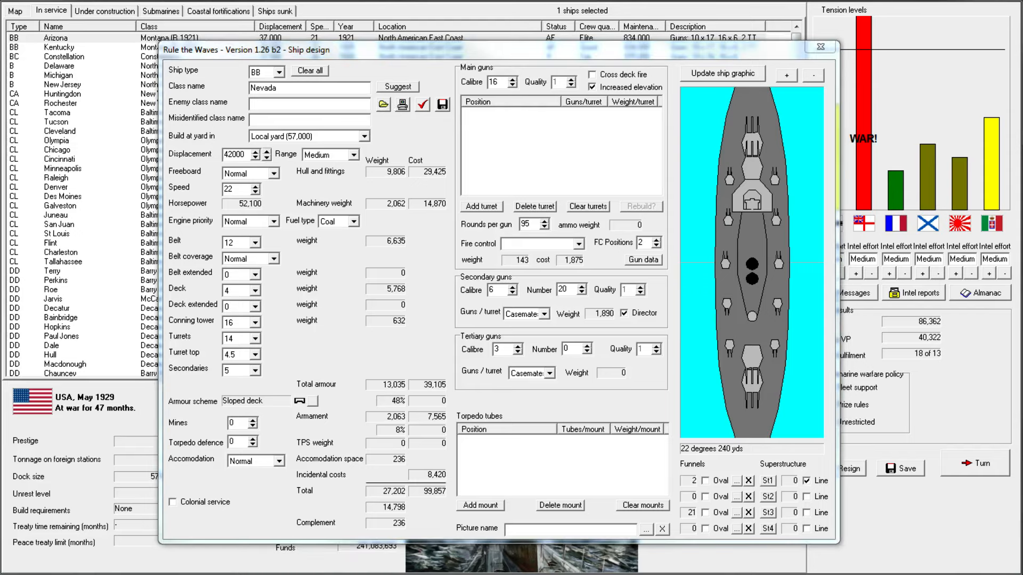
pyautogui.click(396, 86)
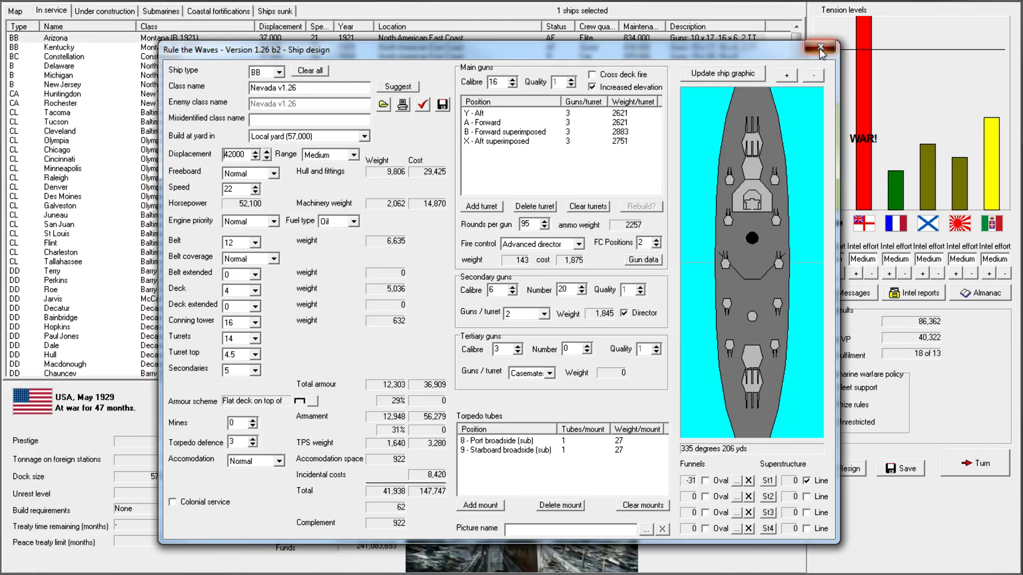
pyautogui.click(820, 47)
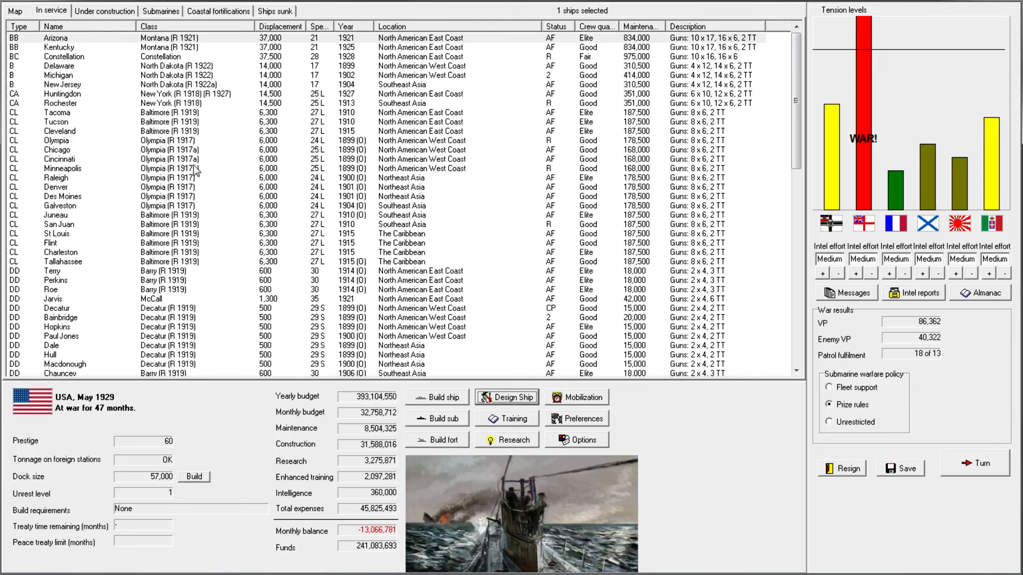
pyautogui.click(62, 168)
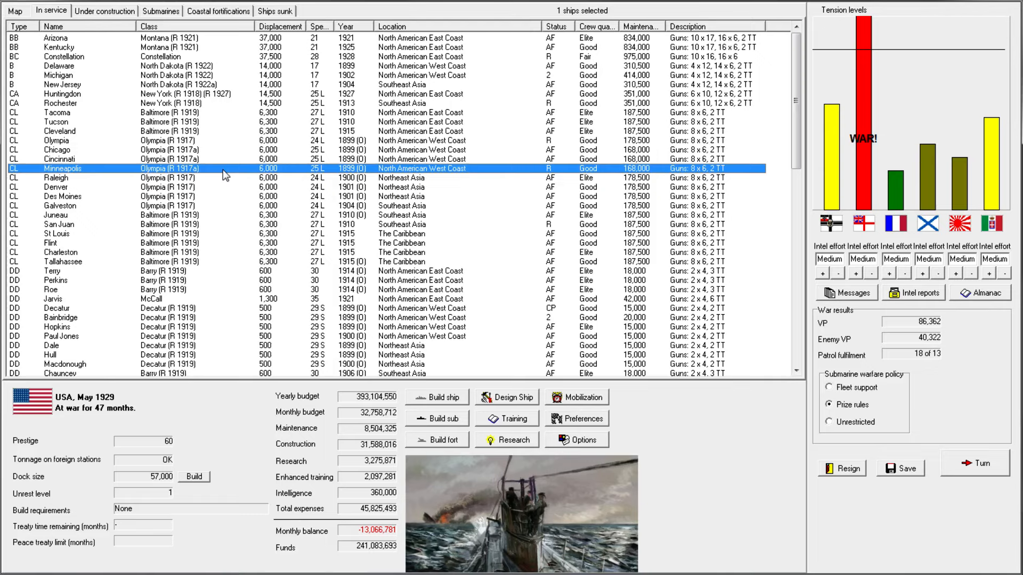
pyautogui.moveTo(279, 178)
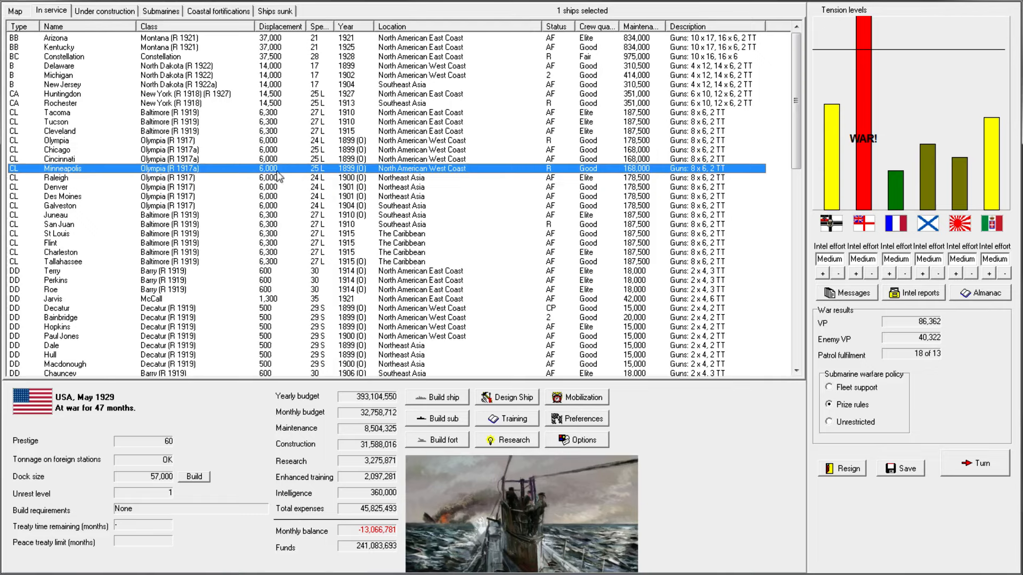
pyautogui.moveTo(277, 178)
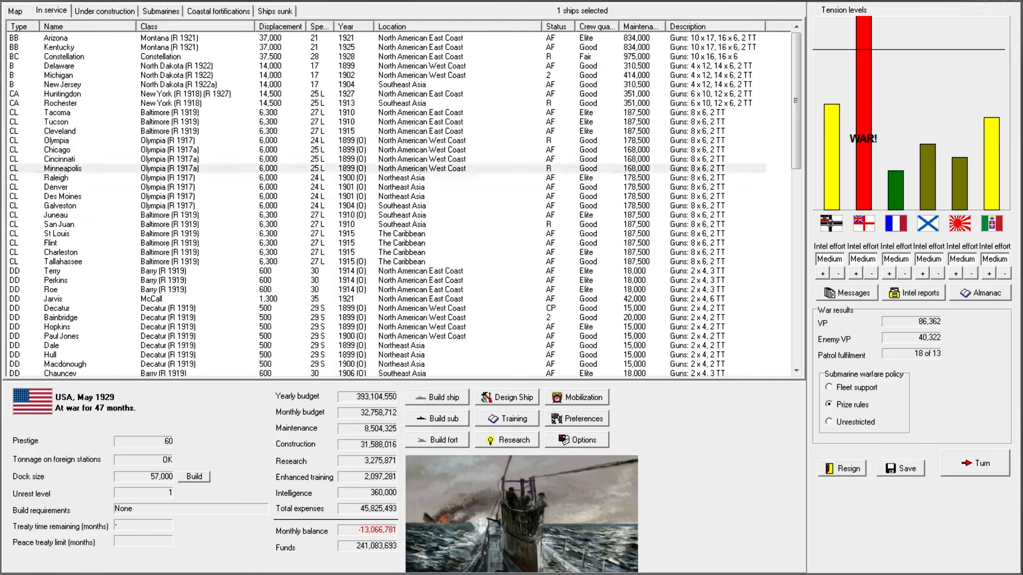
# - Show the Olympia light cruiser design: 6,000 tons, nine single 6-inch guns and torpedo tubes
pyautogui.click(511, 396)
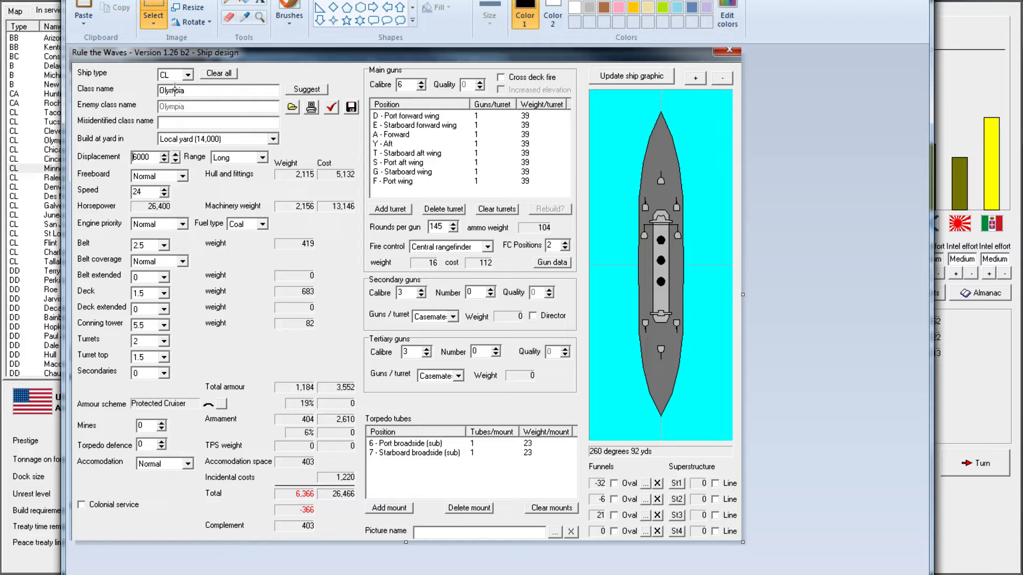
pyautogui.moveTo(399, 330)
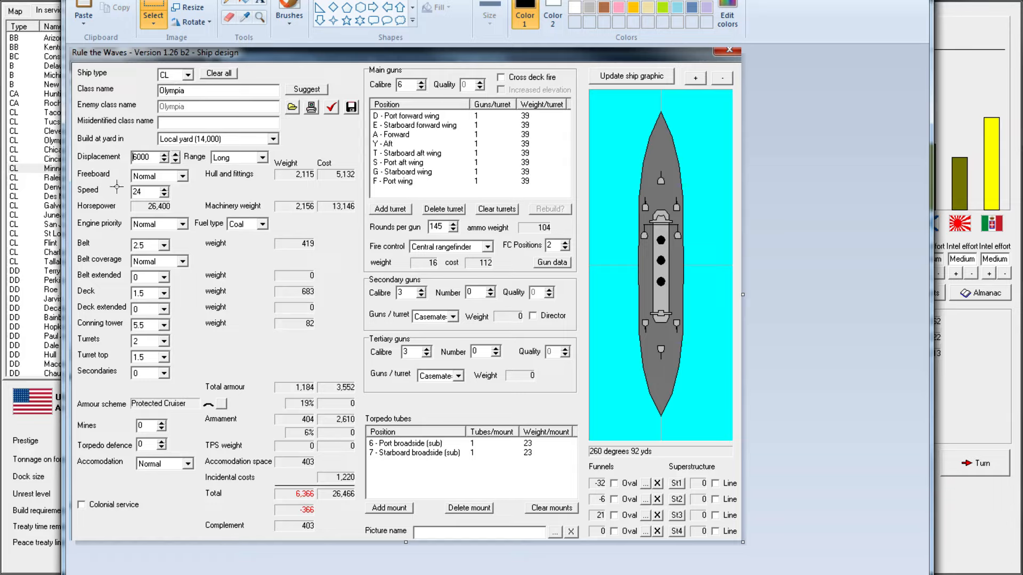
# - View the Olympia light cruiser's profile card and close it again
pyautogui.click(724, 50)
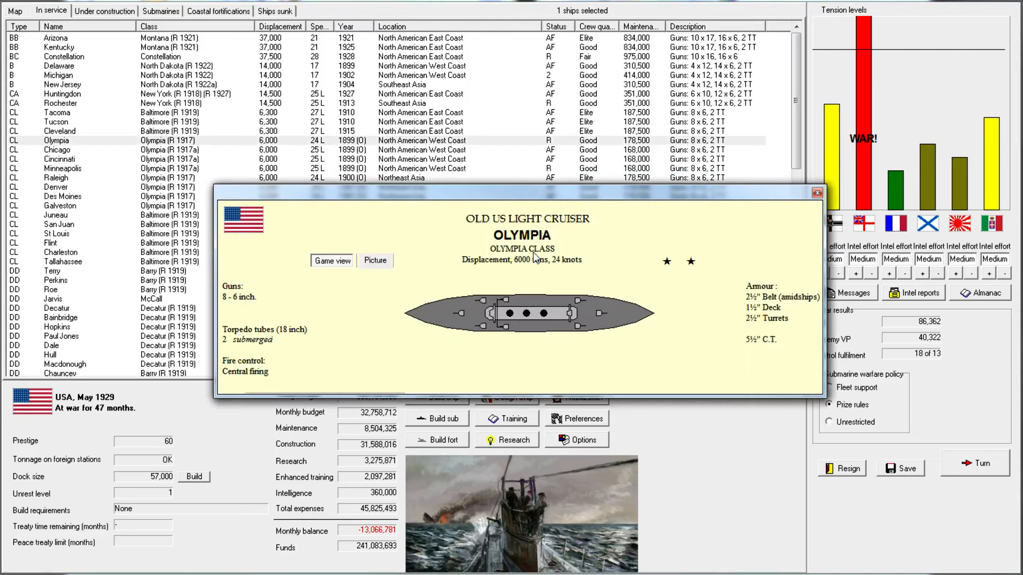
pyautogui.moveTo(284, 372)
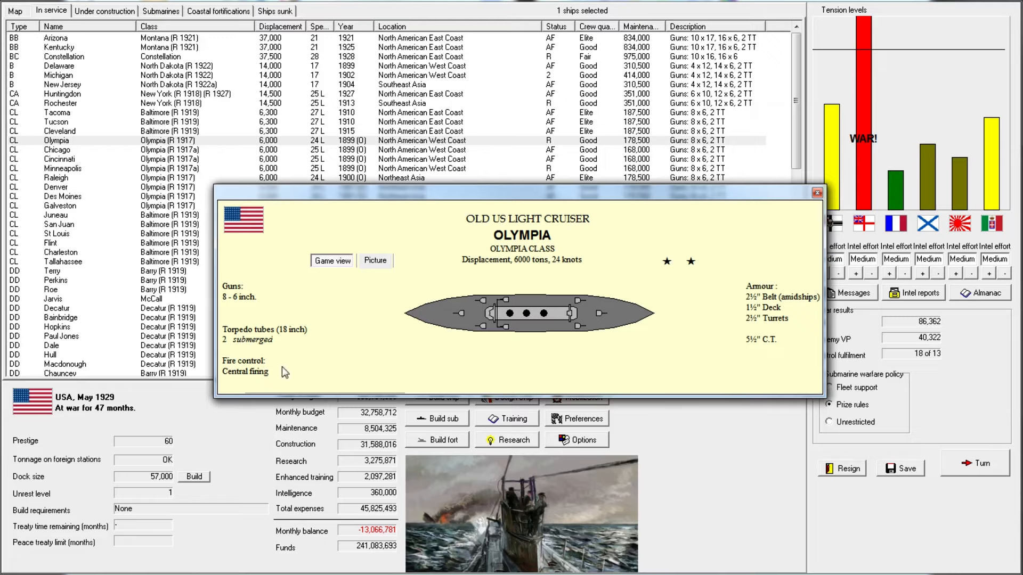
pyautogui.moveTo(736, 341)
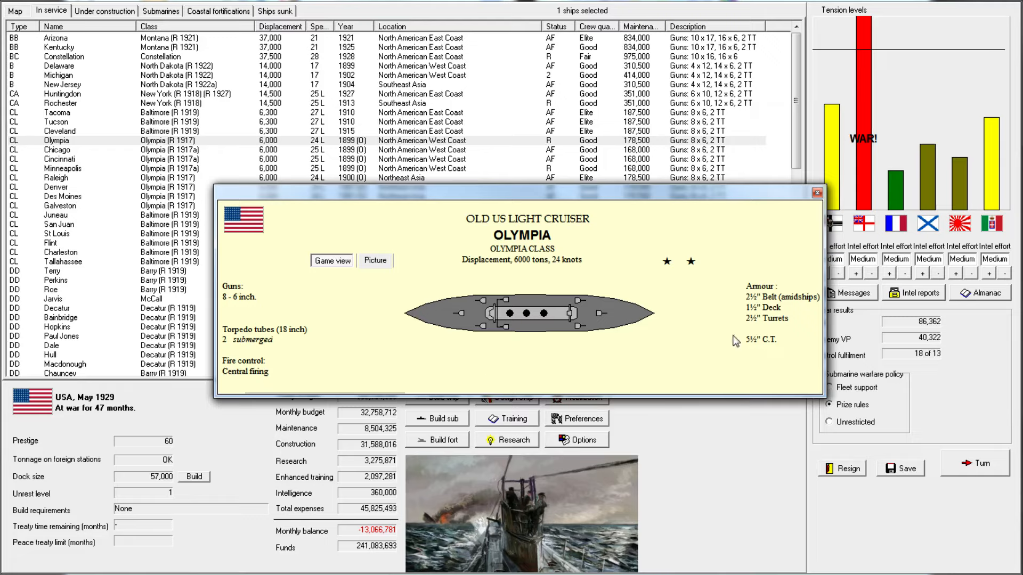
pyautogui.moveTo(632, 294)
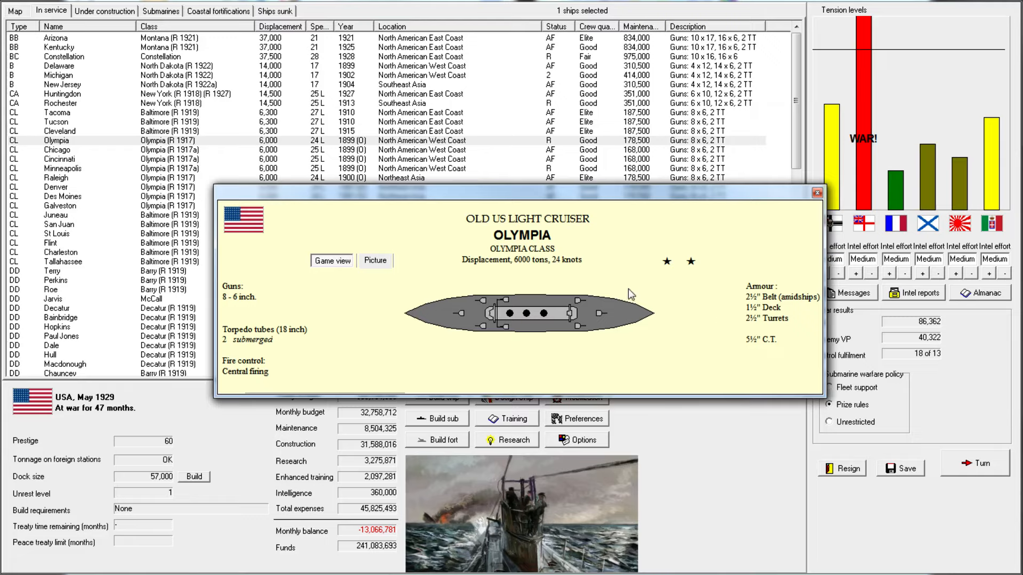
pyautogui.moveTo(772, 330)
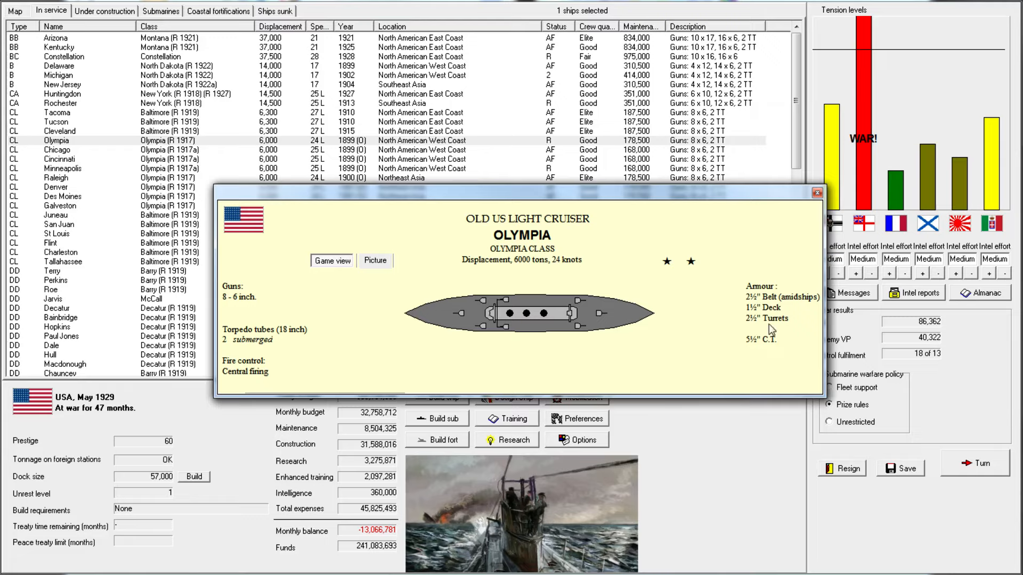
pyautogui.moveTo(760, 302)
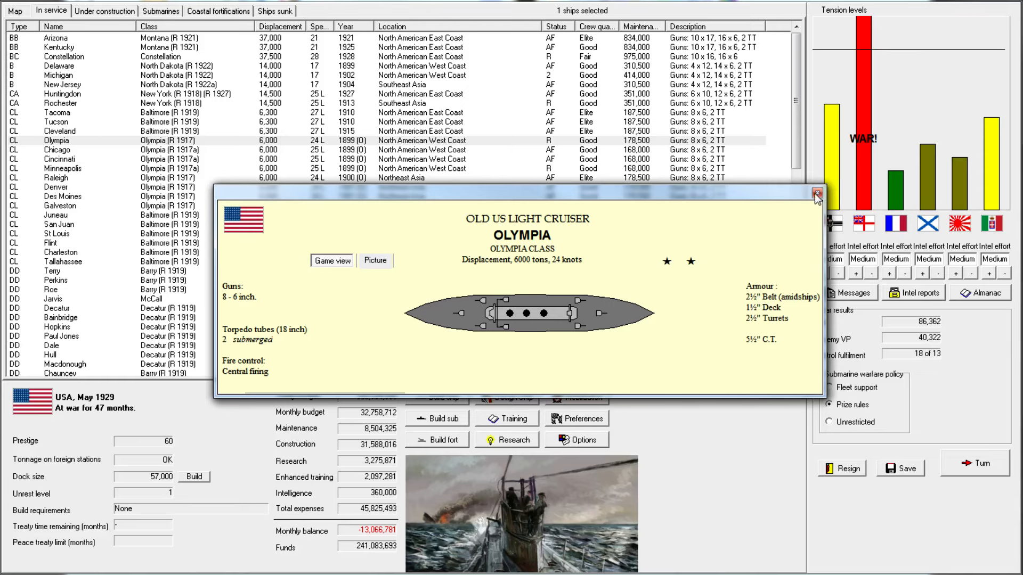
pyautogui.click(816, 192)
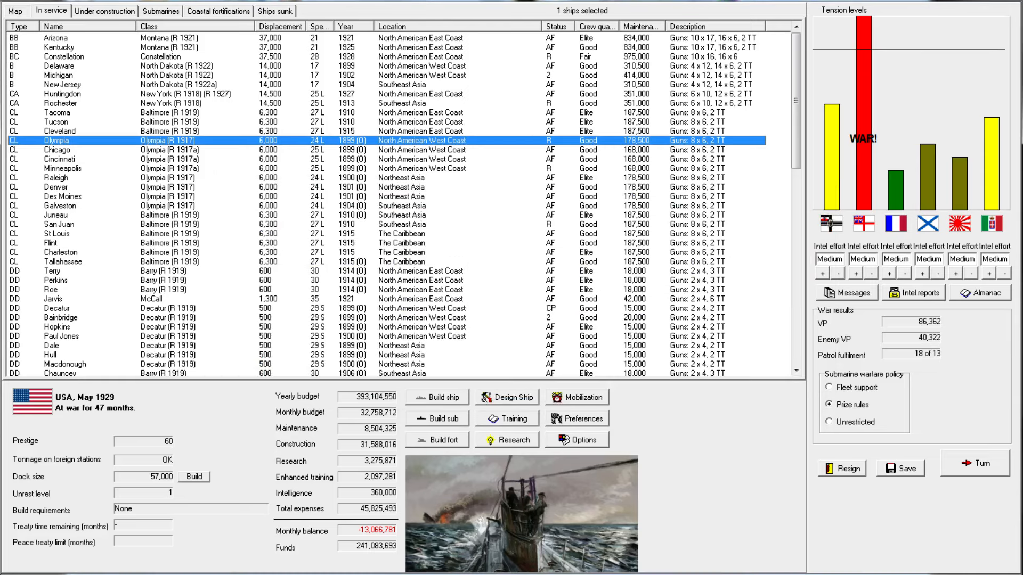
pyautogui.click(505, 396)
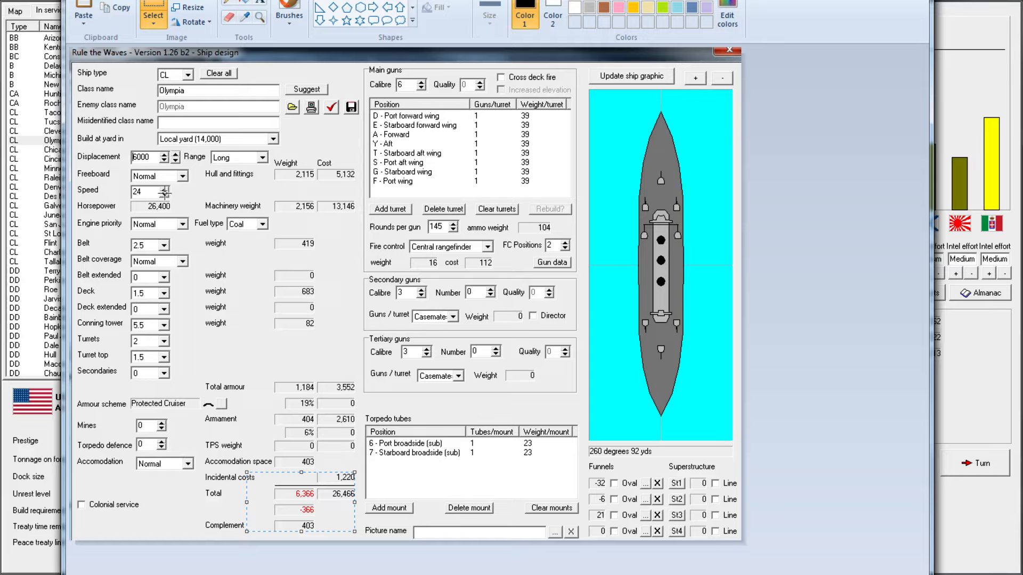
pyautogui.moveTo(213, 199)
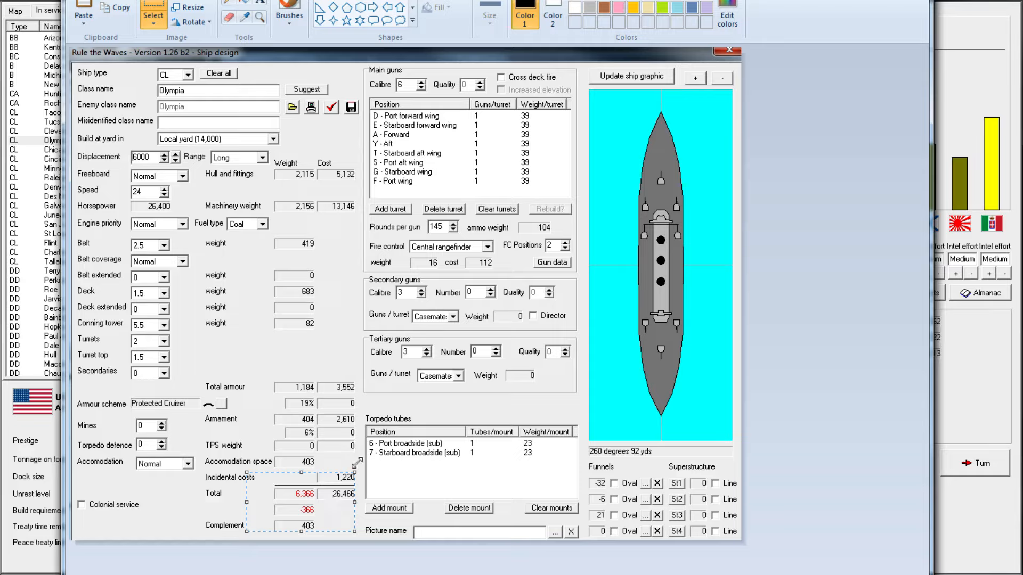
pyautogui.moveTo(199, 178)
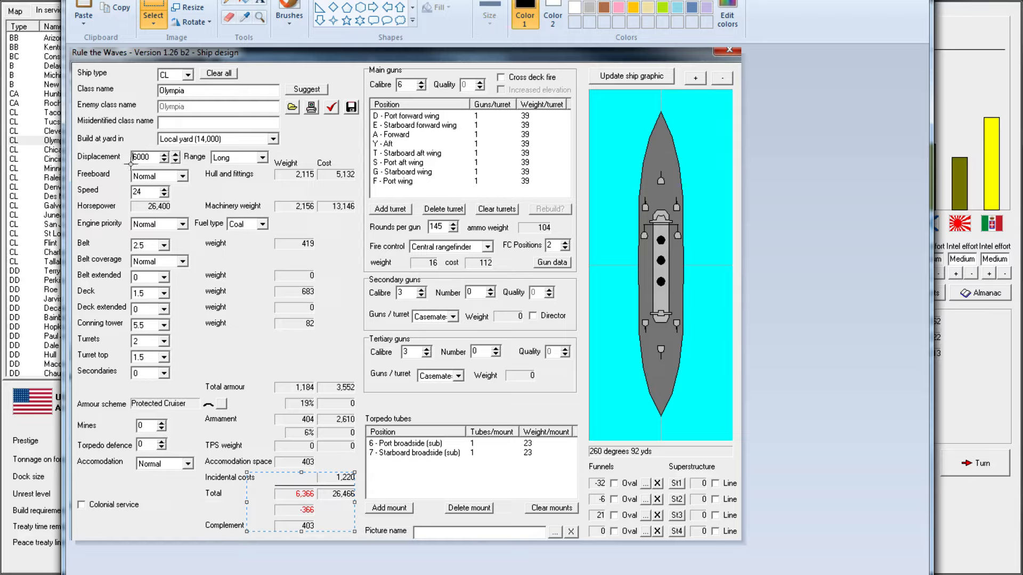
pyautogui.moveTo(188, 198)
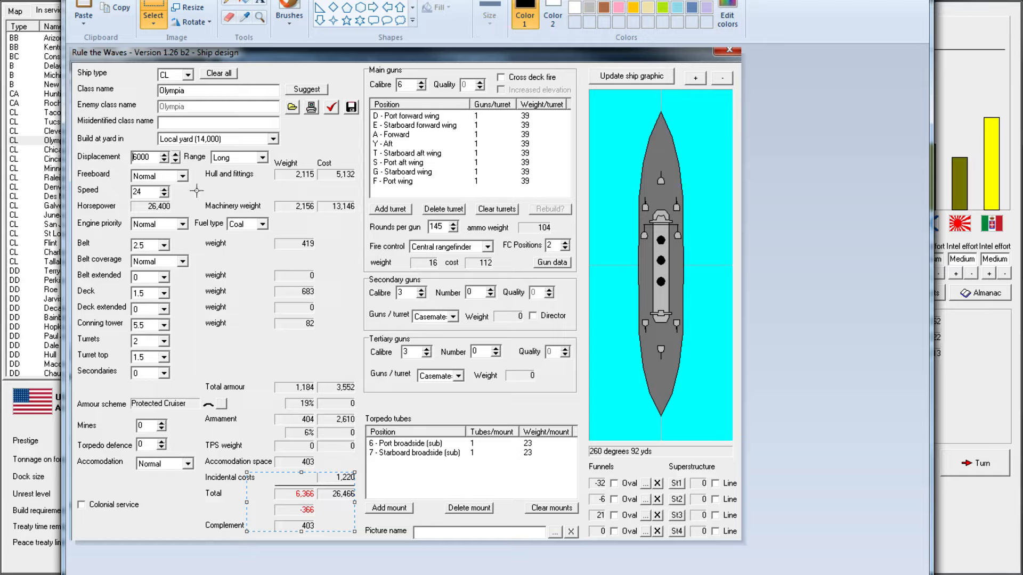
pyautogui.moveTo(149, 220)
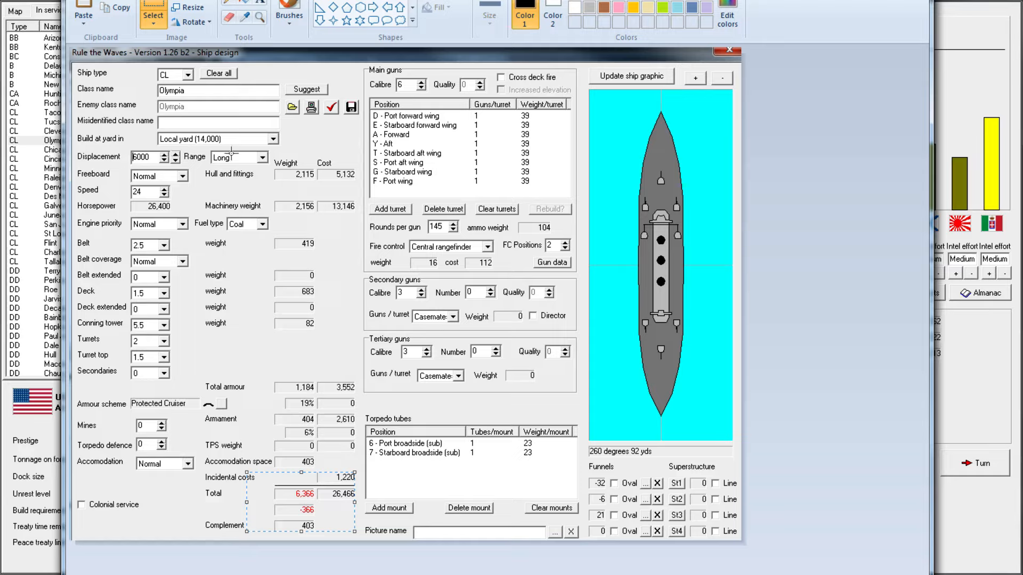
pyautogui.moveTo(297, 210)
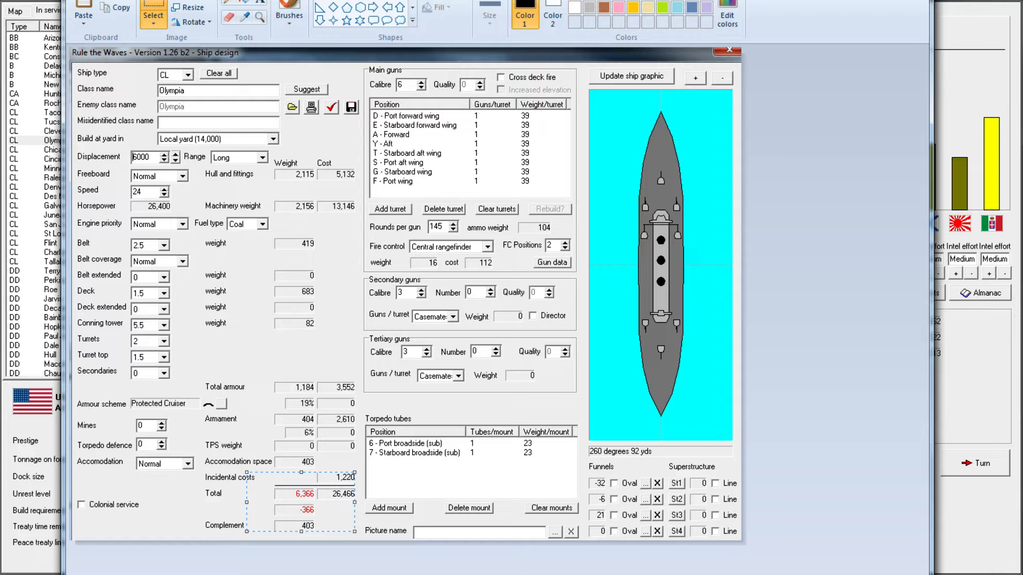
pyautogui.moveTo(778, 56)
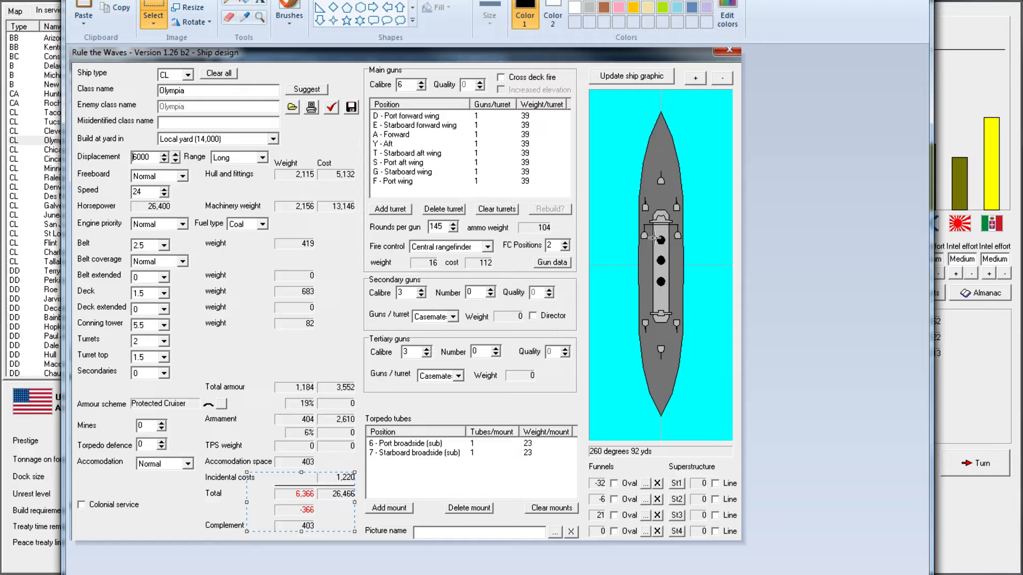
pyautogui.moveTo(495, 237)
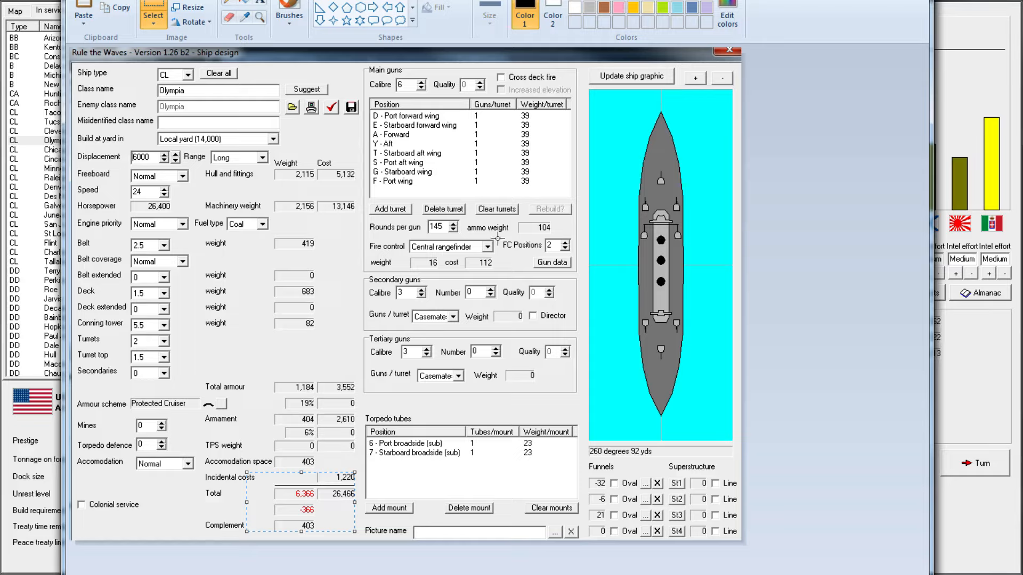
pyautogui.moveTo(877, 11)
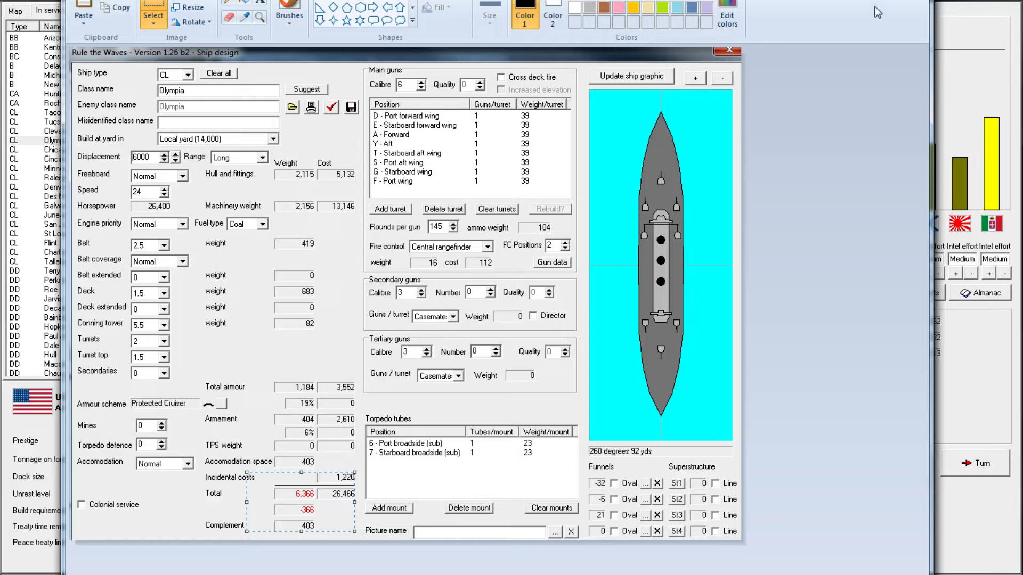
pyautogui.moveTo(338, 140)
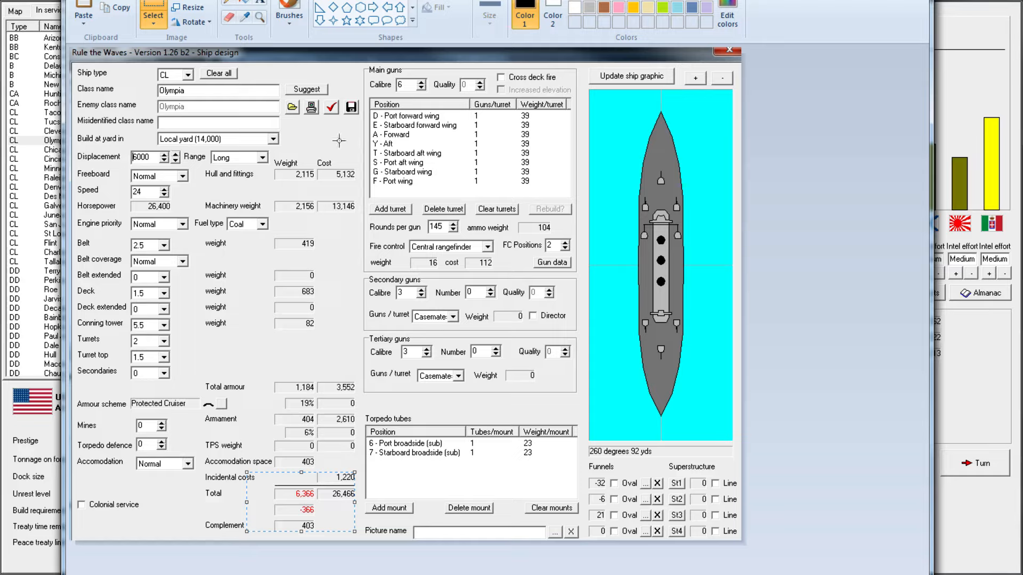
pyautogui.moveTo(482, 340)
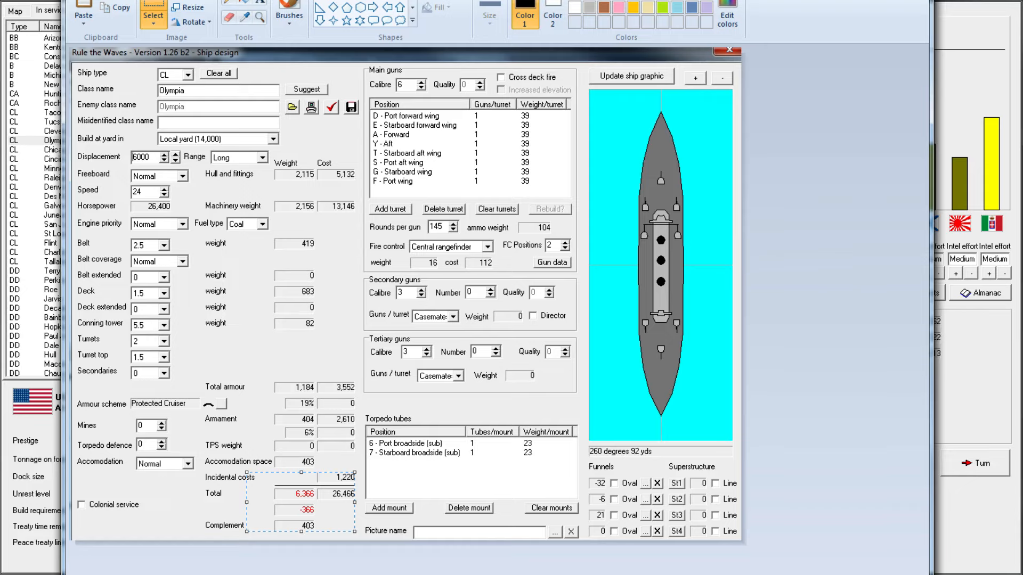
# - Total the Damage points column in the battle results sheet, then inspect the DD Swale entry
pyautogui.click(725, 50)
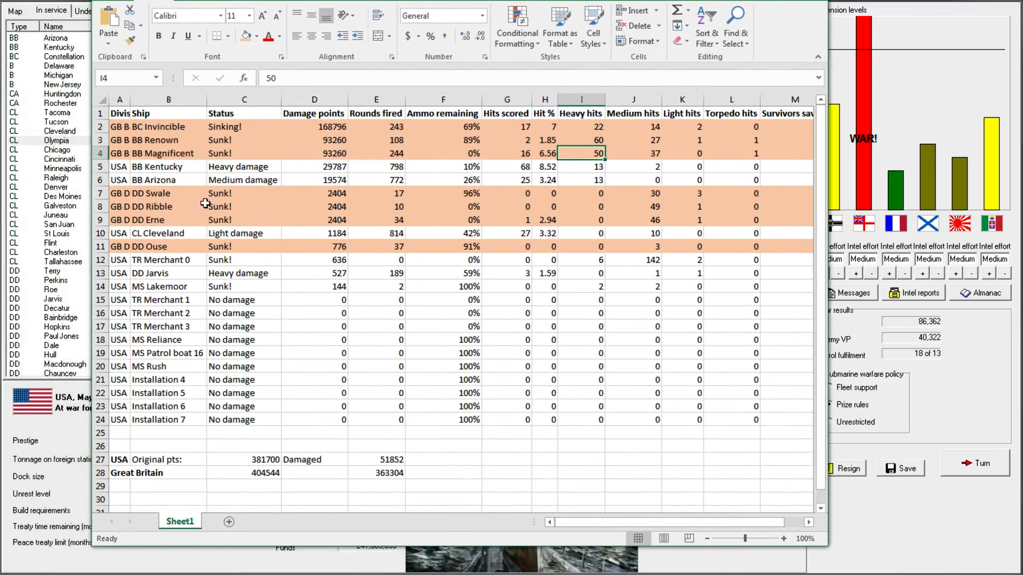
pyautogui.click(168, 127)
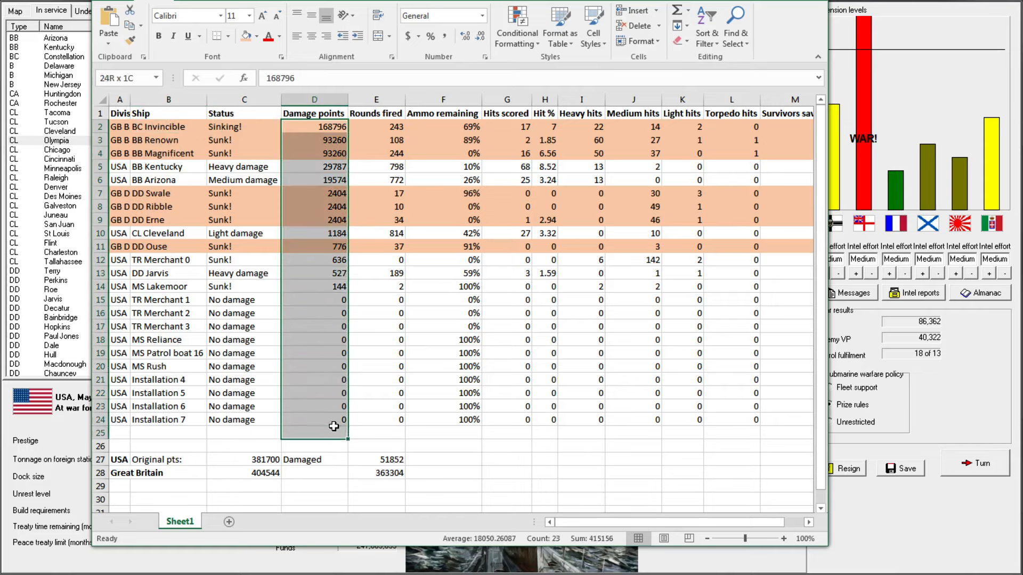
pyautogui.click(314, 446)
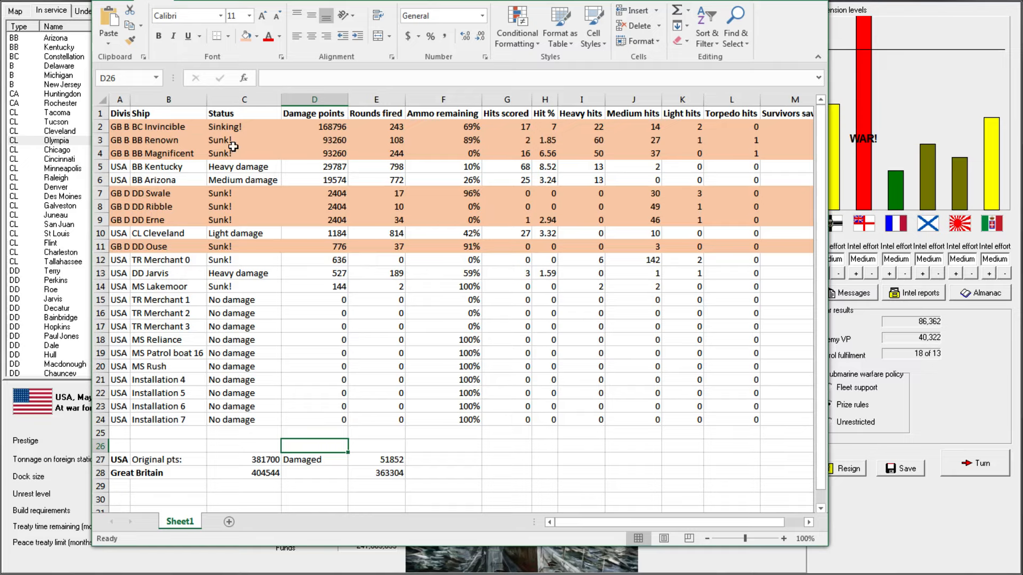
pyautogui.moveTo(366, 196)
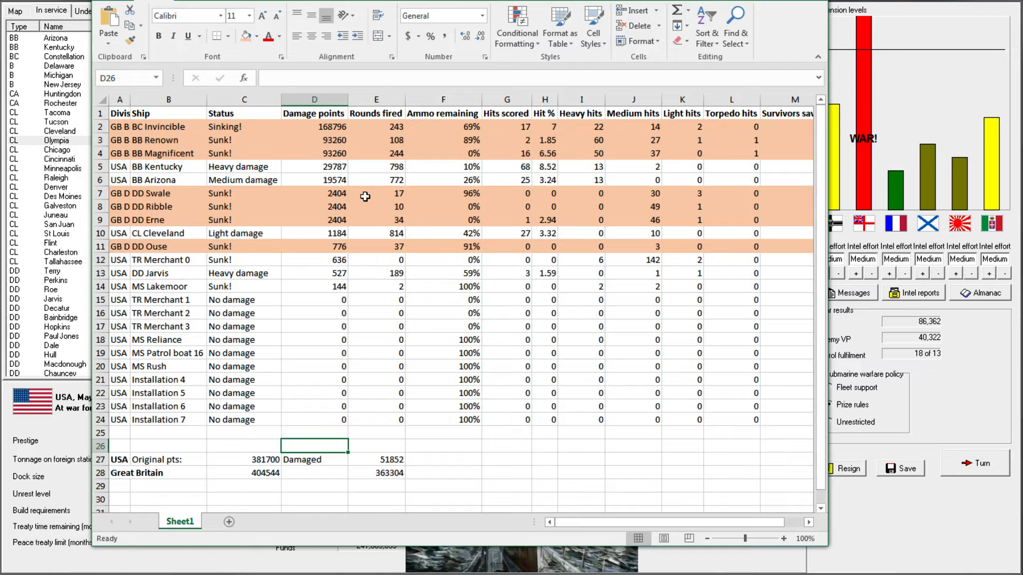
pyautogui.moveTo(172, 126)
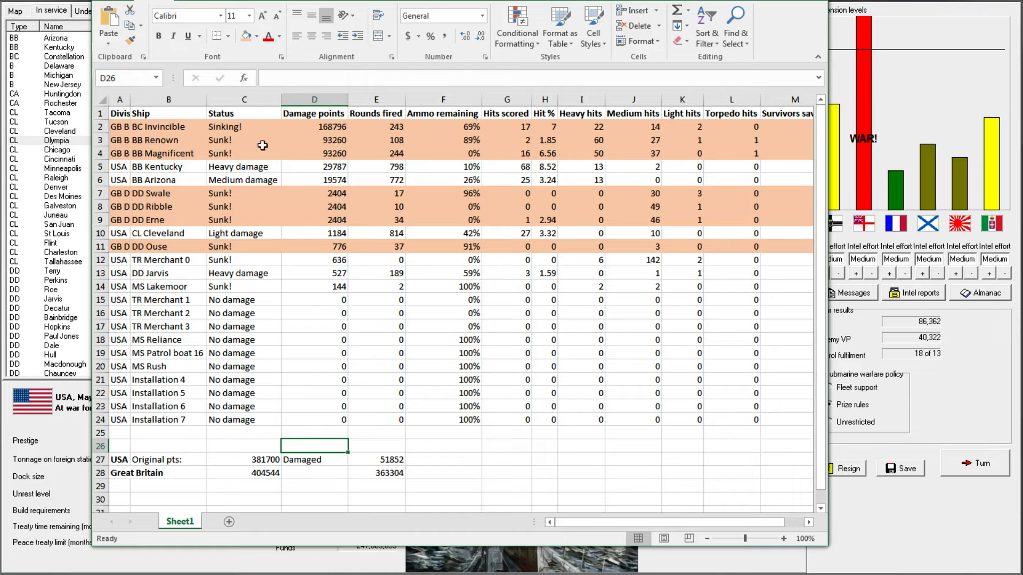
pyautogui.moveTo(163, 138)
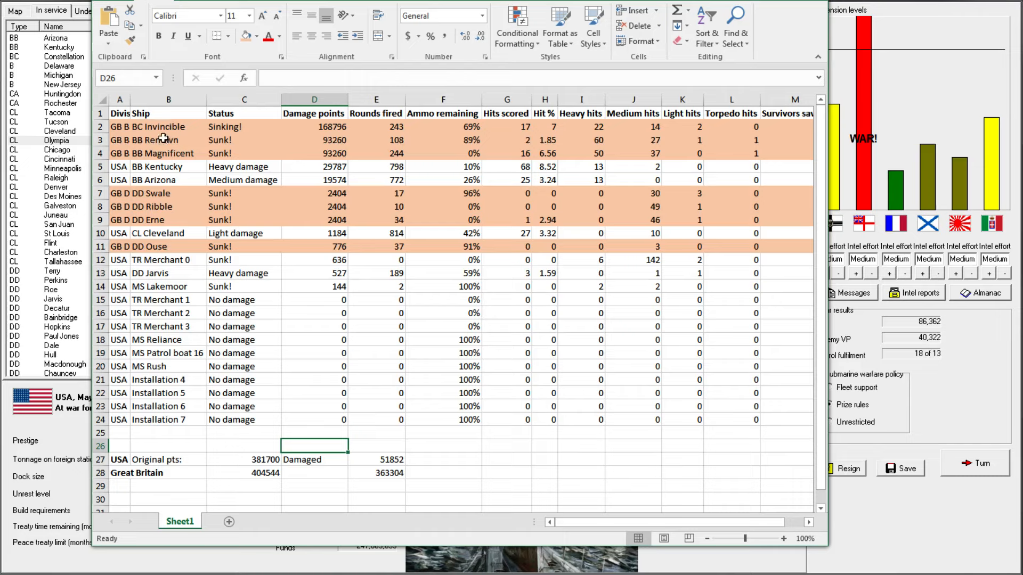
pyautogui.click(168, 193)
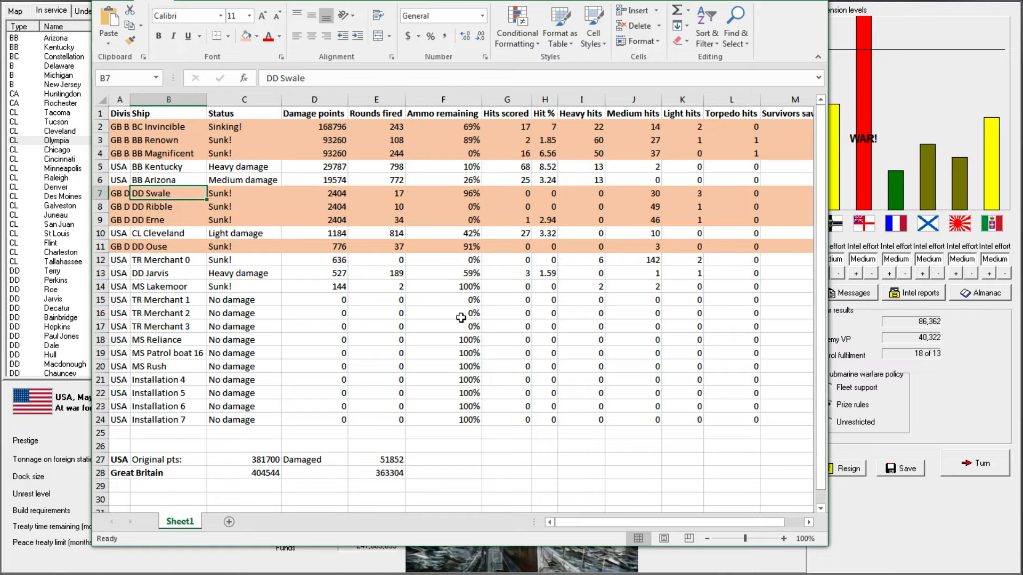
pyautogui.moveTo(520, 274)
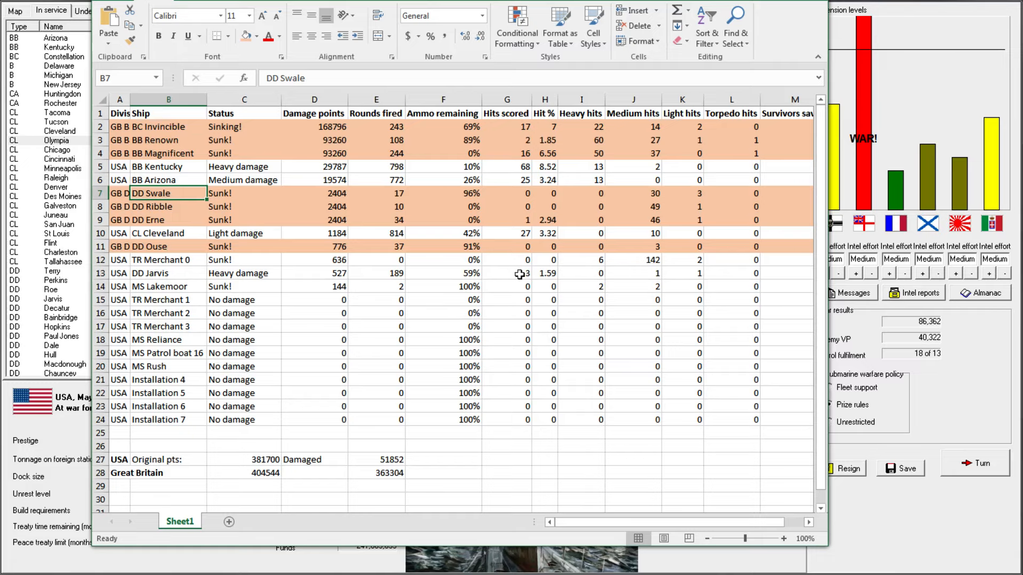
pyautogui.moveTo(388, 188)
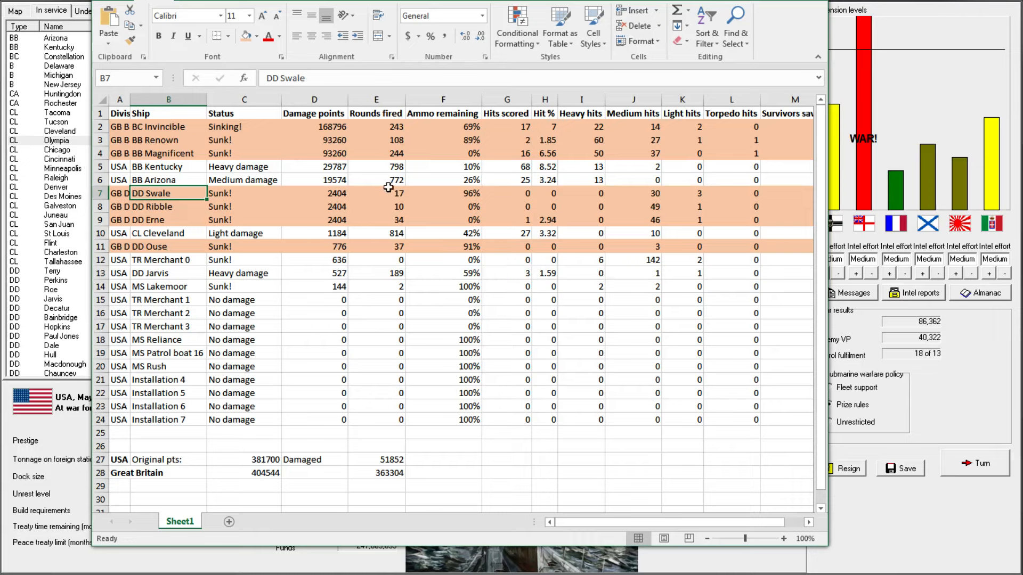
pyautogui.moveTo(338, 180)
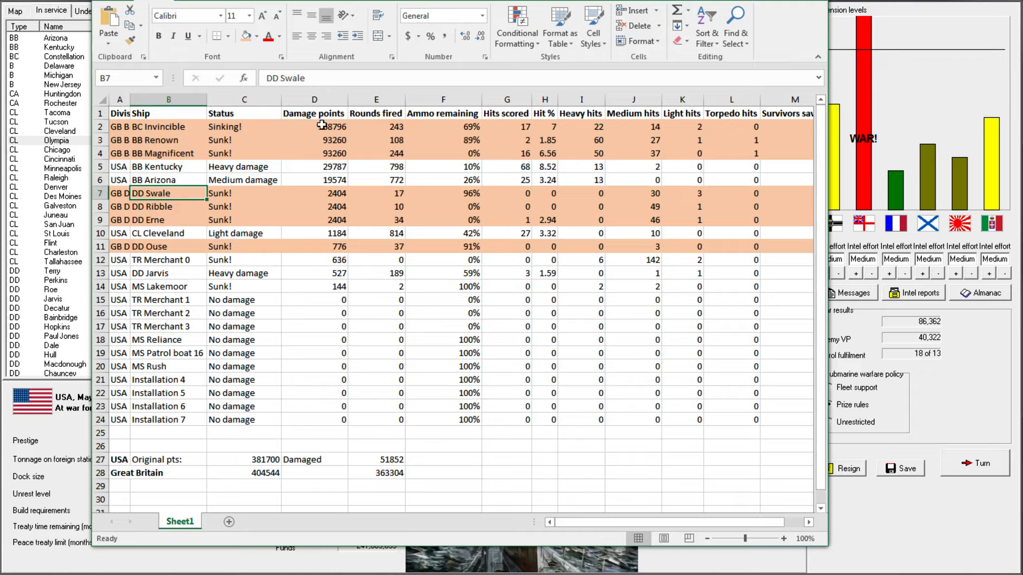
pyautogui.moveTo(314, 127); pyautogui.dragTo(314, 154)
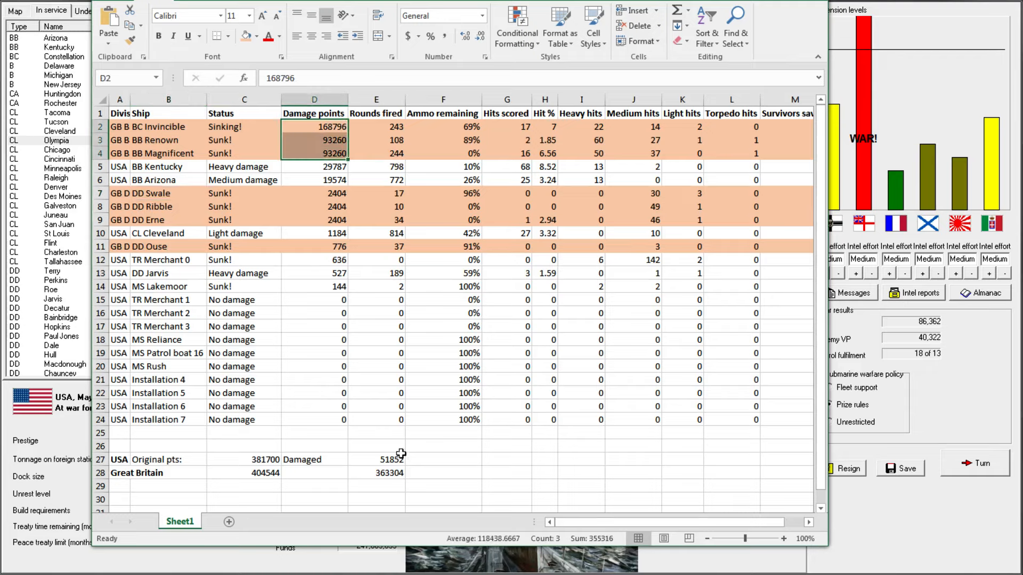
pyautogui.click(376, 446)
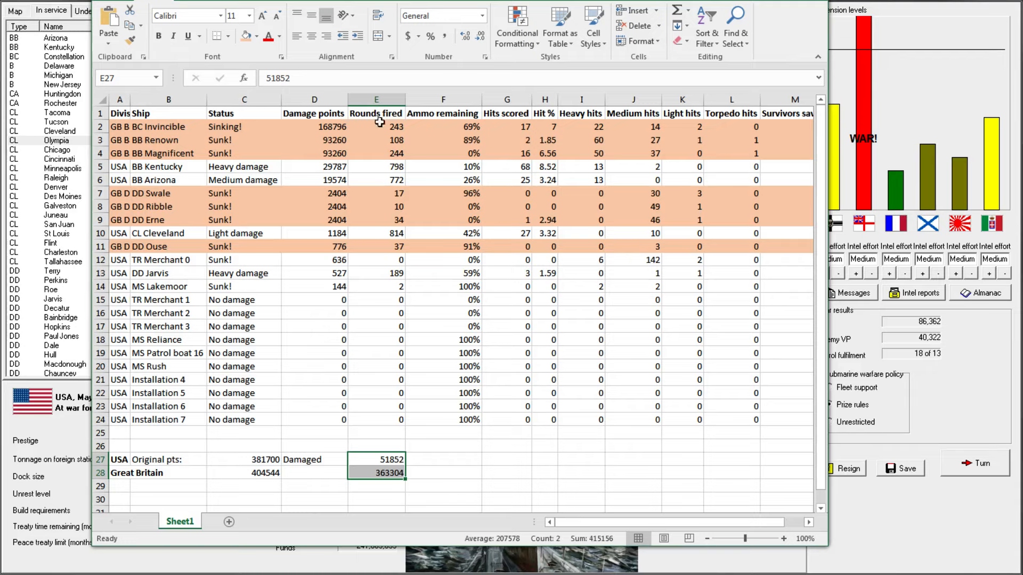
pyautogui.click(314, 127)
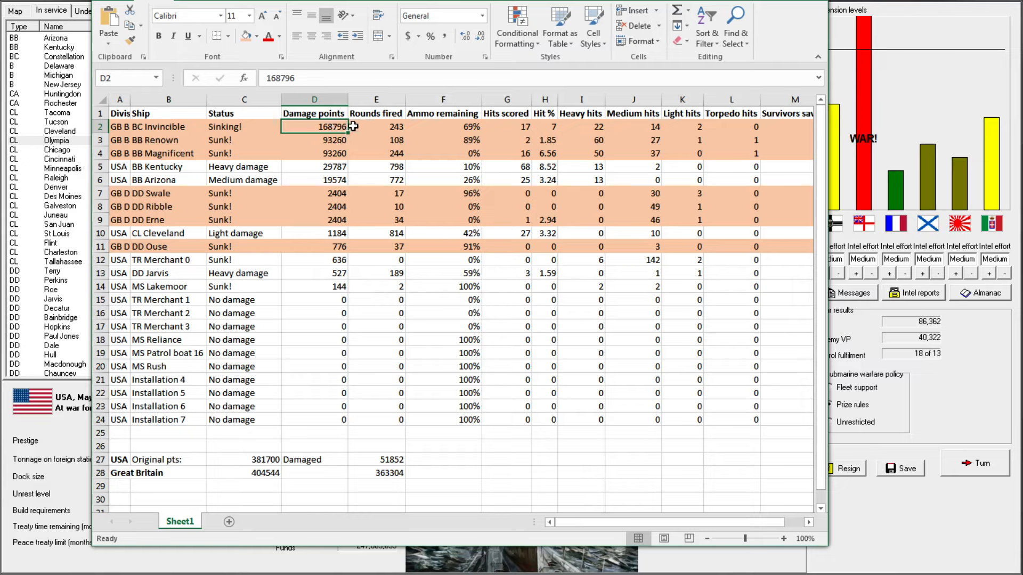
pyautogui.moveTo(376, 173)
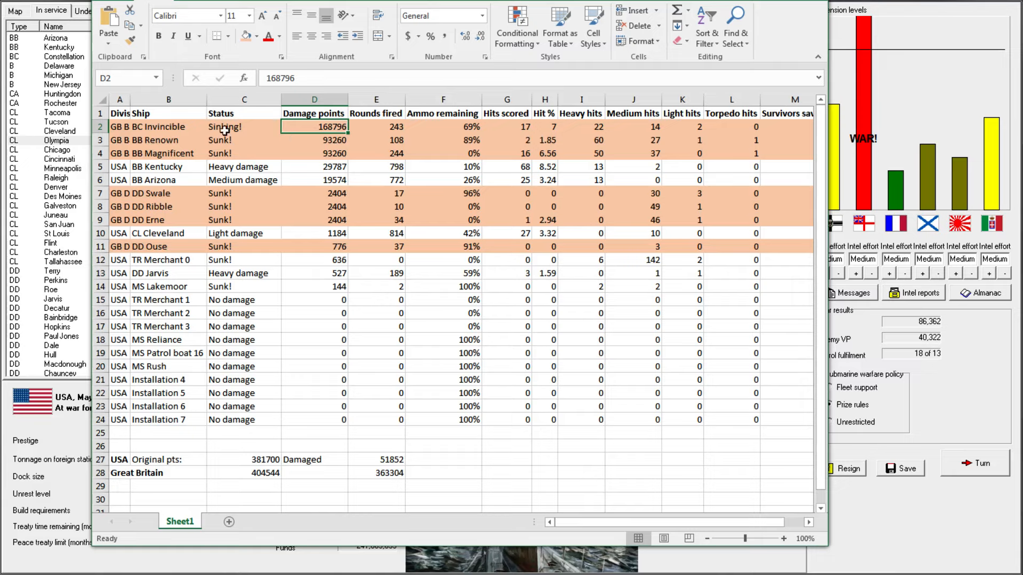
pyautogui.moveTo(255, 146)
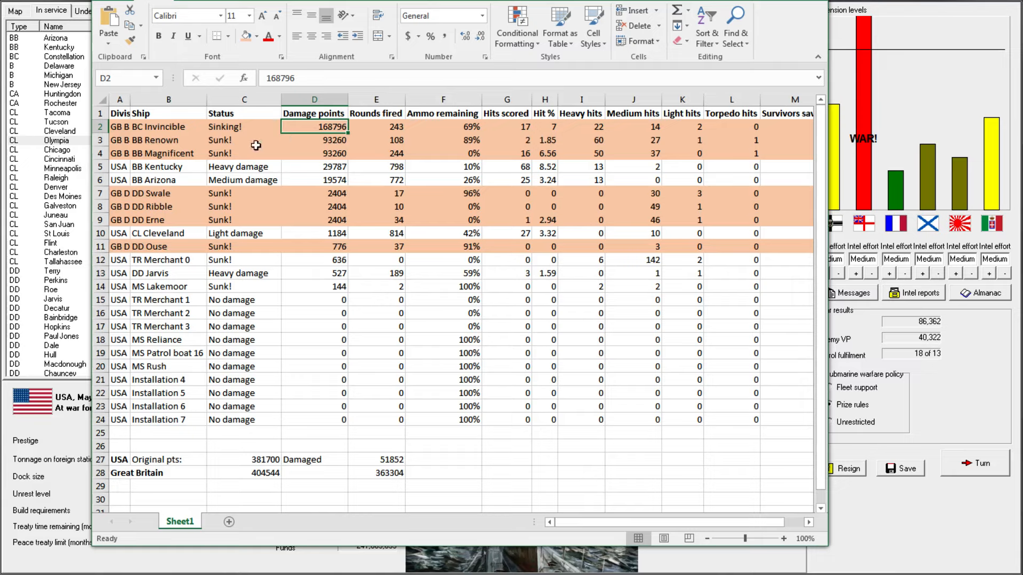
pyautogui.moveTo(320, 143)
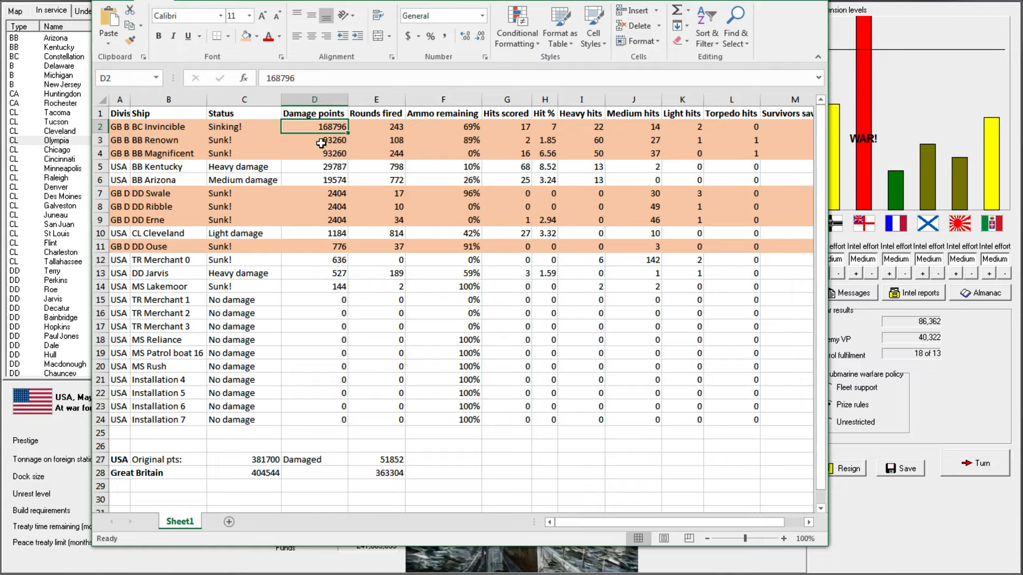
pyautogui.moveTo(249, 161)
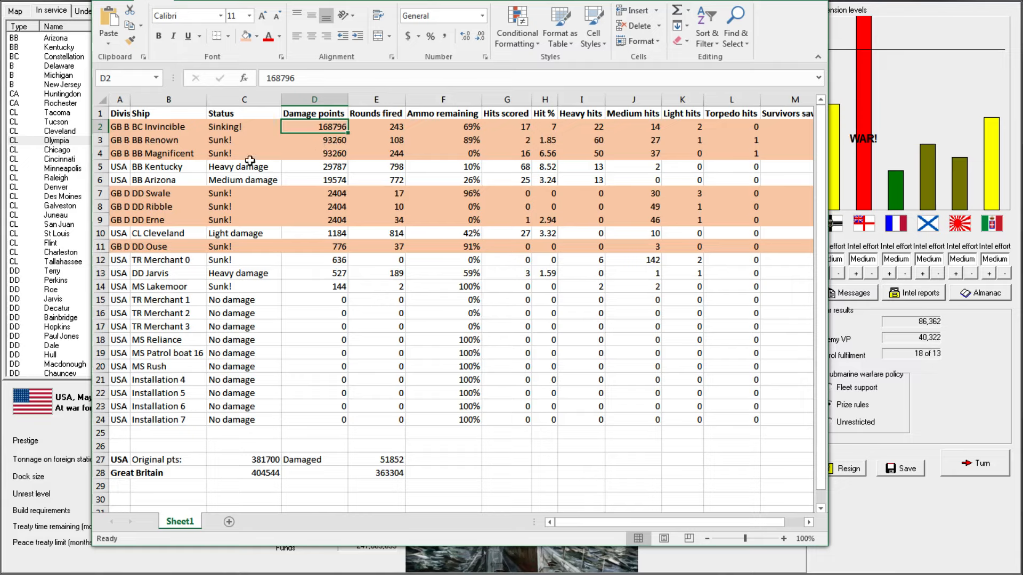
pyautogui.moveTo(299, 170)
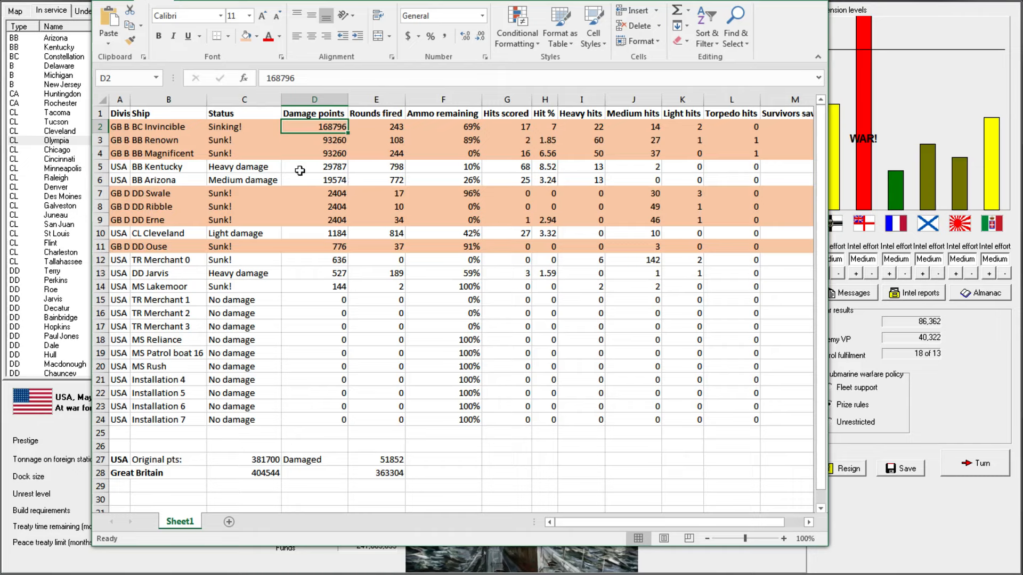
pyautogui.moveTo(340, 179)
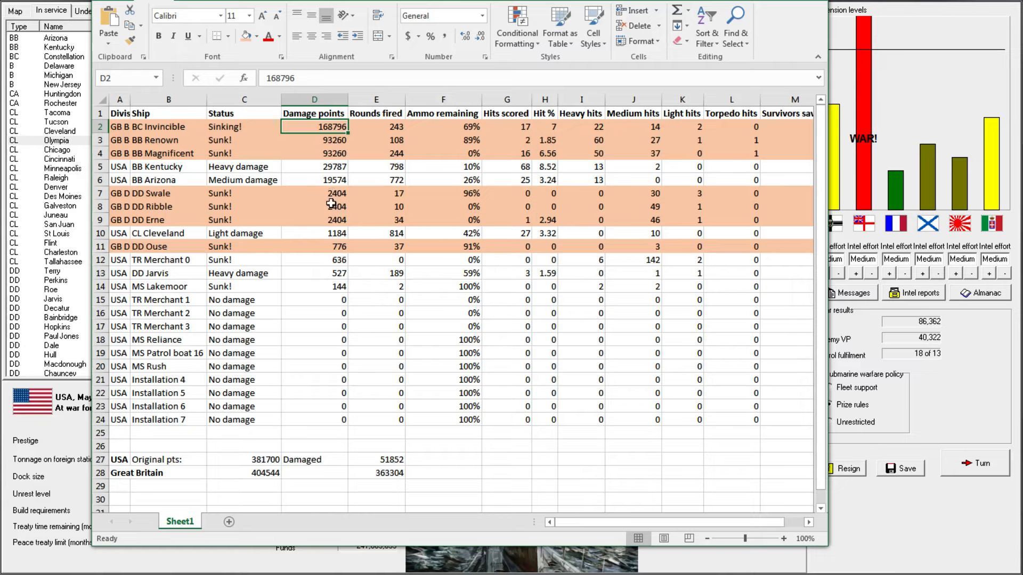
pyautogui.moveTo(330, 184)
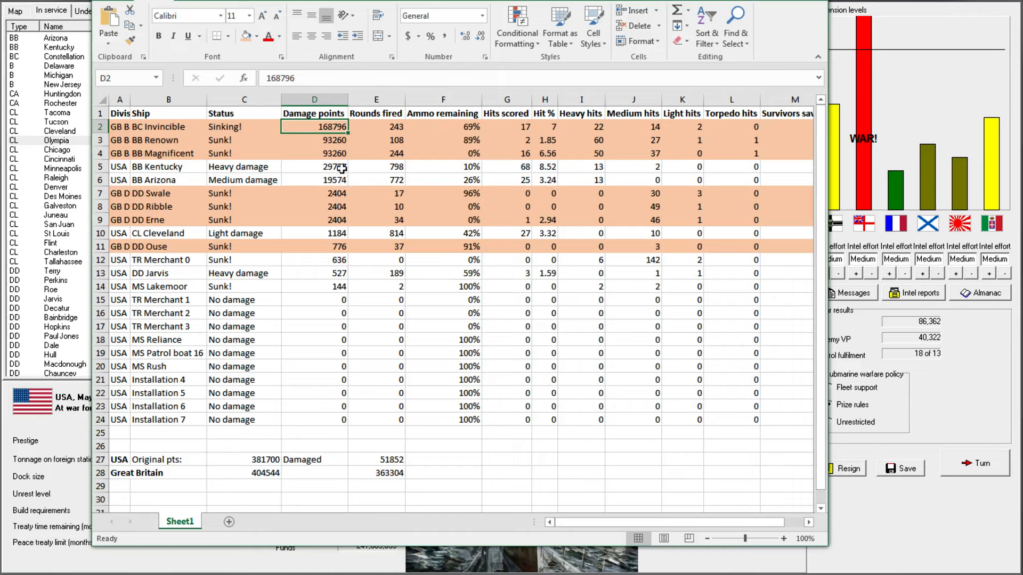
pyautogui.moveTo(320, 126)
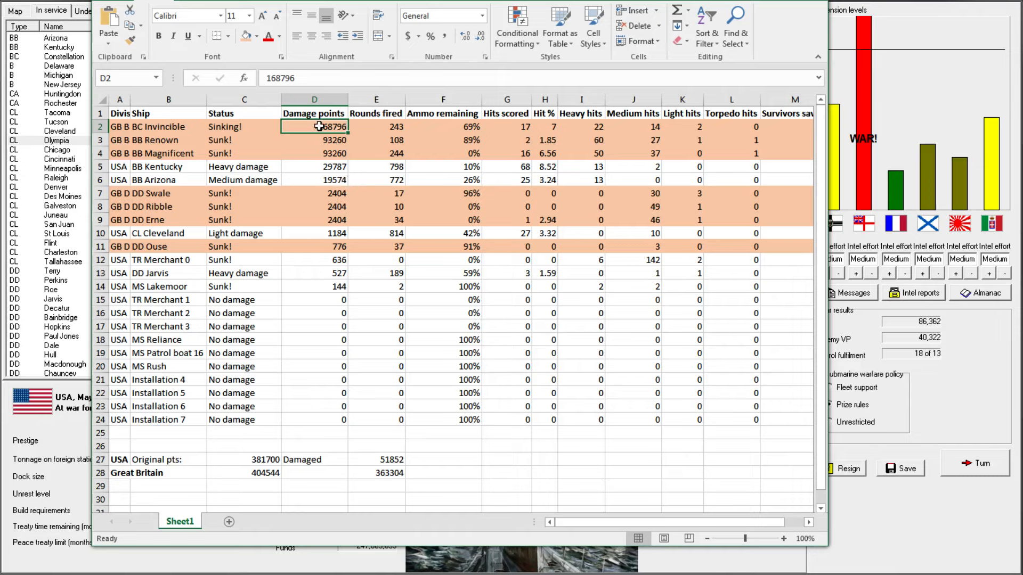
pyautogui.moveTo(327, 175)
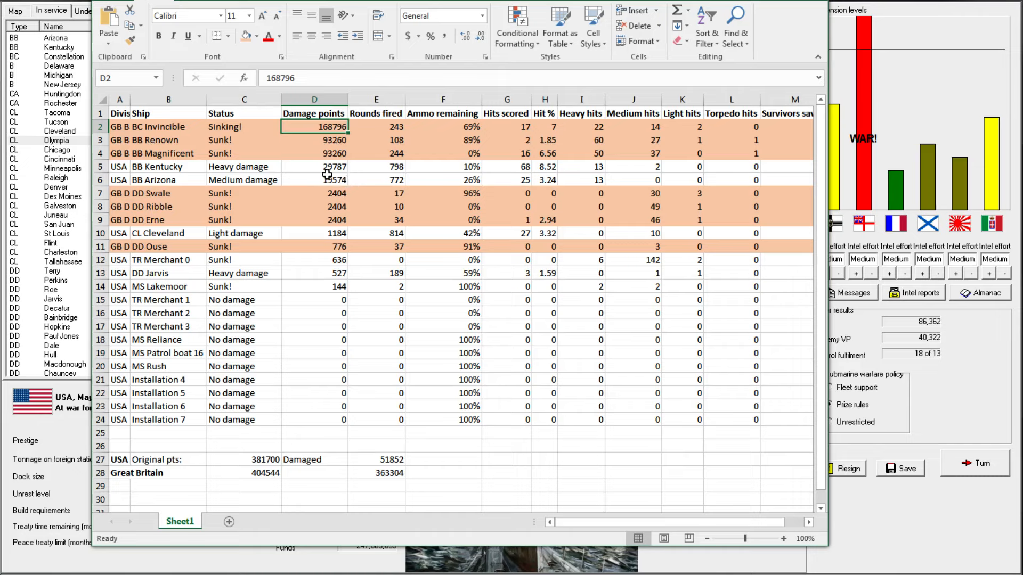
pyautogui.moveTo(316, 441)
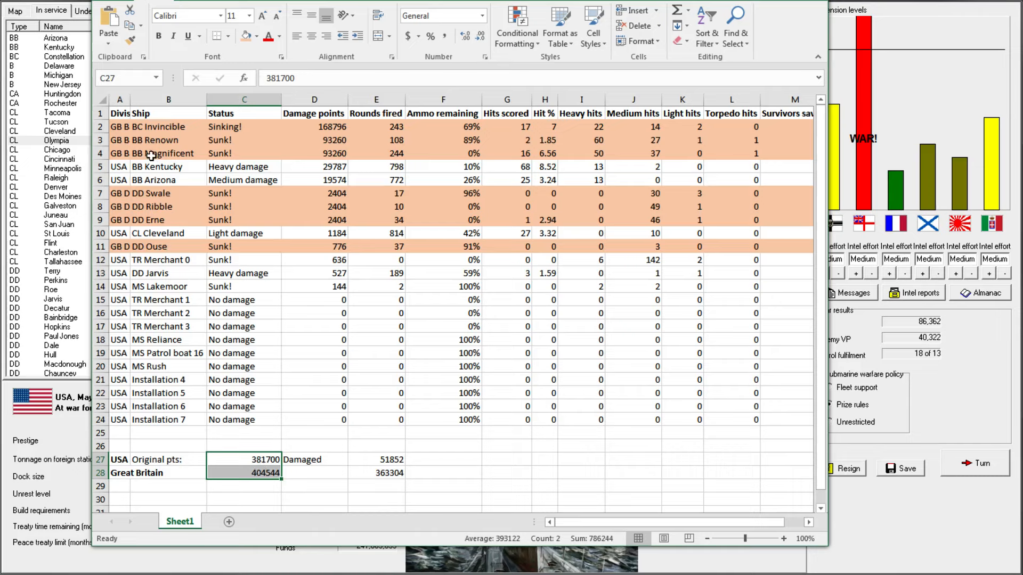
pyautogui.moveTo(177, 179)
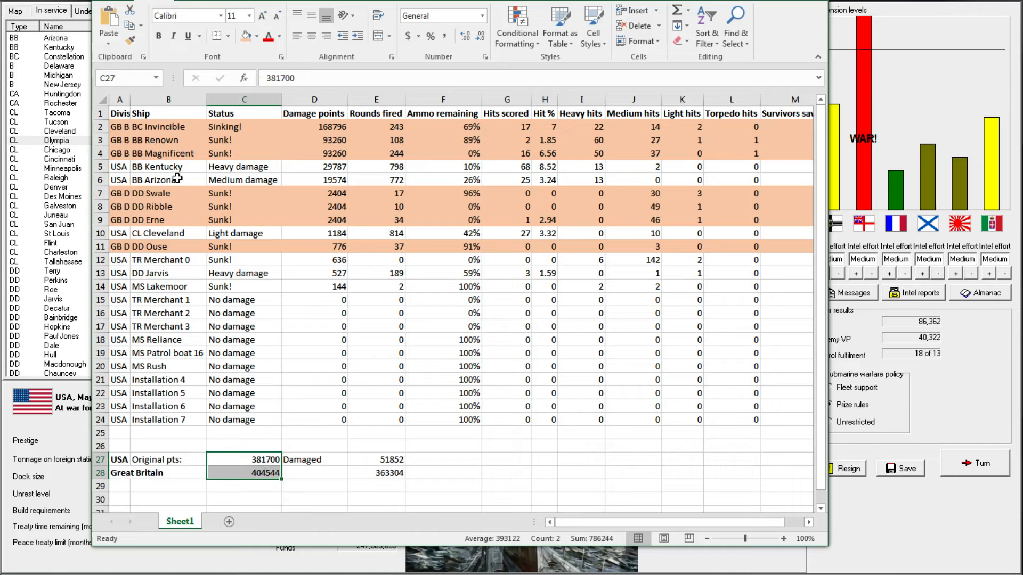
pyautogui.moveTo(152, 174)
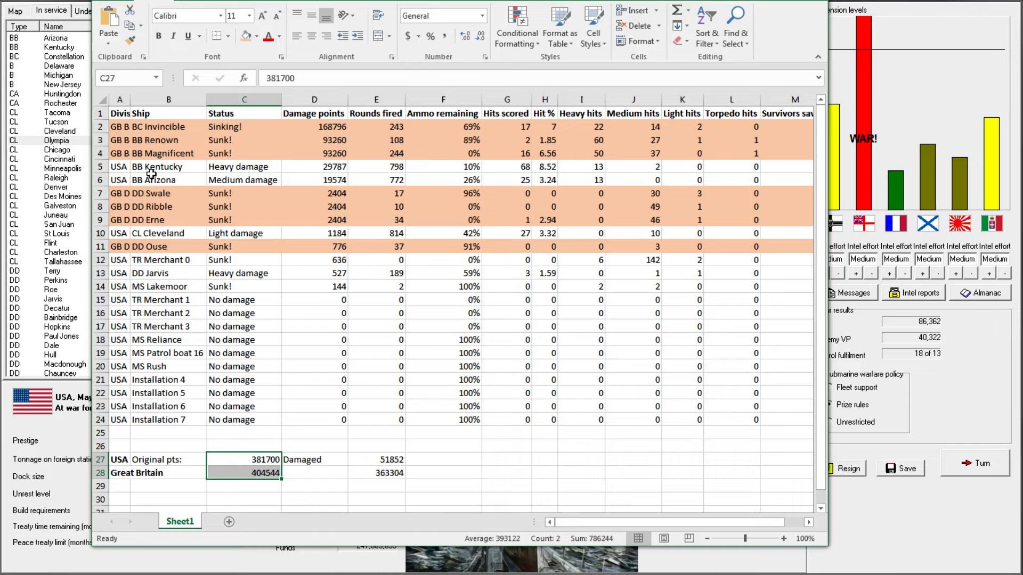
pyautogui.moveTo(144, 124)
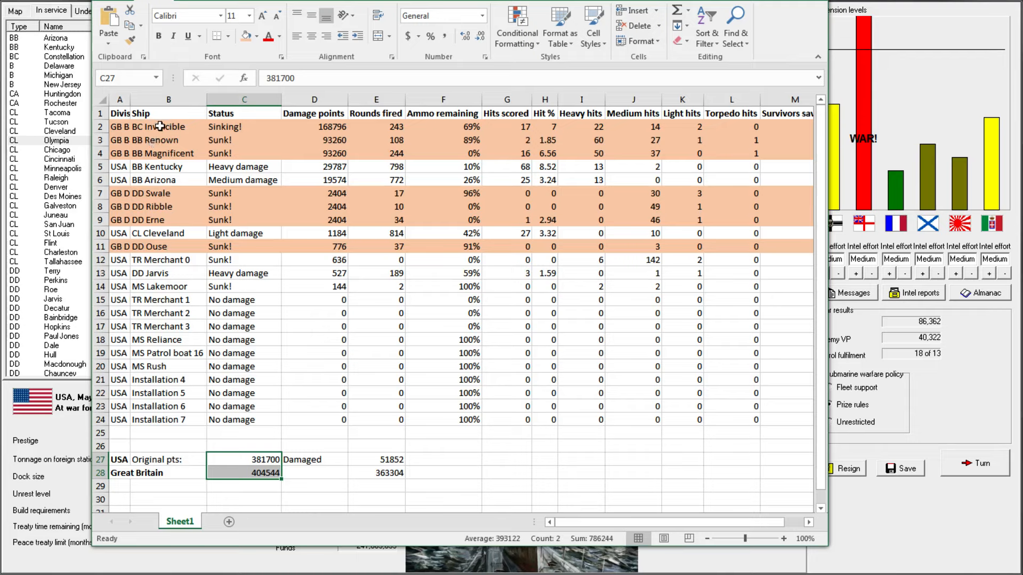
pyautogui.click(168, 127)
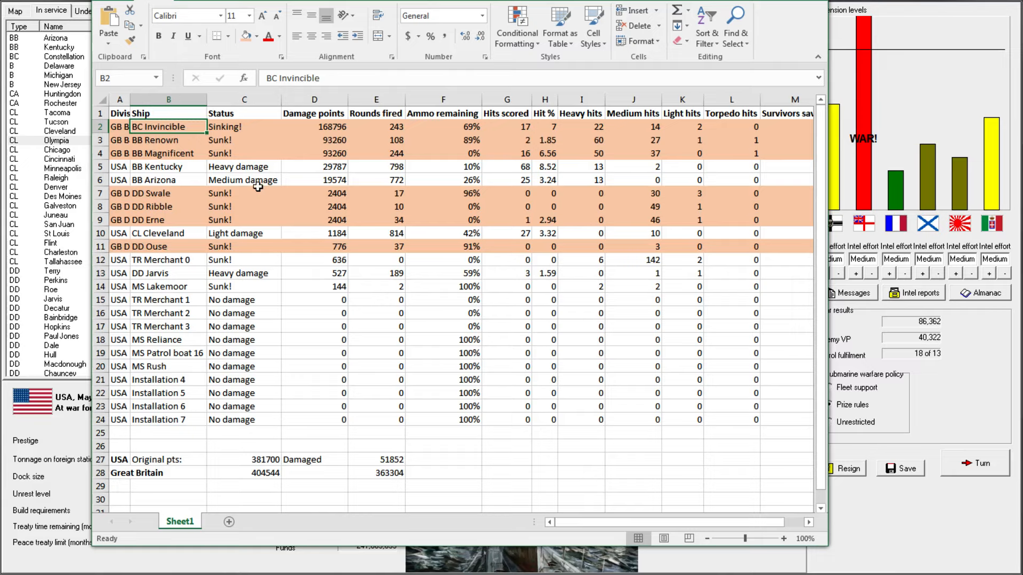
pyautogui.moveTo(266, 463)
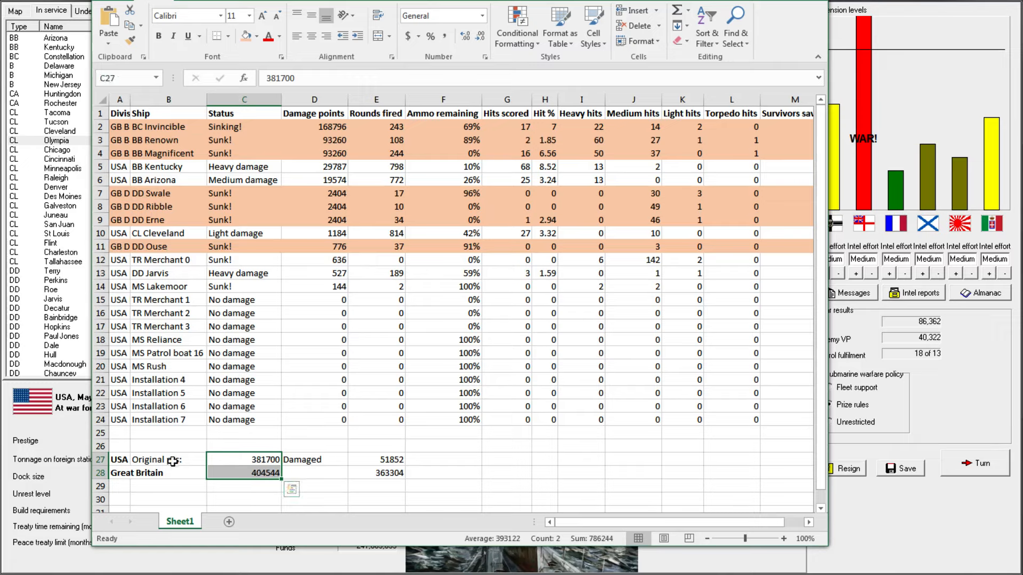
pyautogui.moveTo(266, 445)
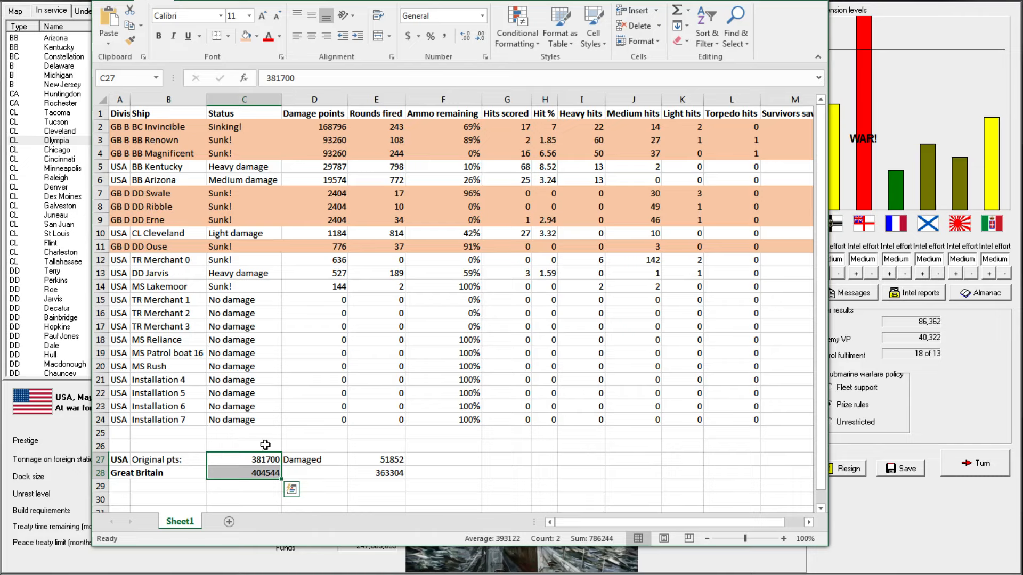
pyautogui.click(243, 446)
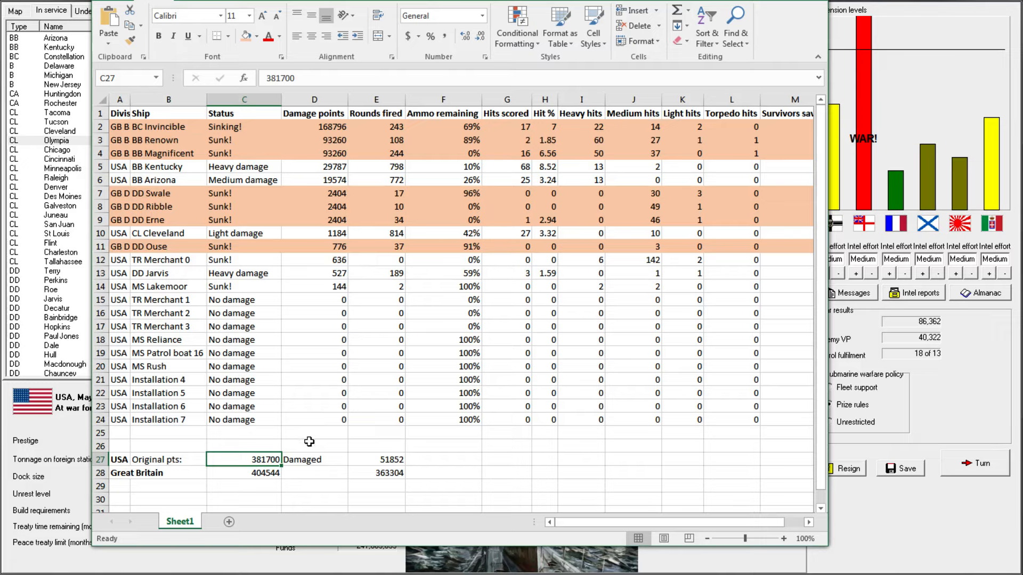
pyautogui.moveTo(385, 421)
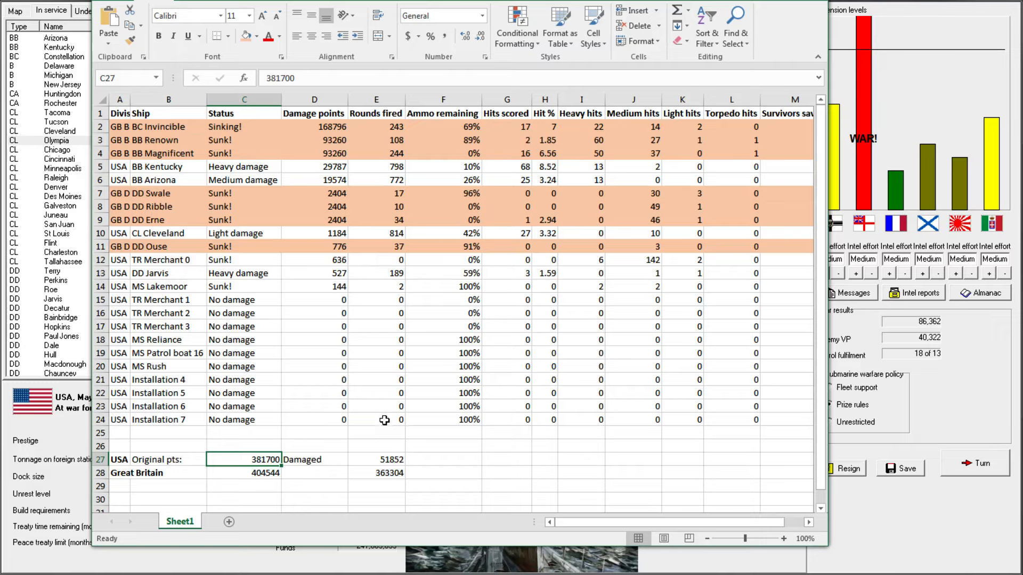
pyautogui.moveTo(335, 438)
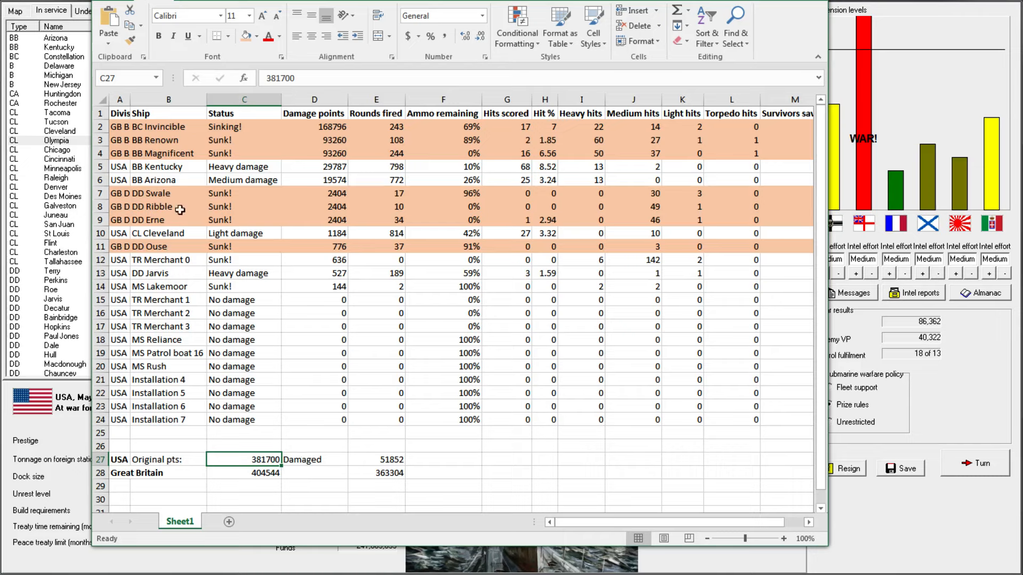
pyautogui.moveTo(387, 469)
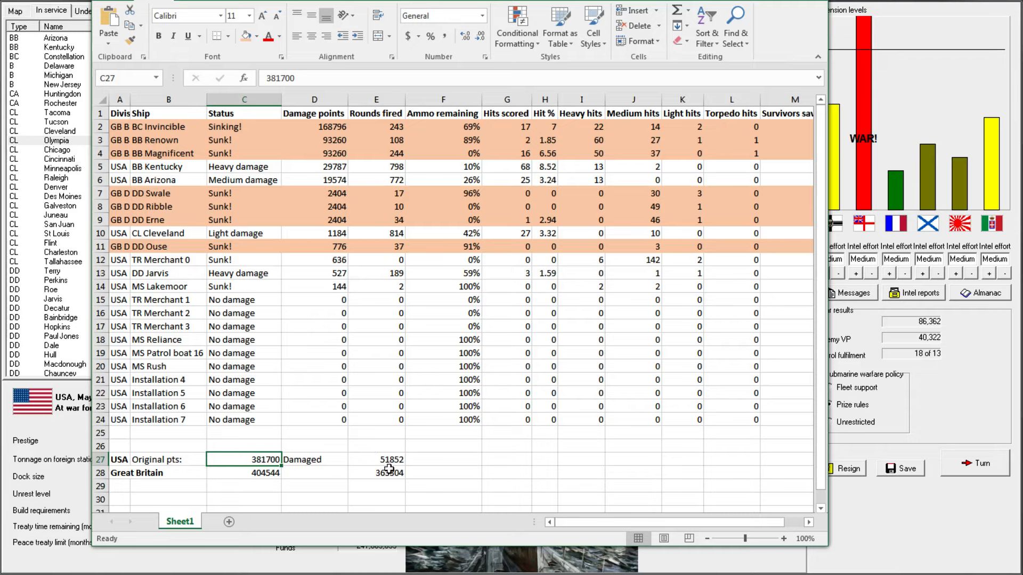
pyautogui.click(376, 473)
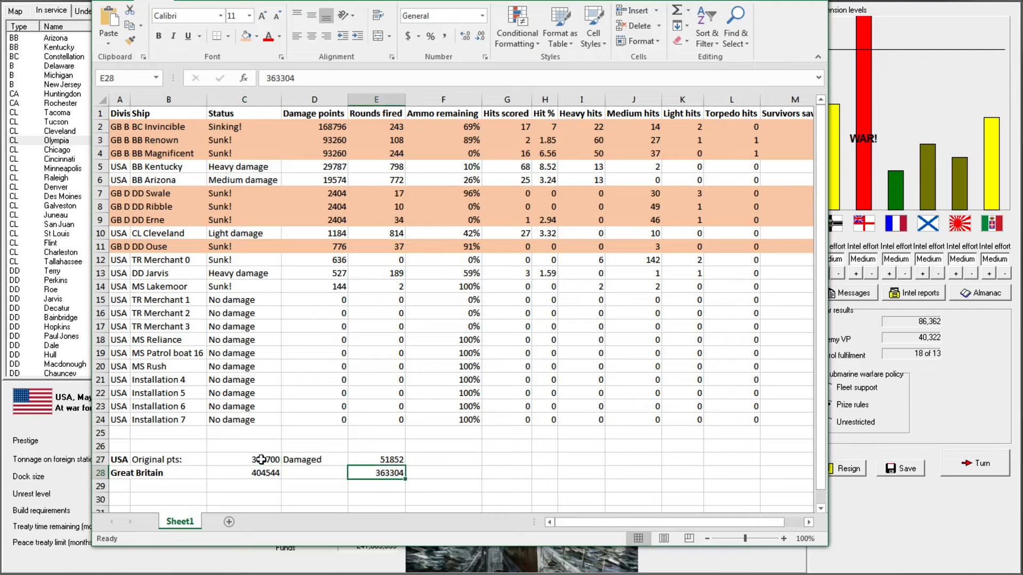
pyautogui.click(263, 473)
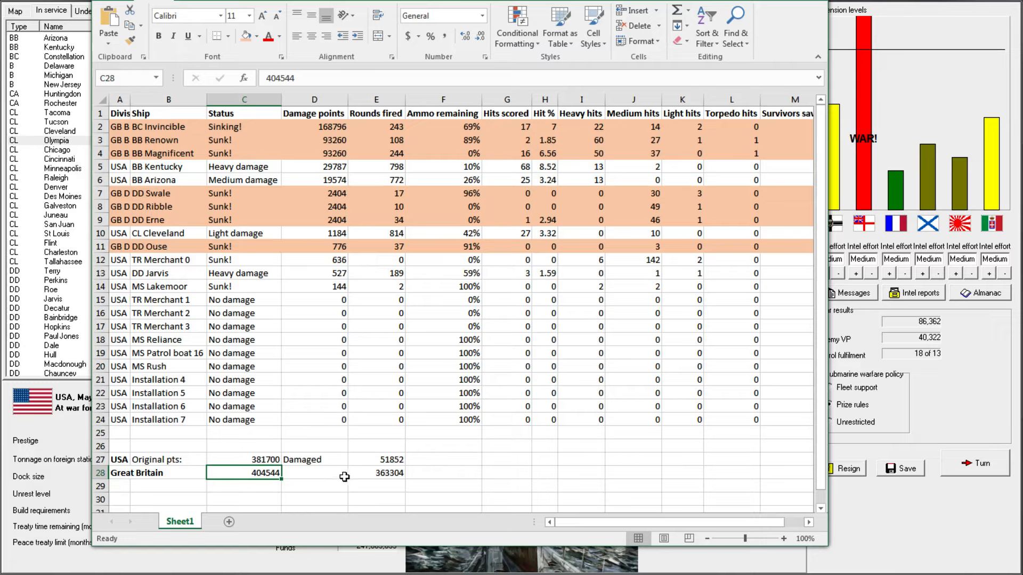
pyautogui.moveTo(377, 475)
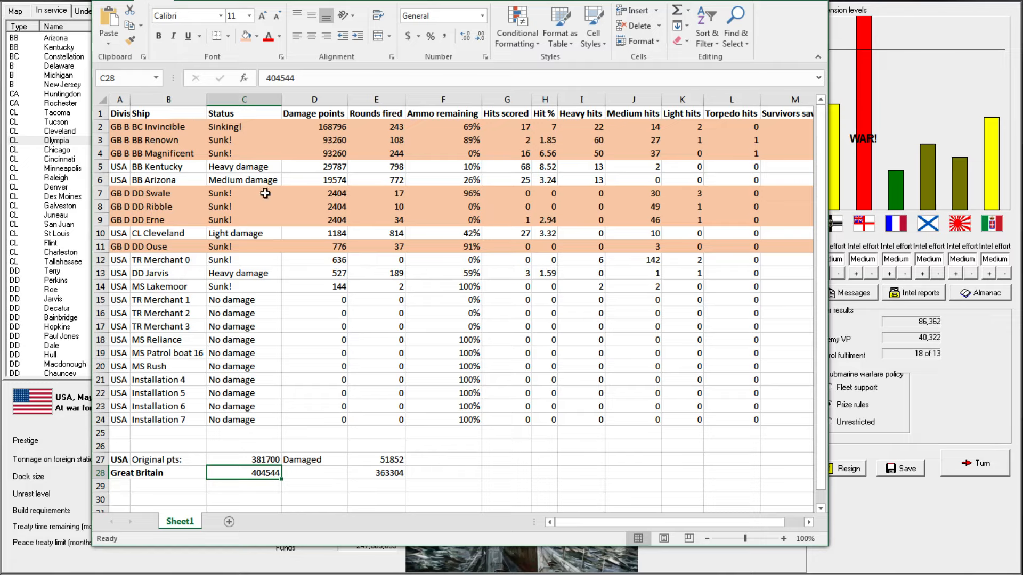
pyautogui.moveTo(339, 405)
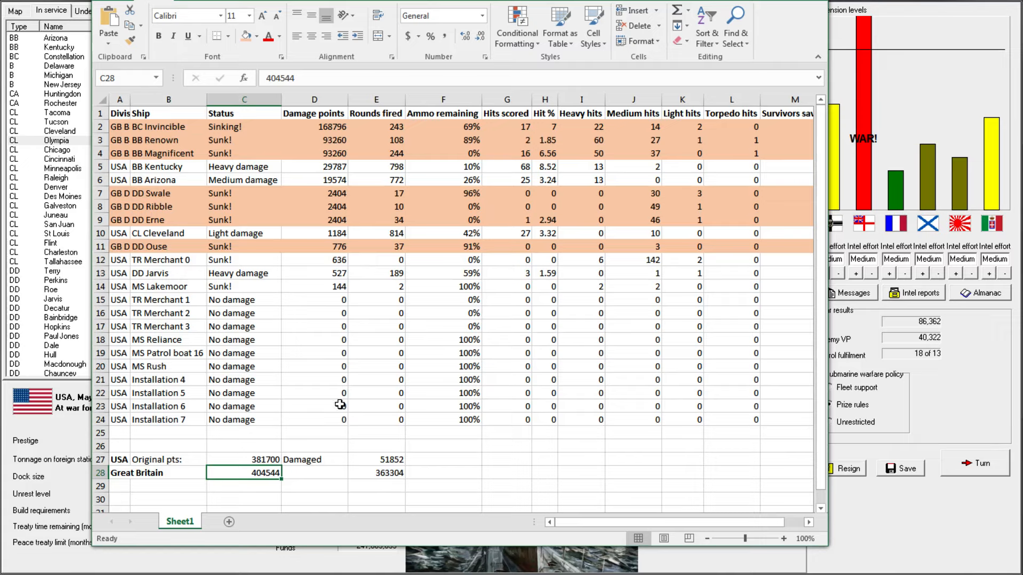
pyautogui.moveTo(354, 205)
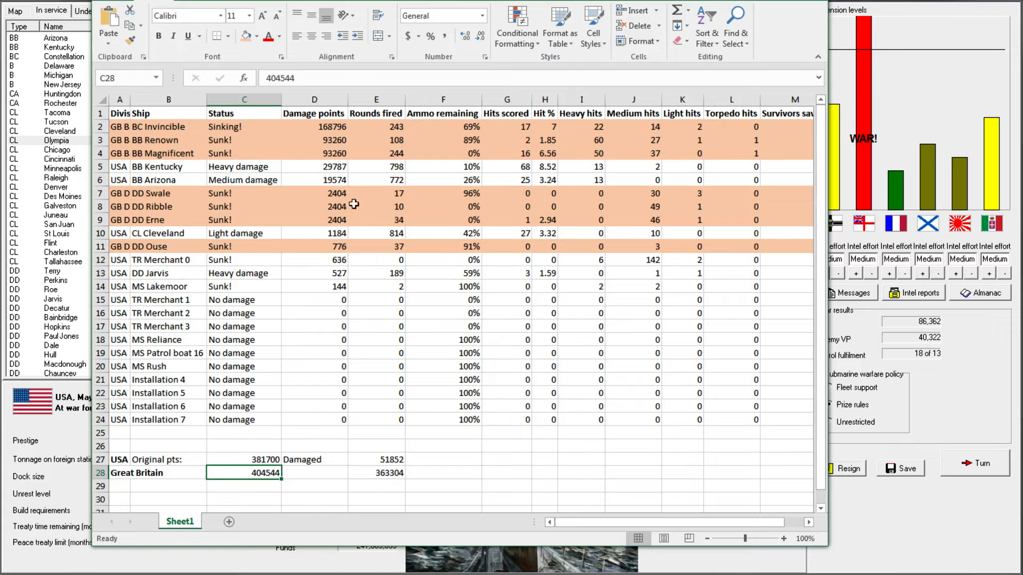
pyautogui.click(313, 127)
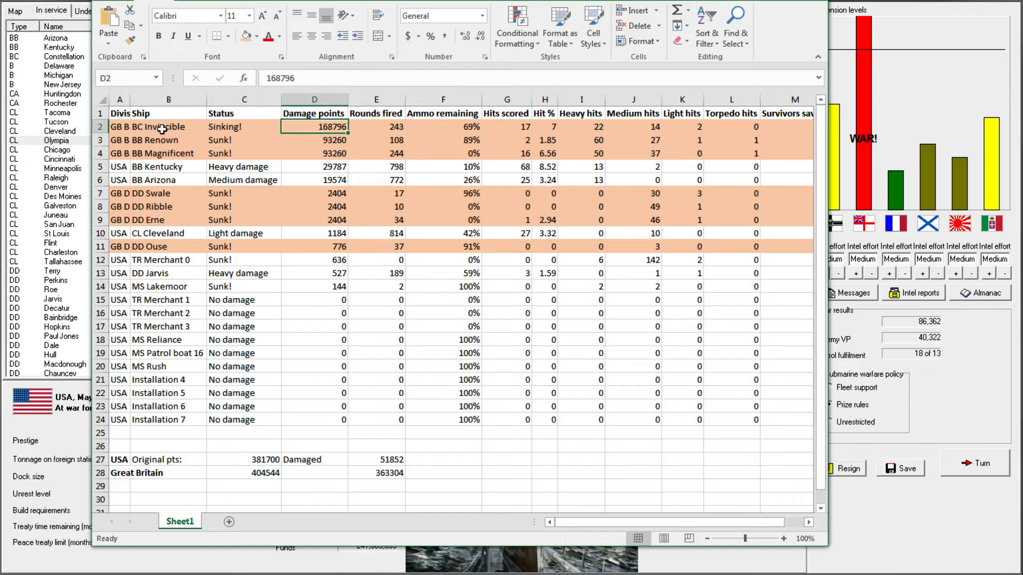
pyautogui.moveTo(205, 143)
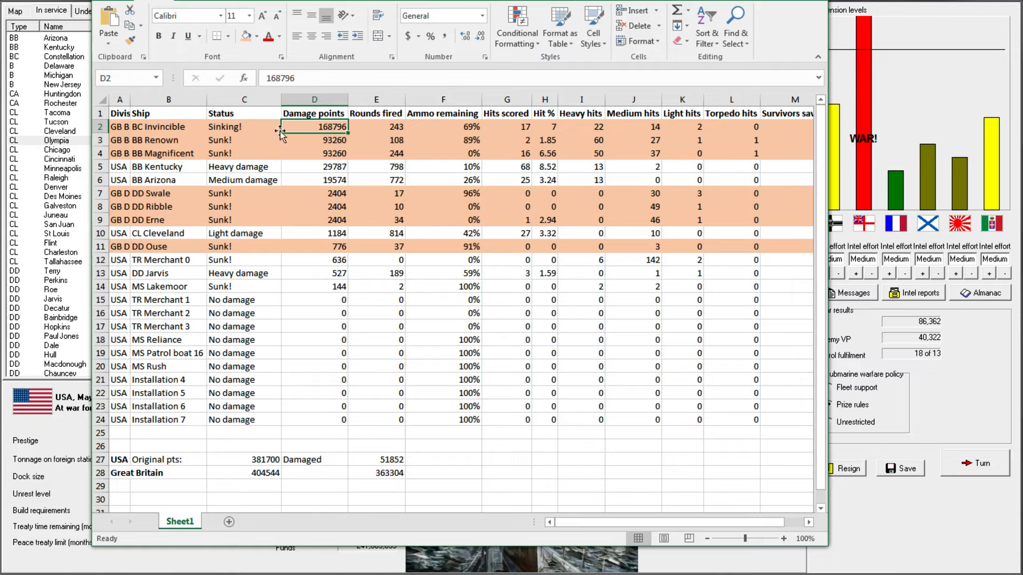
pyautogui.moveTo(351, 345)
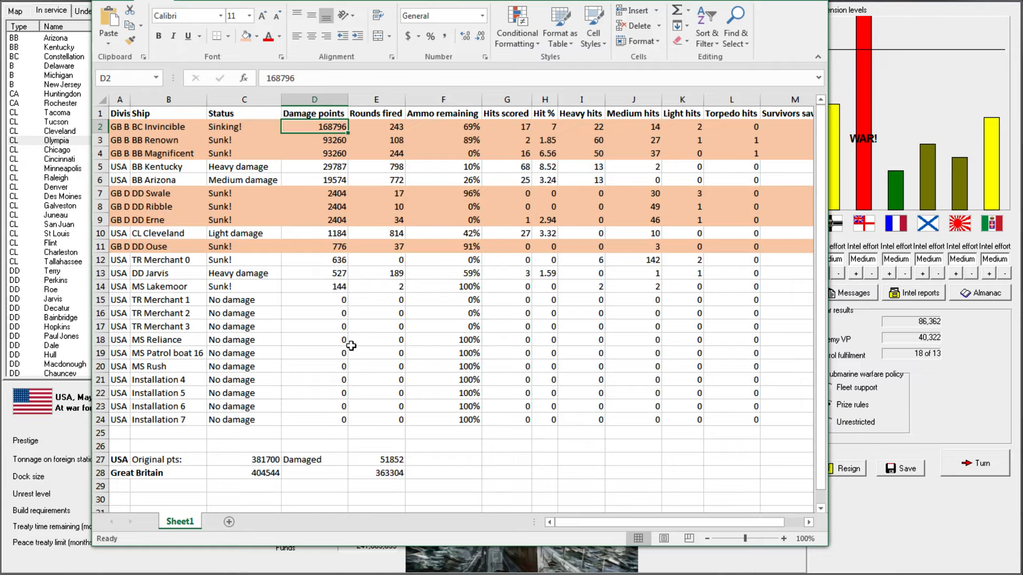
pyautogui.moveTo(372, 140)
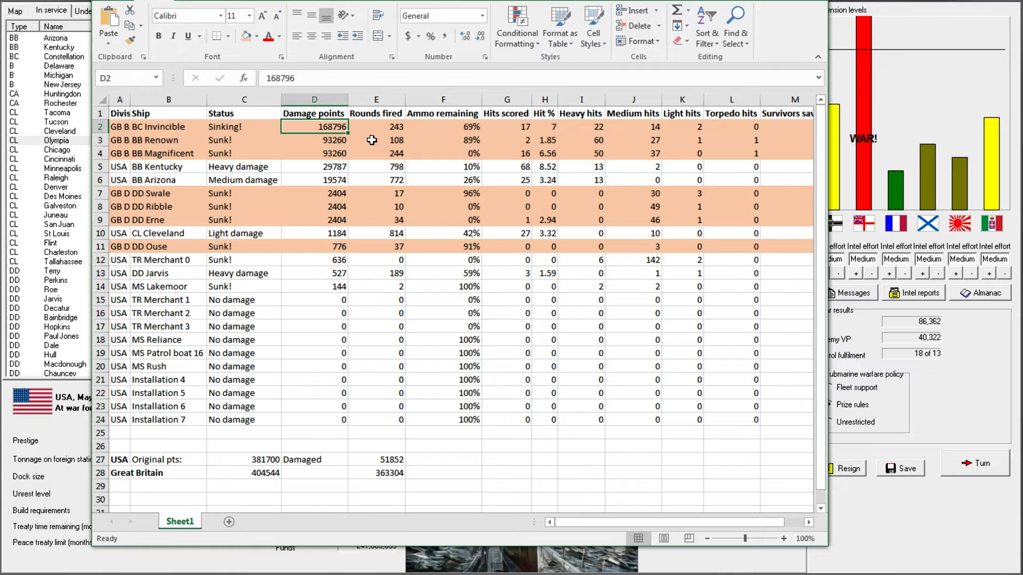
pyautogui.moveTo(342, 146)
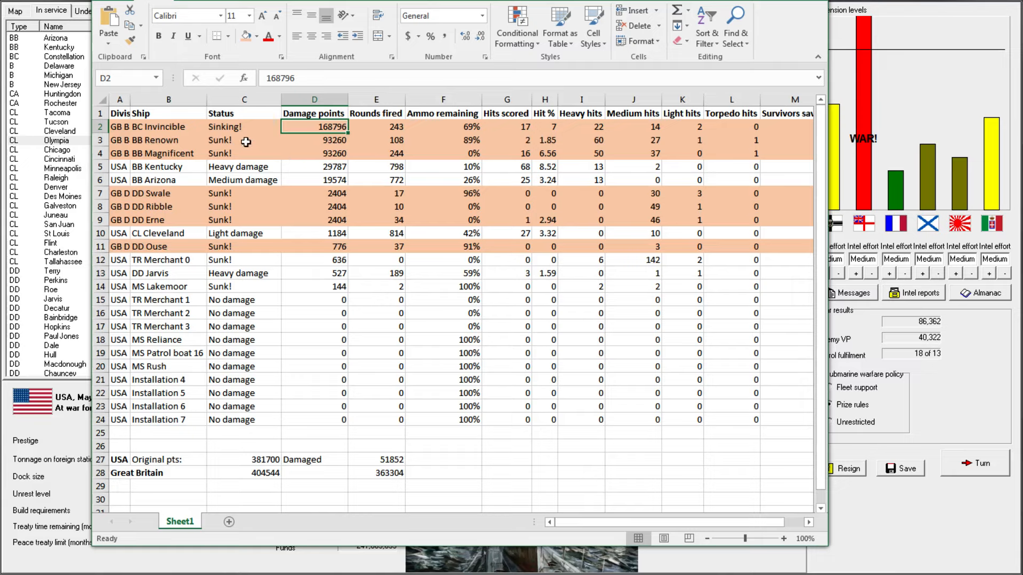
pyautogui.moveTo(306, 253)
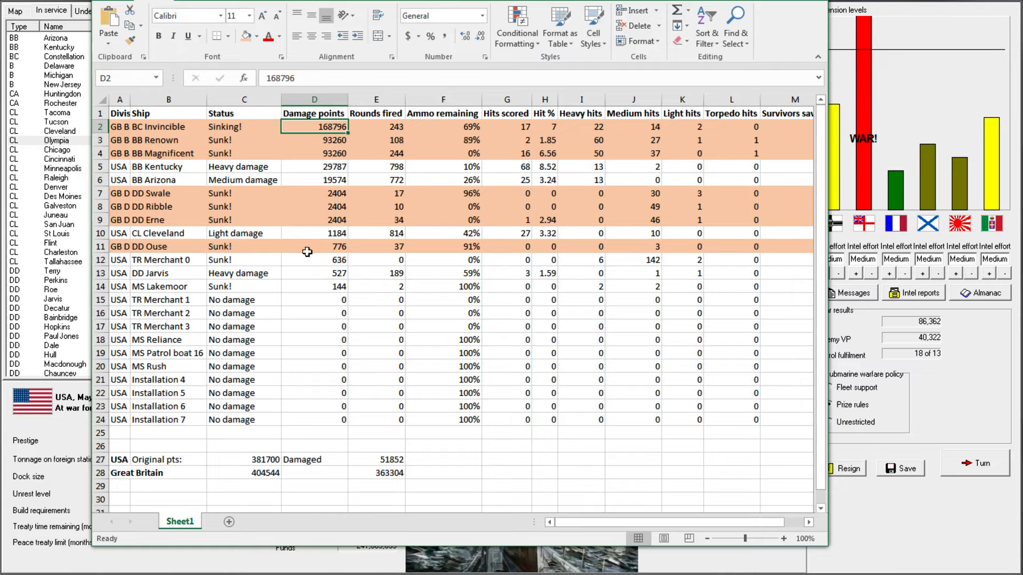
pyautogui.moveTo(203, 411)
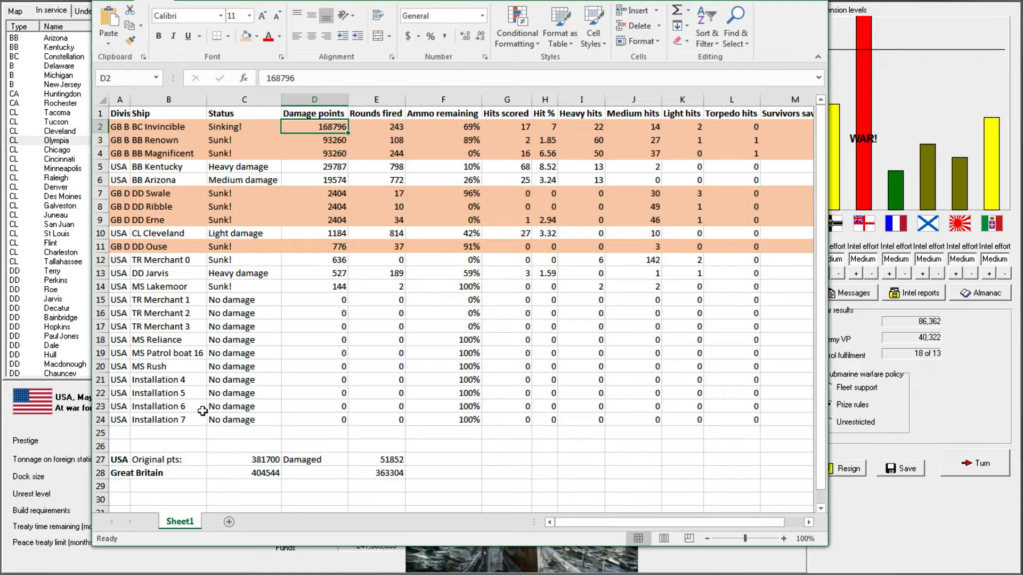
pyautogui.moveTo(381, 439)
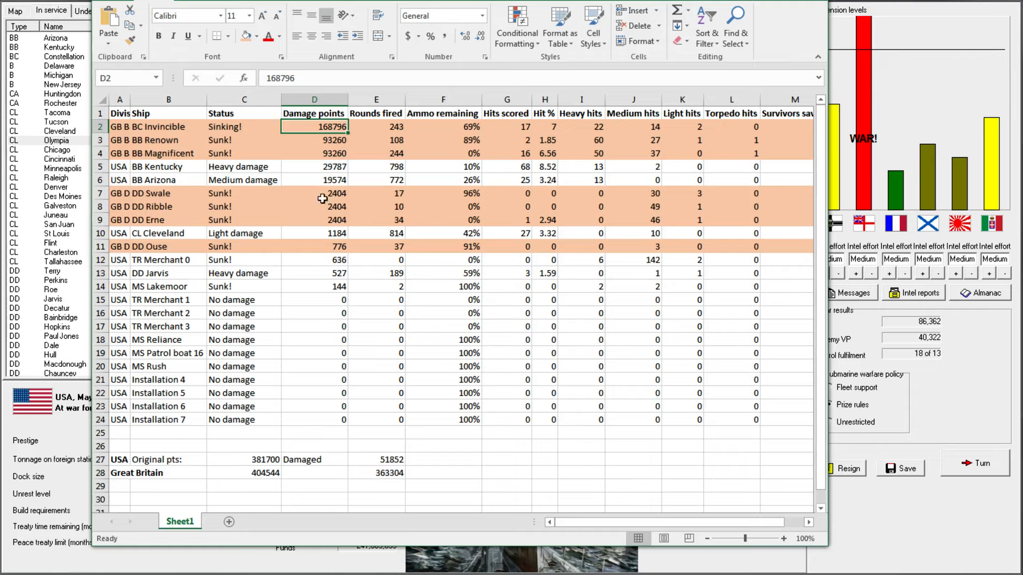
pyautogui.click(169, 246)
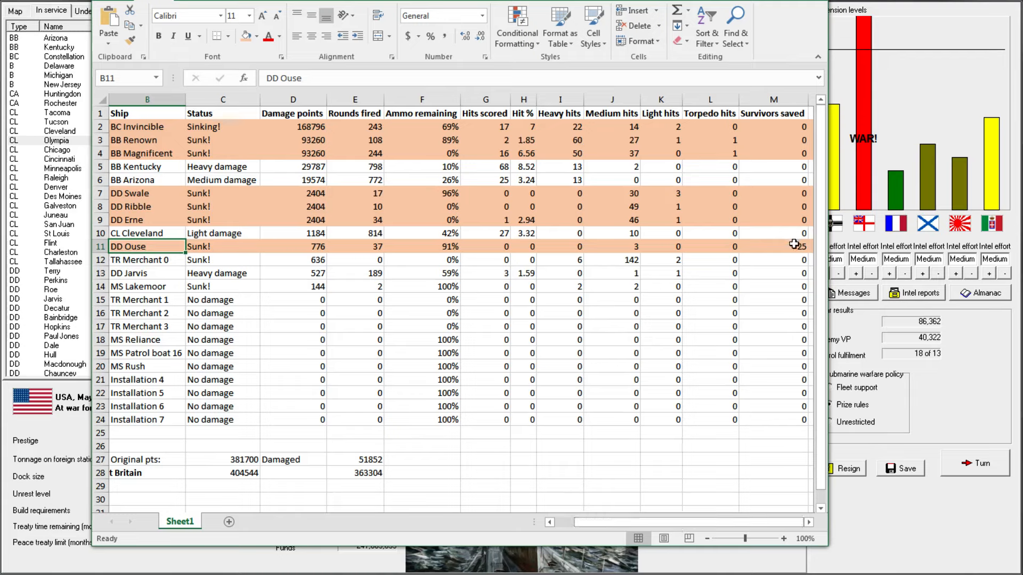
pyautogui.click(773, 246)
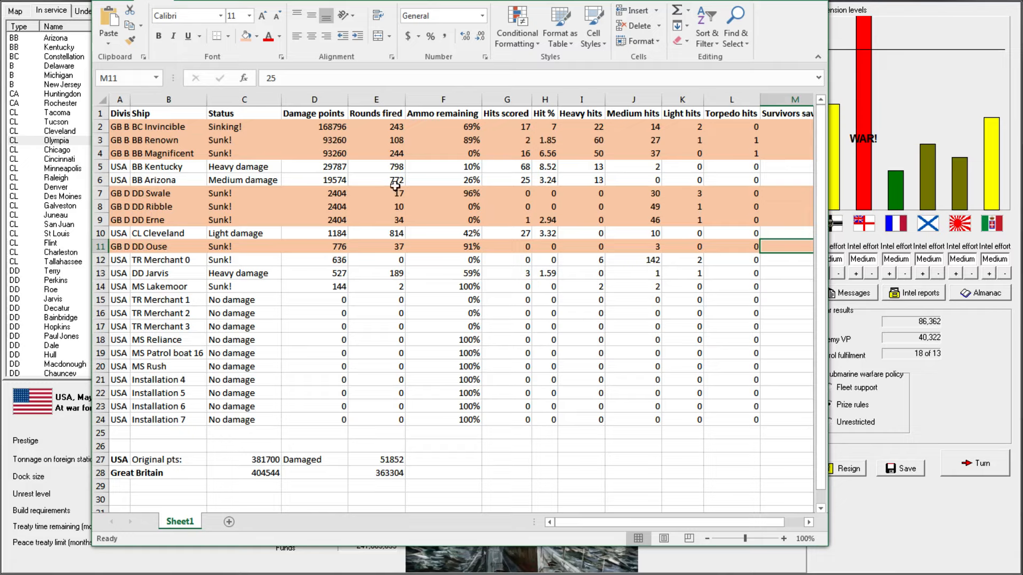
pyautogui.moveTo(394, 186)
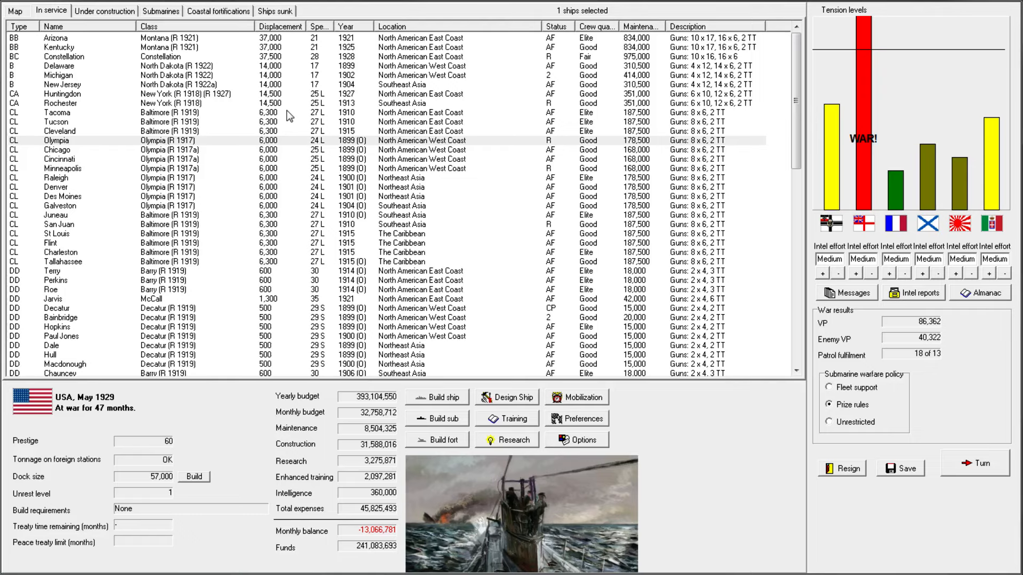
pyautogui.moveTo(961, 309)
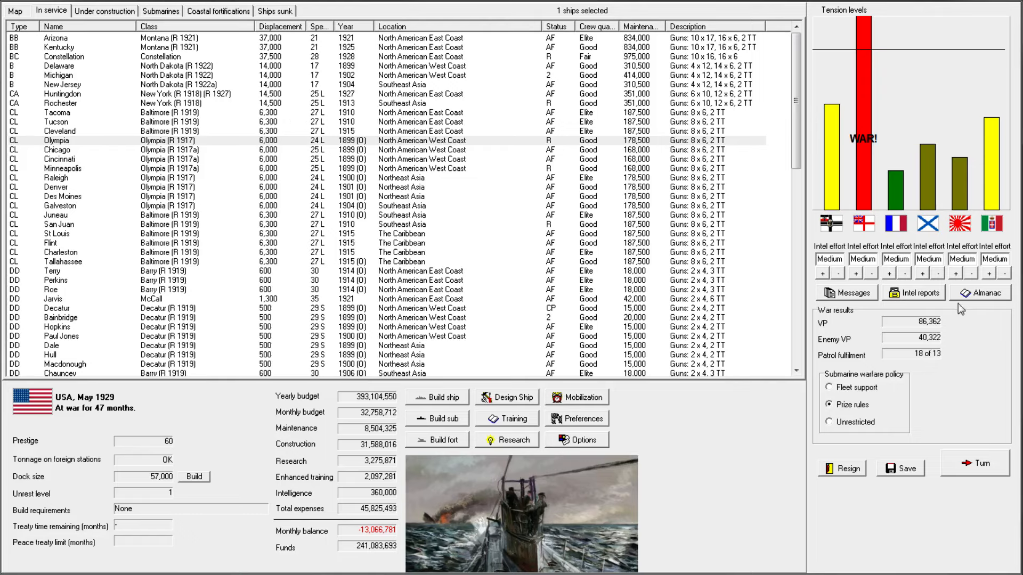
# - Check Great Britain's sunk ships and the Camperdown profile in Nation Data, then close both
pyautogui.click(978, 292)
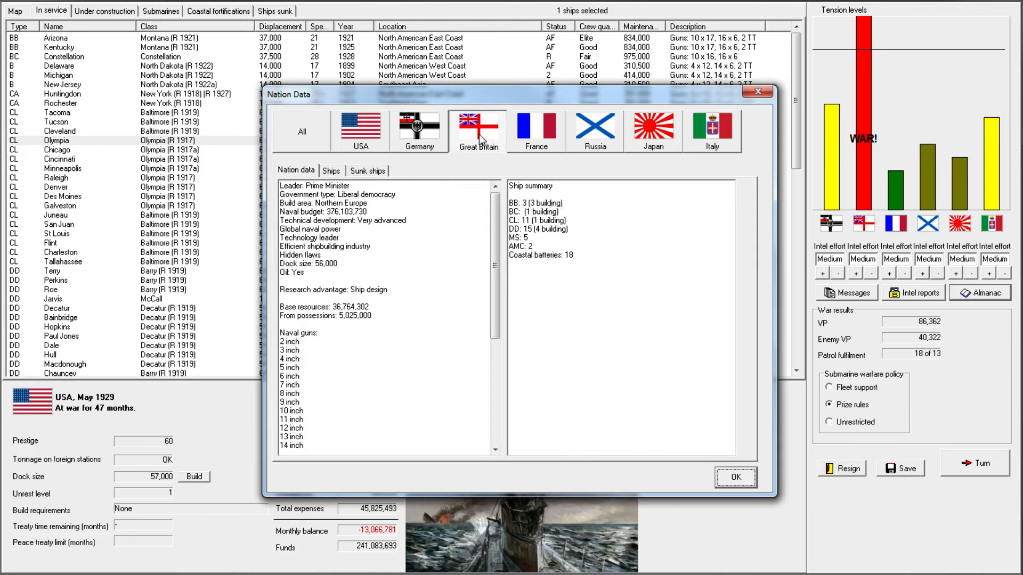
pyautogui.click(367, 171)
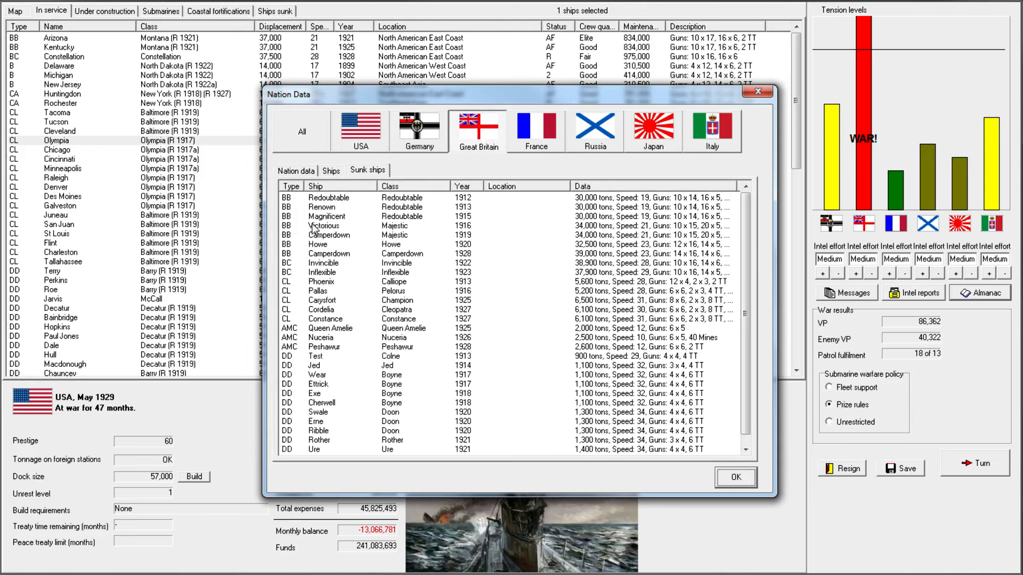
pyautogui.click(359, 207)
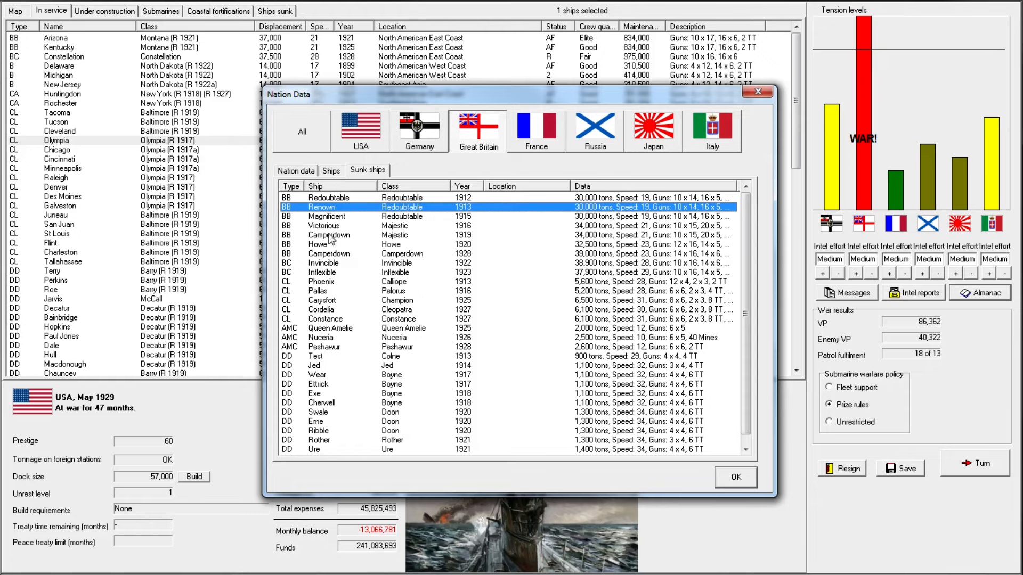
pyautogui.moveTo(345, 236)
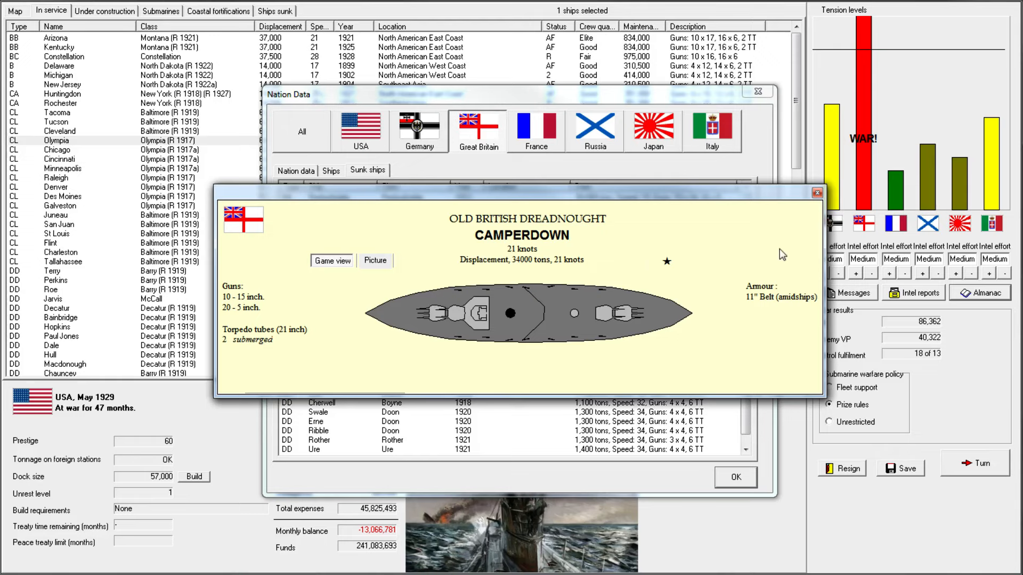
pyautogui.moveTo(821, 201)
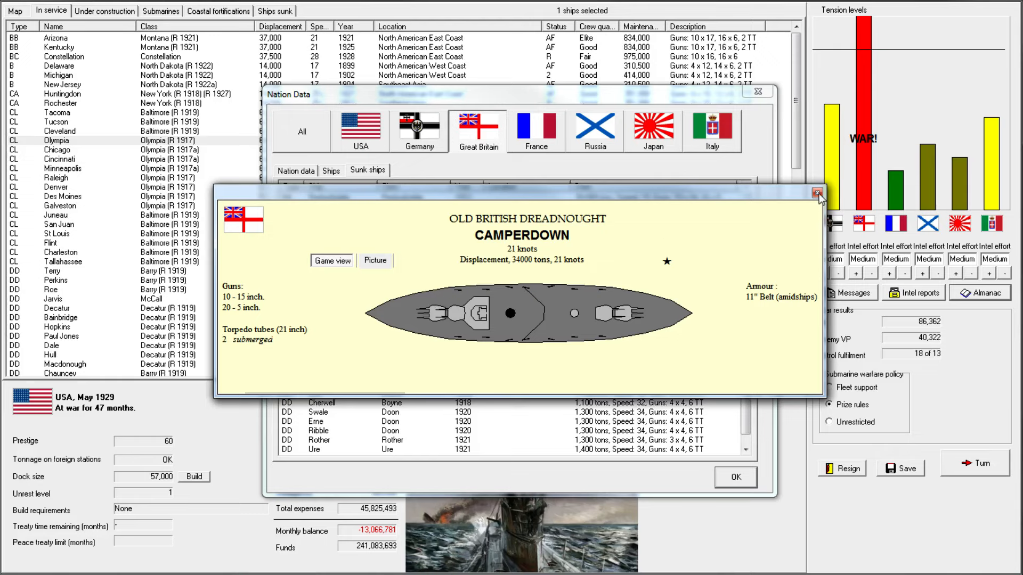
pyautogui.click(815, 193)
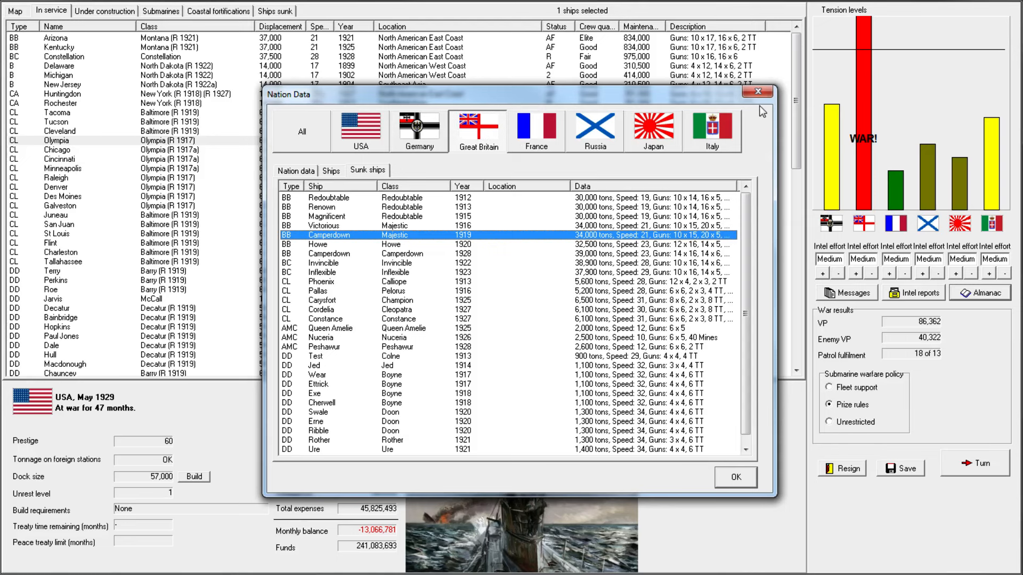
pyautogui.click(757, 91)
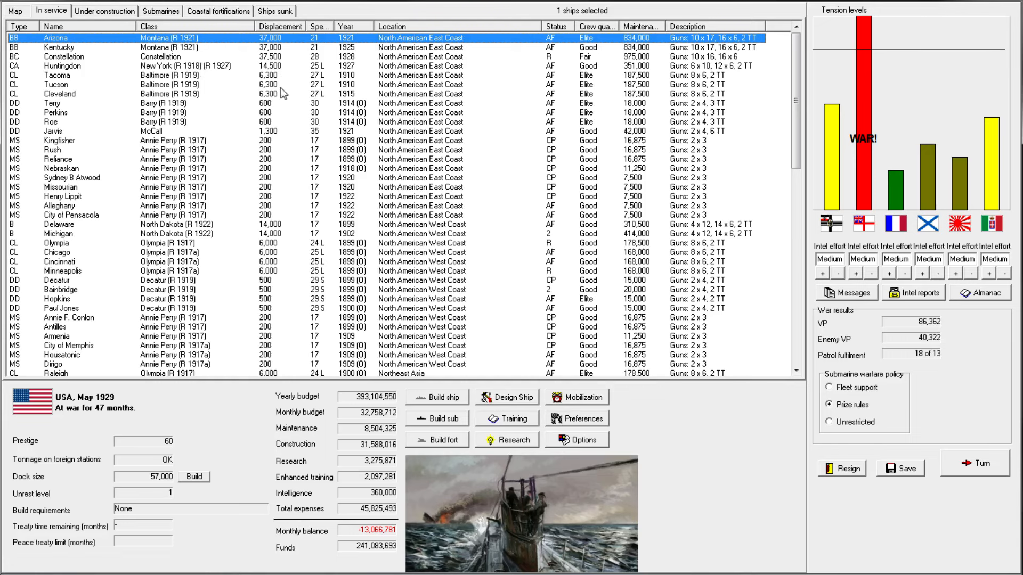
# - Scroll the station-grouped in-service list past destroyer Jarvis and reselect battleship Arizona at the top
pyautogui.scroll(-3)
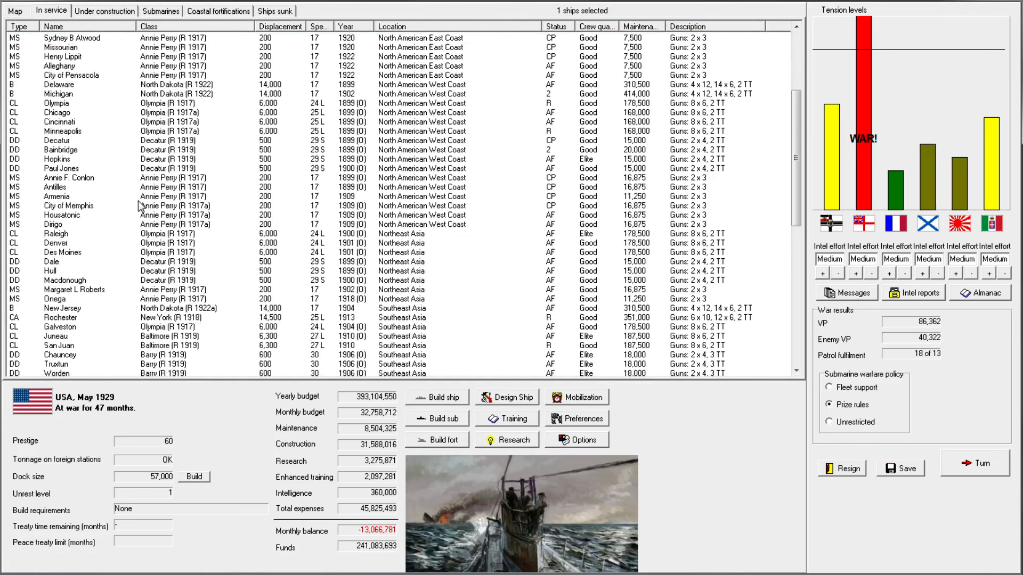
pyautogui.scroll(-3)
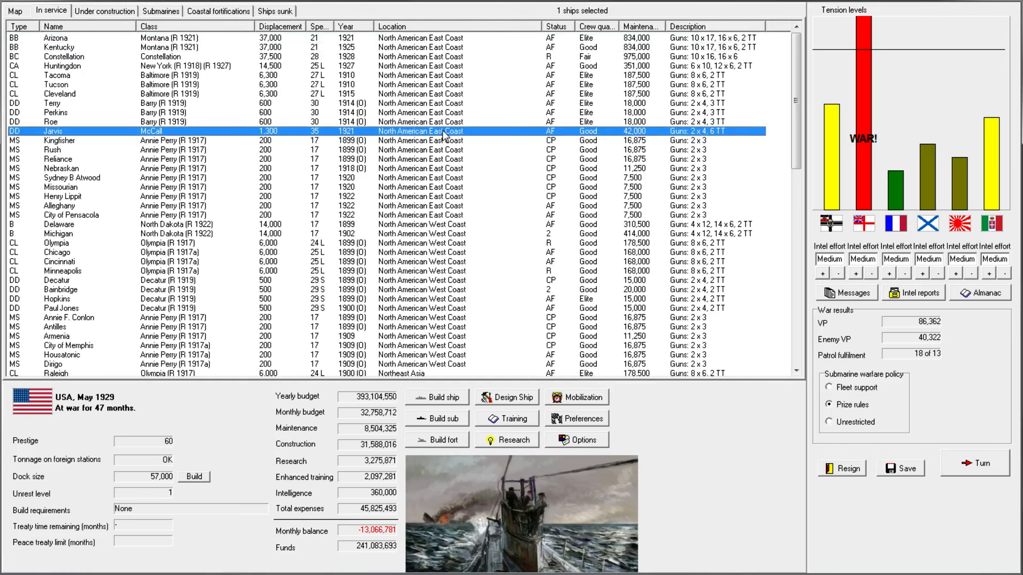
pyautogui.scroll(-3)
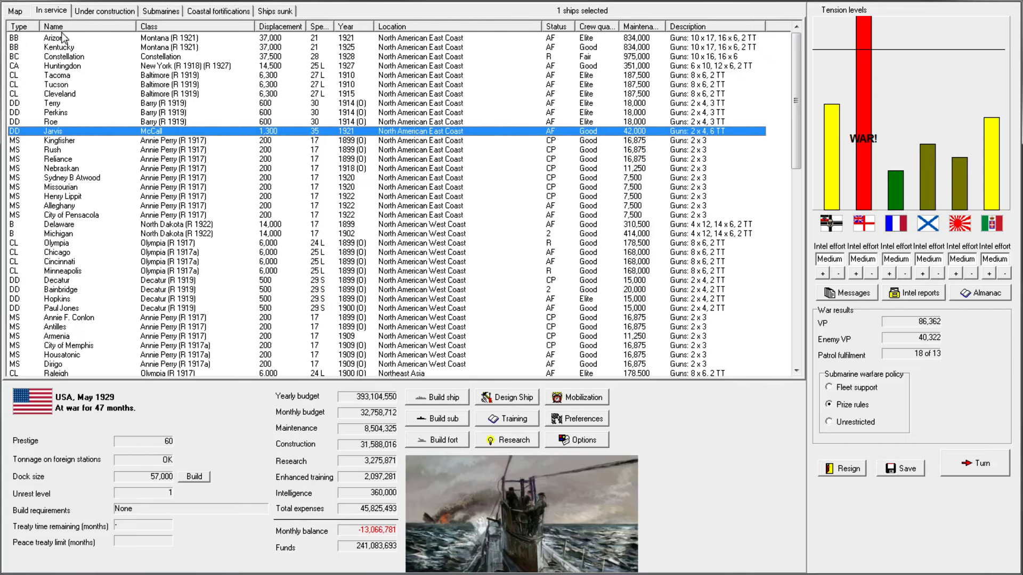
pyautogui.click(55, 38)
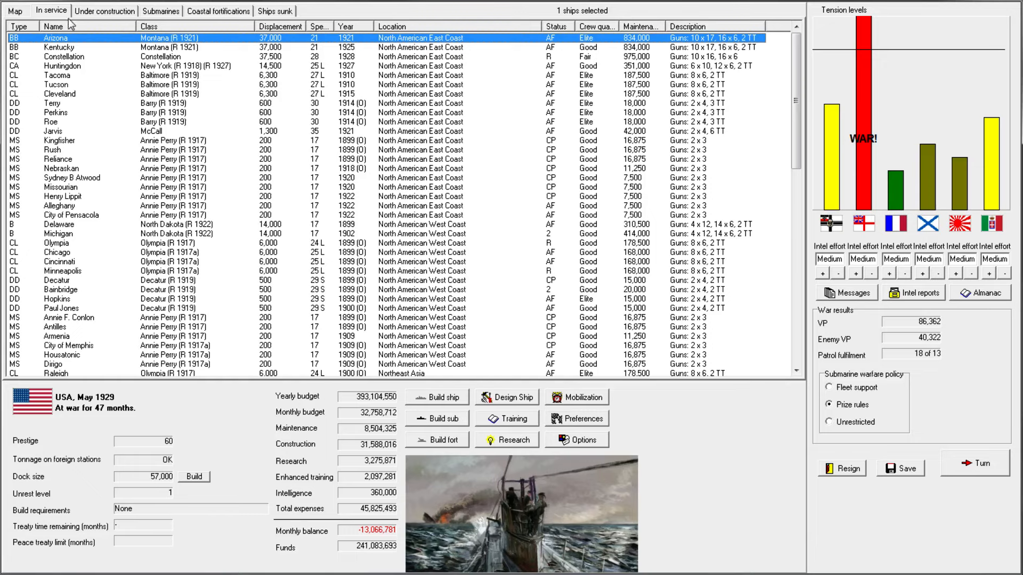
pyautogui.moveTo(455, 268)
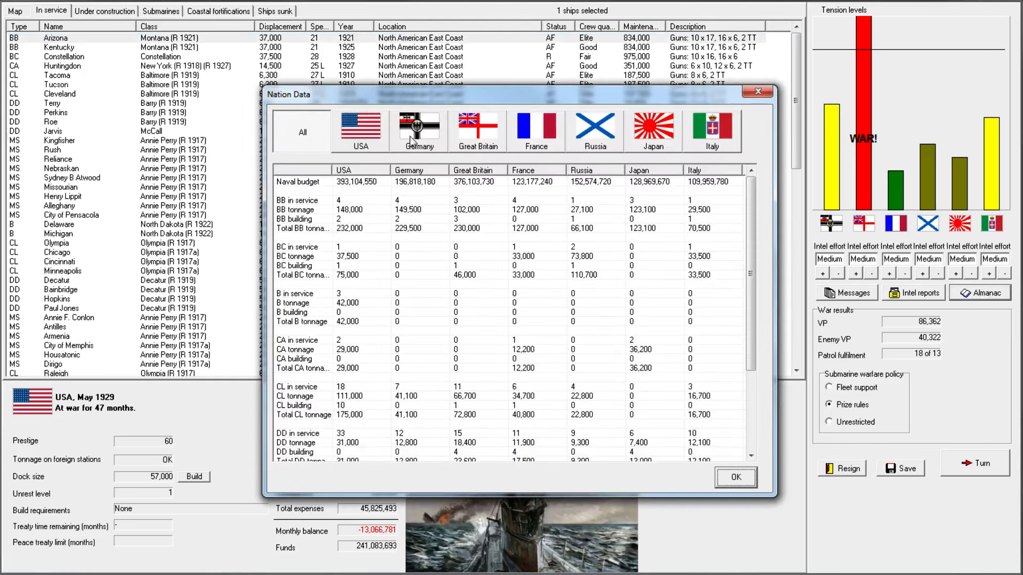
# - View the USA ship roster showing Ohio and California interned, then close the Nation Data window
pyautogui.click(359, 129)
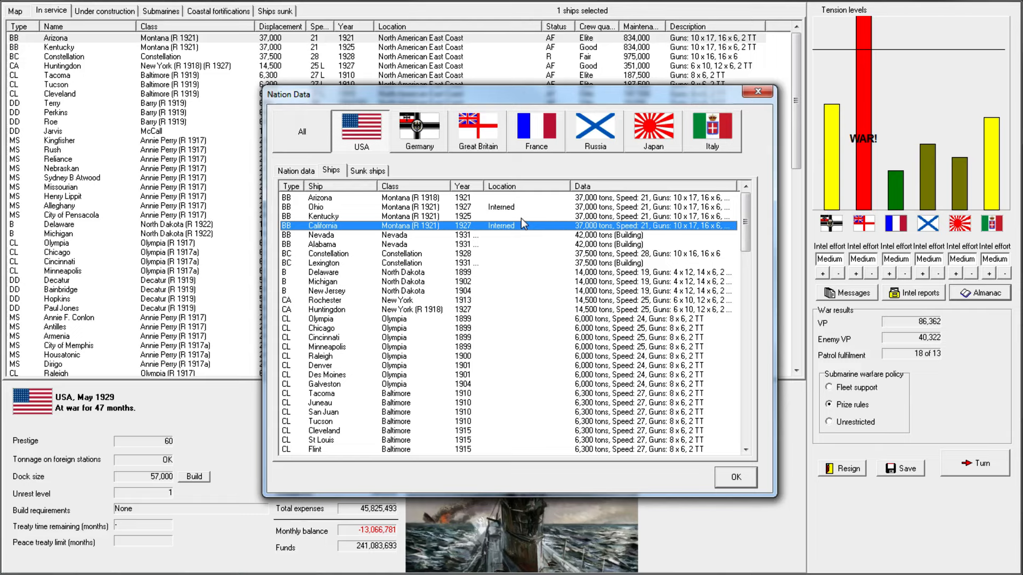
pyautogui.moveTo(525, 190)
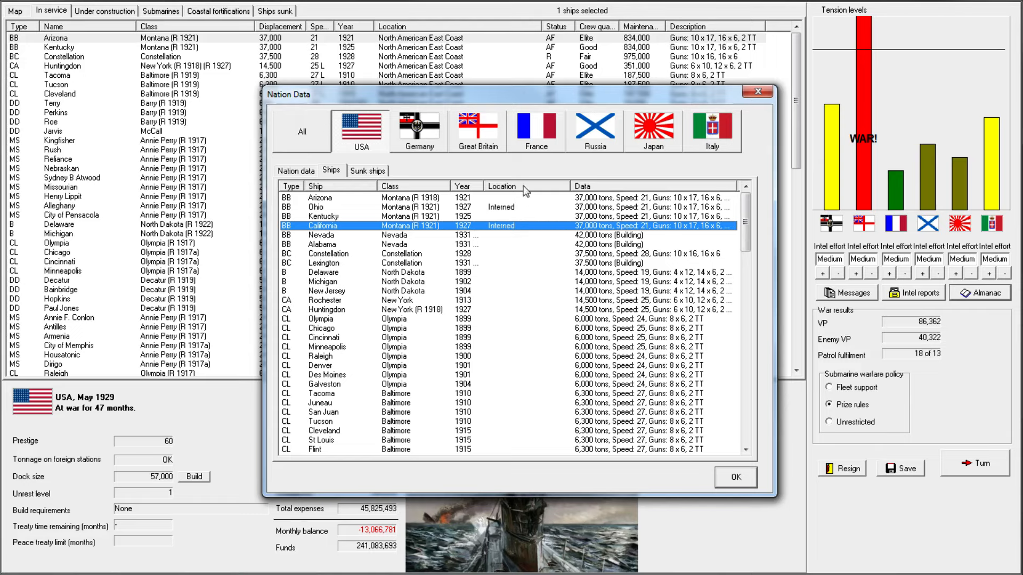
pyautogui.moveTo(491, 231)
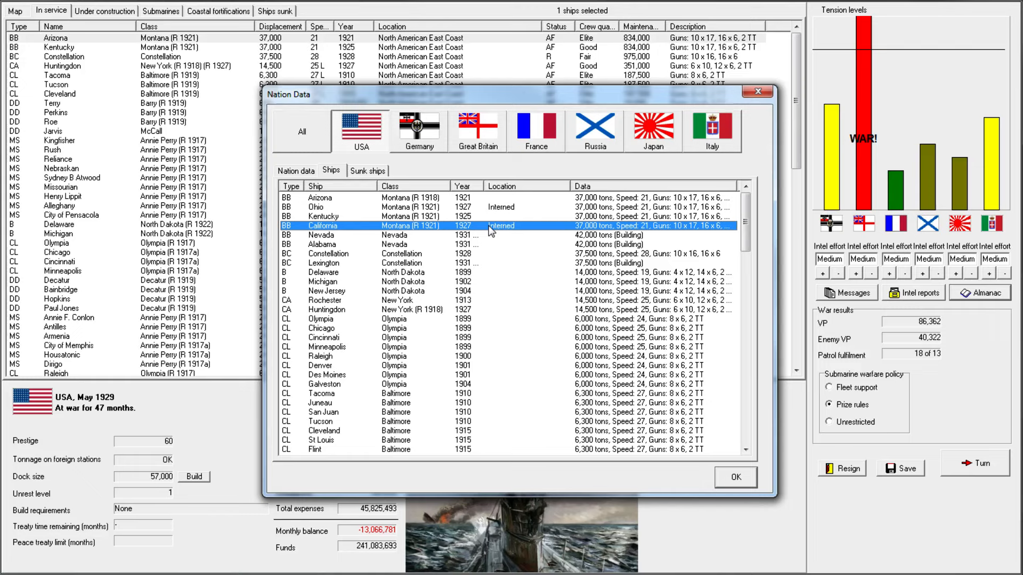
pyautogui.moveTo(756, 109)
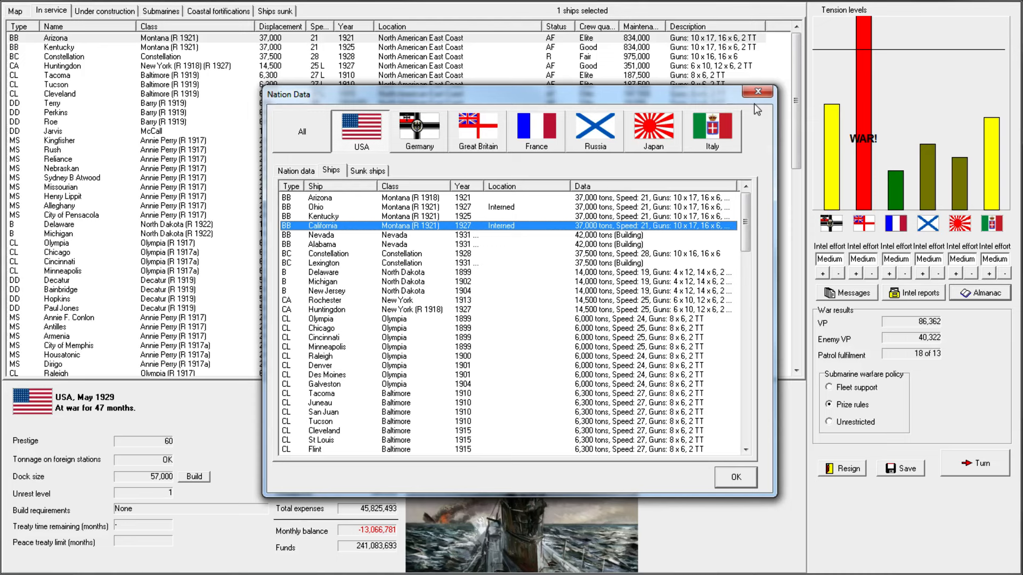
pyautogui.click(757, 92)
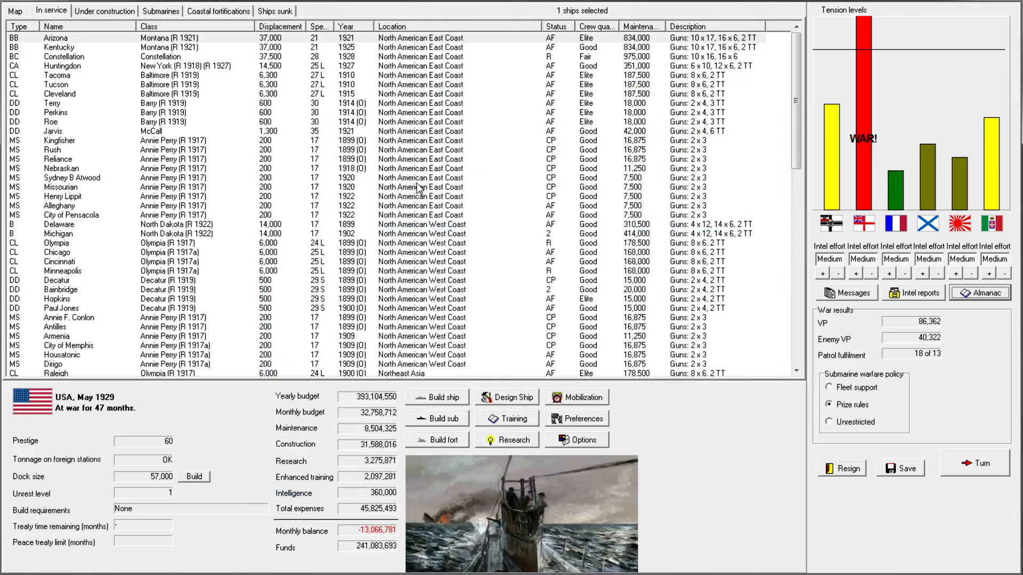
pyautogui.moveTo(420, 188)
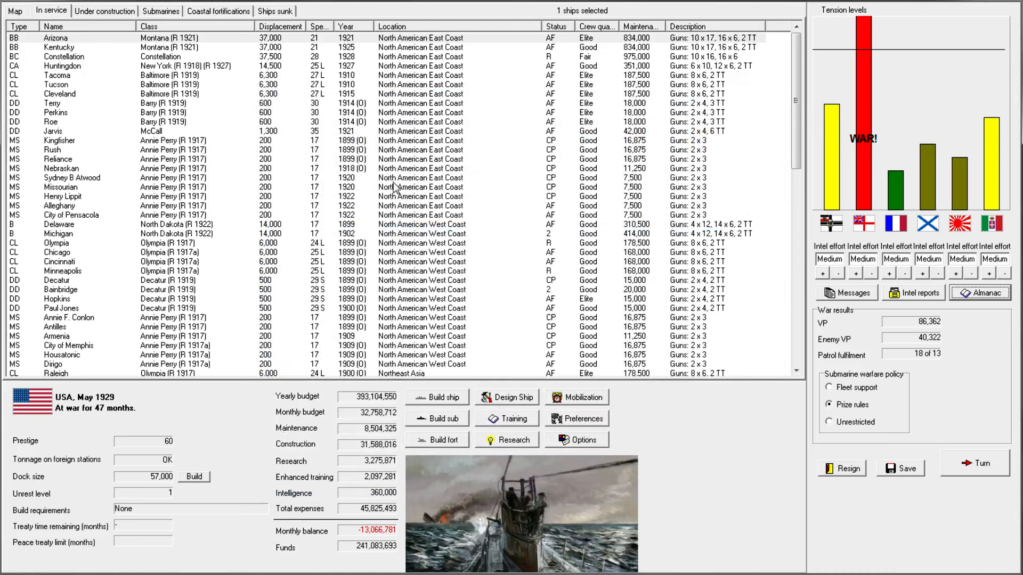
pyautogui.moveTo(424, 120)
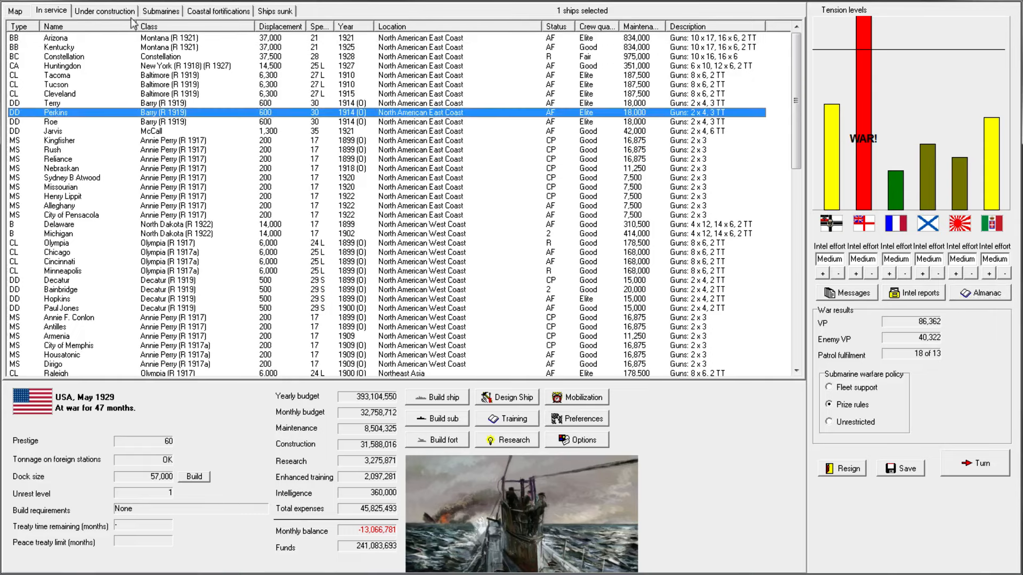
pyautogui.moveTo(405, 258)
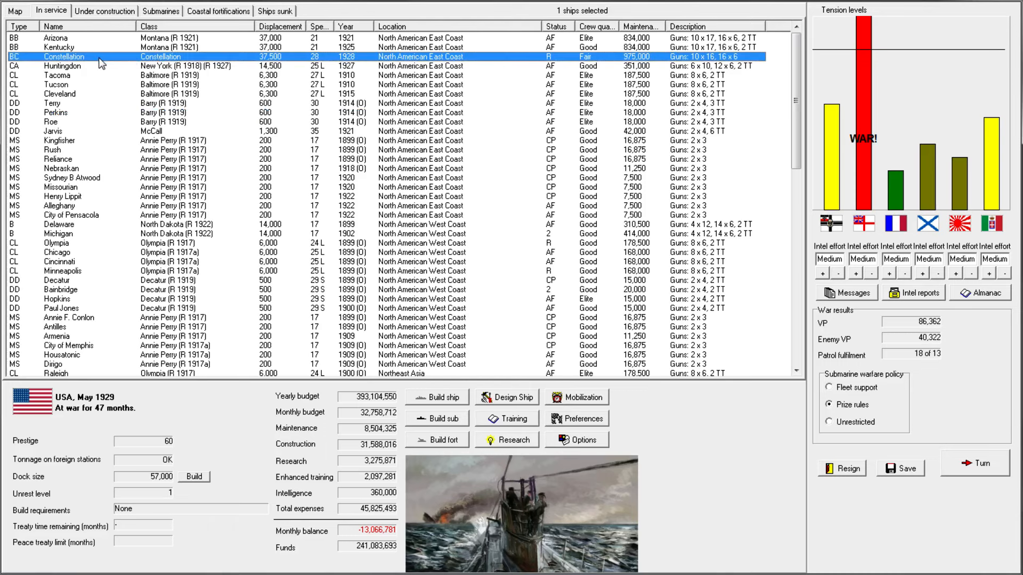
# - Check and close the detail cards of Constellation, Kentucky and Huntingdon
pyautogui.doubleClick(63, 57)
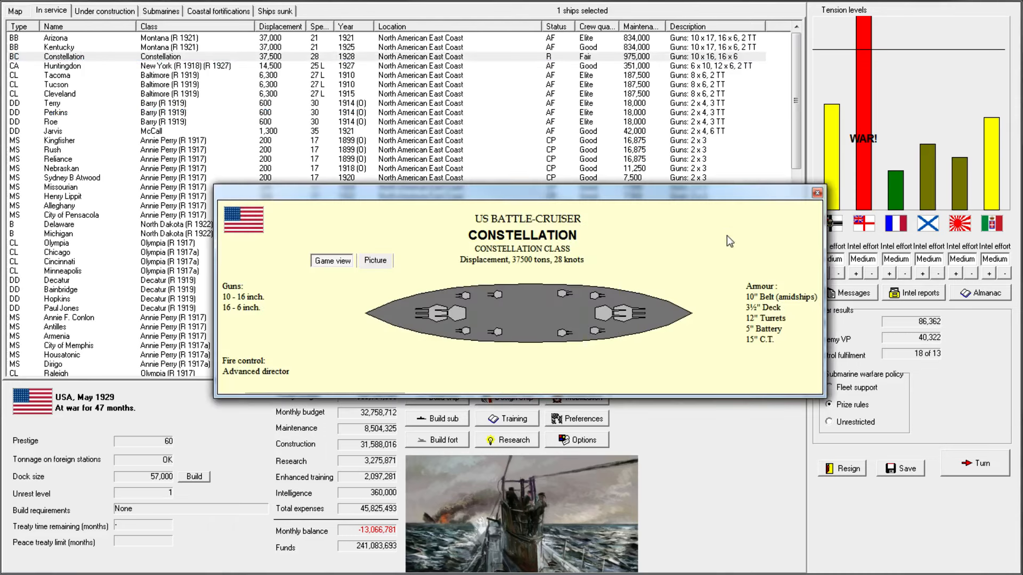
pyautogui.moveTo(818, 201)
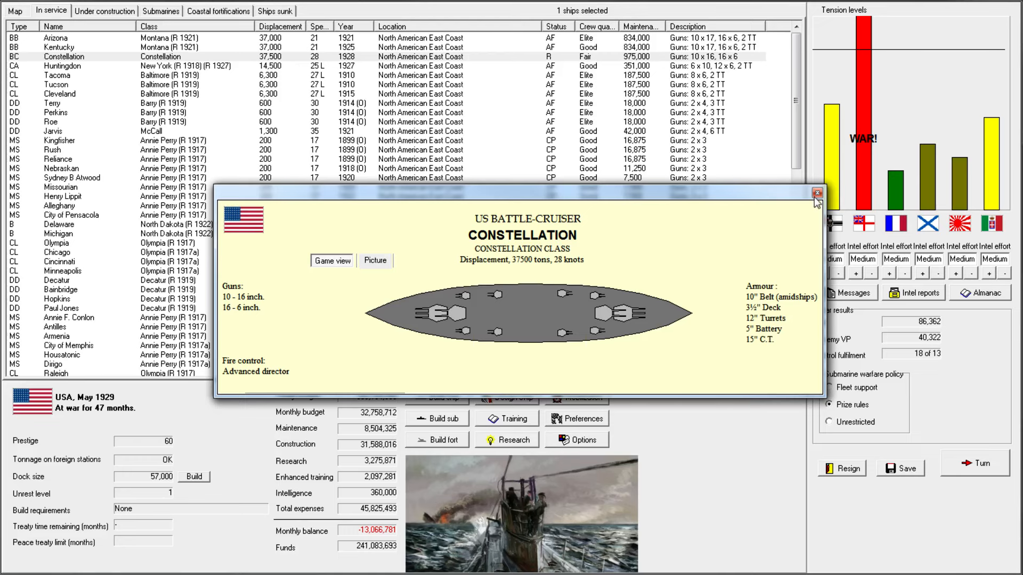
pyautogui.click(59, 47)
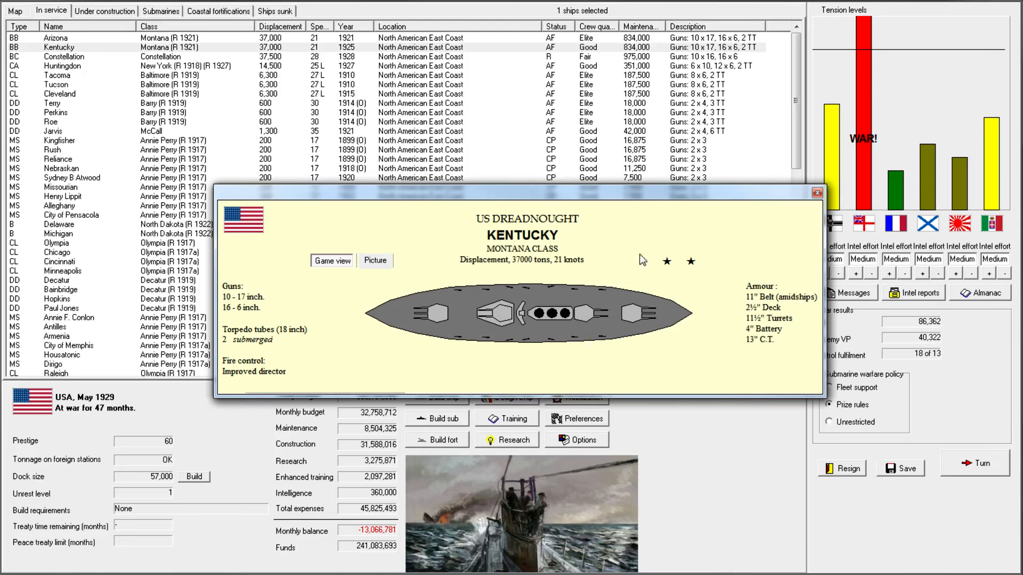
pyautogui.click(816, 192)
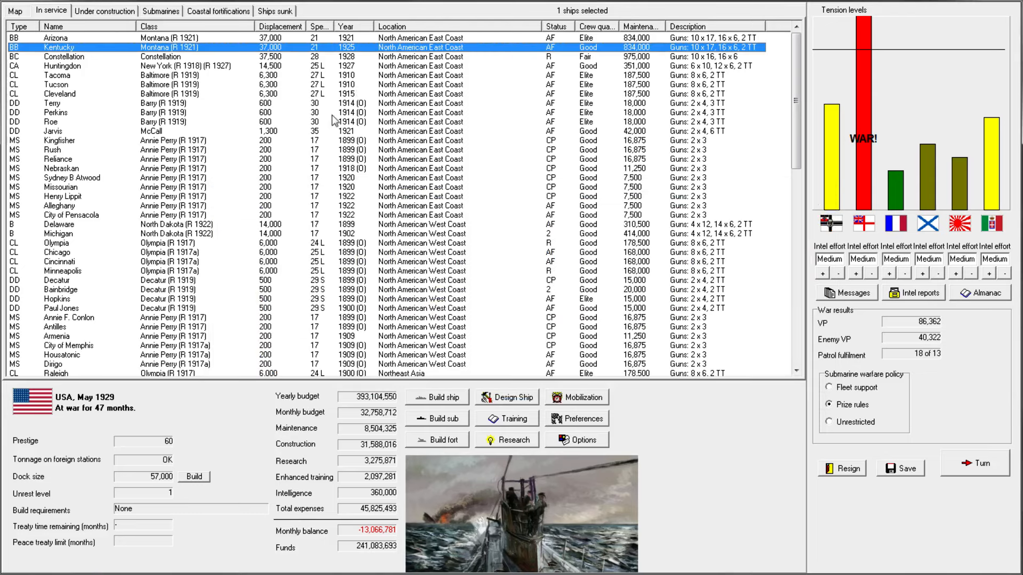
pyautogui.doubleClick(62, 65)
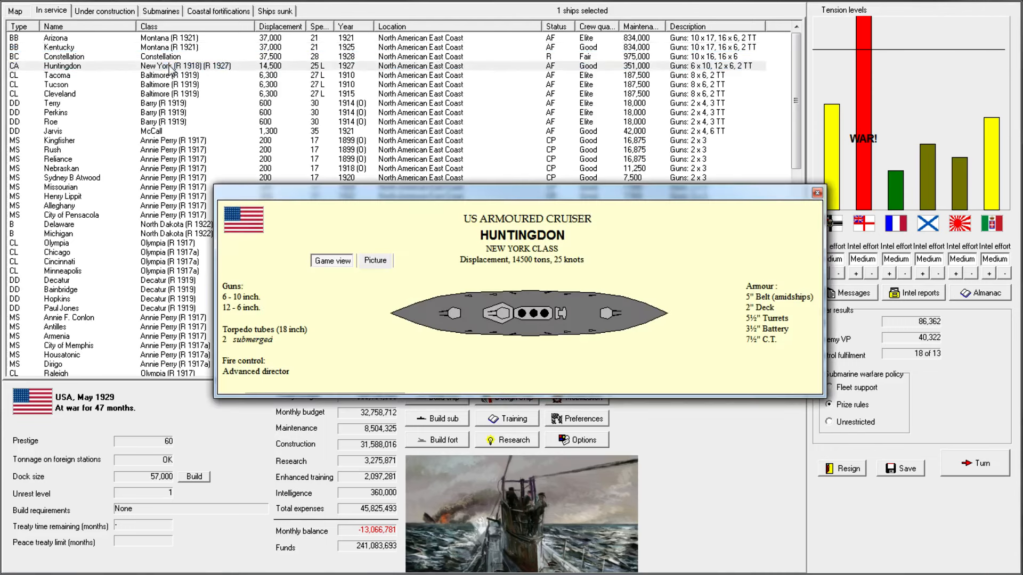
pyautogui.click(816, 193)
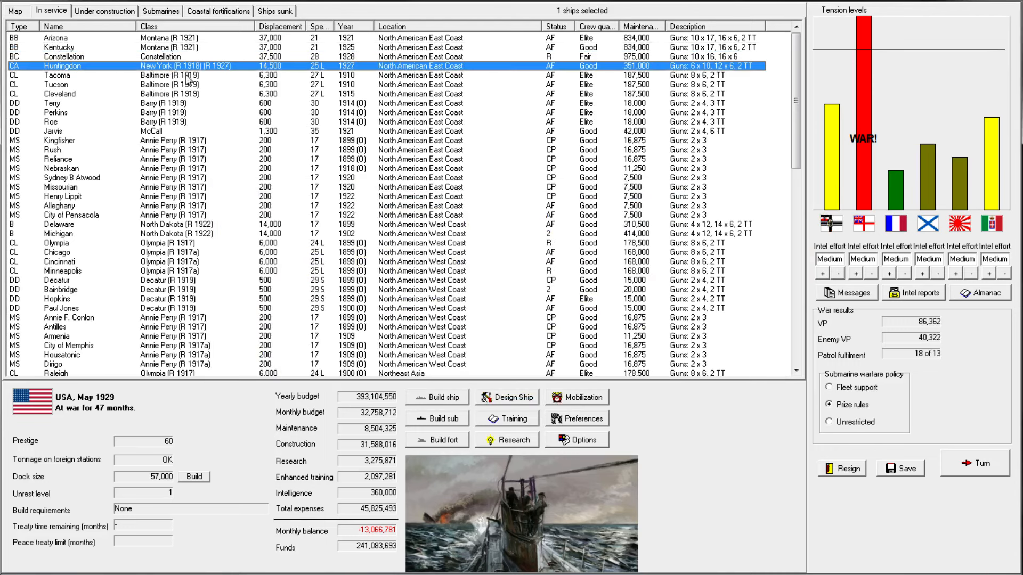
# - View the light cruiser Cleveland's details and close the Tacoma detail card
pyautogui.click(59, 94)
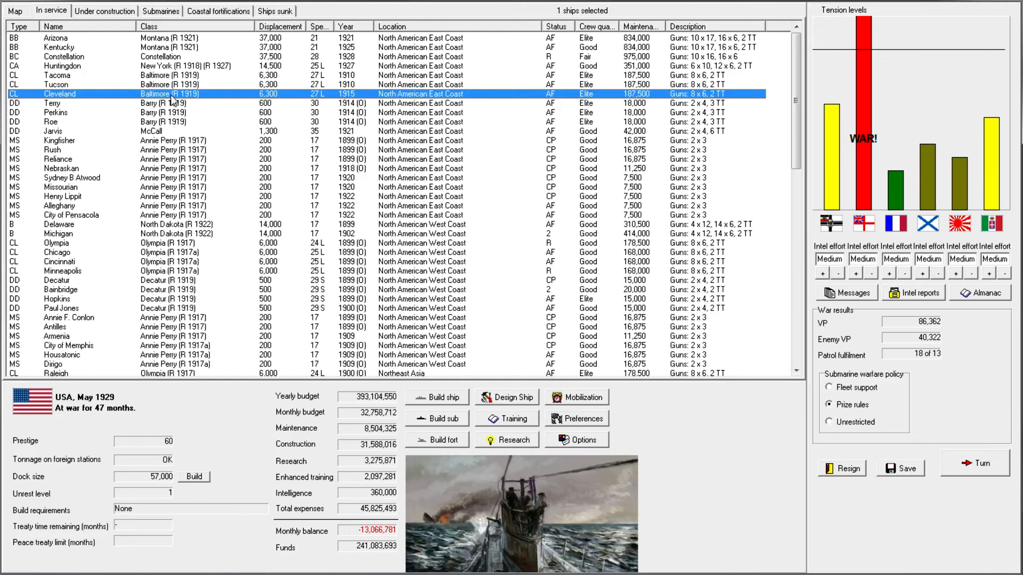
pyautogui.doubleClick(59, 94)
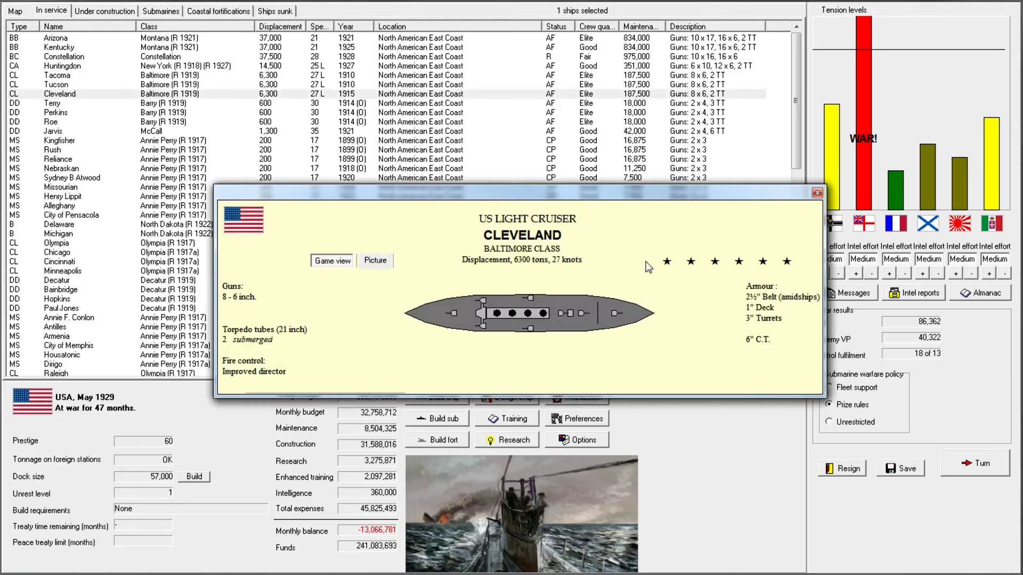
pyautogui.moveTo(62, 94)
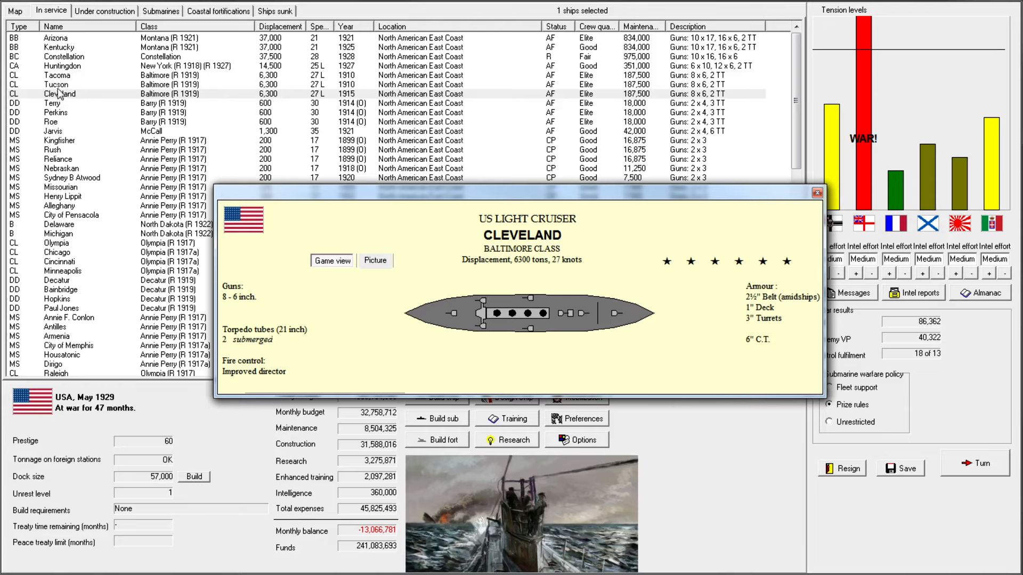
pyautogui.moveTo(822, 202)
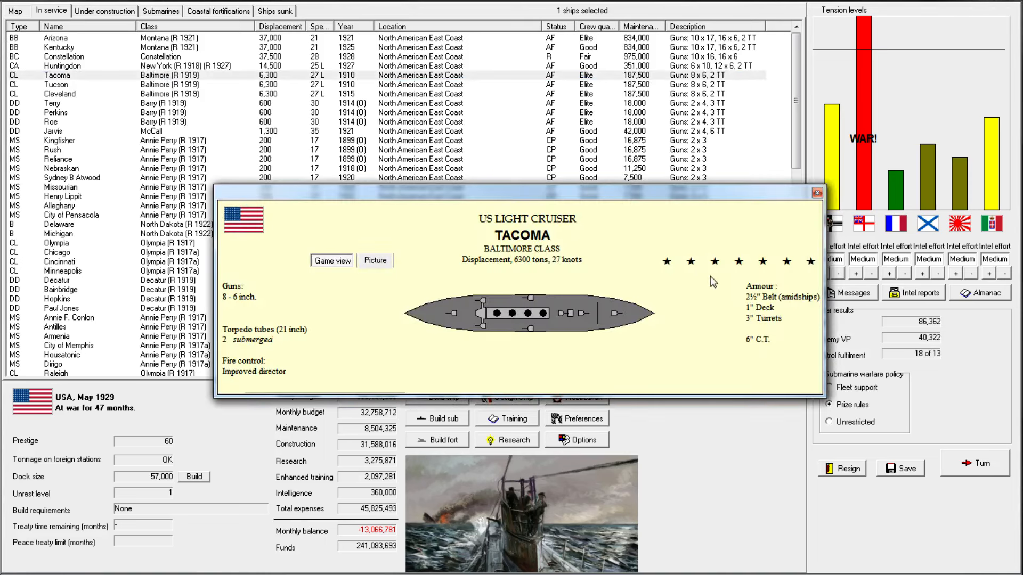
pyautogui.moveTo(746, 270)
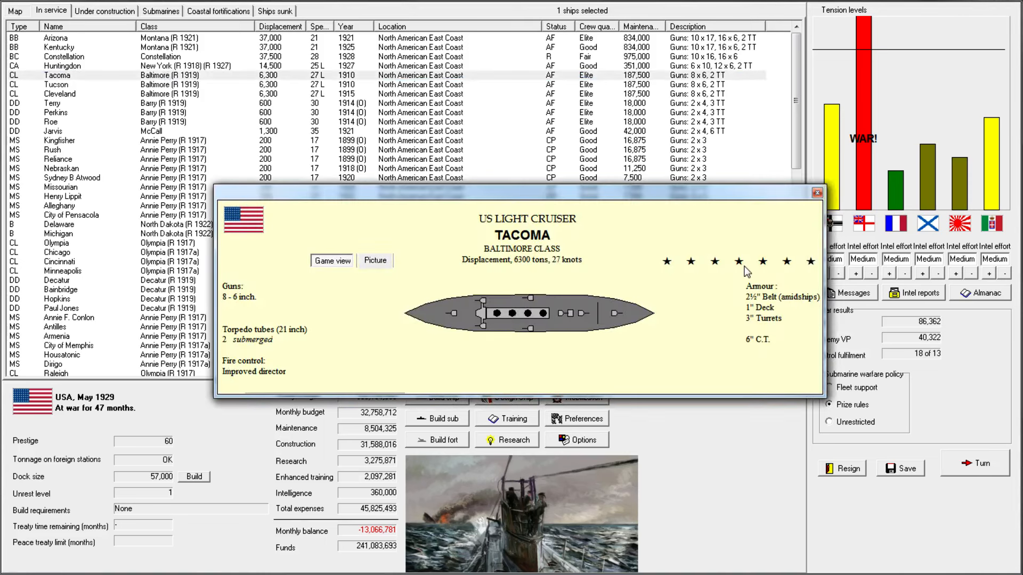
pyautogui.moveTo(676, 270)
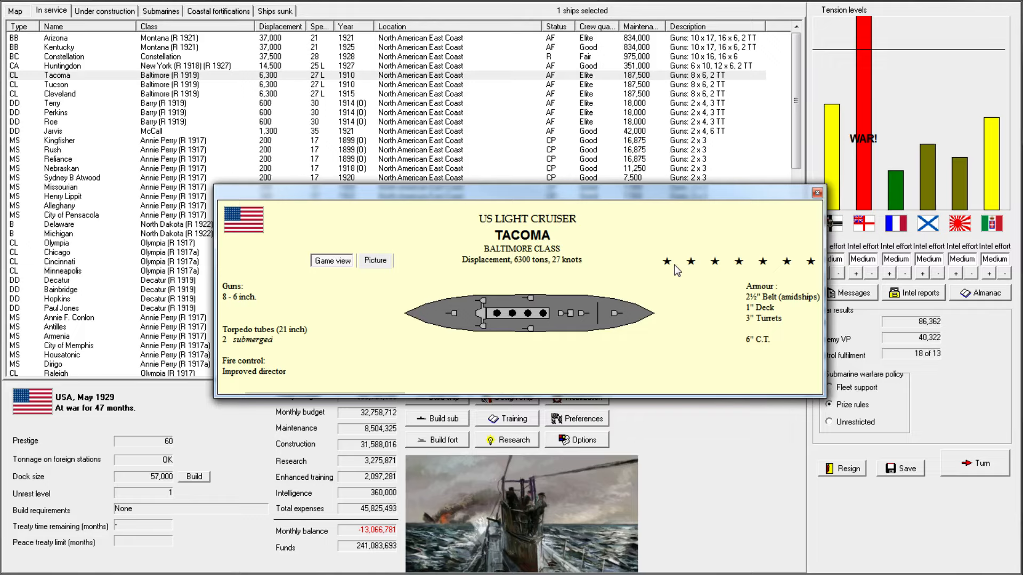
pyautogui.moveTo(641, 249)
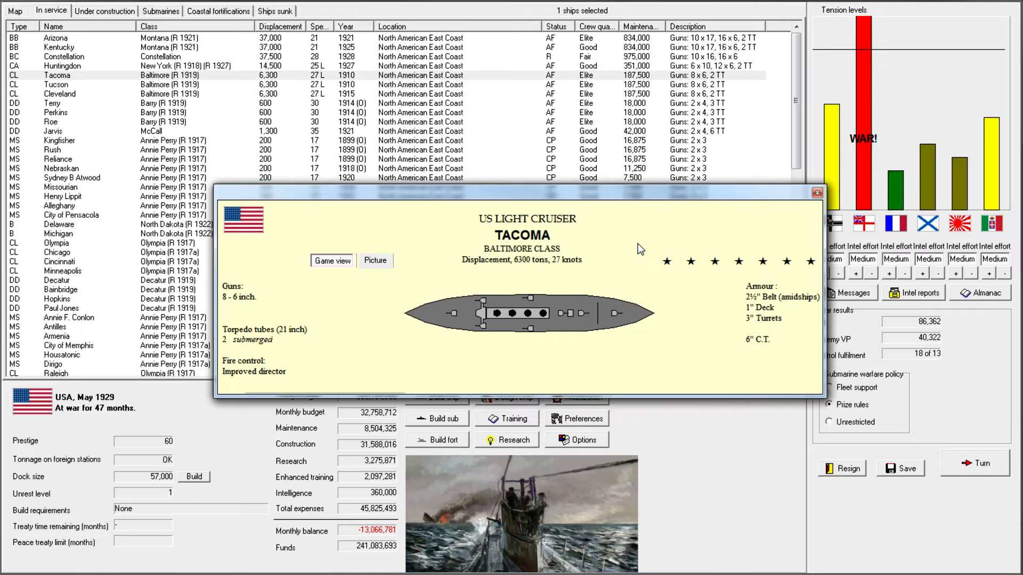
pyautogui.moveTo(600, 253)
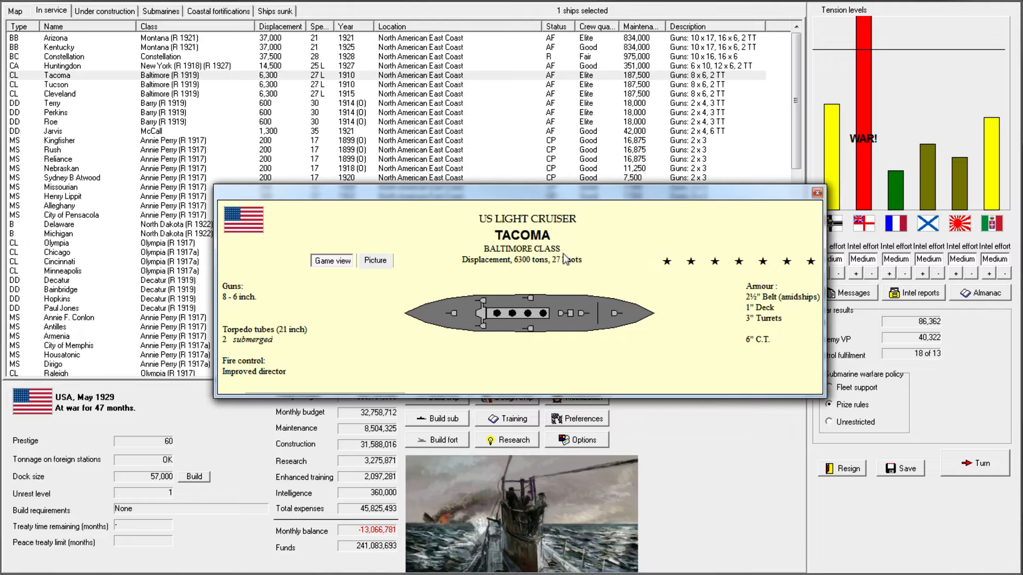
pyautogui.moveTo(615, 291)
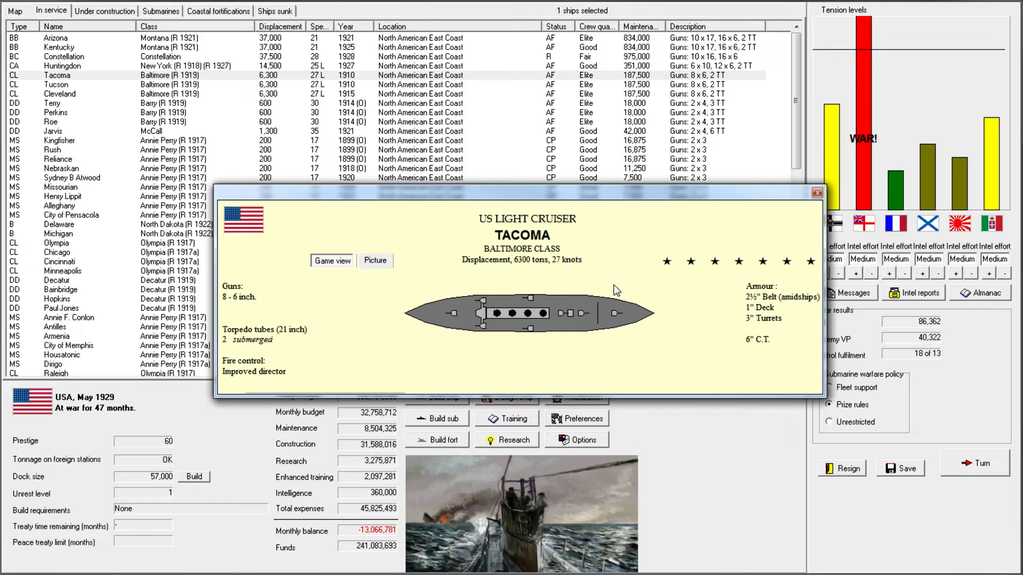
pyautogui.moveTo(535, 276)
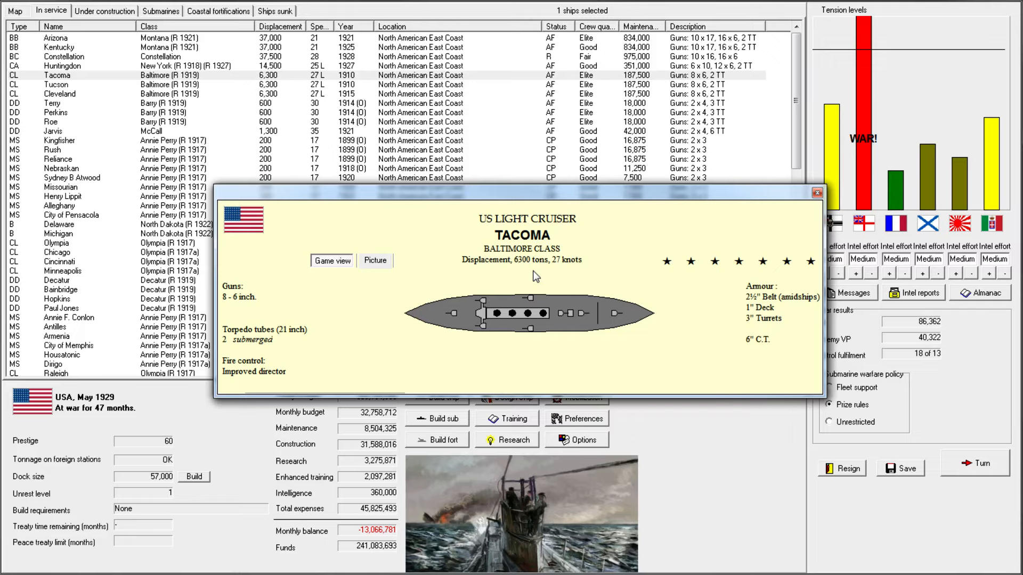
pyautogui.moveTo(801, 203)
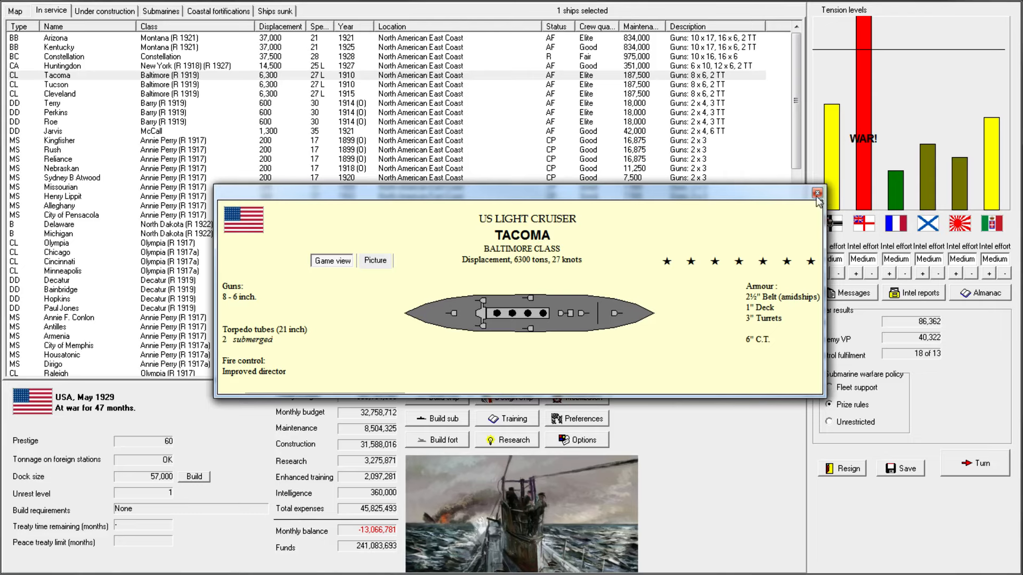
pyautogui.click(818, 193)
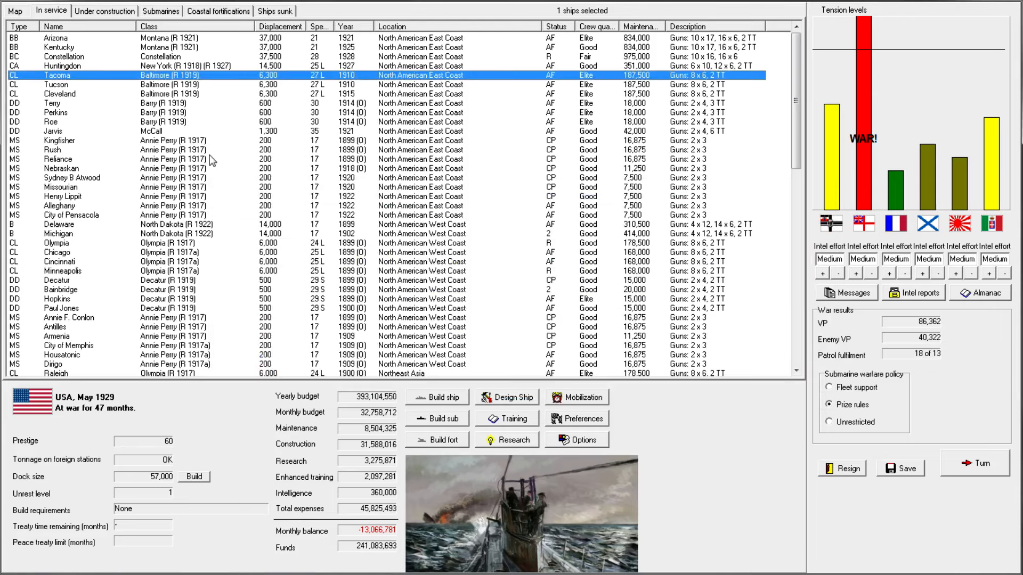
pyautogui.moveTo(194, 95)
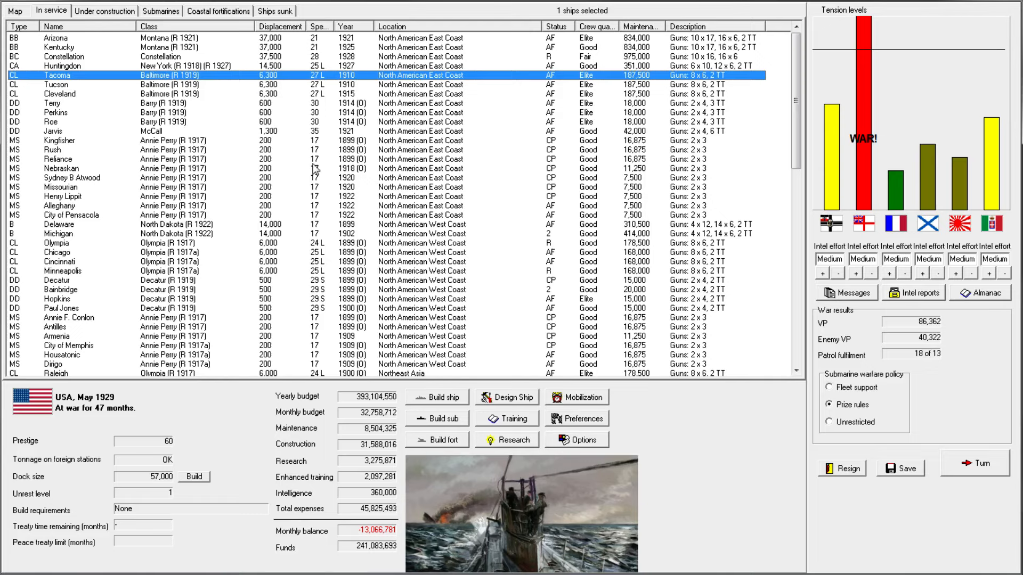
# - Select Sydney B Atwood and the destroyer Perkins, then show the fleet deployment map
pyautogui.click(57, 158)
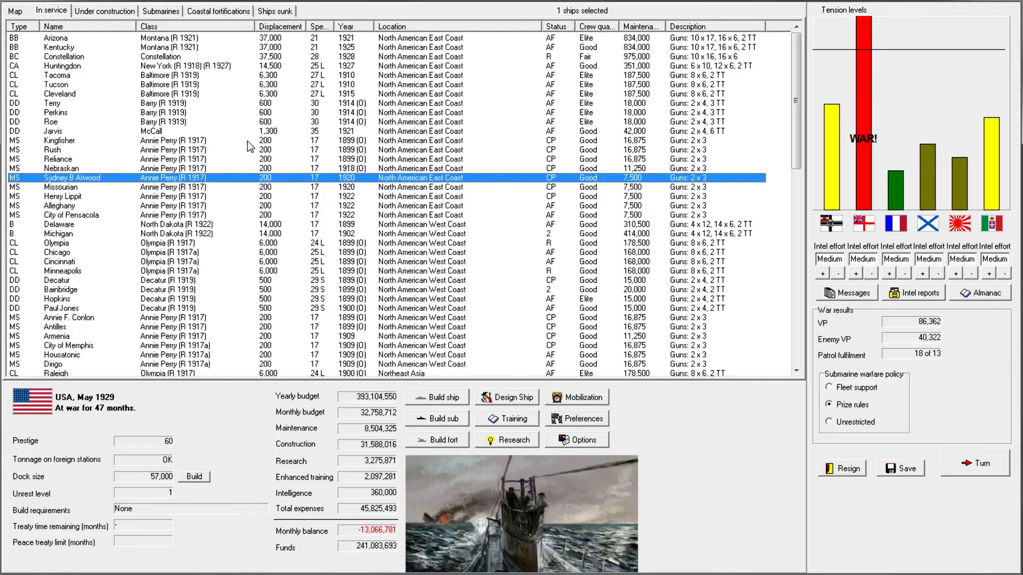
pyautogui.click(55, 112)
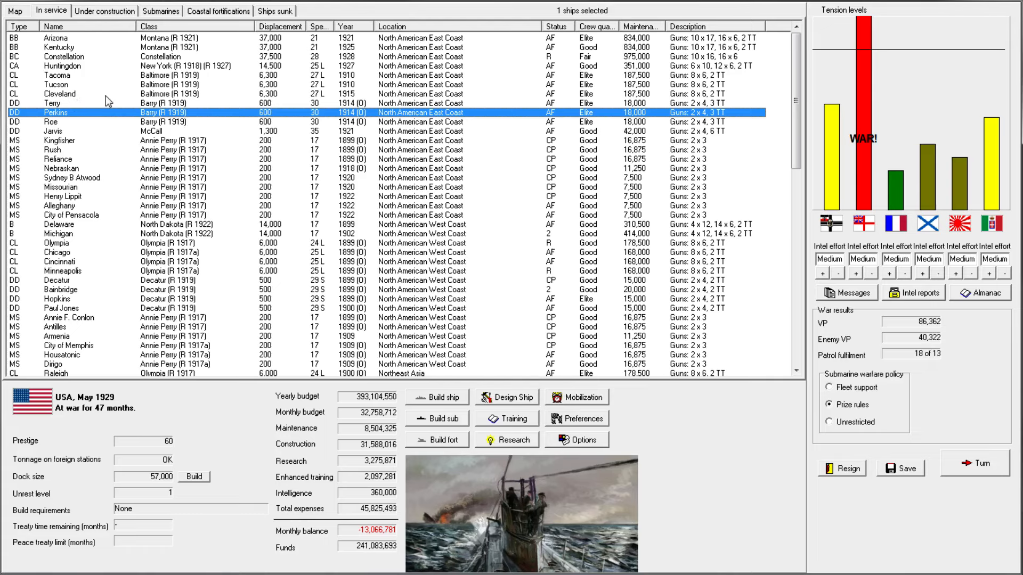
pyautogui.click(14, 11)
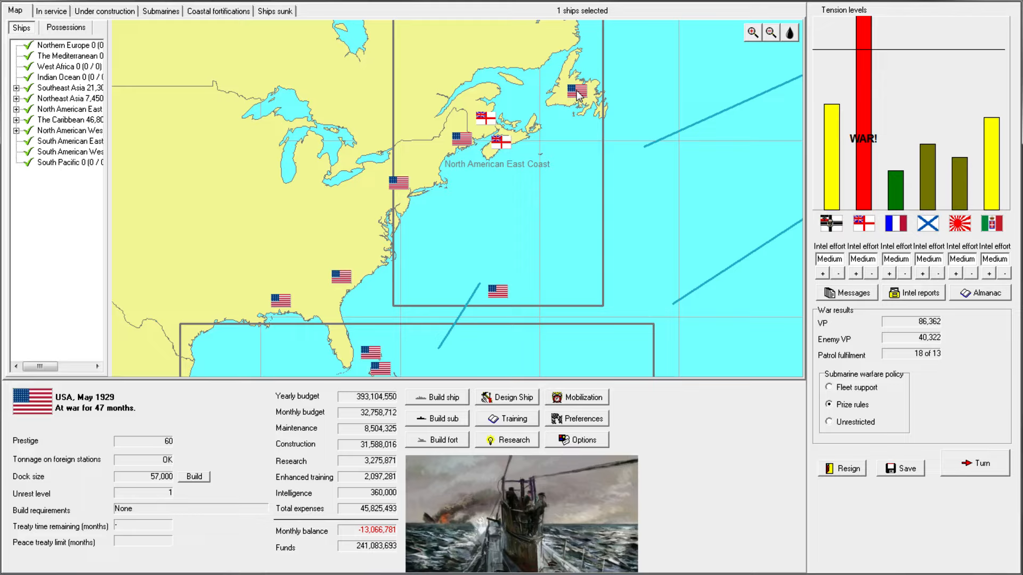
pyautogui.moveTo(496, 292)
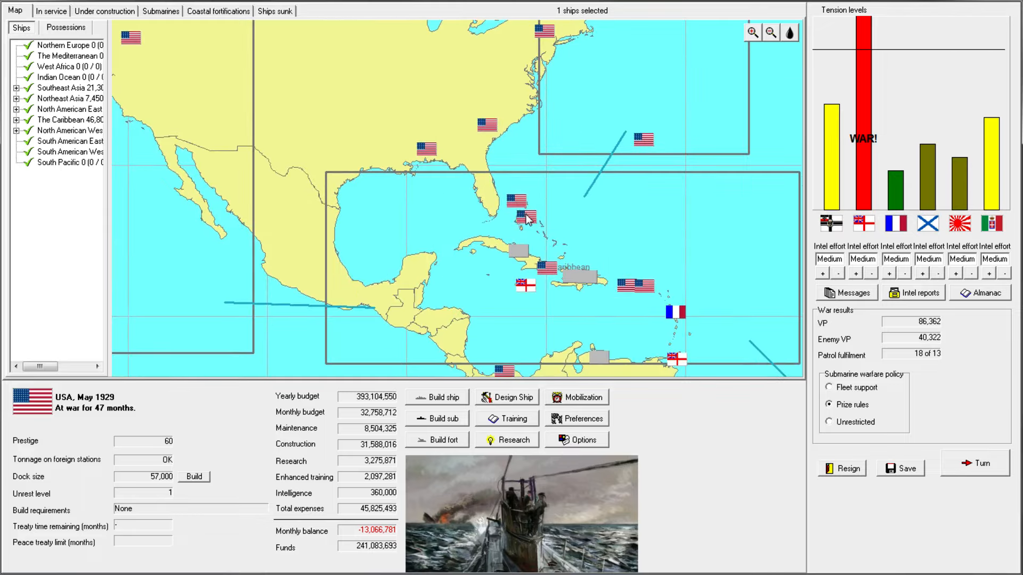
pyautogui.moveTo(520, 209)
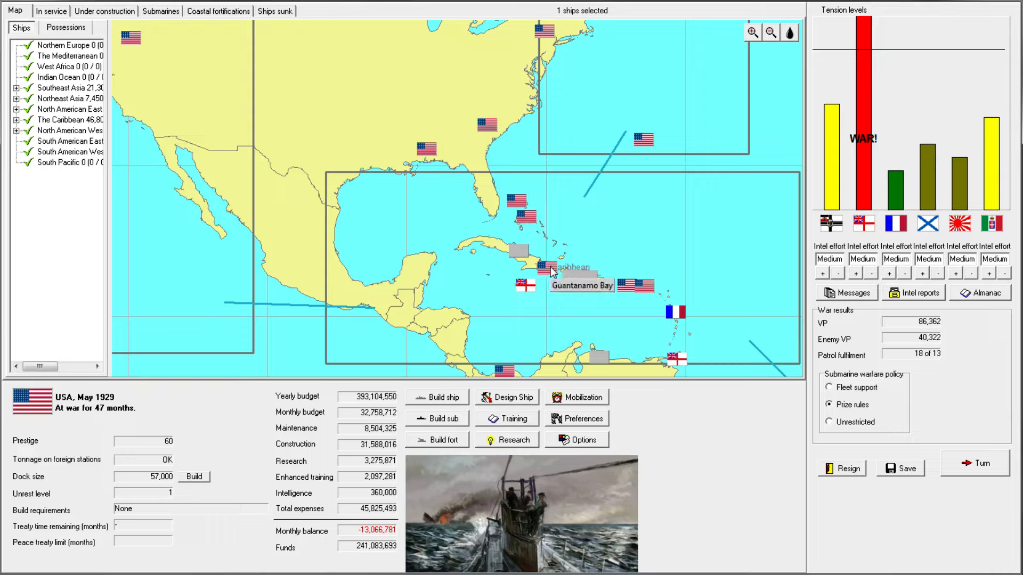
pyautogui.moveTo(642, 286)
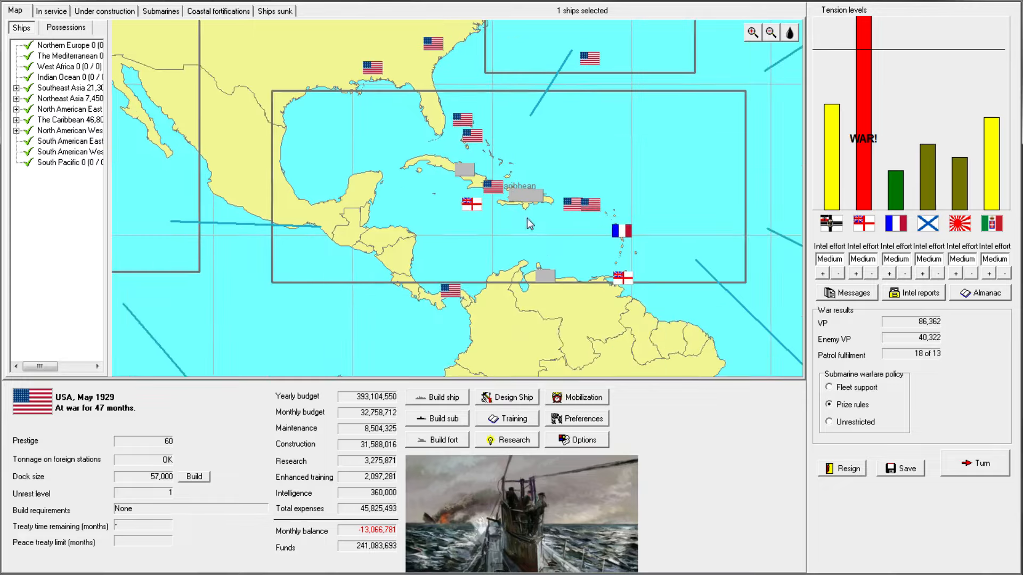
pyautogui.moveTo(618, 277)
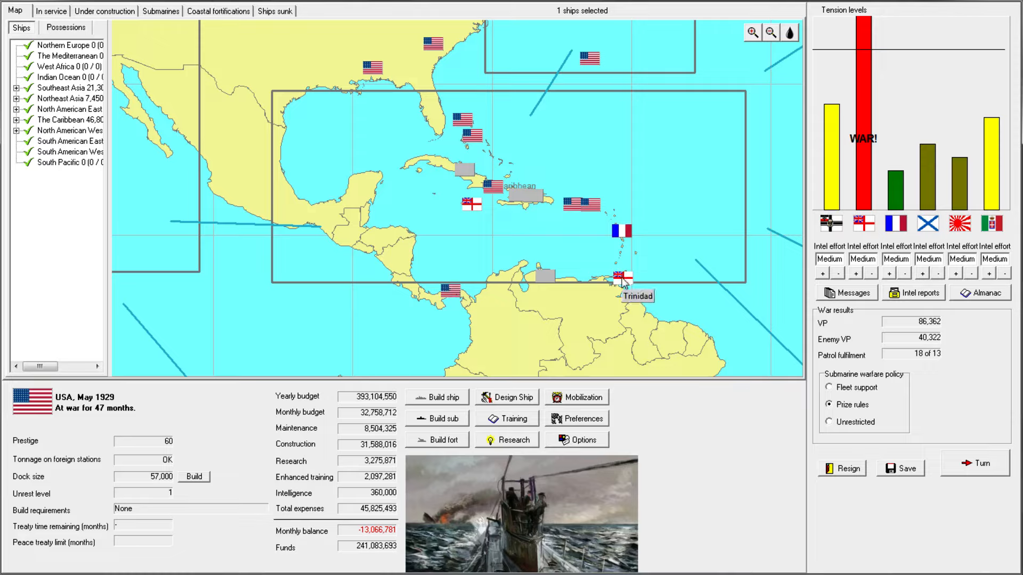
pyautogui.moveTo(473, 209)
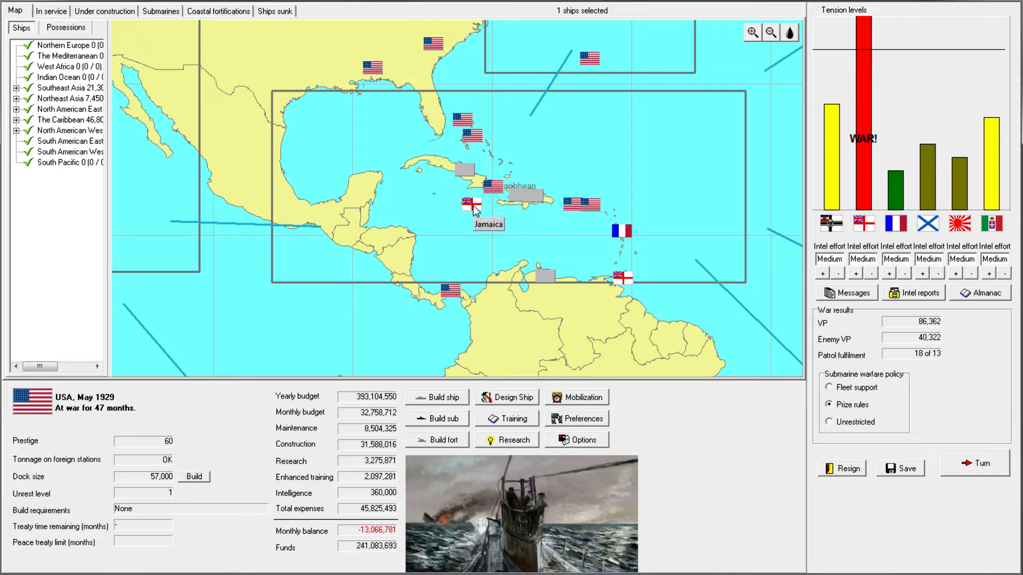
# - Shift the world map view toward the Caribbean bases
pyautogui.click(769, 33)
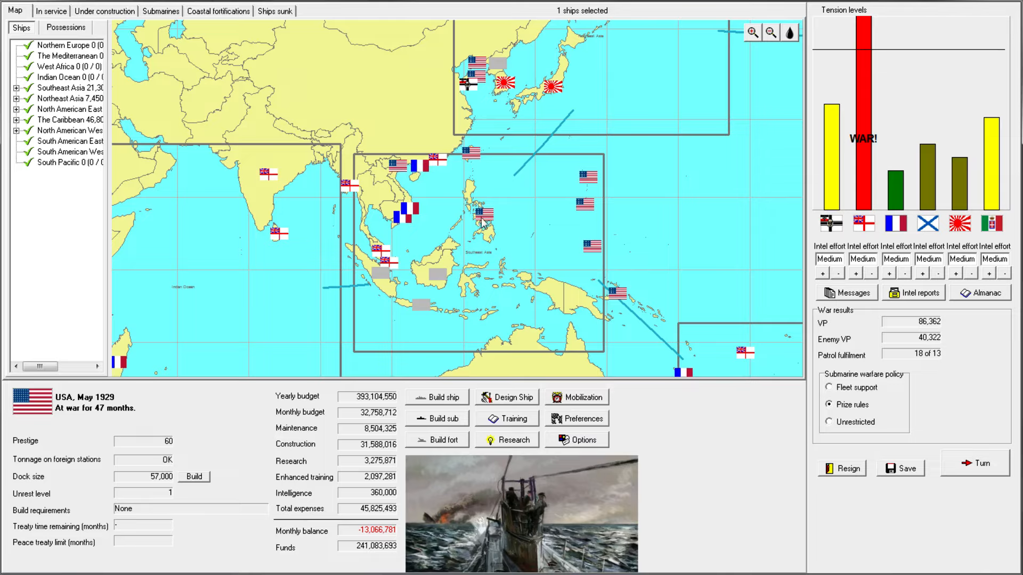
pyautogui.moveTo(382, 256)
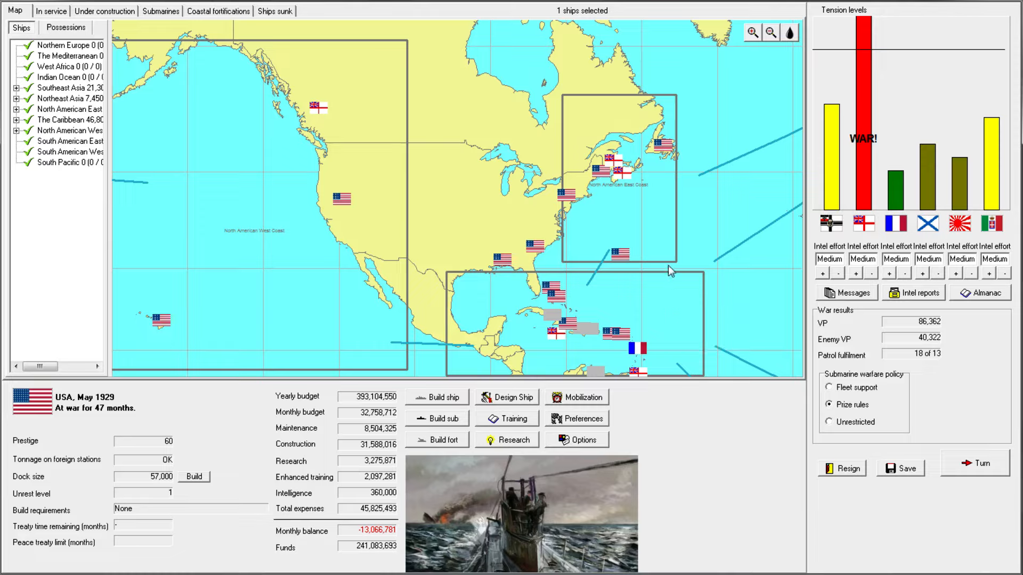
pyautogui.moveTo(603, 233)
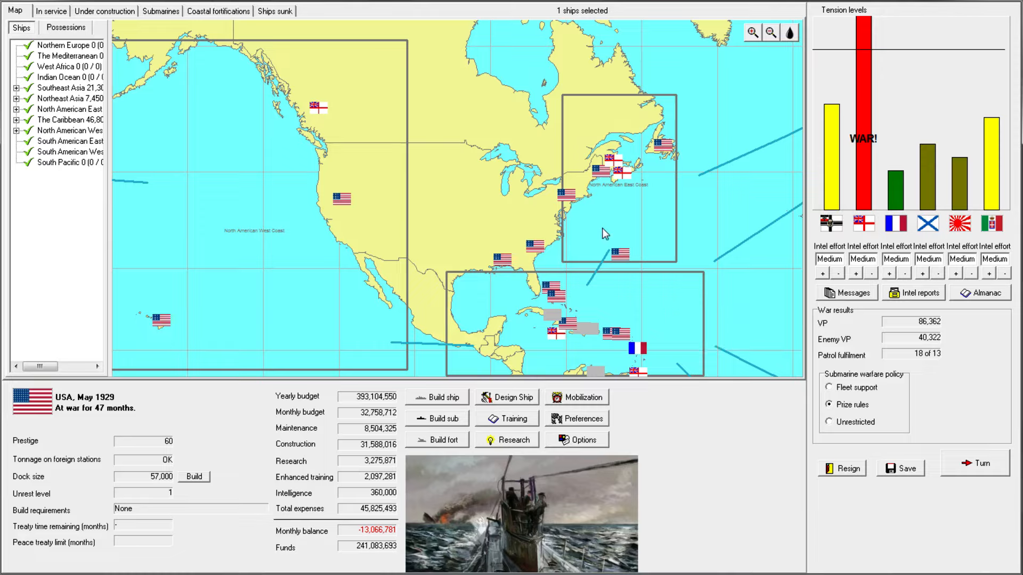
pyautogui.moveTo(550, 224)
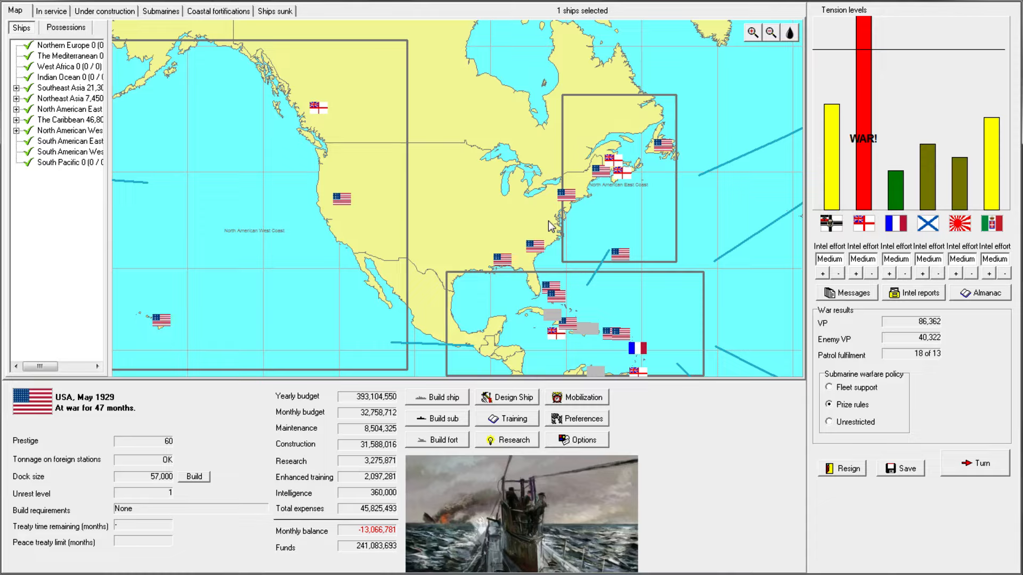
pyautogui.moveTo(487, 231)
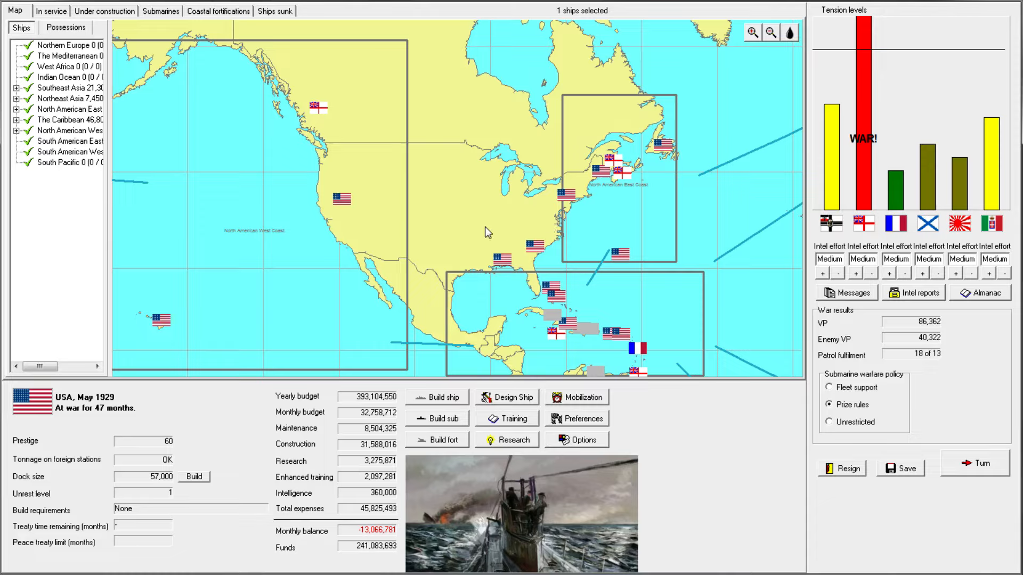
pyautogui.moveTo(505, 281)
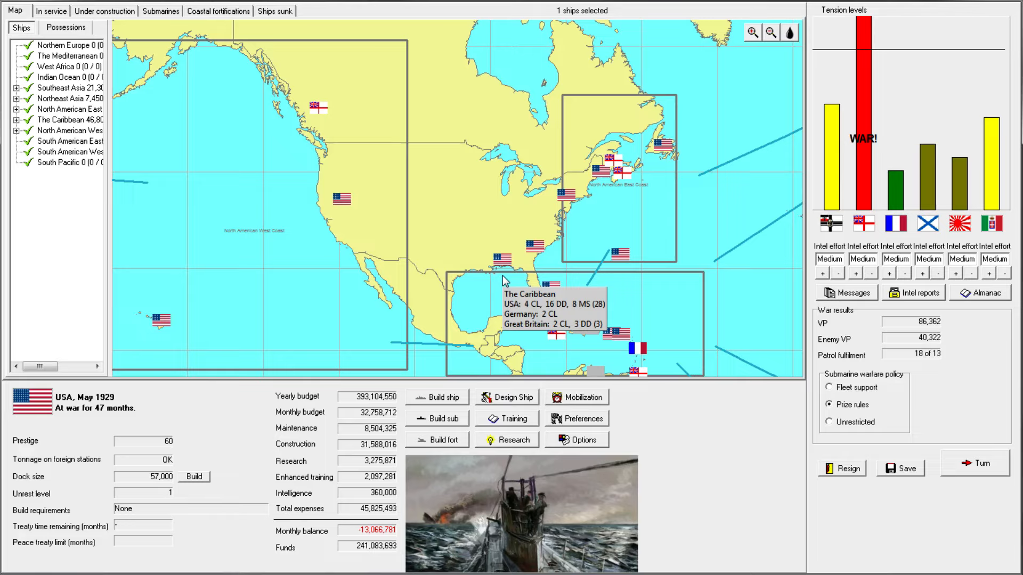
pyautogui.moveTo(424, 477)
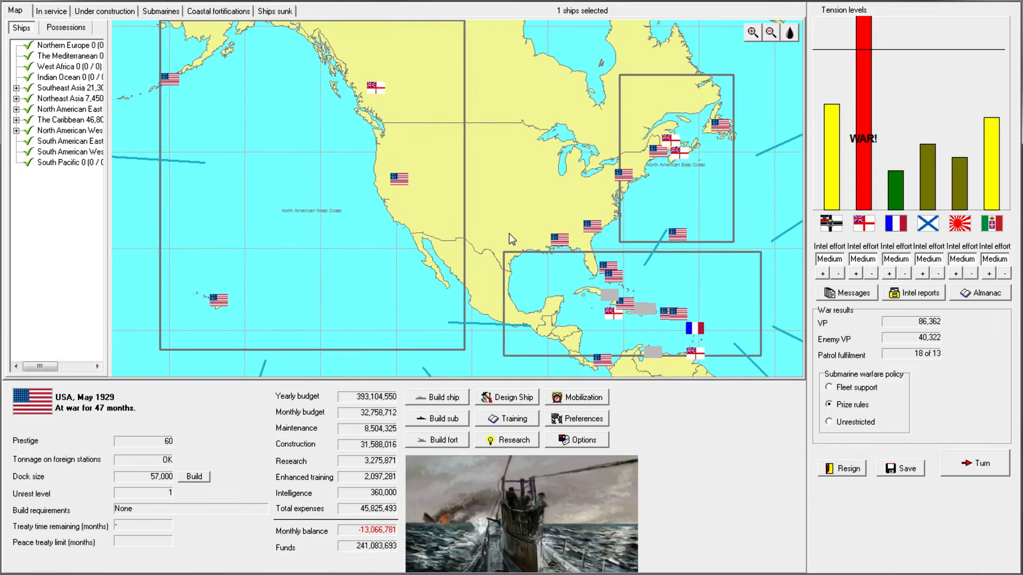
pyautogui.moveTo(625, 262)
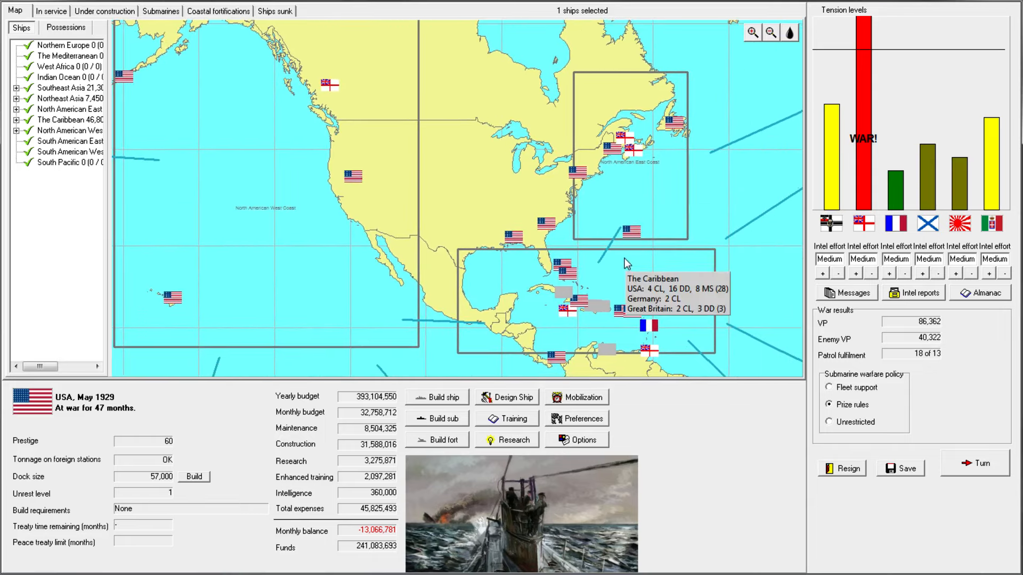
pyautogui.moveTo(717, 294)
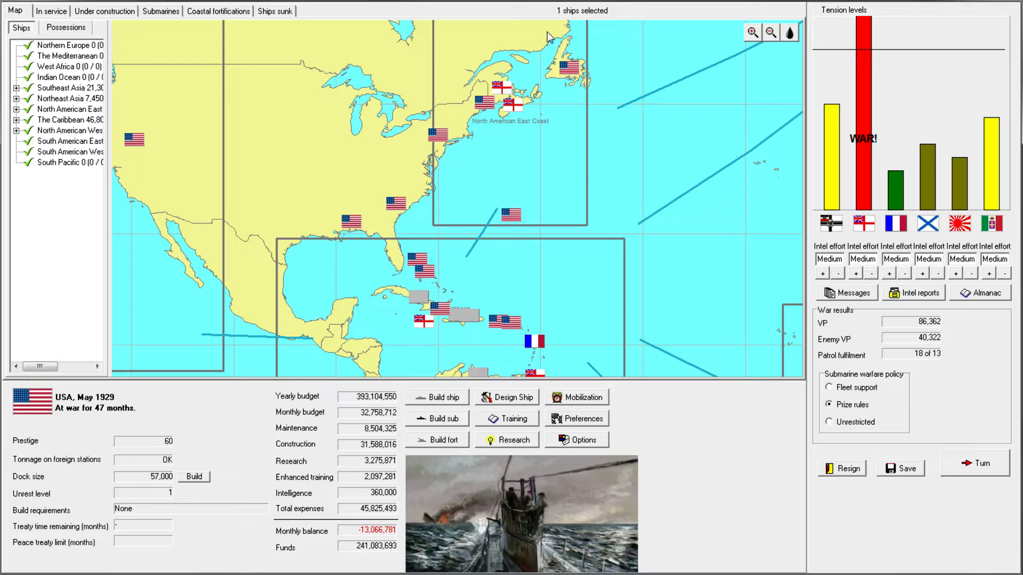
pyautogui.moveTo(532, 197)
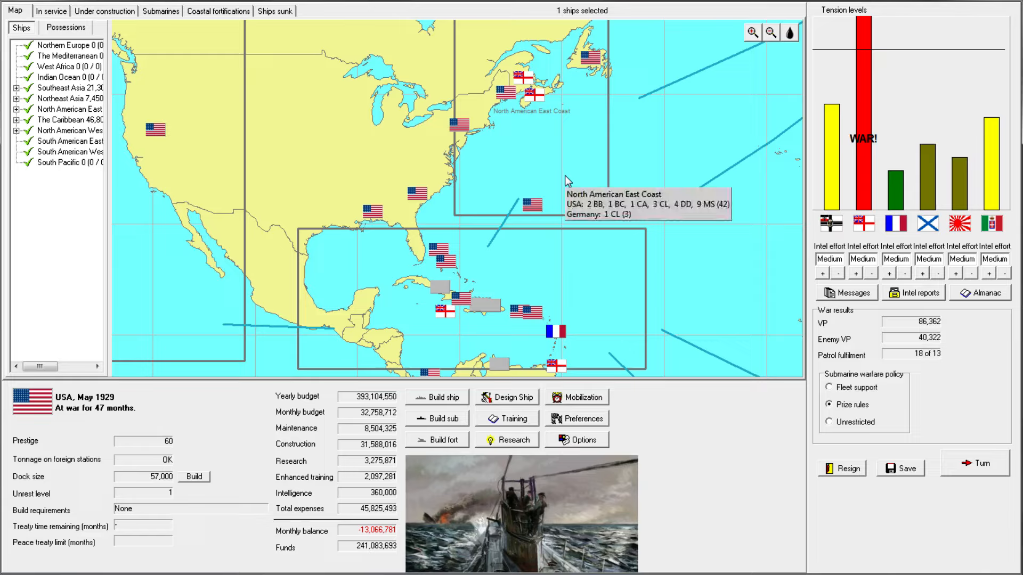
pyautogui.moveTo(620, 185)
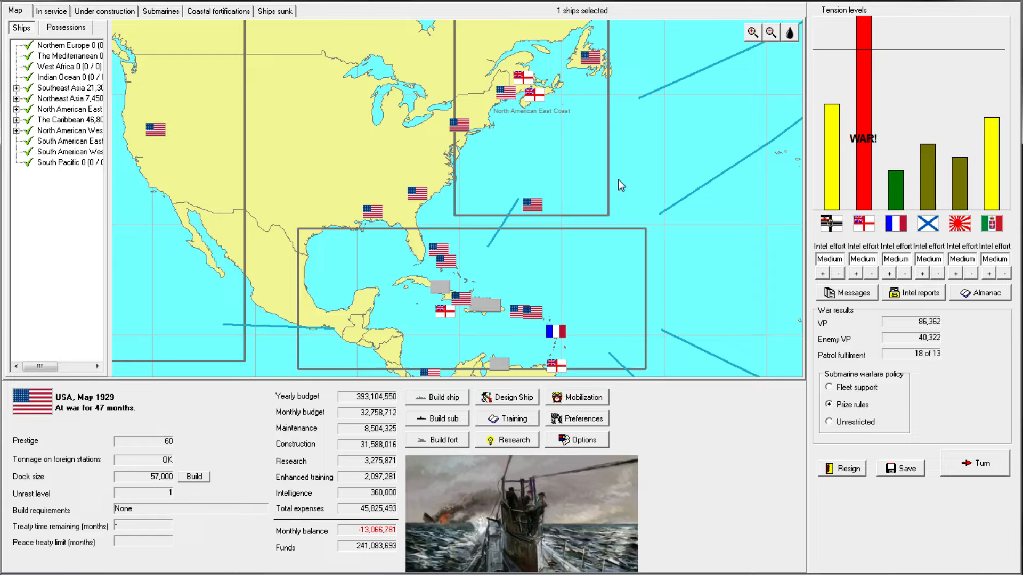
pyautogui.moveTo(515, 184)
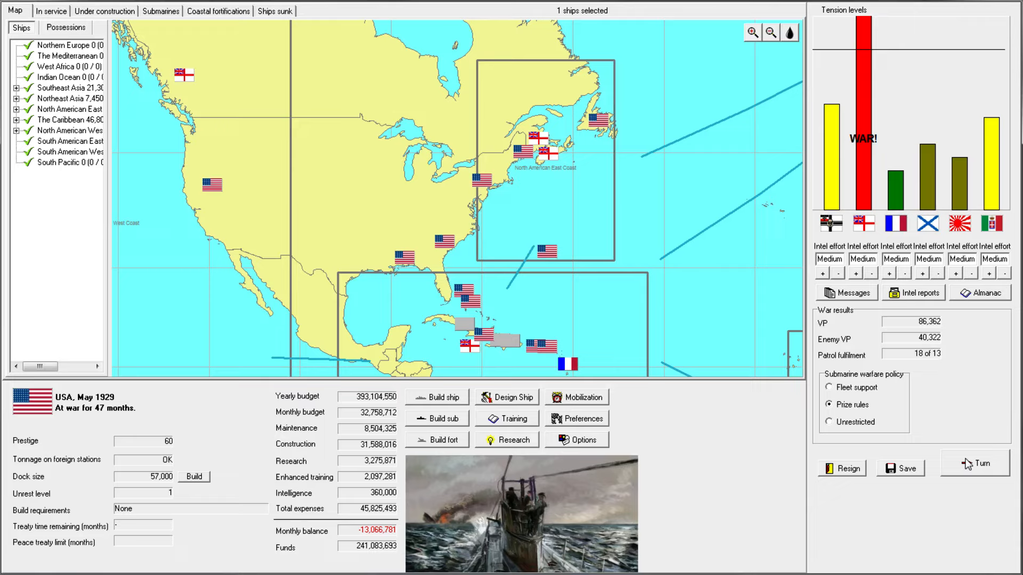
# - Advance the turn and make the caught agent in Italy a national hero
pyautogui.click(972, 463)
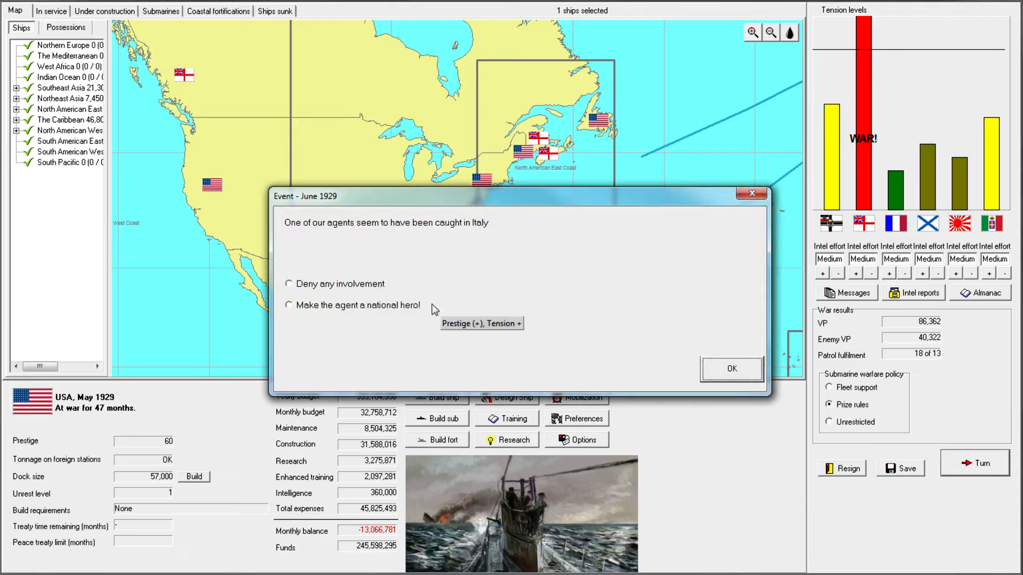
pyautogui.click(289, 304)
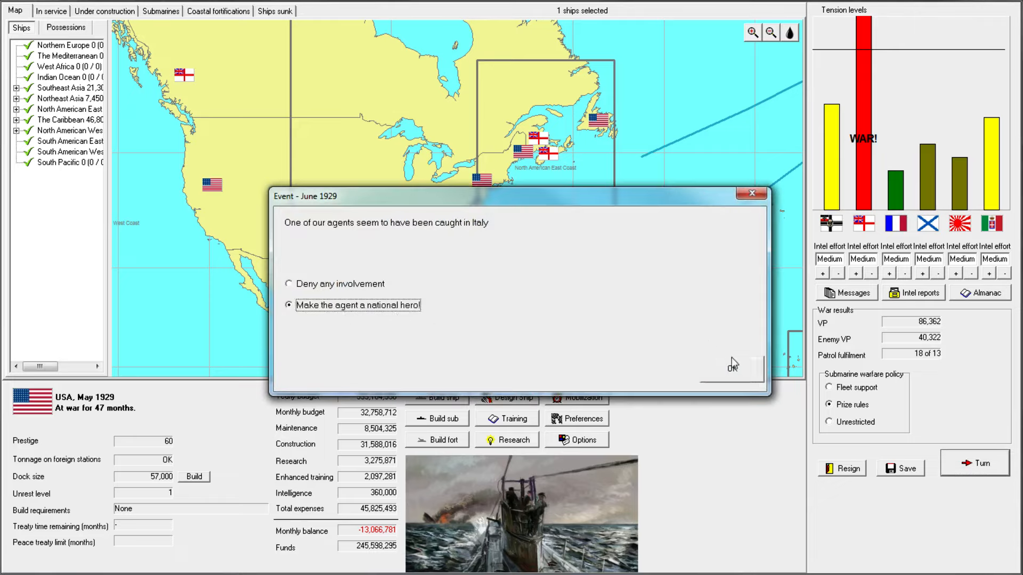
pyautogui.click(732, 366)
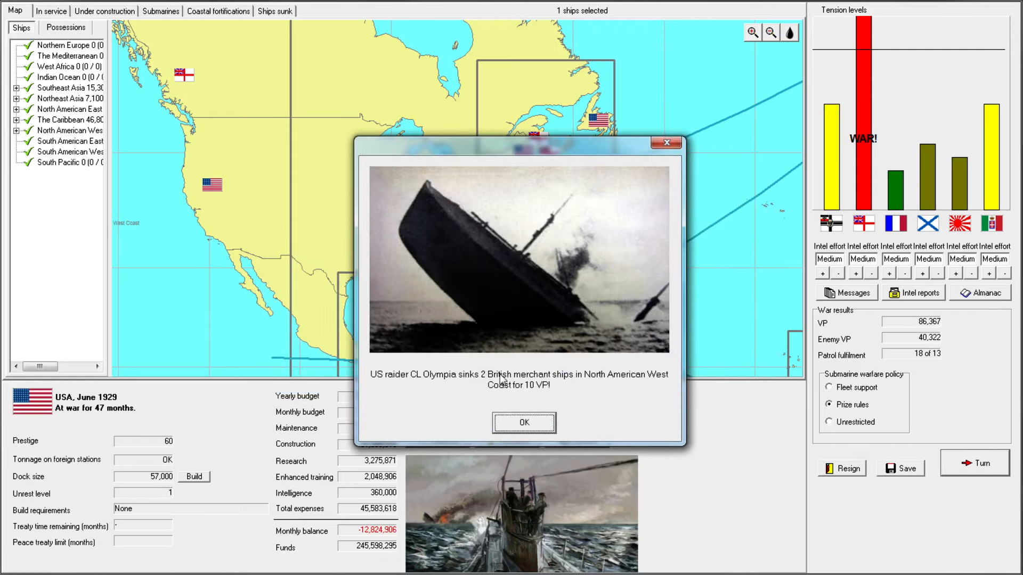
# - Acknowledge the Olympia and Constellation raider sinking reports and dismiss the turn messages
pyautogui.click(523, 423)
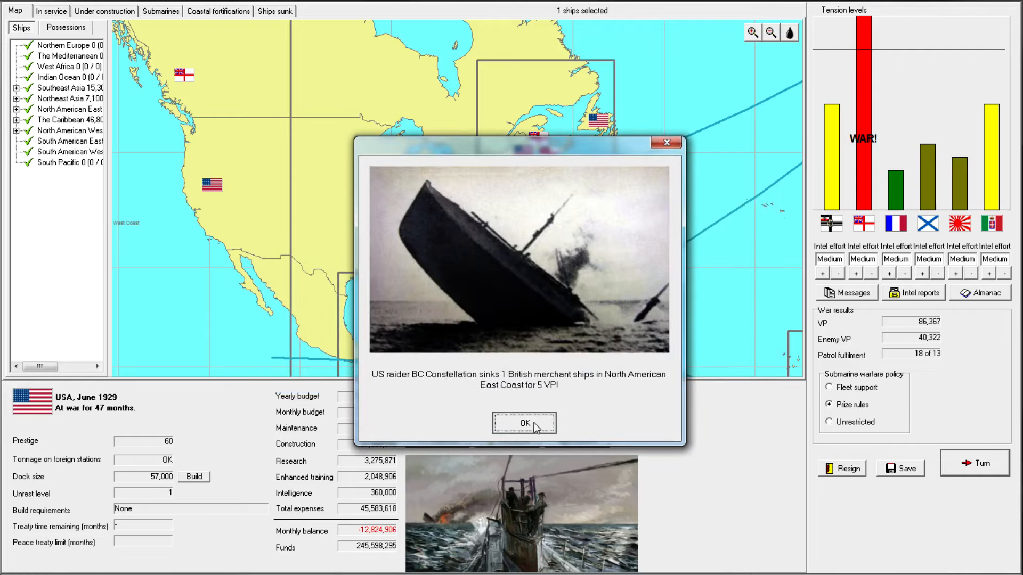
pyautogui.click(523, 423)
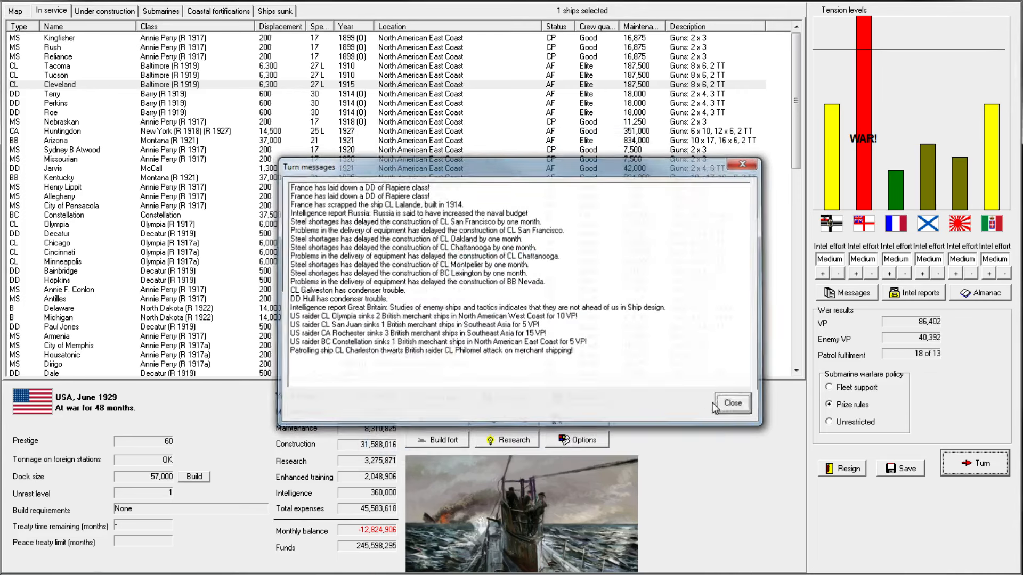
pyautogui.click(731, 403)
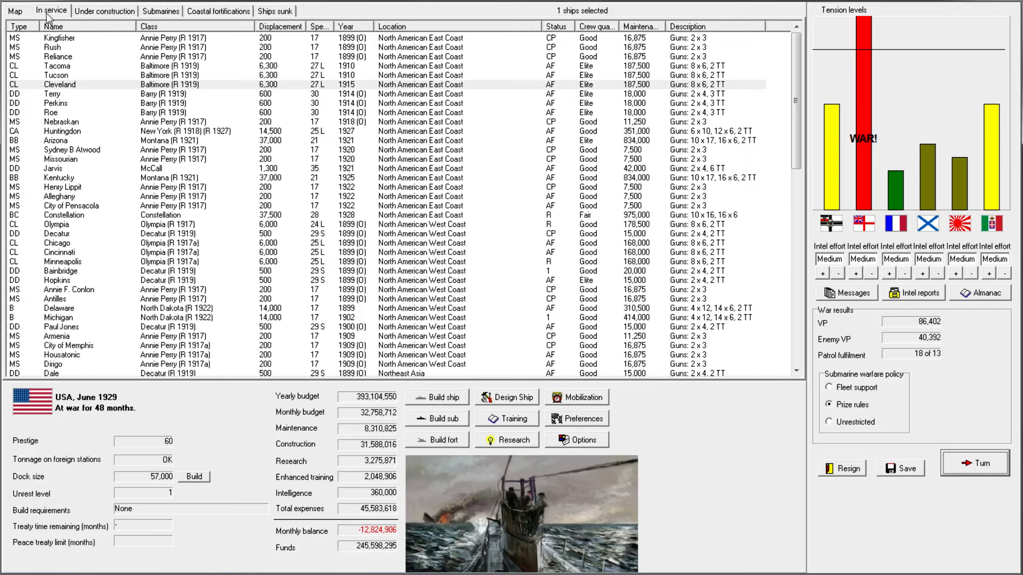
pyautogui.moveTo(165, 113)
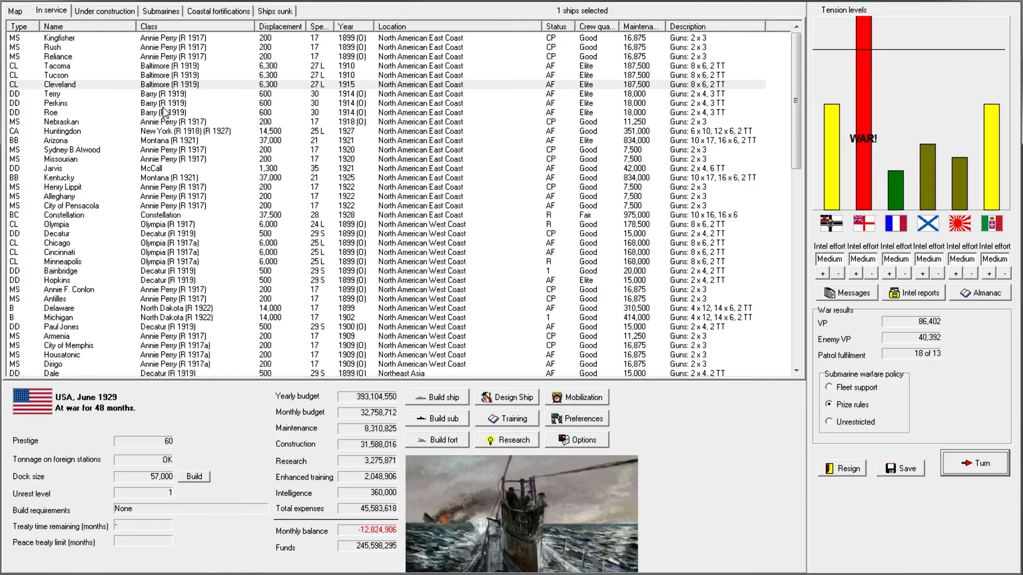
# - Sort the in-service list by type and close the Constellation class details
pyautogui.click(19, 26)
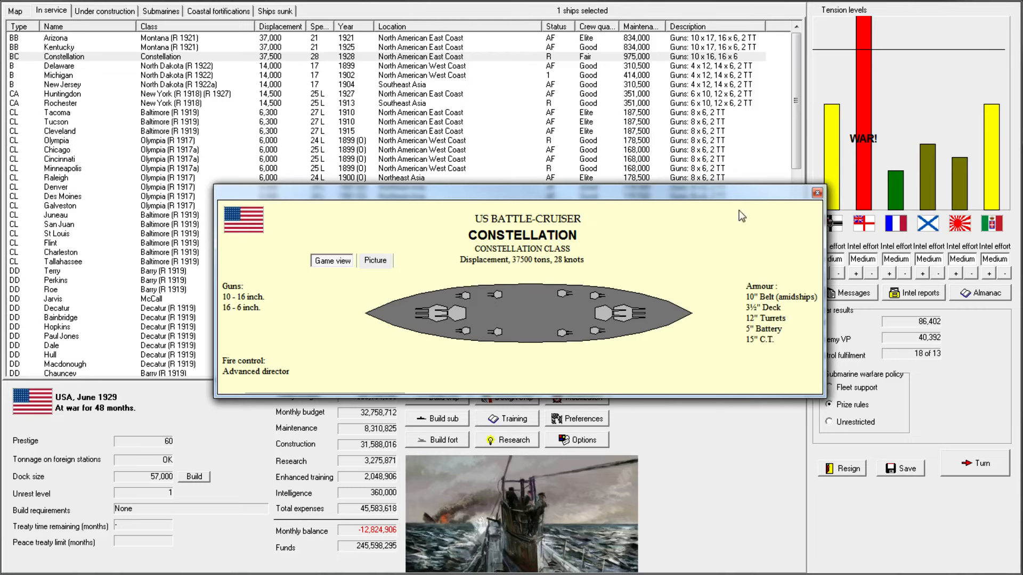
pyautogui.click(818, 193)
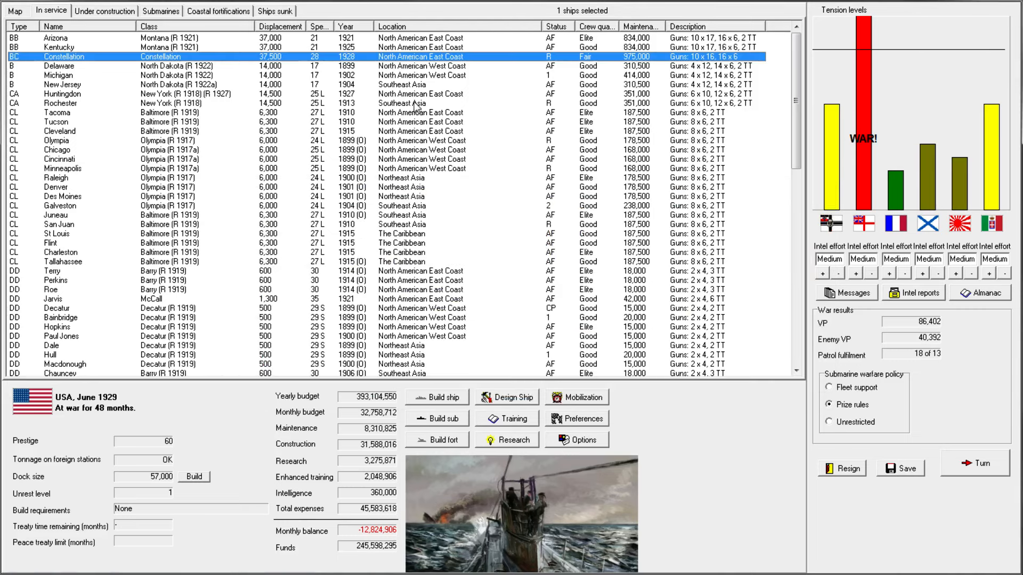
pyautogui.moveTo(457, 64)
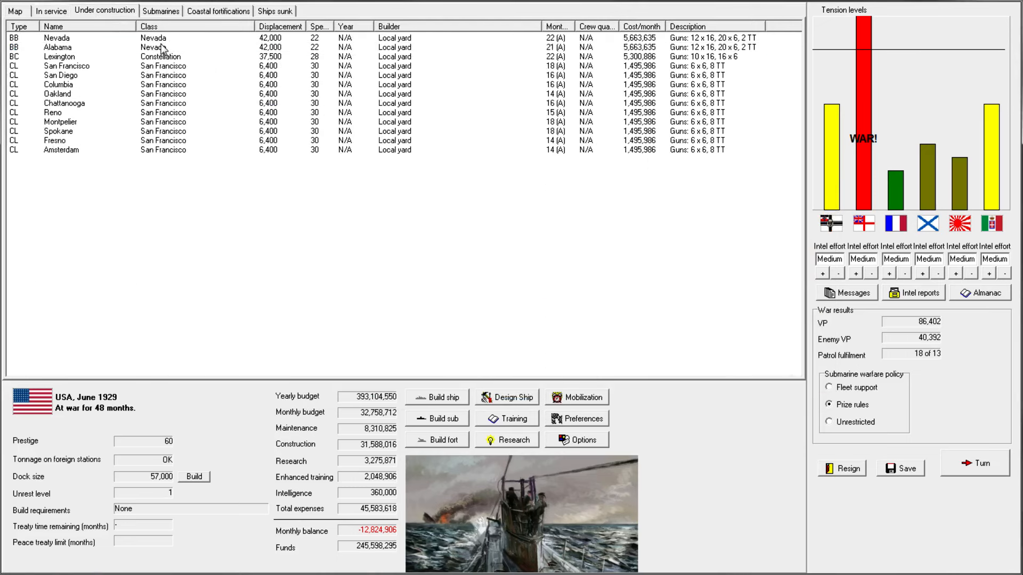
pyautogui.doubleClick(56, 38)
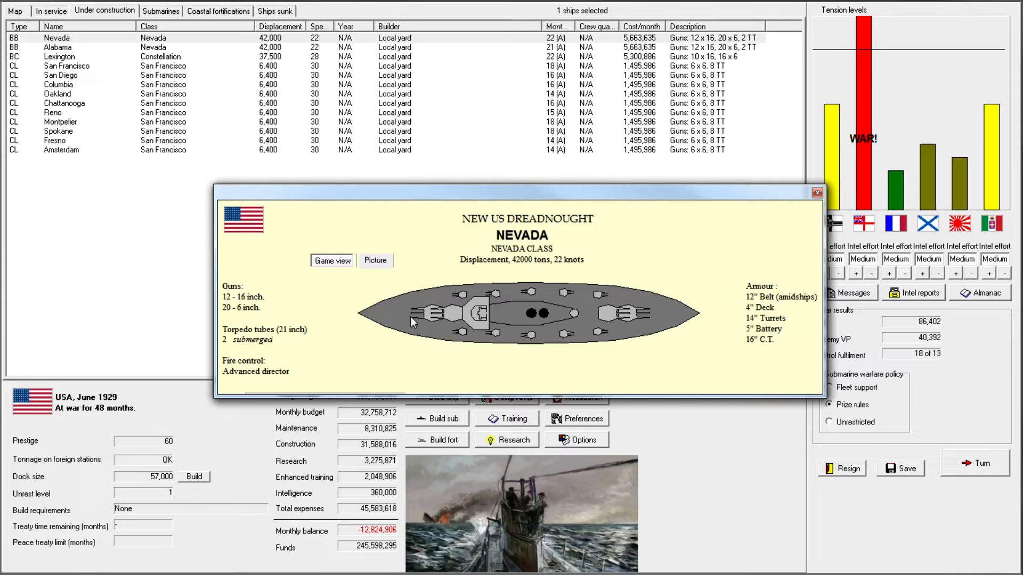
pyautogui.moveTo(432, 325)
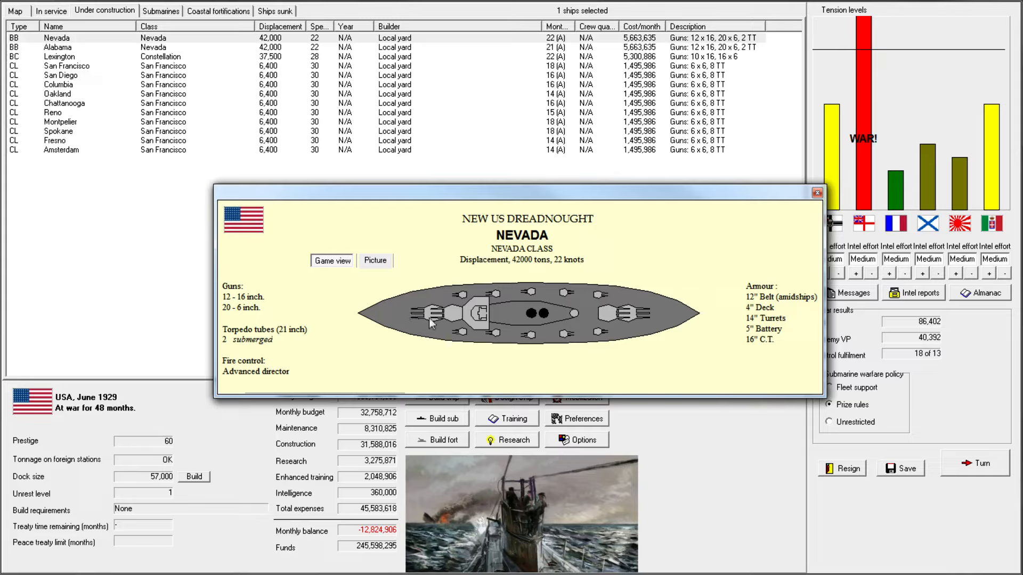
pyautogui.moveTo(417, 317)
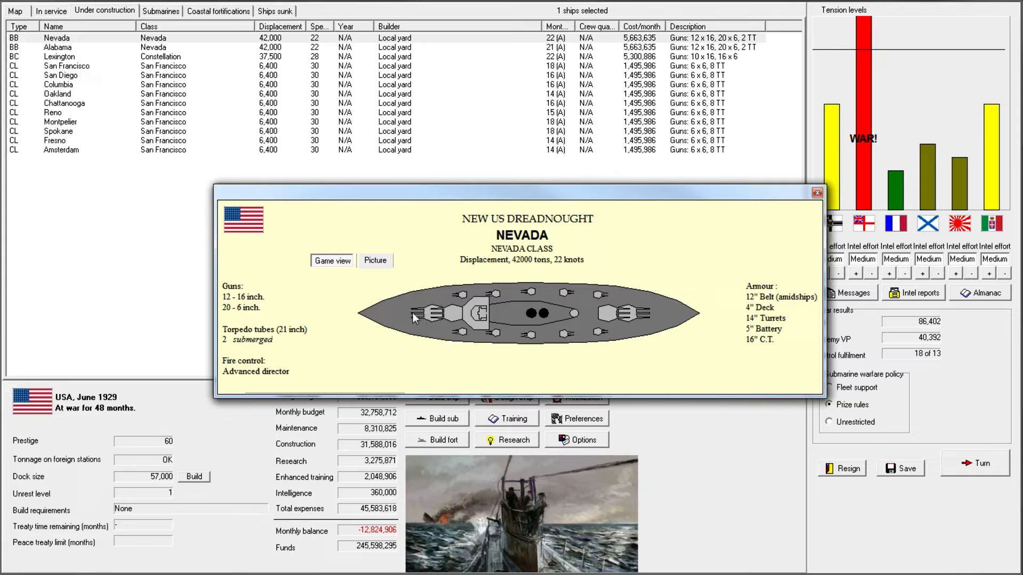
pyautogui.moveTo(417, 317)
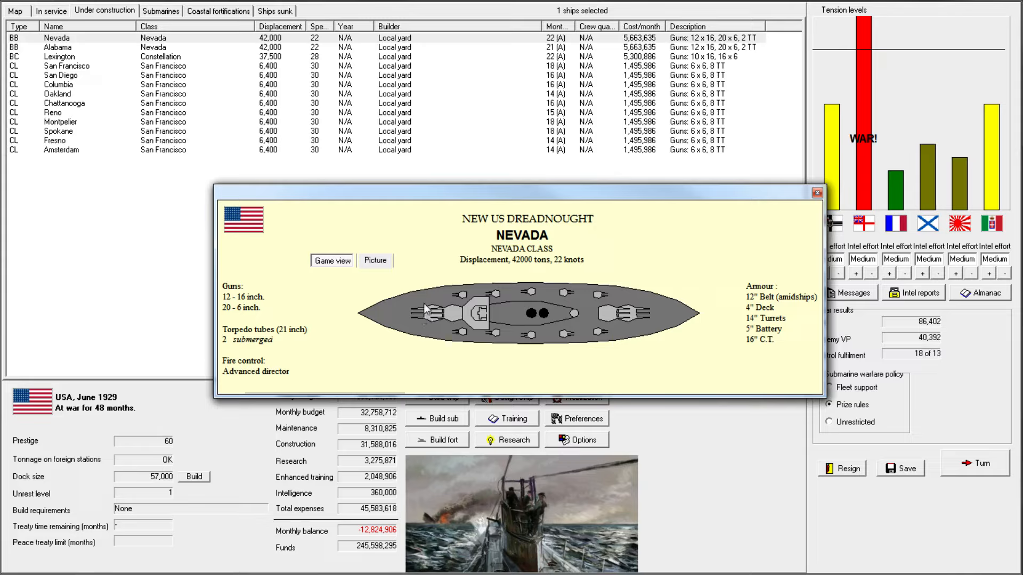
pyautogui.moveTo(290, 163)
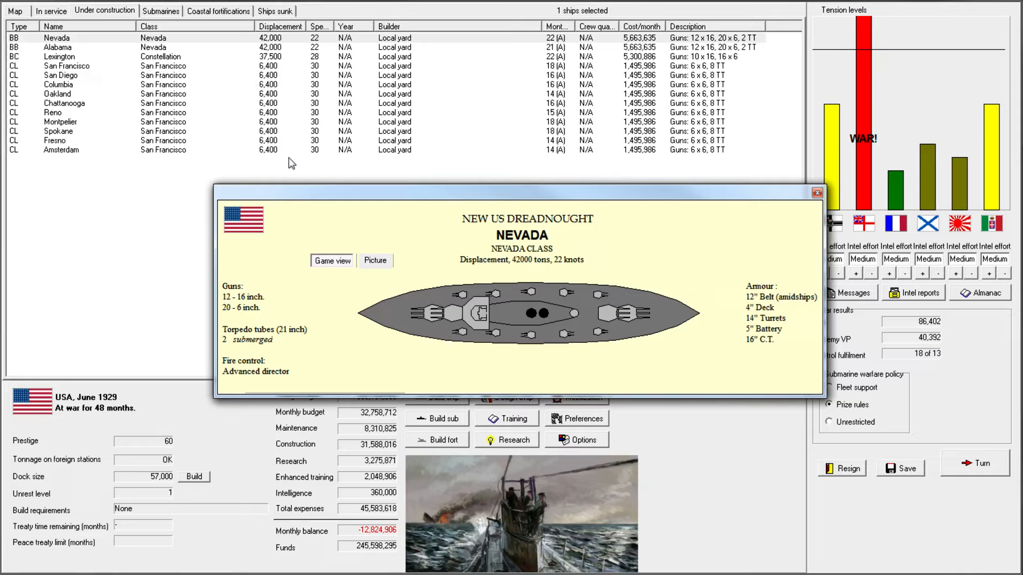
pyautogui.moveTo(423, 327)
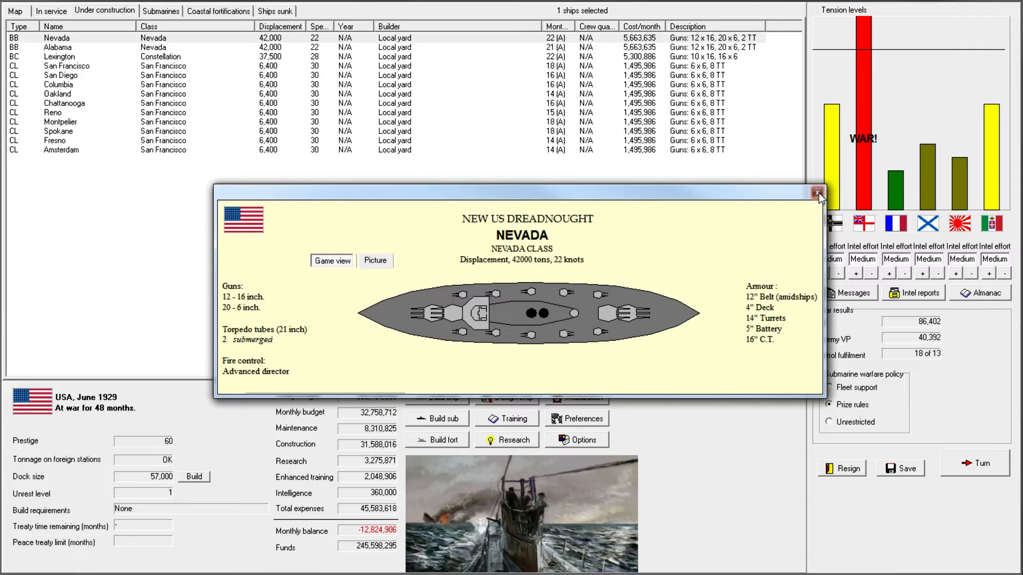
pyautogui.click(817, 192)
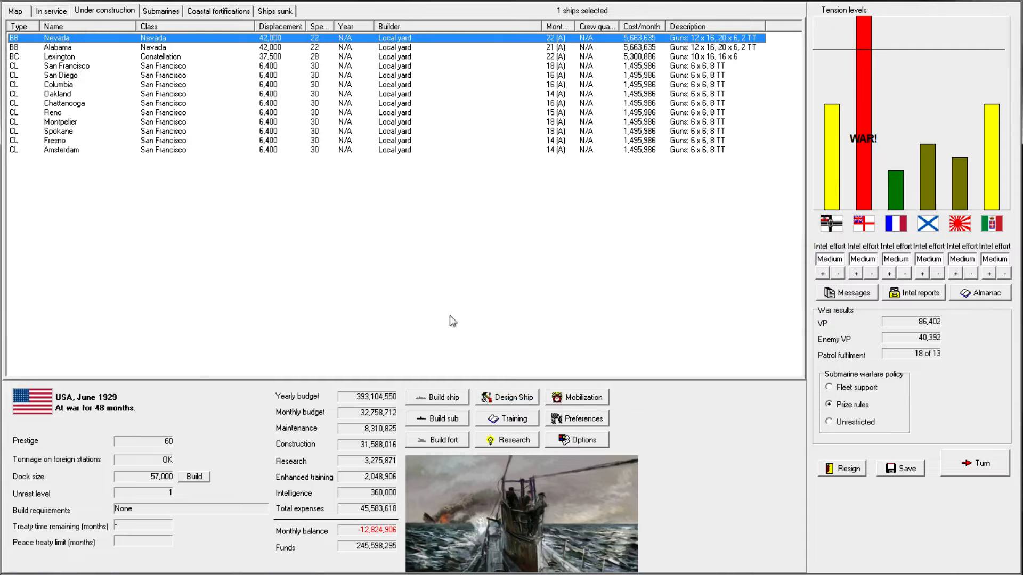
pyautogui.click(437, 397)
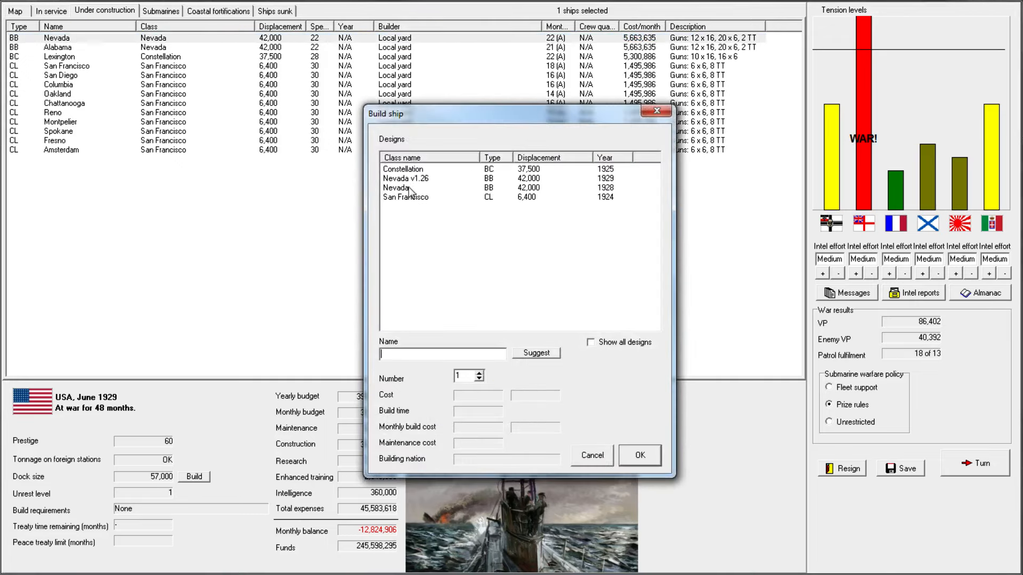
pyautogui.click(589, 342)
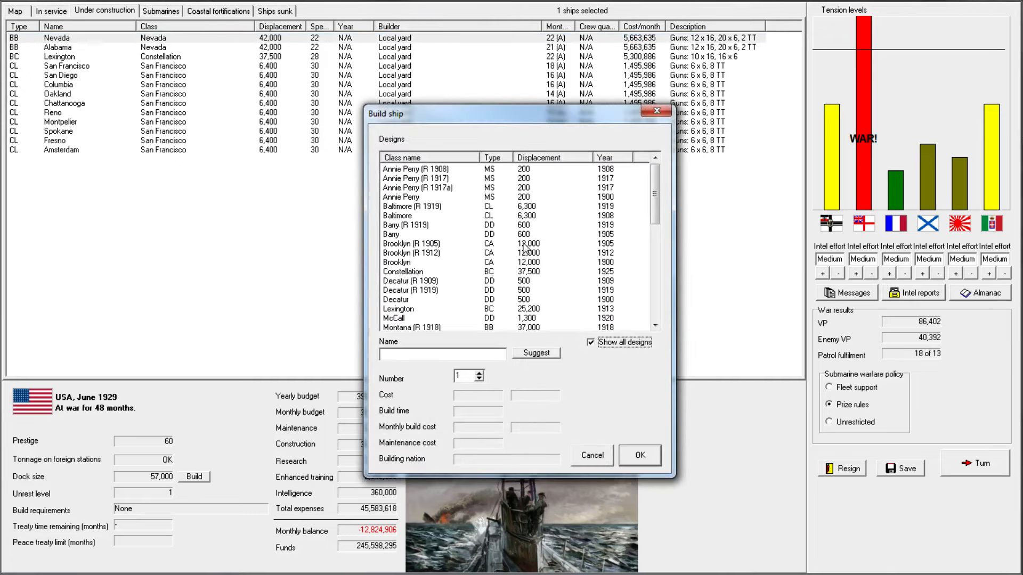
pyautogui.scroll(-3)
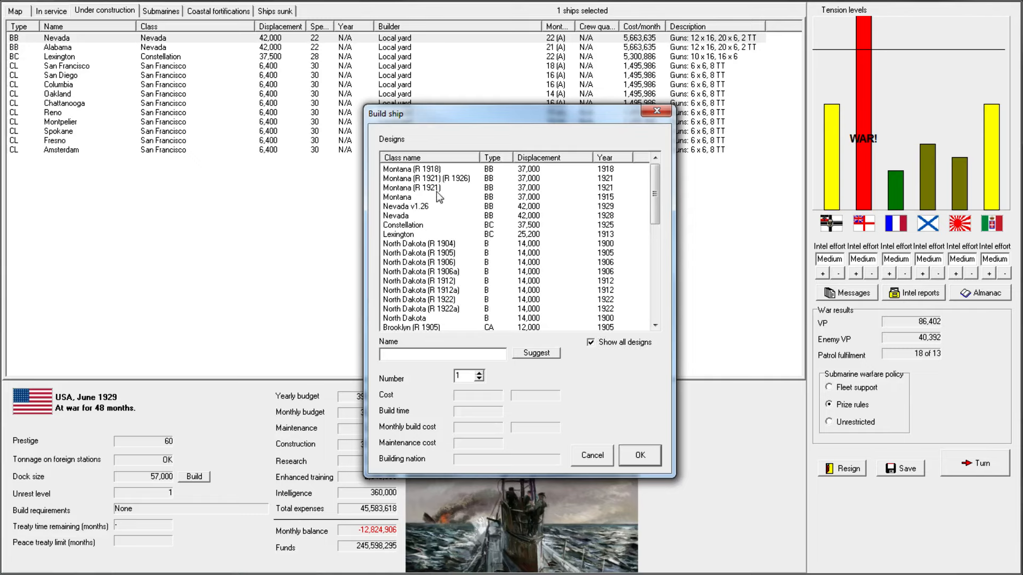
pyautogui.click(427, 178)
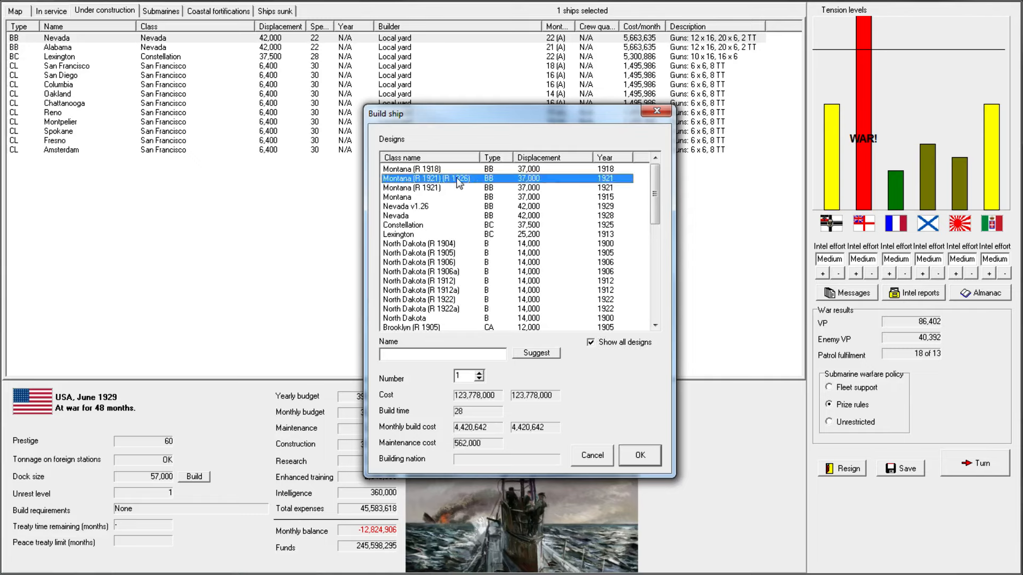
pyautogui.moveTo(473, 455)
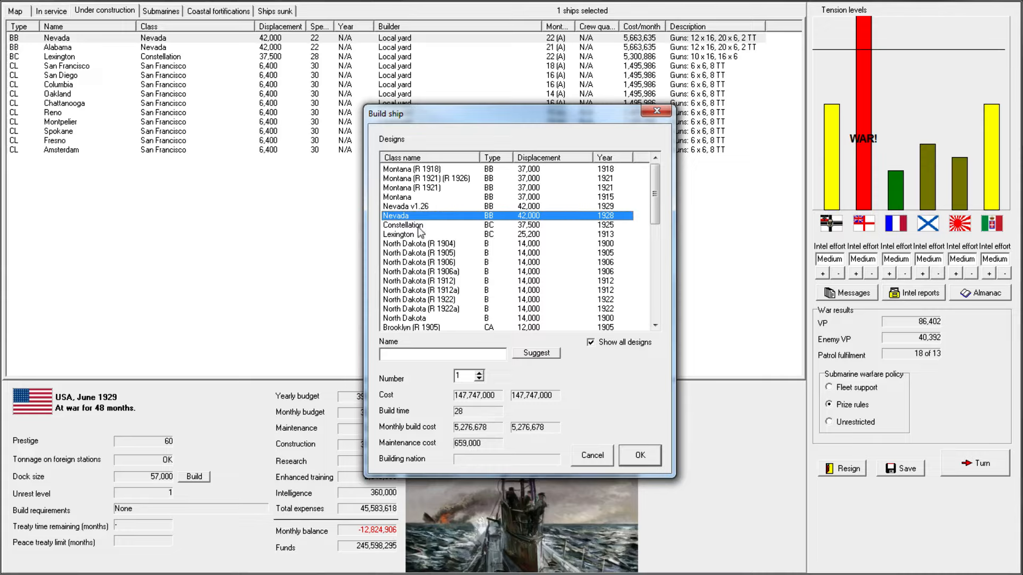
pyautogui.click(398, 197)
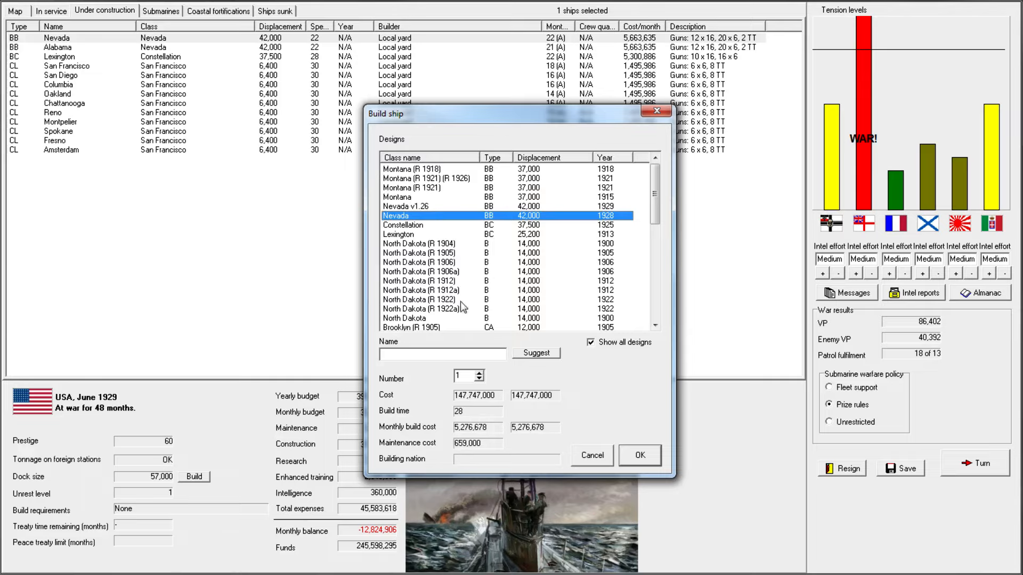
pyautogui.moveTo(449, 225)
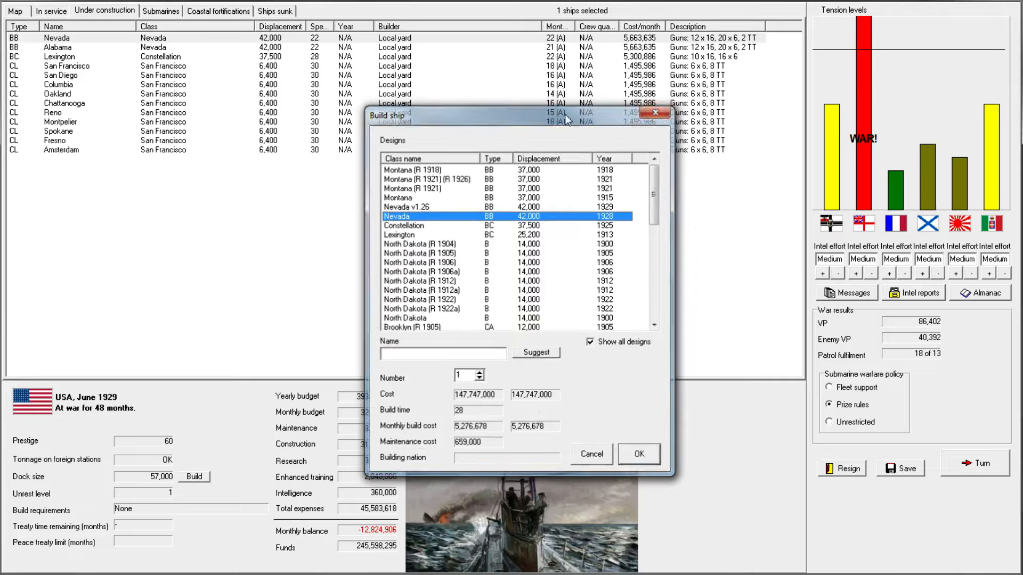
pyautogui.click(590, 454)
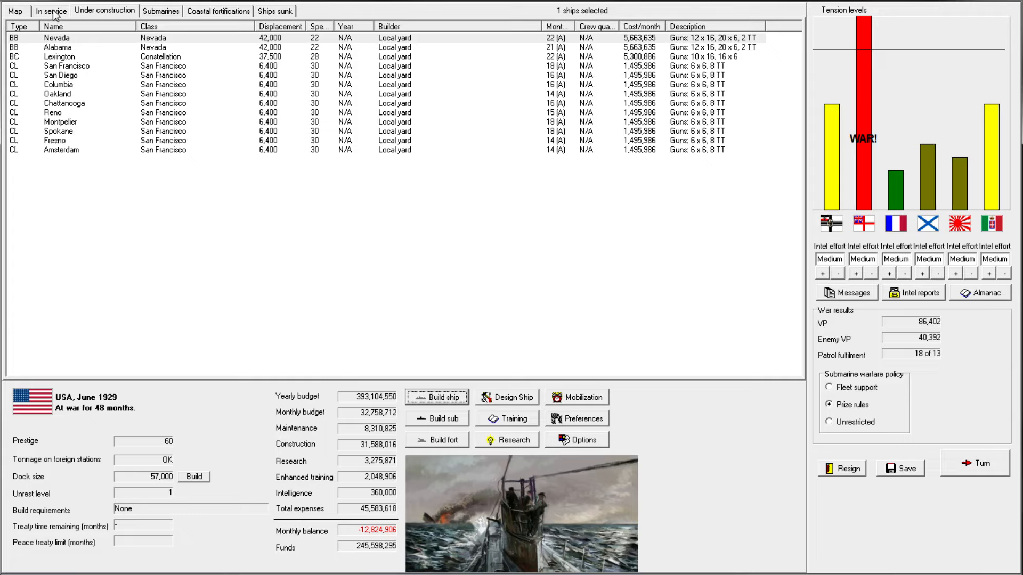
# - View and close the dreadnought Nevada's card, then return to the naval map
pyautogui.doubleClick(57, 37)
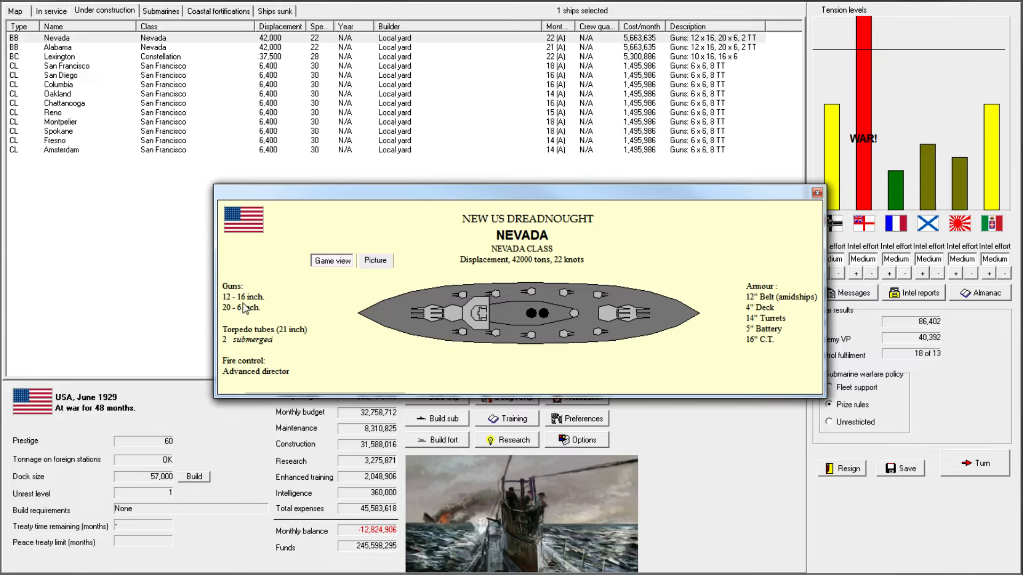
pyautogui.moveTo(240, 313)
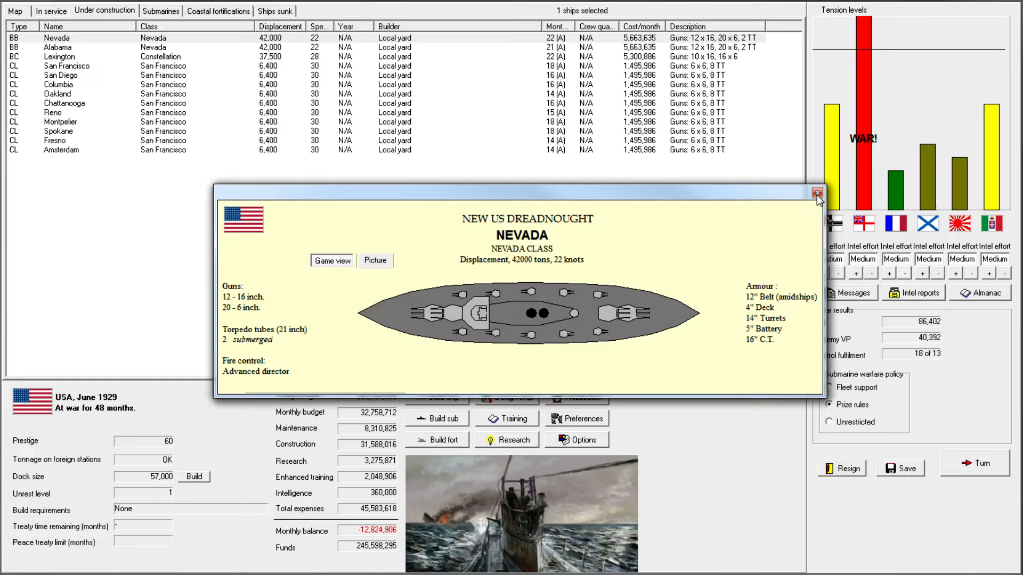
pyautogui.moveTo(514, 368)
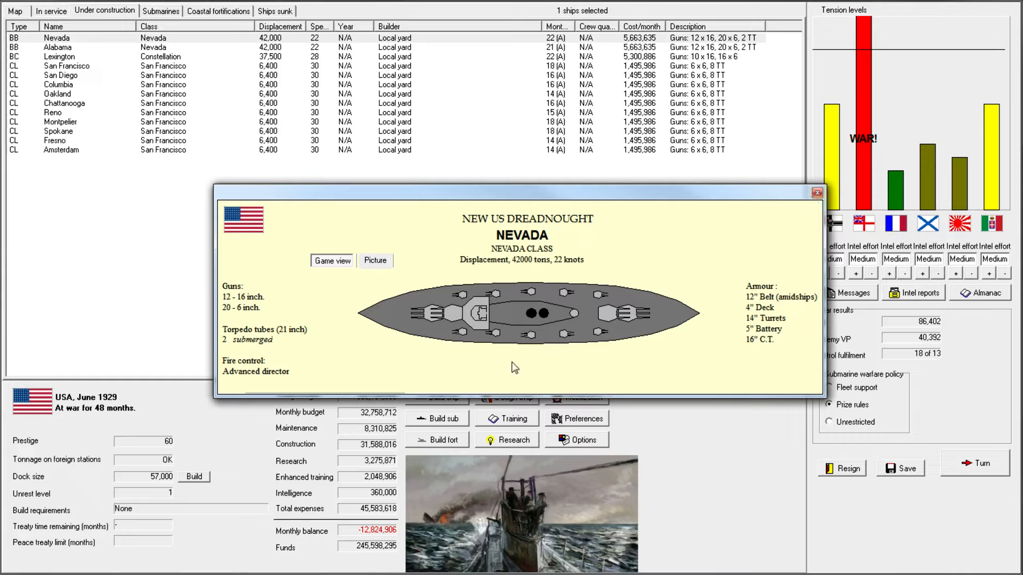
pyautogui.moveTo(279, 379)
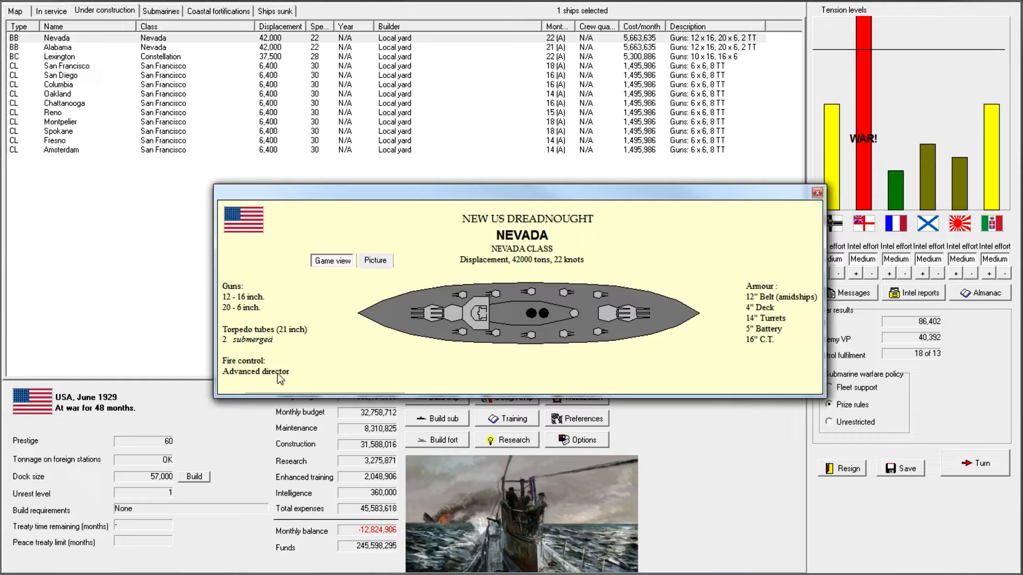
pyautogui.click(816, 193)
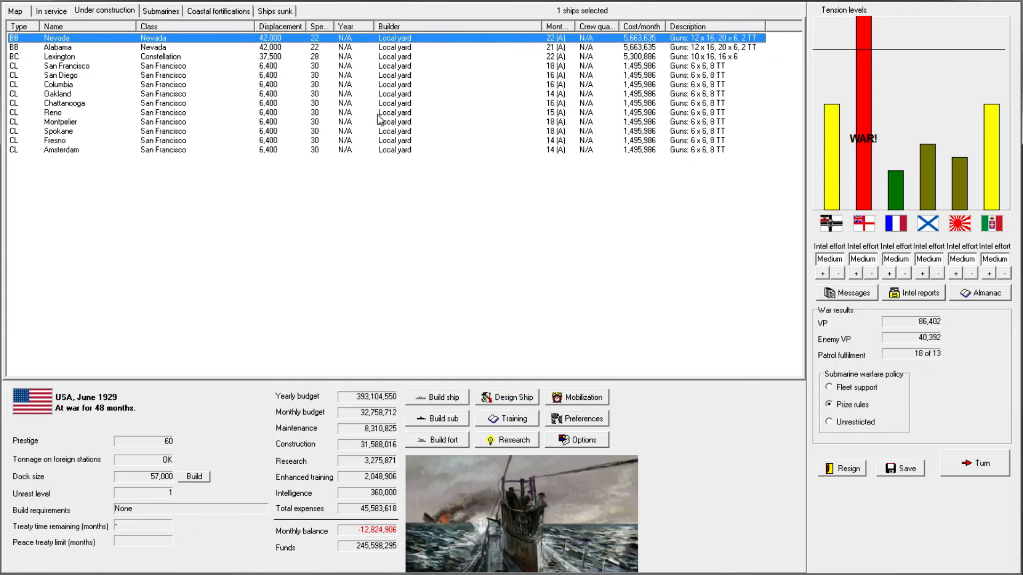
pyautogui.click(14, 10)
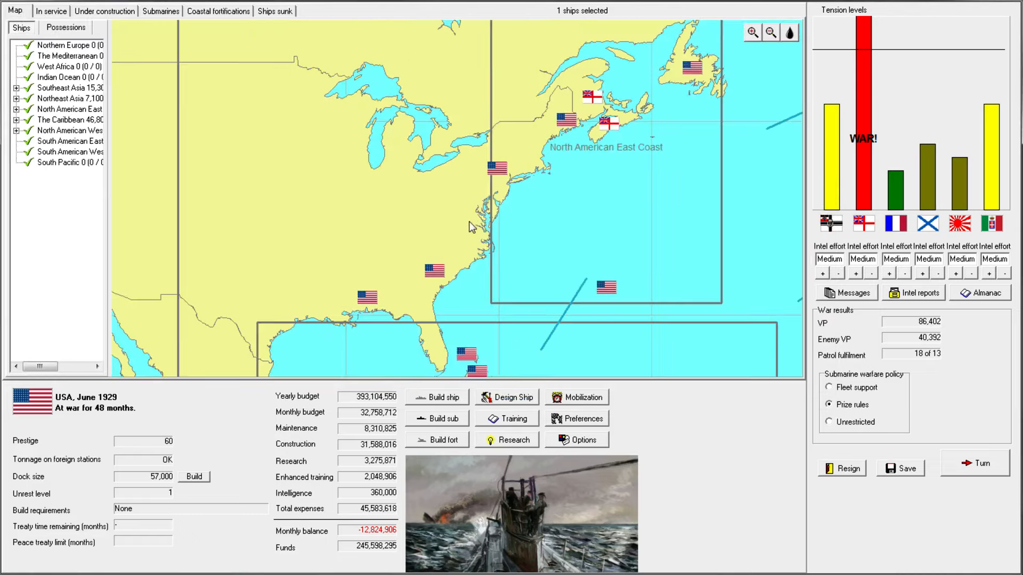
# - Zoom out to the Atlantic, advance to July 1929 and answer the government's total war question
pyautogui.click(769, 33)
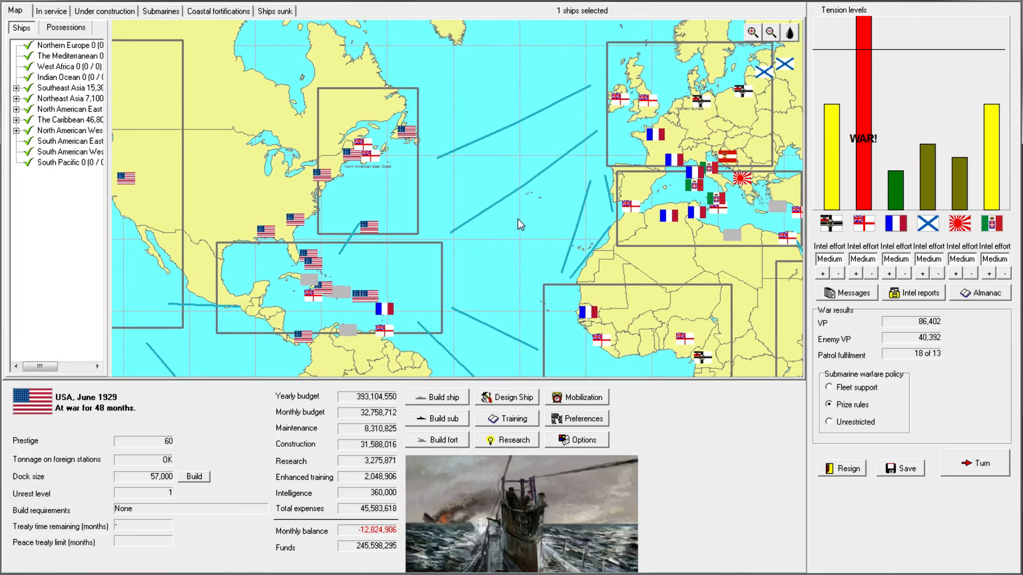
pyautogui.click(973, 464)
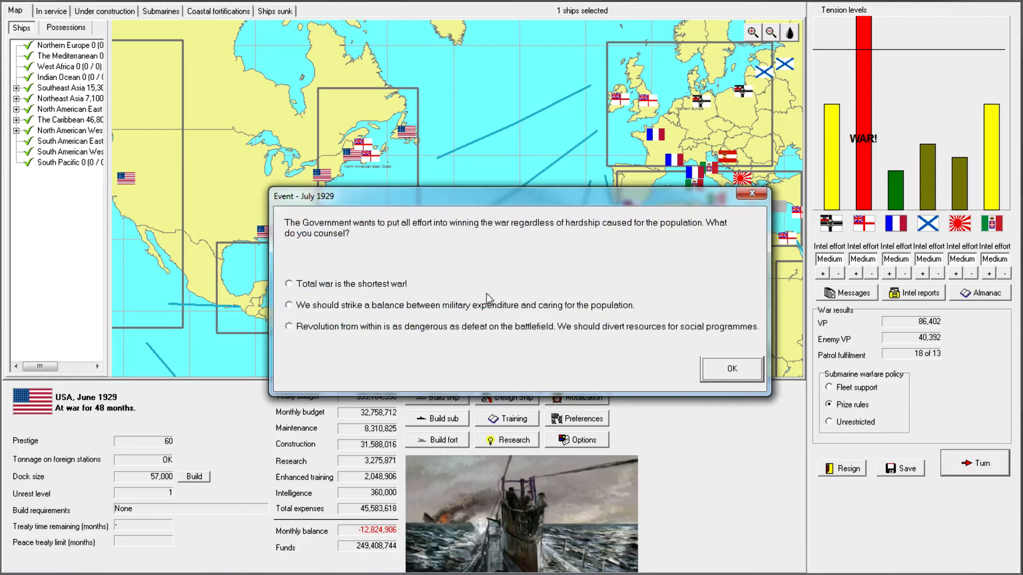
pyautogui.moveTo(353, 342)
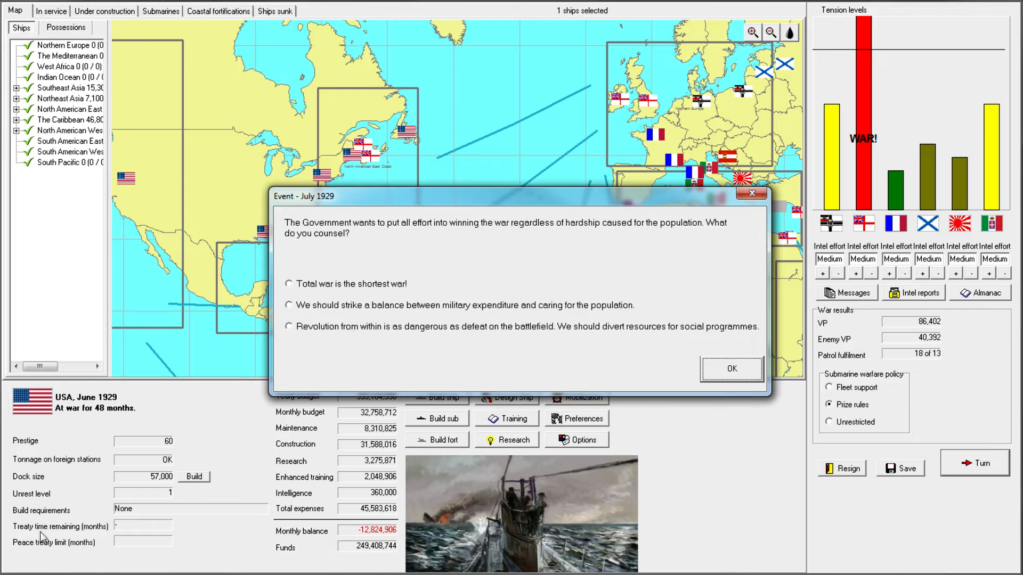
pyautogui.click(731, 369)
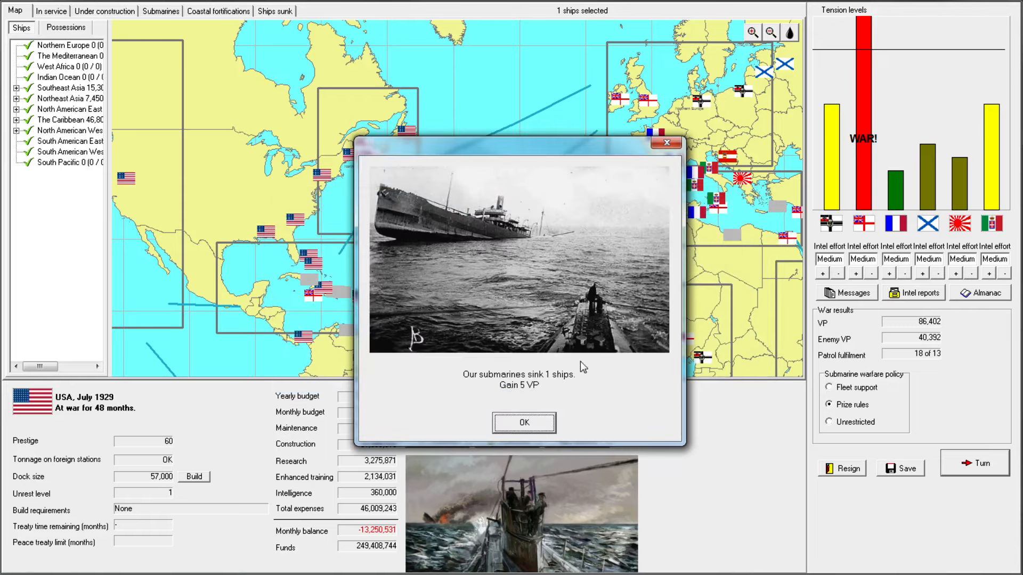
# - Dismiss the submarine, Rochester and British raider reports, read the Curacoa report and close turn messages
pyautogui.click(522, 422)
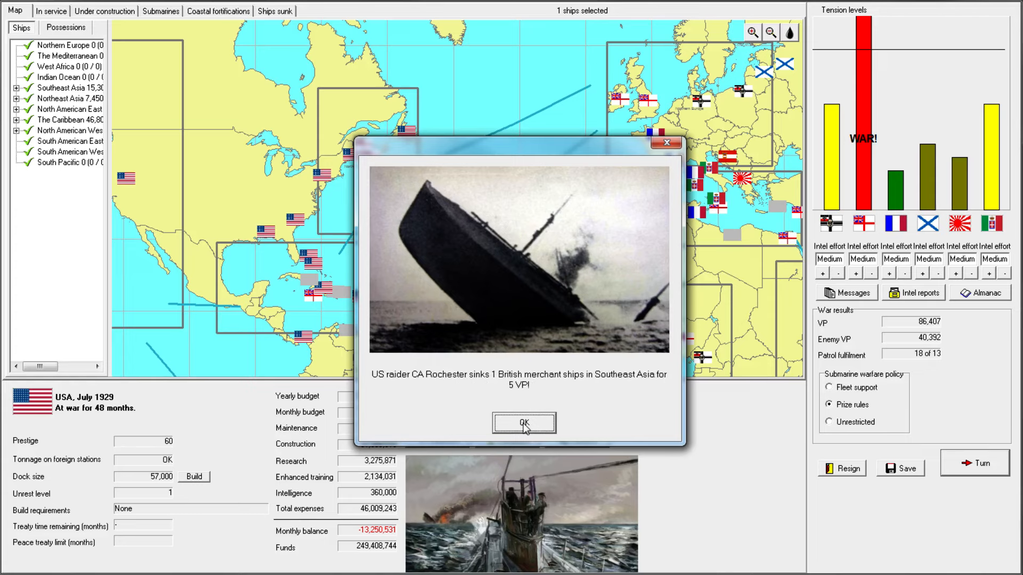
pyautogui.click(524, 423)
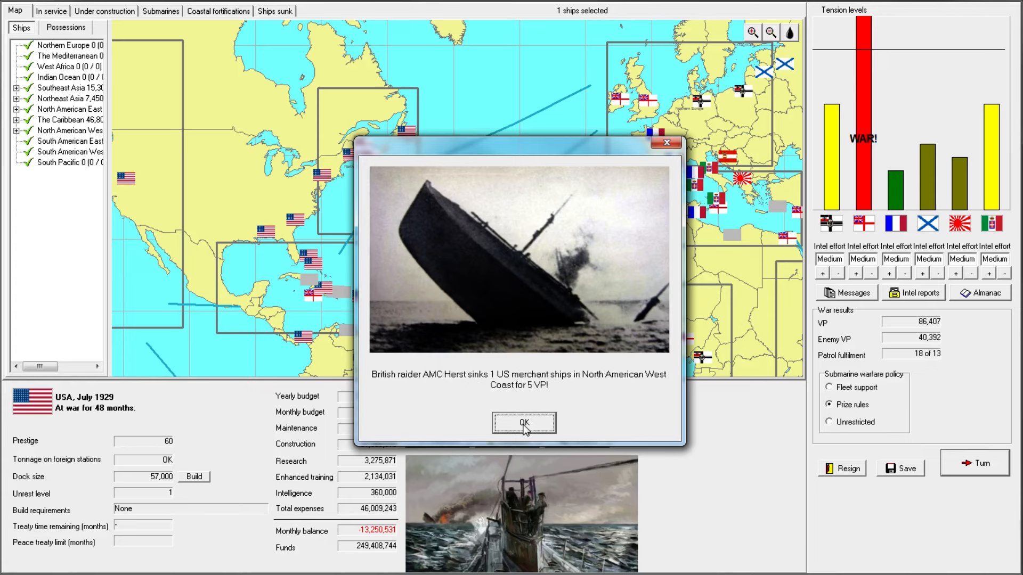
pyautogui.click(523, 423)
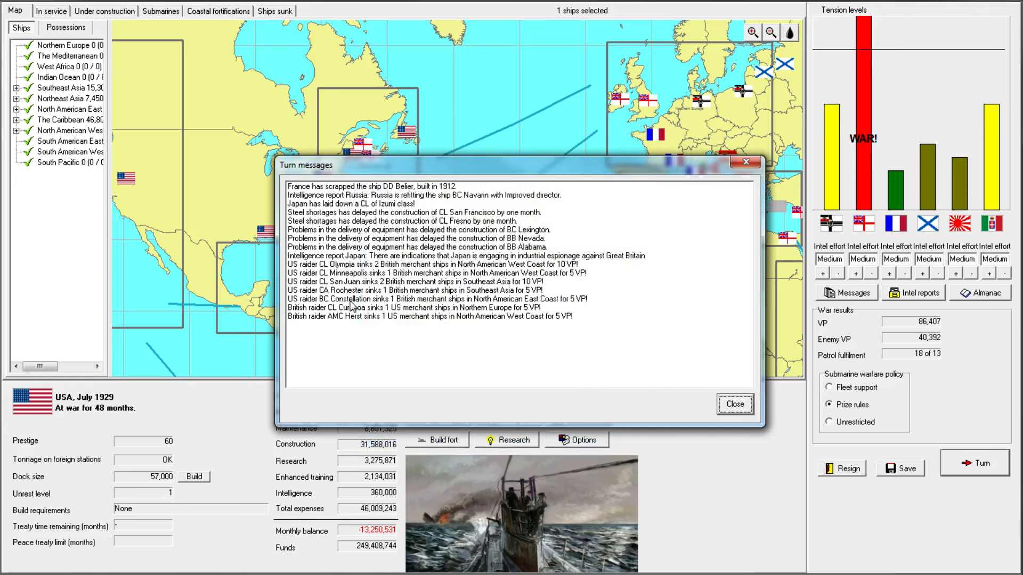
pyautogui.click(457, 298)
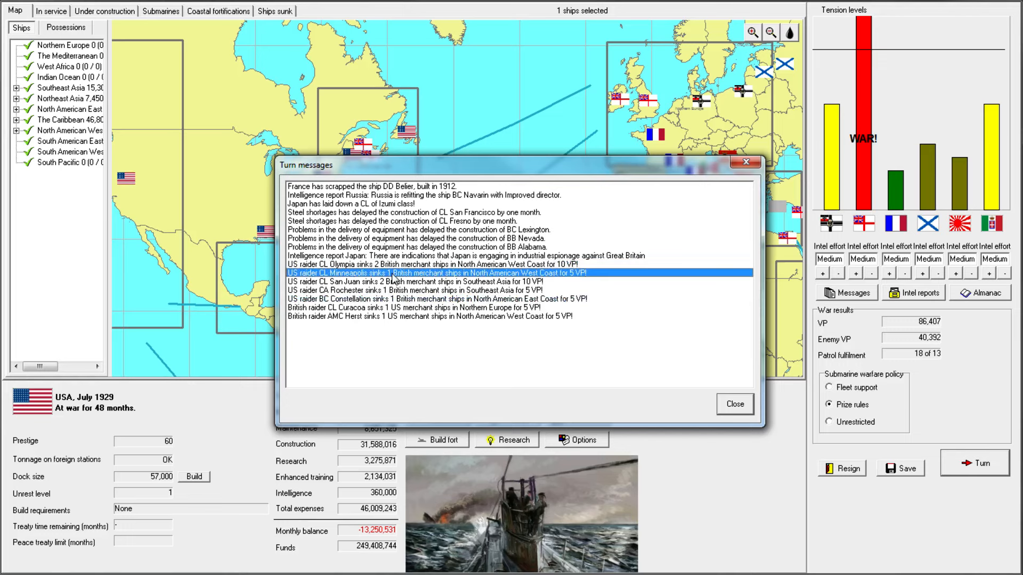
pyautogui.click(408, 289)
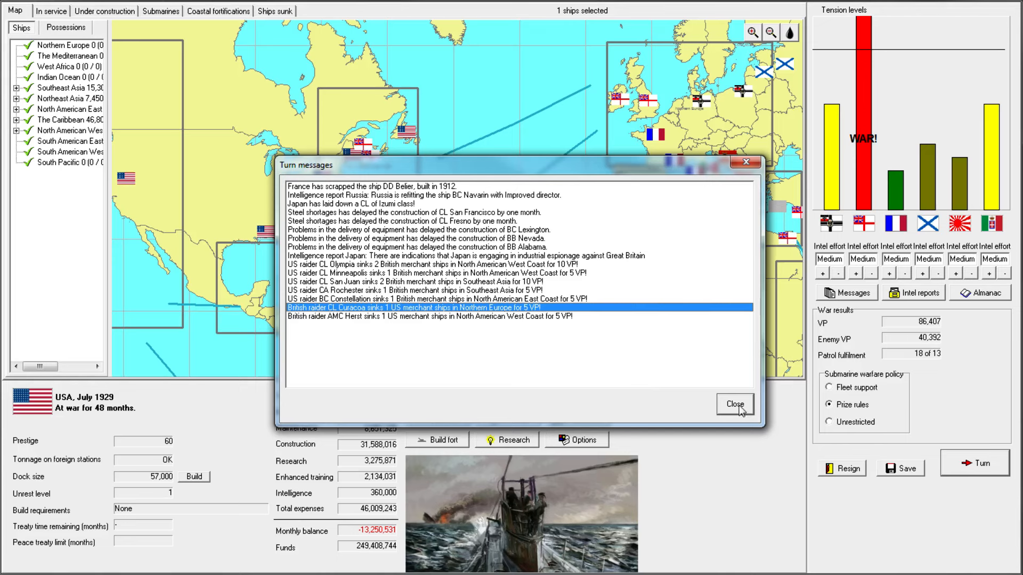
pyautogui.click(734, 404)
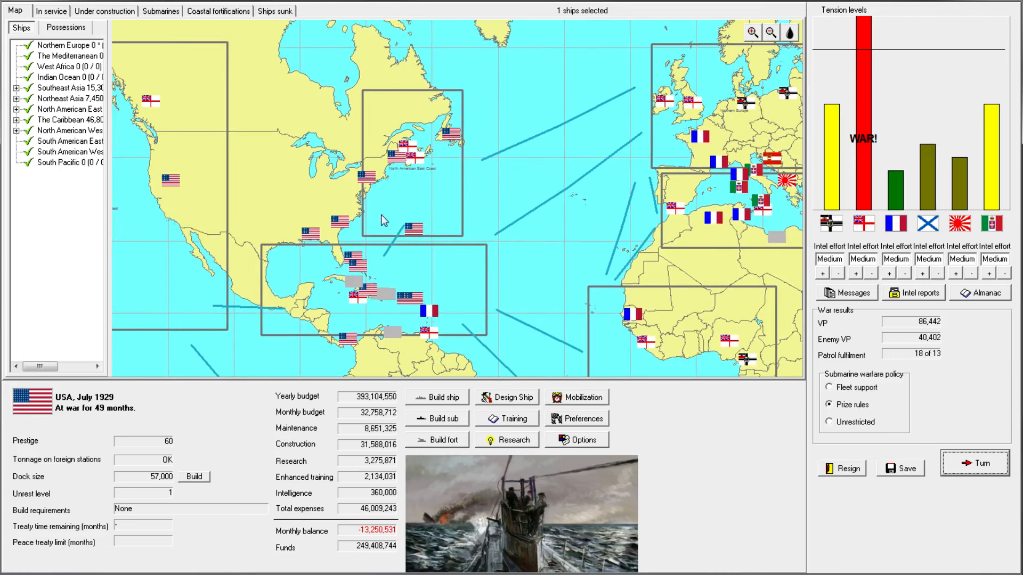
pyautogui.moveTo(510, 274)
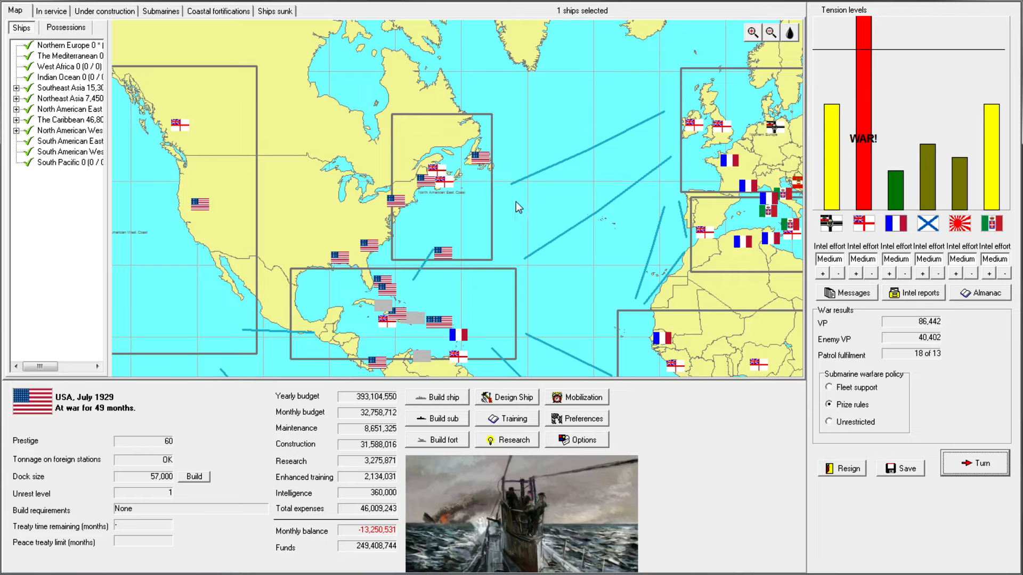
pyautogui.moveTo(481, 218)
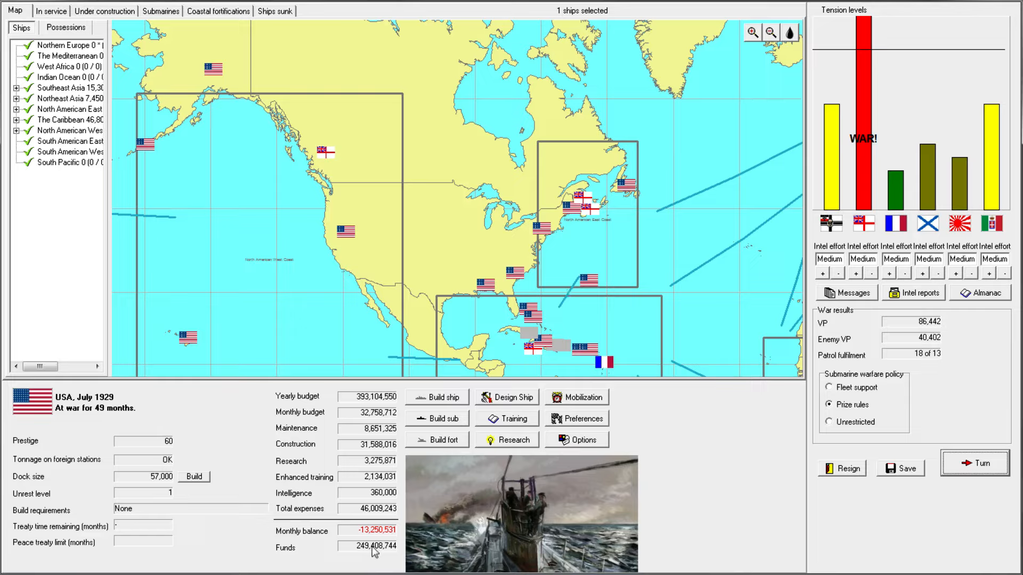
pyautogui.moveTo(827, 202)
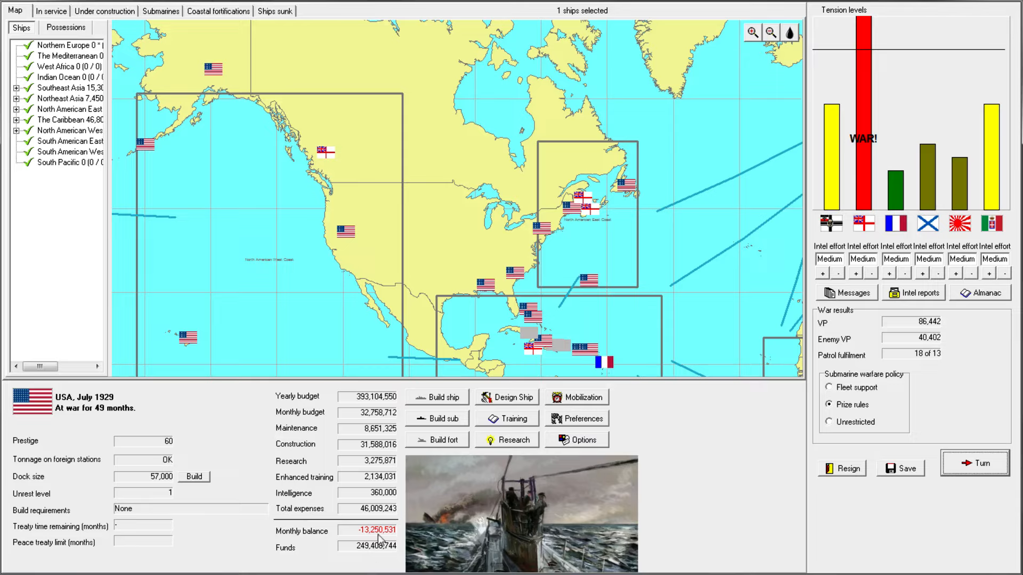
pyautogui.moveTo(354, 548)
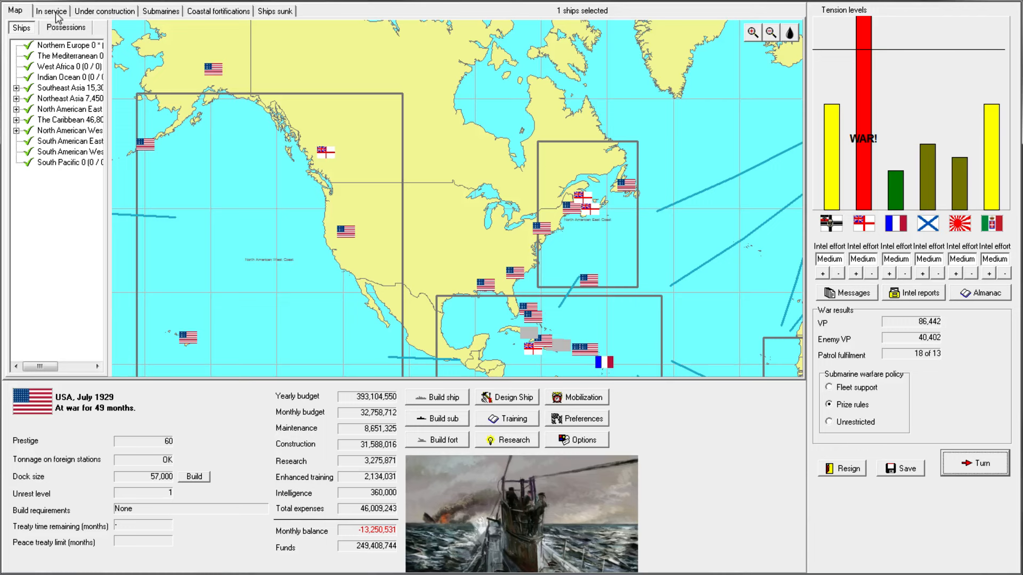
pyautogui.click(104, 11)
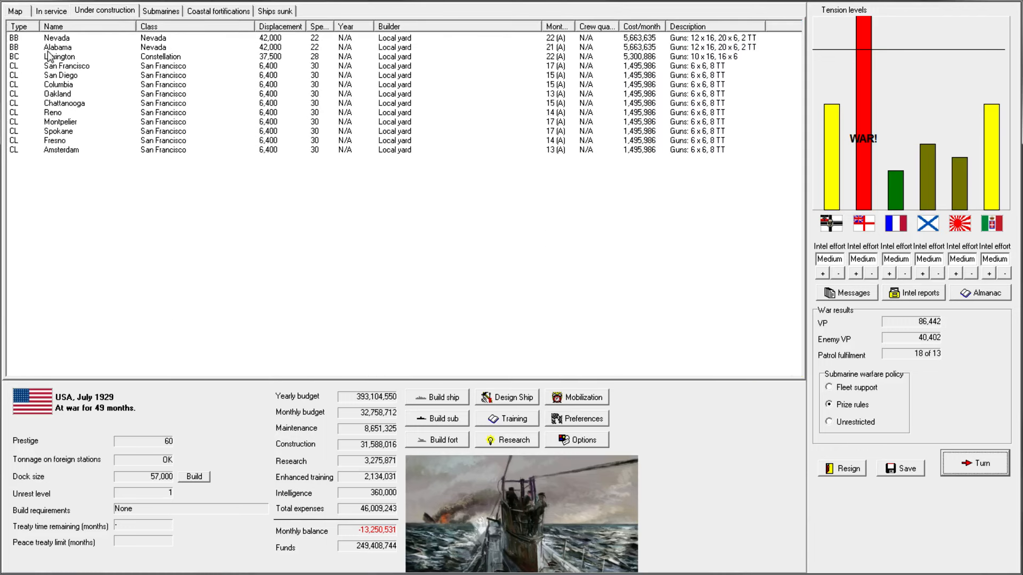
pyautogui.click(59, 140)
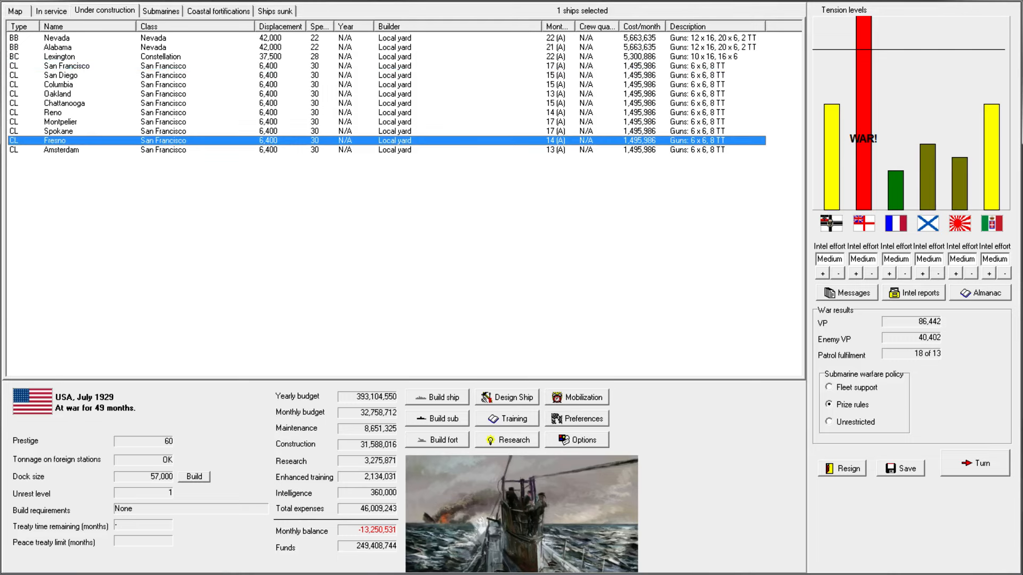
pyautogui.click(14, 10)
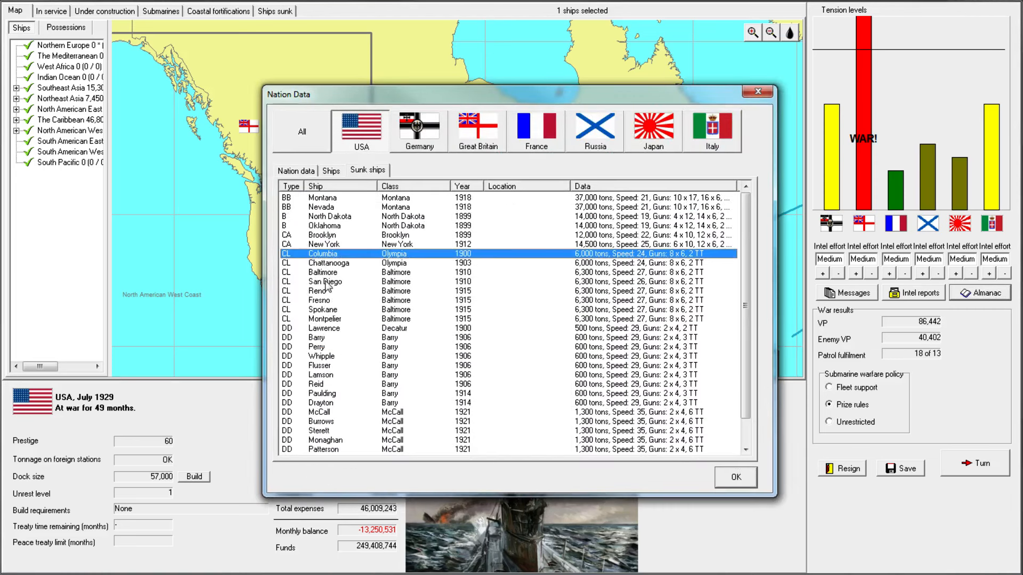
pyautogui.click(319, 300)
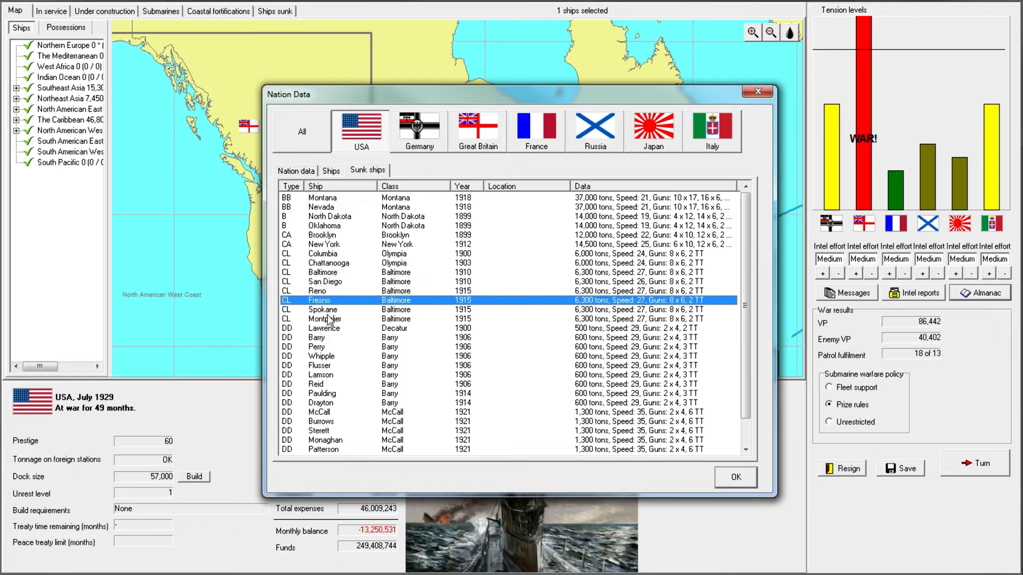
pyautogui.click(322, 309)
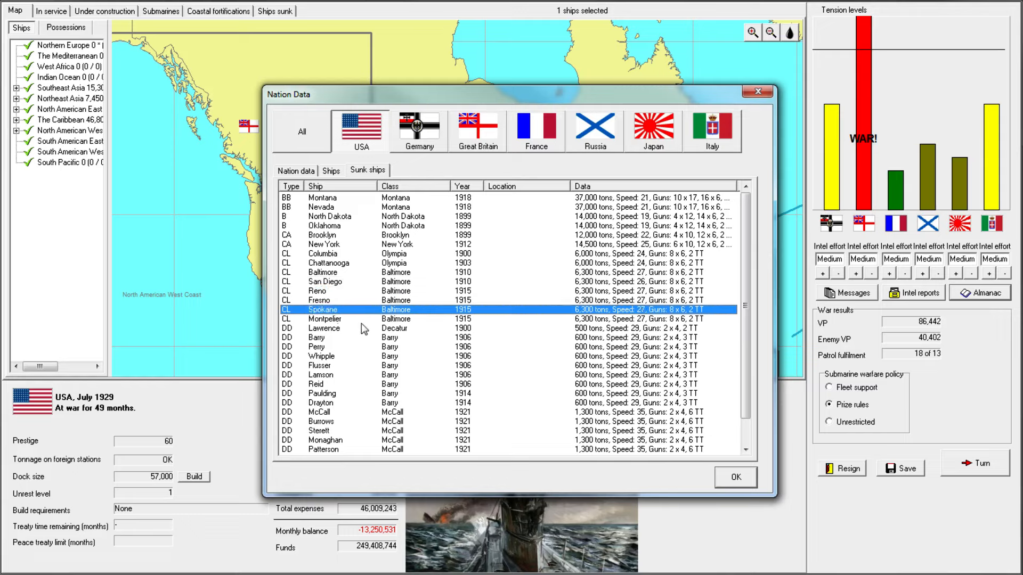
pyautogui.click(333, 291)
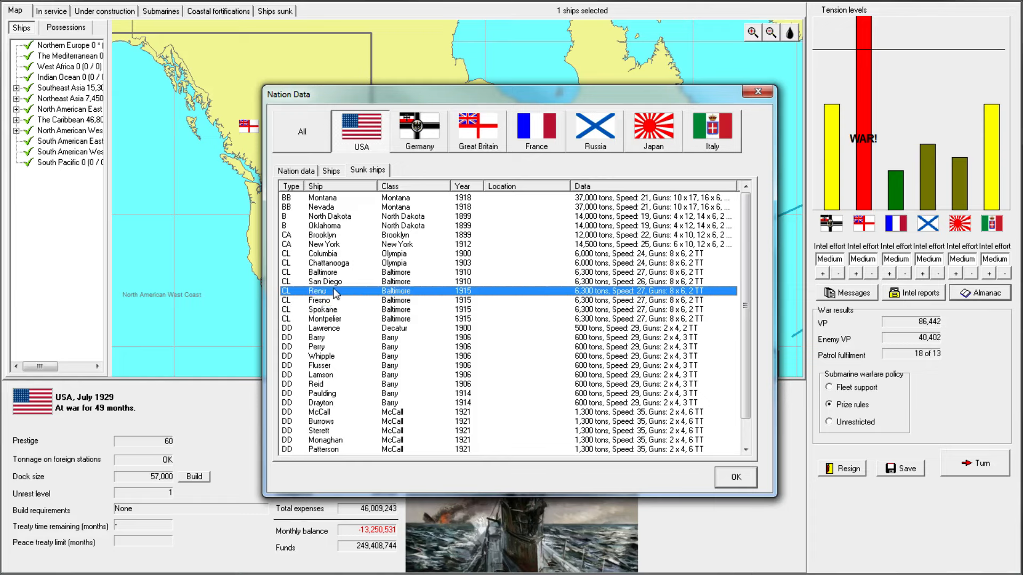
pyautogui.click(326, 253)
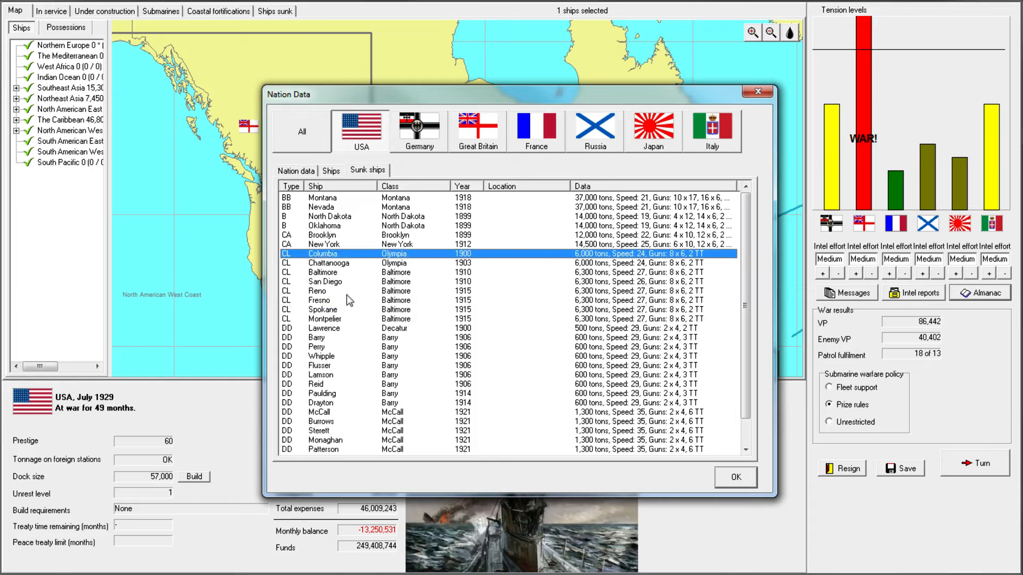
pyautogui.click(323, 319)
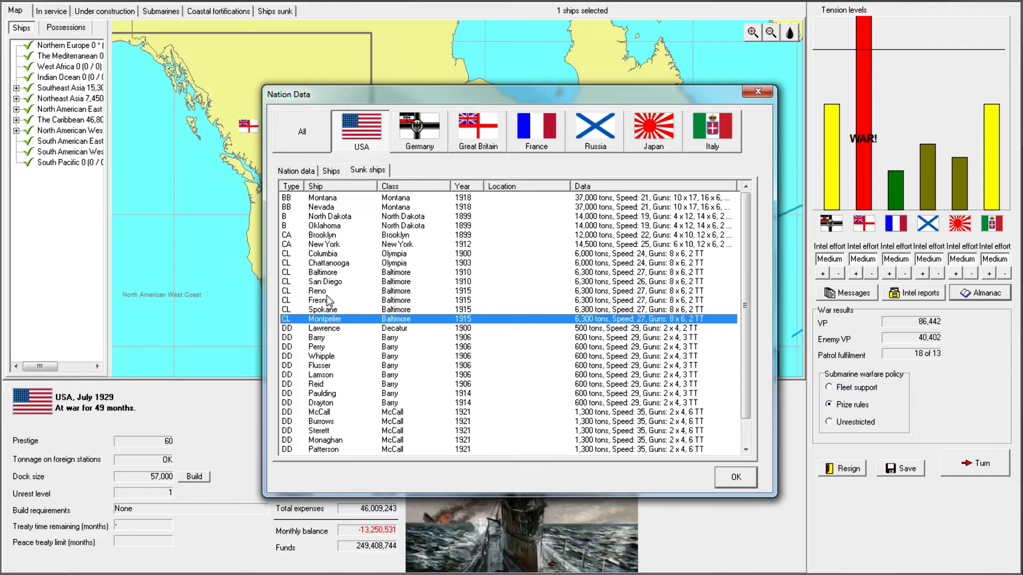
pyautogui.click(321, 263)
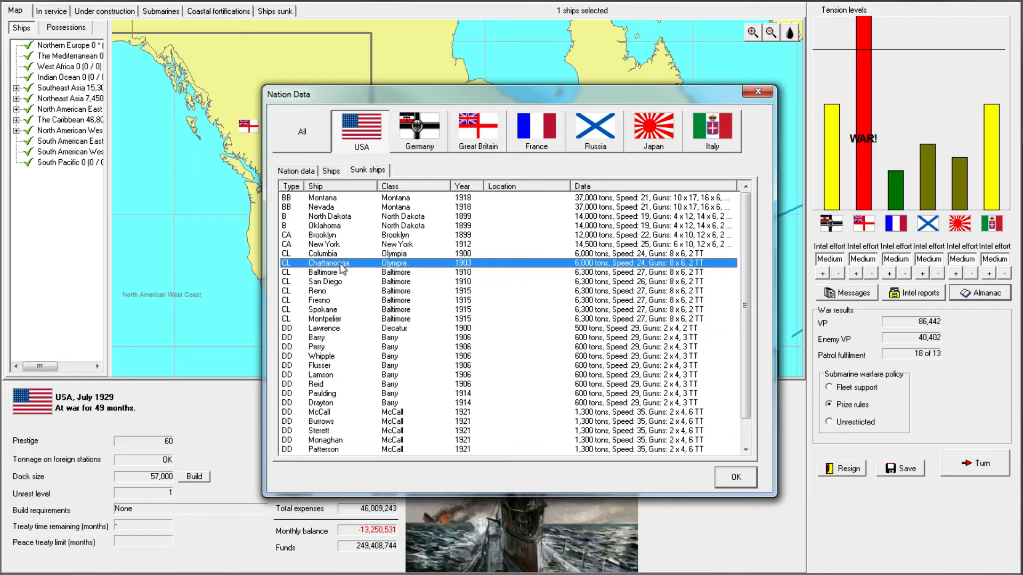
pyautogui.moveTo(345, 270)
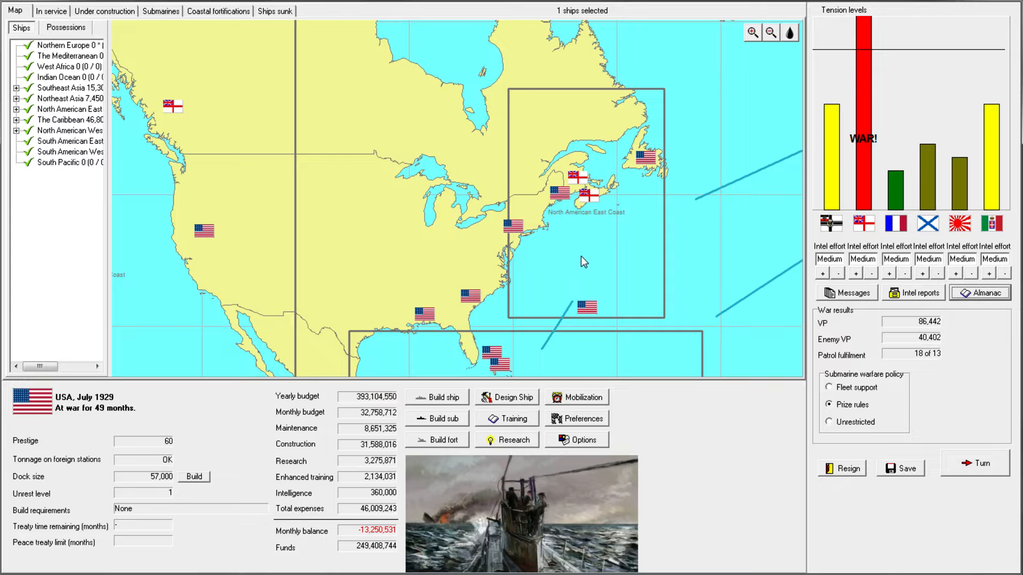
pyautogui.moveTo(547, 265)
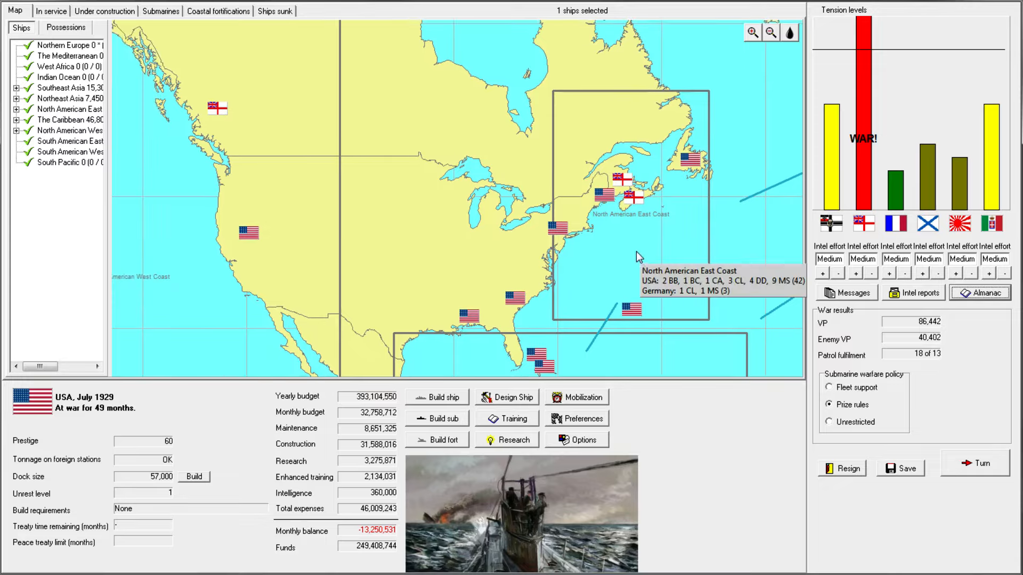
pyautogui.moveTo(660, 334)
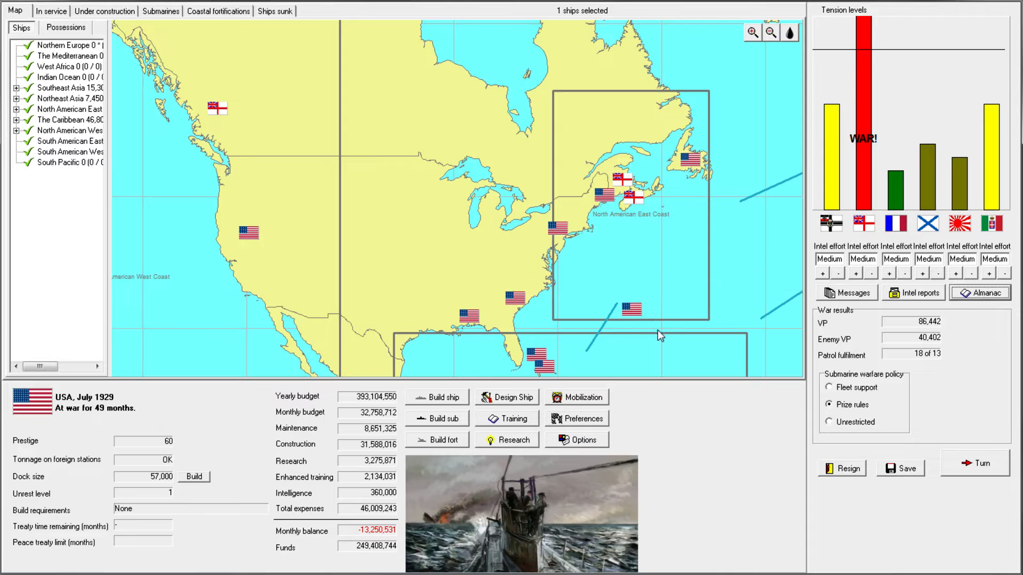
# - Process the turn and acknowledge the capture of British Hong Kong
pyautogui.click(973, 463)
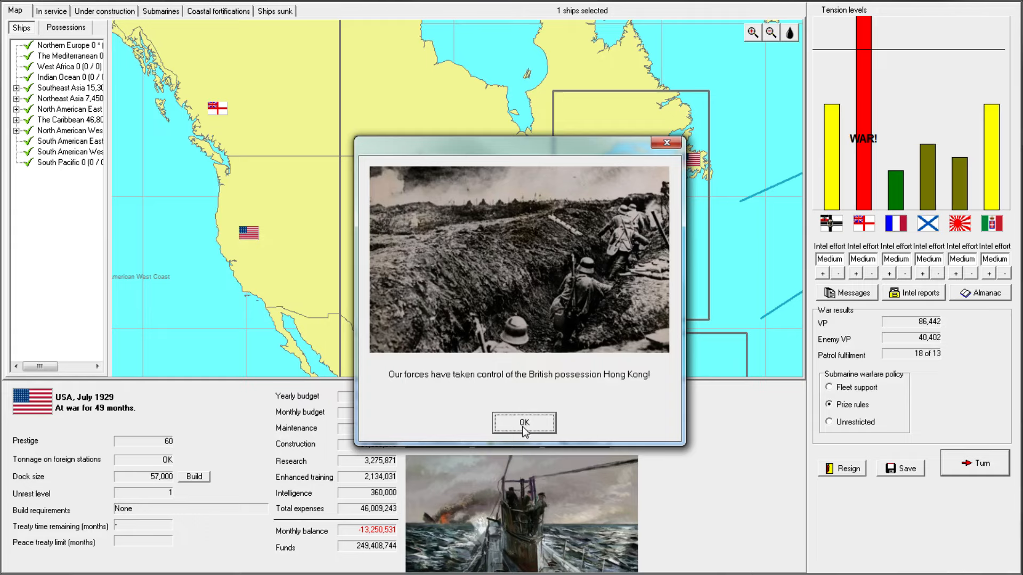
pyautogui.click(522, 421)
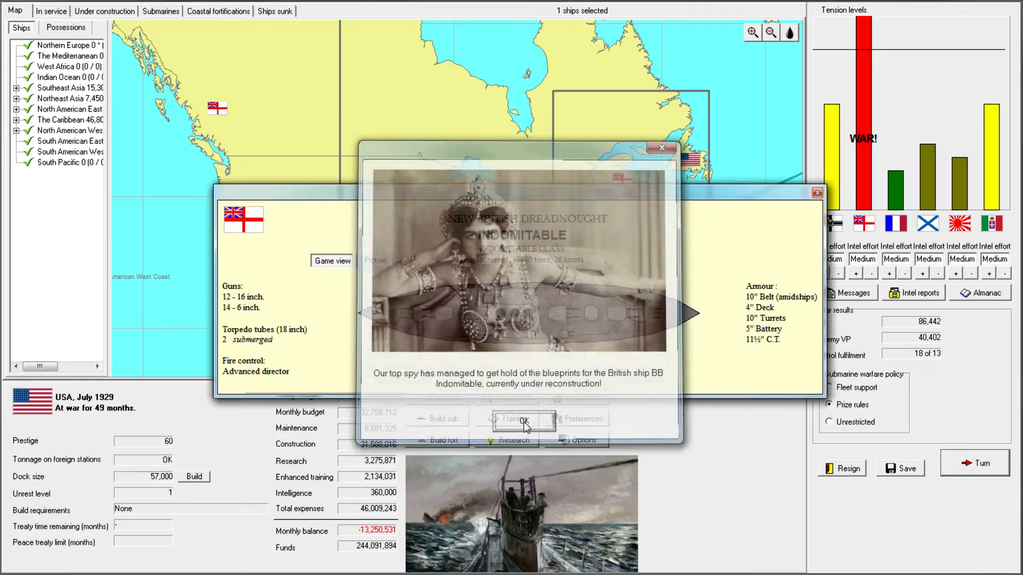
# - Acknowledge the spy report revealing the Indomitable blueprints
pyautogui.click(523, 420)
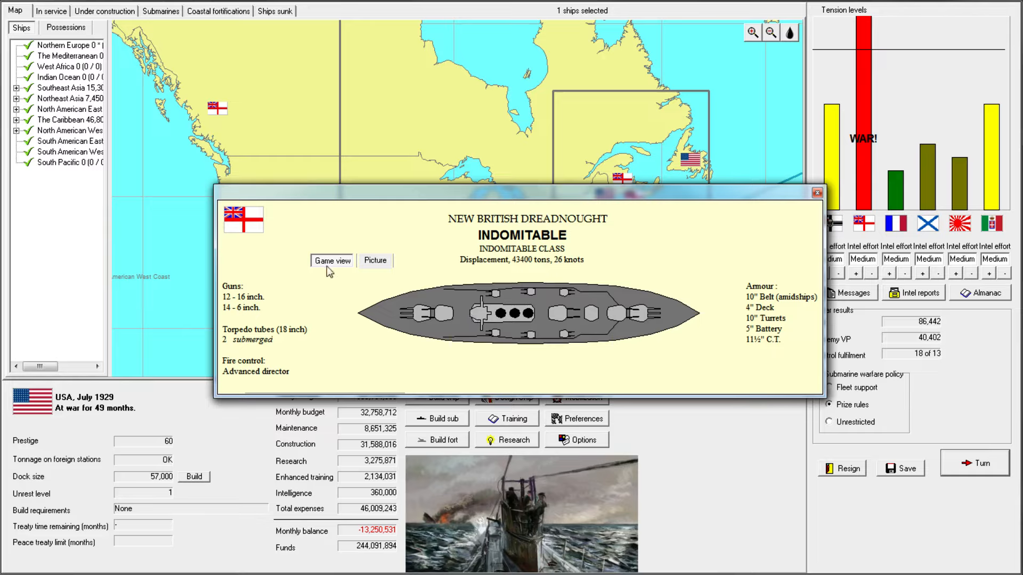
pyautogui.moveTo(546, 320)
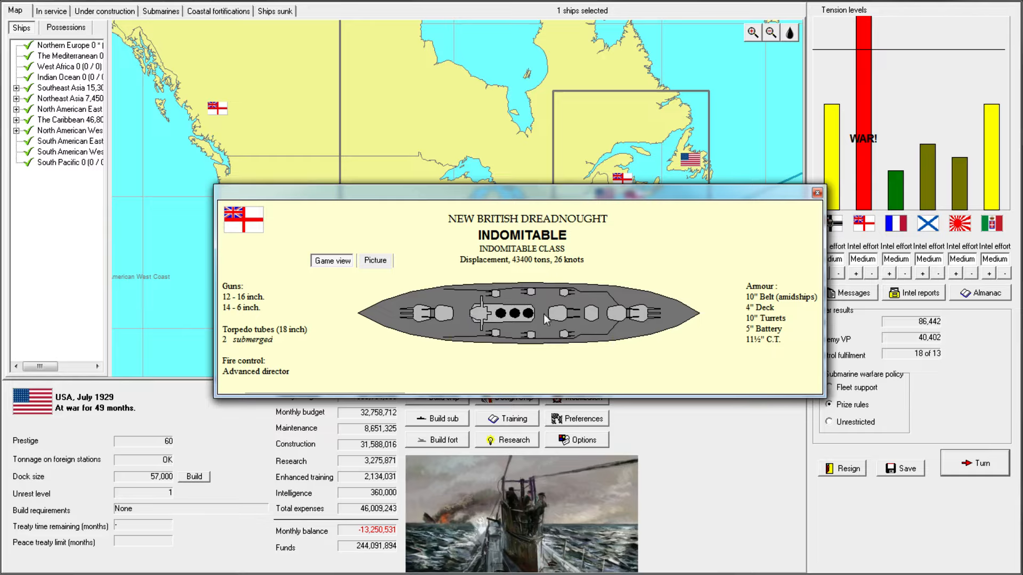
pyautogui.moveTo(283, 291)
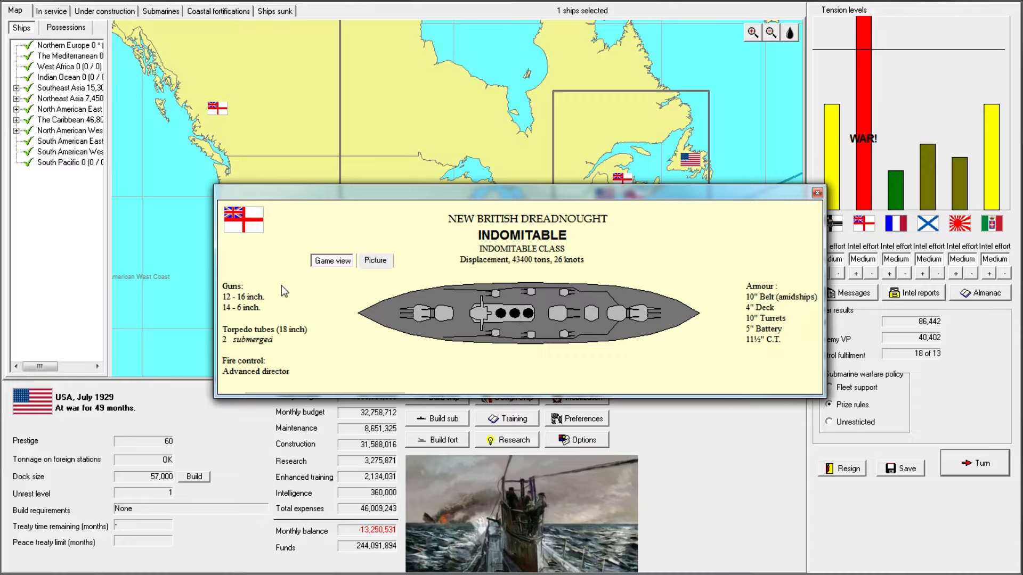
pyautogui.moveTo(522, 255)
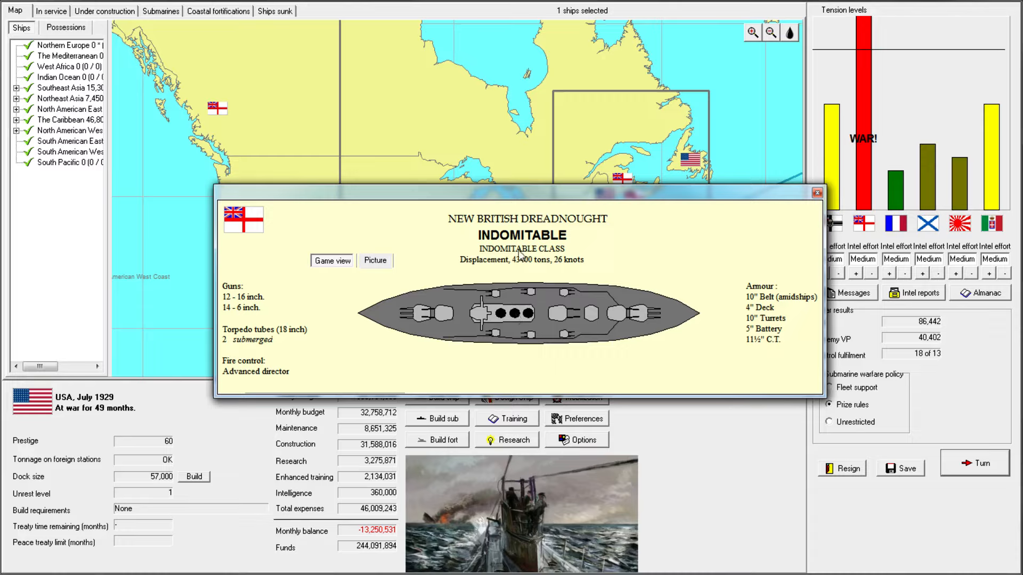
pyautogui.moveTo(562, 270)
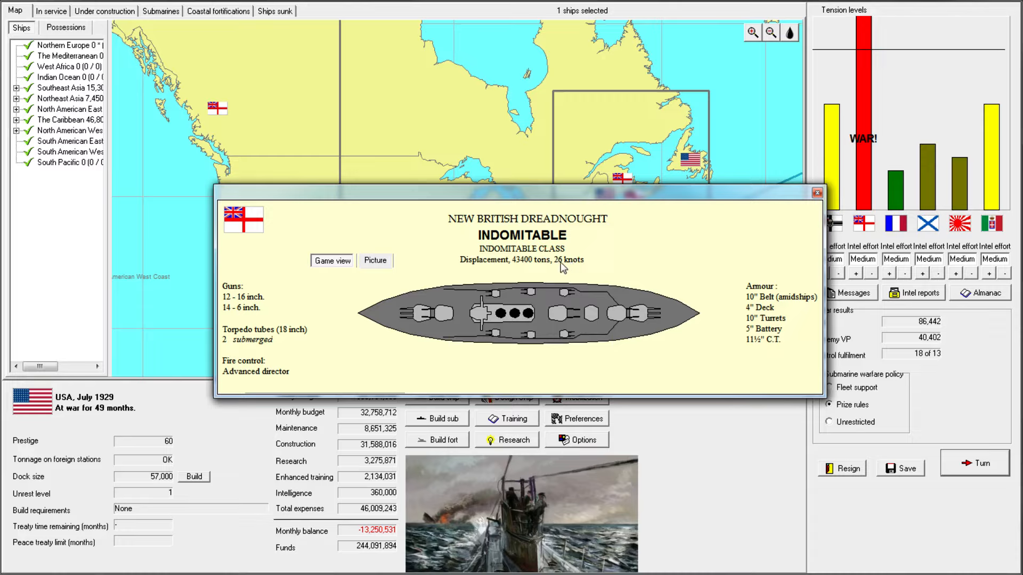
pyautogui.moveTo(613, 272)
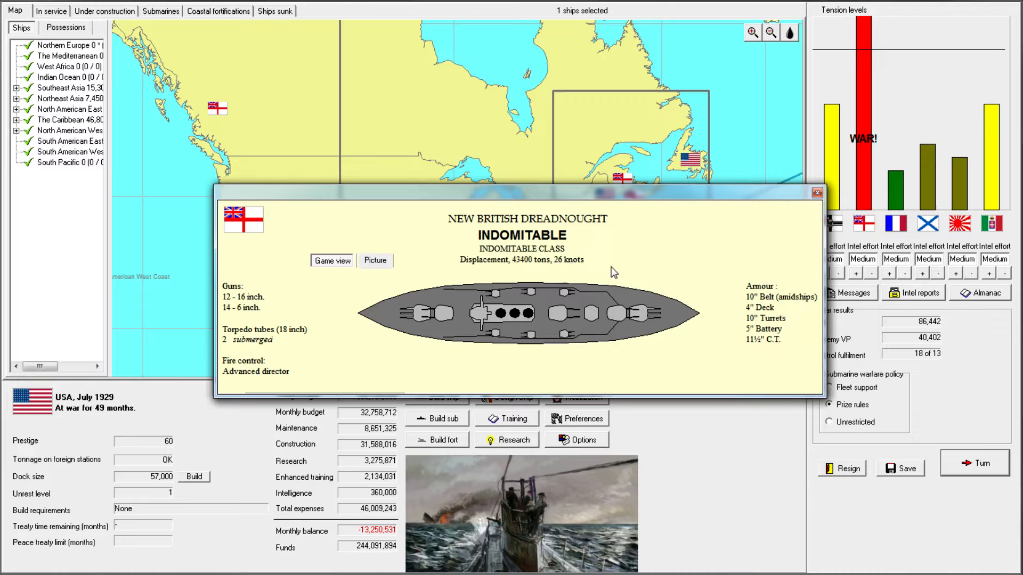
pyautogui.moveTo(764, 339)
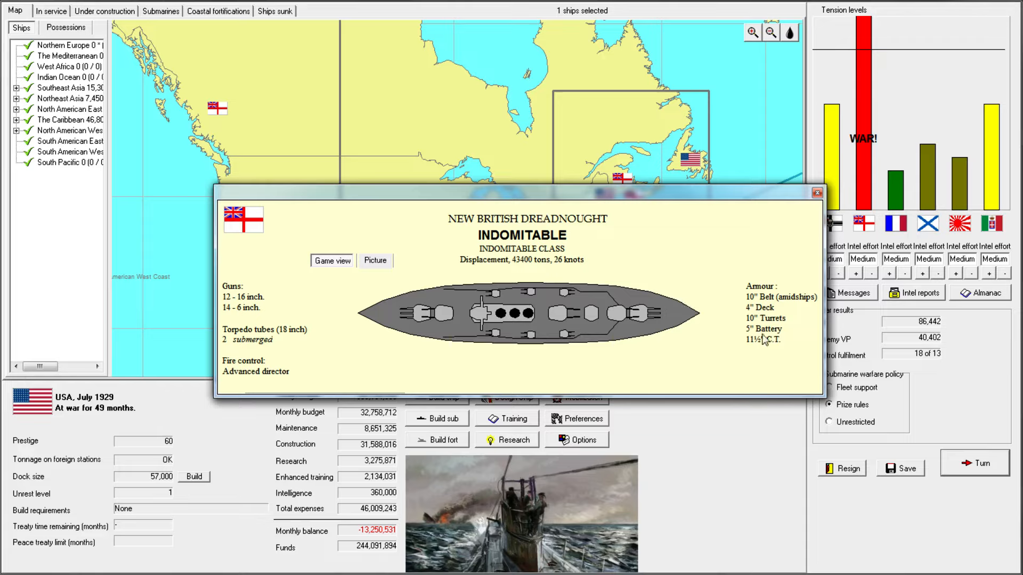
pyautogui.moveTo(445, 334)
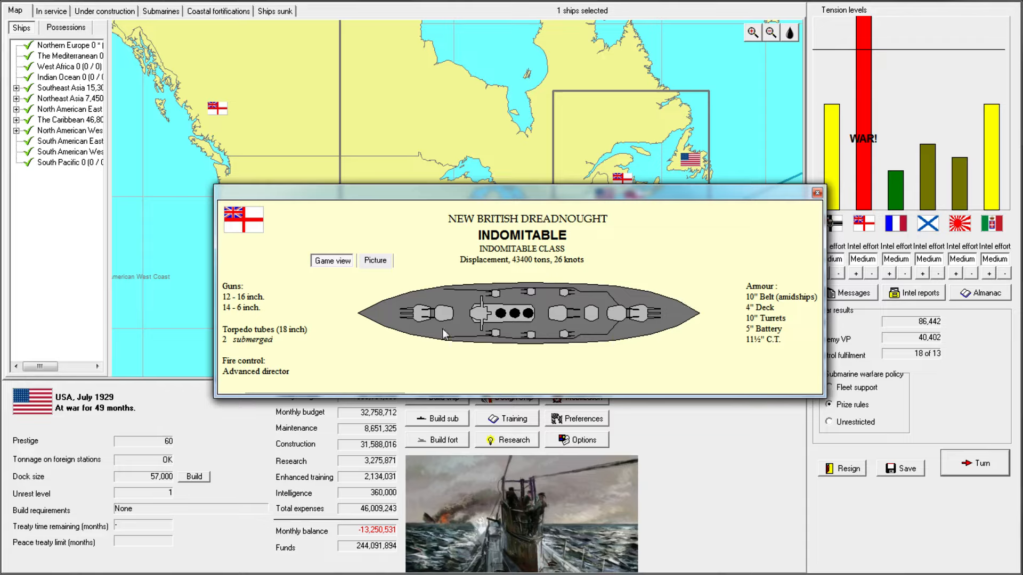
pyautogui.moveTo(573, 289)
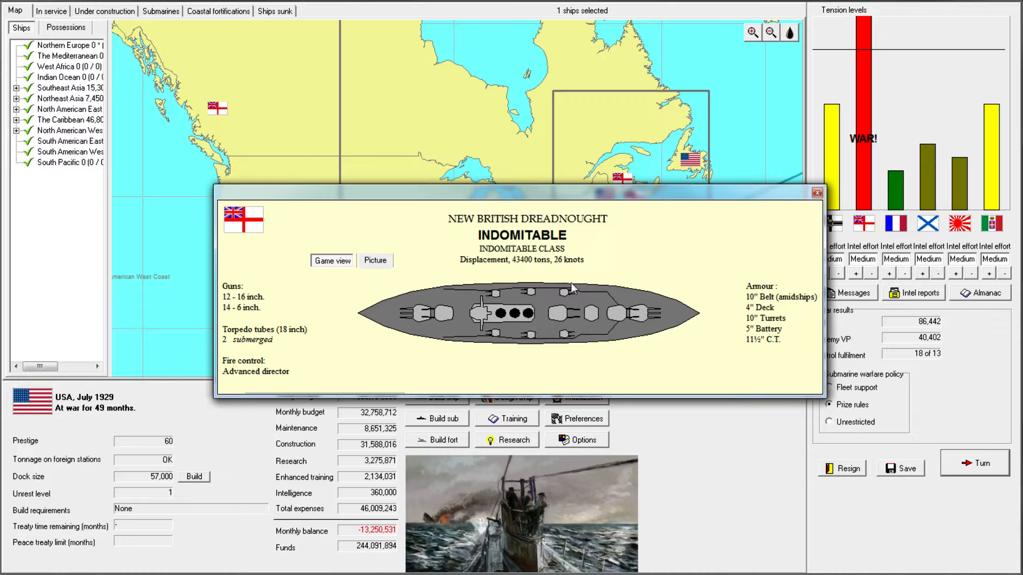
pyautogui.moveTo(598, 298)
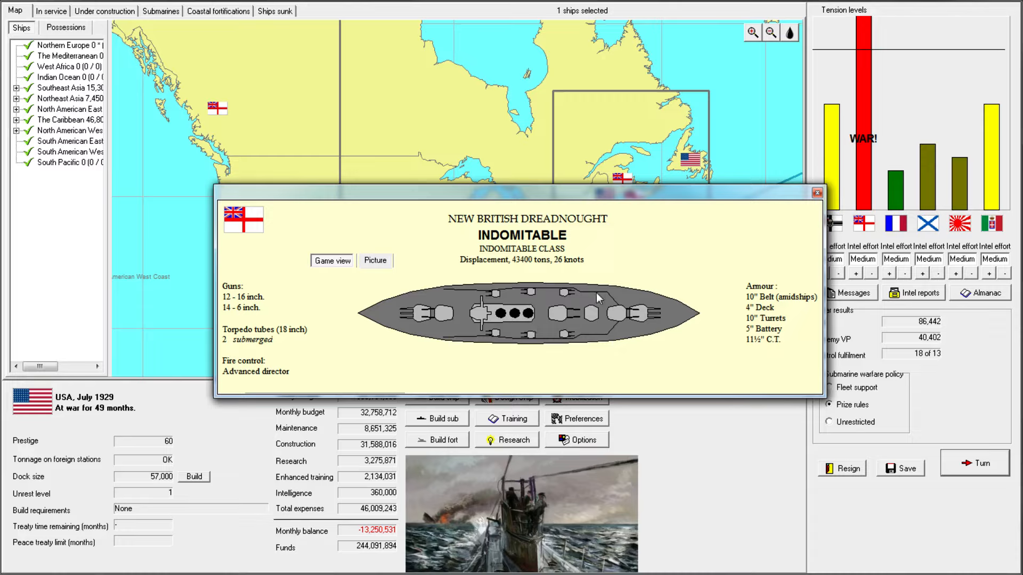
pyautogui.moveTo(585, 294)
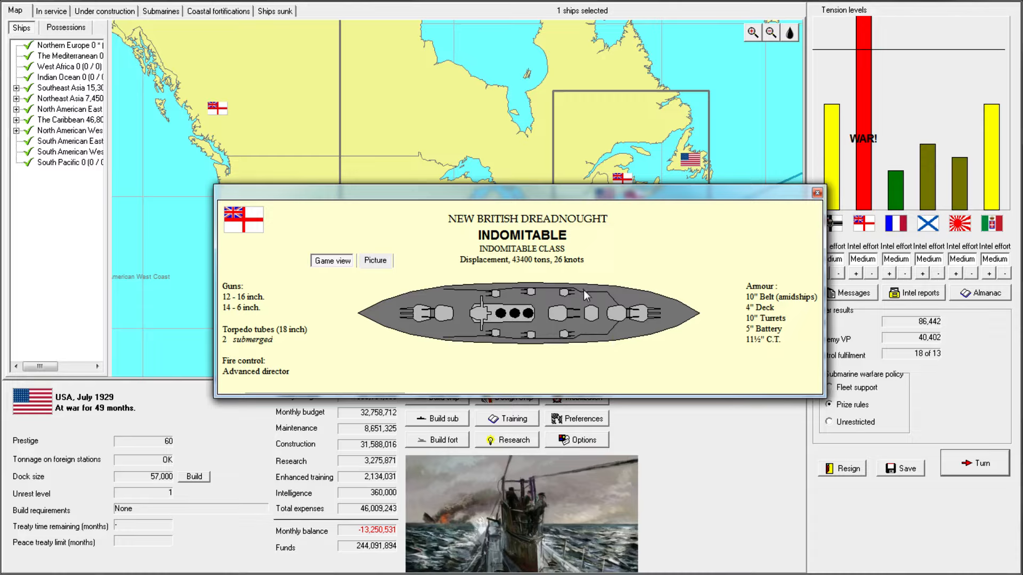
pyautogui.moveTo(569, 272)
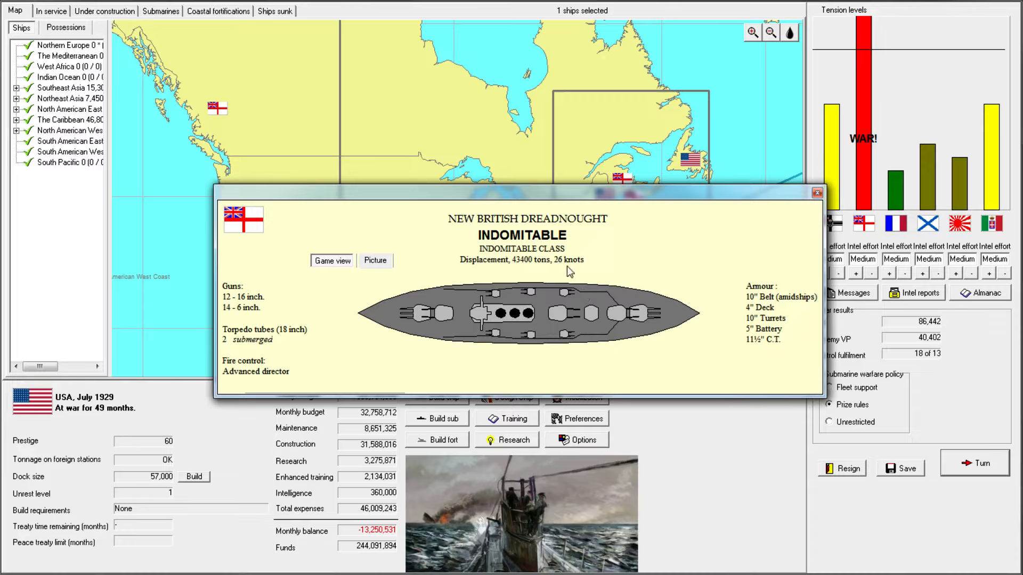
pyautogui.moveTo(565, 268)
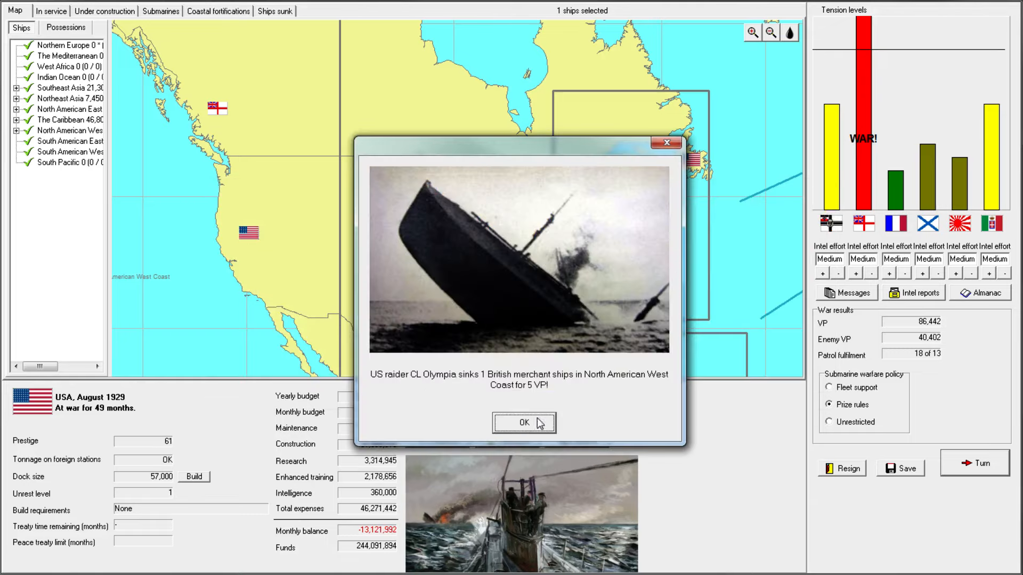
# - Dismiss the Olympia, Rochester and Cleopatra raider reports, decline the Grand Bahama convoy battle, close turn messages
pyautogui.click(524, 423)
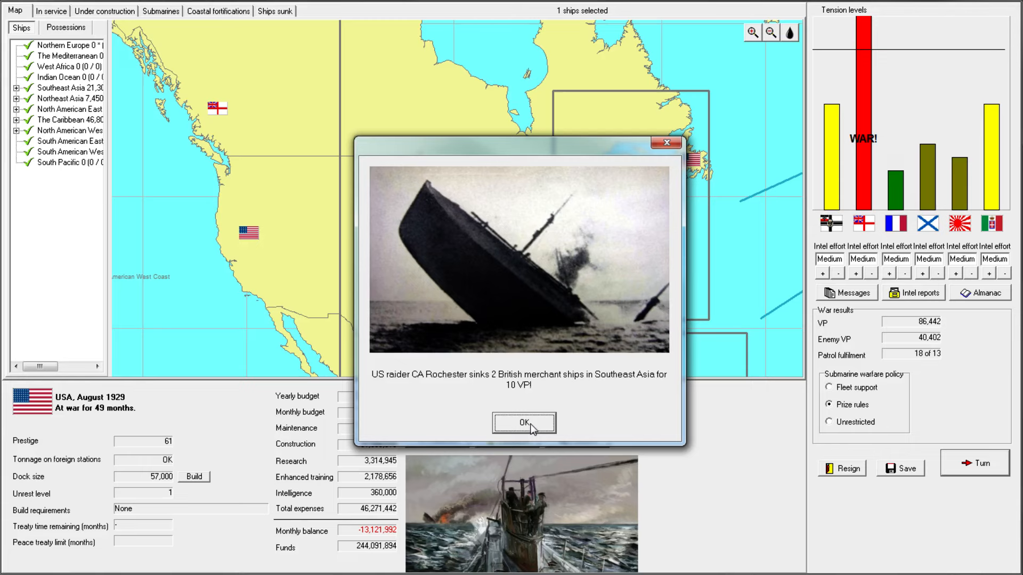
pyautogui.click(524, 422)
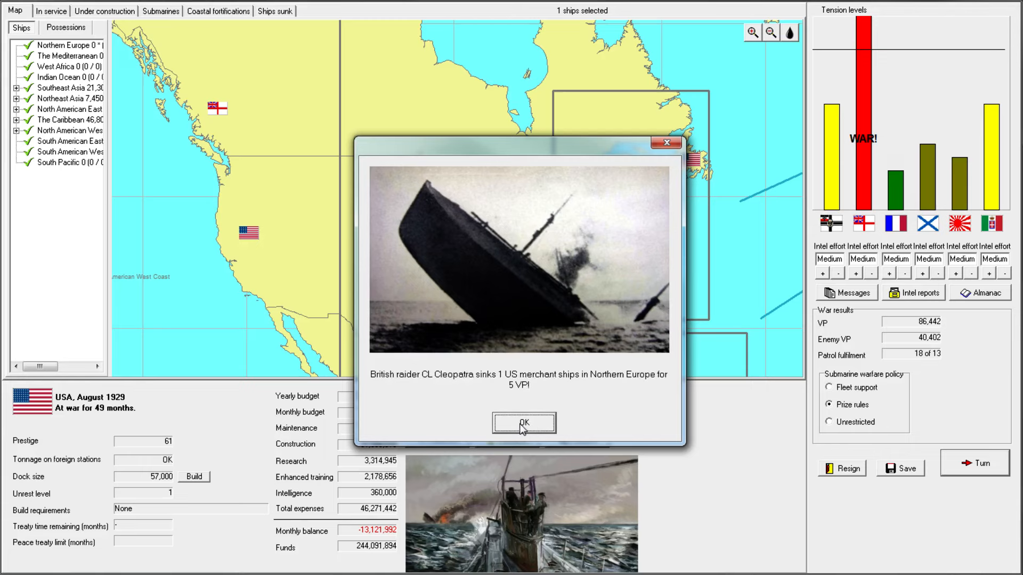
pyautogui.click(522, 423)
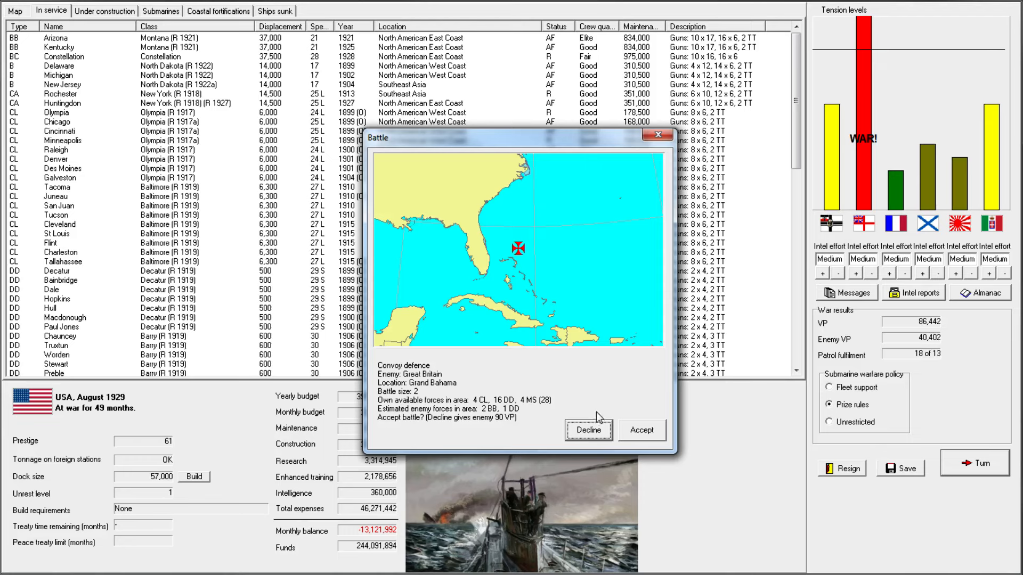
pyautogui.click(588, 429)
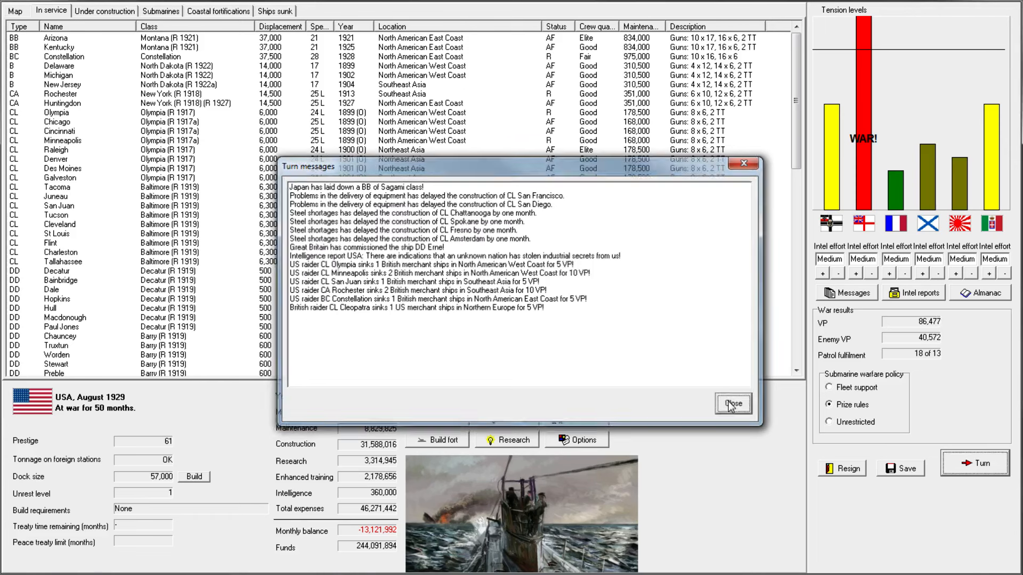
pyautogui.click(731, 403)
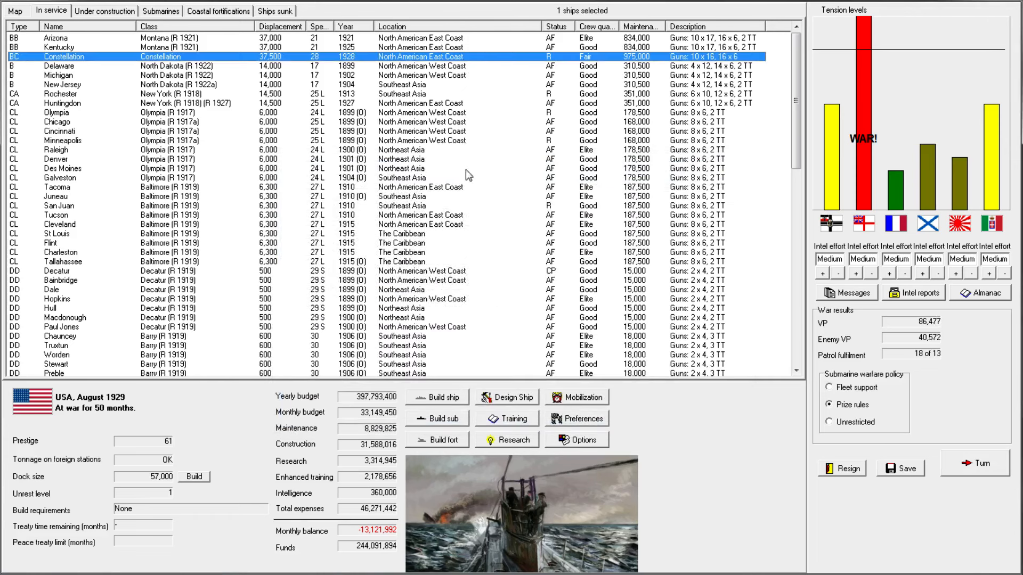
pyautogui.click(54, 243)
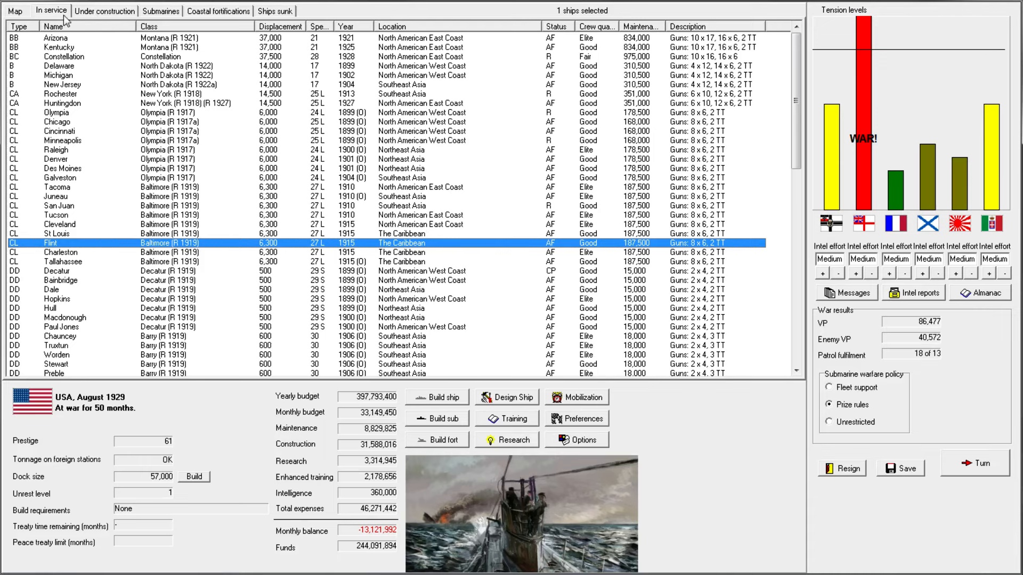
pyautogui.click(14, 10)
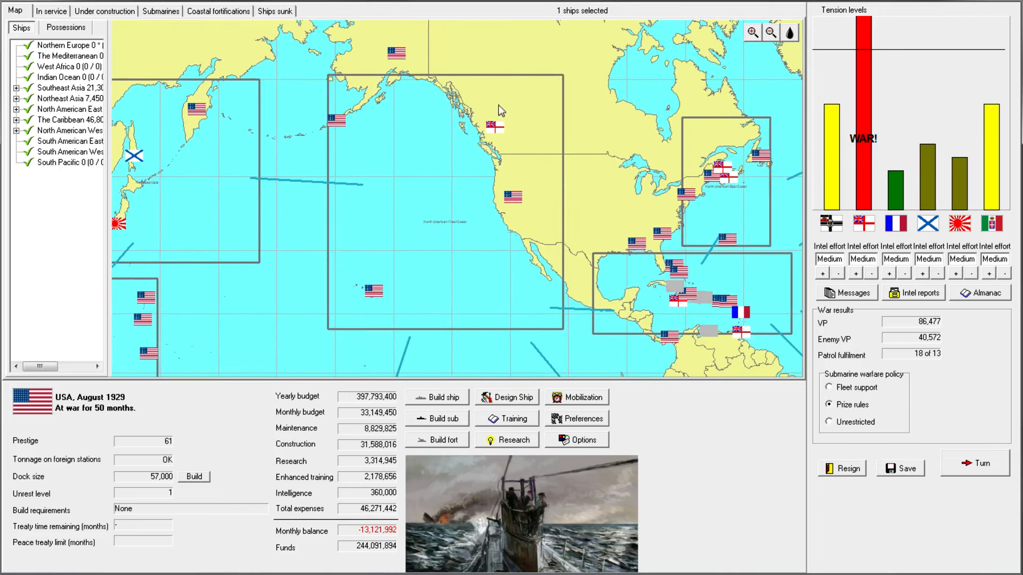
pyautogui.moveTo(455, 175)
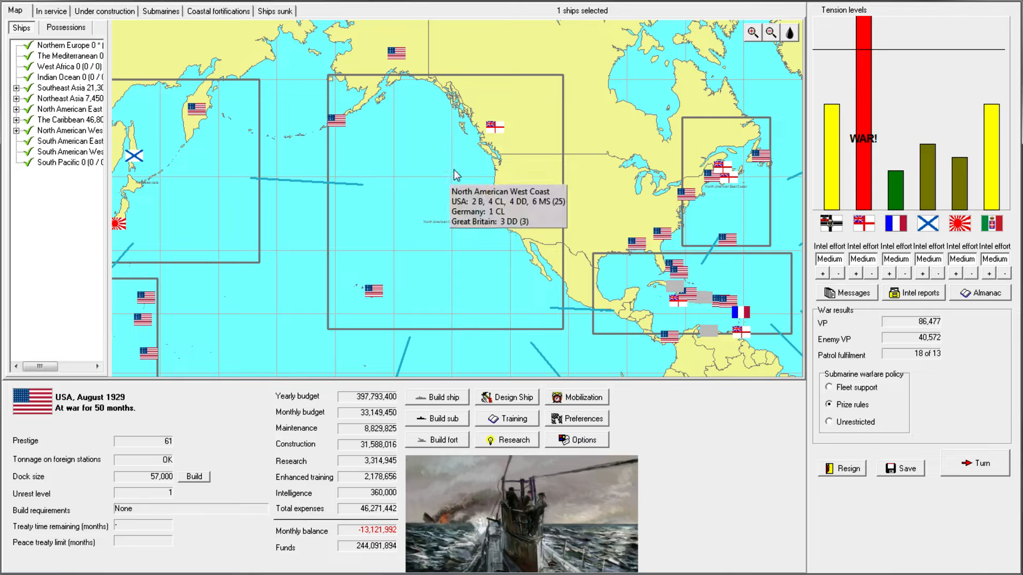
pyautogui.moveTo(435, 207)
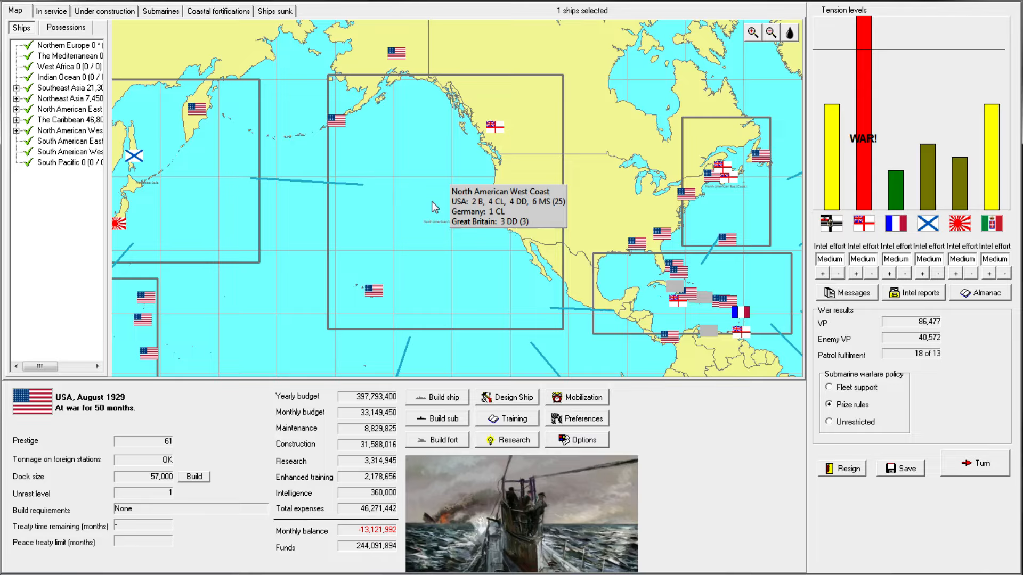
pyautogui.moveTo(454, 206)
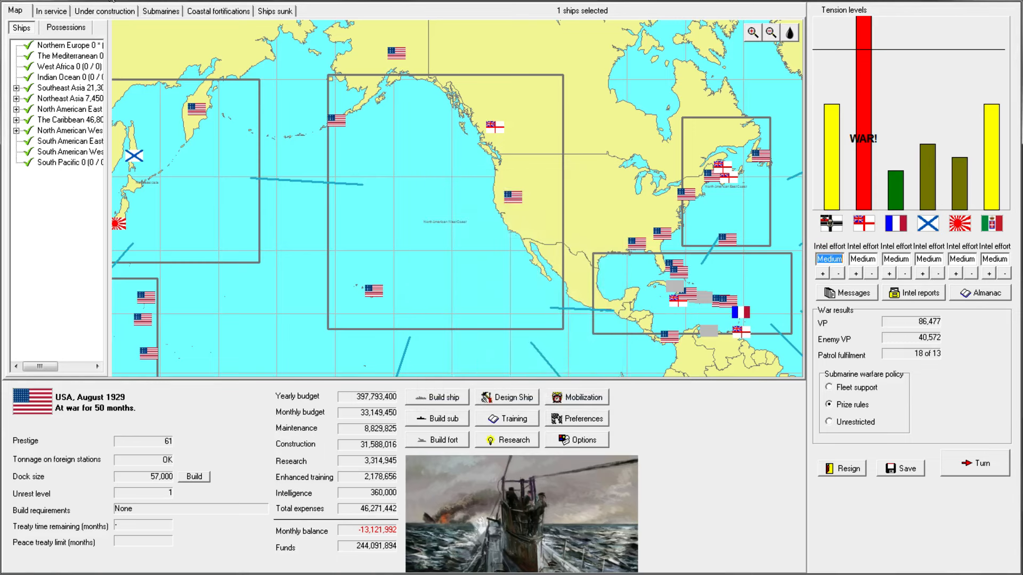
pyautogui.click(52, 11)
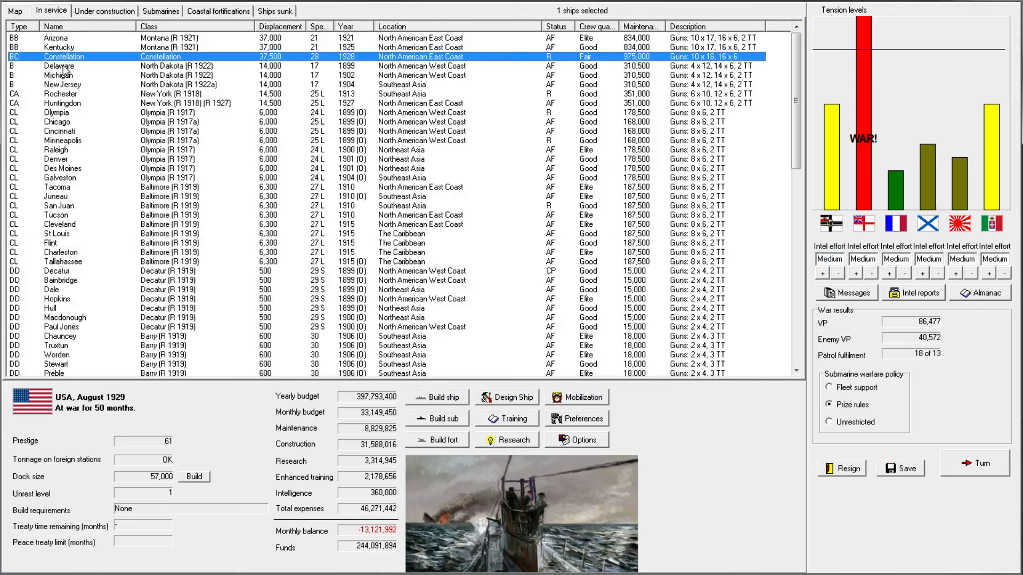
# - Locate the battleship New Jersey at its Southeast Asia station on the map
pyautogui.click(59, 84)
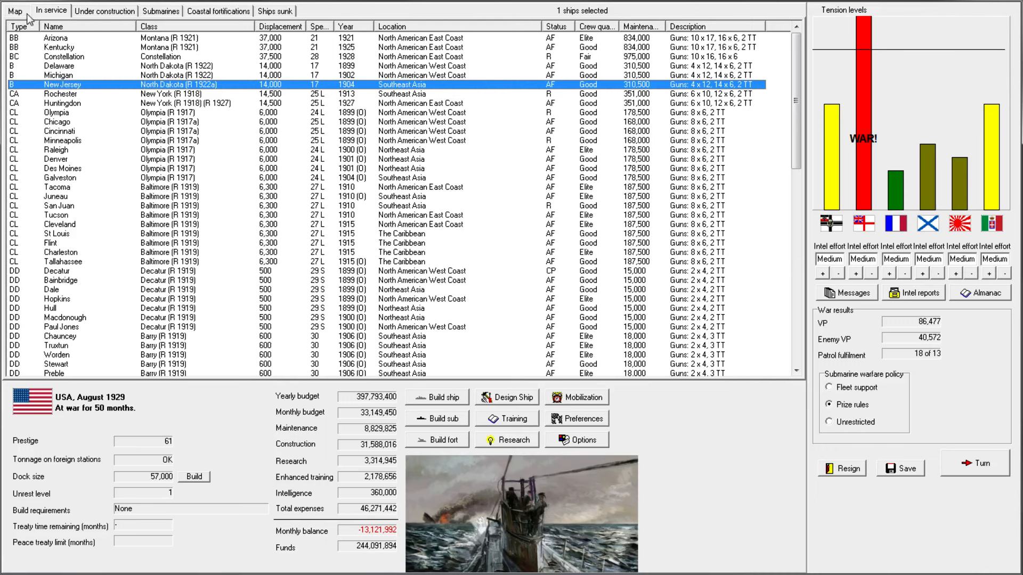
pyautogui.click(14, 11)
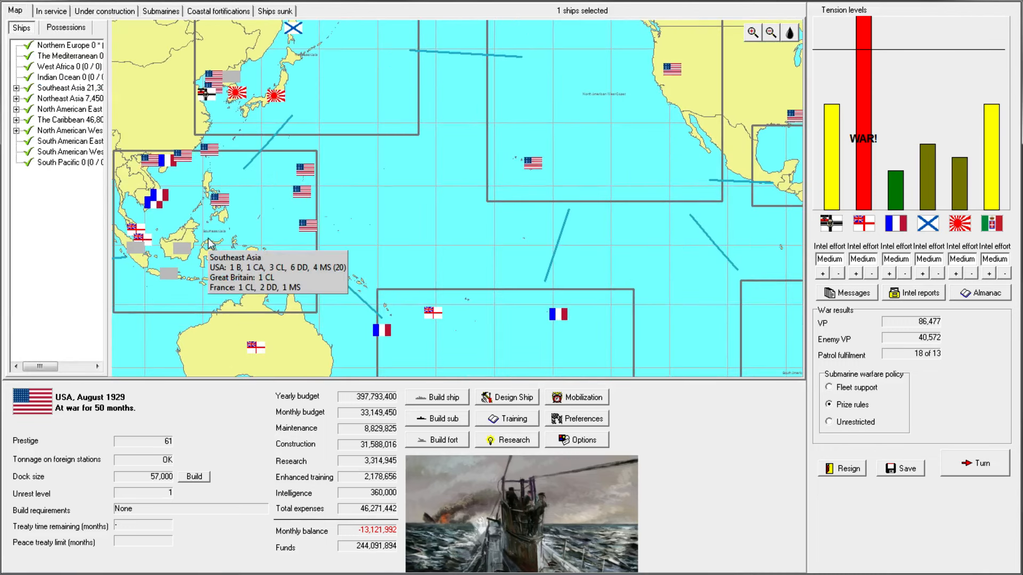
pyautogui.moveTo(583, 107)
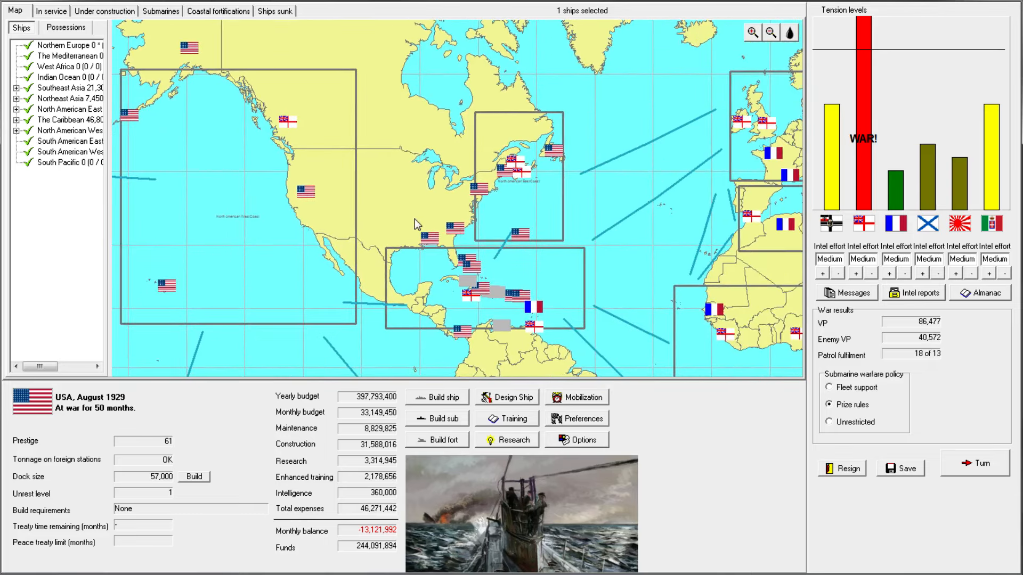
pyautogui.click(51, 11)
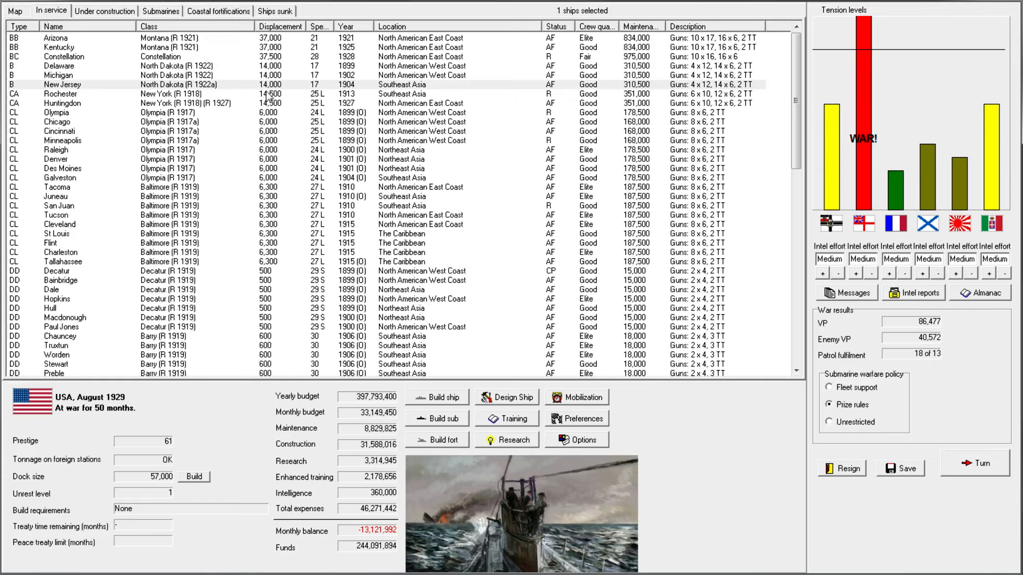
pyautogui.moveTo(367, 83)
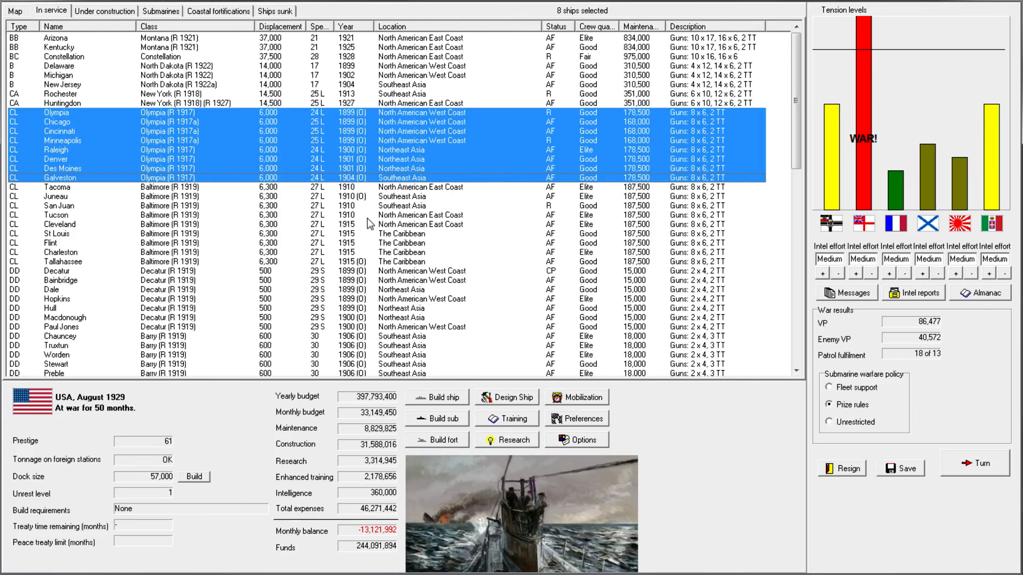
# - Locate the cruiser Tucson on the map and zoom out to the wider North Atlantic
pyautogui.click(55, 216)
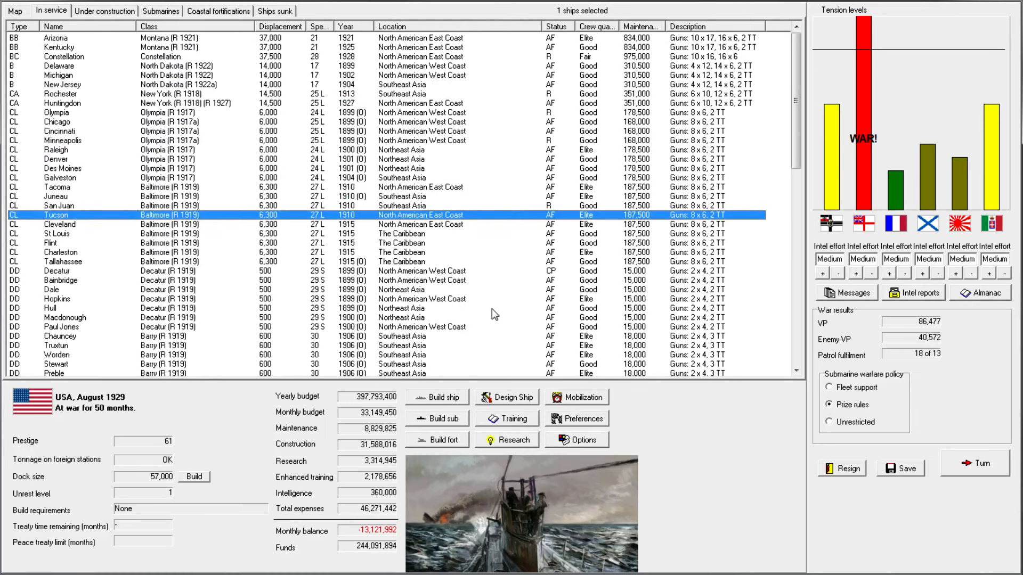
pyautogui.click(15, 10)
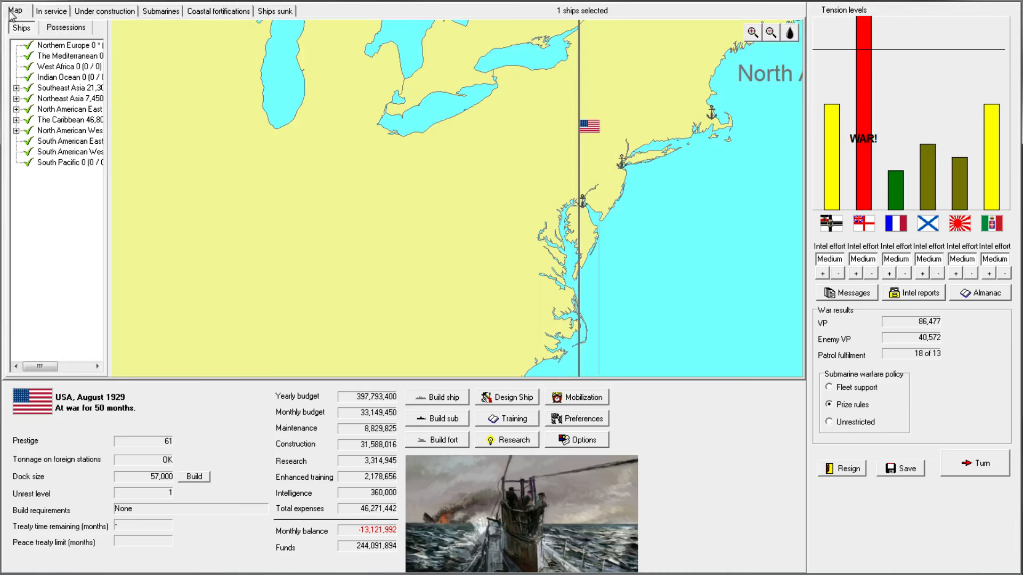
pyautogui.click(769, 31)
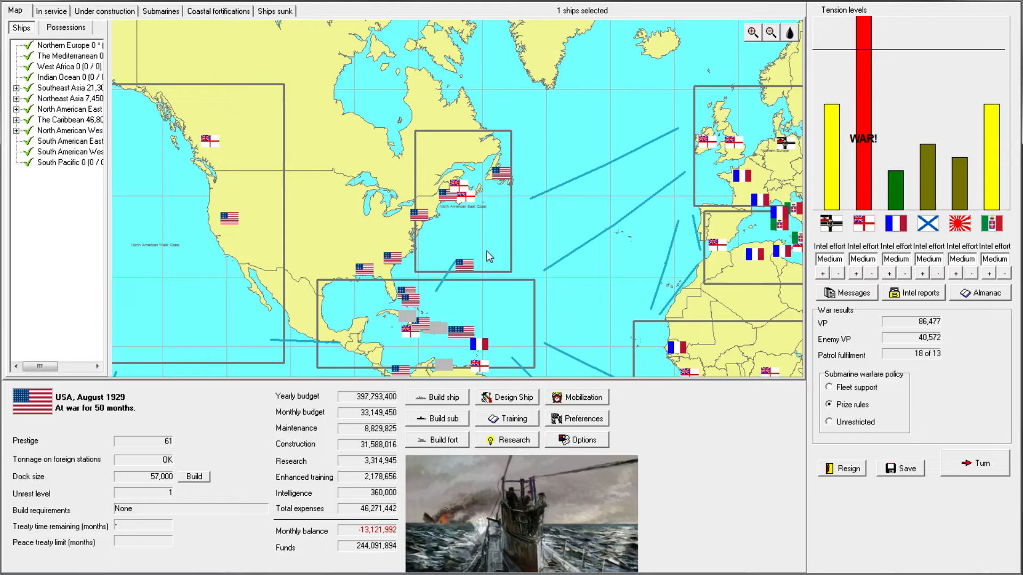
pyautogui.moveTo(465, 290)
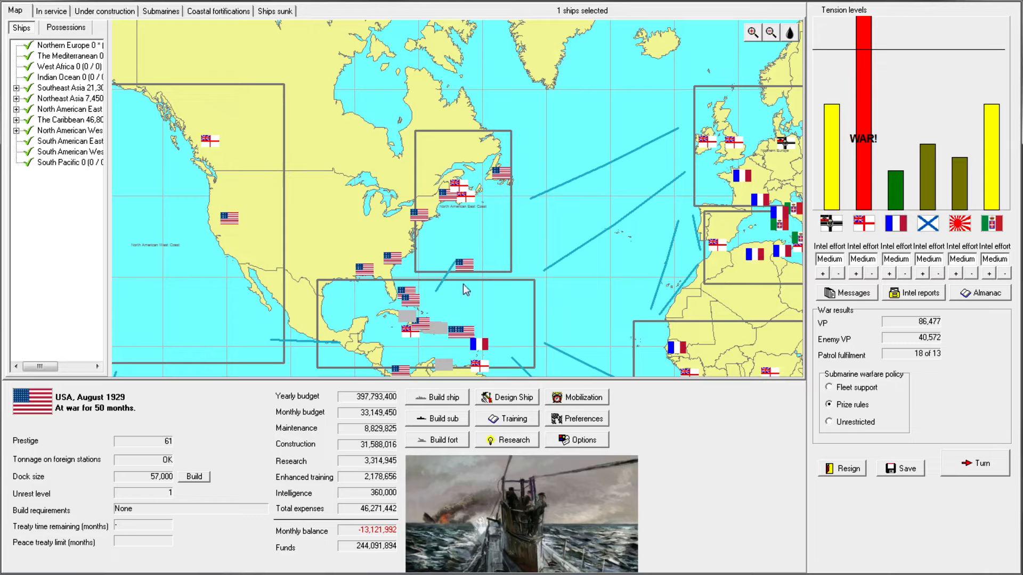
pyautogui.moveTo(509, 281)
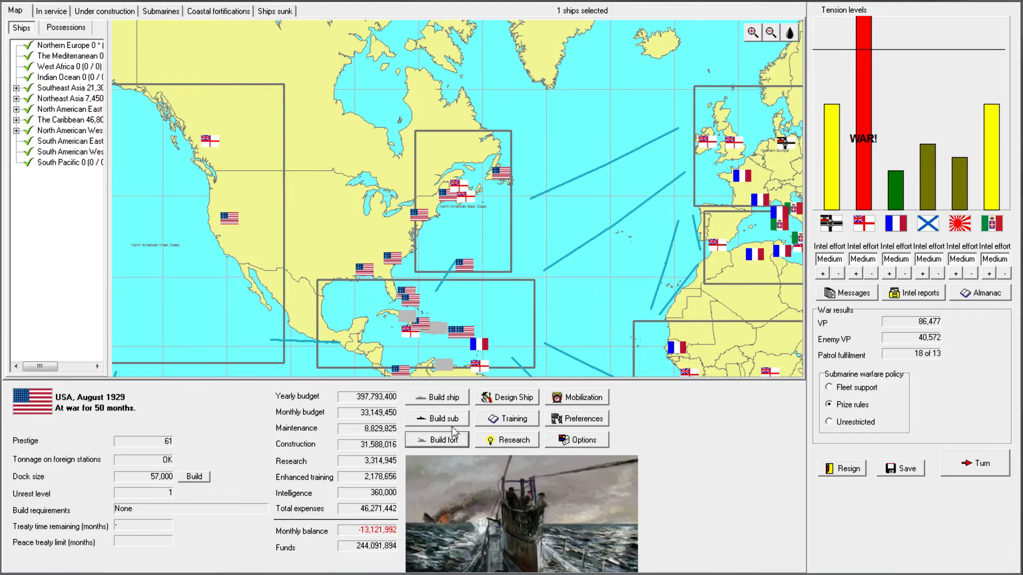
pyautogui.click(437, 438)
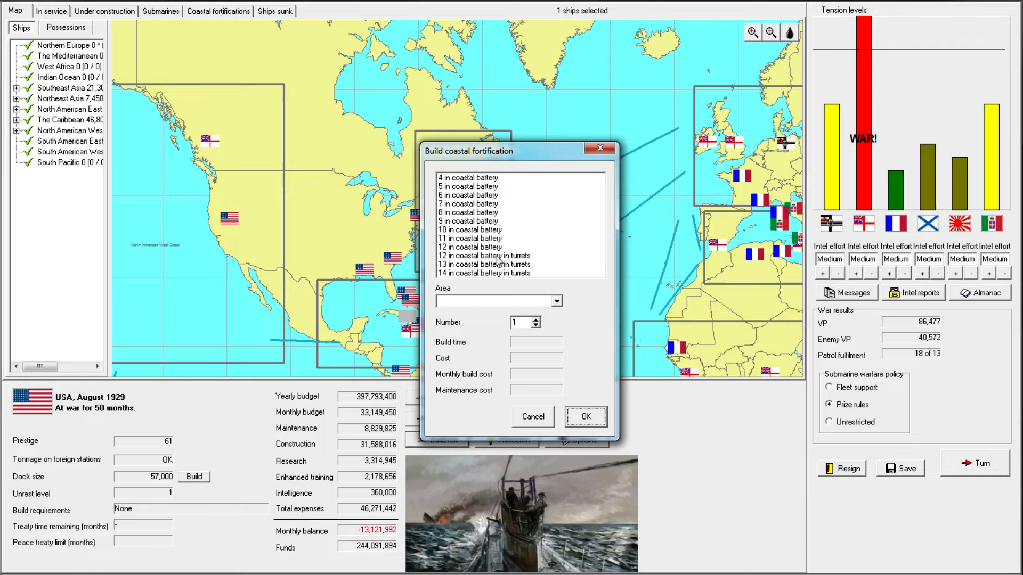
# - Pick the 10 in coastal battery, cancel the fortification, and end the turn into September 1929
pyautogui.click(469, 230)
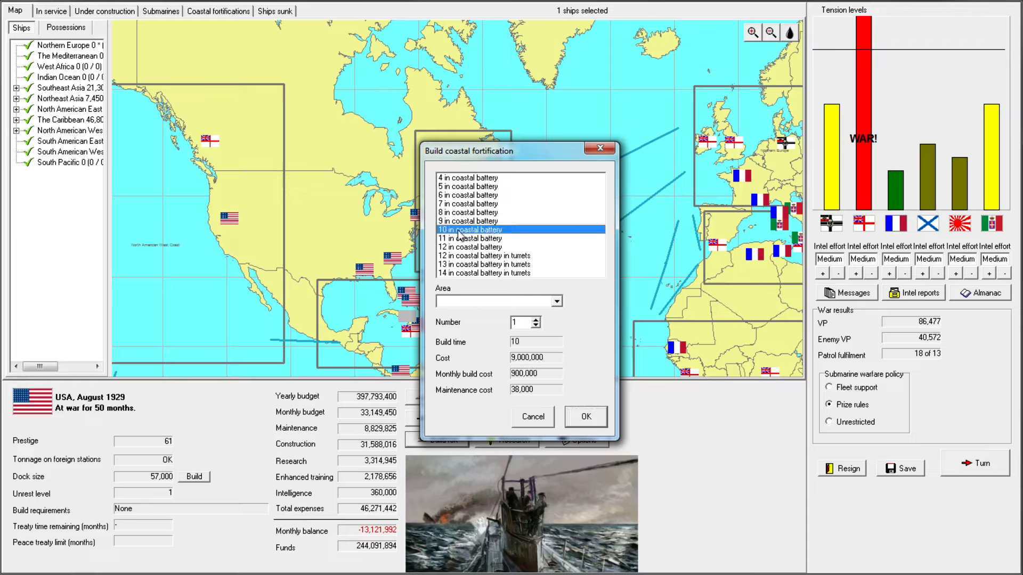
pyautogui.click(531, 416)
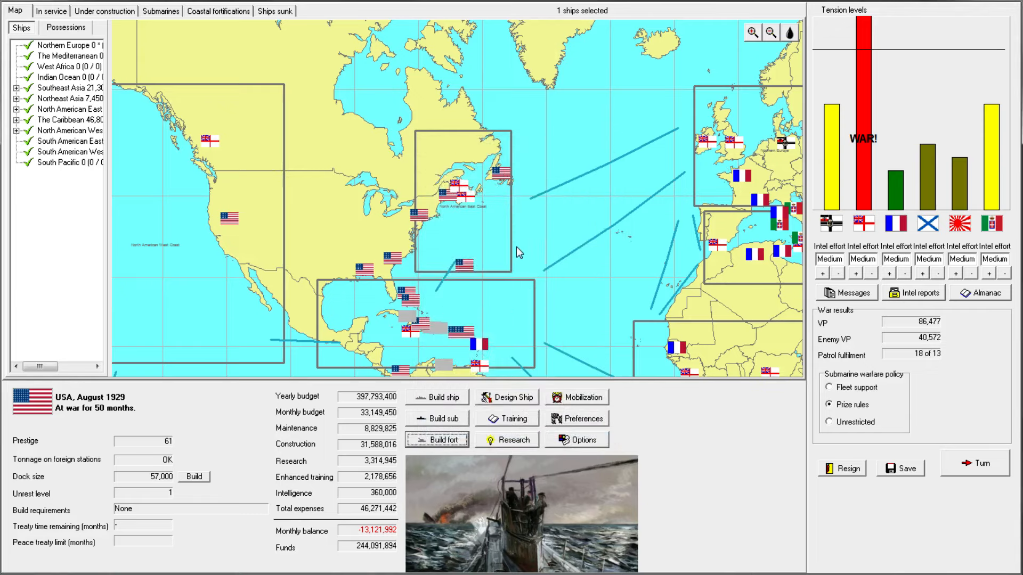
pyautogui.moveTo(729, 290)
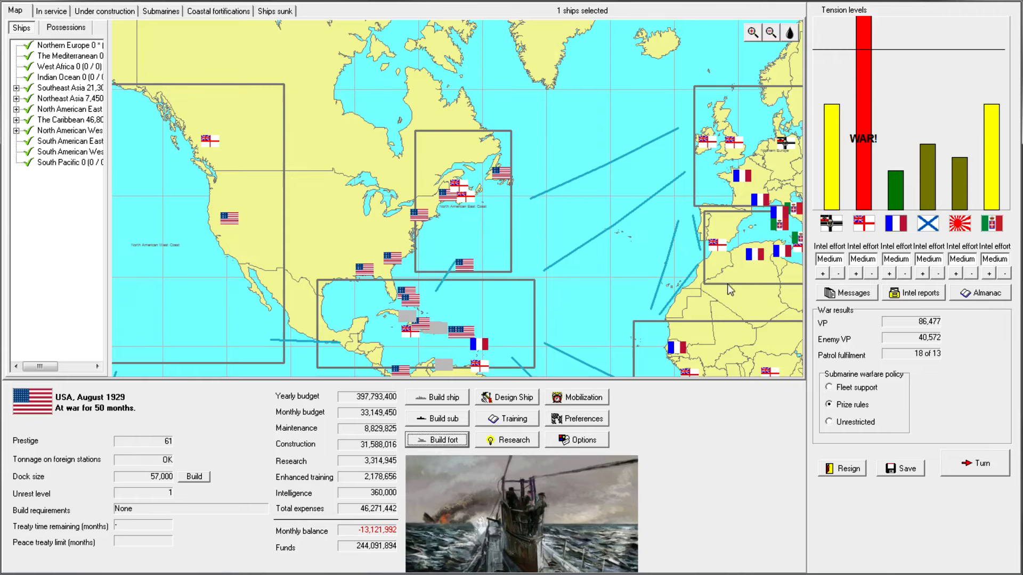
pyautogui.click(974, 463)
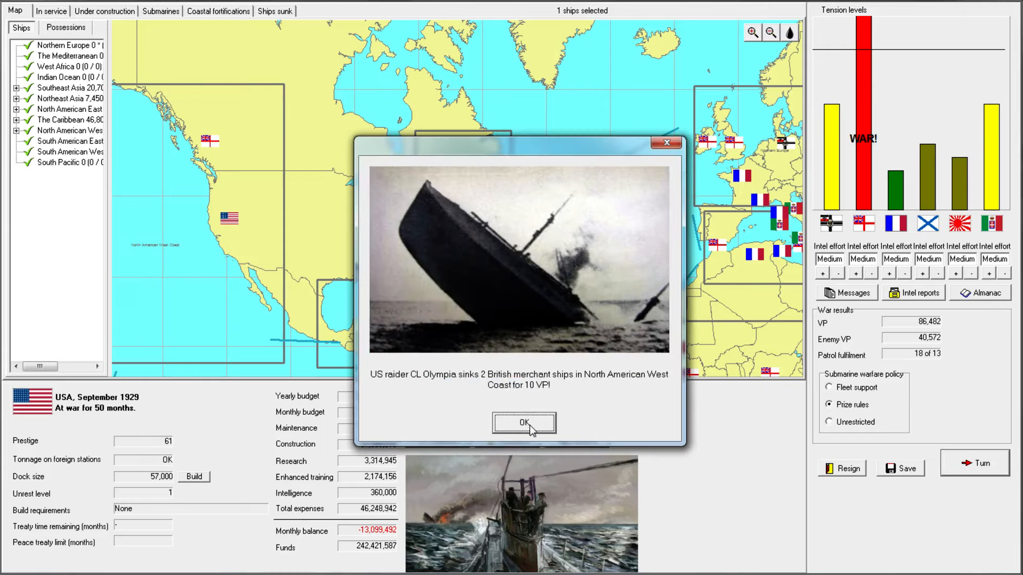
# - Dismiss the Olympia and Constellation raider reports and turn messages, then show ships in service
pyautogui.click(523, 422)
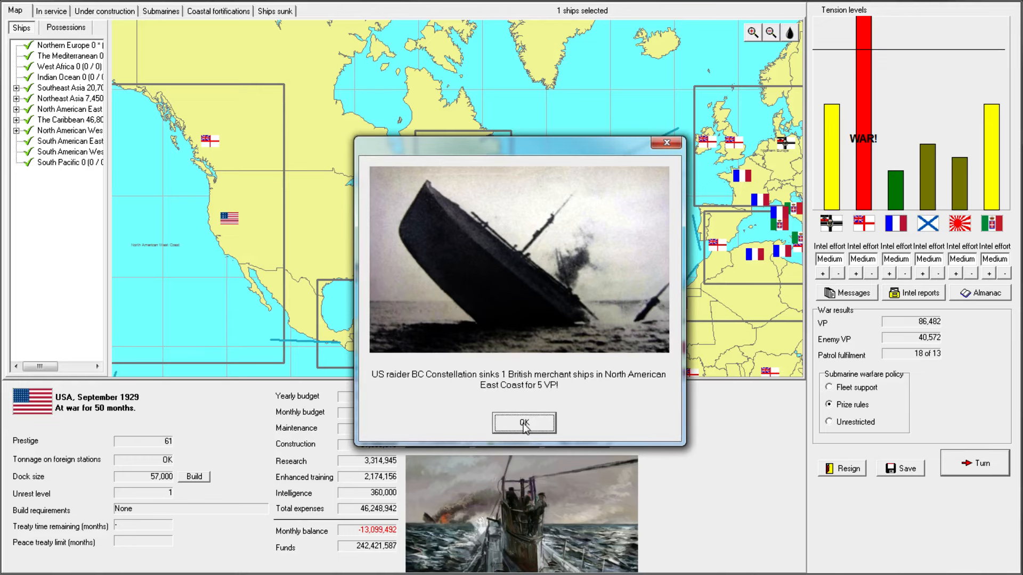
pyautogui.click(522, 423)
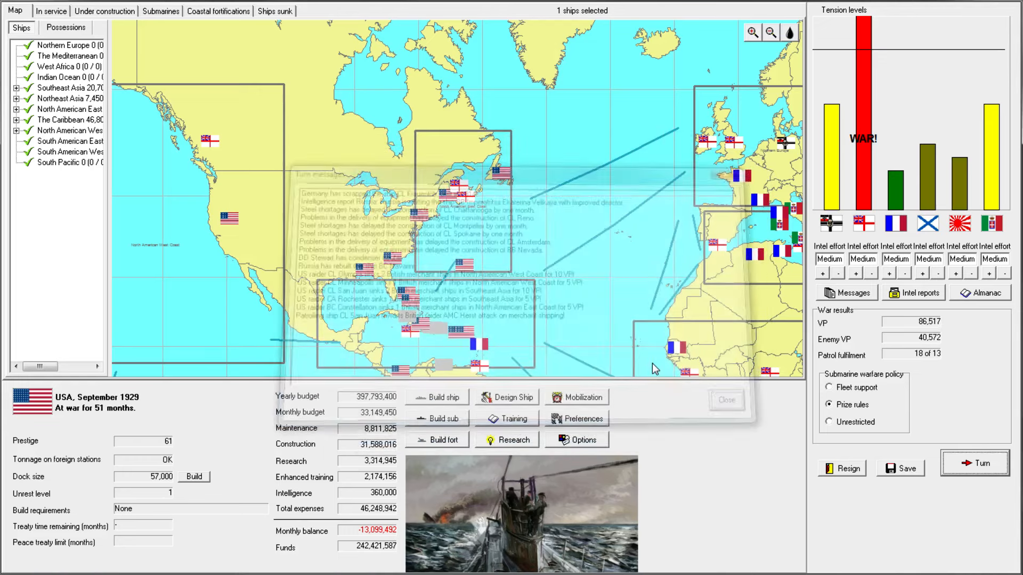
pyautogui.click(725, 399)
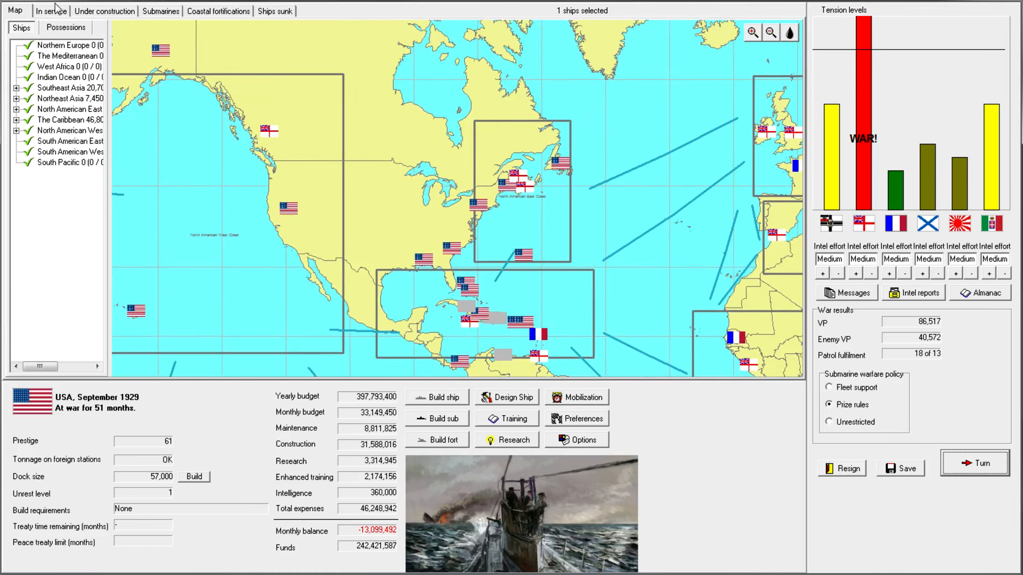
pyautogui.click(51, 11)
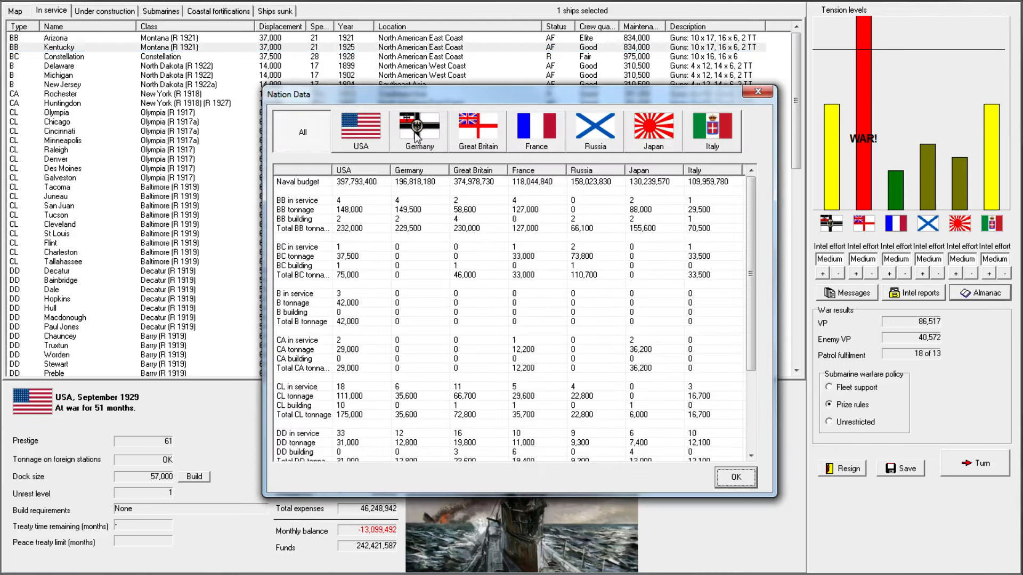
# - Review Great Britain's ship list (Indomitable) and nation data, close it, and bring up Research
pyautogui.click(477, 127)
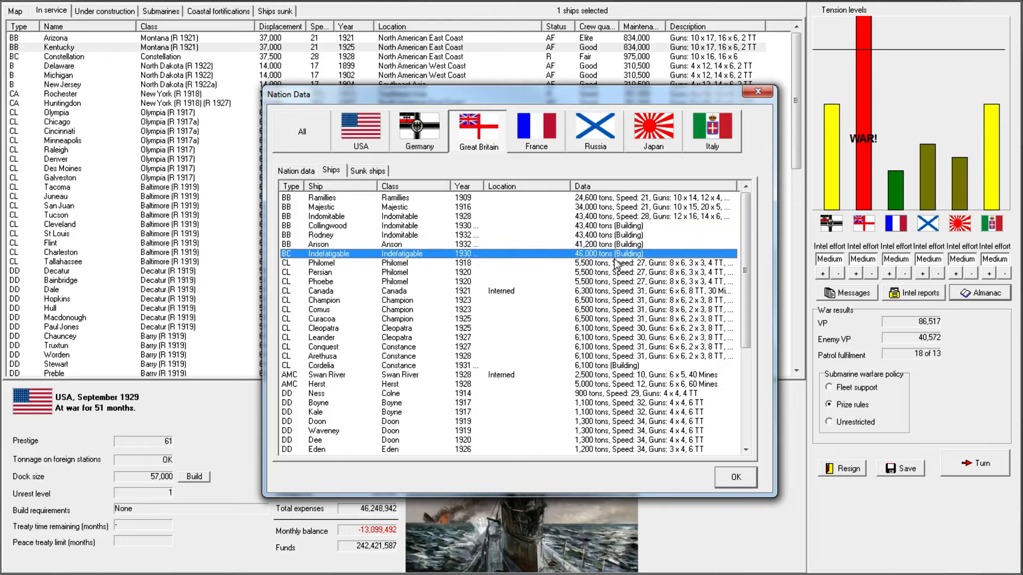
pyautogui.click(339, 217)
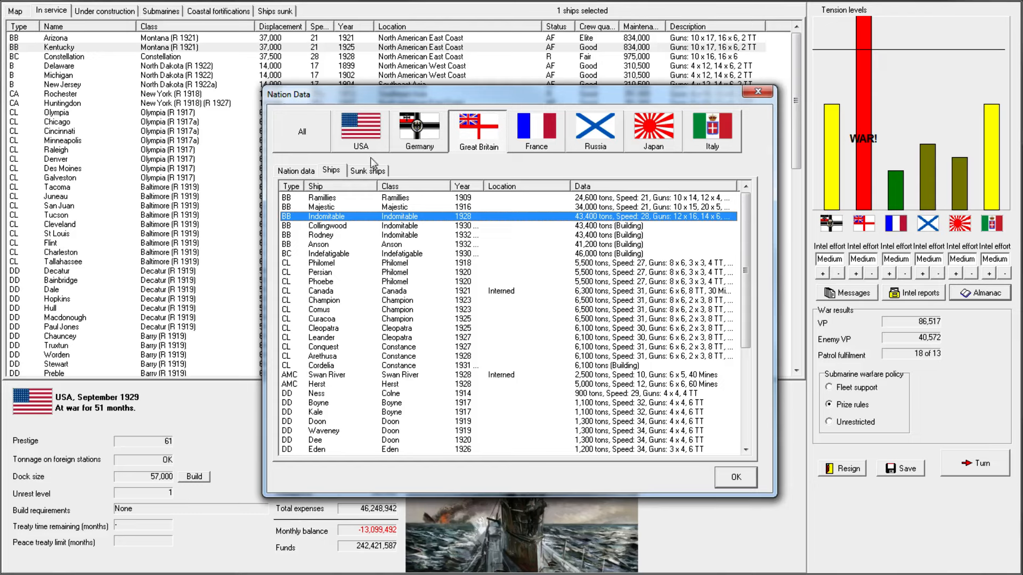
pyautogui.click(295, 171)
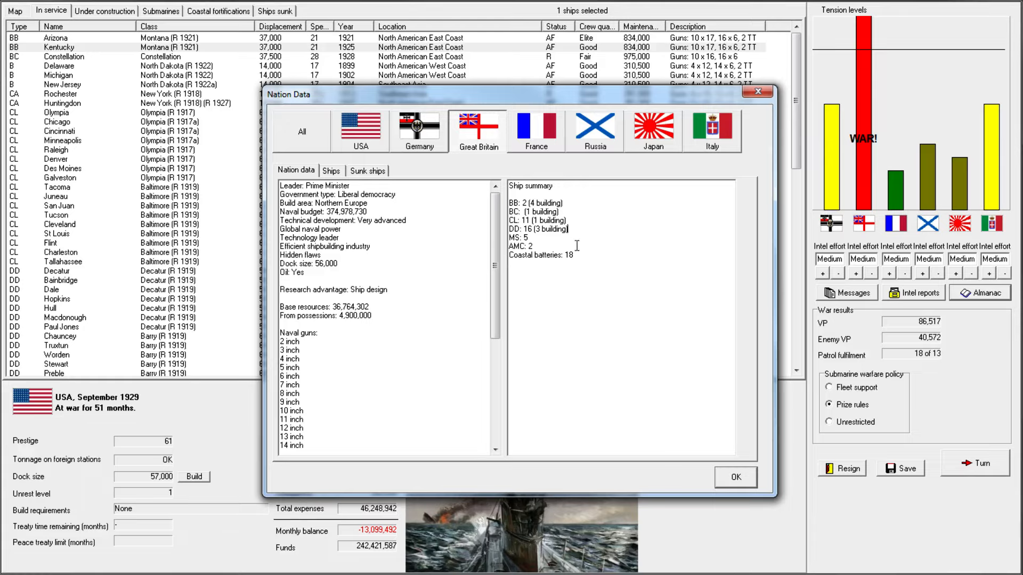
pyautogui.moveTo(573, 237)
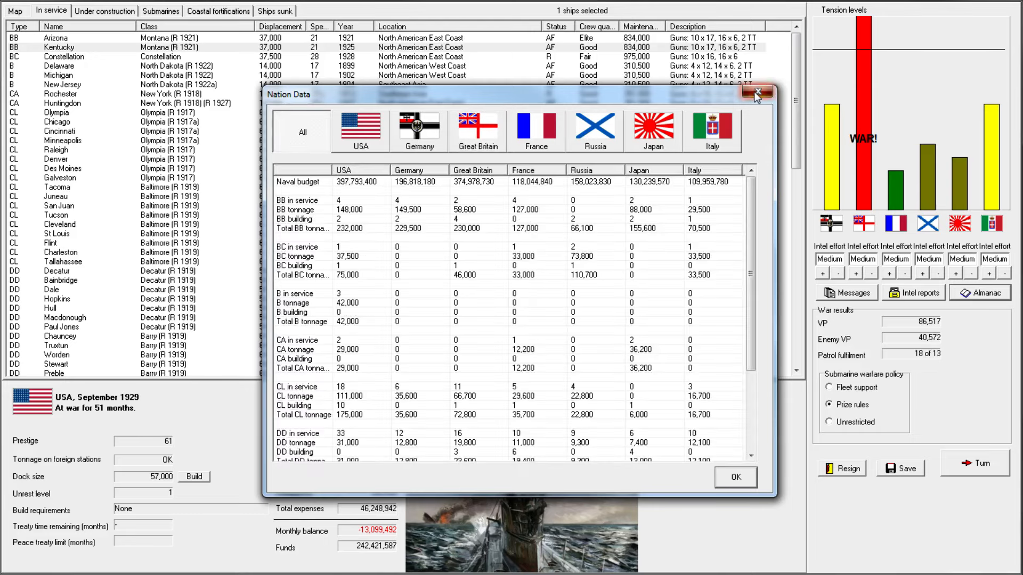
pyautogui.click(756, 94)
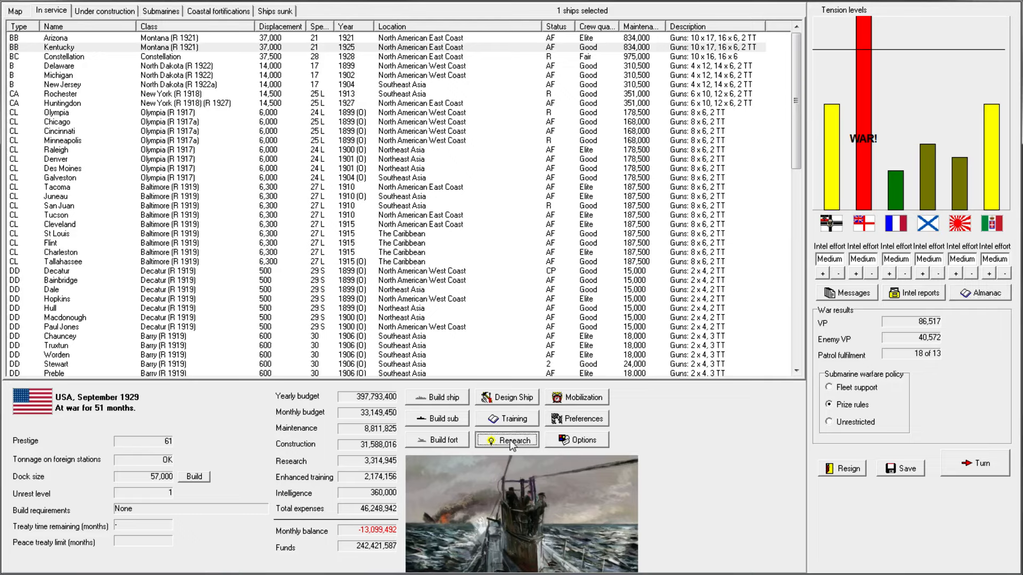
pyautogui.click(513, 440)
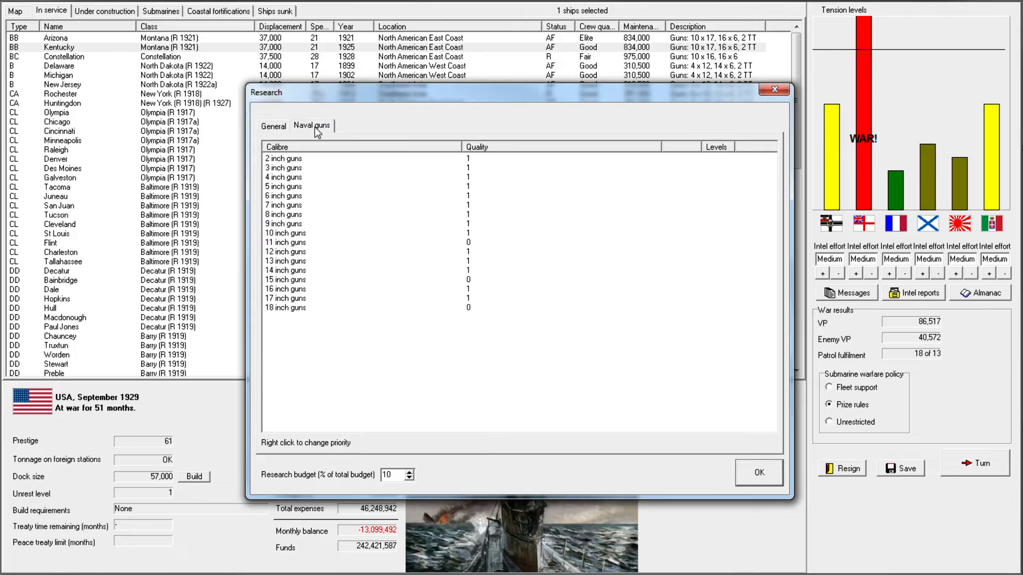
pyautogui.moveTo(477, 268)
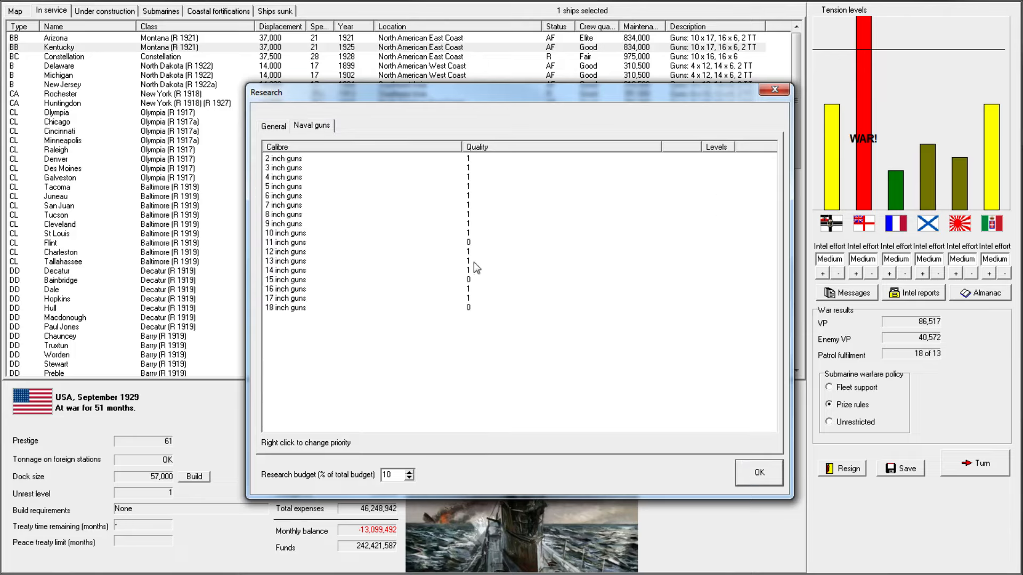
# - Check the 18 inch and 15 inch gun entries, then switch to the general research areas
pyautogui.click(286, 279)
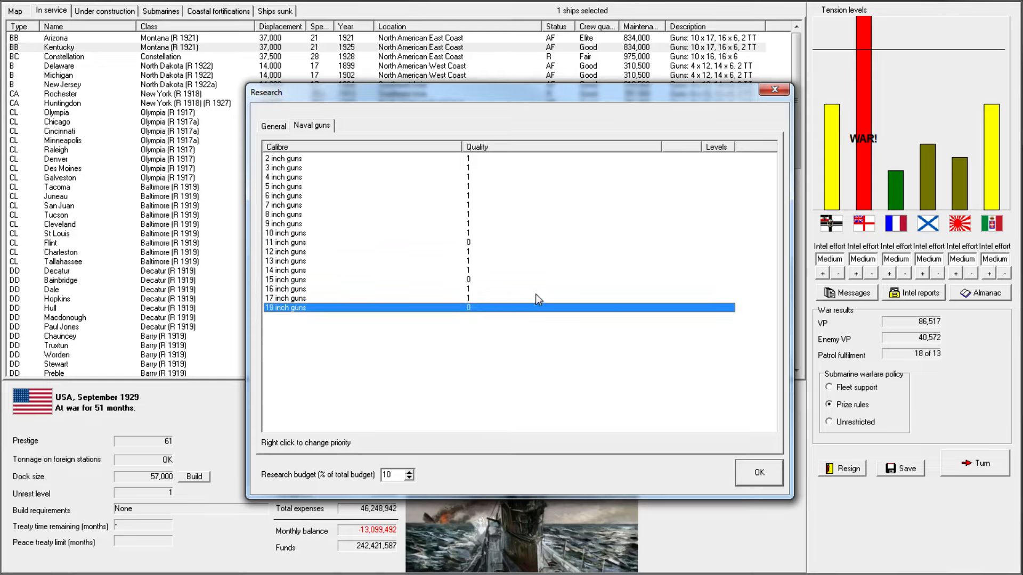
pyautogui.moveTo(471, 156)
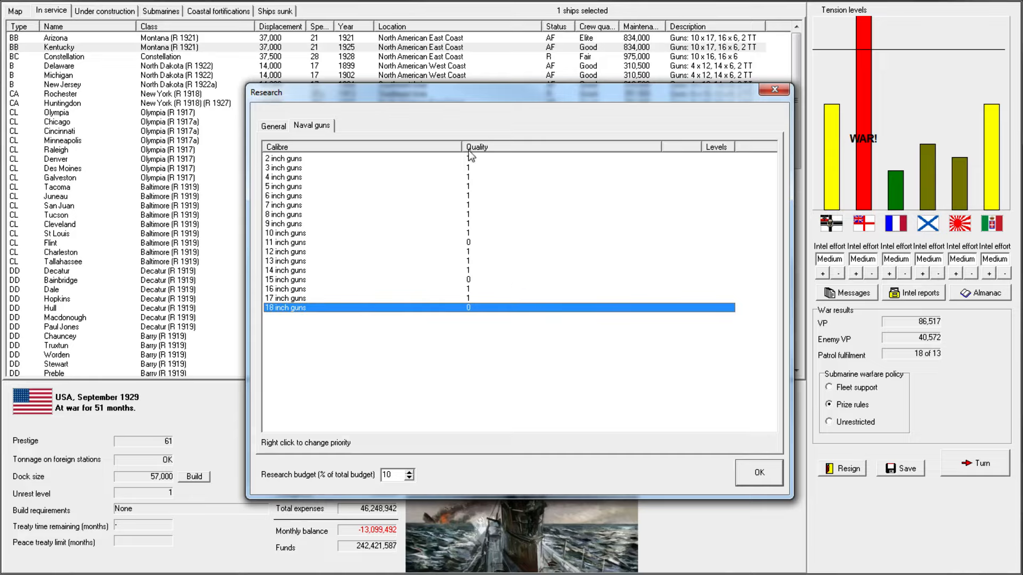
pyautogui.click(326, 224)
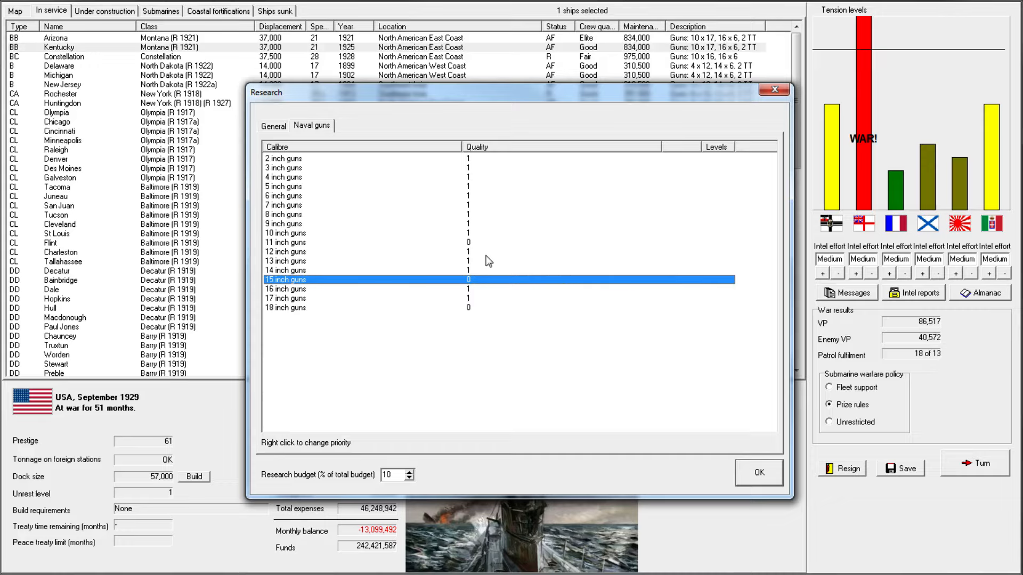
pyautogui.moveTo(510, 227)
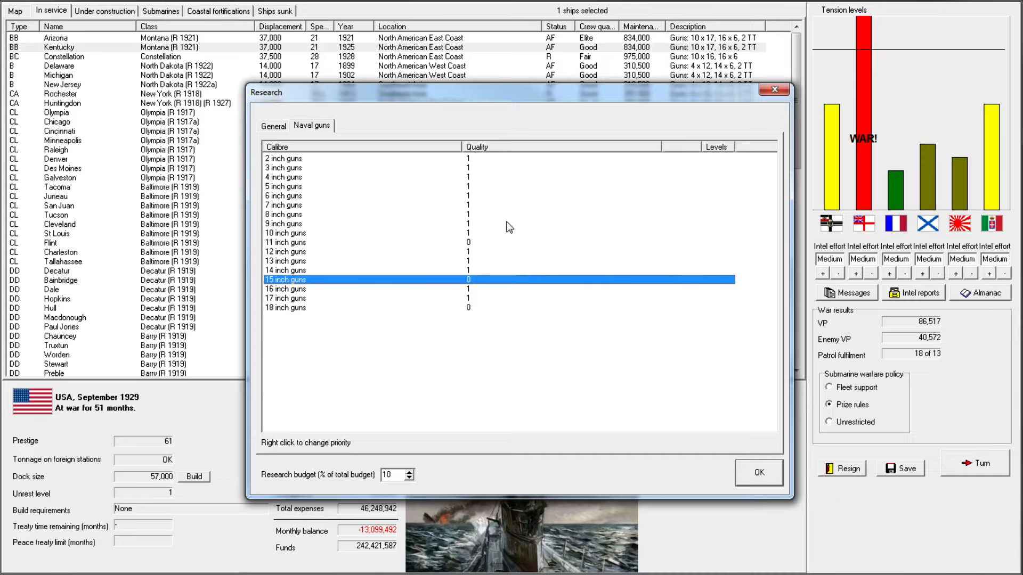
pyautogui.moveTo(457, 331)
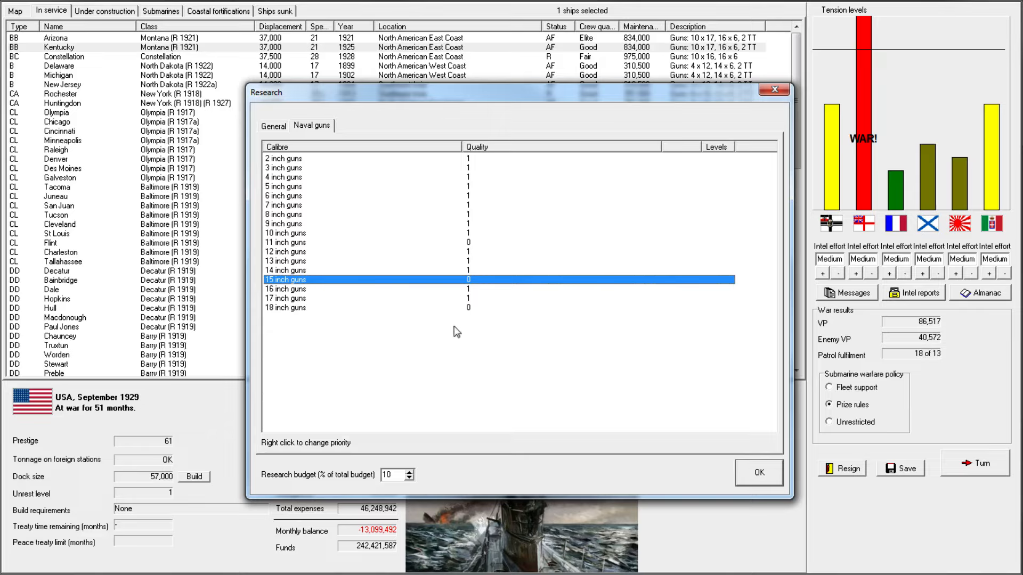
pyautogui.moveTo(478, 248)
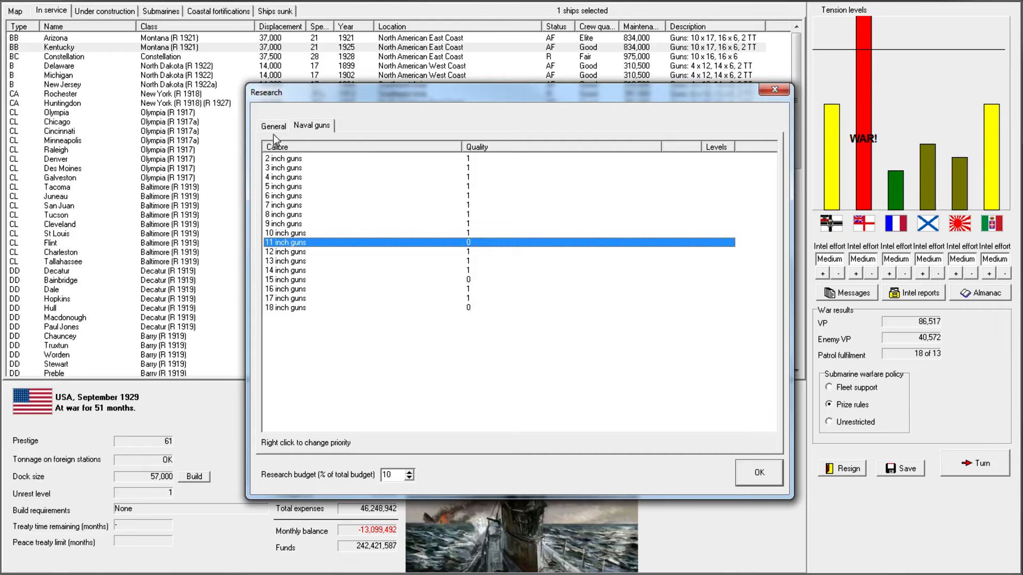
pyautogui.click(272, 125)
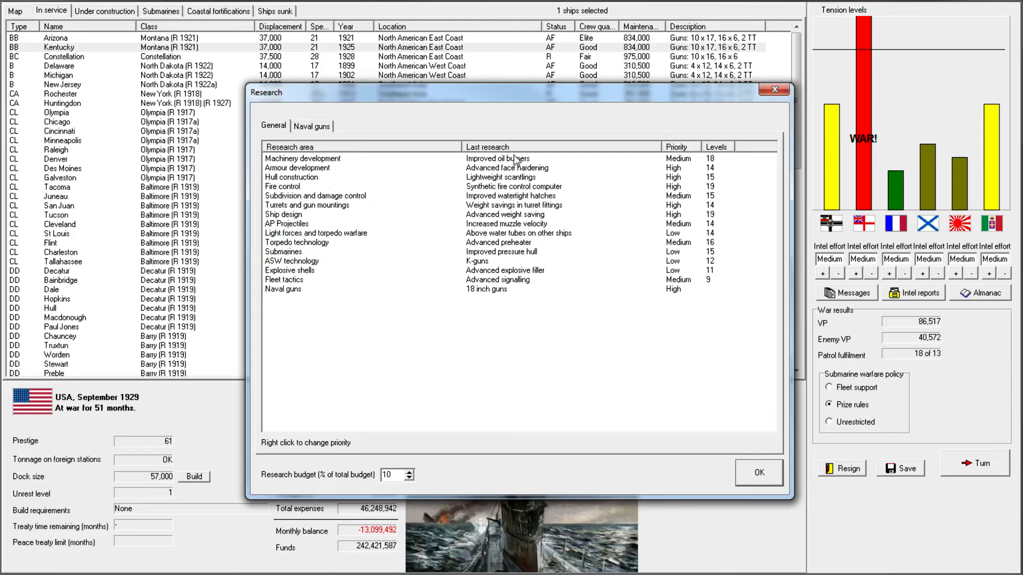
pyautogui.moveTo(609, 267)
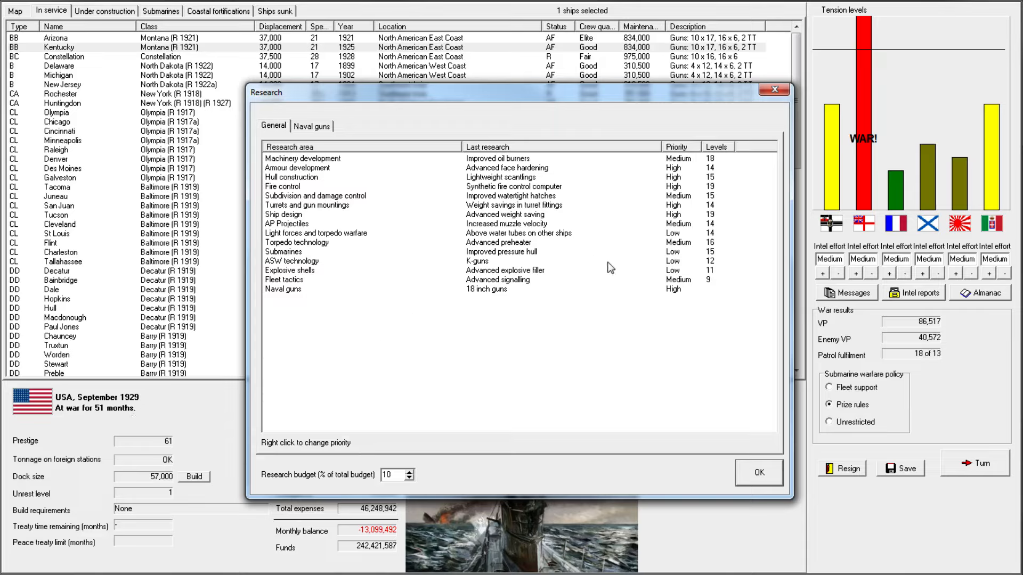
pyautogui.moveTo(547, 263)
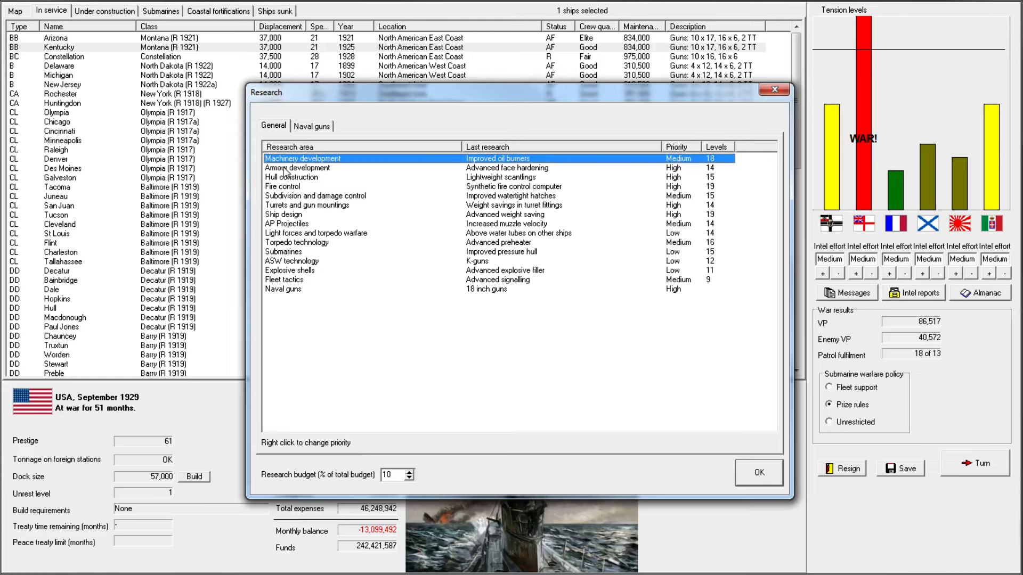
# - Review the Hull construction, Fire control and Ship design research areas
pyautogui.click(290, 177)
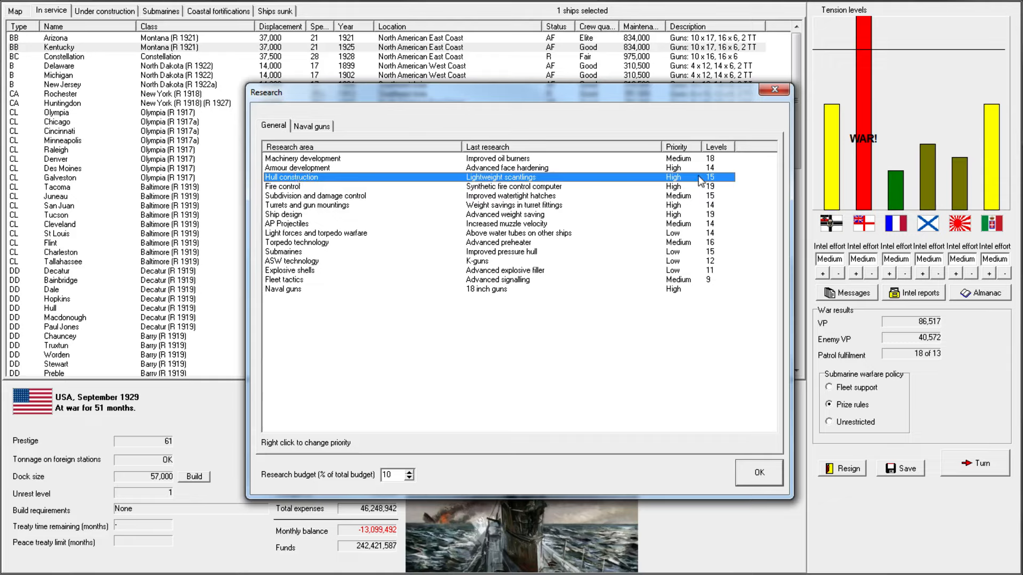
pyautogui.click(281, 185)
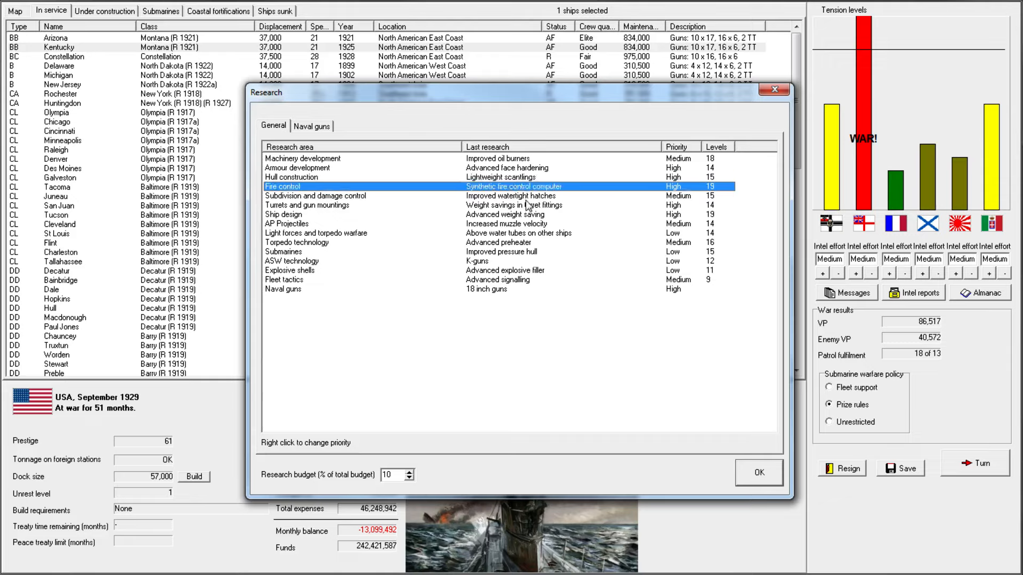
pyautogui.moveTo(324, 207)
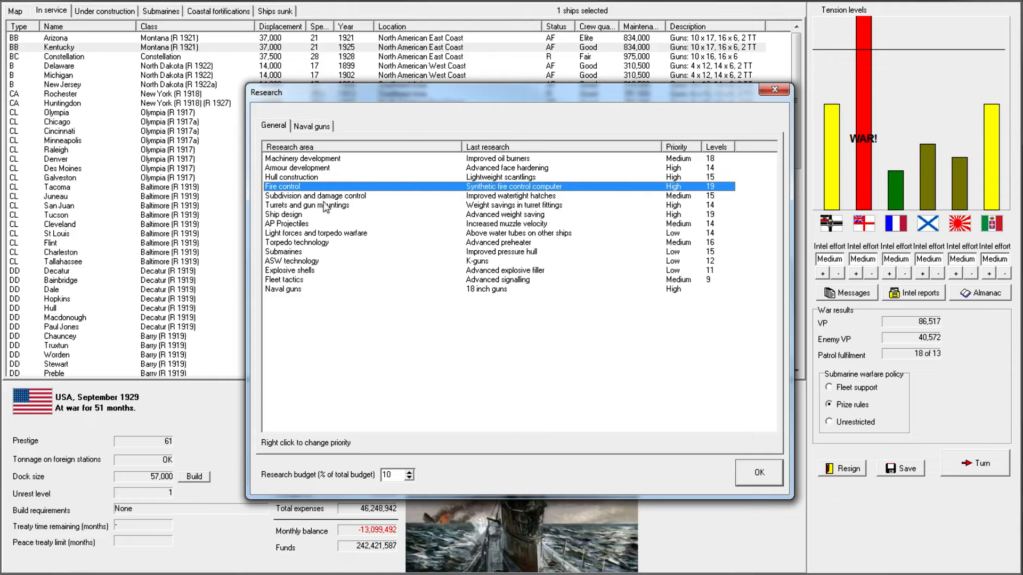
pyautogui.click(284, 214)
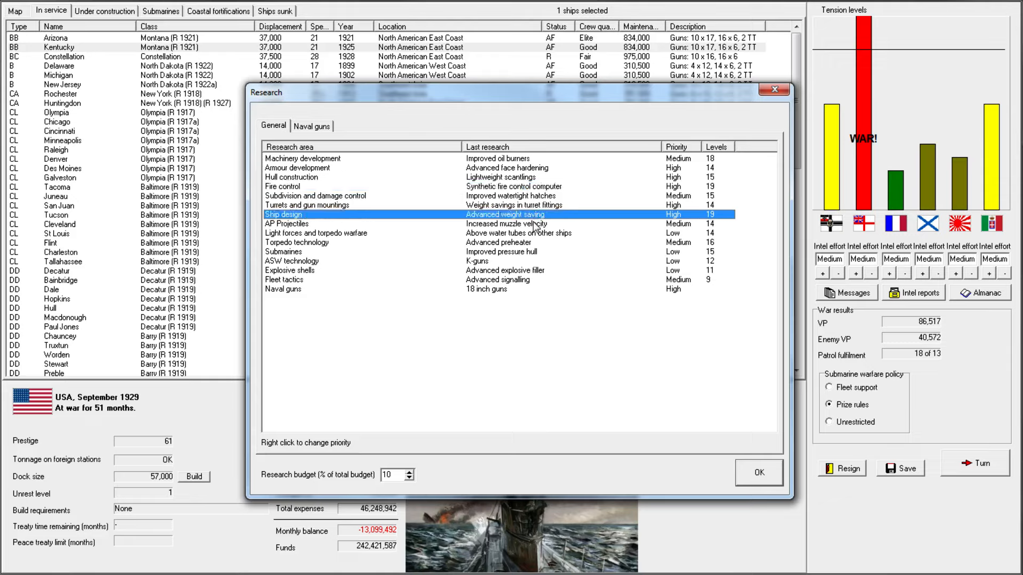
pyautogui.moveTo(734, 228)
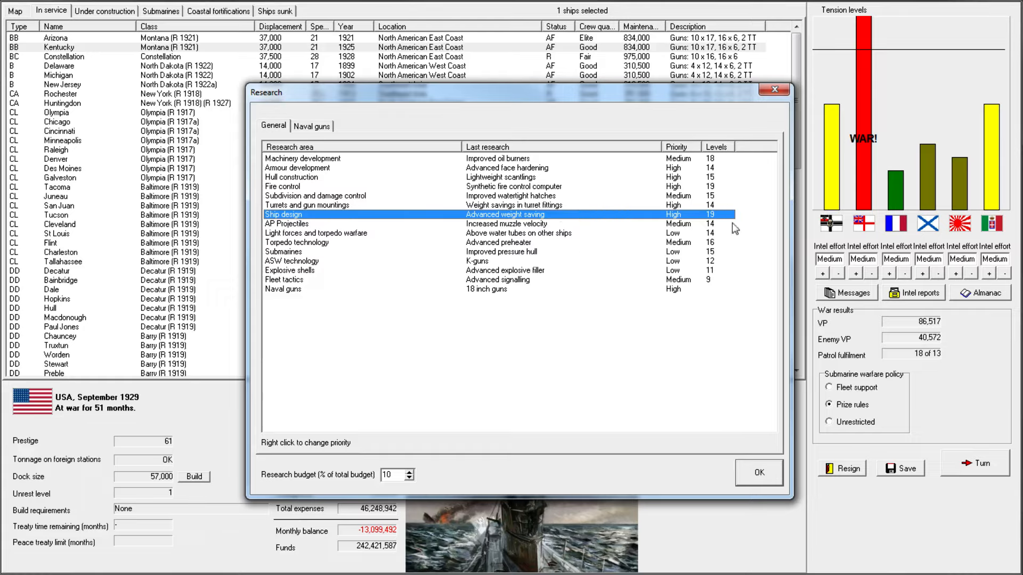
pyautogui.moveTo(463, 222)
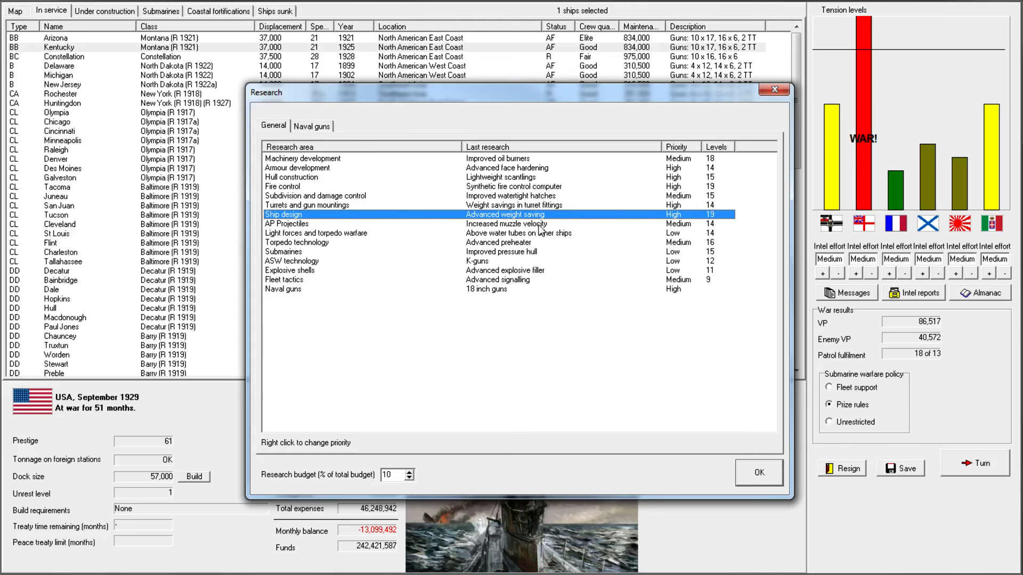
# - Close Research and answer the peace feelers that the navy can fight on
pyautogui.click(757, 472)
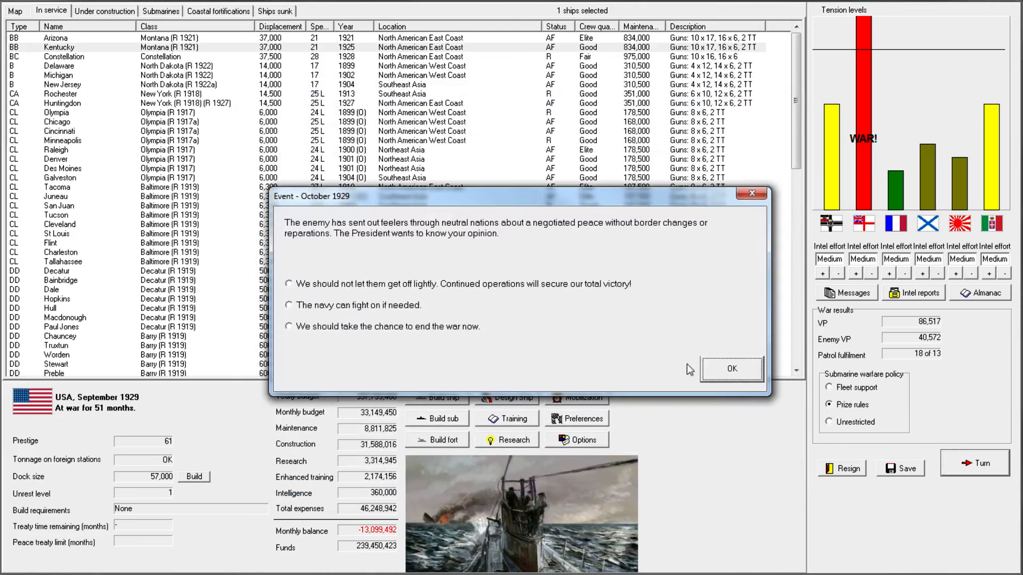
pyautogui.moveTo(362, 313)
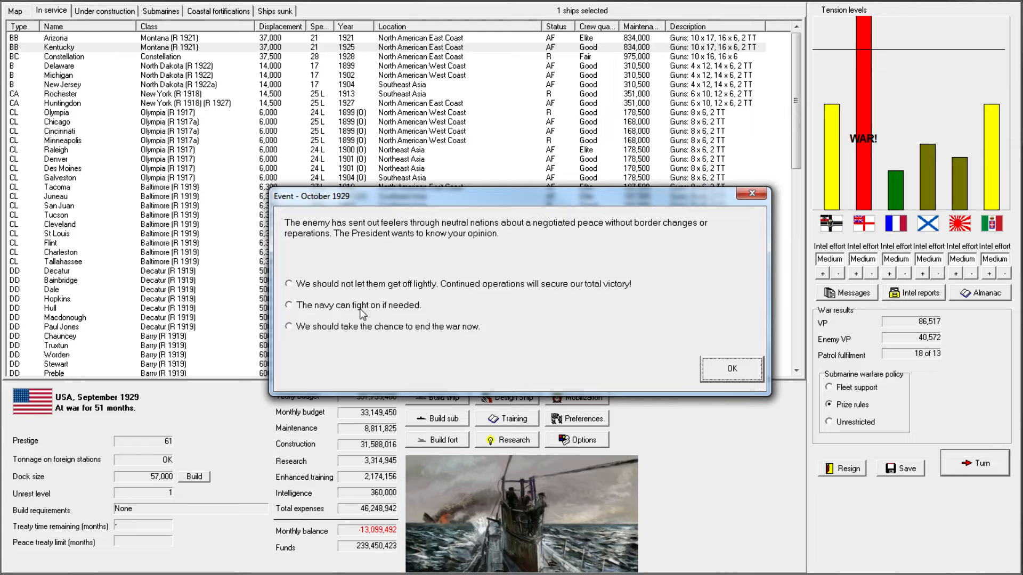
pyautogui.click(289, 305)
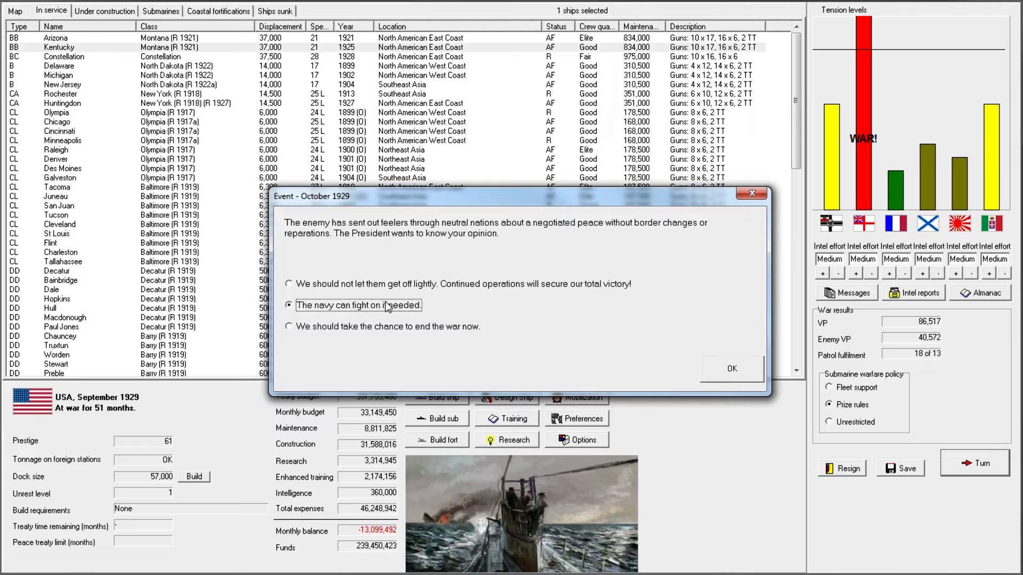
pyautogui.click(730, 369)
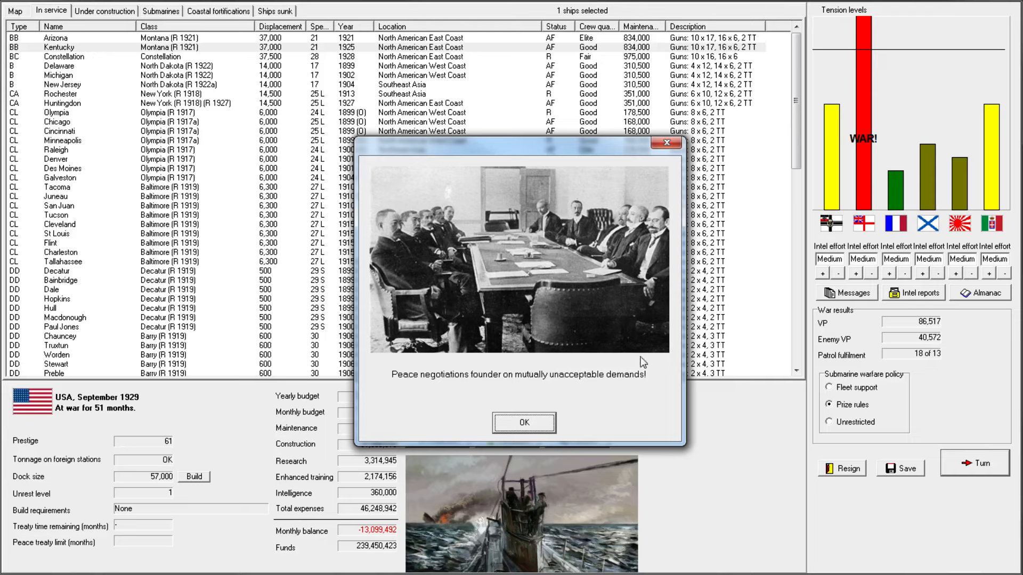
# - Acknowledge the failed peace talks, Fleet tactics breakthrough and Minneapolis raider report
pyautogui.click(523, 422)
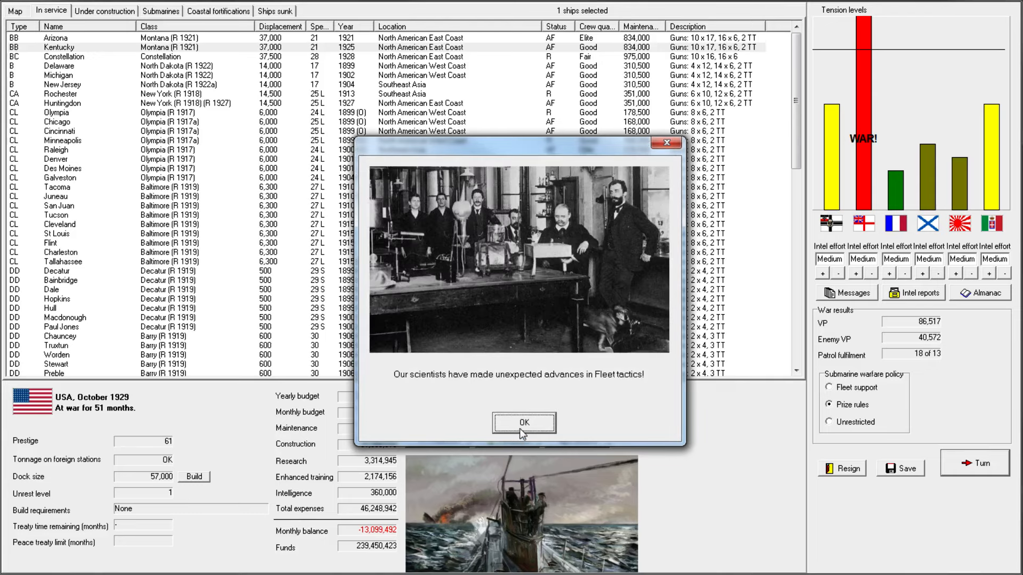
pyautogui.click(523, 422)
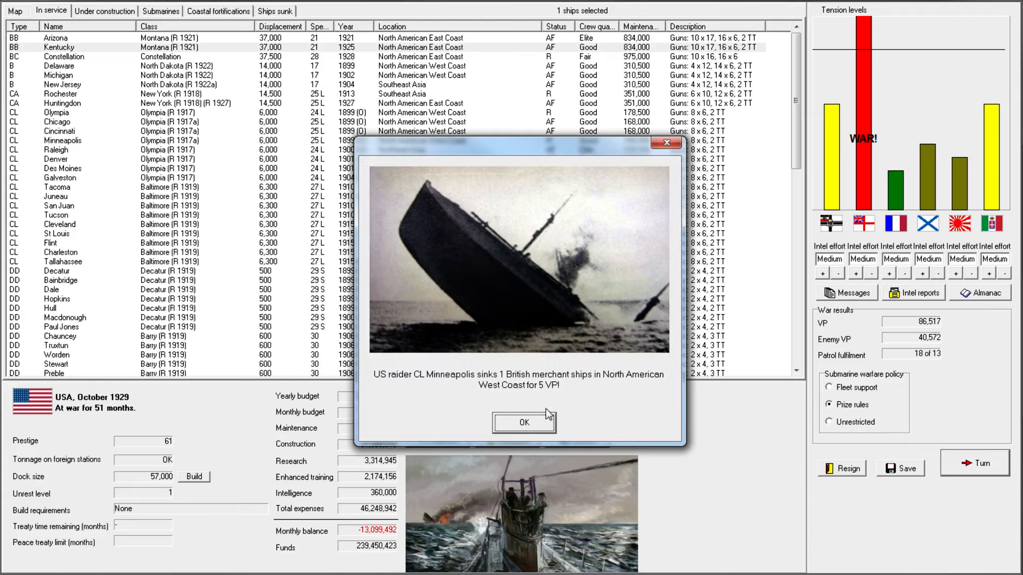
pyautogui.click(525, 423)
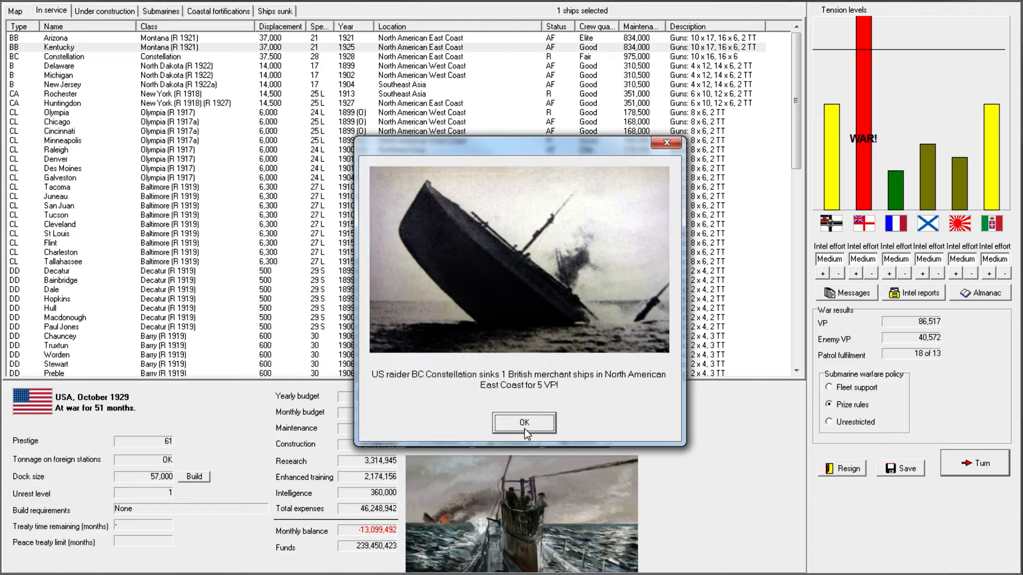
# - Auto-resolve Galveston's interception, acknowledge Philomel's escape and the Nova Scotia and Minneapolis reports
pyautogui.click(524, 423)
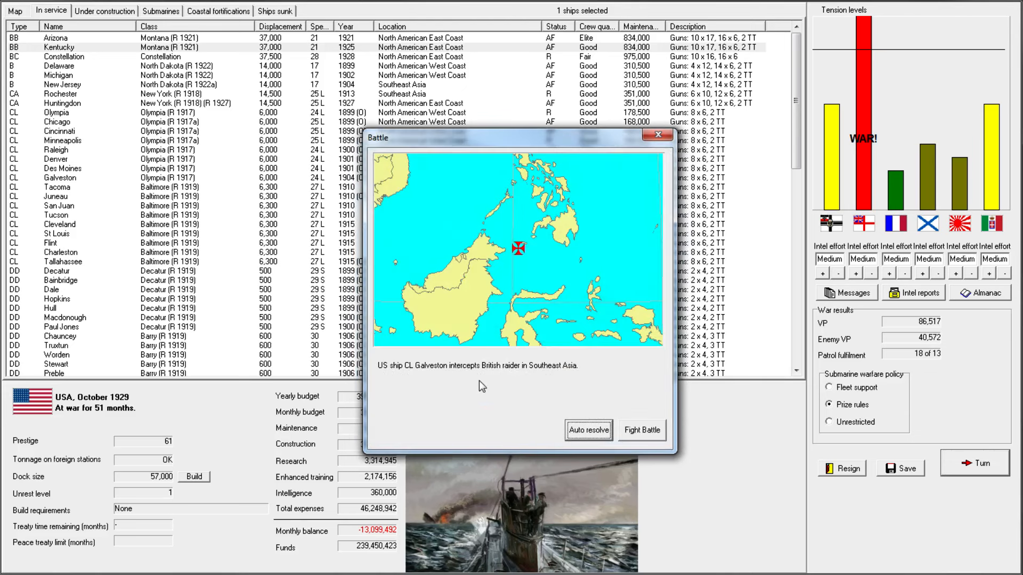
pyautogui.moveTo(551, 351)
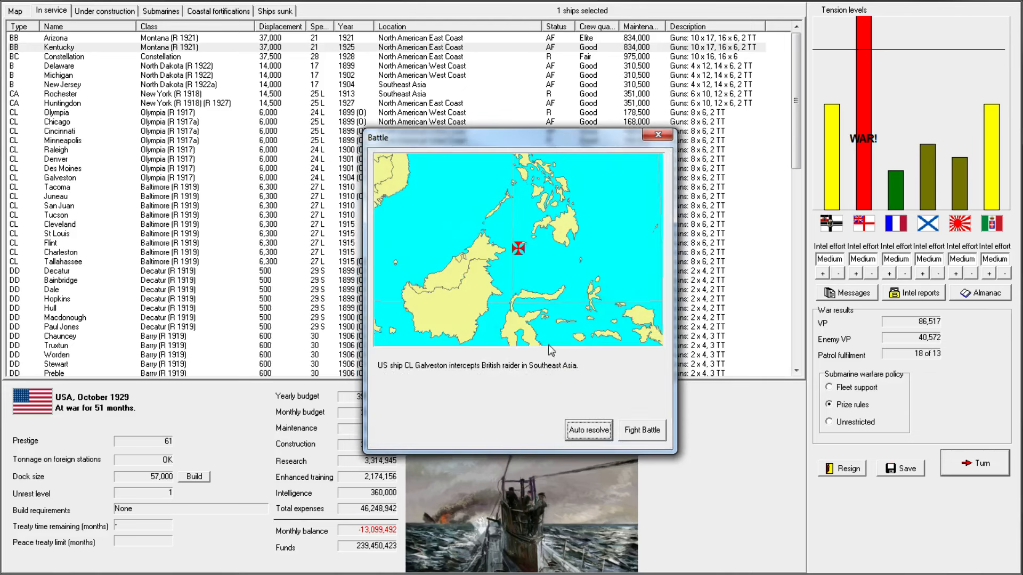
pyautogui.moveTo(574, 407)
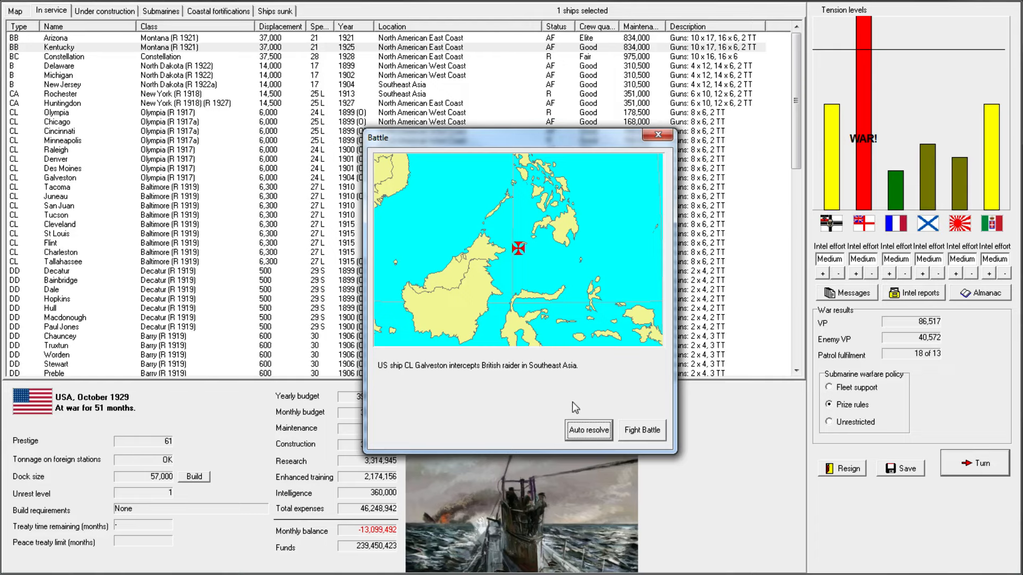
pyautogui.click(588, 431)
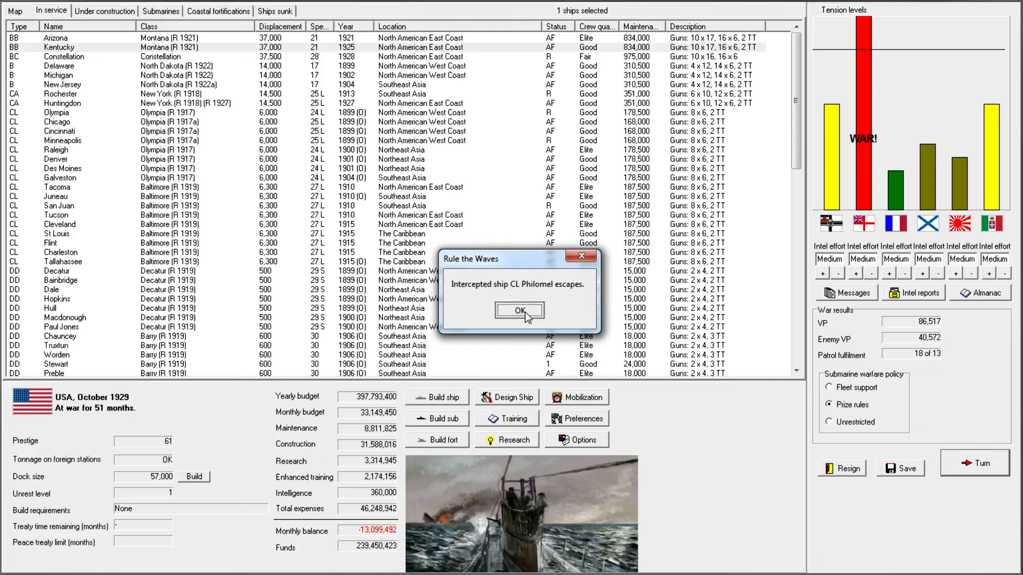
pyautogui.click(518, 310)
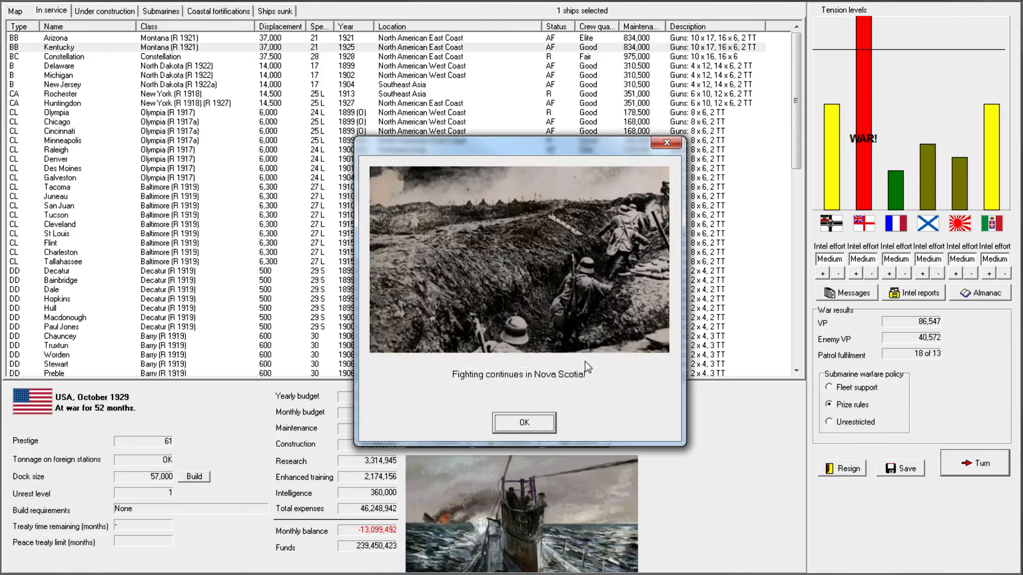
pyautogui.click(523, 423)
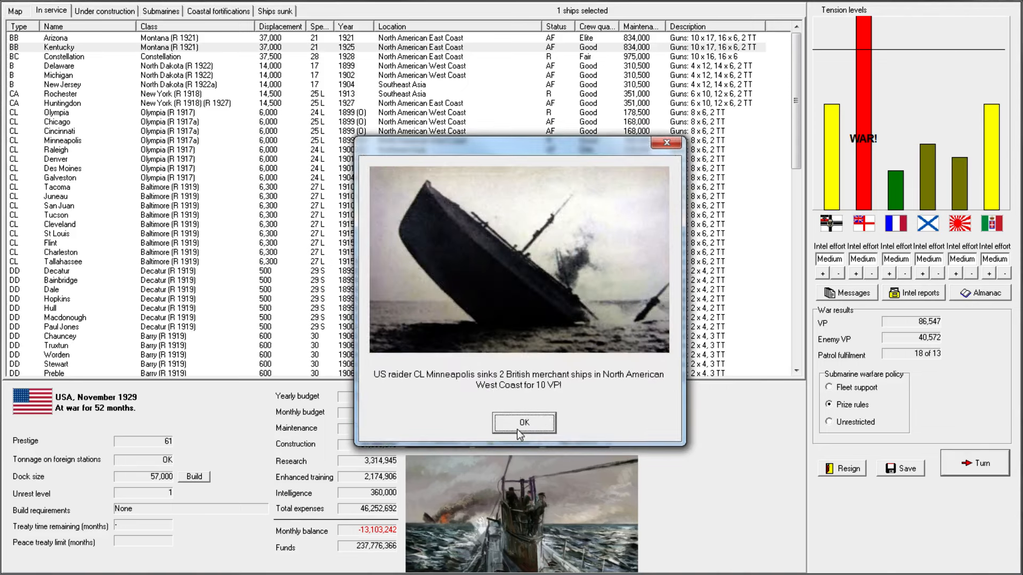
pyautogui.click(522, 423)
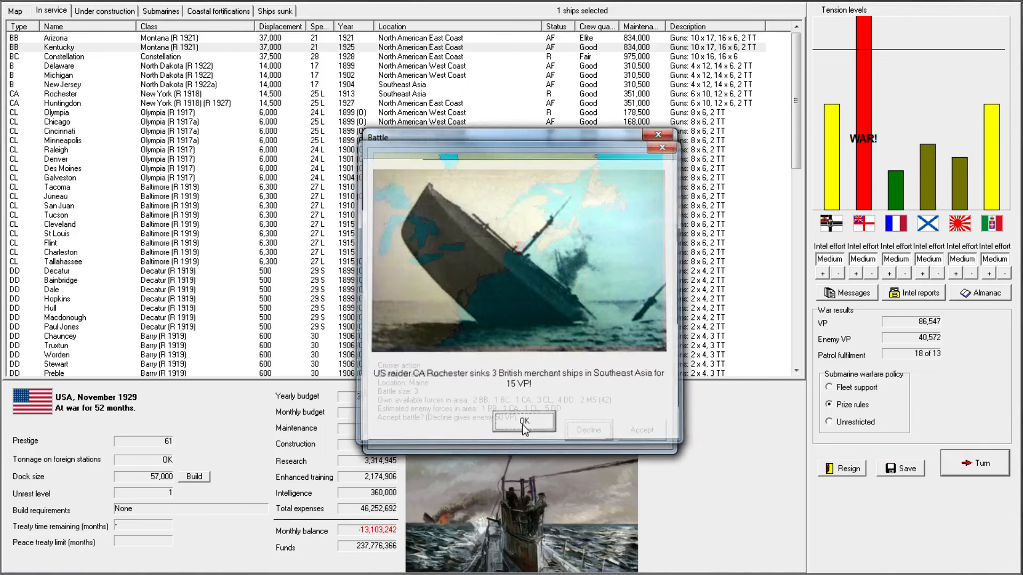
# - Dismiss the Rochester report, decline the cruiser action off Maine, check ships under construction, show the map
pyautogui.click(522, 421)
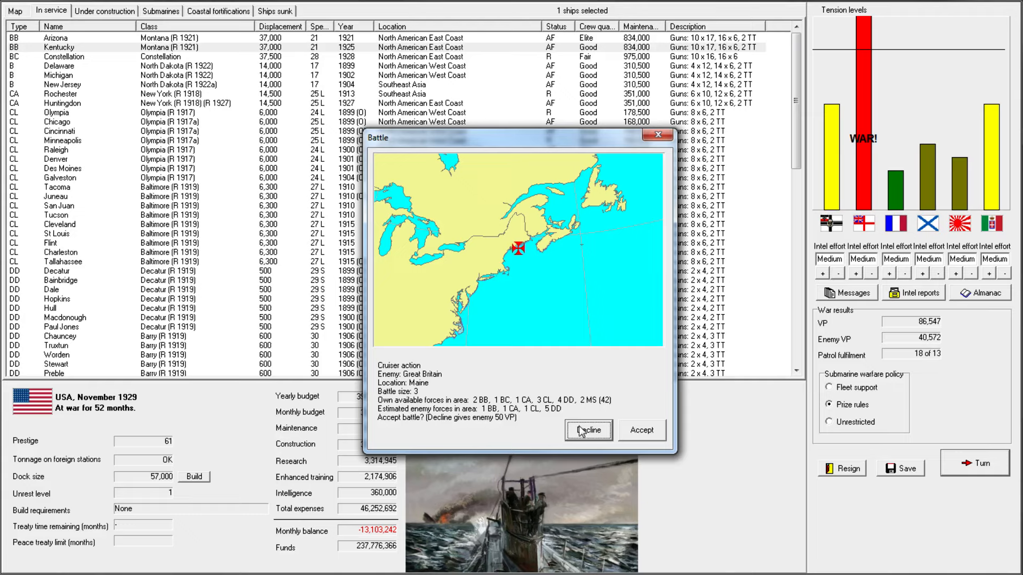
pyautogui.moveTo(577, 423)
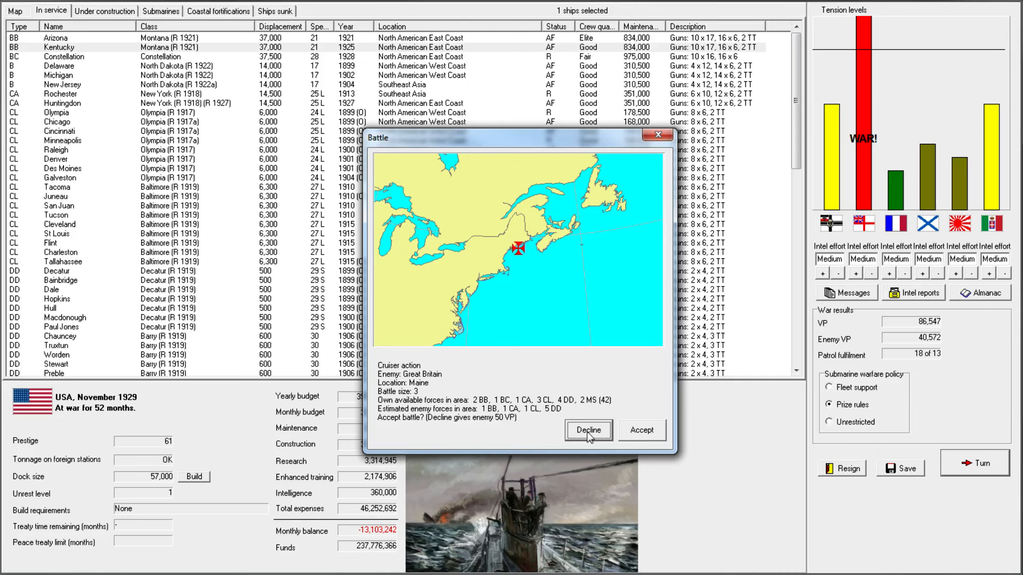
pyautogui.click(586, 430)
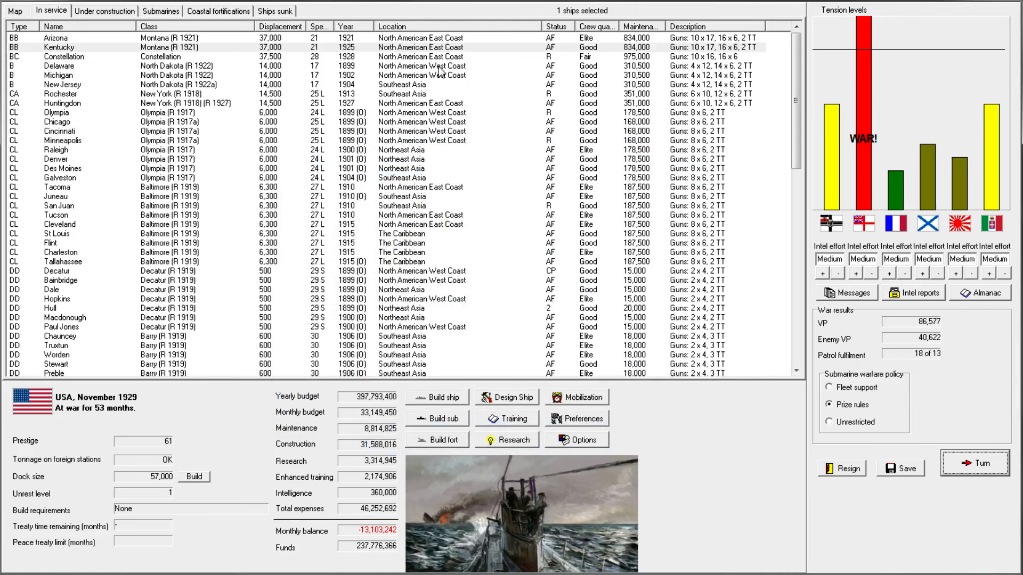
pyautogui.moveTo(925, 334)
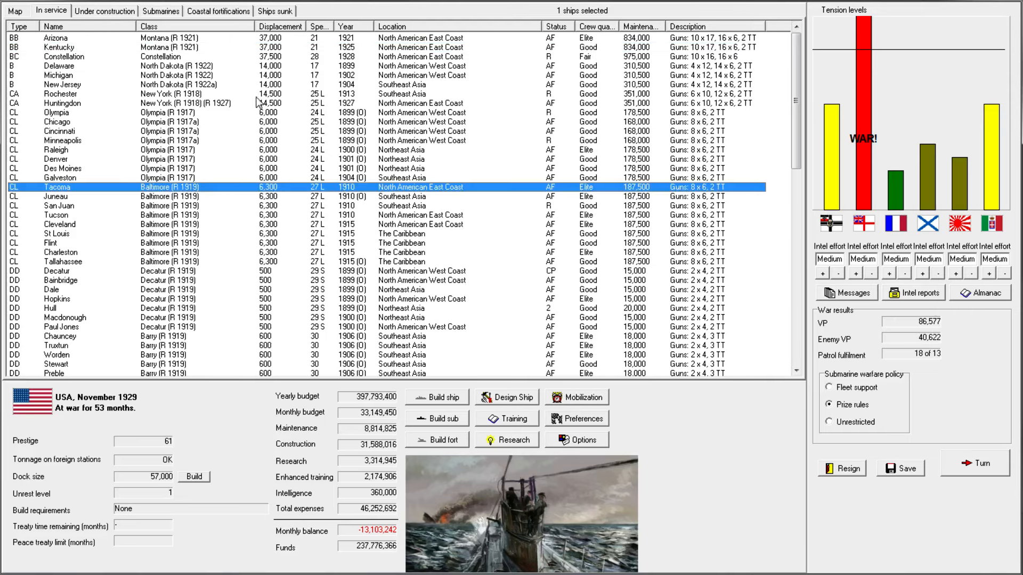
pyautogui.click(13, 11)
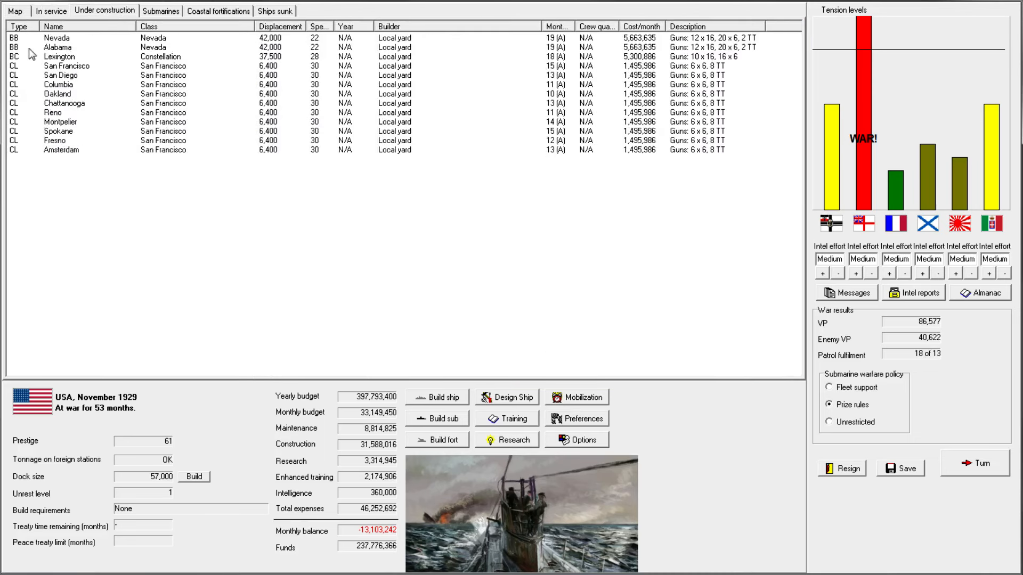
pyautogui.click(14, 11)
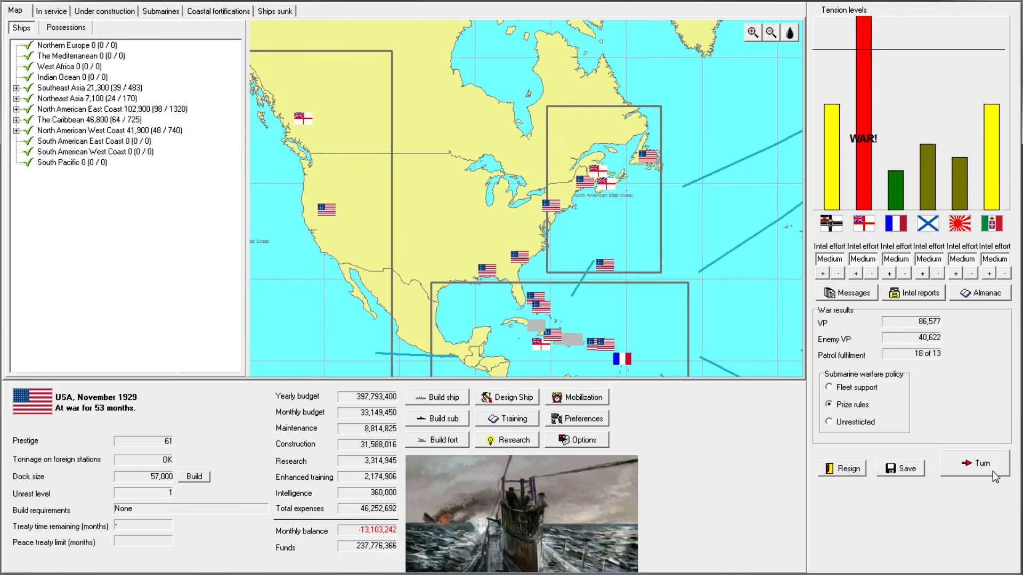
# - End the turn and acknowledge Nova Scotia's capture, the armour breakthrough and San Juan raider report
pyautogui.click(974, 463)
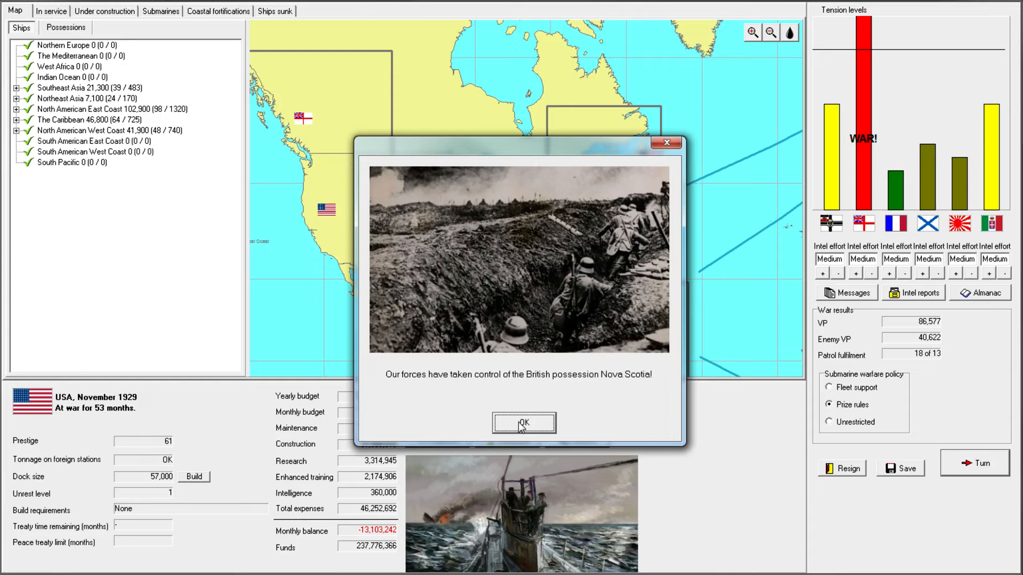
pyautogui.click(523, 422)
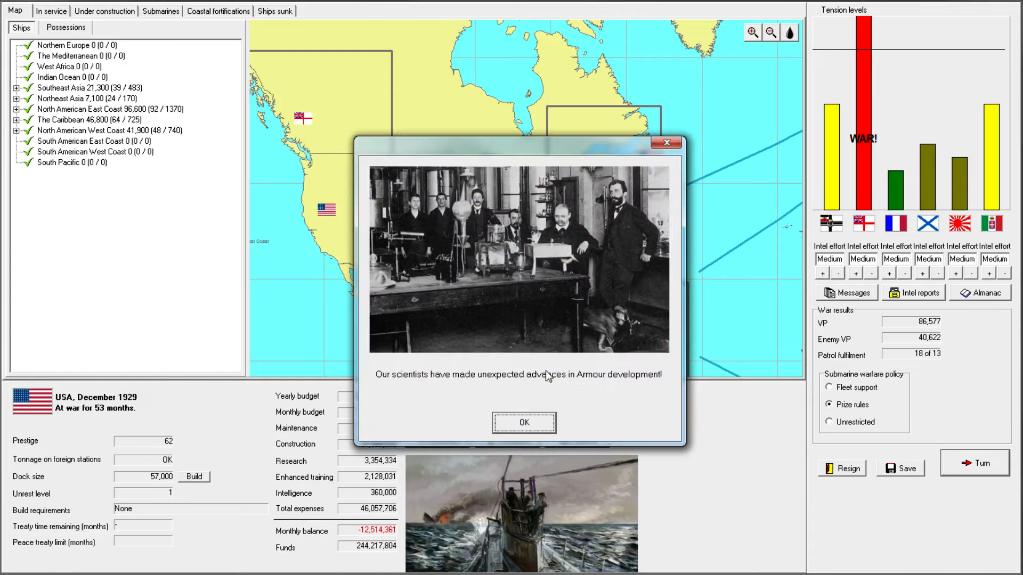
pyautogui.click(523, 422)
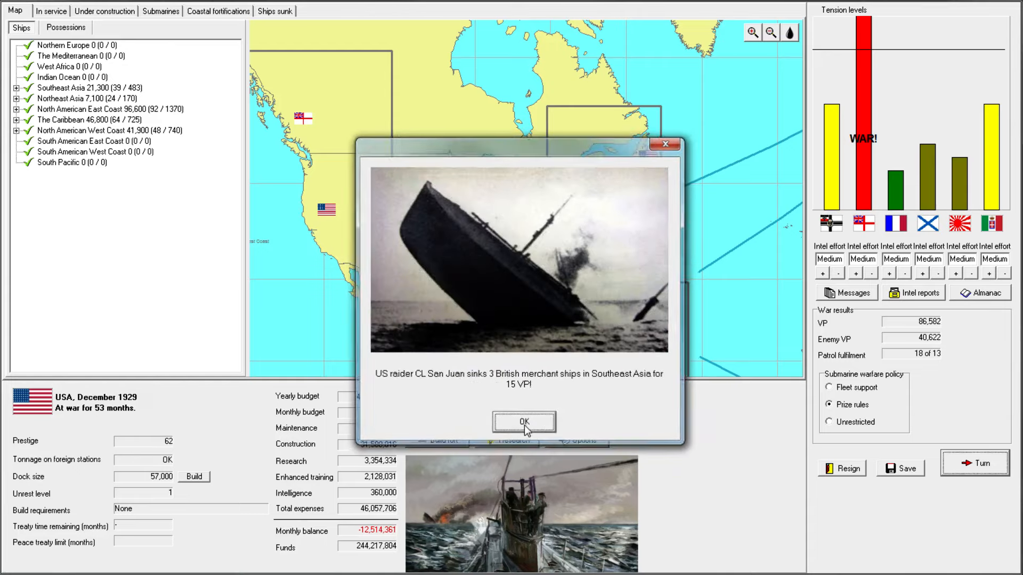
pyautogui.click(523, 421)
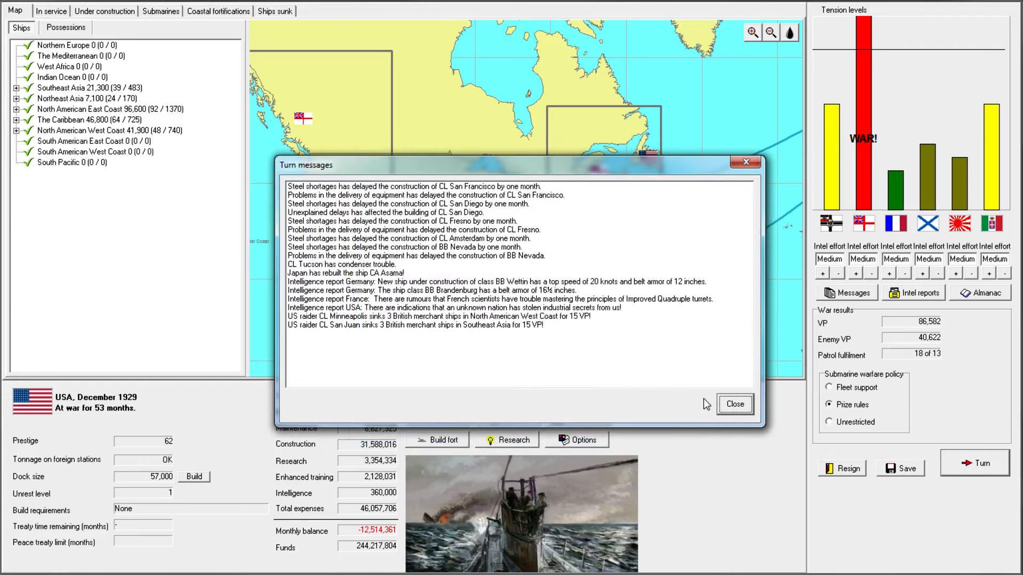
pyautogui.click(733, 404)
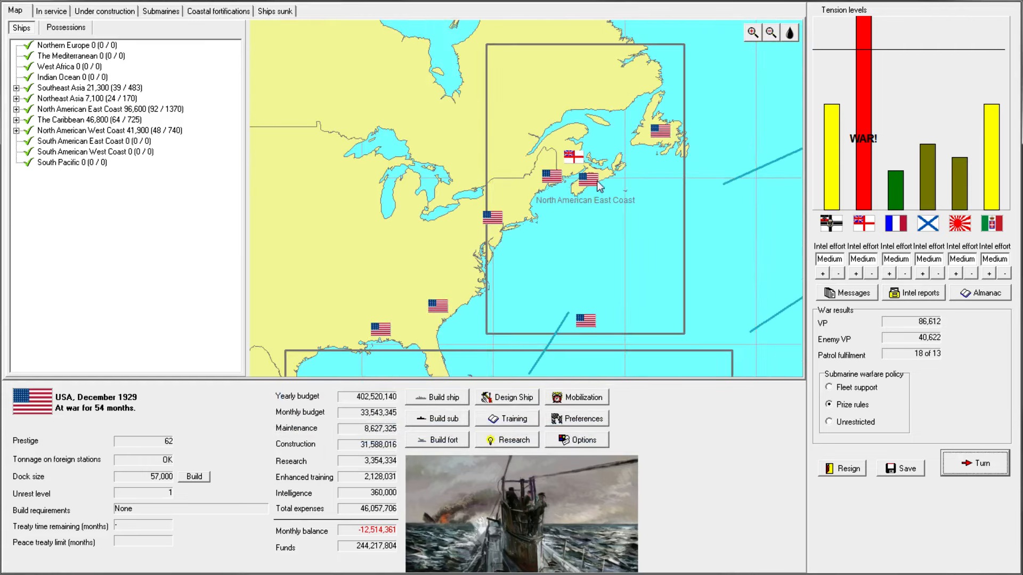
pyautogui.moveTo(664, 134)
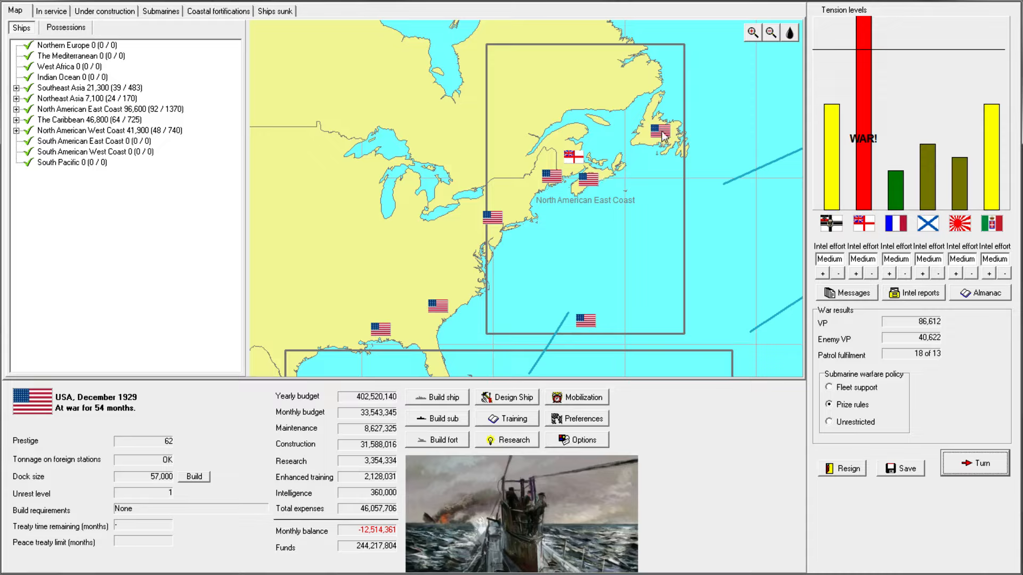
pyautogui.moveTo(585, 320)
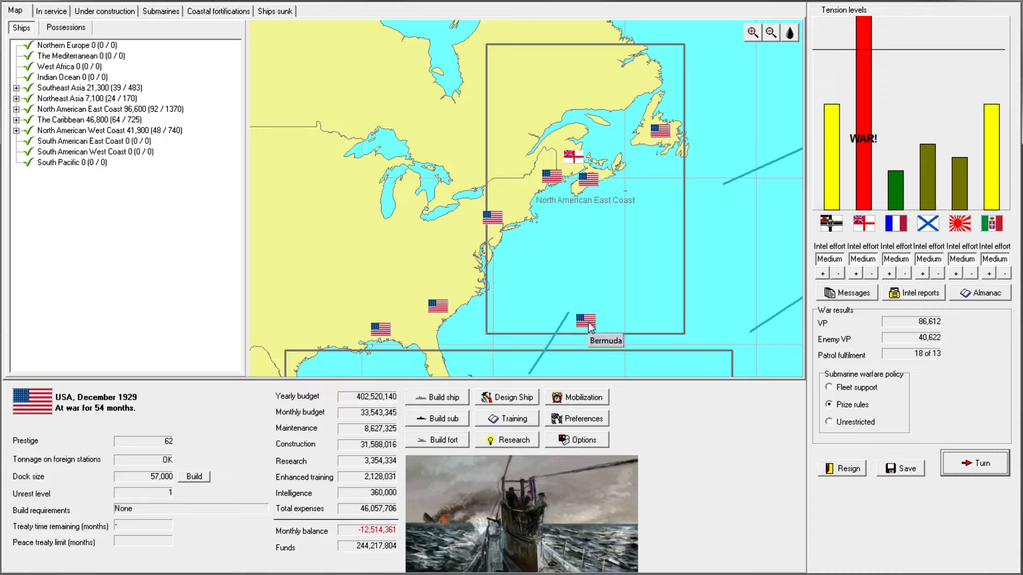
pyautogui.moveTo(583, 162)
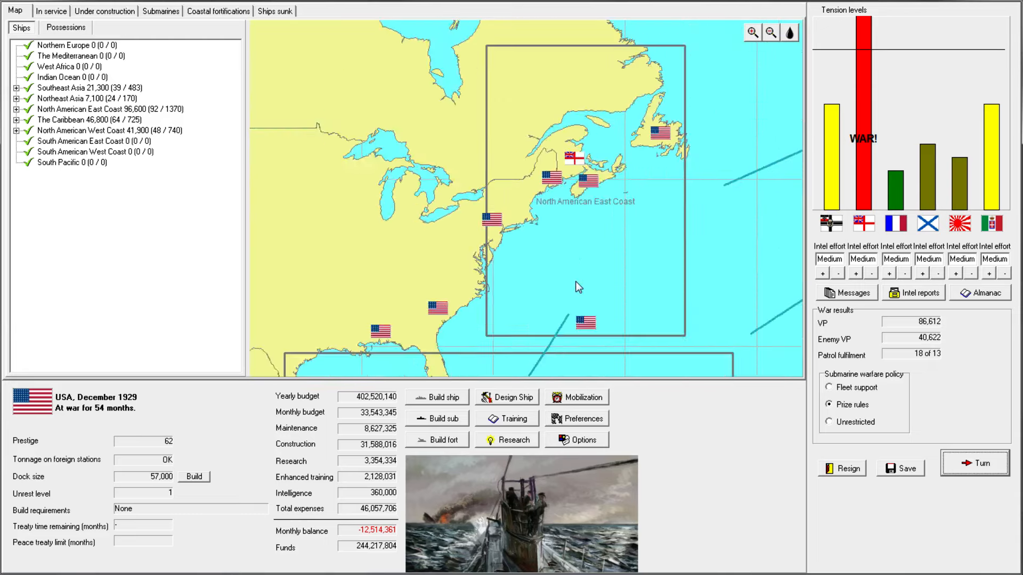
# - Zoom the map out to the whole world, then switch to the in-service fleet list
pyautogui.click(769, 33)
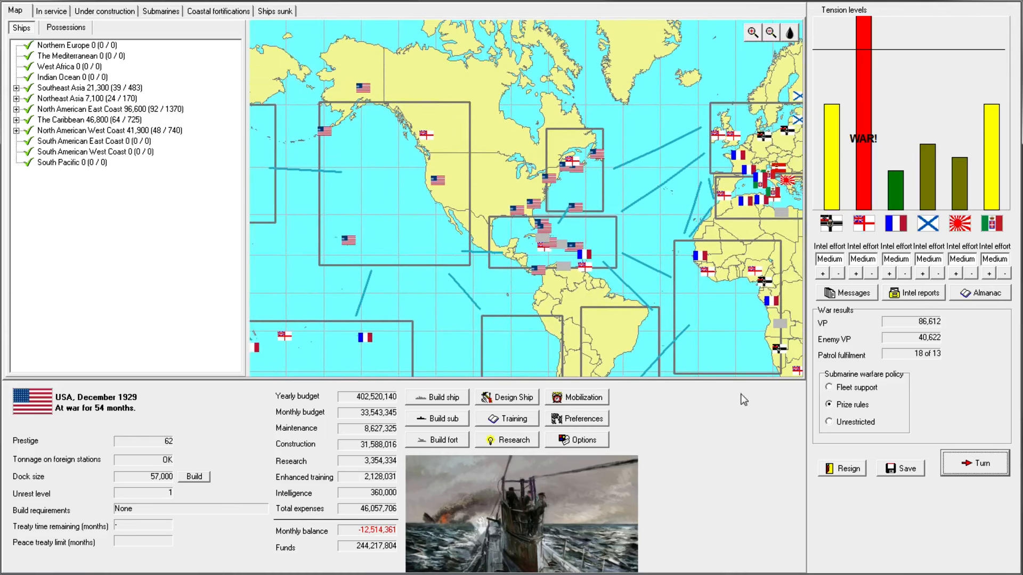
pyautogui.click(51, 10)
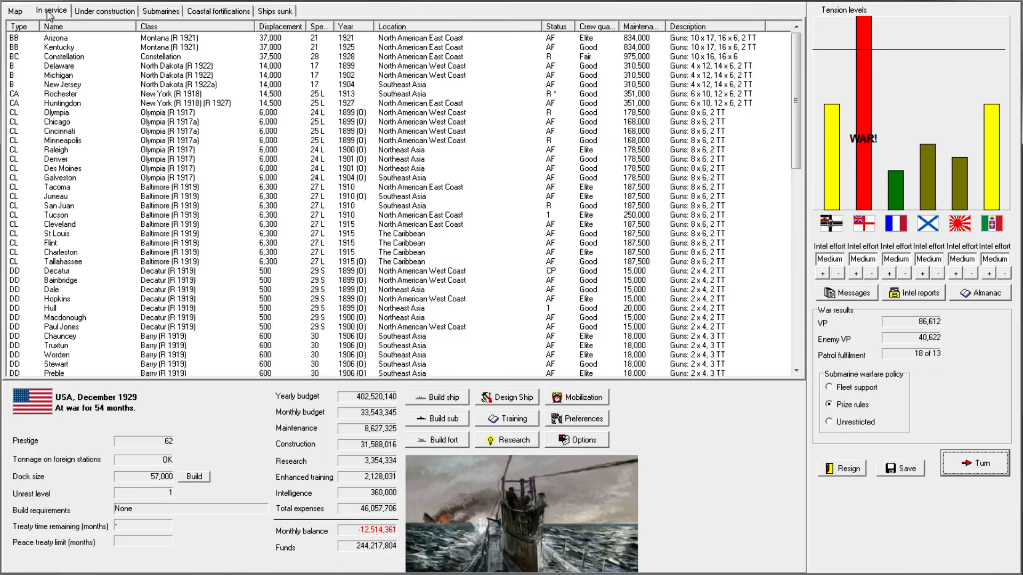
# - Check CA Rochester's order options and re-sort the ship list by status, location and type
pyautogui.click(557, 25)
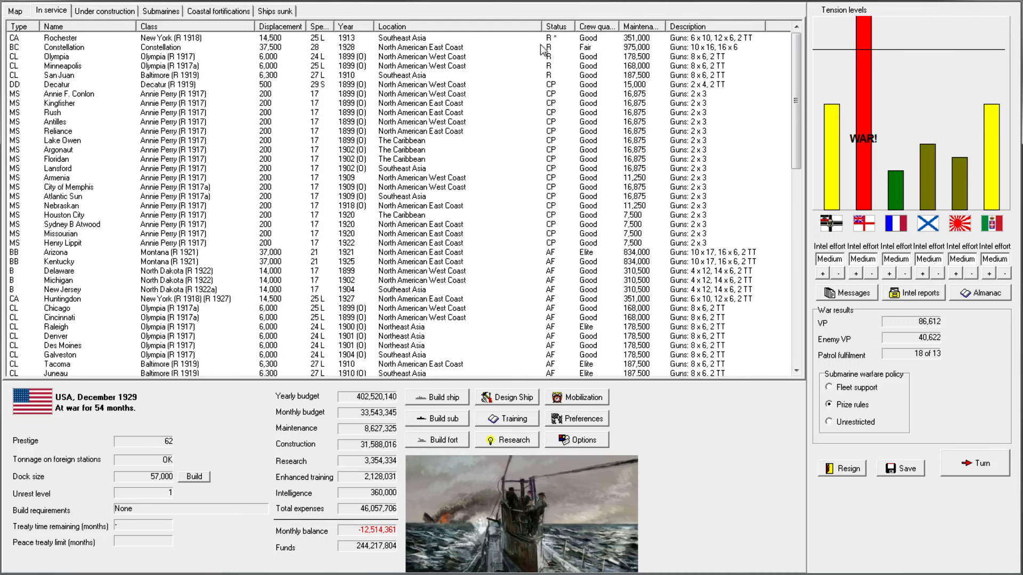
pyautogui.rightClick(59, 38)
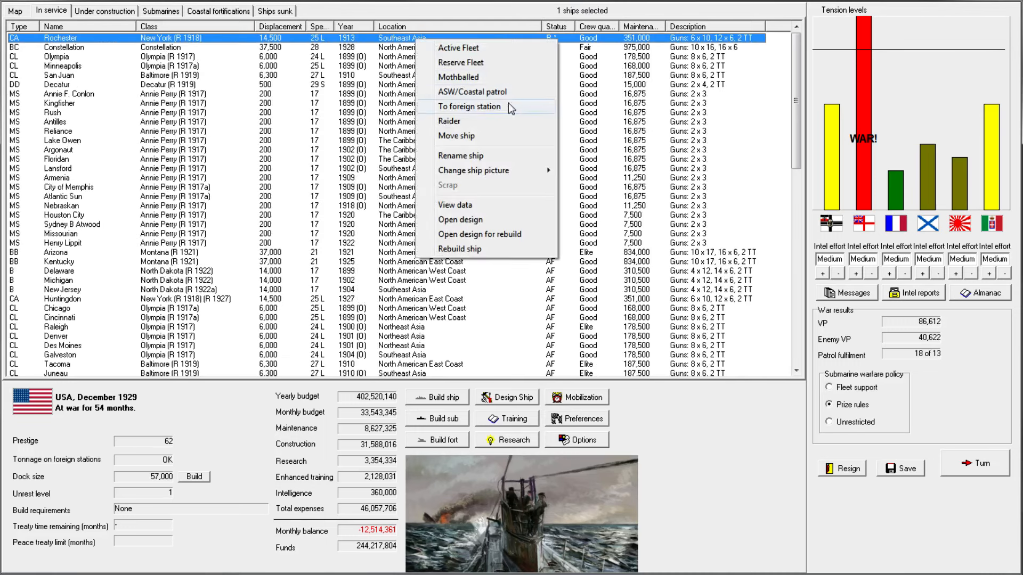
pyautogui.click(470, 92)
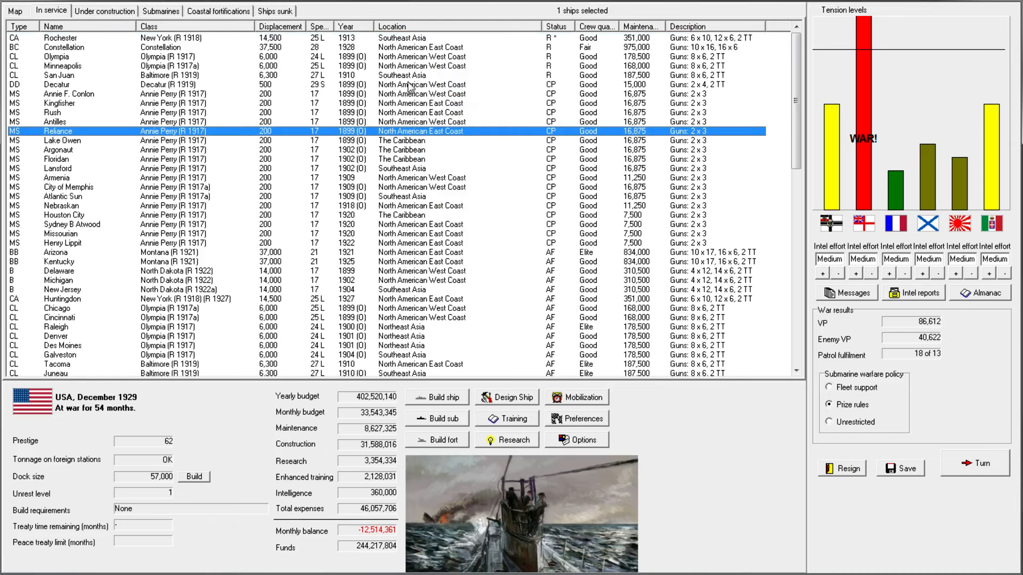
pyautogui.click(391, 26)
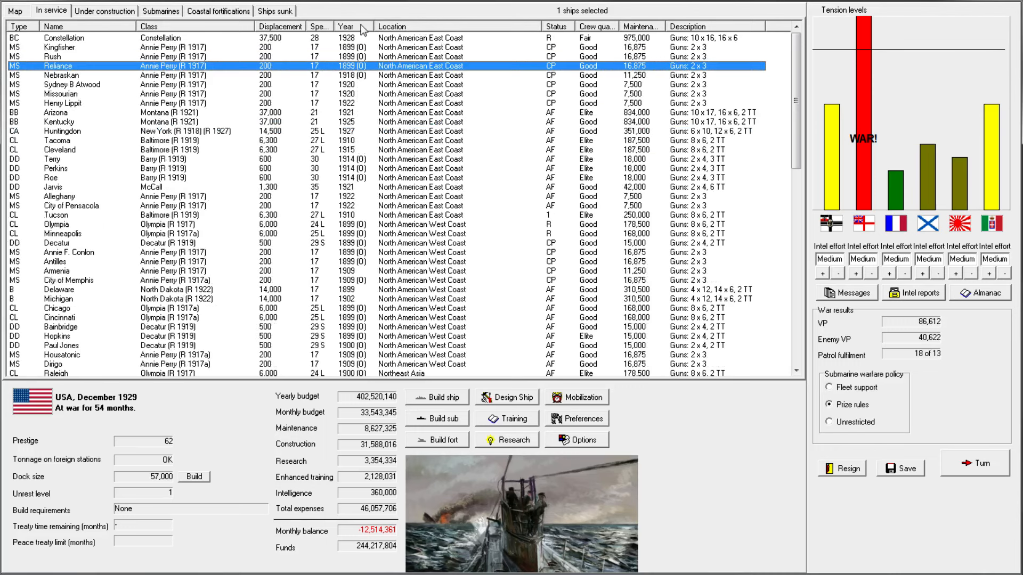
pyautogui.click(16, 25)
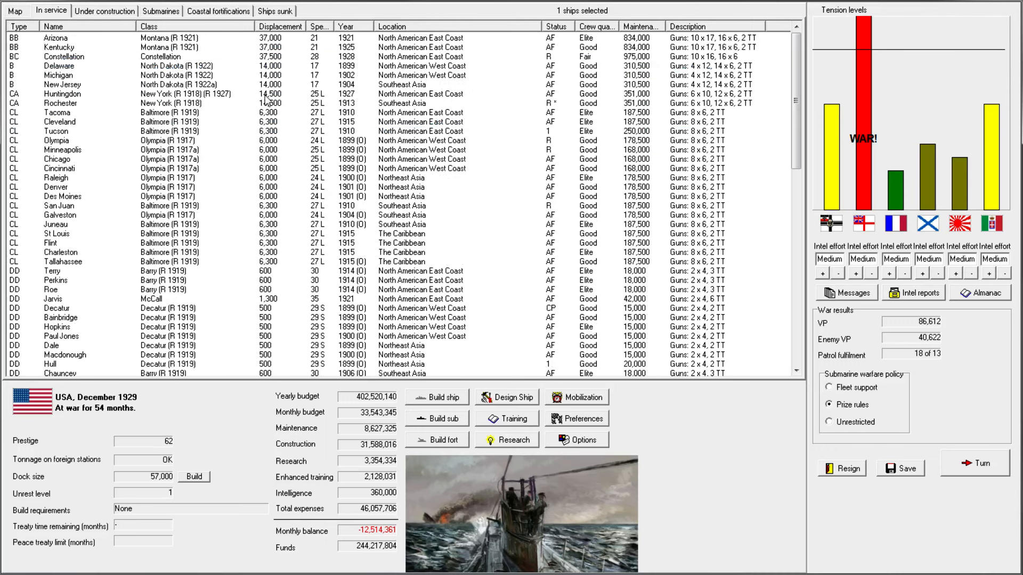
# - Inspect the East Coast cruisers including Tucson and the destroyer Perkins, then group the list by location
pyautogui.click(56, 112)
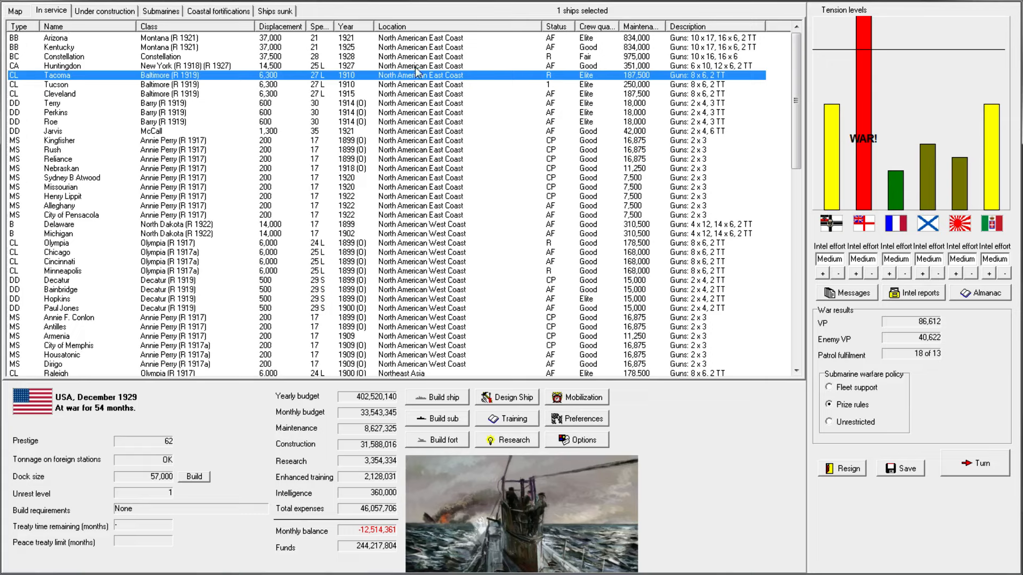
pyautogui.click(55, 85)
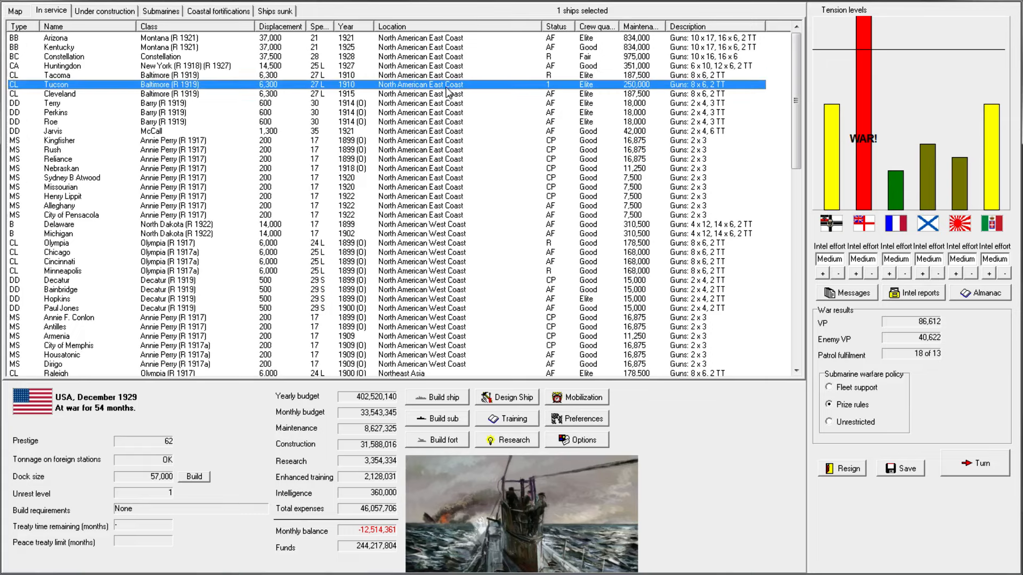
pyautogui.click(56, 111)
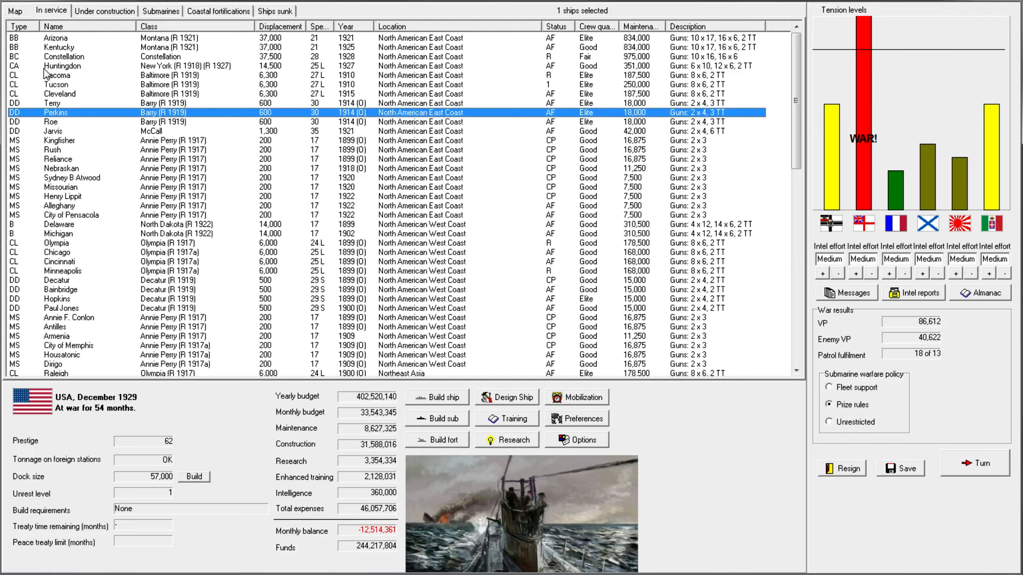
pyautogui.click(391, 27)
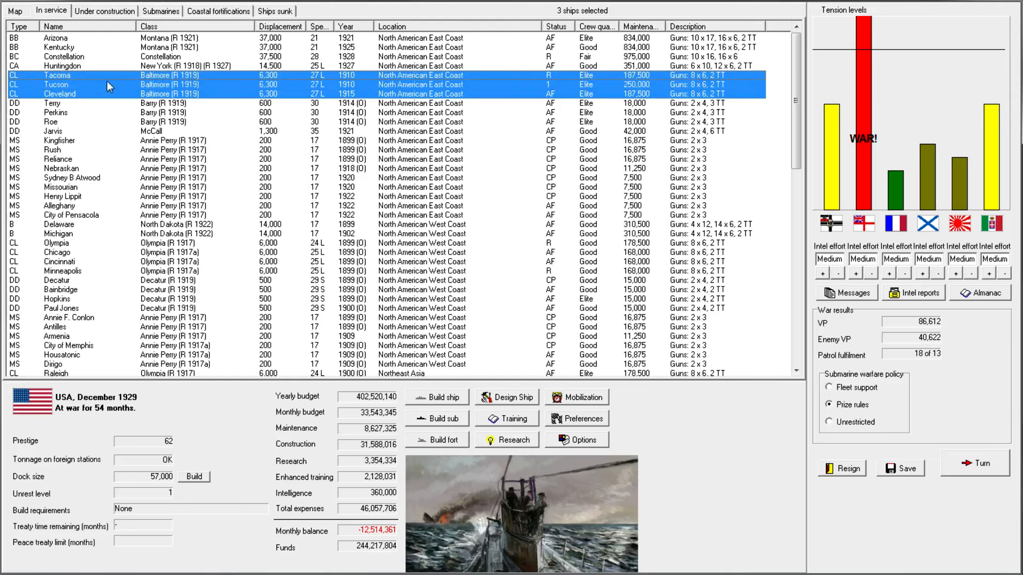
pyautogui.moveTo(436, 91)
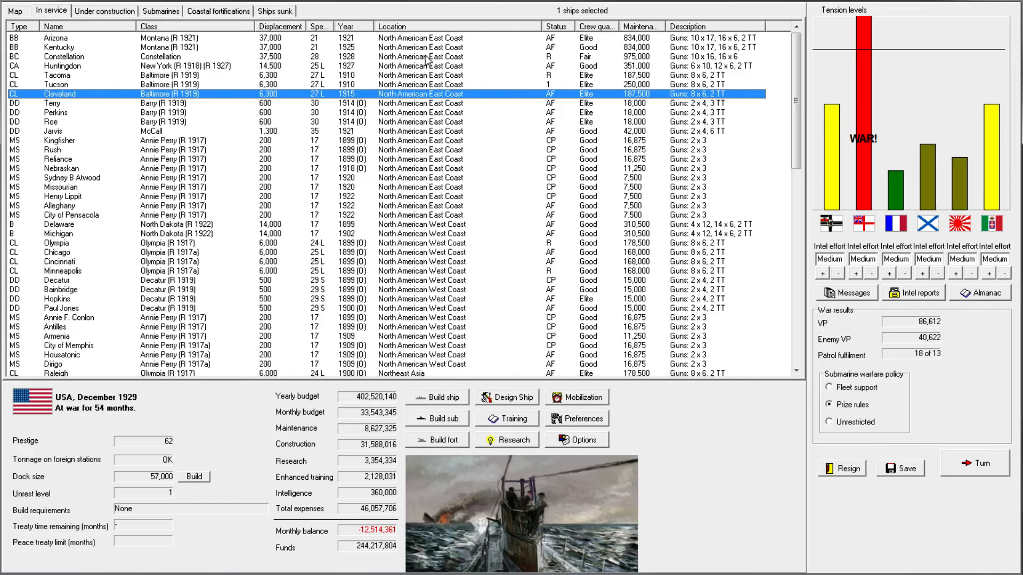
# - Review Huntingdon's actions, sort by type and select light cruisers Minneapolis, Olympia and Raleigh
pyautogui.click(65, 66)
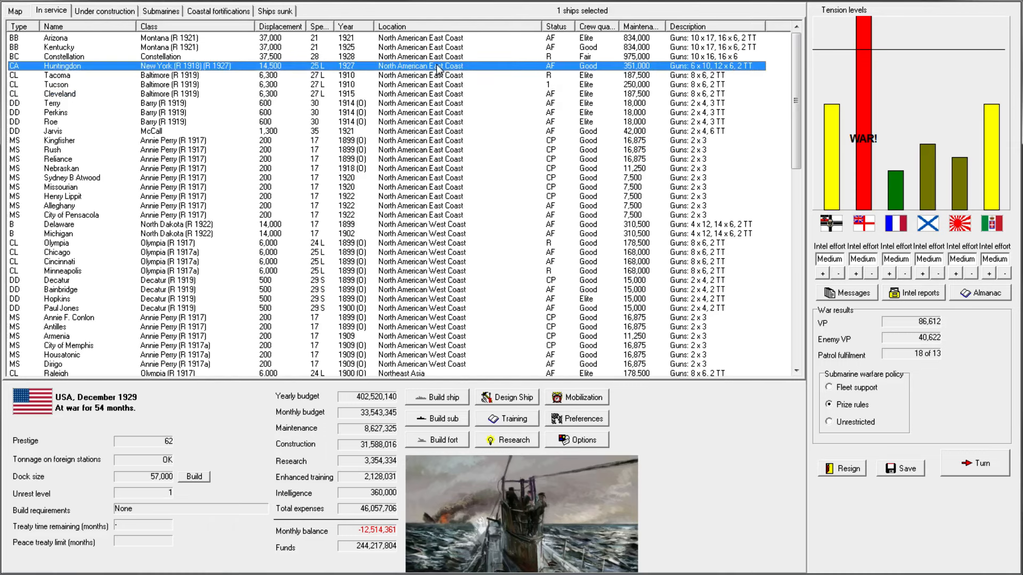
pyautogui.rightClick(443, 65)
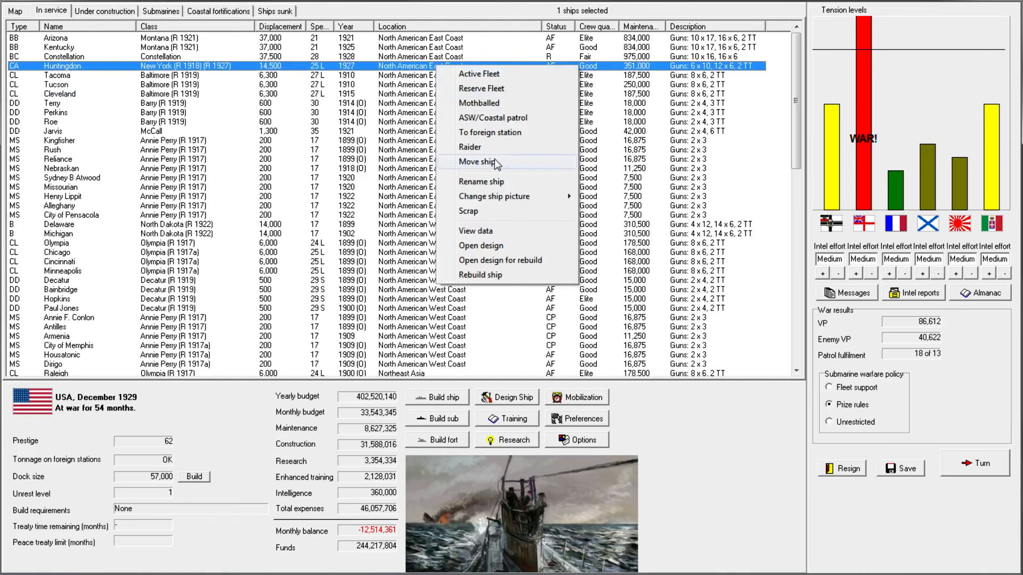
pyautogui.moveTo(455, 18)
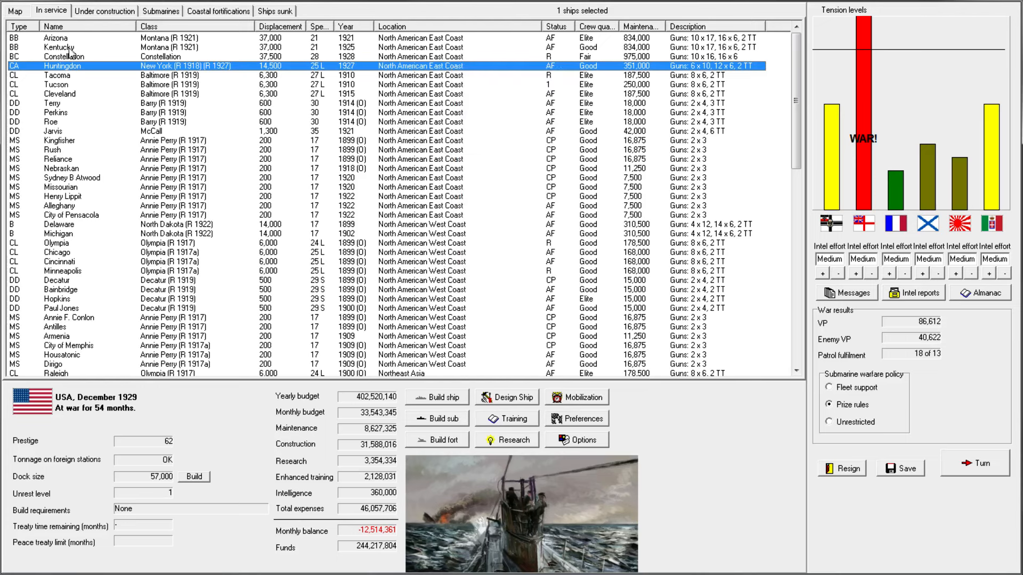
pyautogui.click(18, 26)
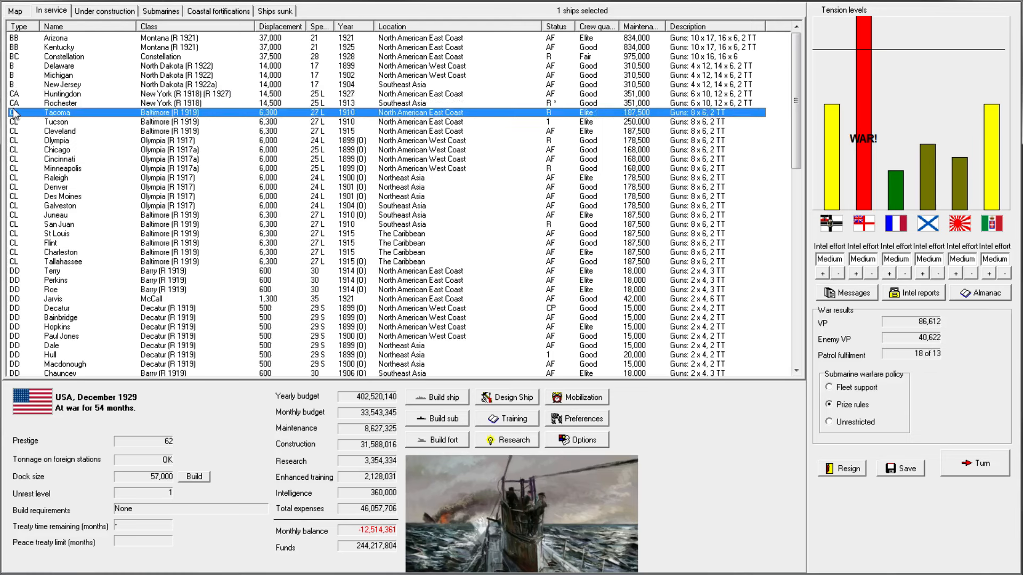
pyautogui.click(58, 262)
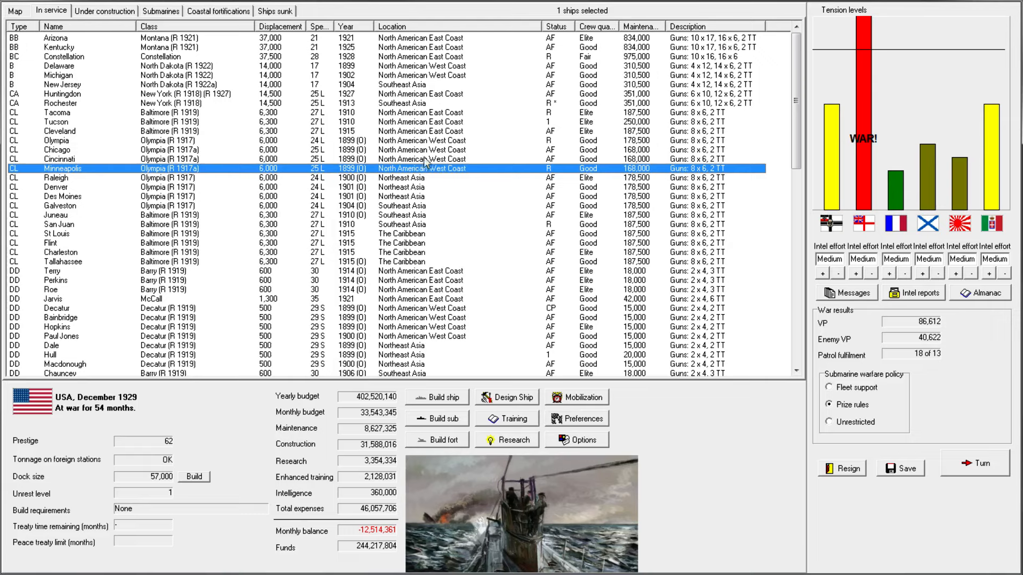
pyautogui.moveTo(432, 184)
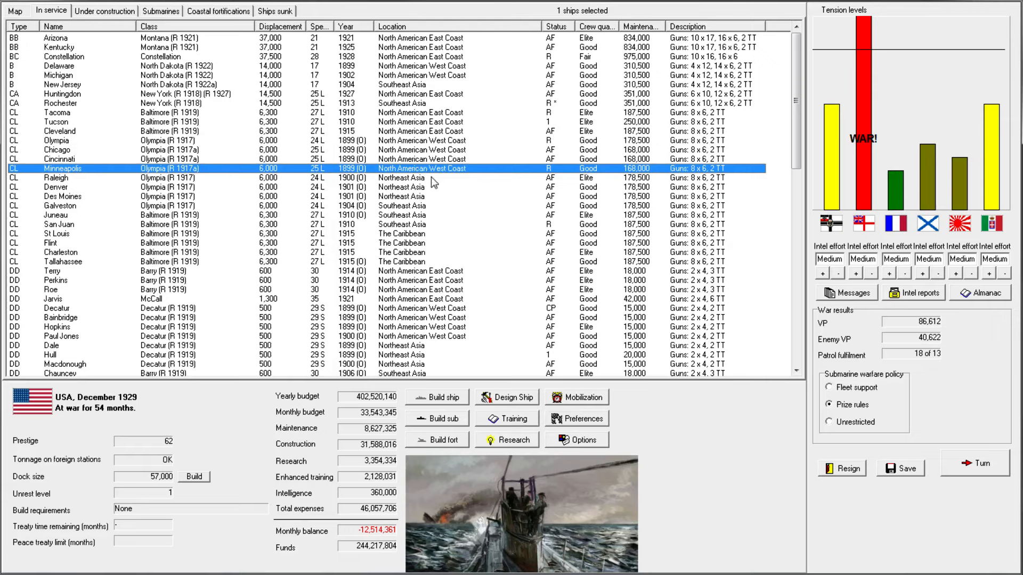
pyautogui.click(55, 141)
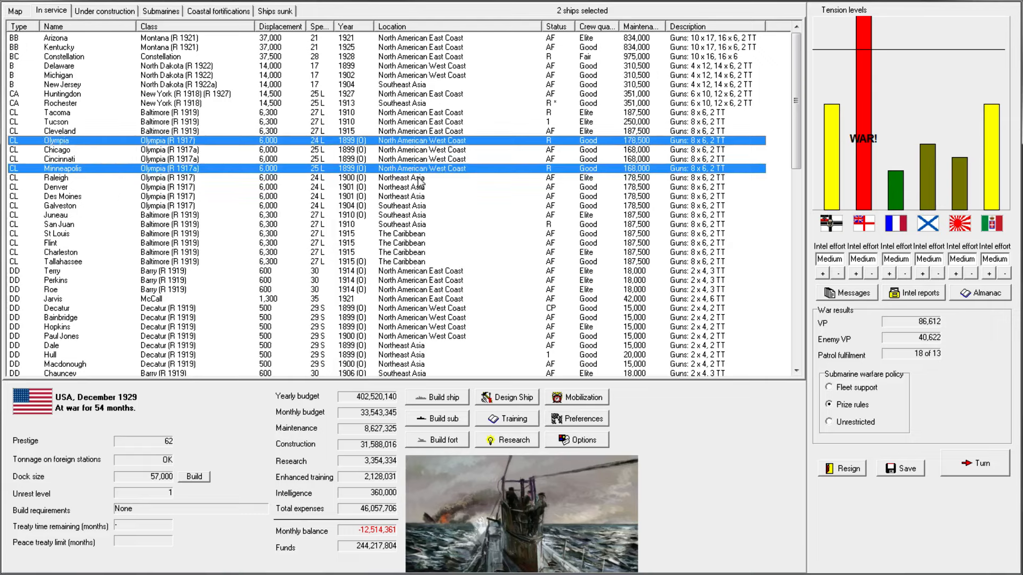
pyautogui.click(55, 178)
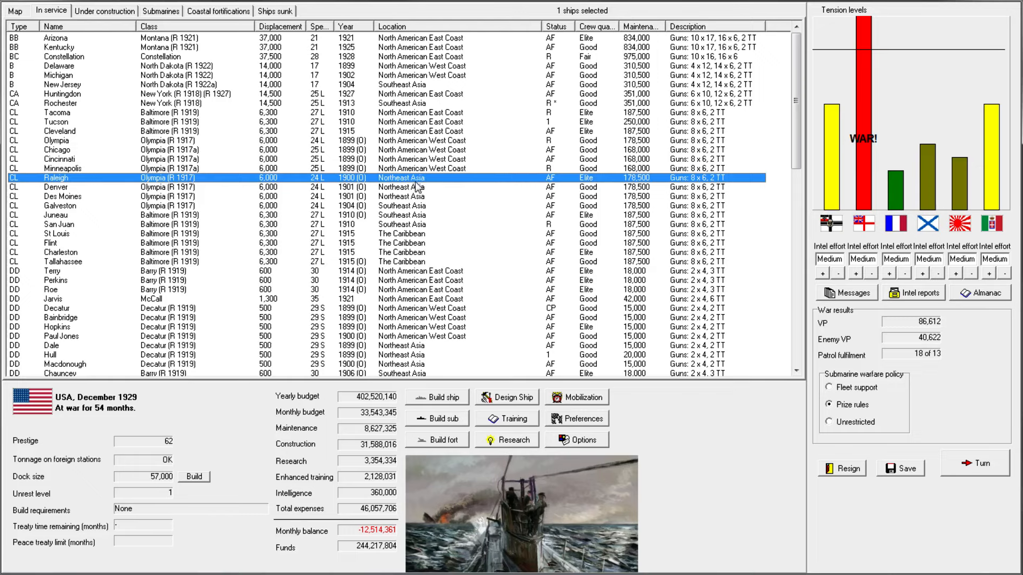
pyautogui.moveTo(434, 222)
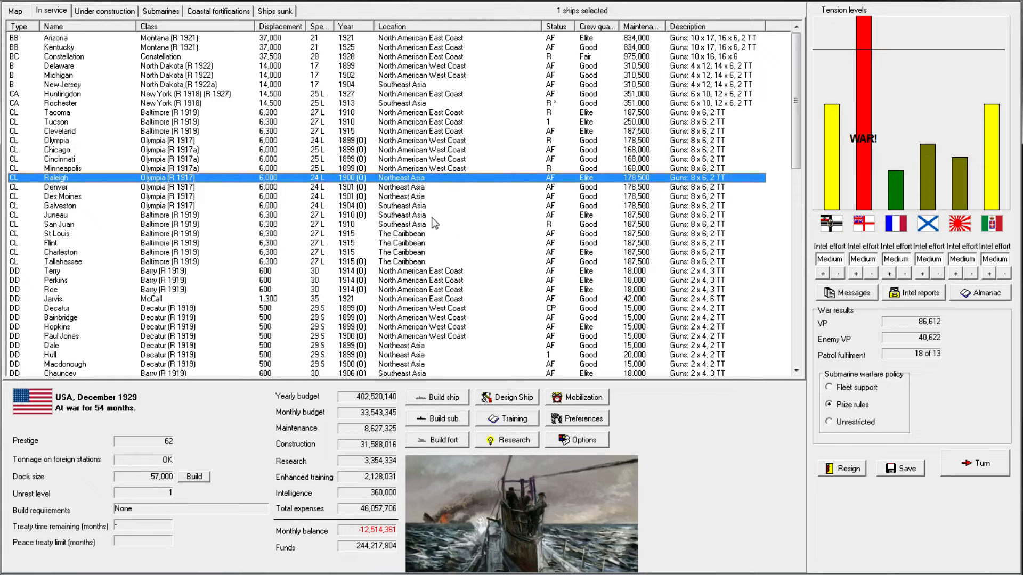
pyautogui.moveTo(412, 242)
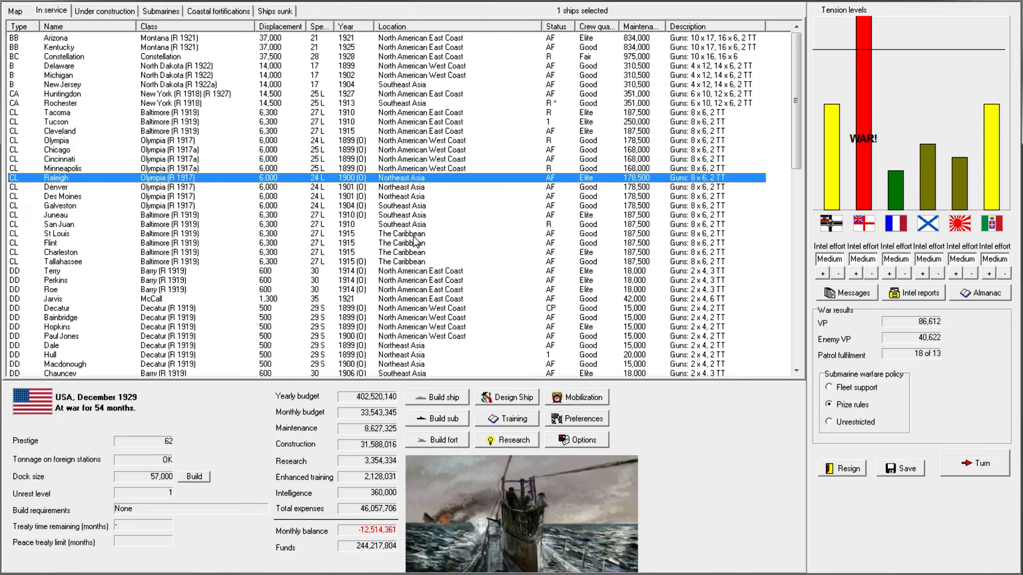
# - Move Raleigh and St Louis into the reserve fleet and sort the list so reserve ships come first
pyautogui.rightClick(55, 233)
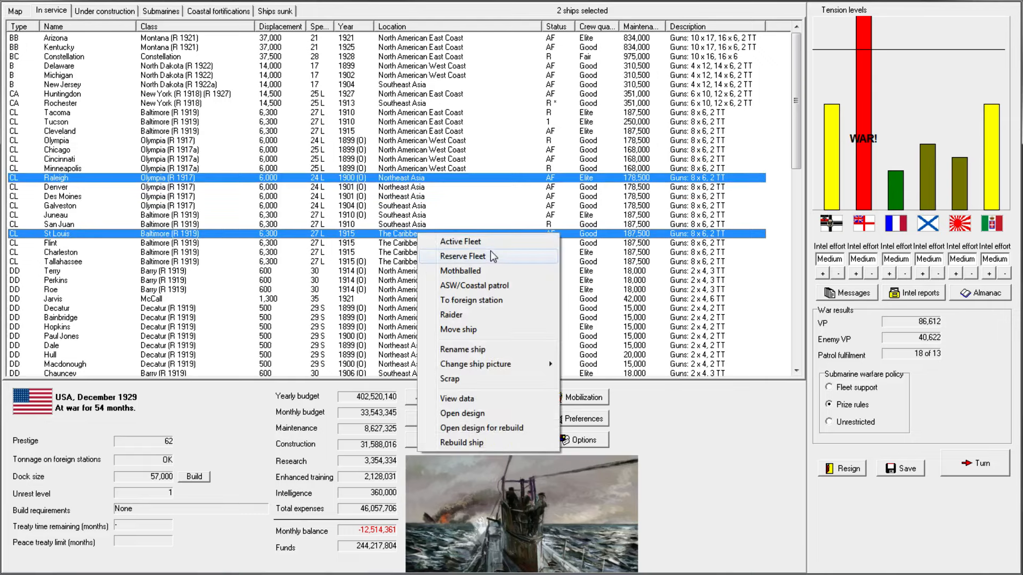
pyautogui.click(450, 316)
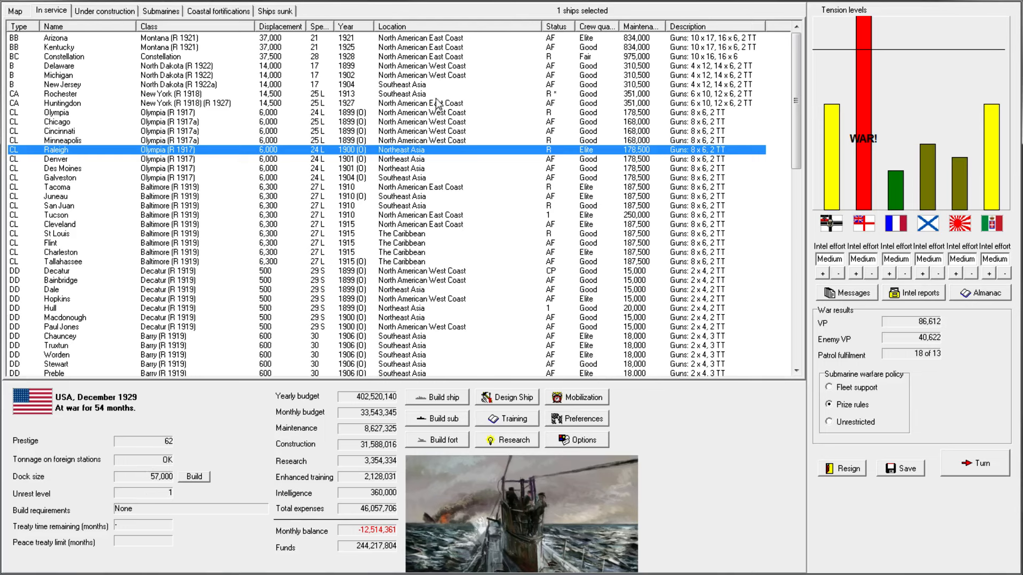
pyautogui.click(555, 25)
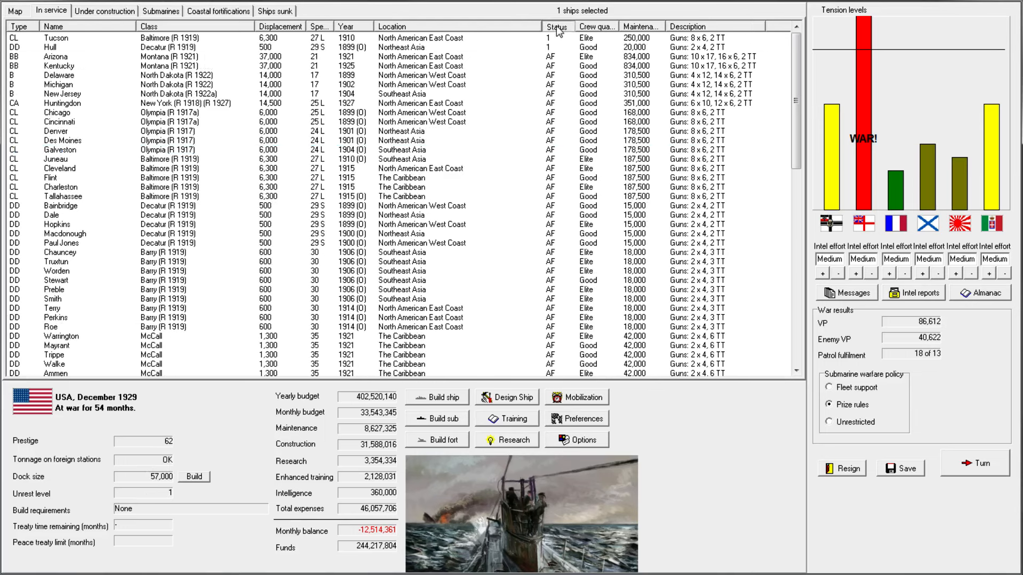
pyautogui.click(557, 26)
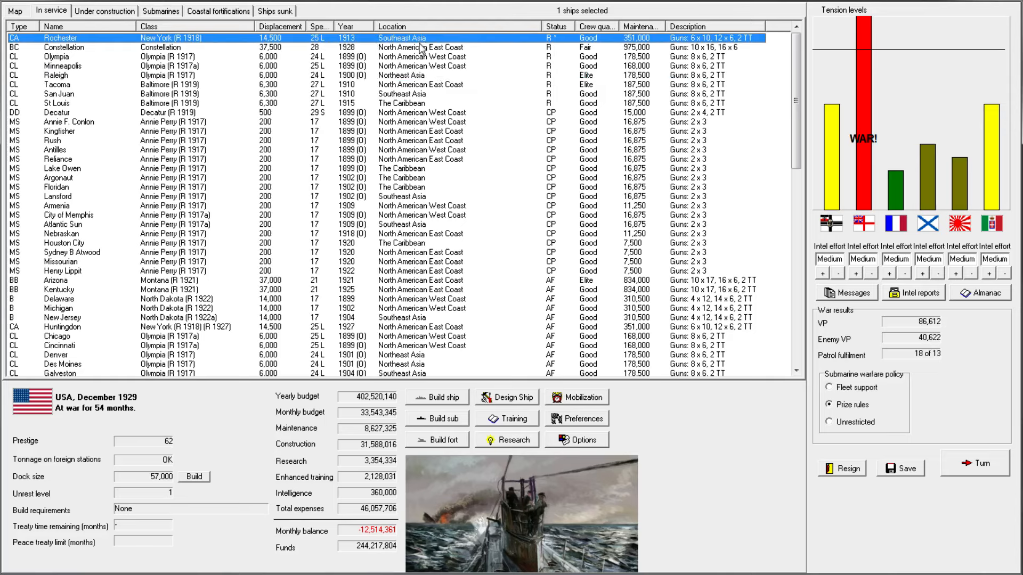
pyautogui.moveTo(537, 50)
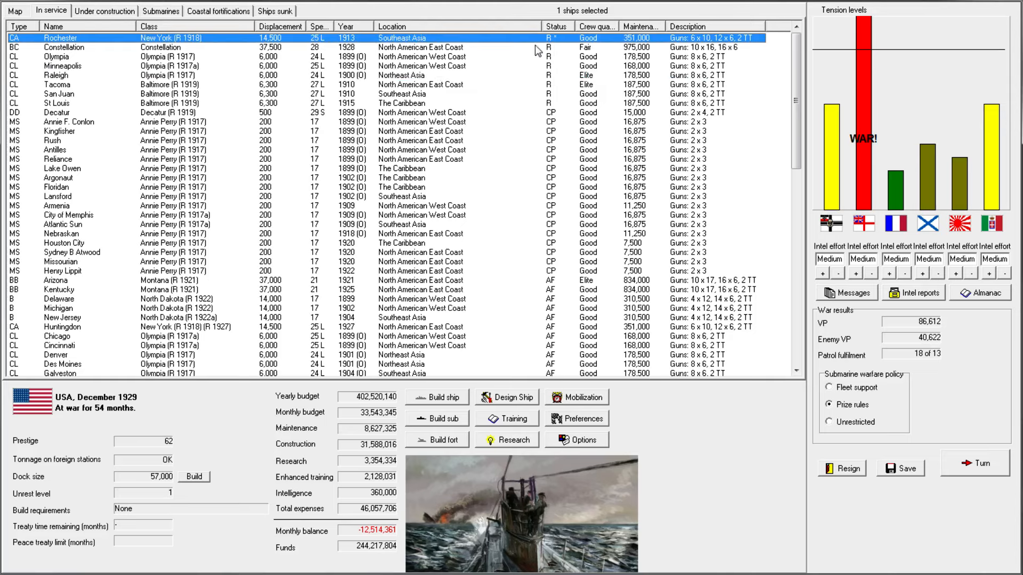
pyautogui.scroll(-3)
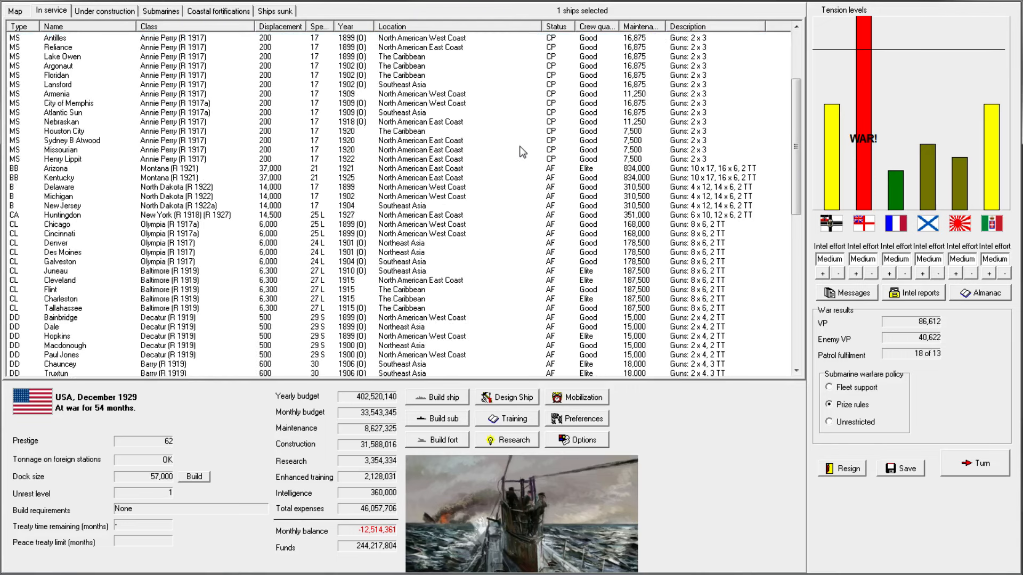
pyautogui.scroll(-3)
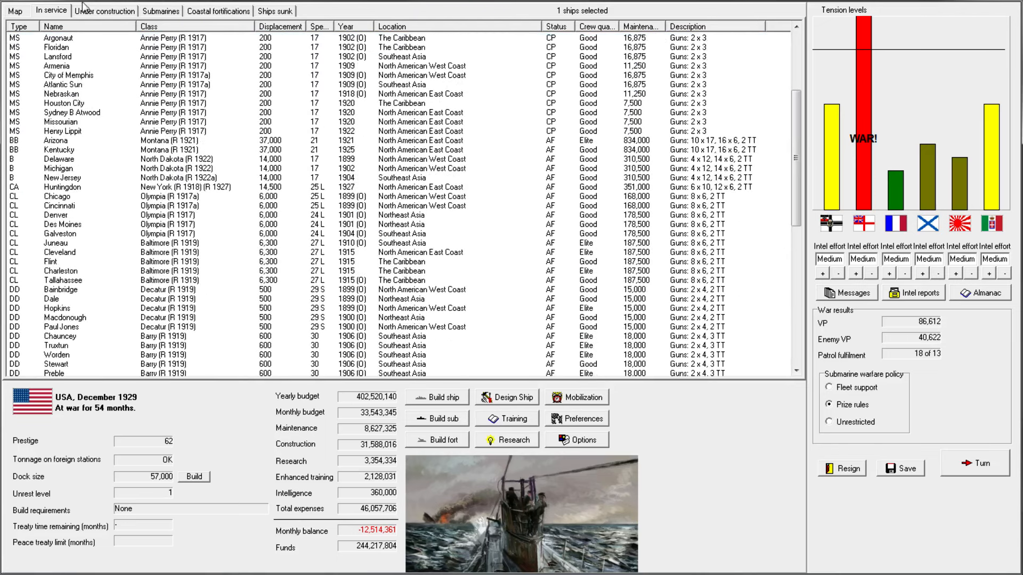
# - End the December 1929 turn and acknowledge the Trinidad invasion, Tacoma raider and Rochester problem reports
pyautogui.click(14, 11)
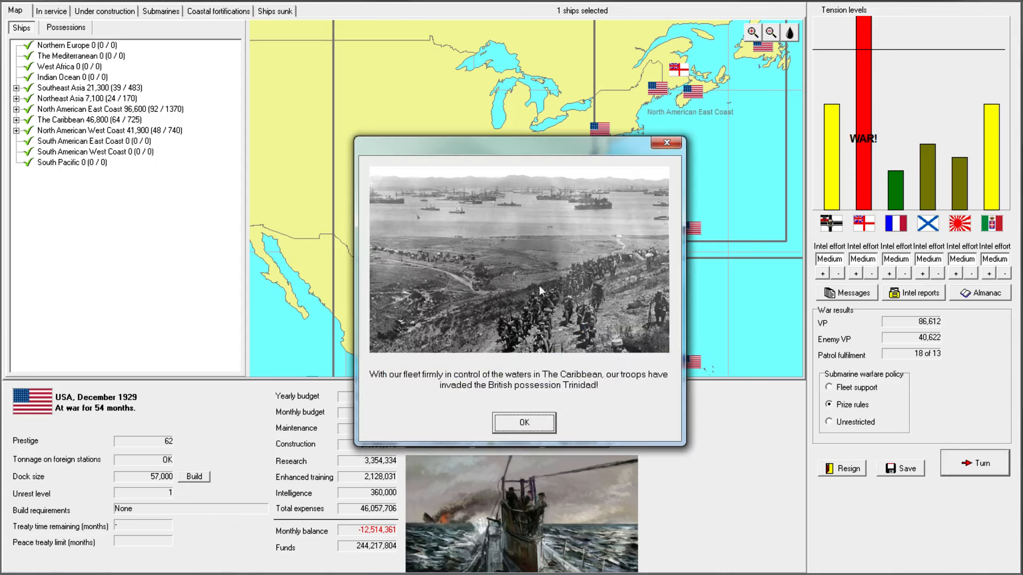
pyautogui.moveTo(599, 385)
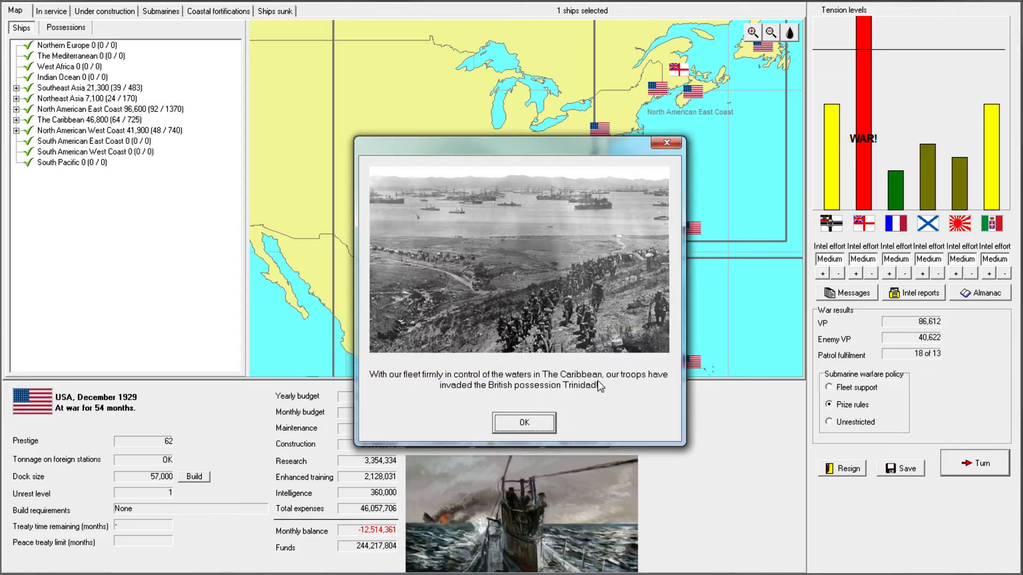
pyautogui.click(523, 422)
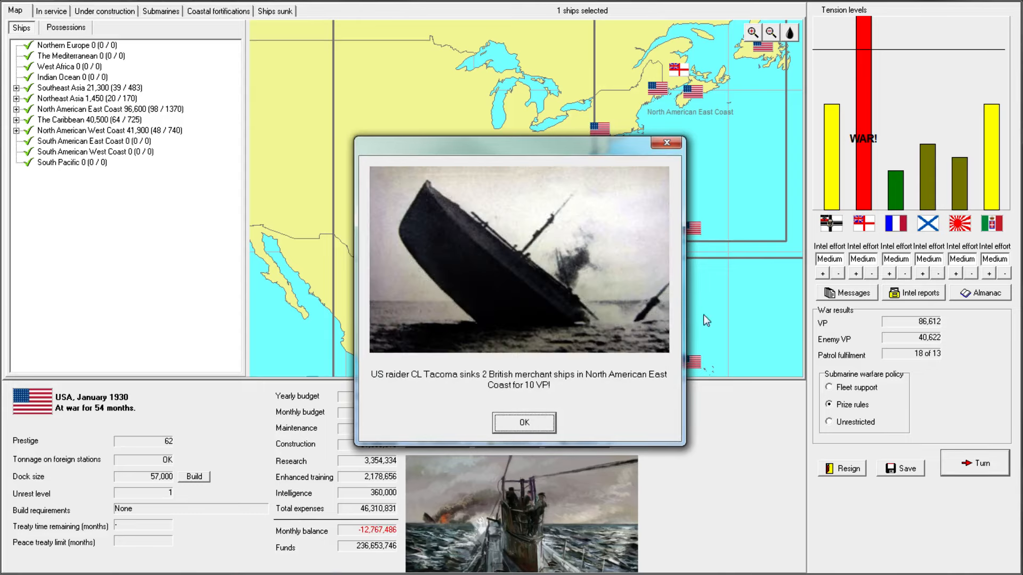
pyautogui.click(523, 422)
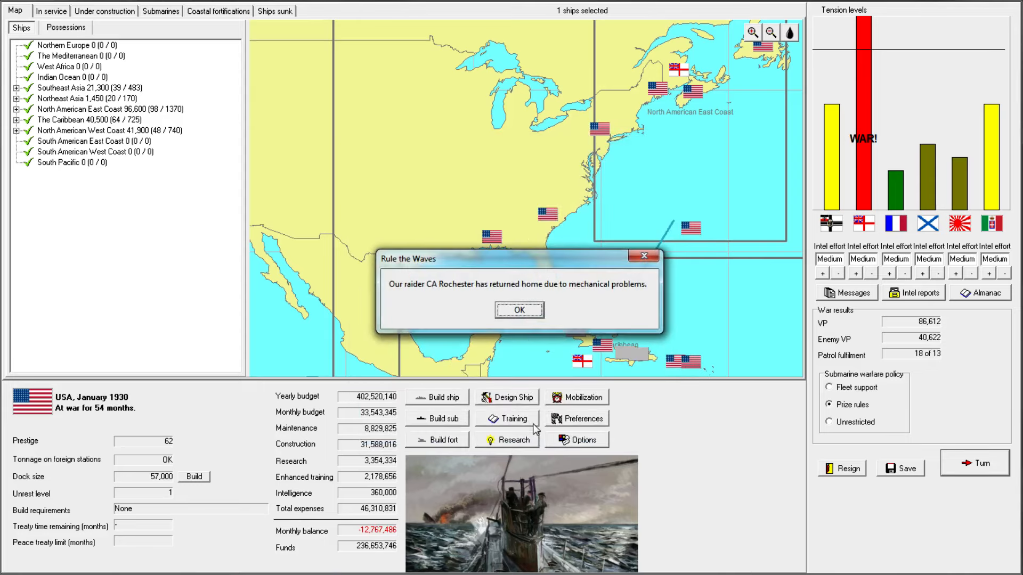
pyautogui.click(519, 310)
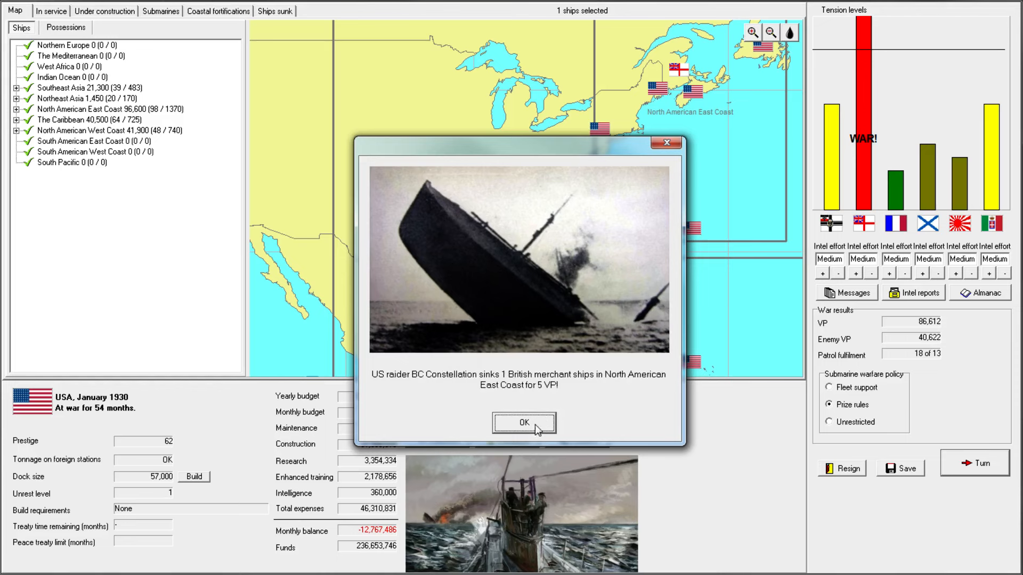
# - Acknowledge Constellation's raiding report, answer the Newfoundland battle offer and dismiss the battle error
pyautogui.click(522, 423)
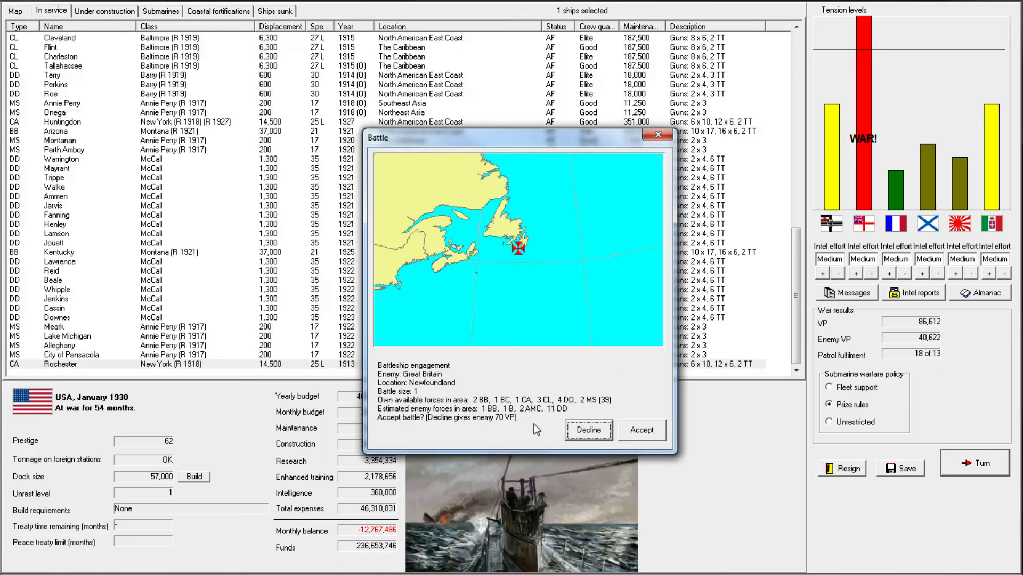
pyautogui.moveTo(535, 363)
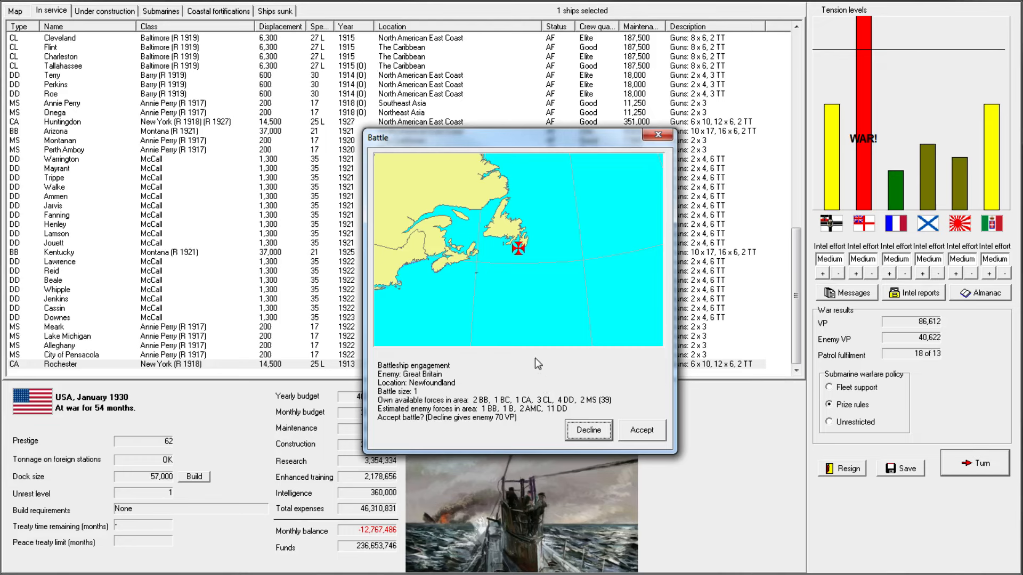
pyautogui.click(640, 429)
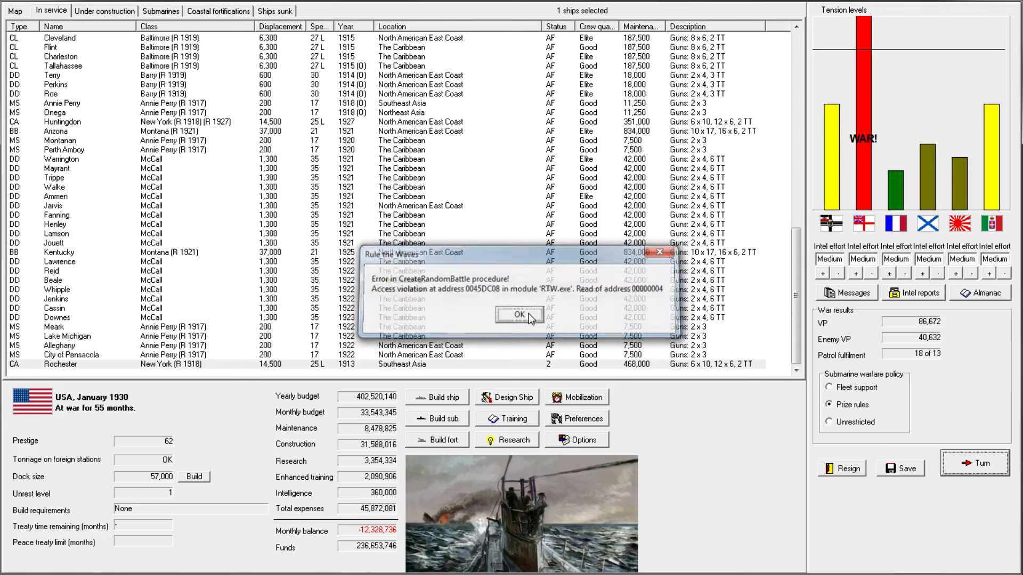
pyautogui.click(517, 314)
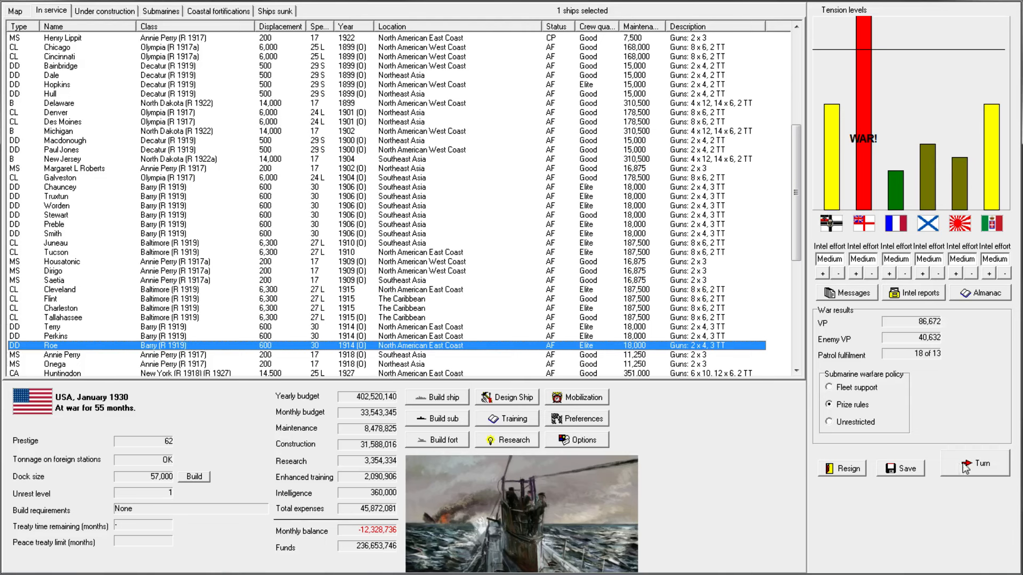
# - Advance to February 1930 and back the enemy's terms as a good basis for peace negotiations
pyautogui.click(972, 463)
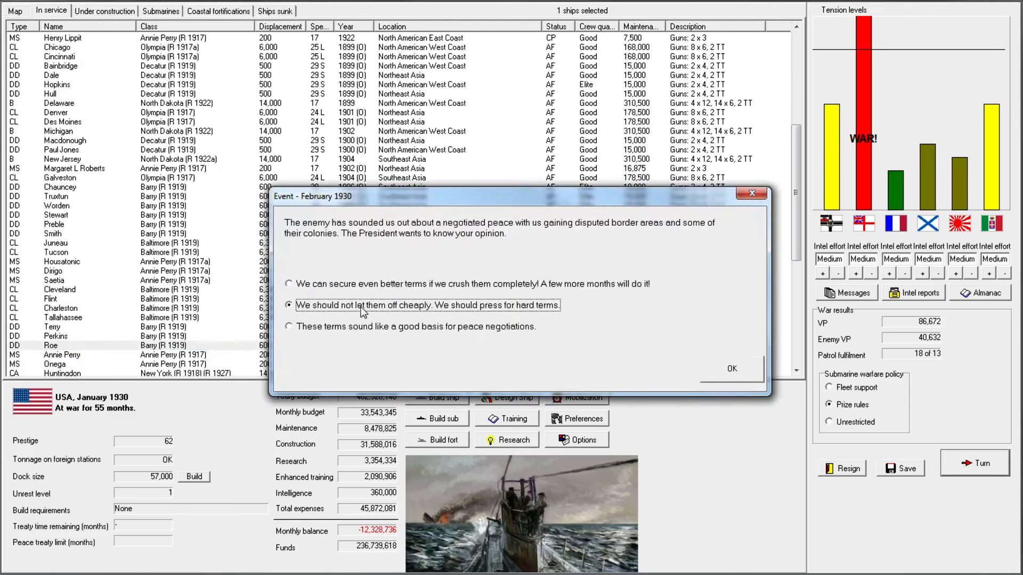
pyautogui.click(288, 326)
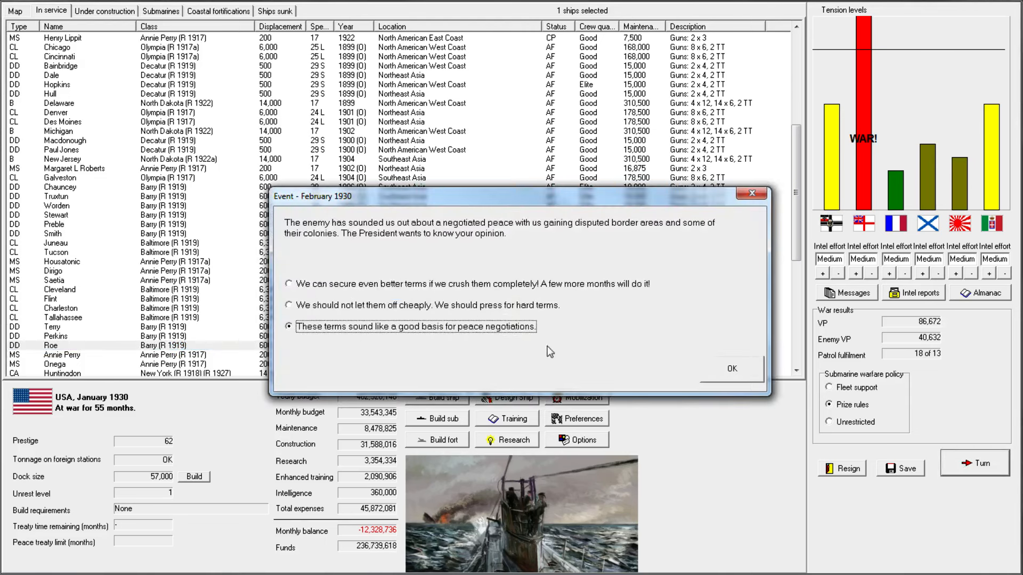
pyautogui.click(731, 368)
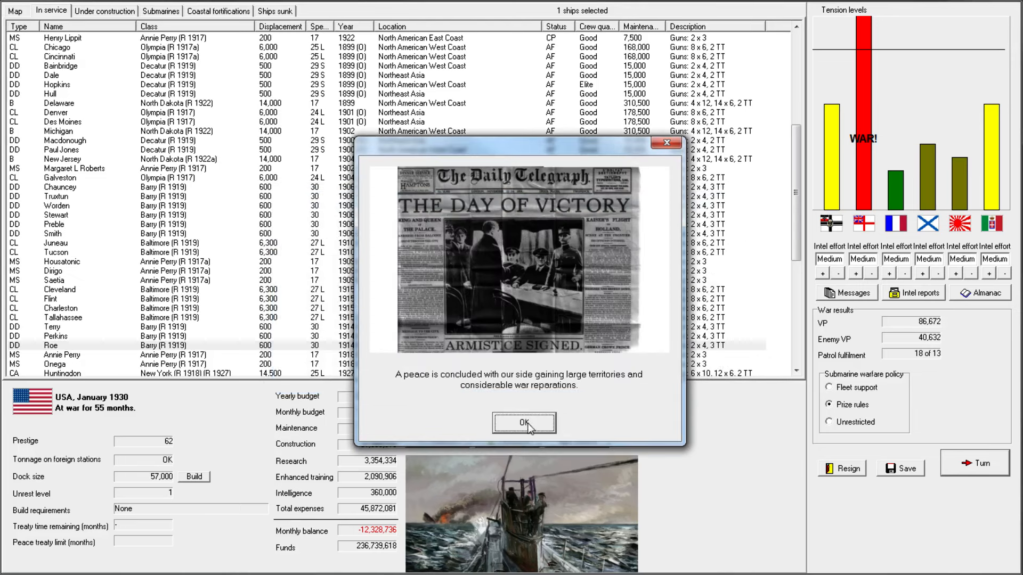
# - Claim Trinidad and Fiji from Great Britain in the peace agreement and confirm the possessions
pyautogui.click(523, 423)
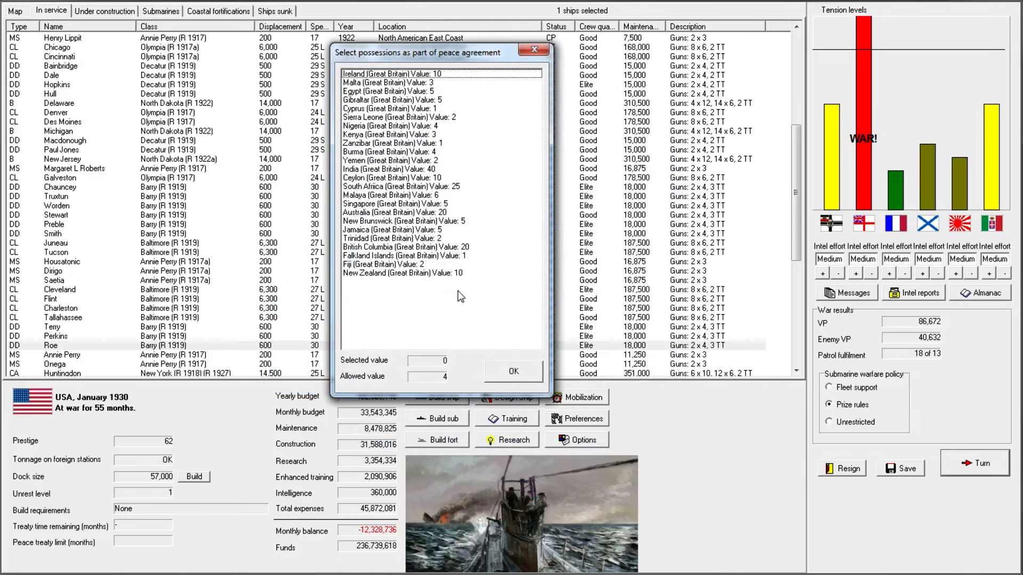
pyautogui.moveTo(419, 120)
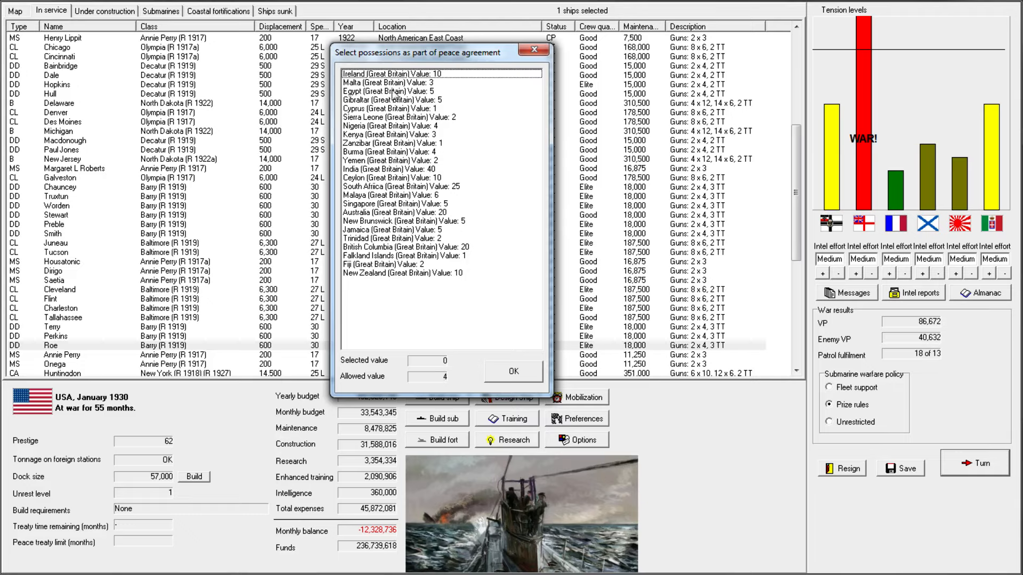
pyautogui.moveTo(375, 150)
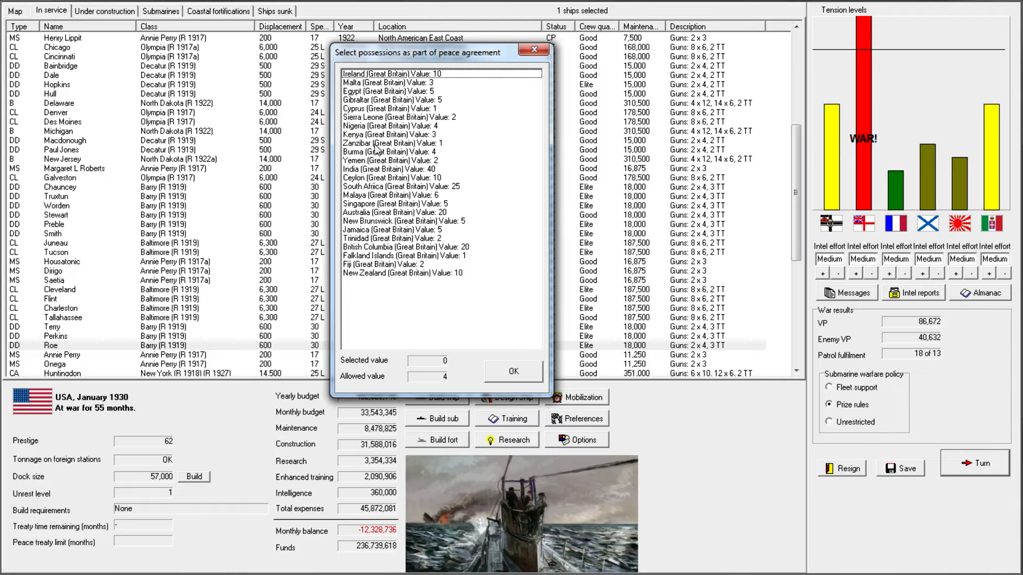
pyautogui.moveTo(363, 204)
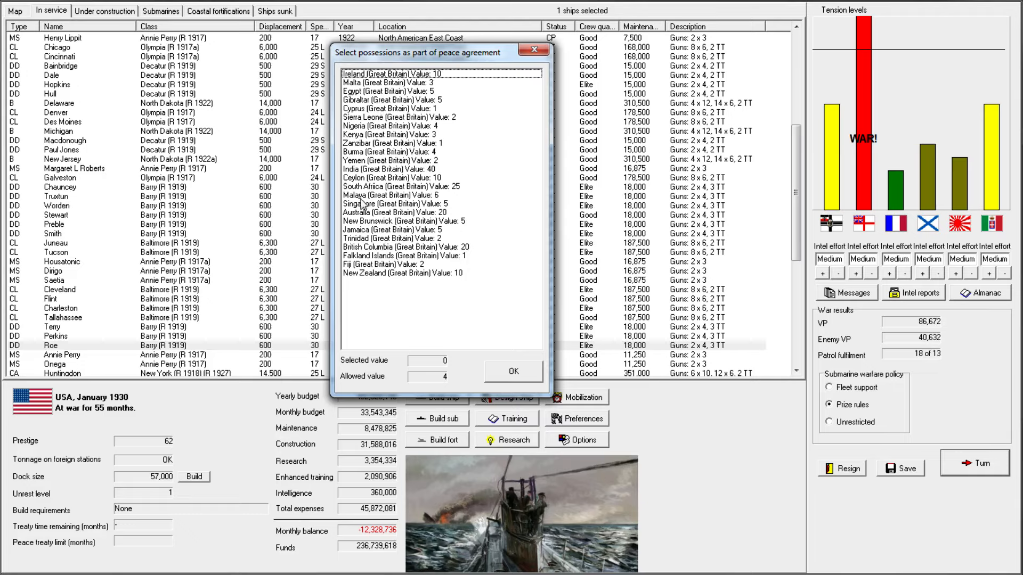
pyautogui.moveTo(363, 210)
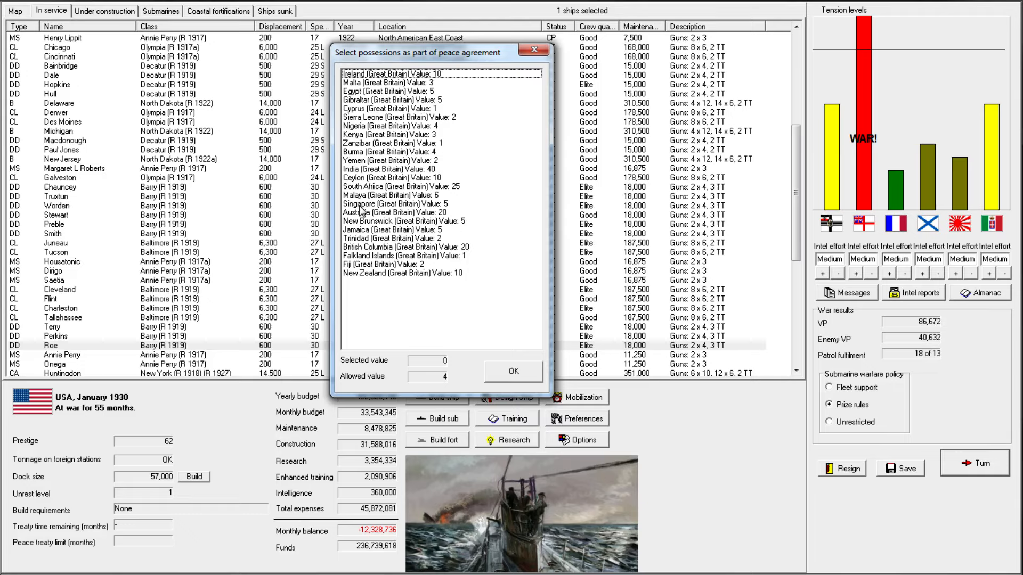
pyautogui.click(418, 238)
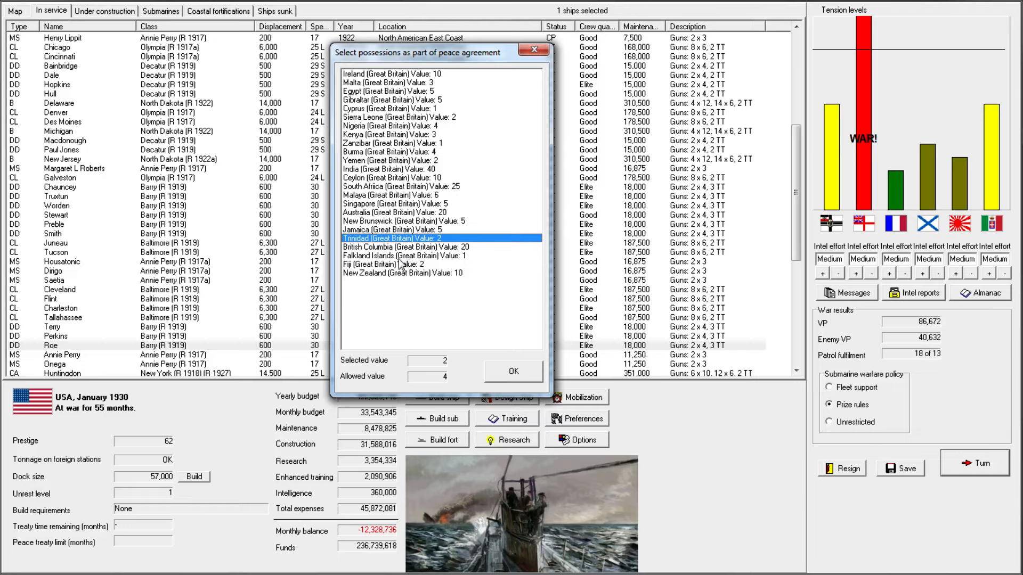
pyautogui.click(391, 264)
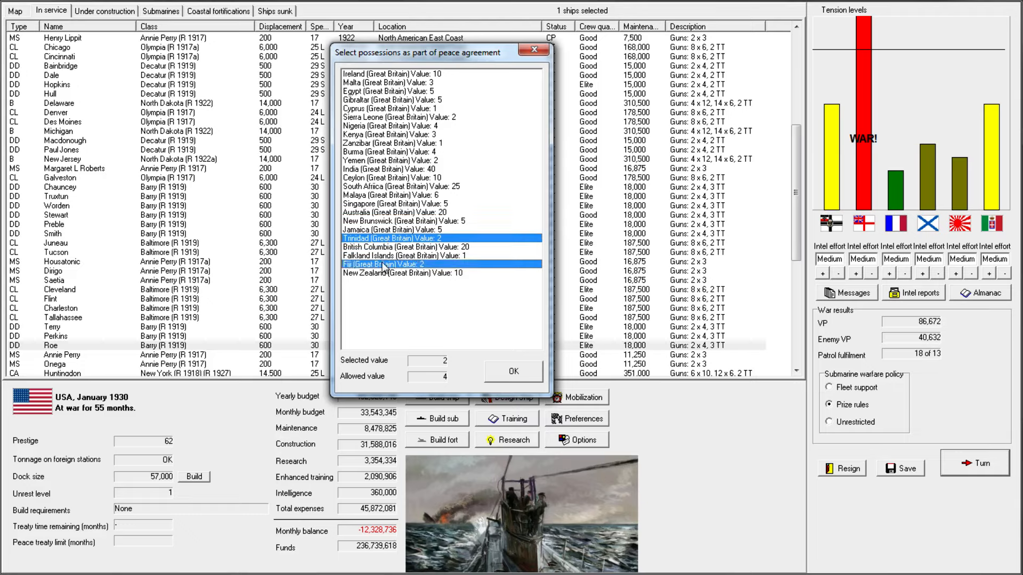
pyautogui.click(425, 264)
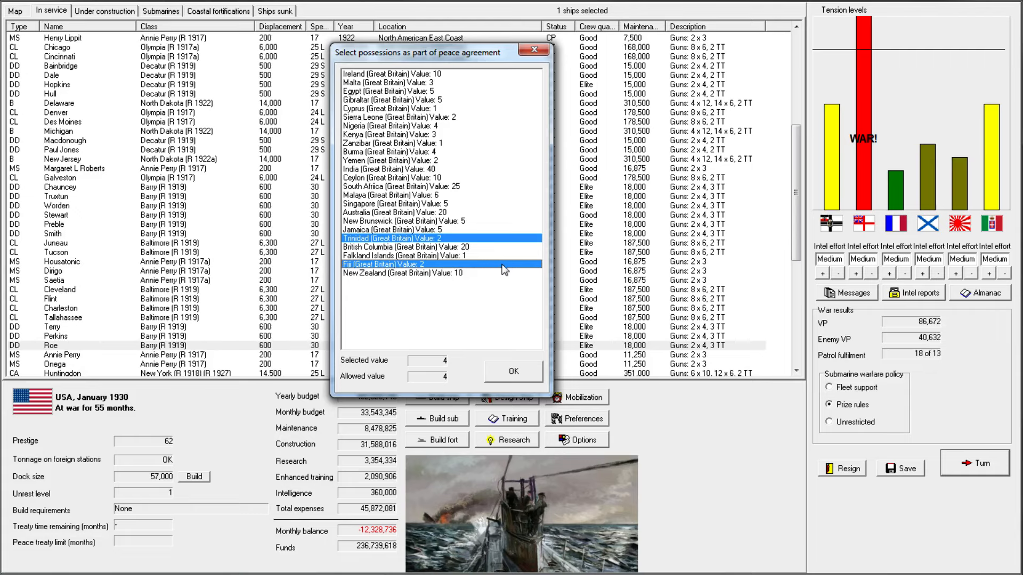
pyautogui.click(513, 371)
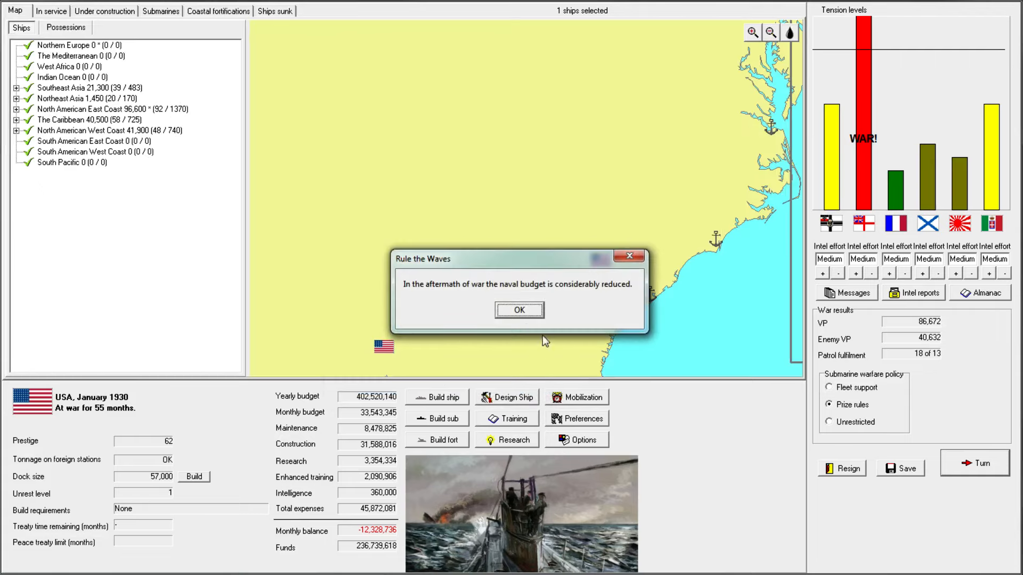
# - Acknowledge the budget cut, Milwaukee's release and the welded hull, oxygen torpedo and fuze breakthroughs
pyautogui.click(519, 310)
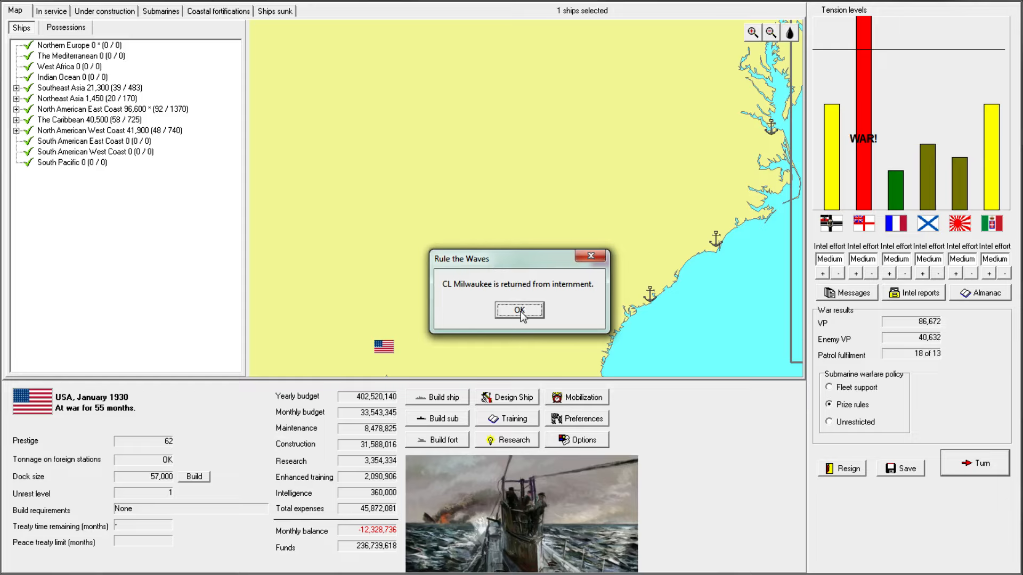
pyautogui.click(519, 309)
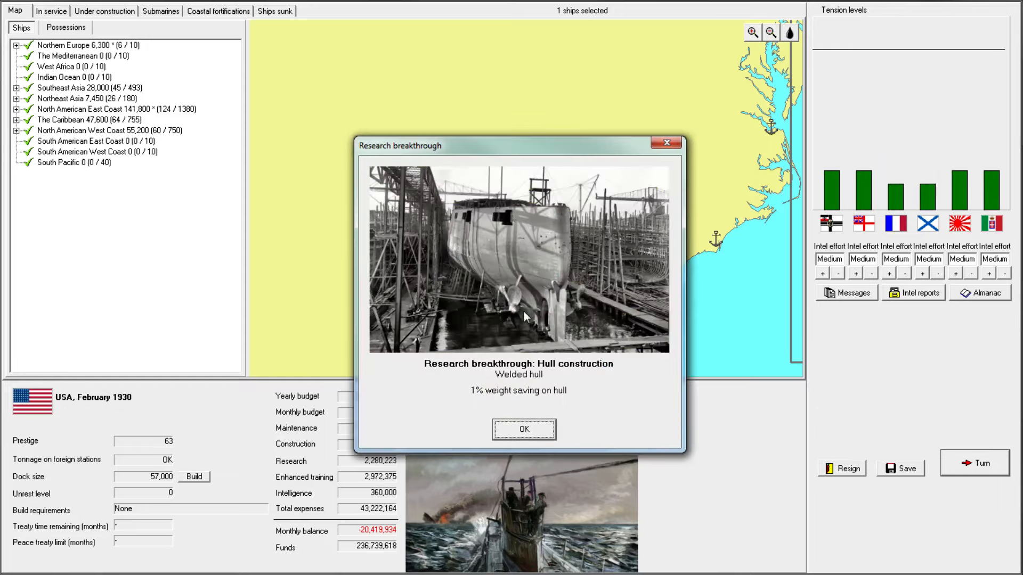
pyautogui.click(523, 430)
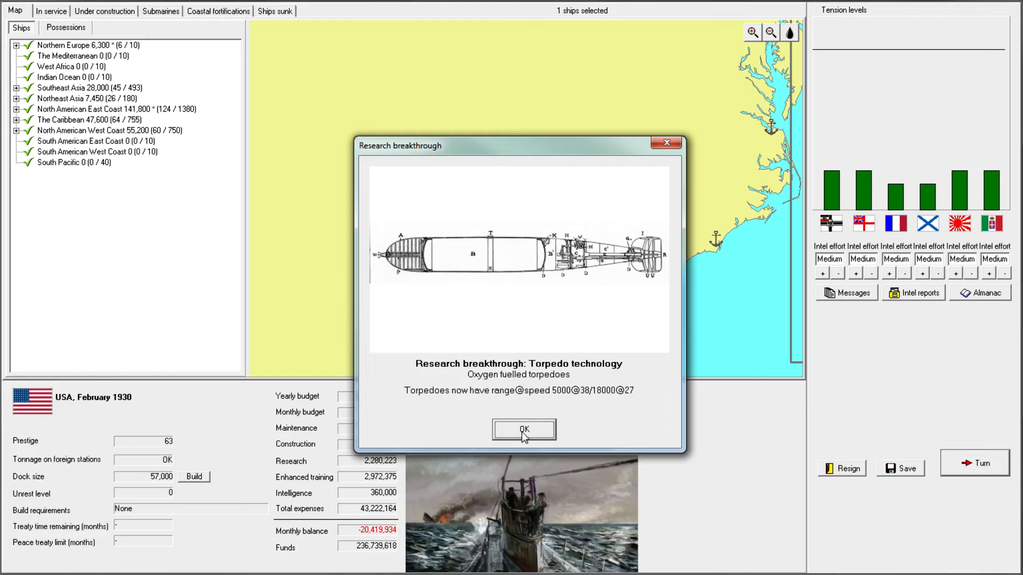
pyautogui.click(523, 430)
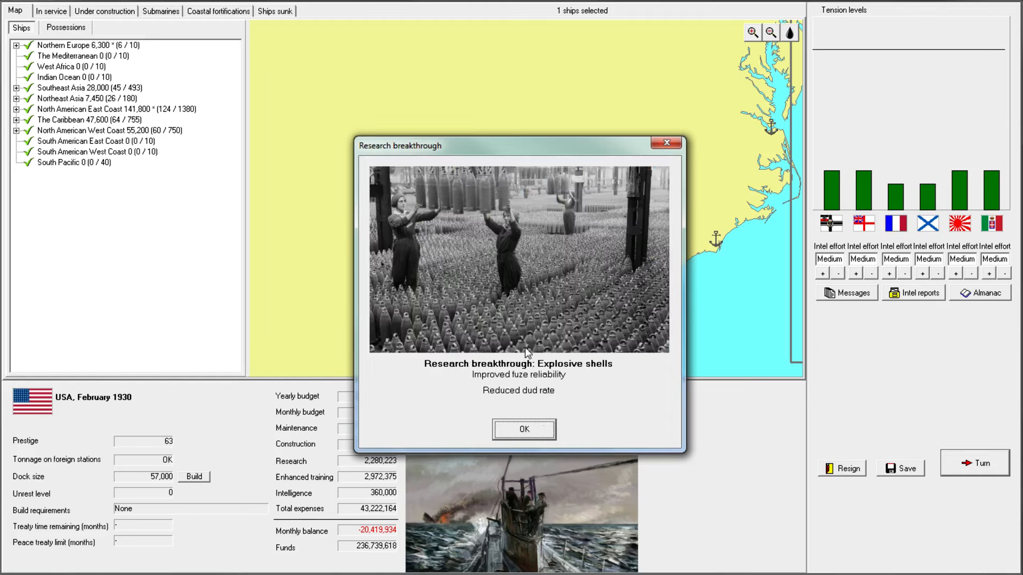
pyautogui.click(523, 429)
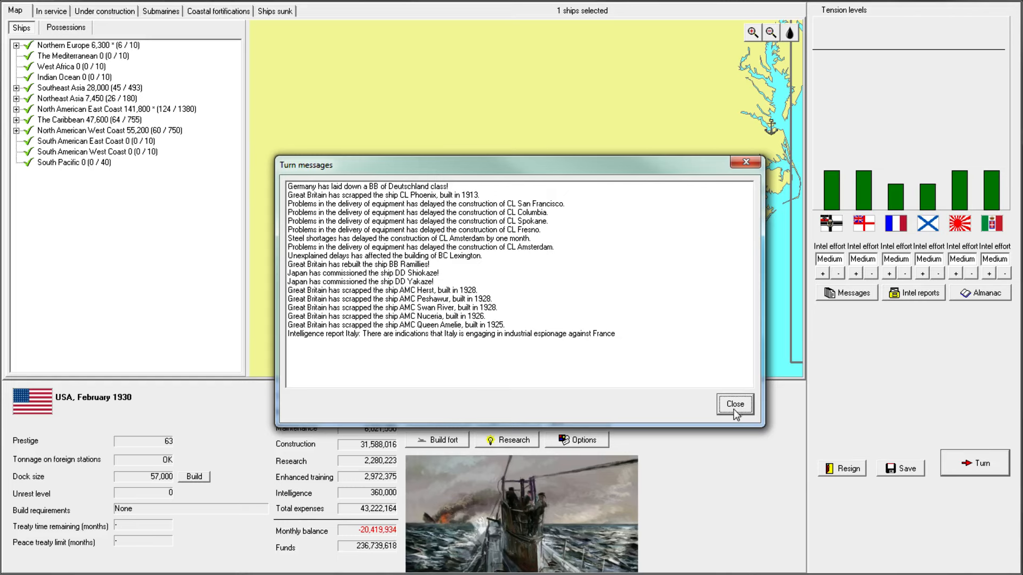
# - Review the all-nation naval comparison, highlighting the BC in service row, then close it to the map
pyautogui.click(734, 404)
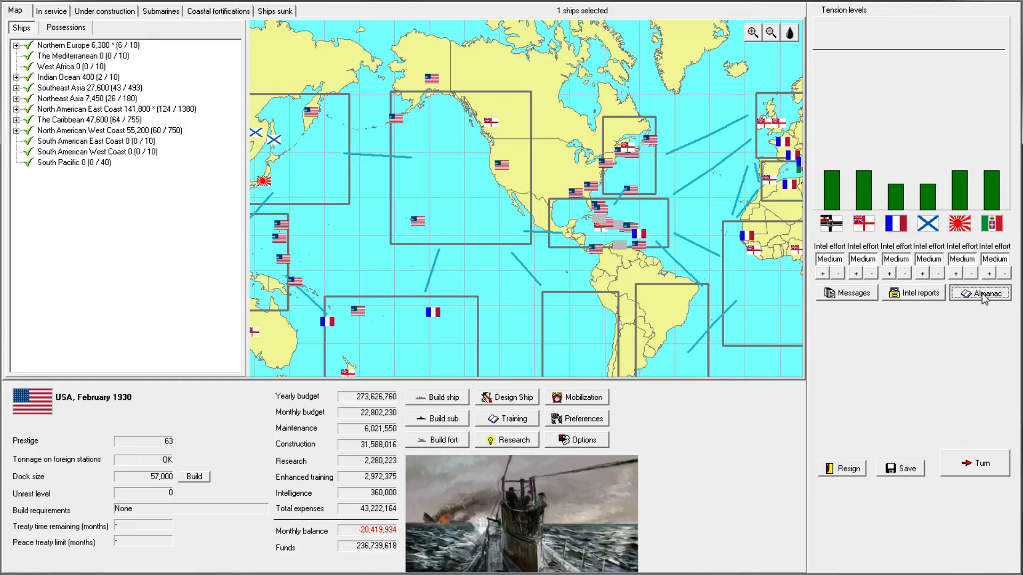
pyautogui.click(980, 293)
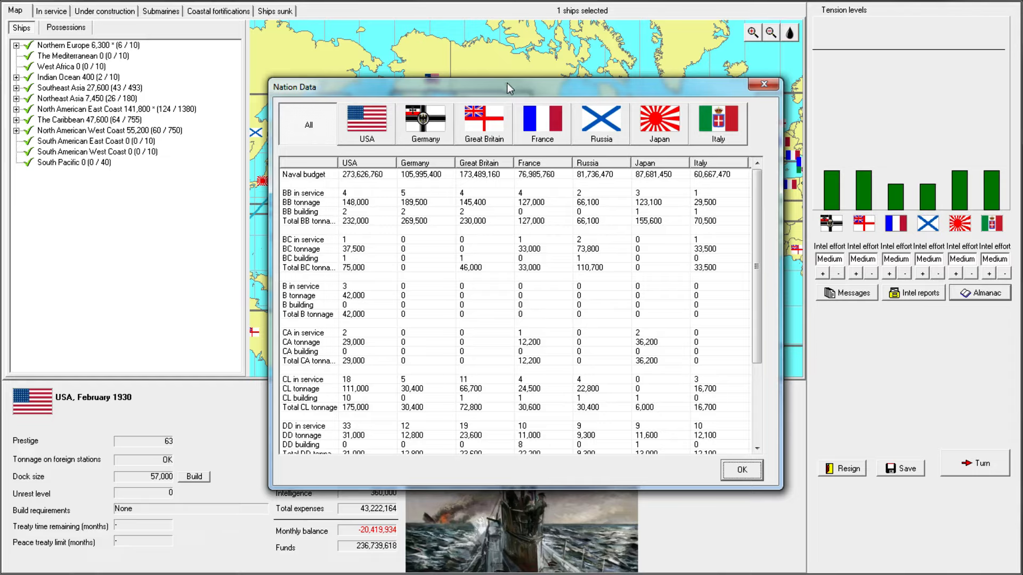
pyautogui.moveTo(538, 81)
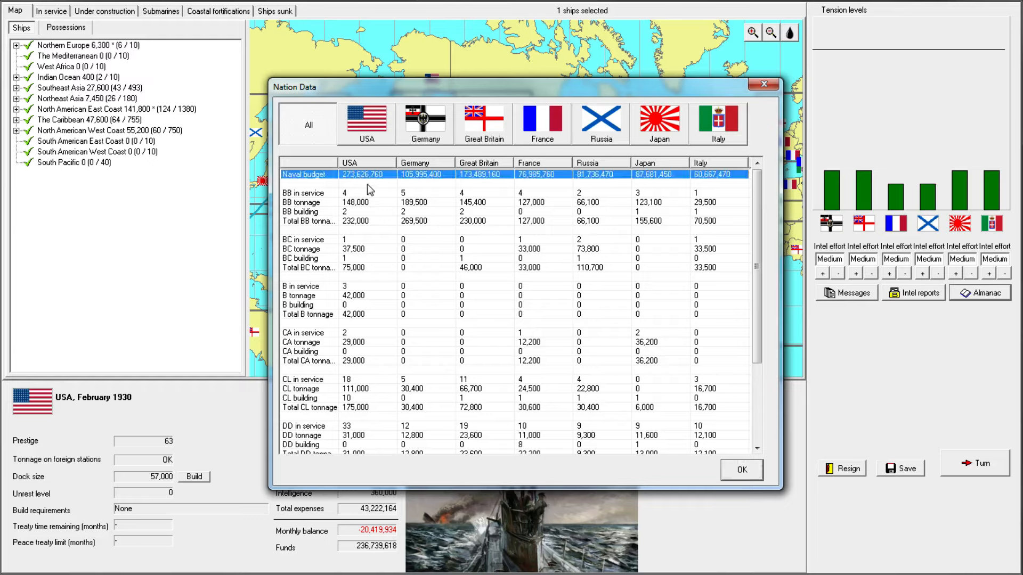
pyautogui.moveTo(560, 262)
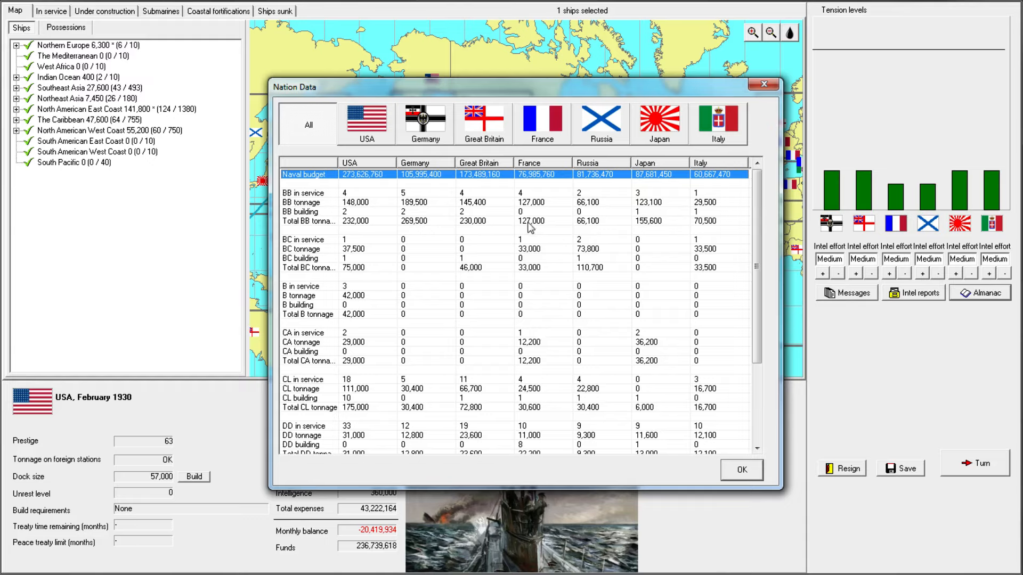
pyautogui.moveTo(436, 266)
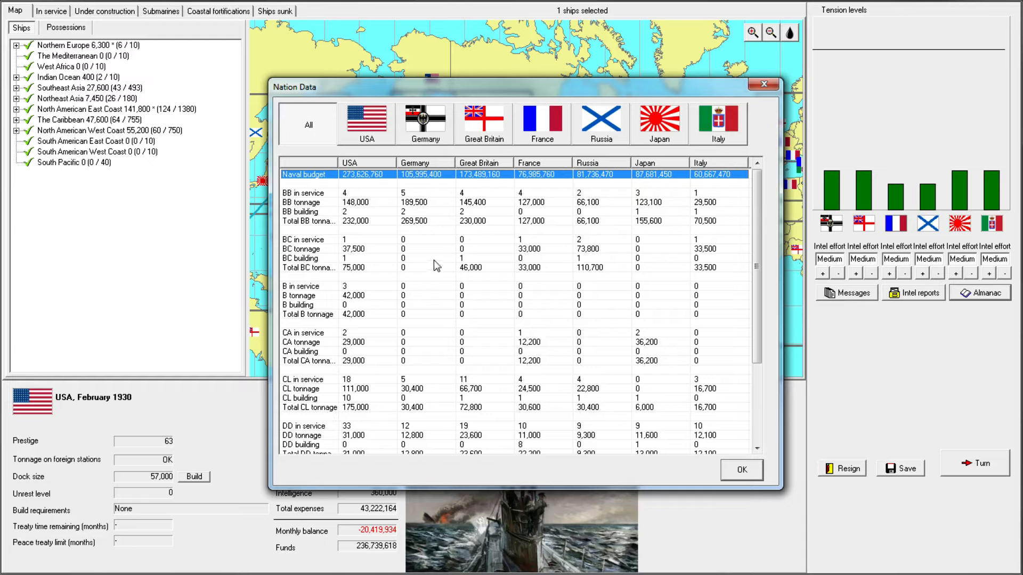
pyautogui.moveTo(412, 187)
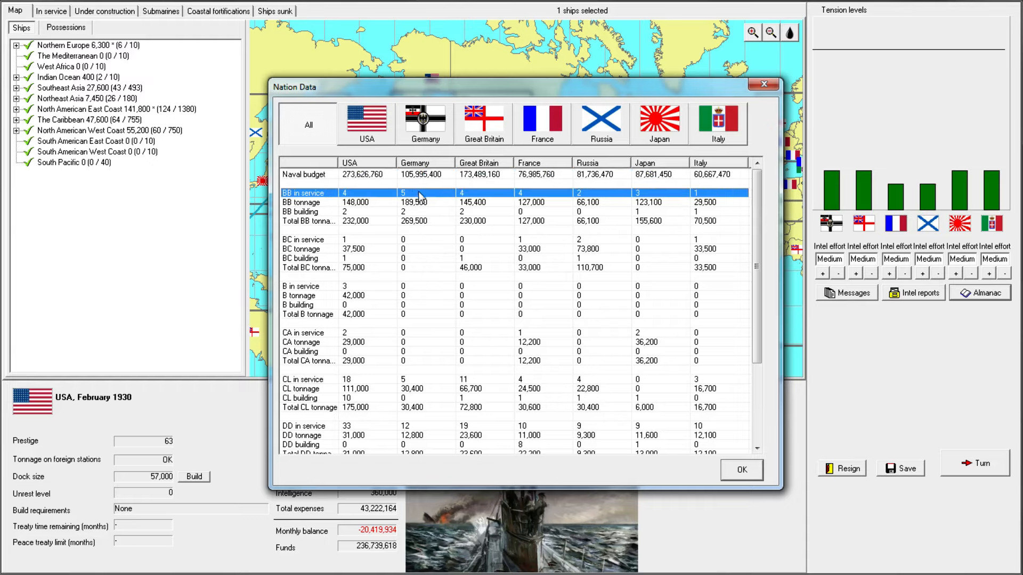
pyautogui.moveTo(356, 224)
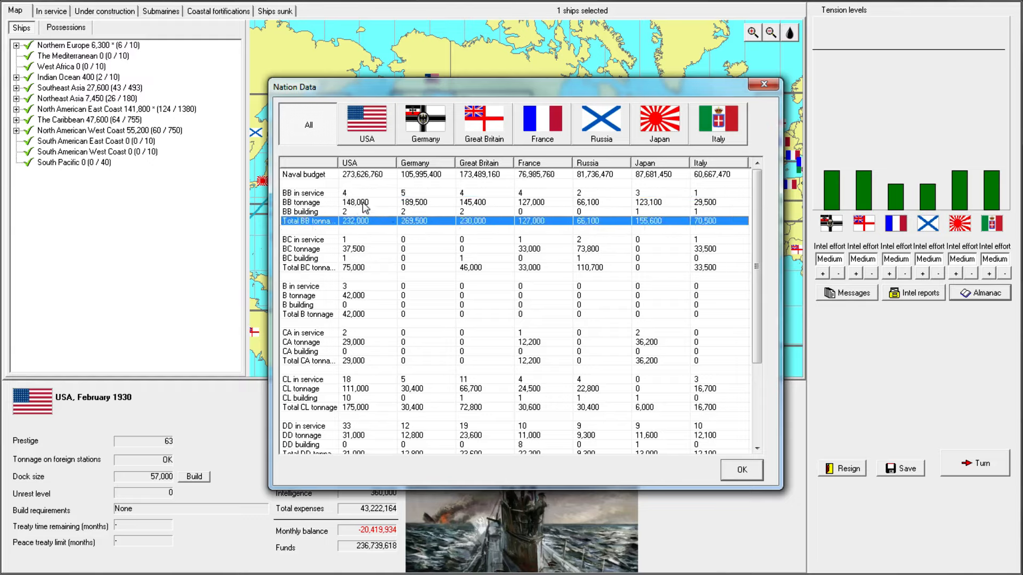
pyautogui.moveTo(414, 216)
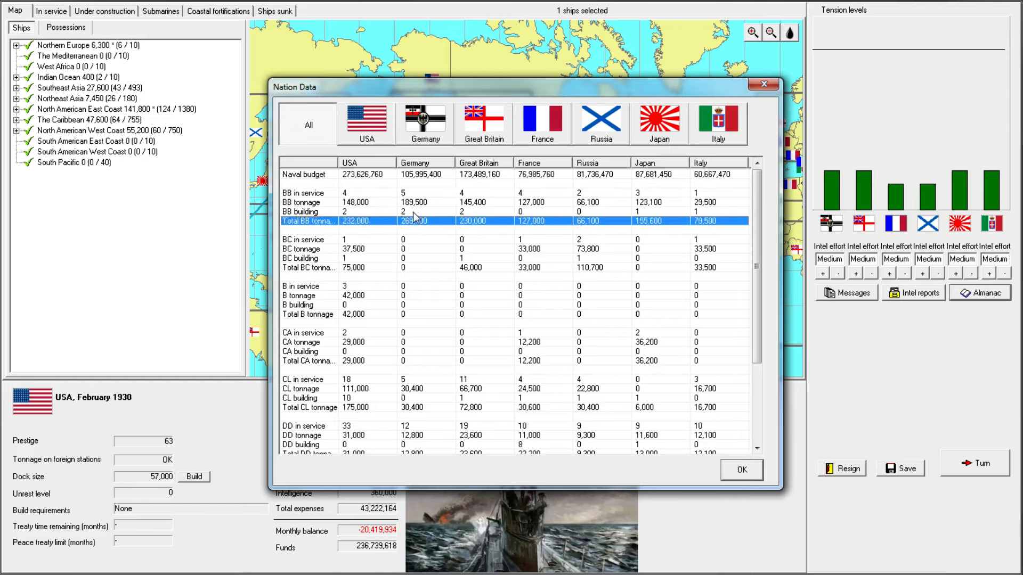
pyautogui.moveTo(435, 188)
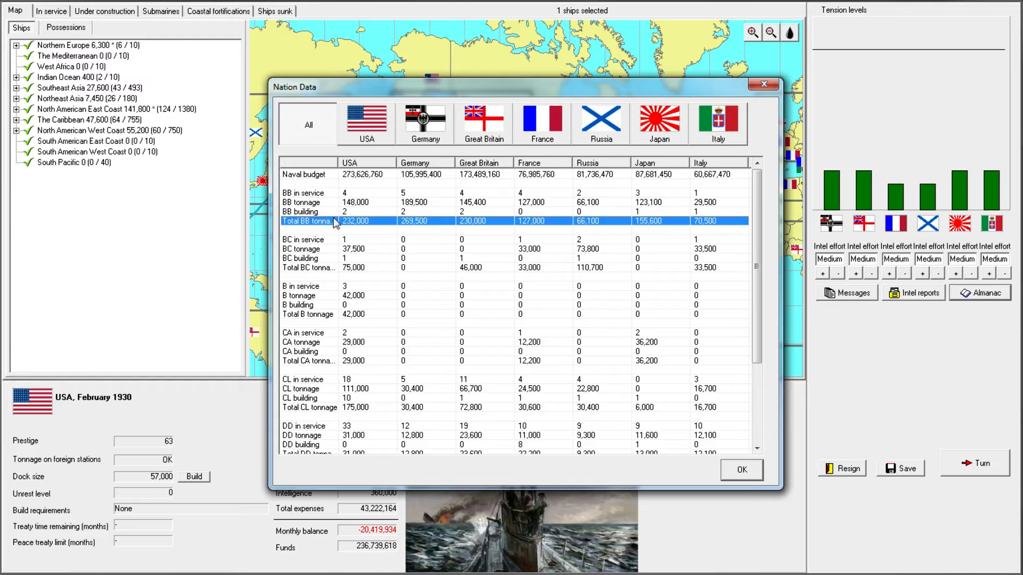
pyautogui.moveTo(434, 214)
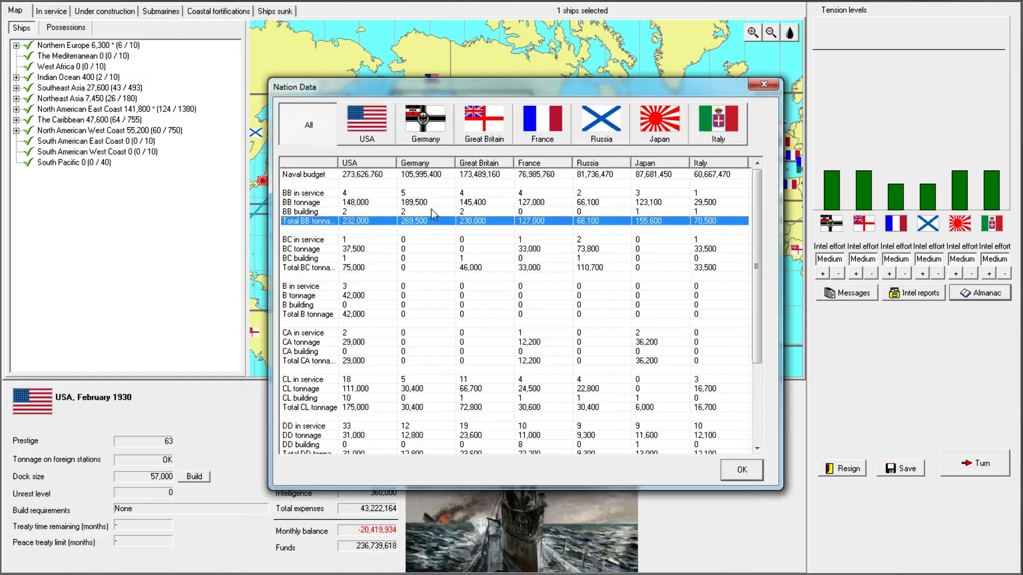
pyautogui.click(307, 239)
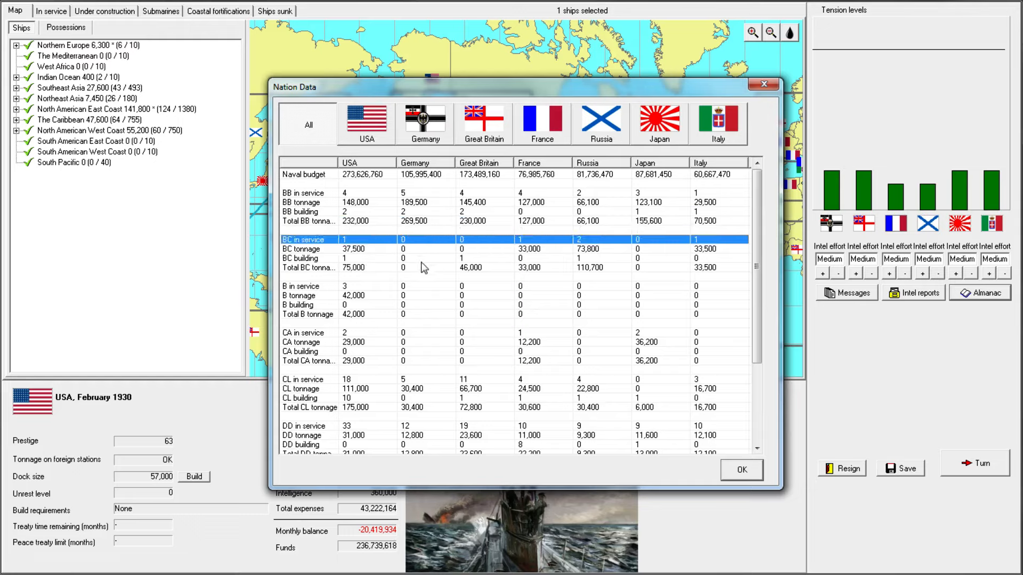
pyautogui.moveTo(357, 270)
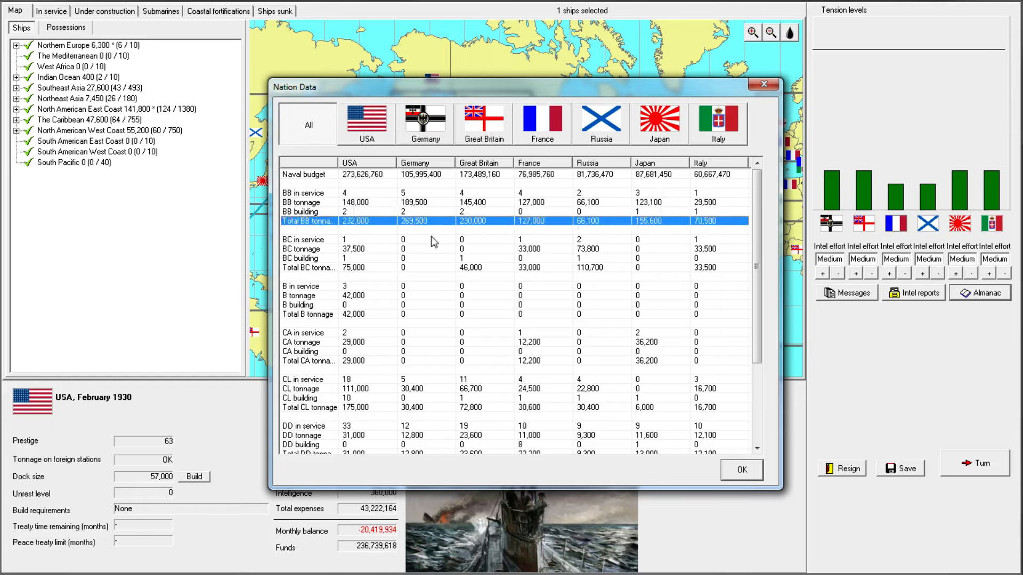
pyautogui.moveTo(400, 224)
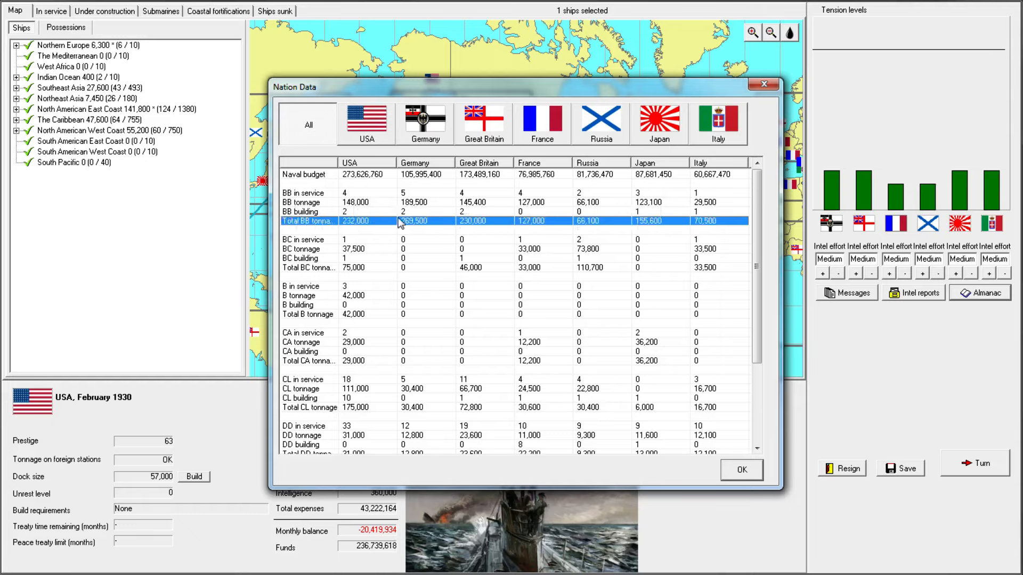
pyautogui.moveTo(425, 267)
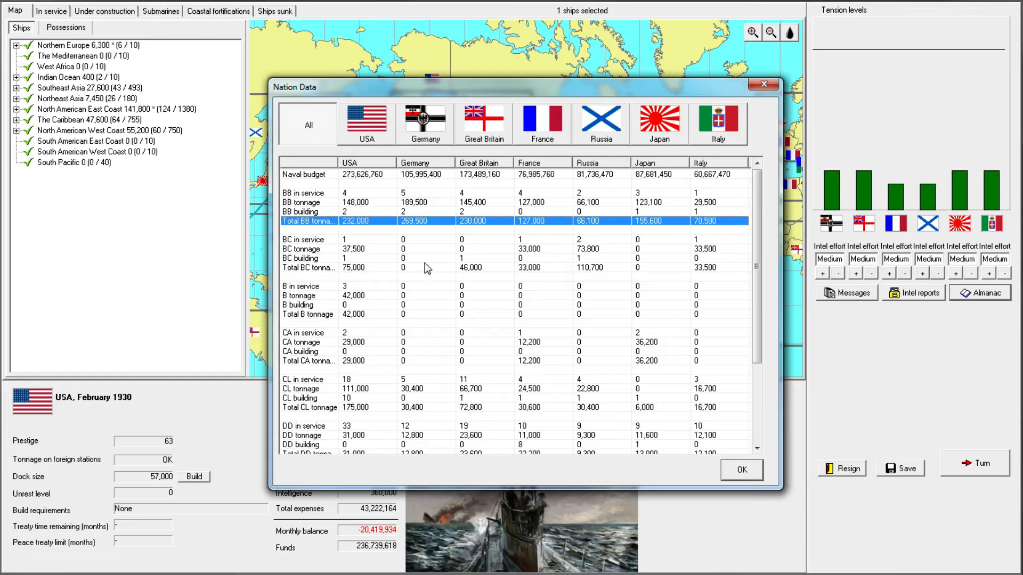
pyautogui.moveTo(418, 257)
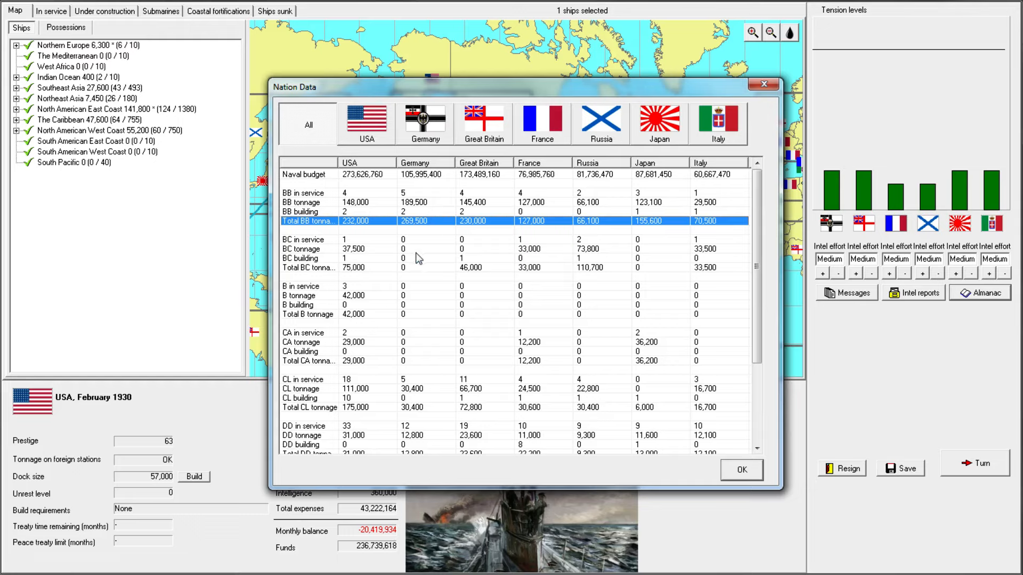
pyautogui.moveTo(442, 311)
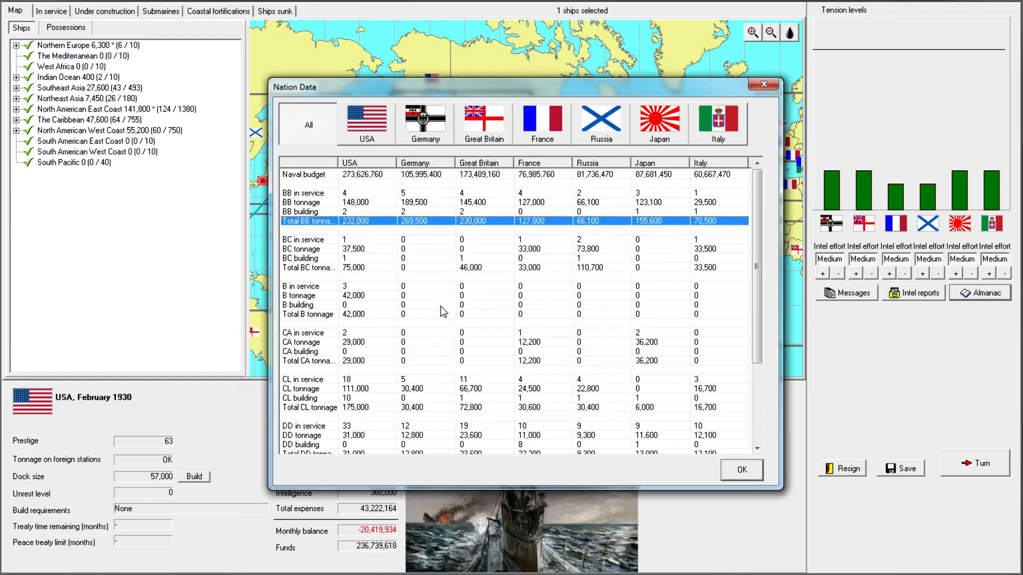
pyautogui.moveTo(354, 384)
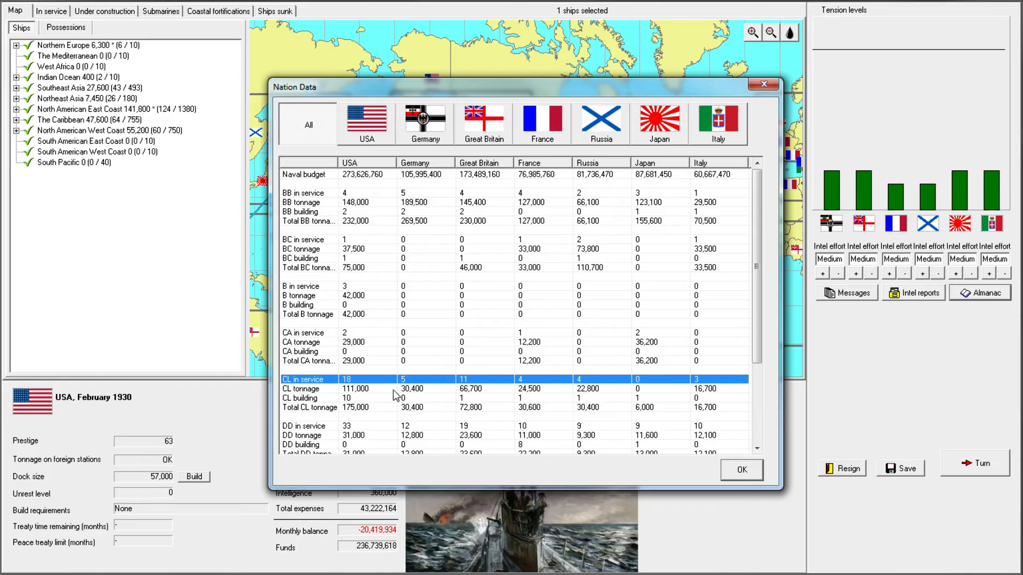
pyautogui.scroll(-3)
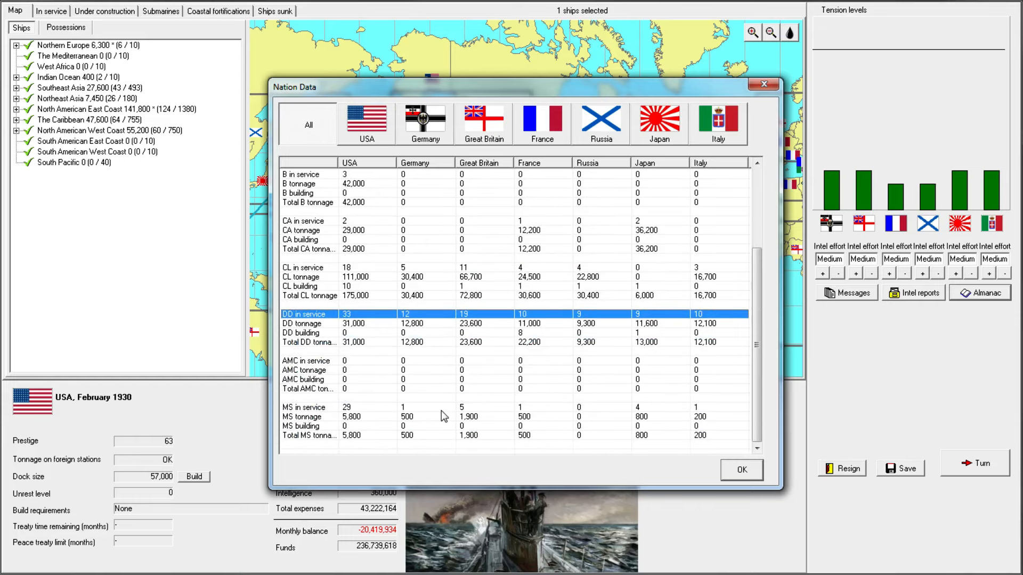
pyautogui.moveTo(362, 416)
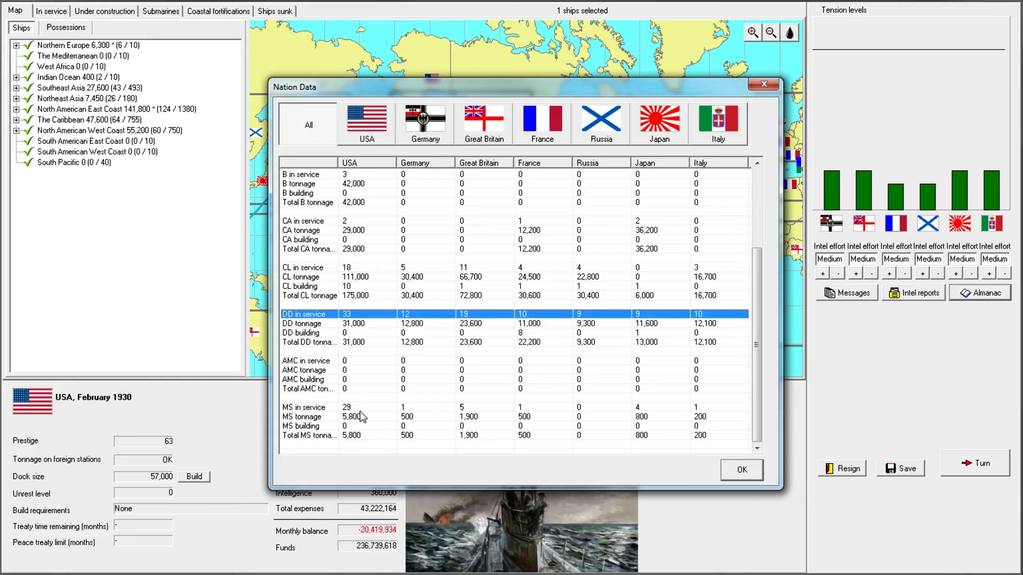
pyautogui.scroll(3)
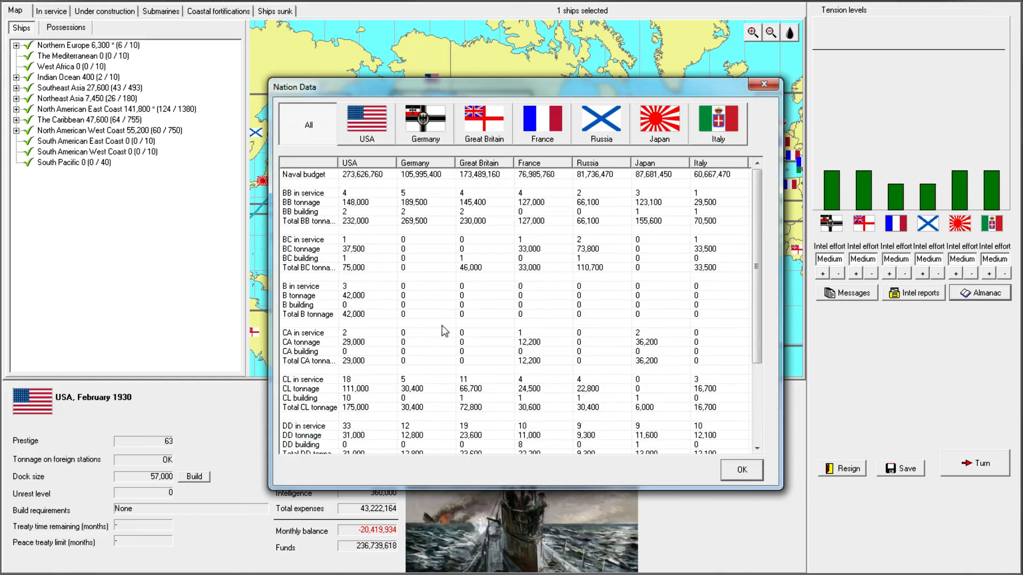
pyautogui.click(741, 469)
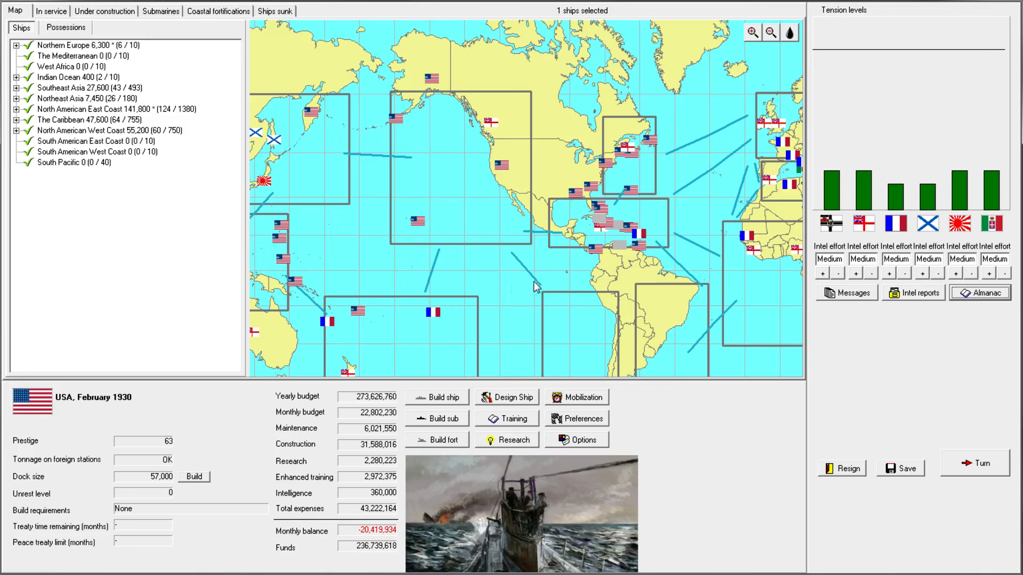
# - In the in-service list, select the group of seven Olympia-class light cruisers
pyautogui.click(51, 10)
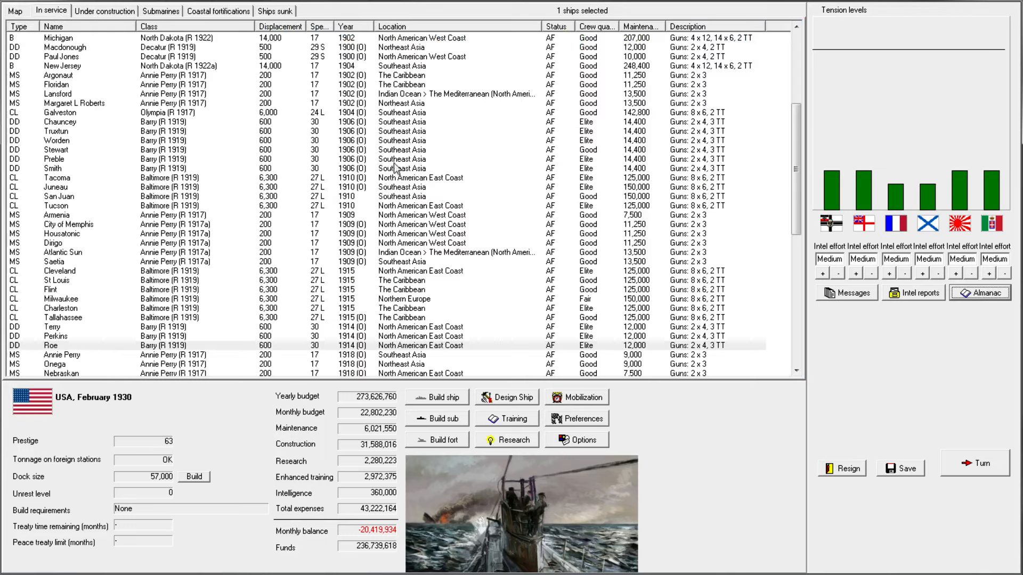
pyautogui.click(55, 74)
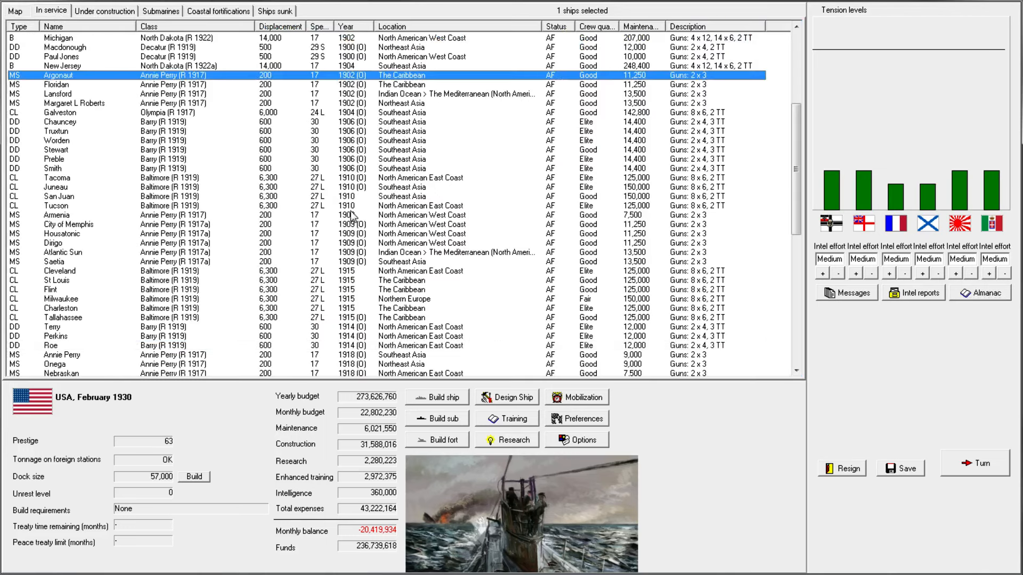
pyautogui.moveTo(83, 256)
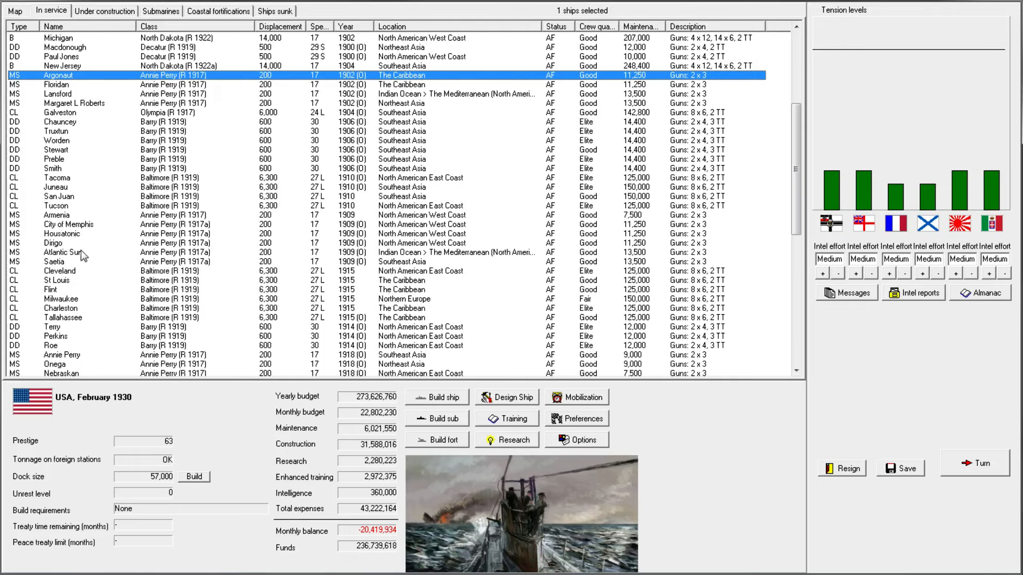
pyautogui.moveTo(170, 111)
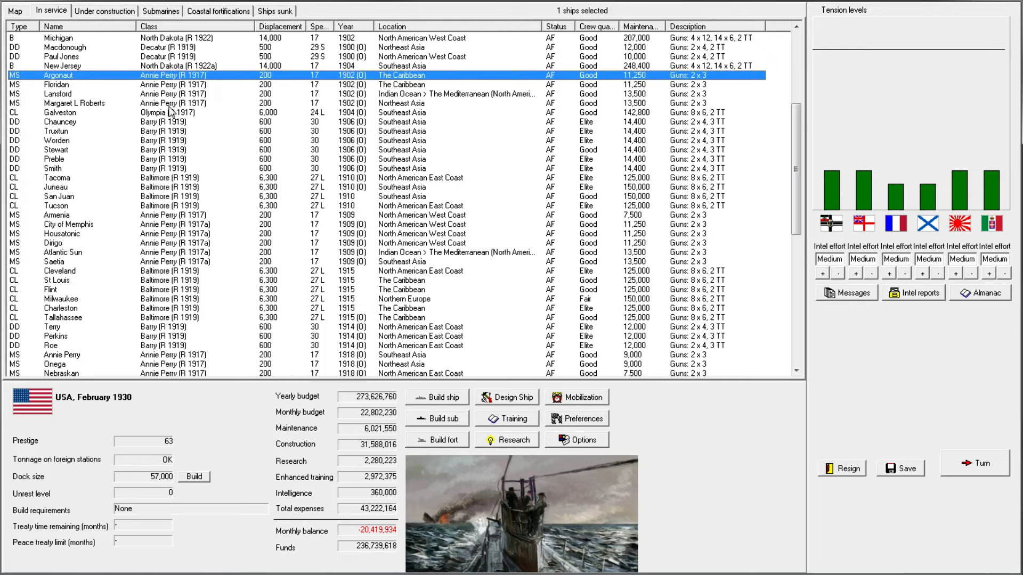
pyautogui.scroll(-3)
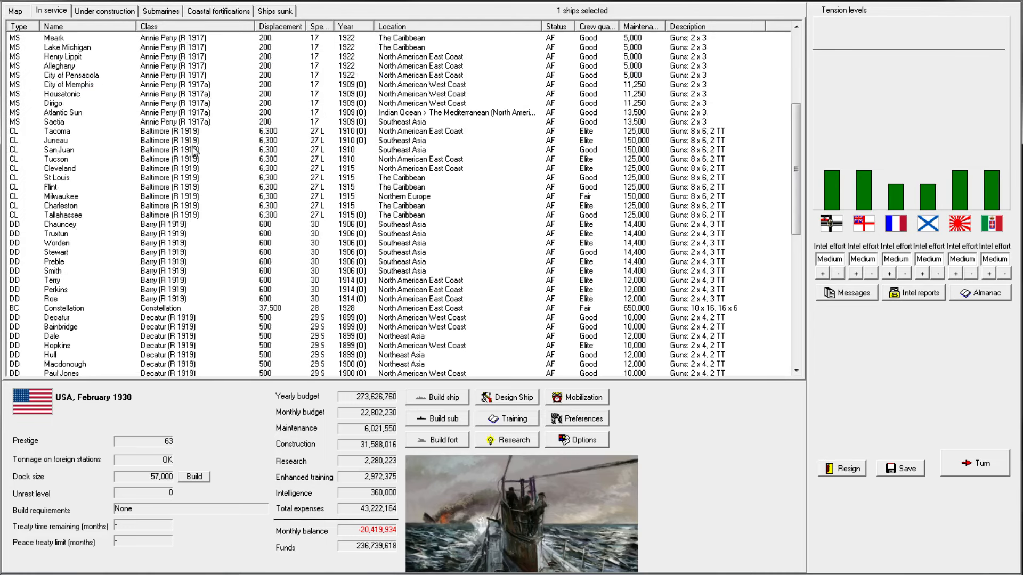
pyautogui.scroll(-3)
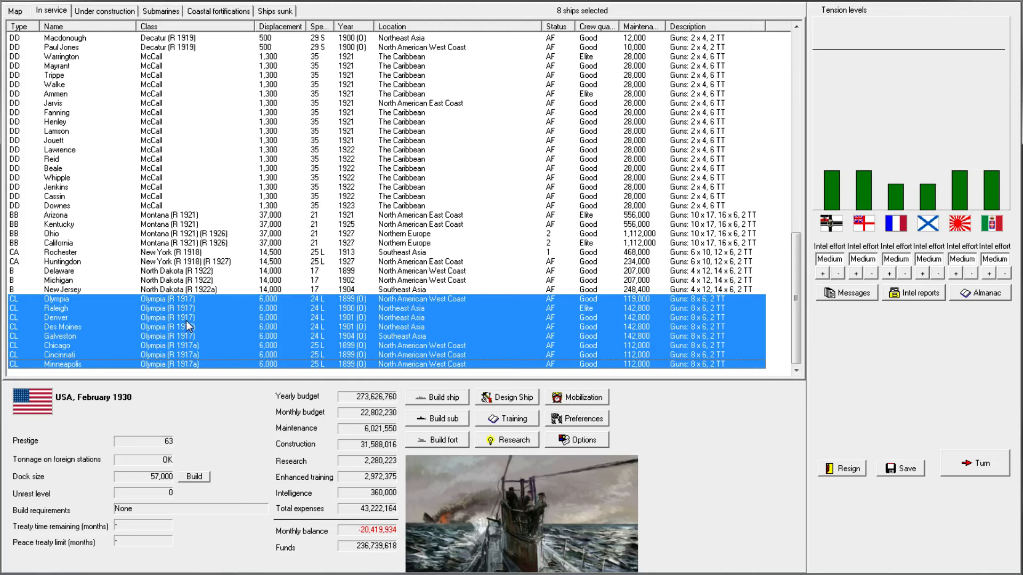
pyautogui.click(55, 318)
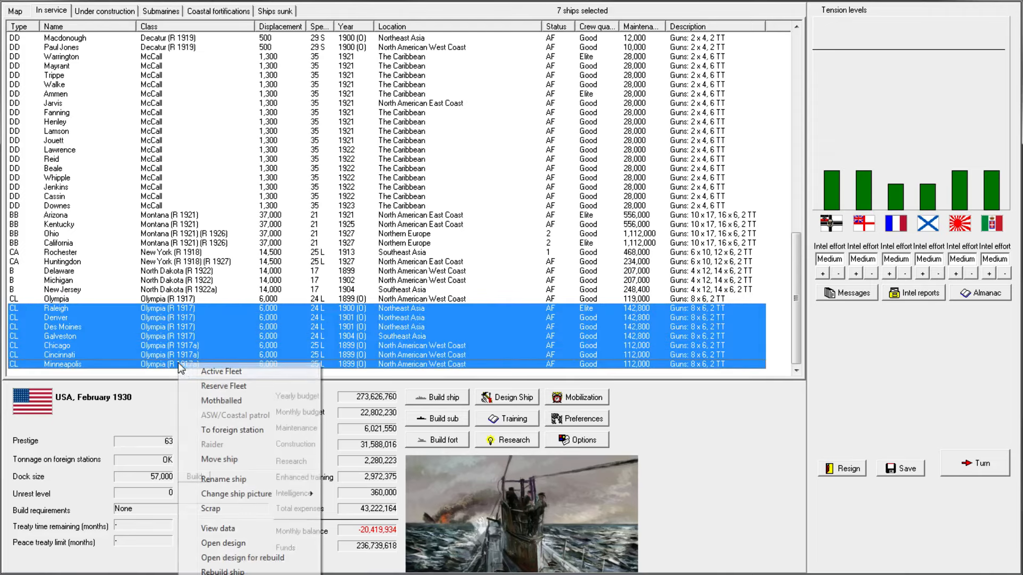
# - Scrap the seven Olympia cruisers, confirm, and dismiss the ship disposal report
pyautogui.click(210, 508)
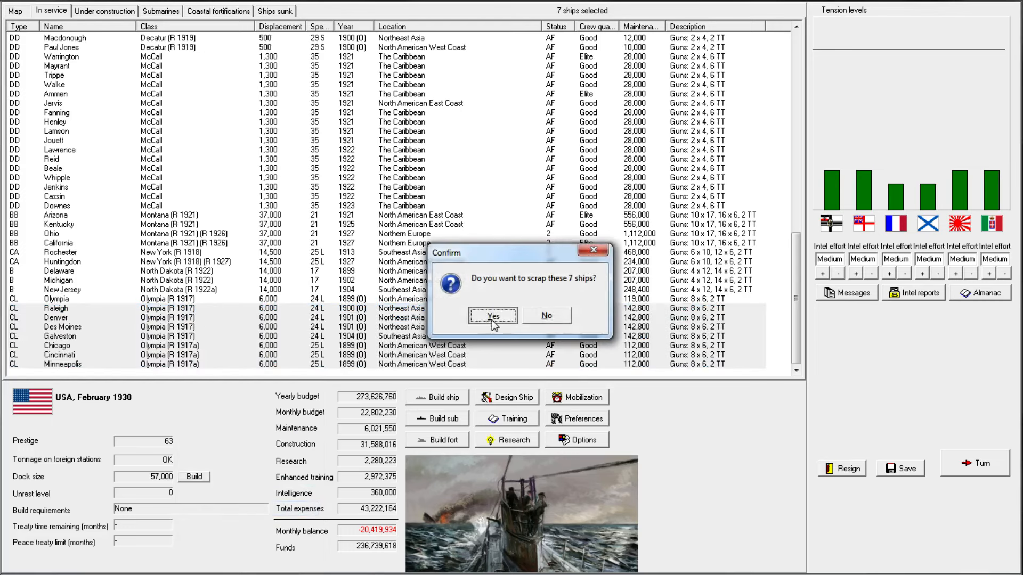
pyautogui.click(492, 315)
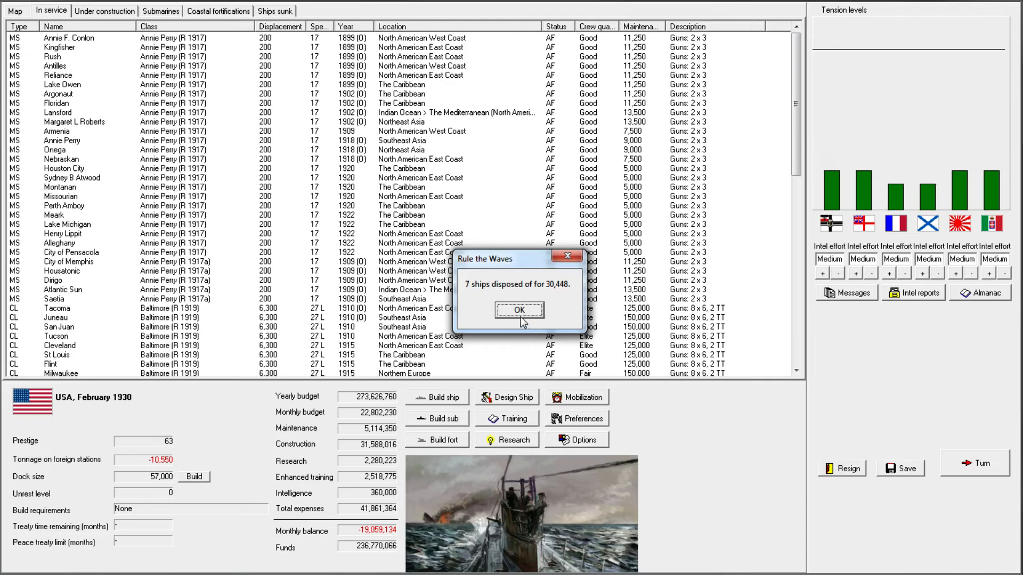
pyautogui.click(519, 309)
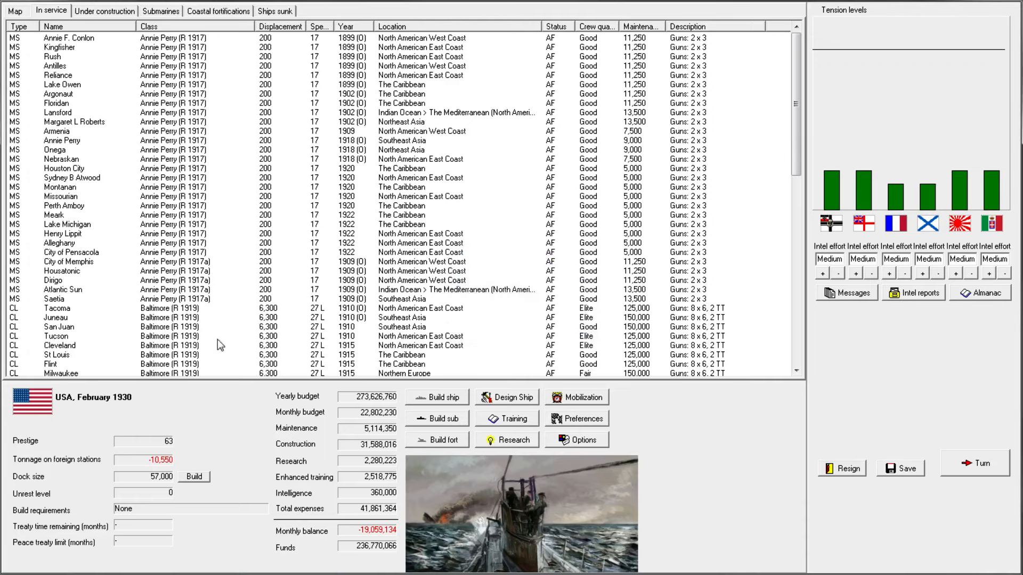
pyautogui.scroll(-3)
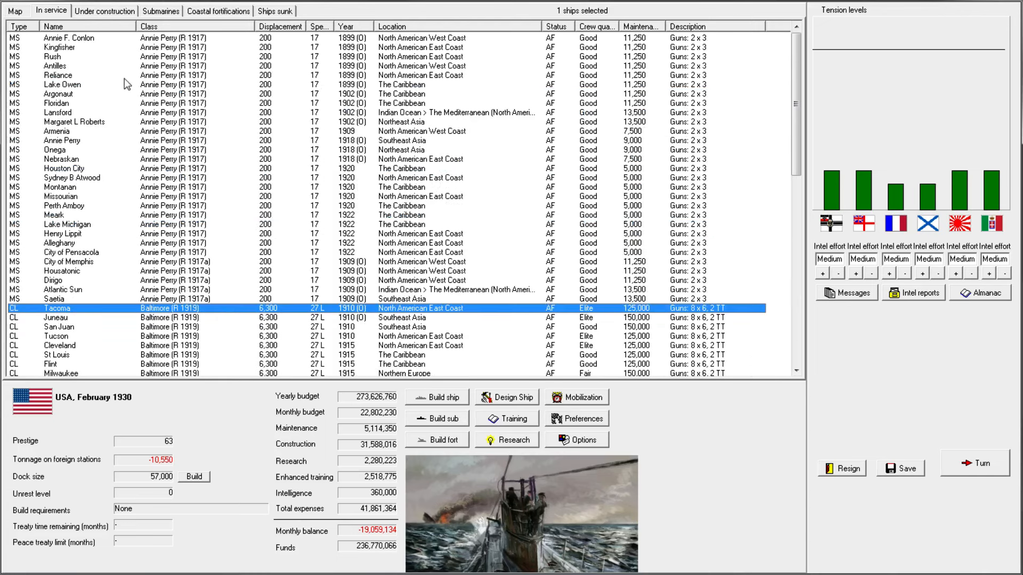
pyautogui.moveTo(206, 377)
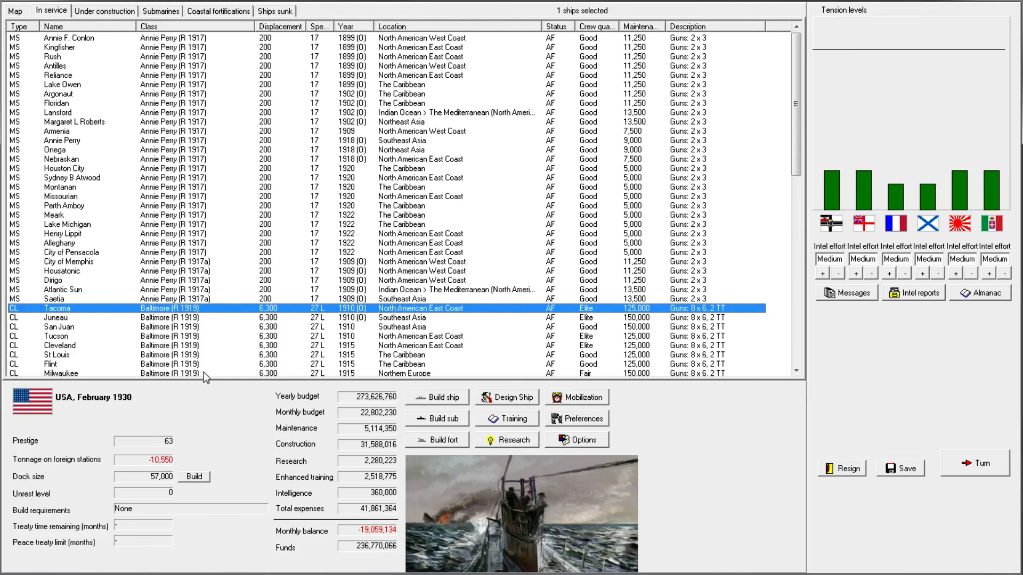
pyautogui.scroll(-3)
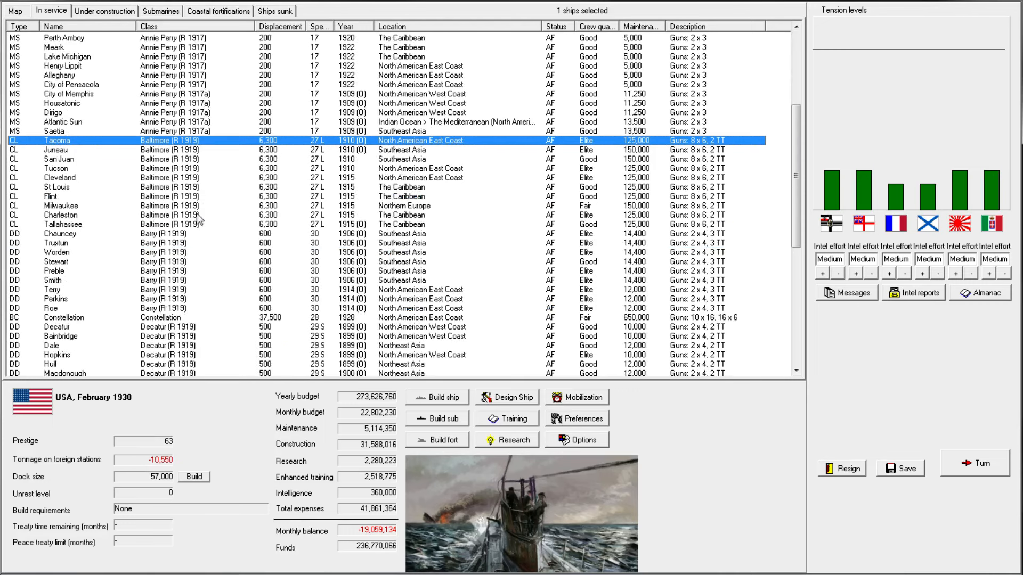
pyautogui.moveTo(419, 187)
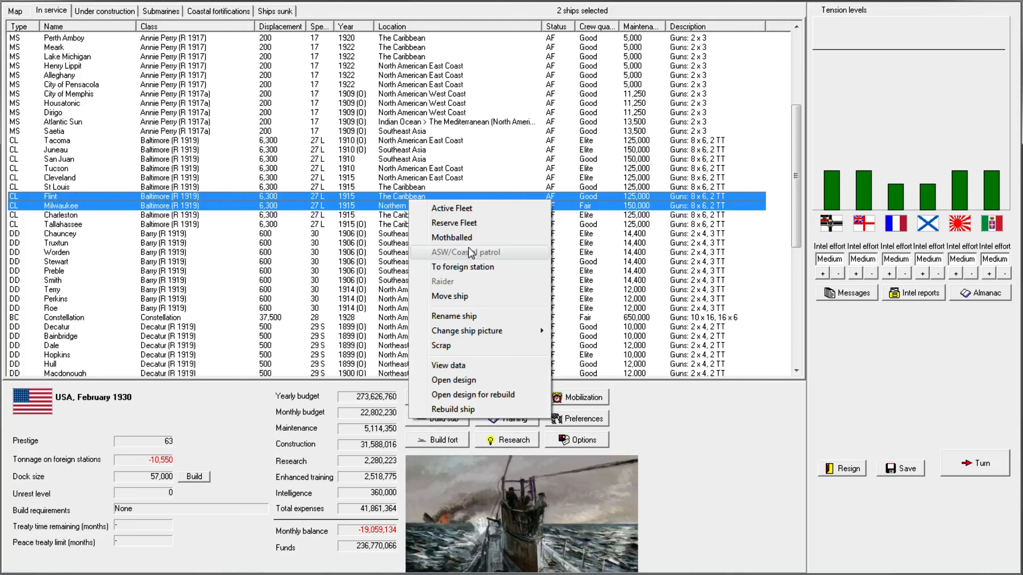
# - Assign light cruisers Flint and Milwaukee to foreign station and confirm sending both abroad
pyautogui.click(463, 266)
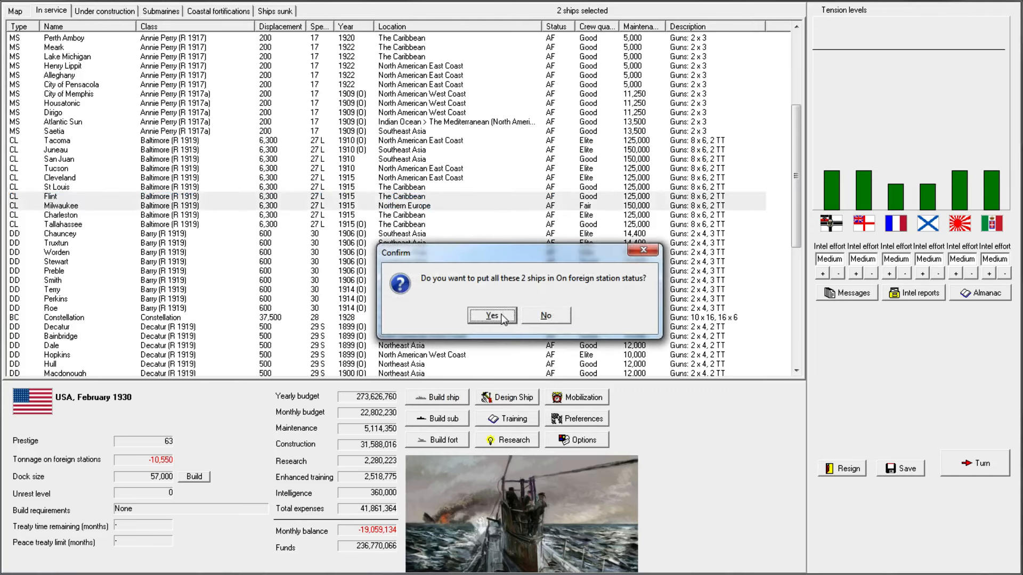
pyautogui.click(492, 316)
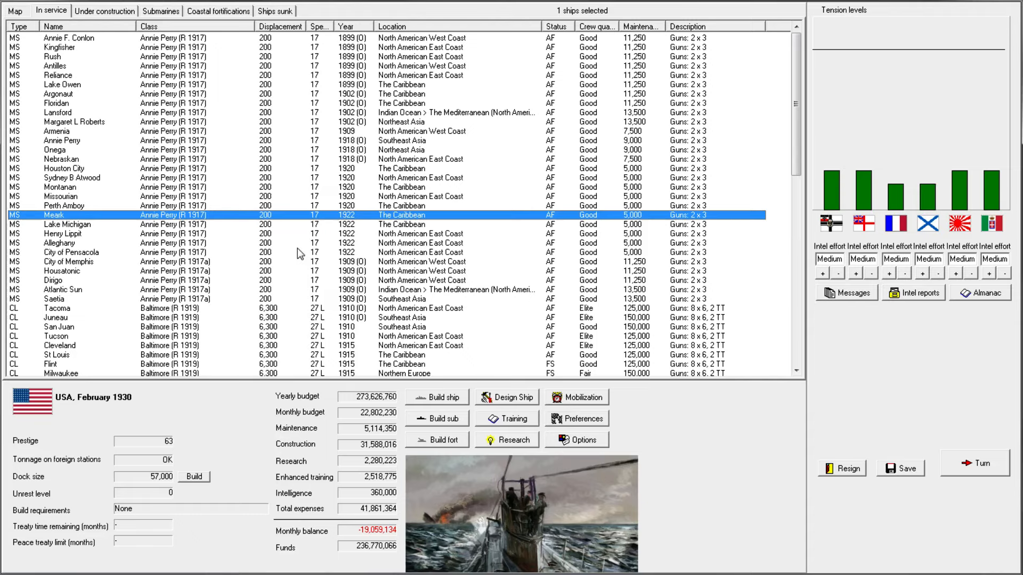
pyautogui.moveTo(901, 324)
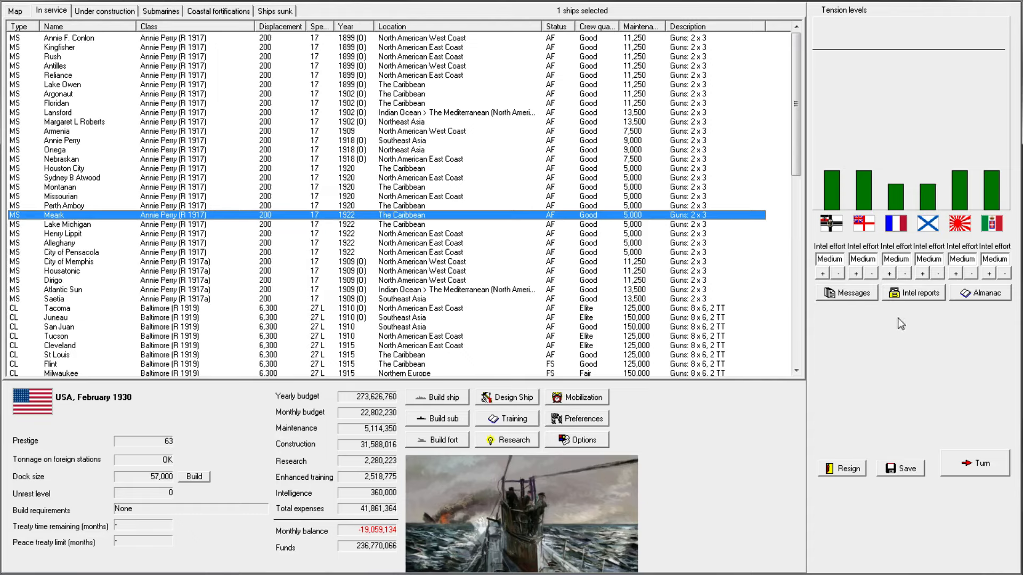
pyautogui.moveTo(848, 477)
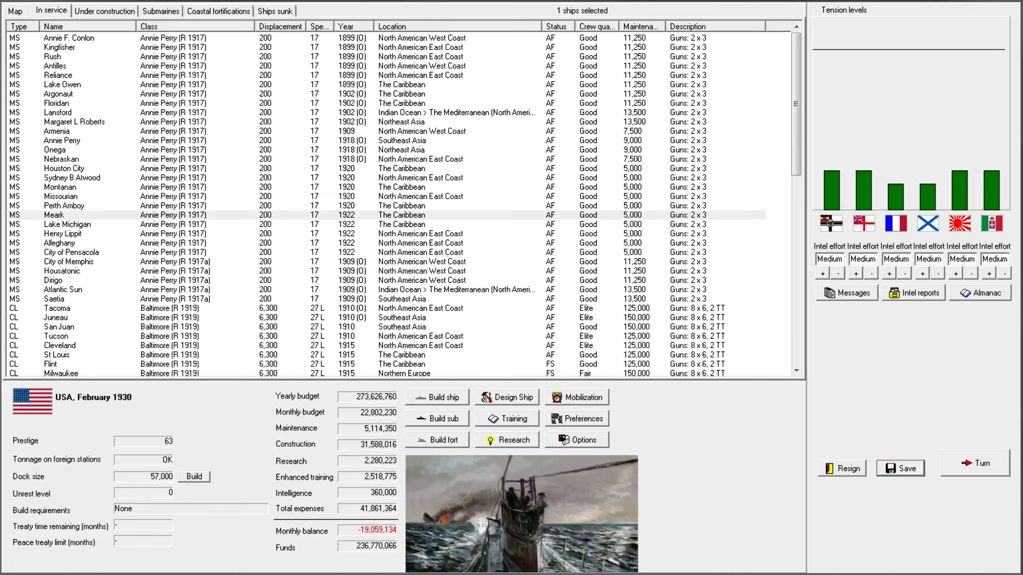
pyautogui.click(64, 205)
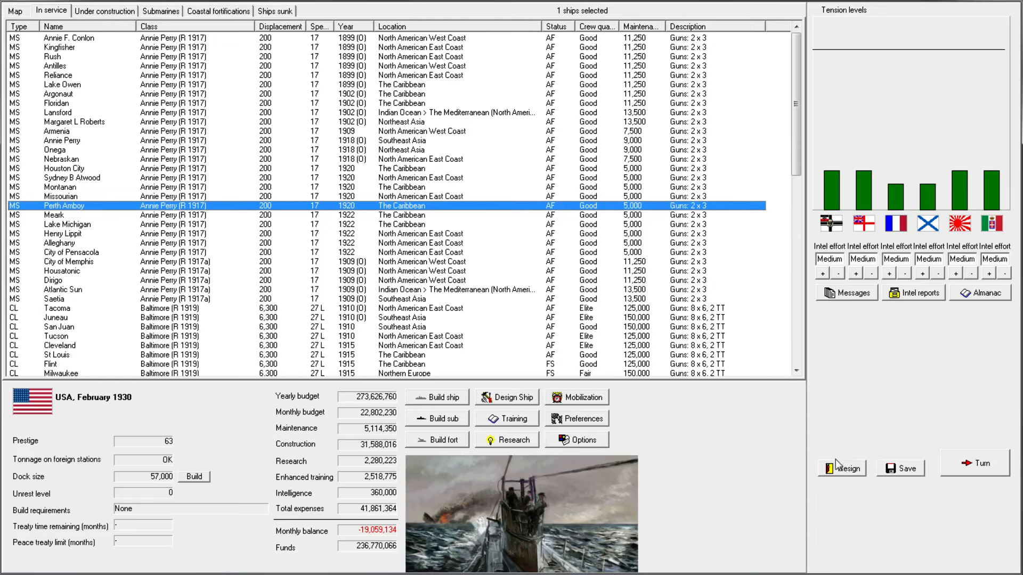
pyautogui.moveTo(605, 219)
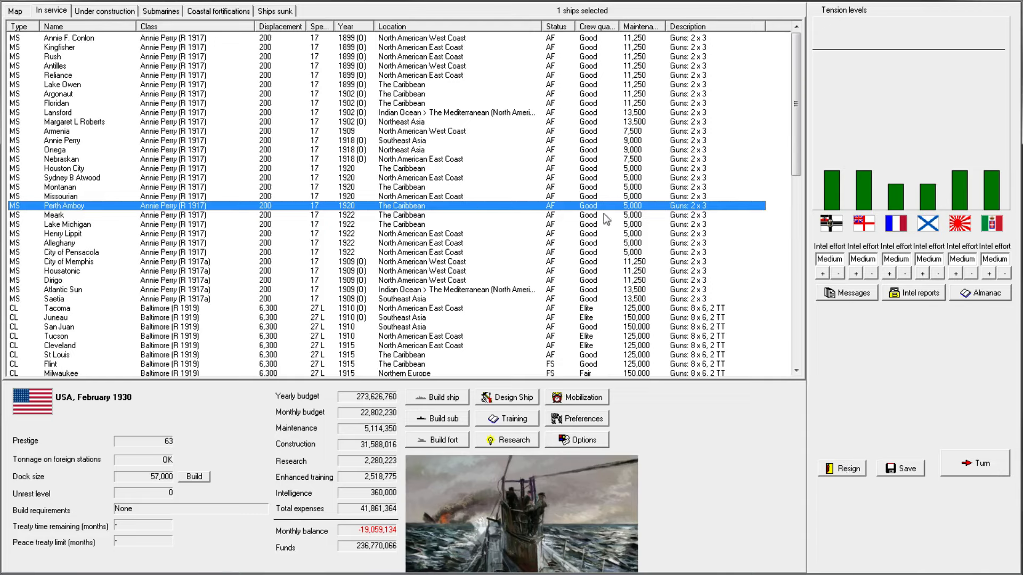
pyautogui.click(841, 469)
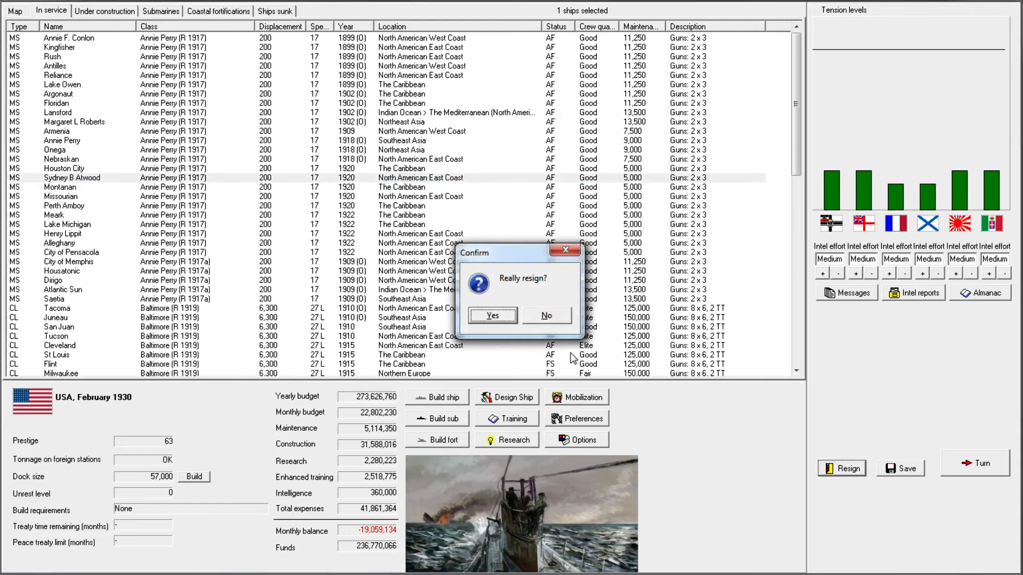
pyautogui.click(492, 315)
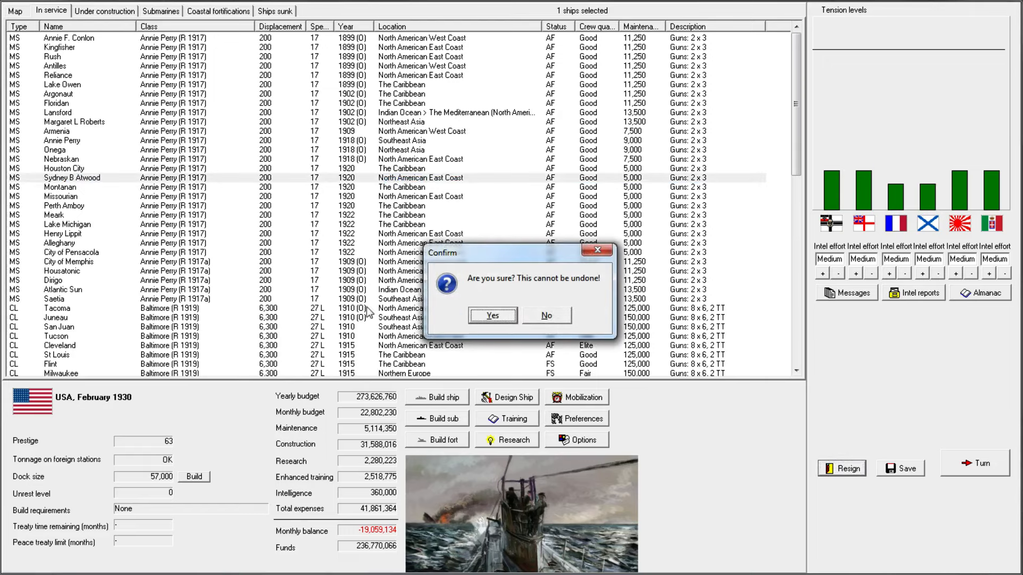
pyautogui.moveTo(151, 449)
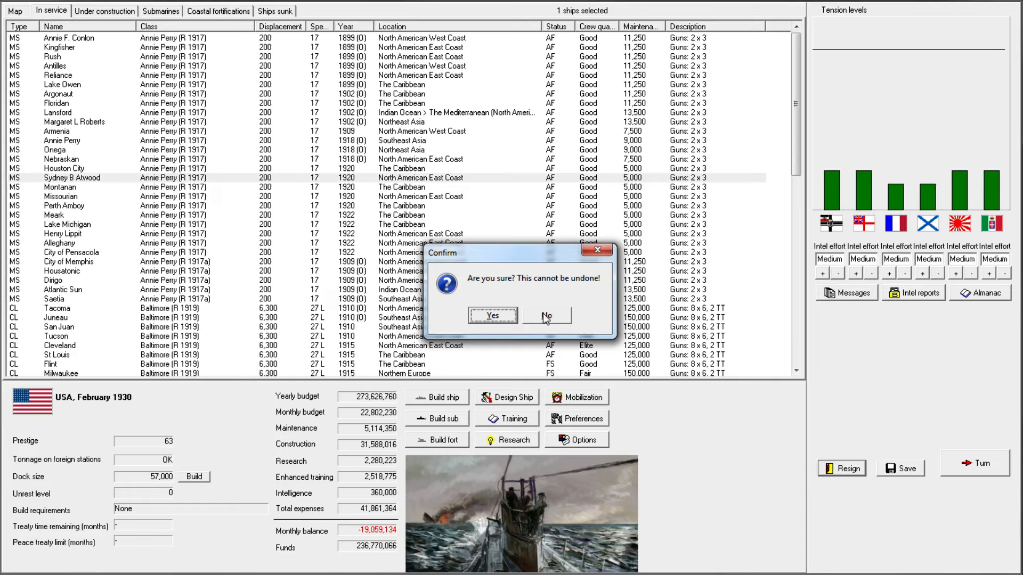
pyautogui.click(547, 315)
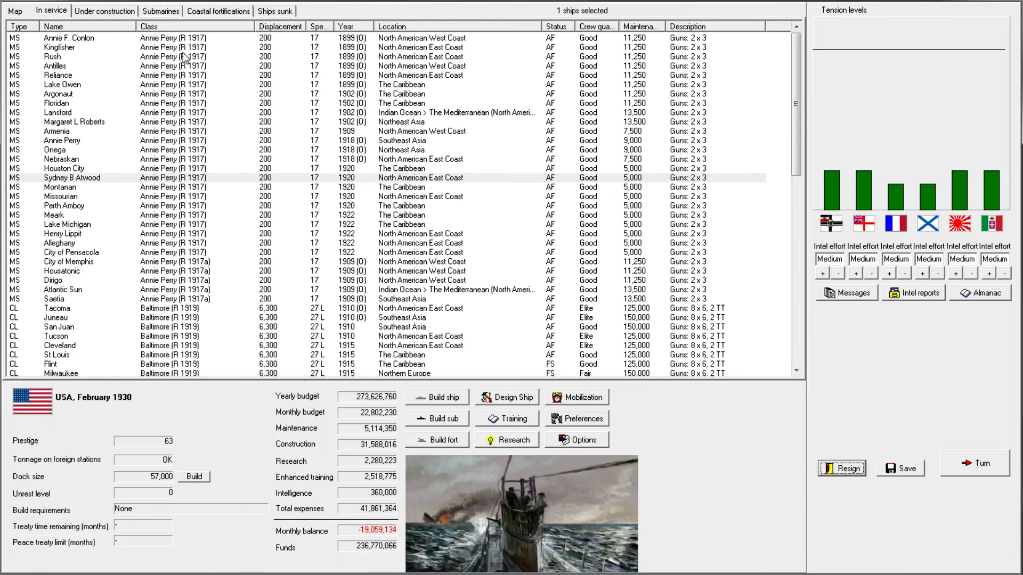
# - Return to the full world deployment map showing the Americas, Atlantic and Pacific fleet flags
pyautogui.click(14, 11)
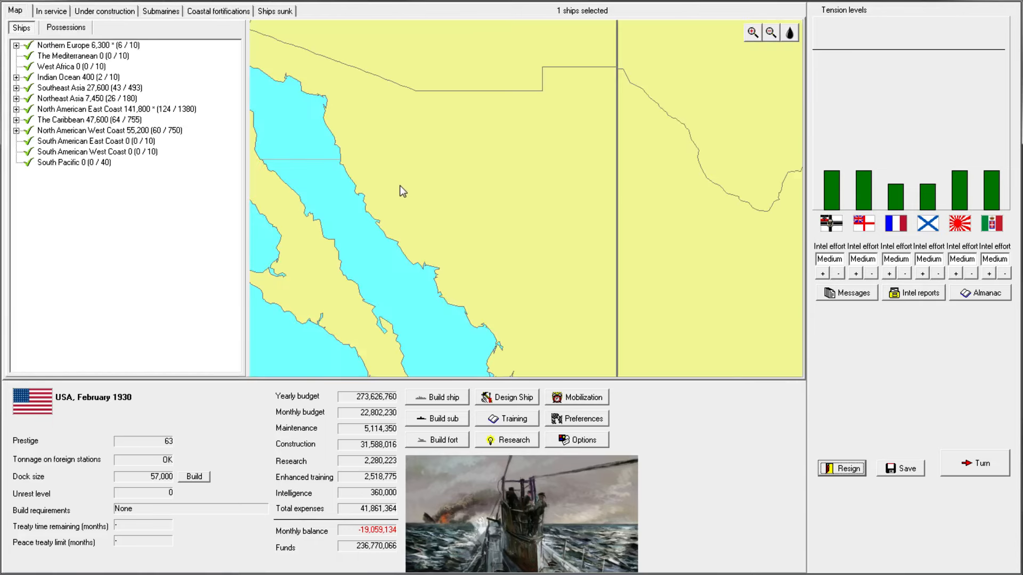
pyautogui.click(769, 33)
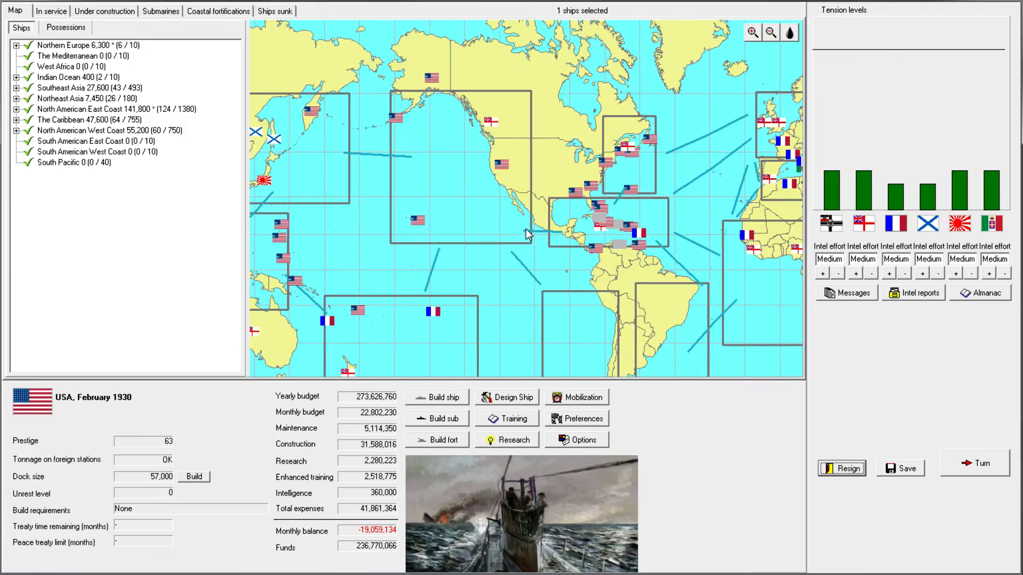
pyautogui.moveTo(564, 155)
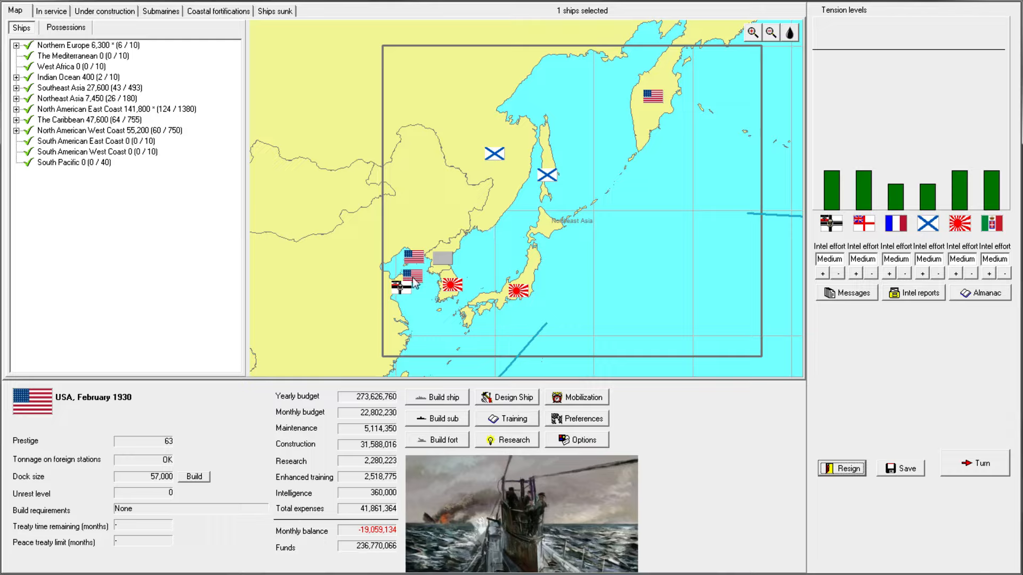
pyautogui.moveTo(433, 286)
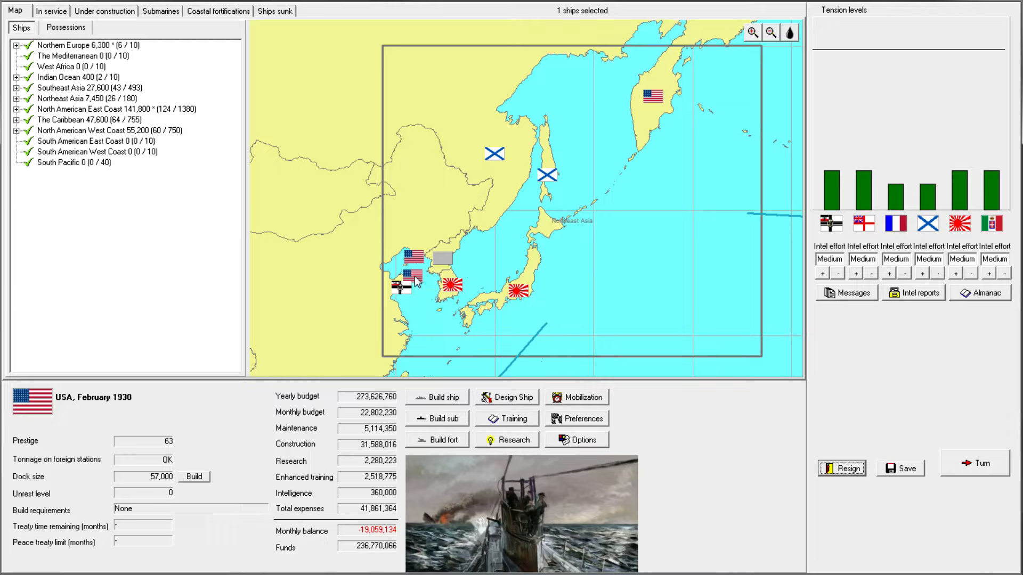
pyautogui.moveTo(414, 280)
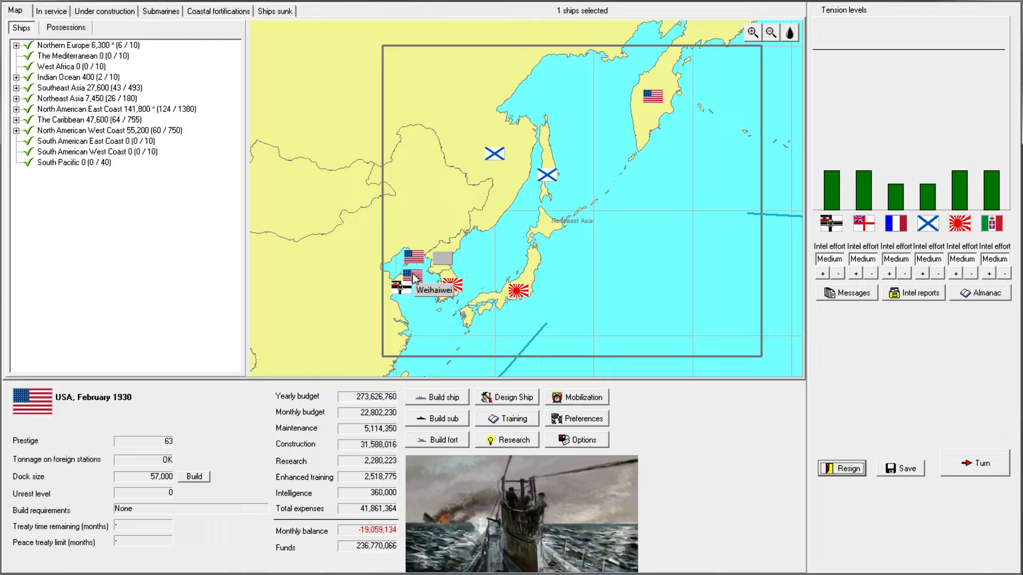
pyautogui.moveTo(652, 98)
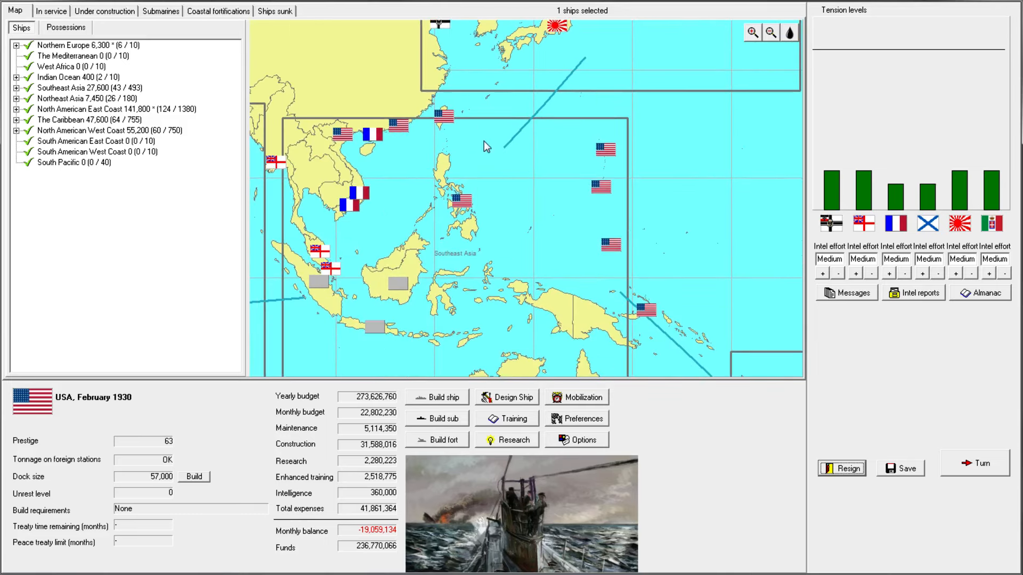
pyautogui.moveTo(618, 263)
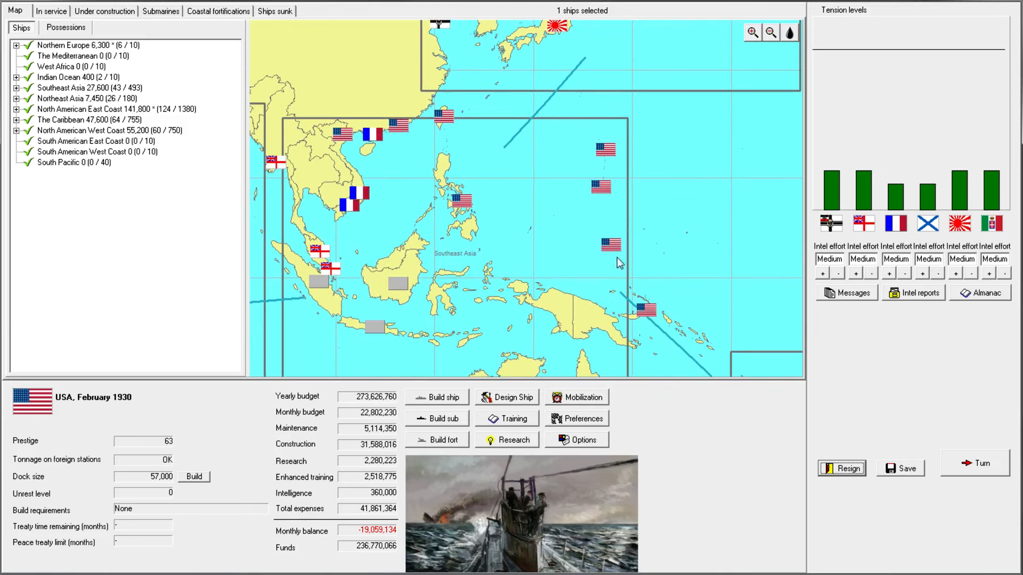
pyautogui.moveTo(599, 188)
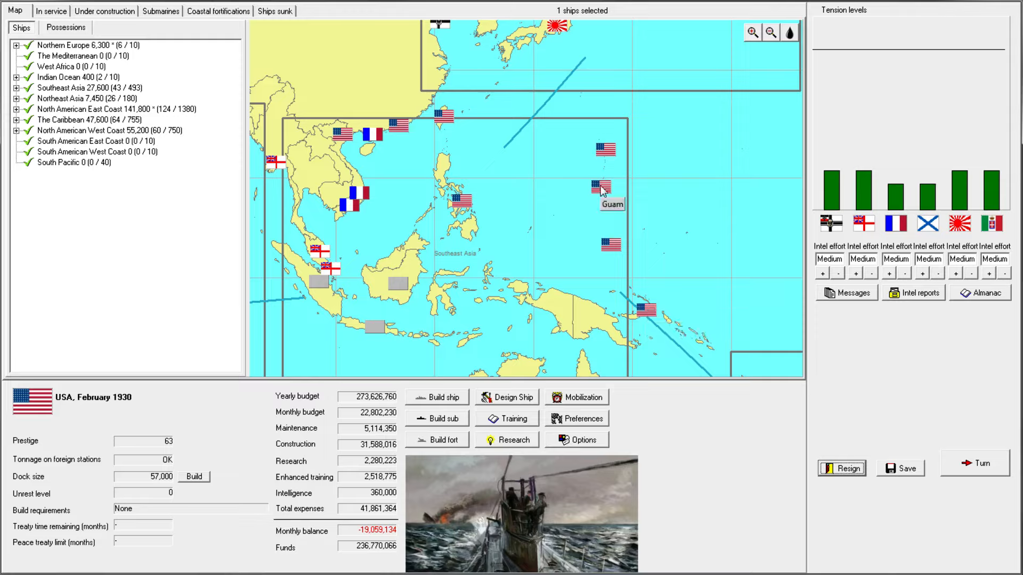
pyautogui.moveTo(611, 175)
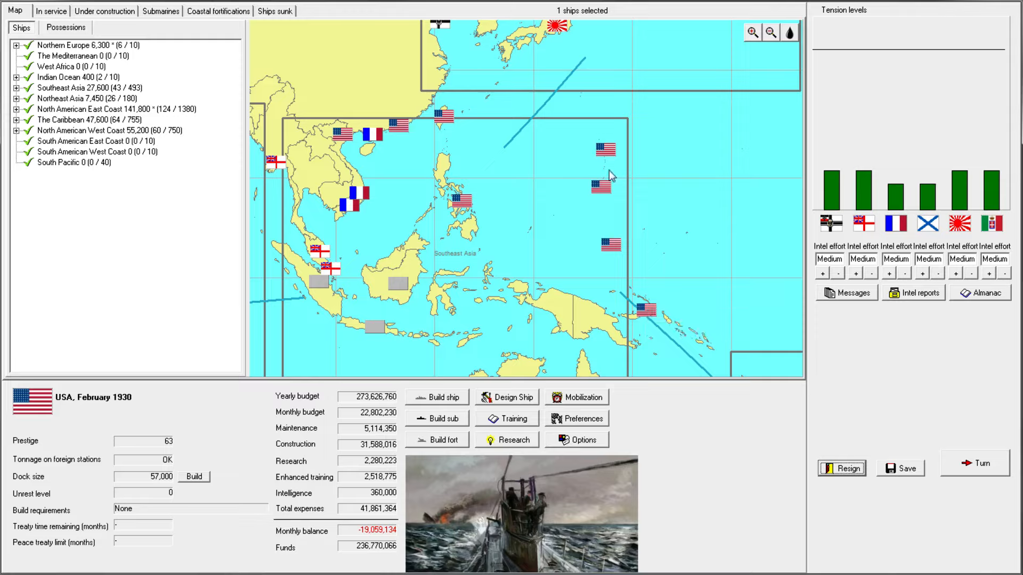
pyautogui.moveTo(489, 193)
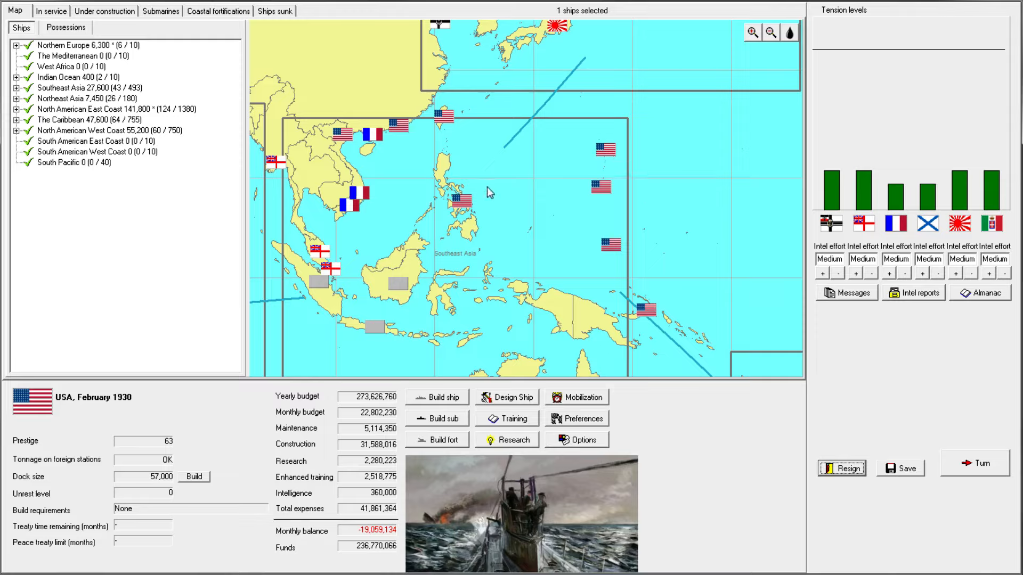
pyautogui.moveTo(446, 120)
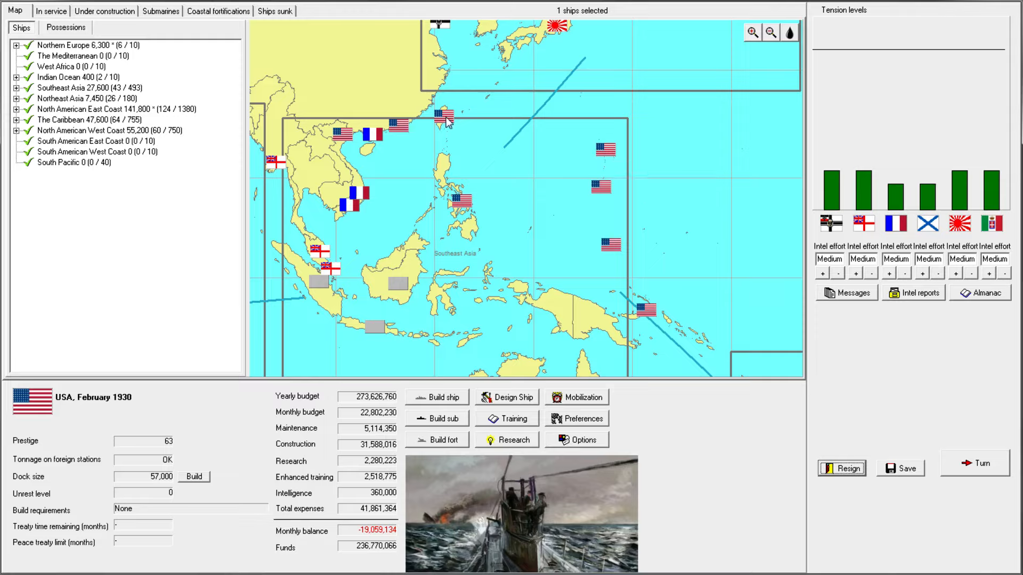
pyautogui.moveTo(397, 136)
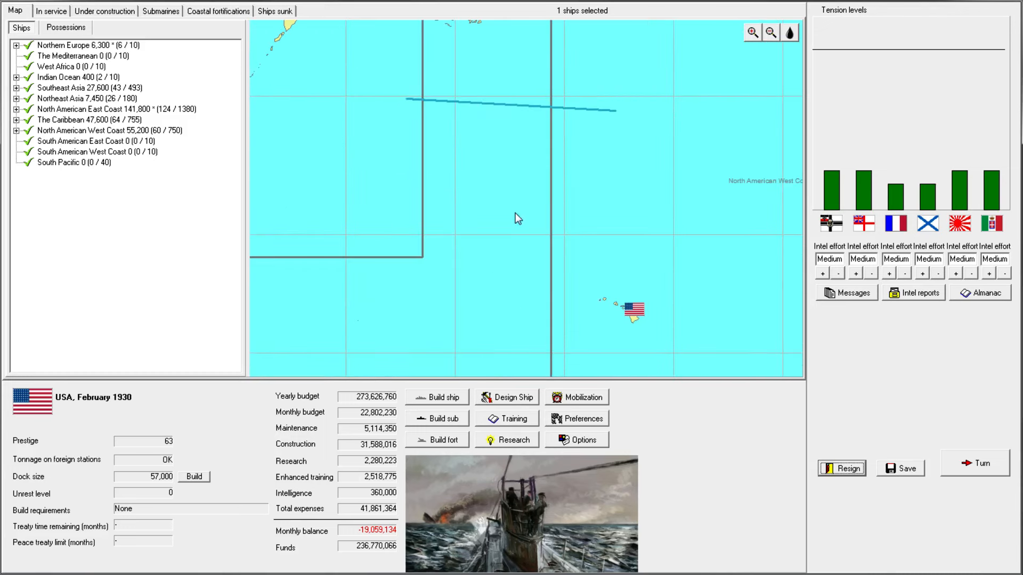
# - Centre on the Caribbean, zoom into the eastern islands, then pull back to the whole North Atlantic
pyautogui.click(770, 34)
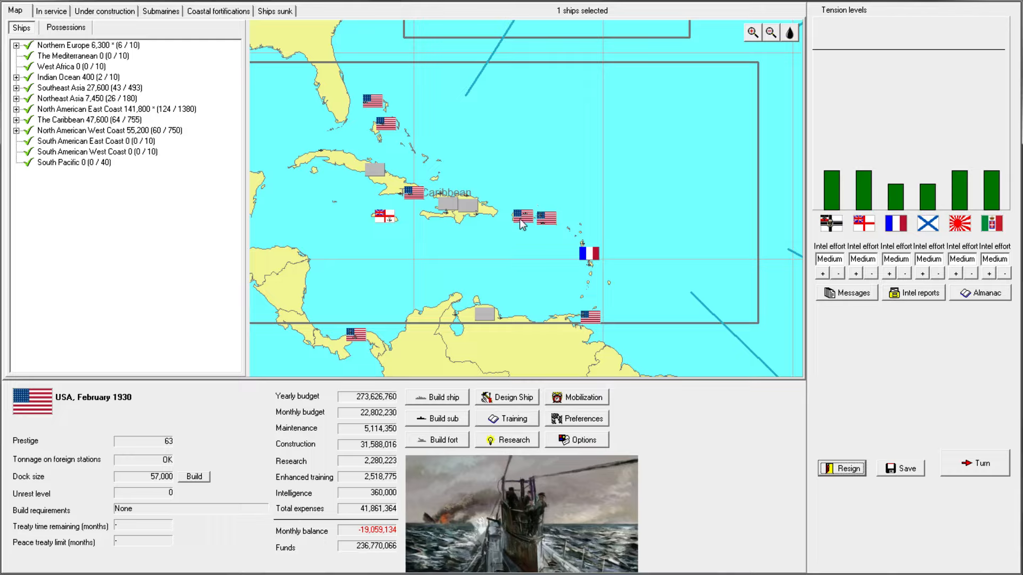
pyautogui.moveTo(587, 307)
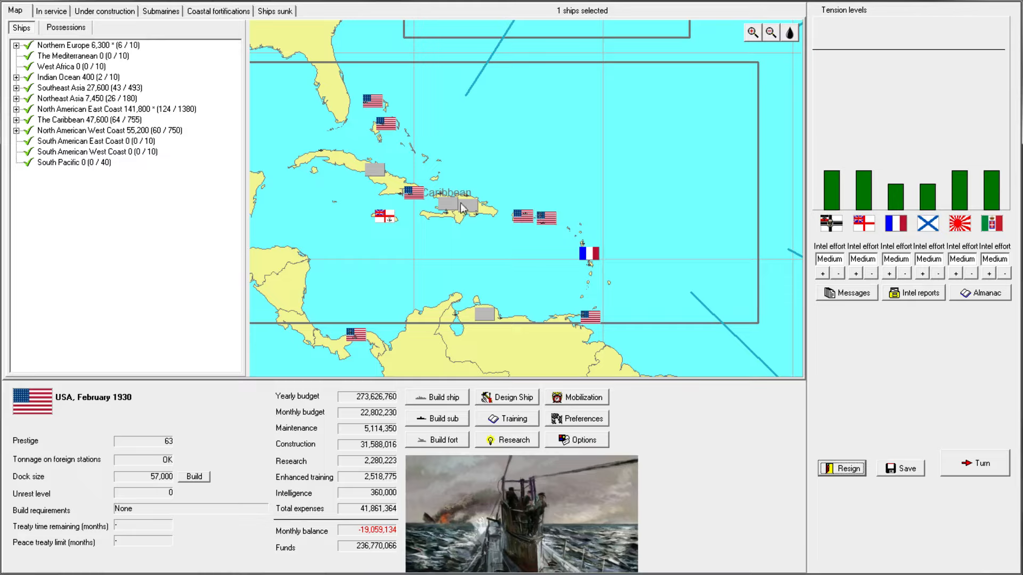
pyautogui.click(751, 34)
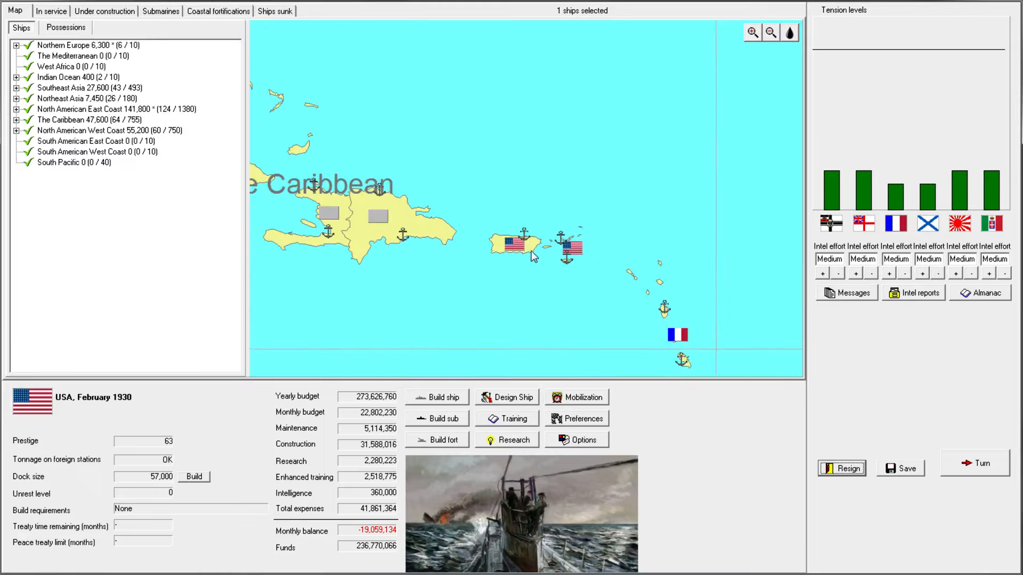
pyautogui.moveTo(576, 249)
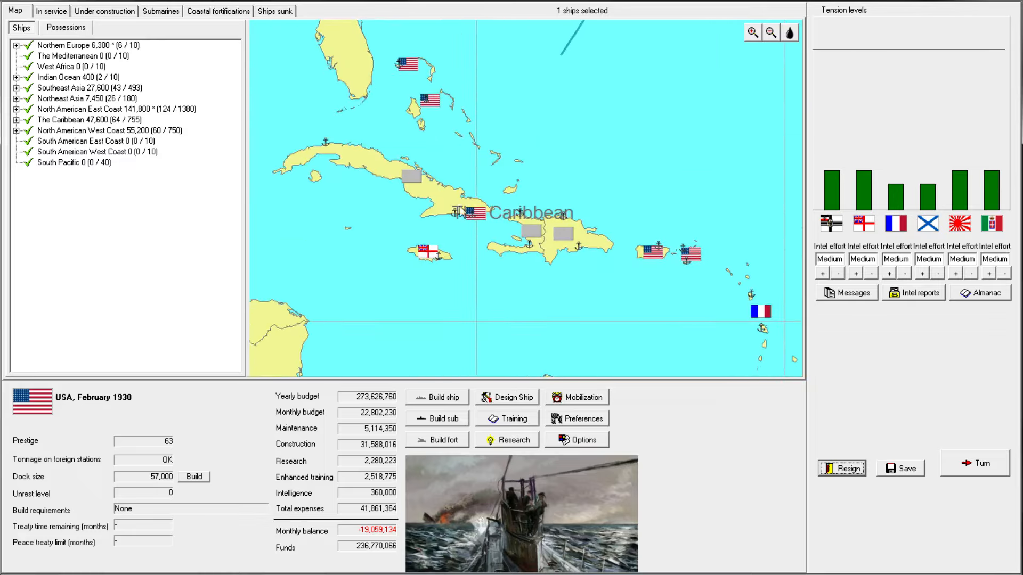
pyautogui.moveTo(429, 103)
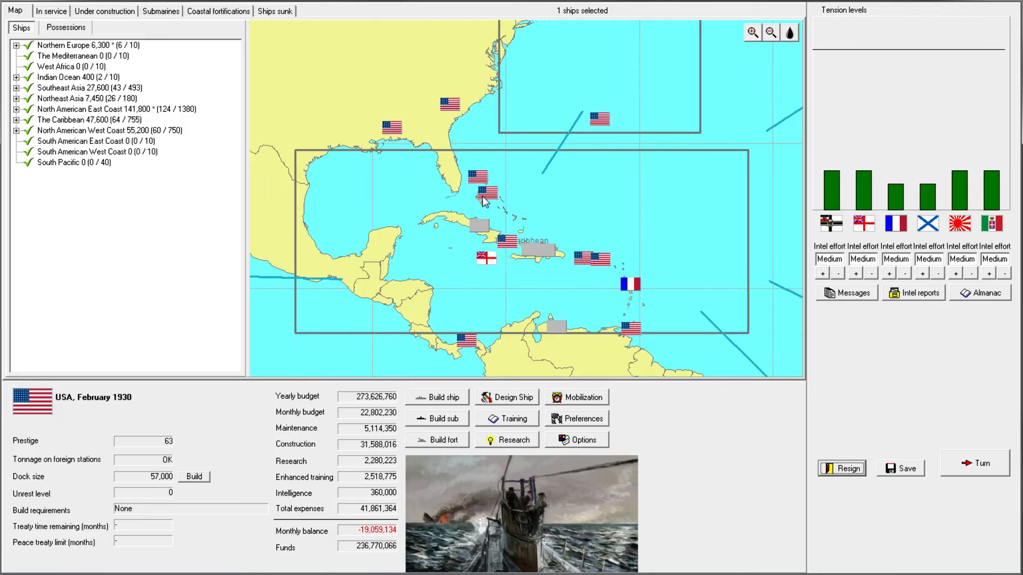
pyautogui.moveTo(629, 327)
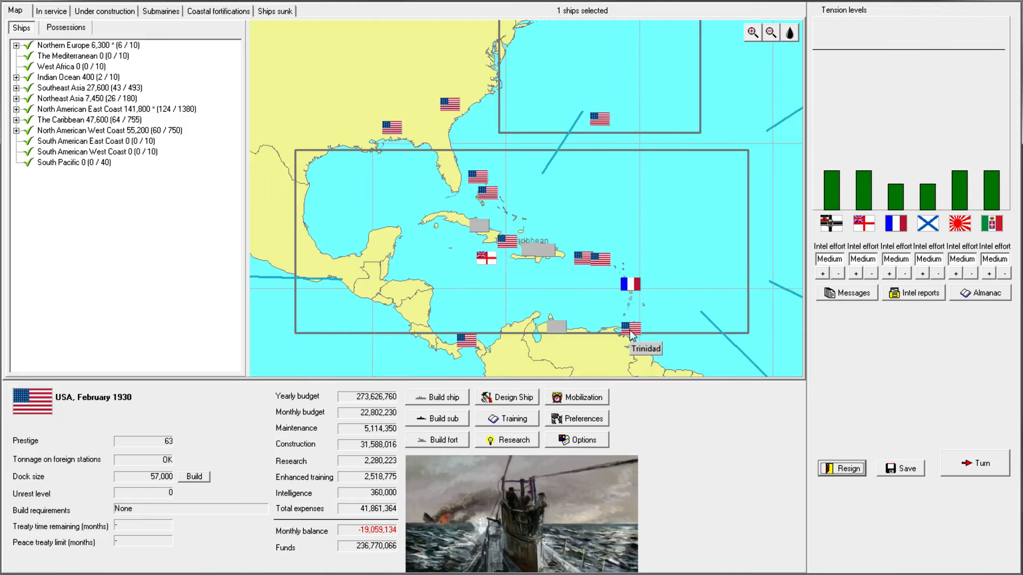
pyautogui.moveTo(603, 261)
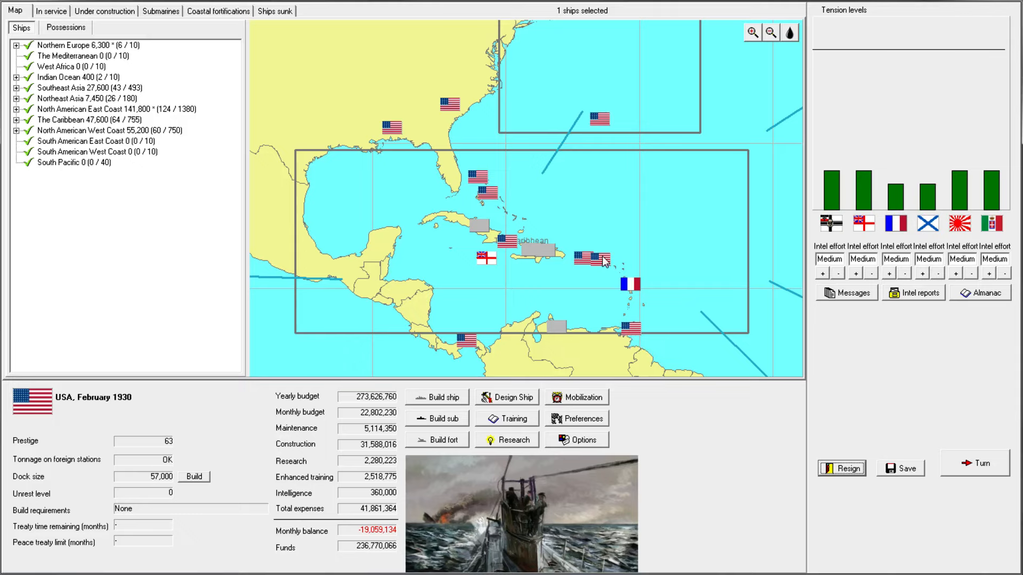
pyautogui.click(769, 33)
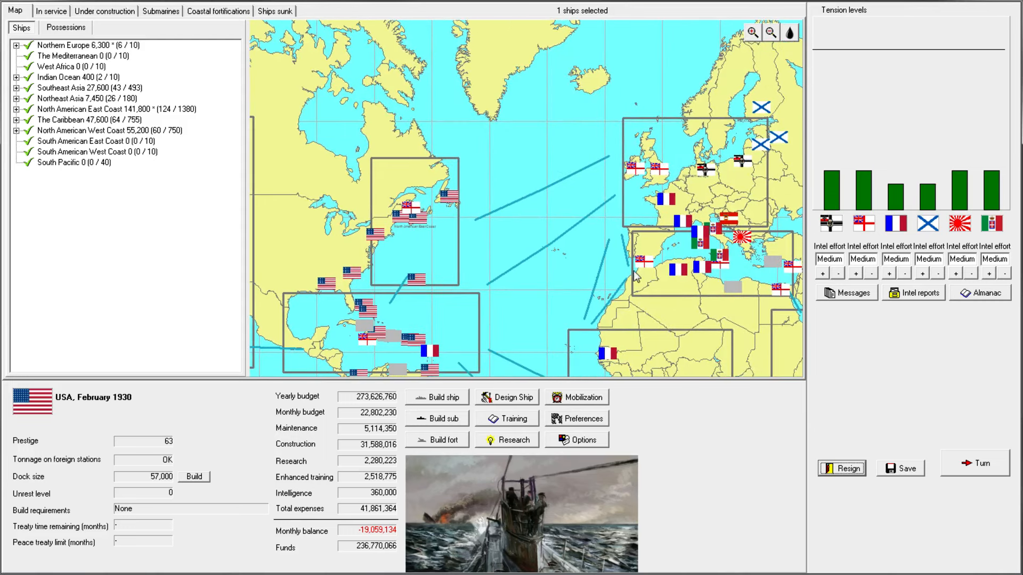
pyautogui.click(51, 11)
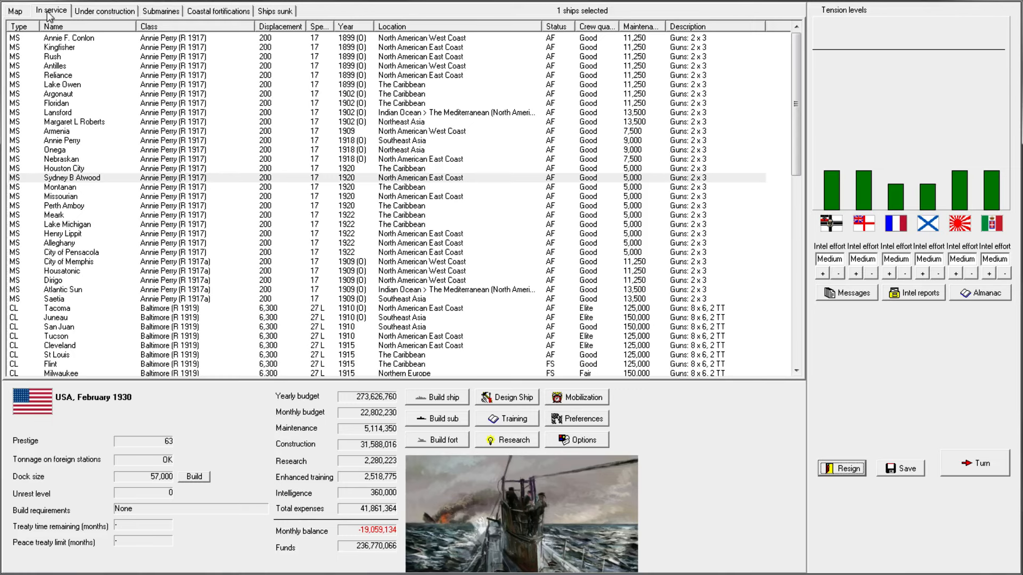
pyautogui.click(103, 10)
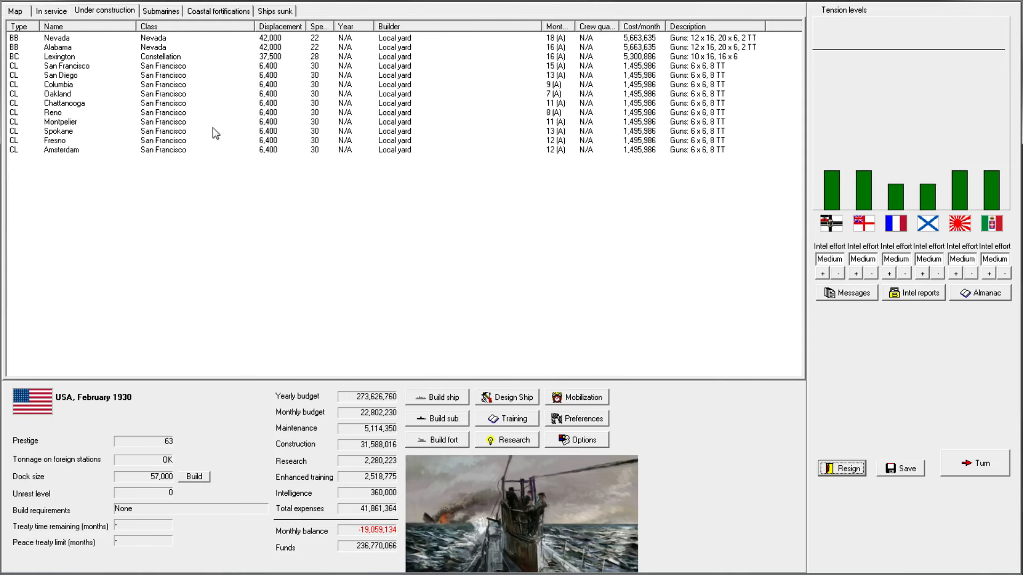
pyautogui.click(14, 10)
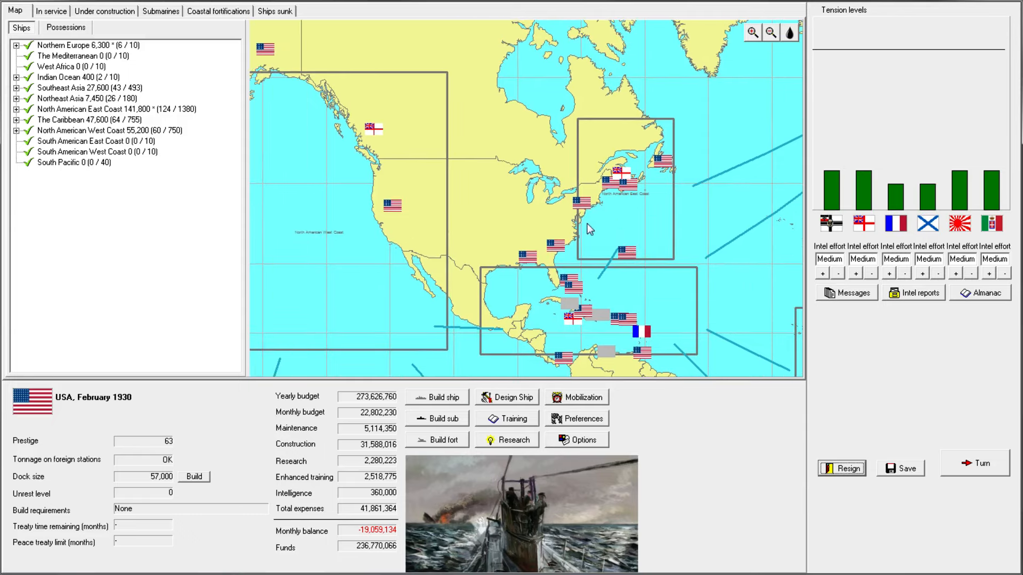
pyautogui.moveTo(626, 185)
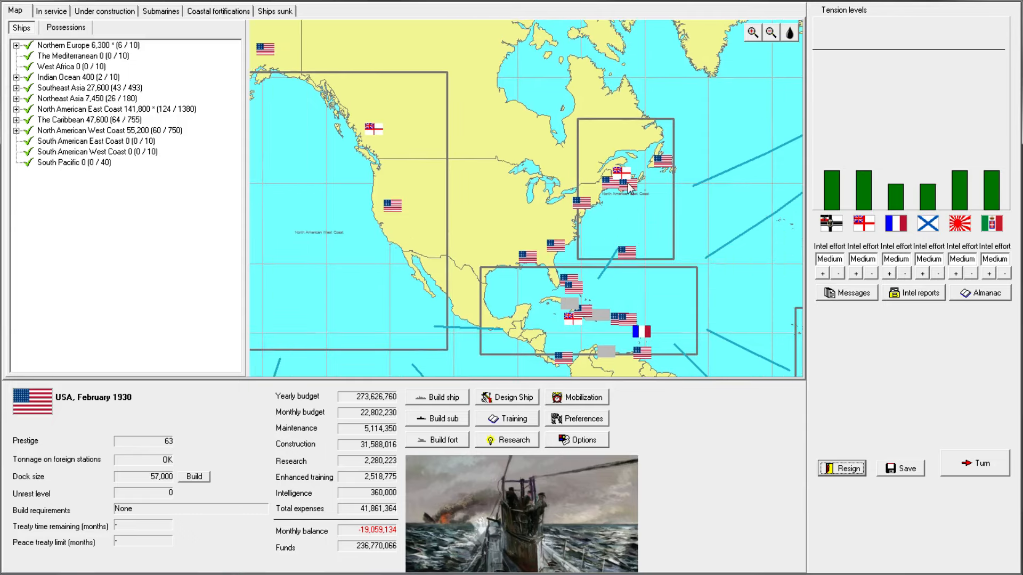
pyautogui.click(841, 469)
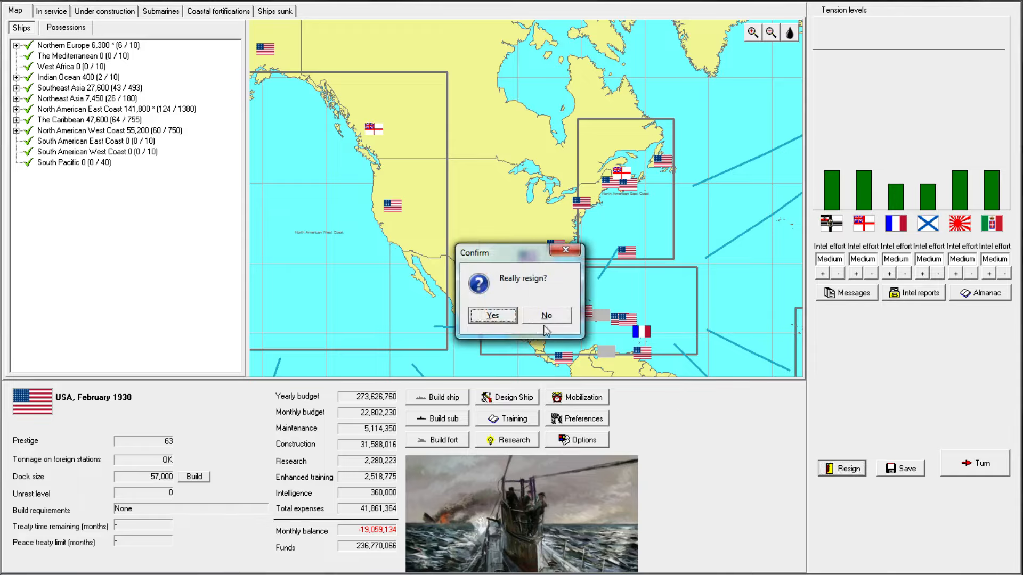
pyautogui.click(492, 315)
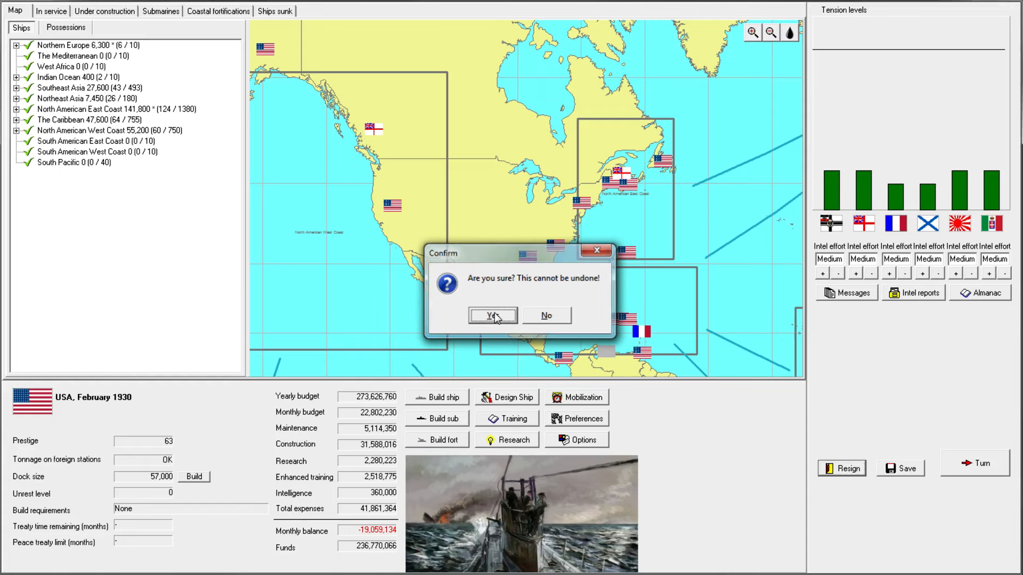
pyautogui.click(492, 315)
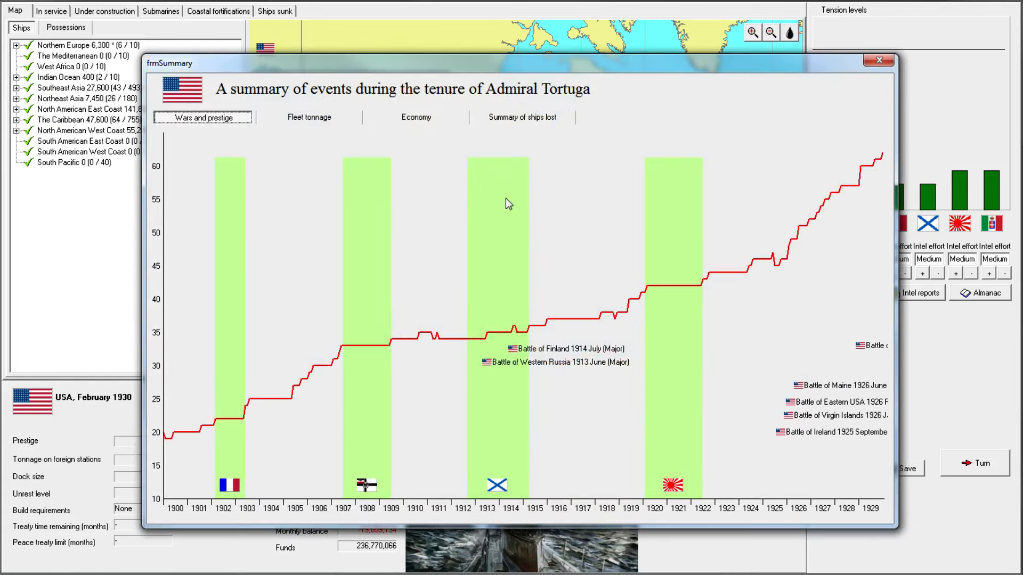
pyautogui.moveTo(424, 330)
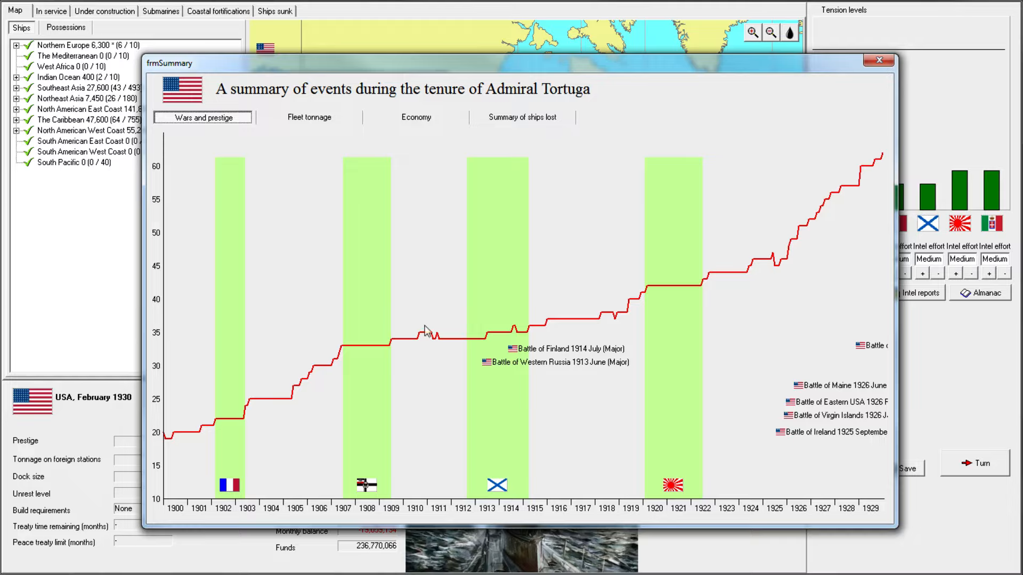
pyautogui.moveTo(384, 183)
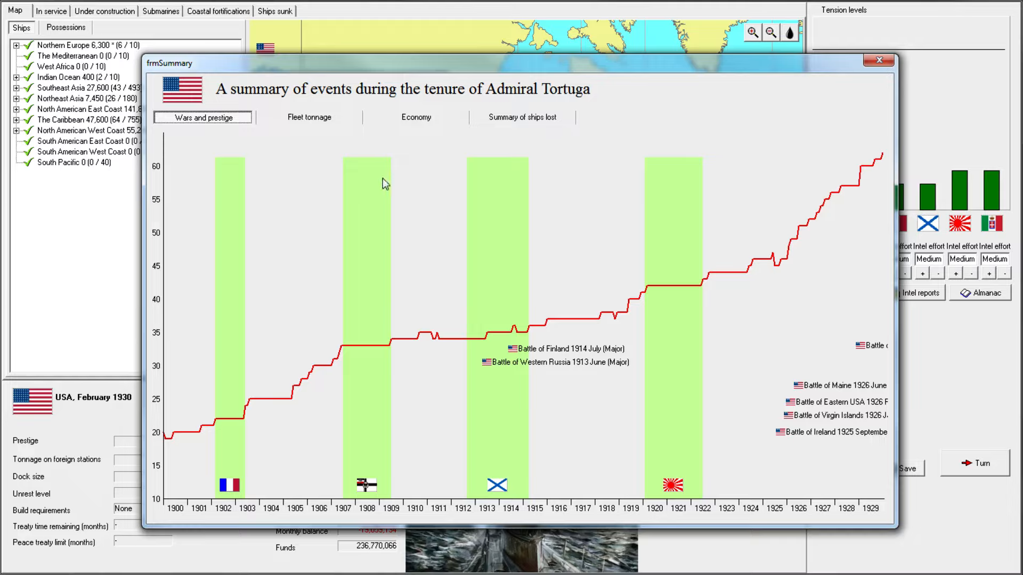
pyautogui.moveTo(201, 478)
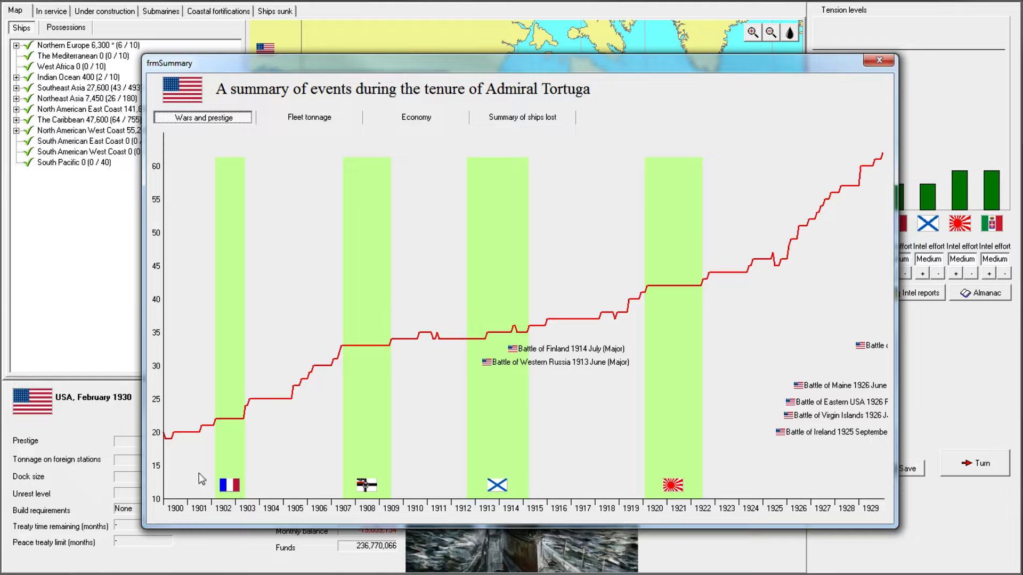
pyautogui.moveTo(210, 227)
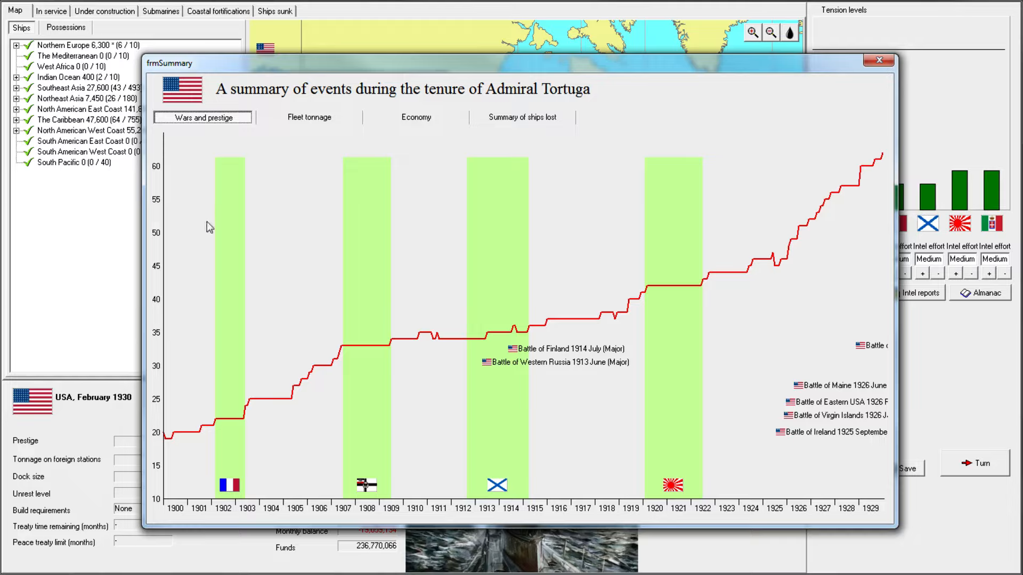
pyautogui.moveTo(538, 353)
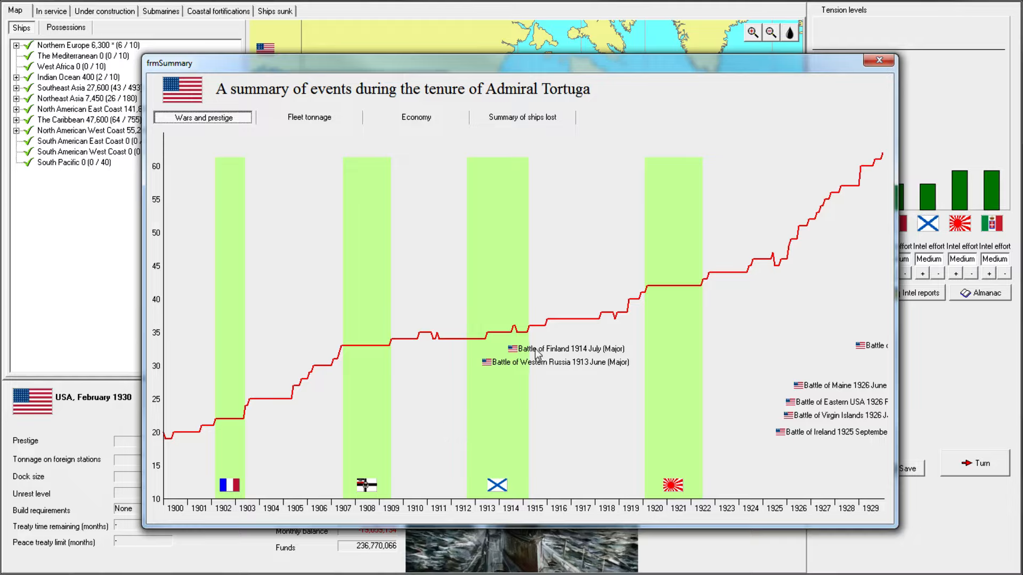
pyautogui.moveTo(895, 311)
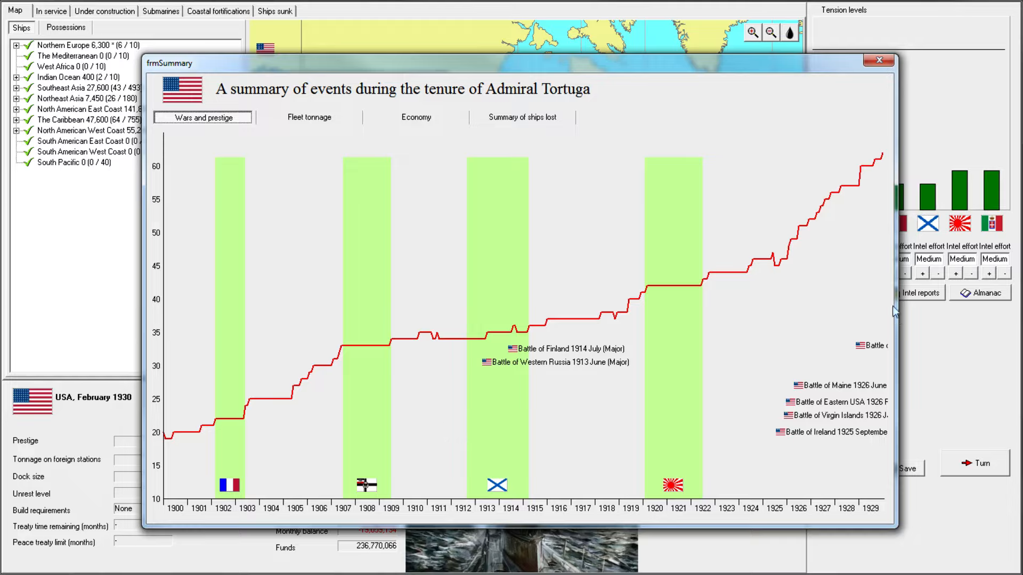
pyautogui.moveTo(879, 428)
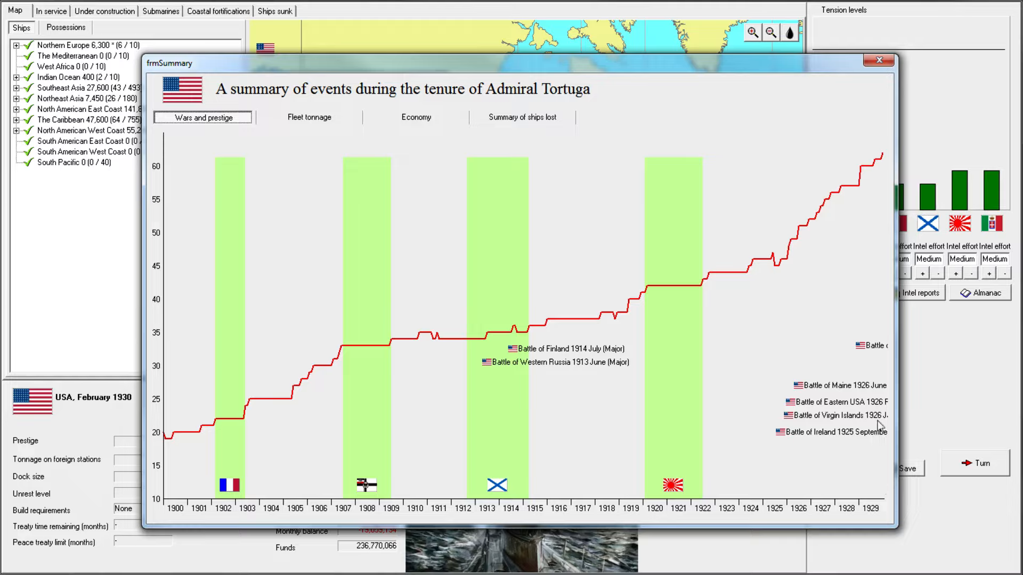
pyautogui.moveTo(529, 373)
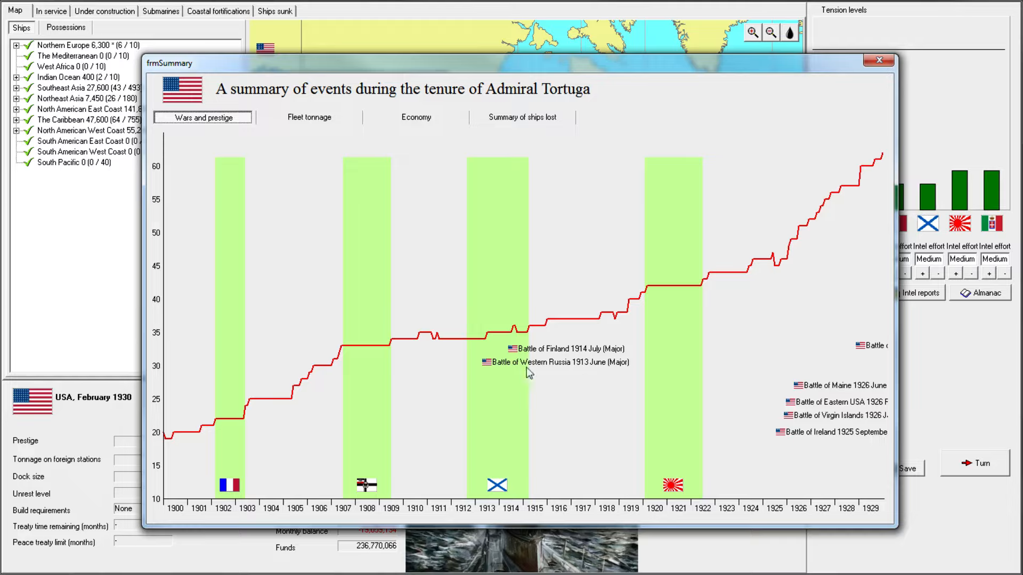
pyautogui.moveTo(509, 338)
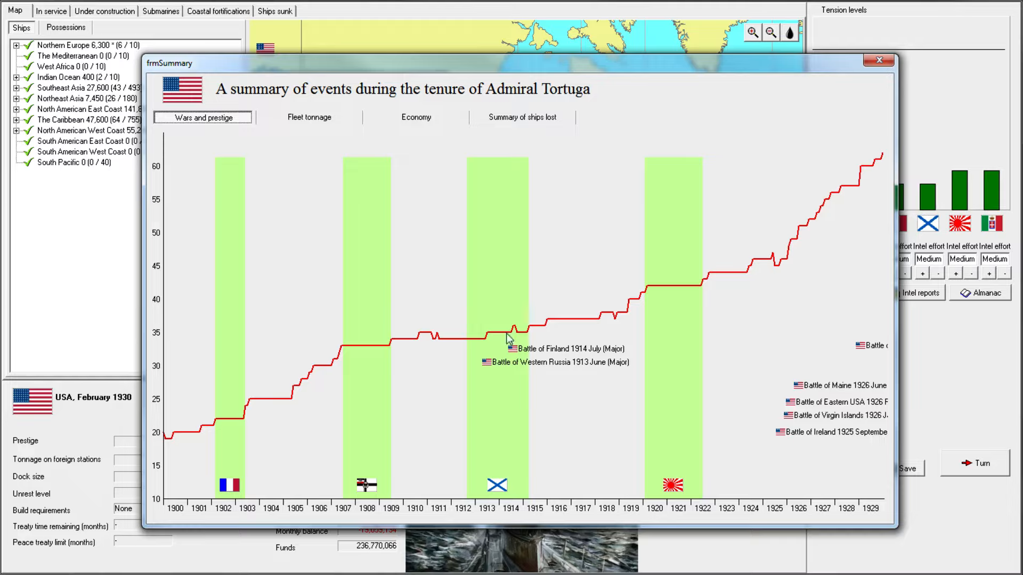
pyautogui.moveTo(518, 393)
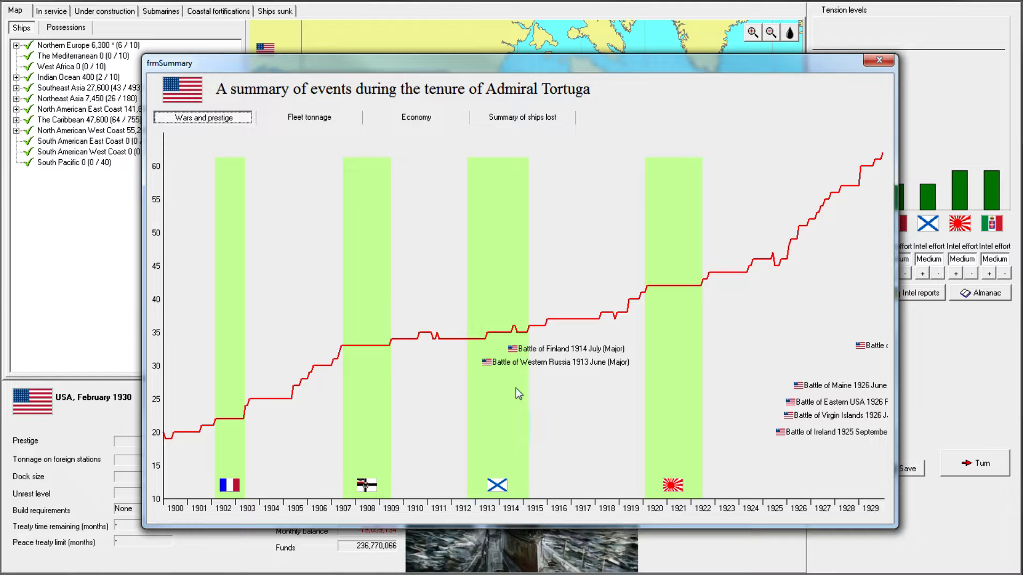
pyautogui.moveTo(494, 380)
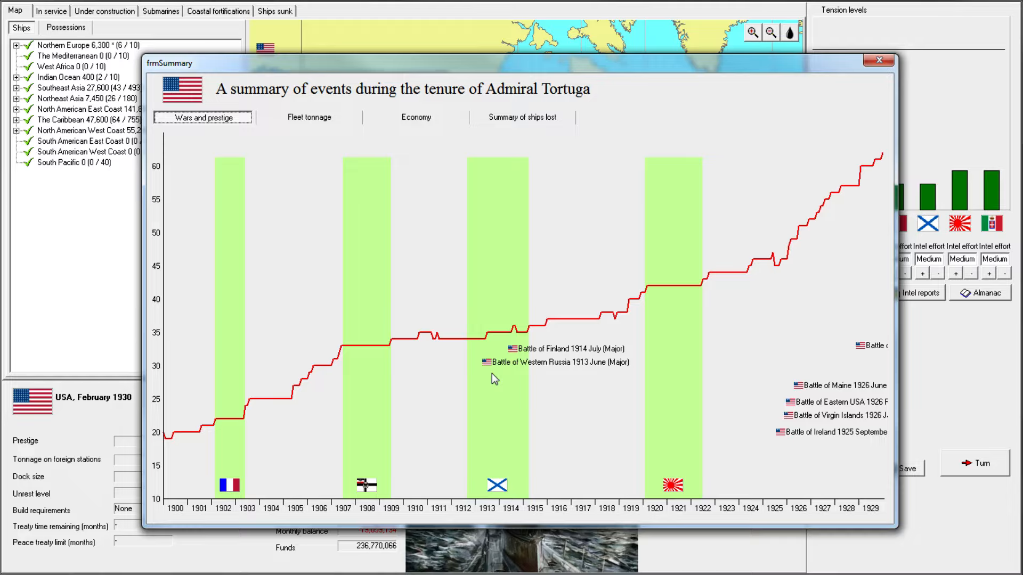
pyautogui.moveTo(269, 373)
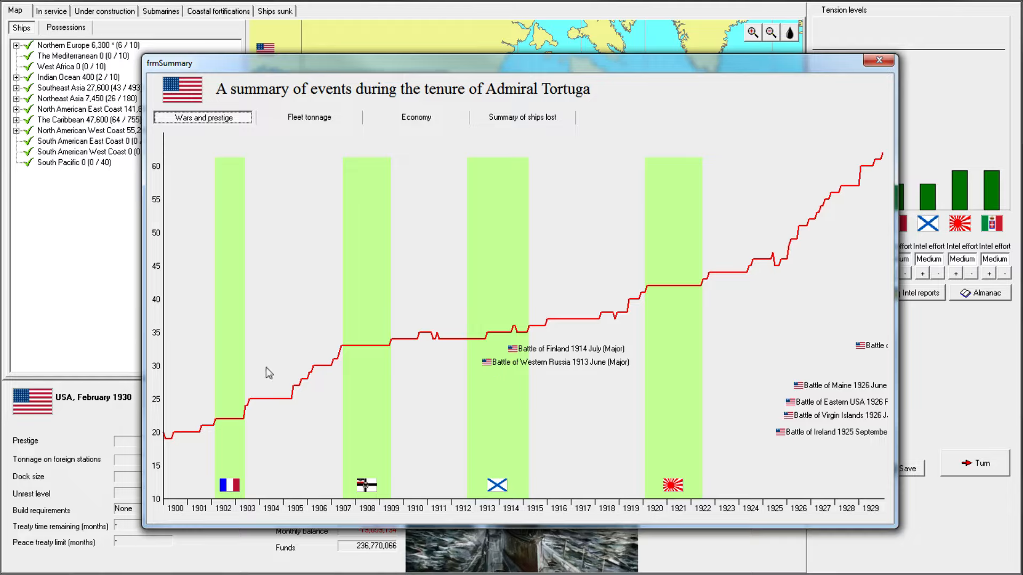
pyautogui.moveTo(247, 486)
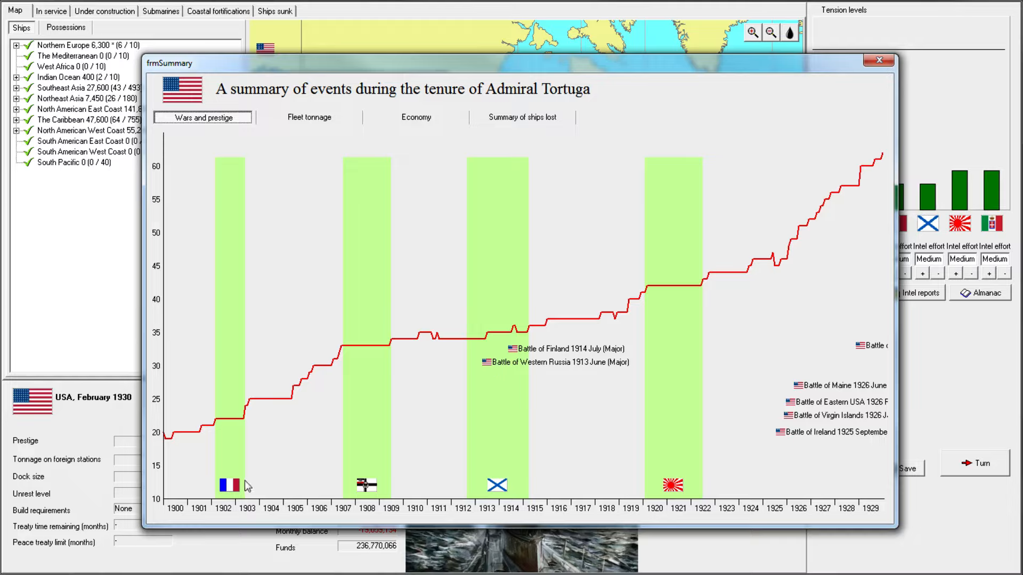
pyautogui.moveTo(365, 271)
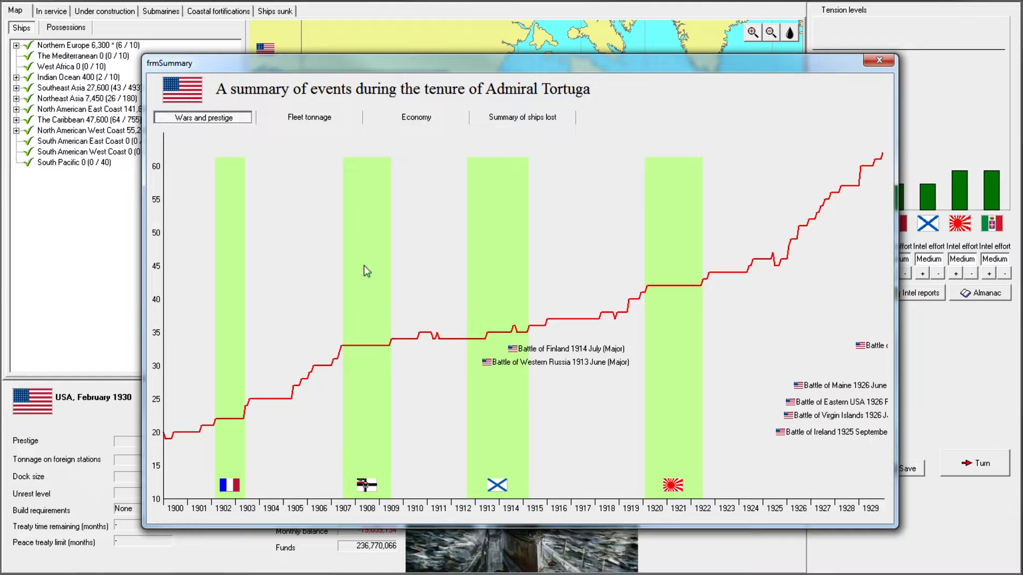
pyautogui.moveTo(298, 307)
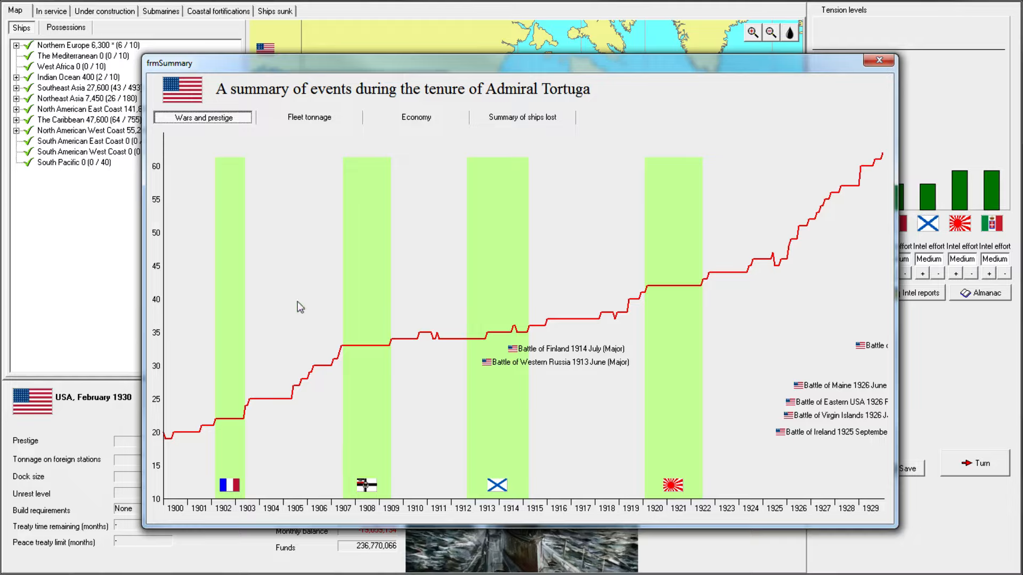
pyautogui.moveTo(553, 359)
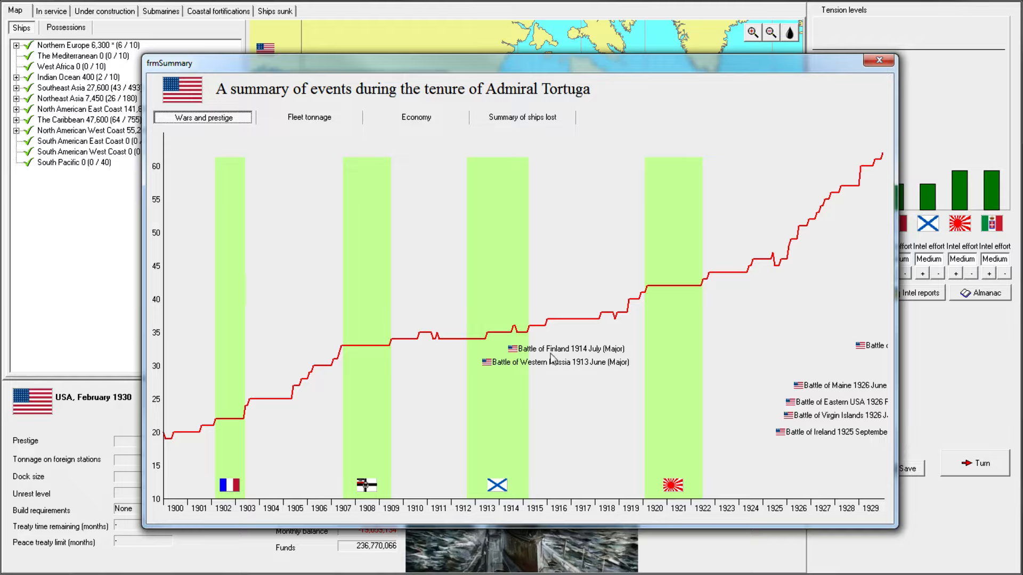
pyautogui.moveTo(555, 388)
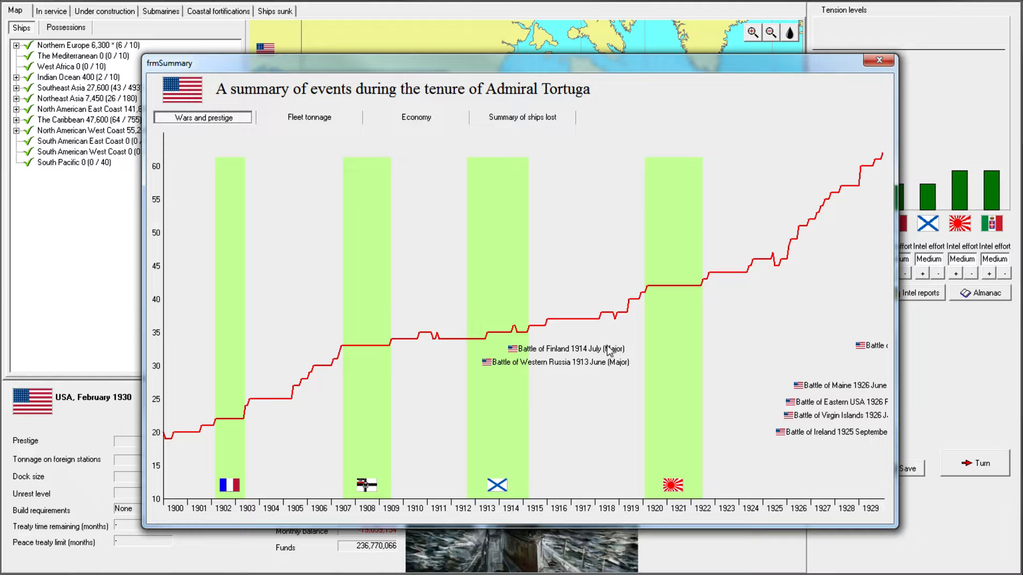
pyautogui.moveTo(805, 406)
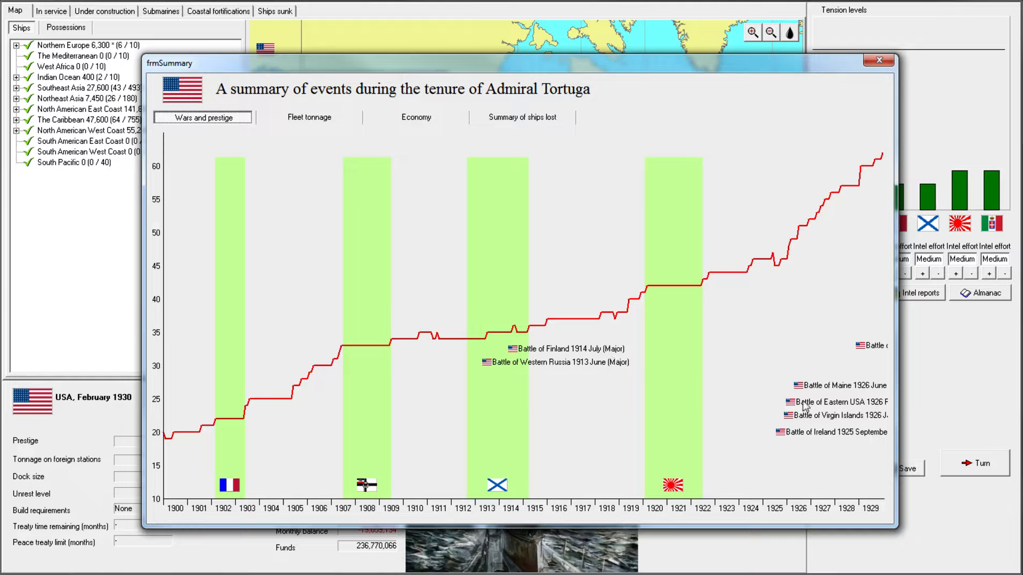
pyautogui.moveTo(564, 180)
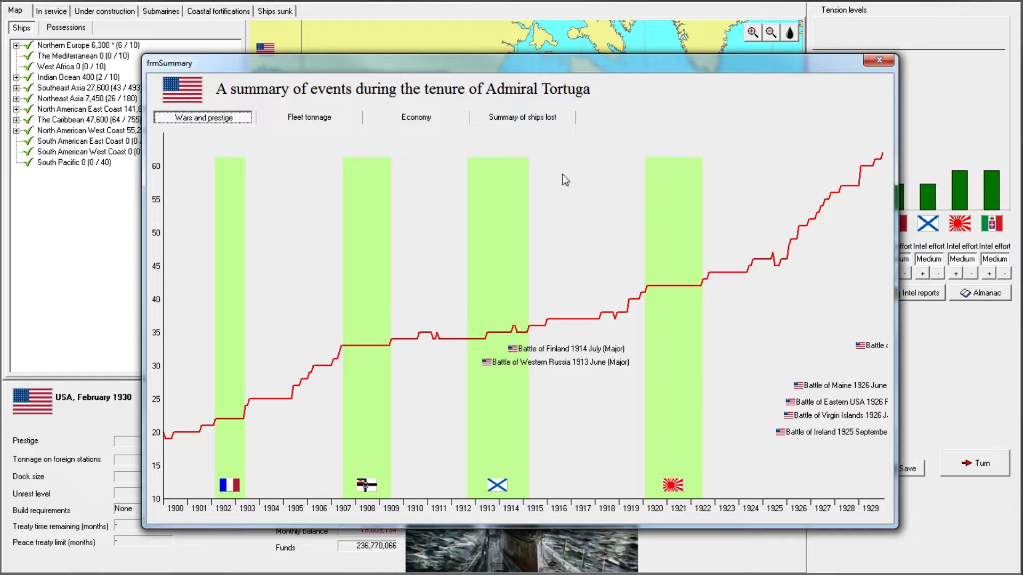
pyautogui.click(308, 118)
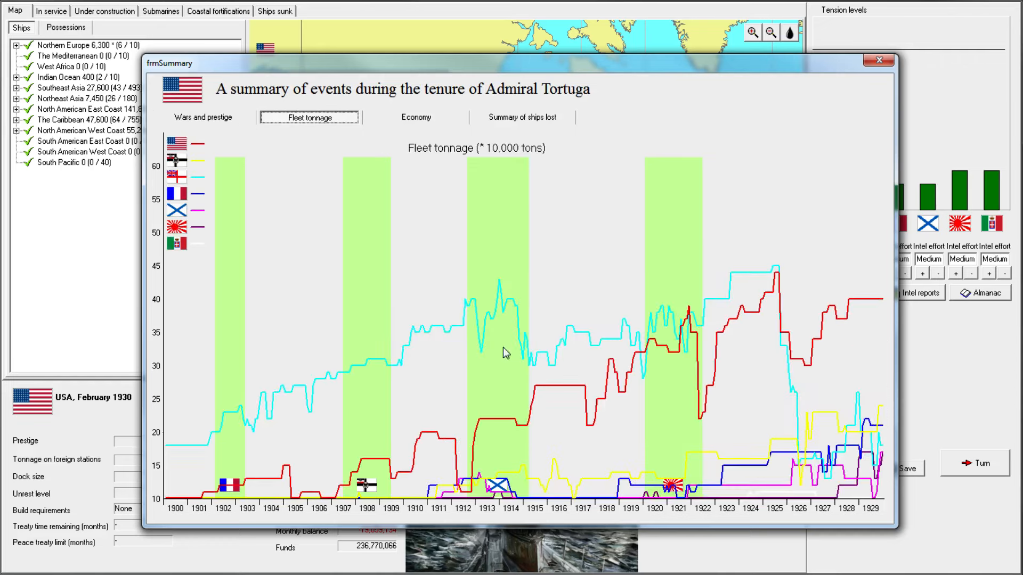
pyautogui.moveTo(185, 144)
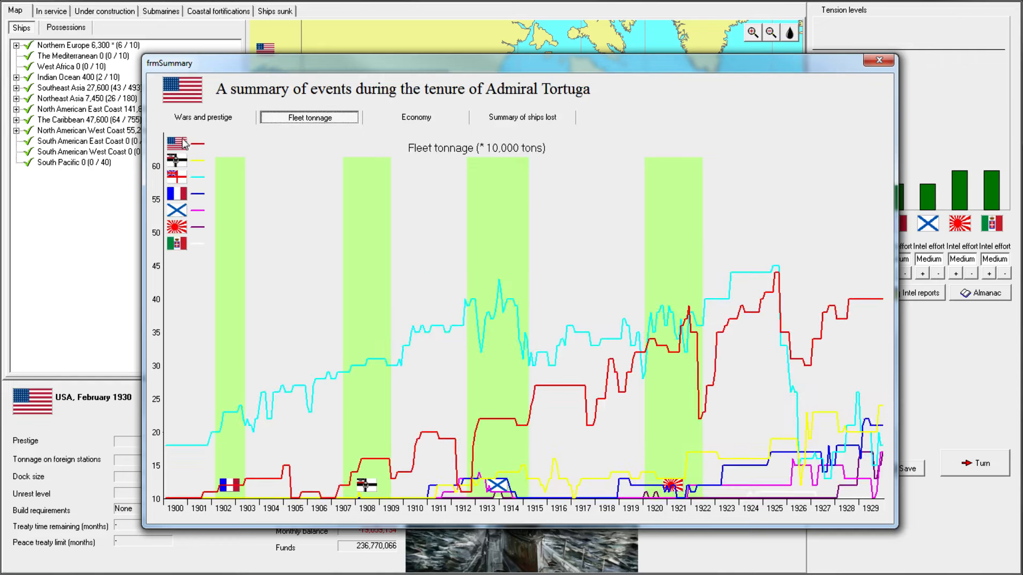
pyautogui.moveTo(766, 354)
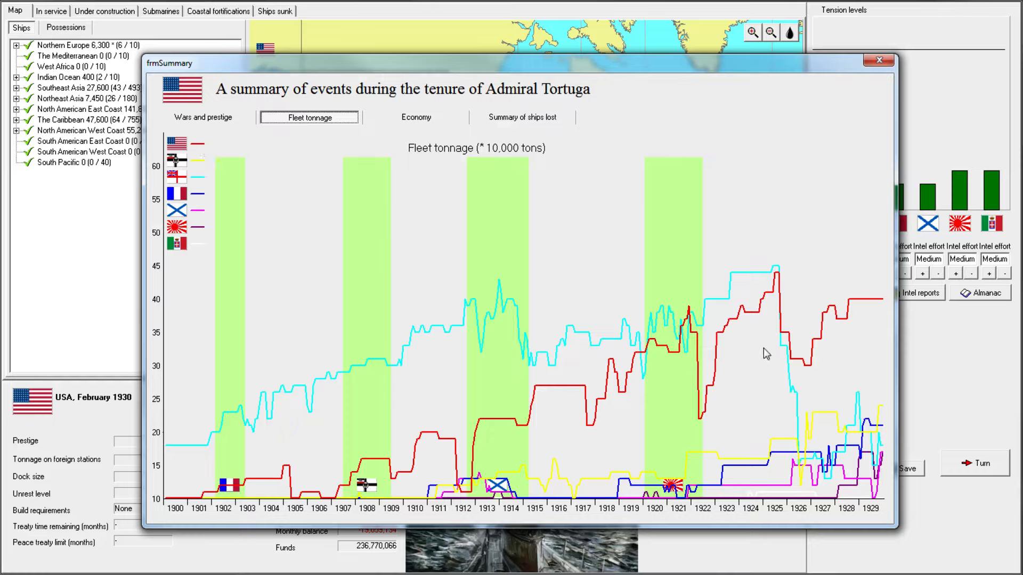
pyautogui.moveTo(210, 184)
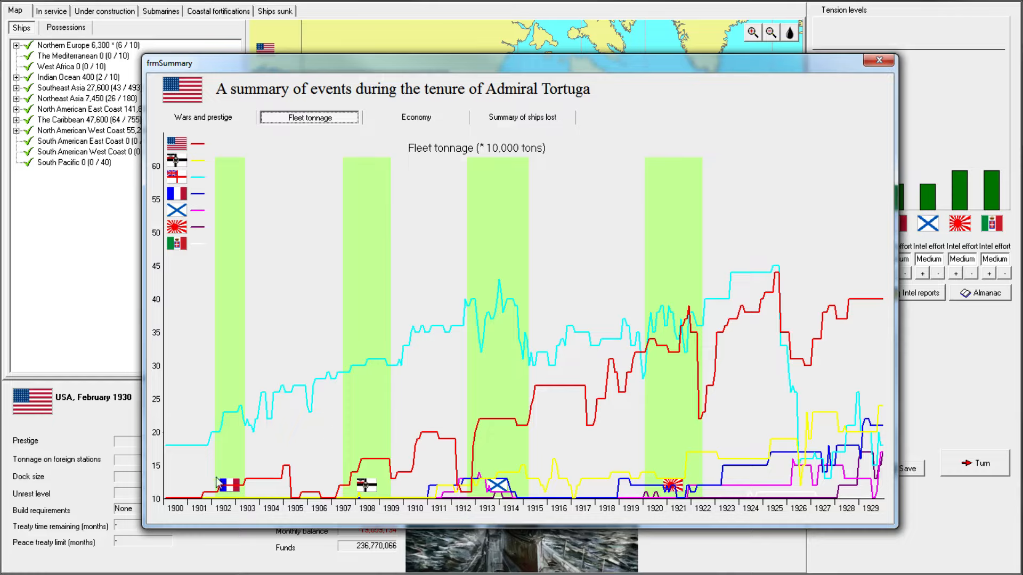
pyautogui.moveTo(189, 391)
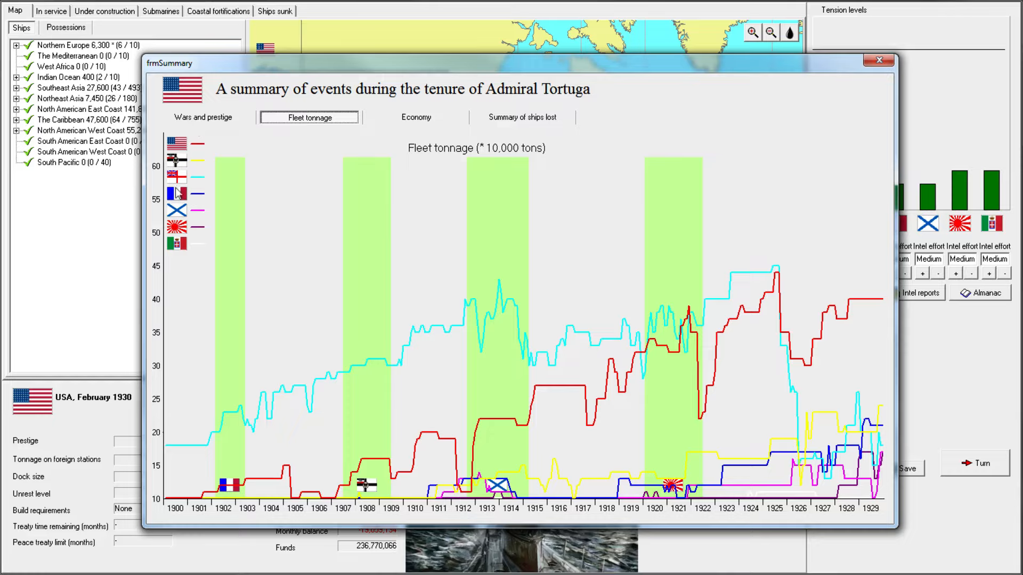
pyautogui.moveTo(253, 230)
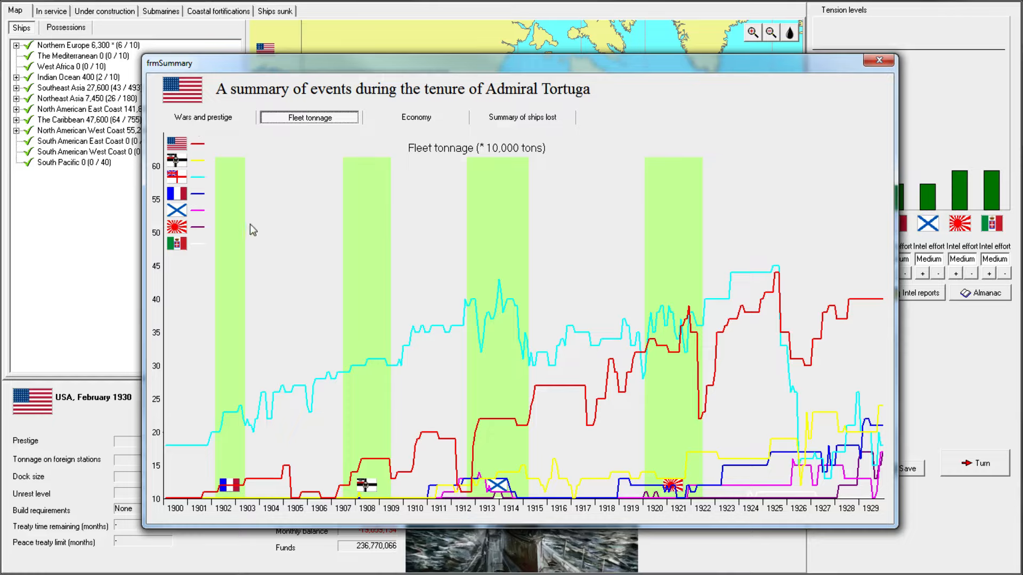
pyautogui.moveTo(198, 501)
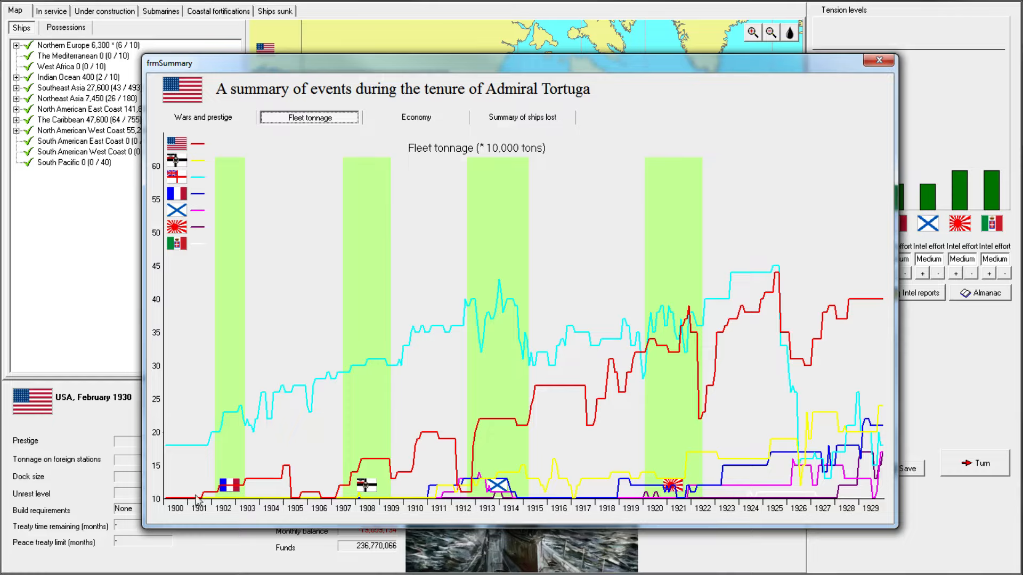
pyautogui.moveTo(178, 505)
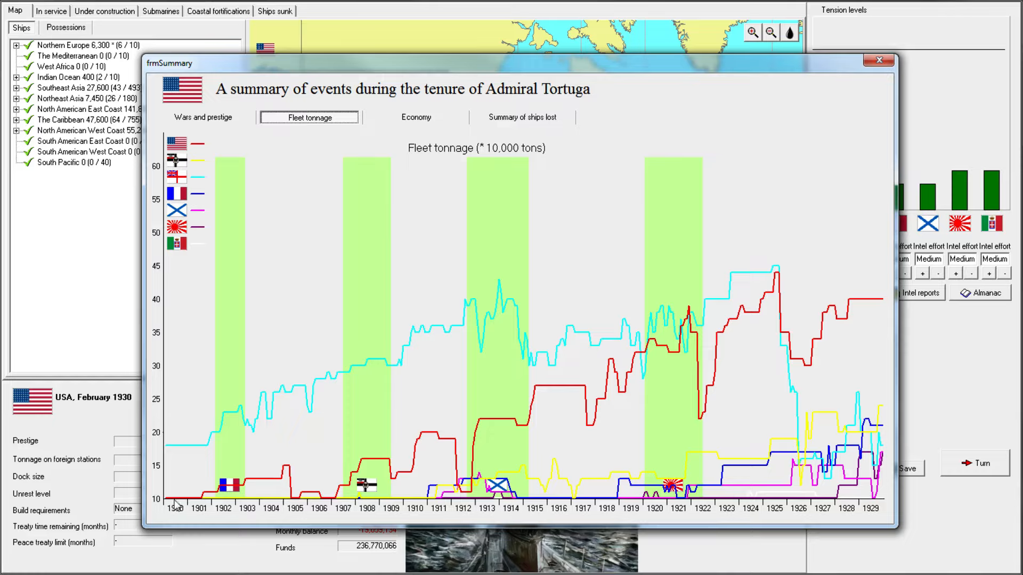
pyautogui.moveTo(407, 434)
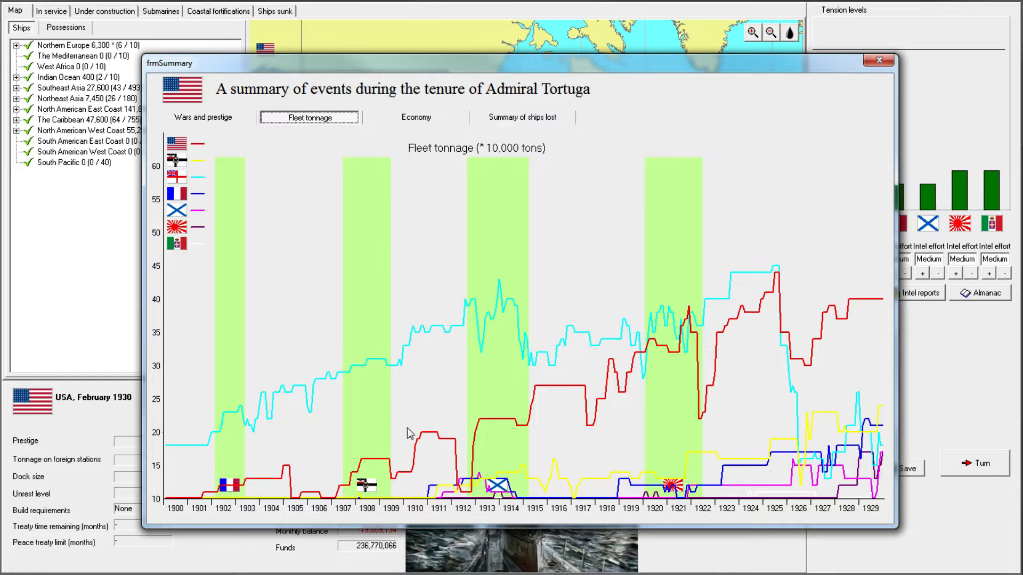
pyautogui.moveTo(234, 390)
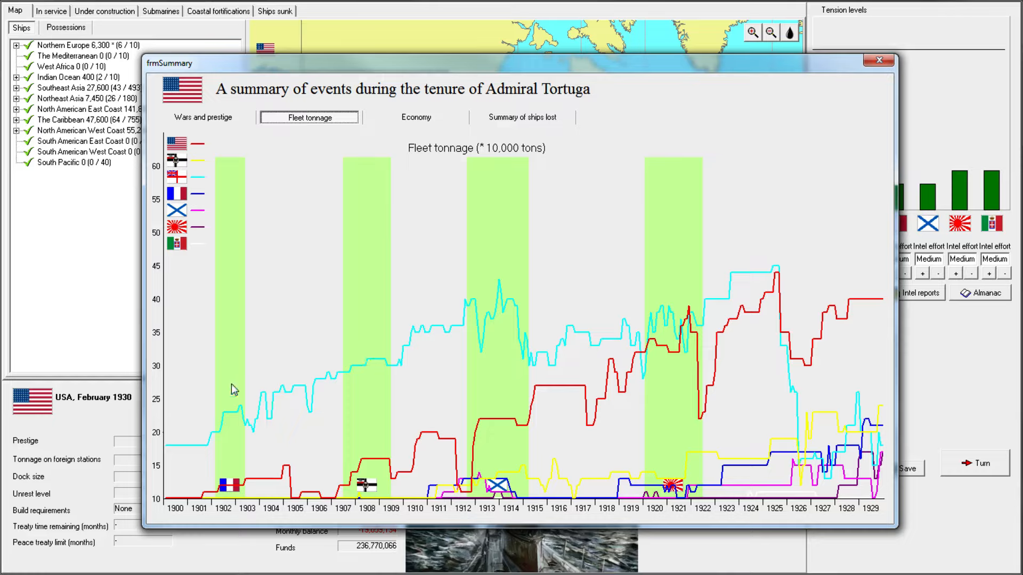
pyautogui.moveTo(178, 191)
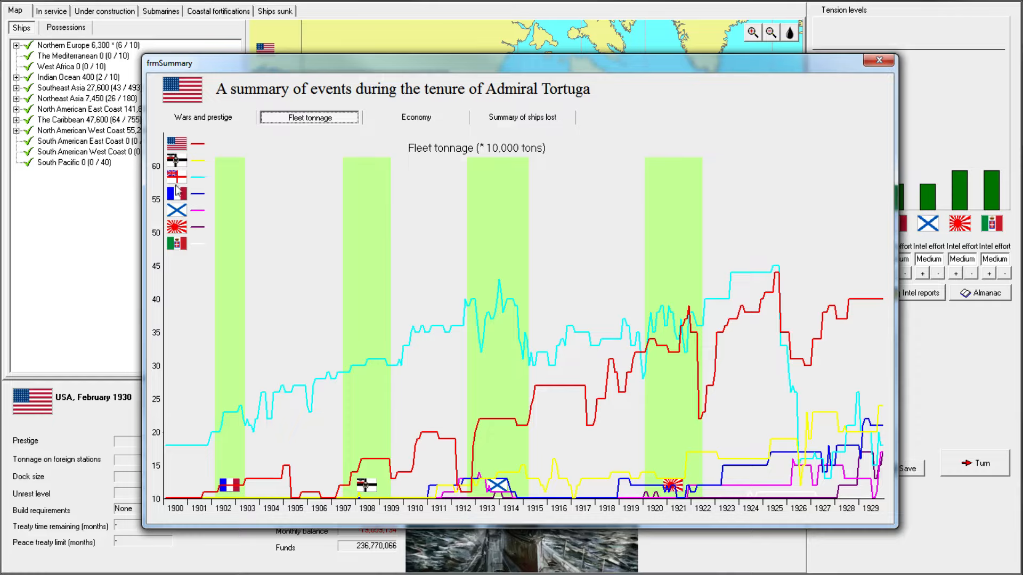
pyautogui.moveTo(163, 145)
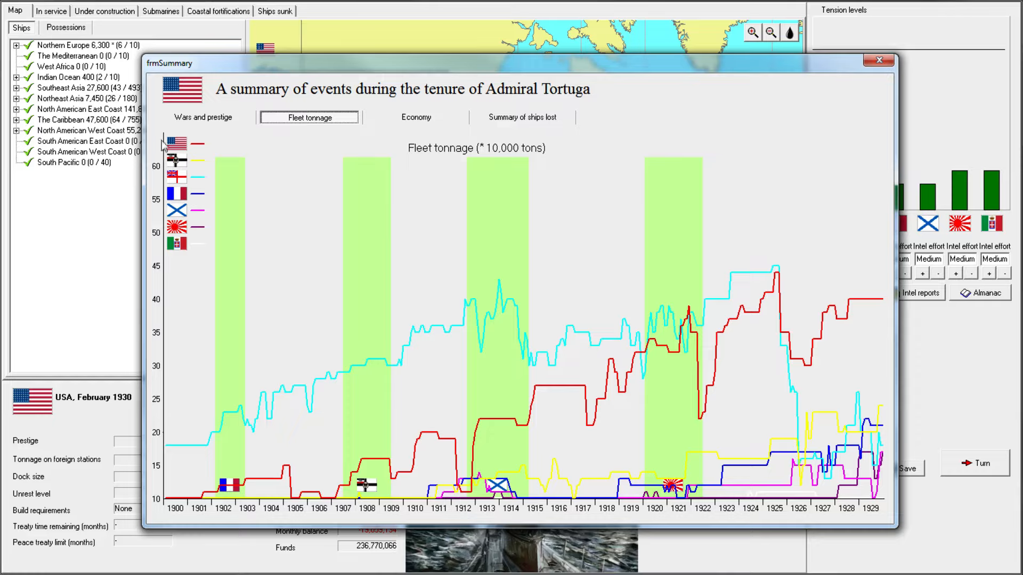
pyautogui.moveTo(550, 380)
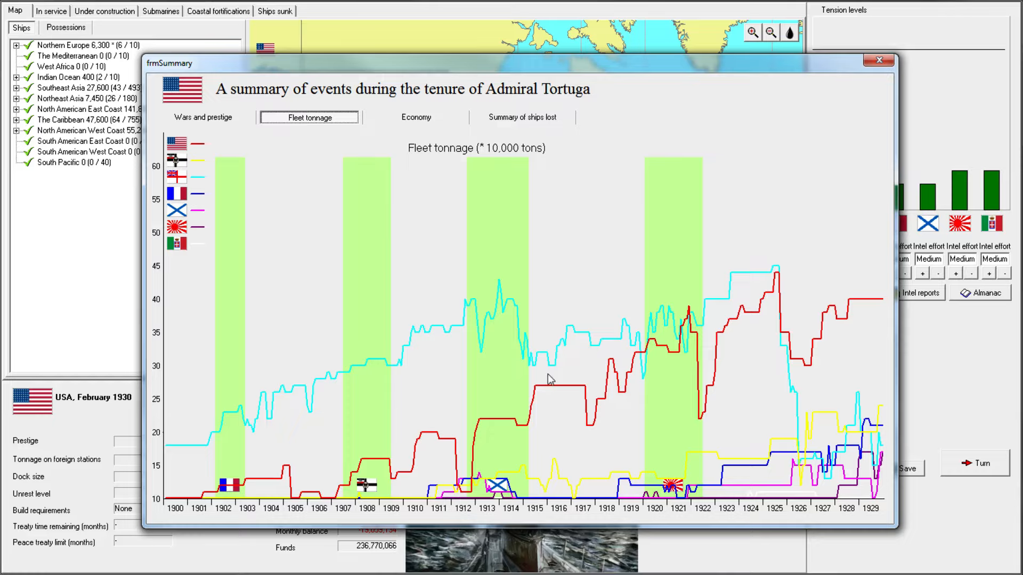
pyautogui.moveTo(173, 504)
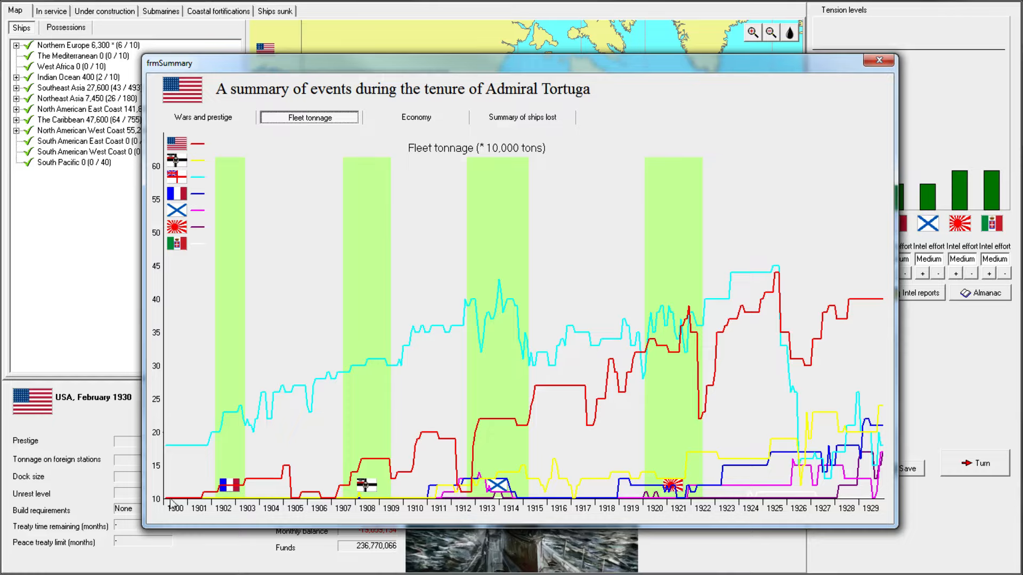
pyautogui.moveTo(205, 500)
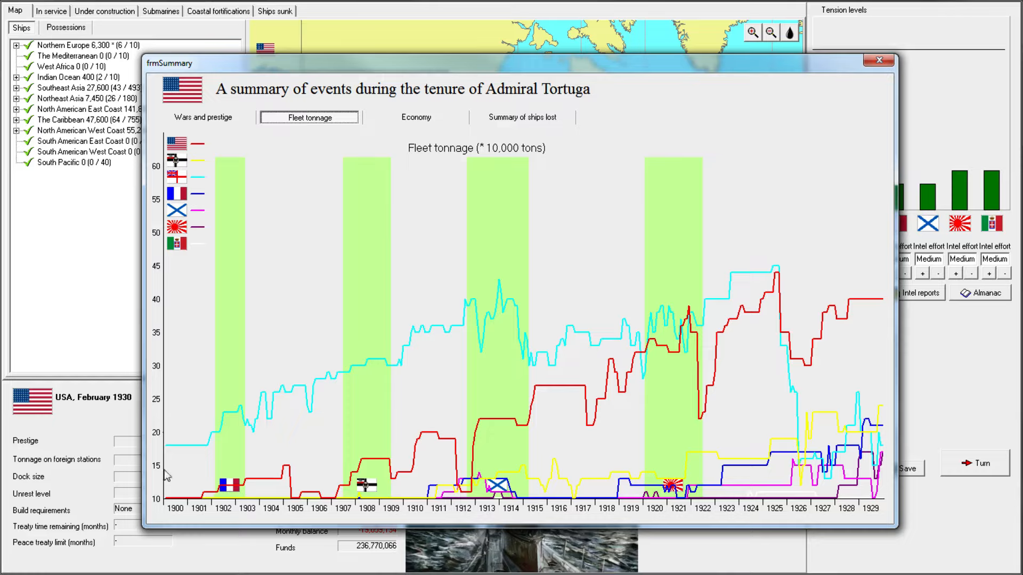
pyautogui.moveTo(179, 520)
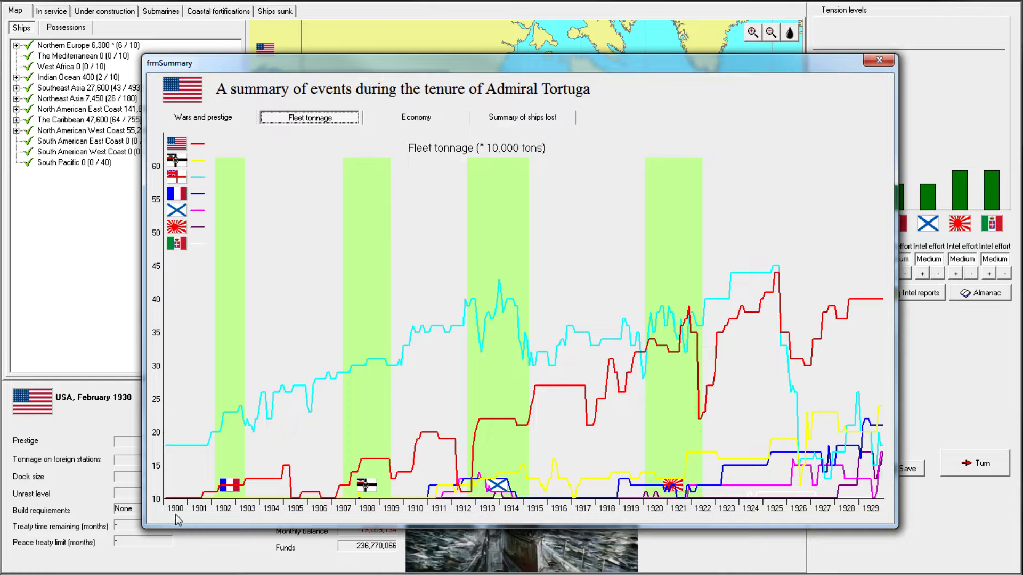
pyautogui.moveTo(211, 501)
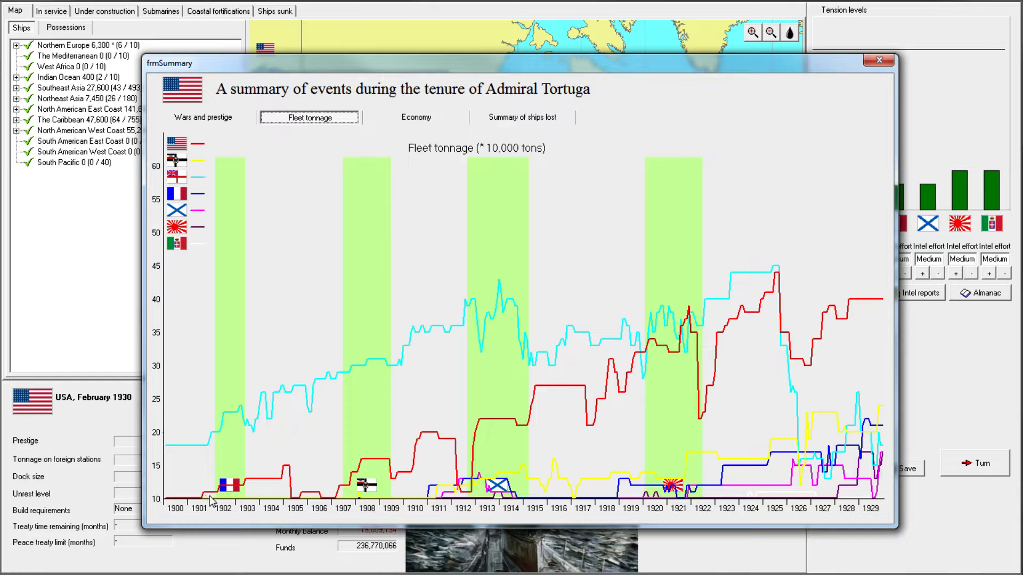
pyautogui.moveTo(206, 428)
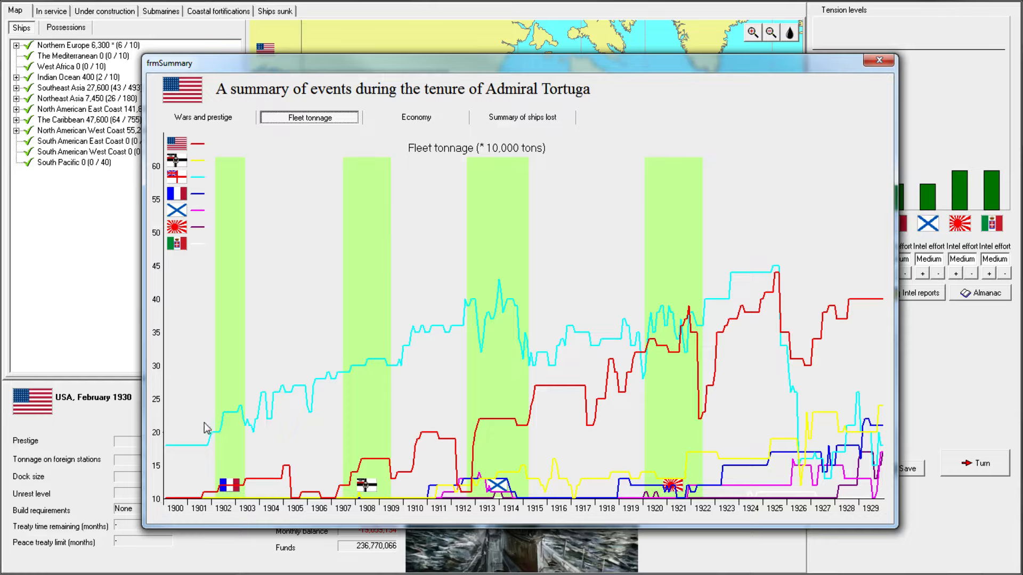
pyautogui.moveTo(254, 441)
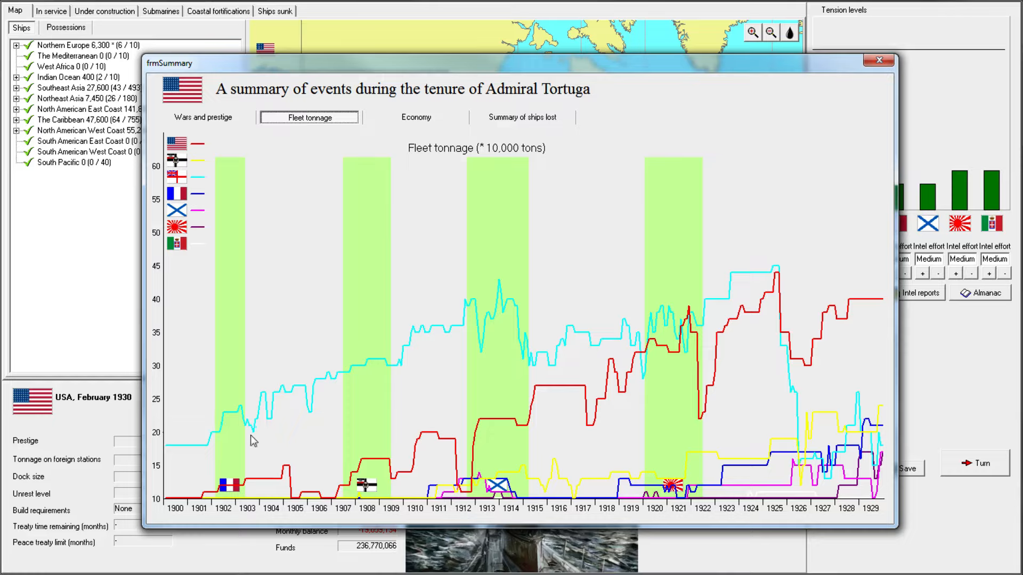
pyautogui.moveTo(545, 345)
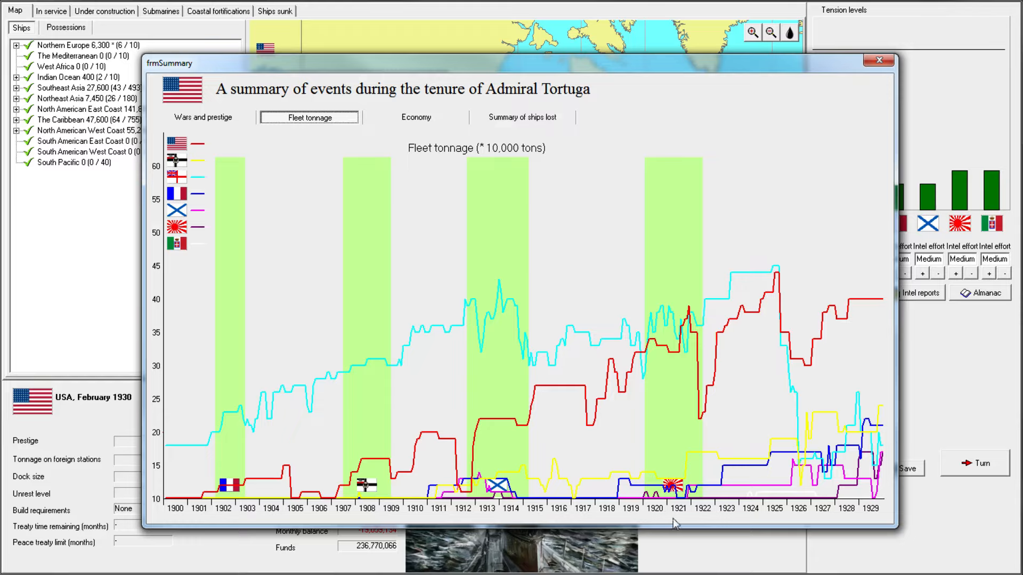
pyautogui.moveTo(667, 302)
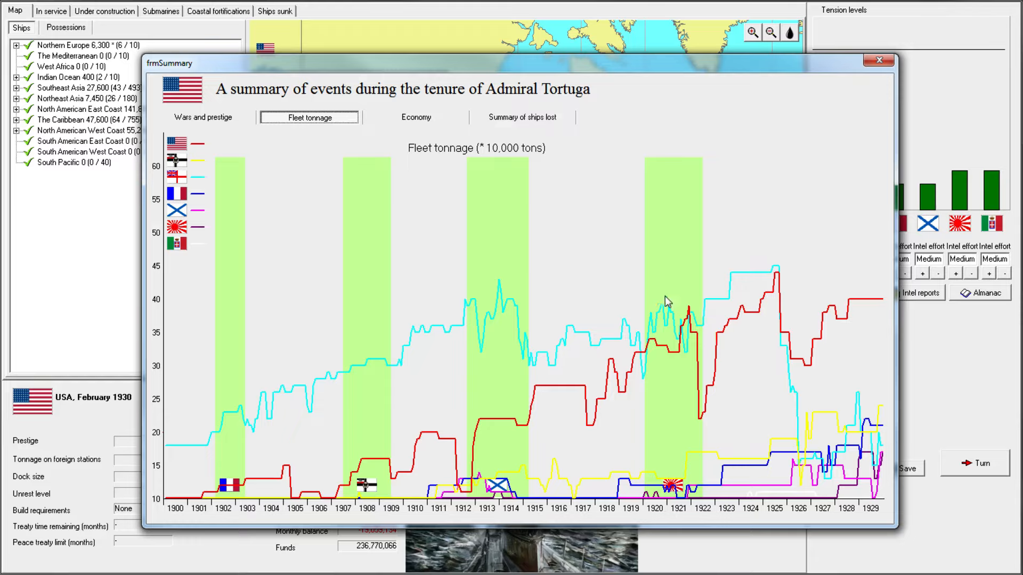
pyautogui.moveTo(690, 326)
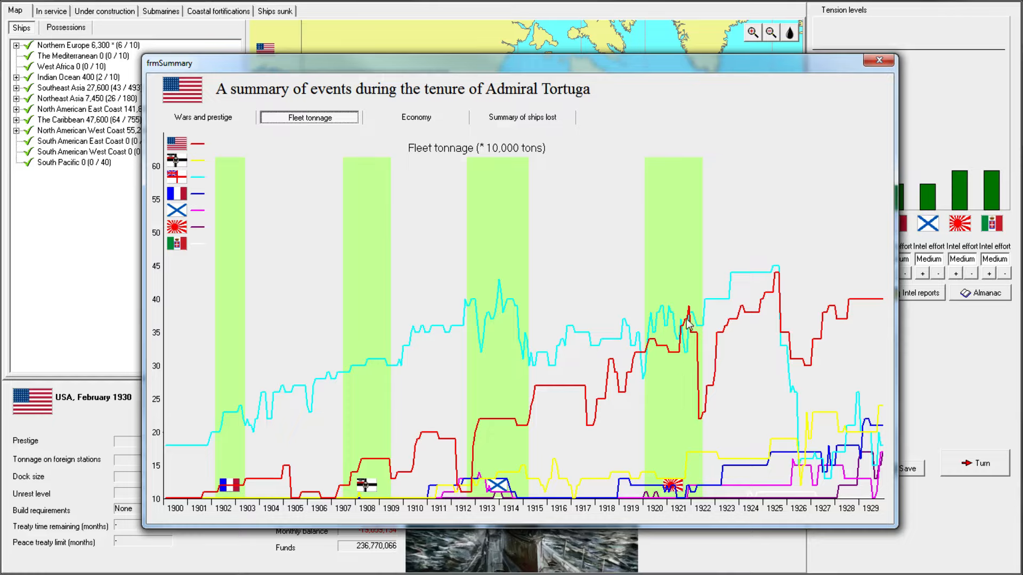
pyautogui.moveTo(701, 339)
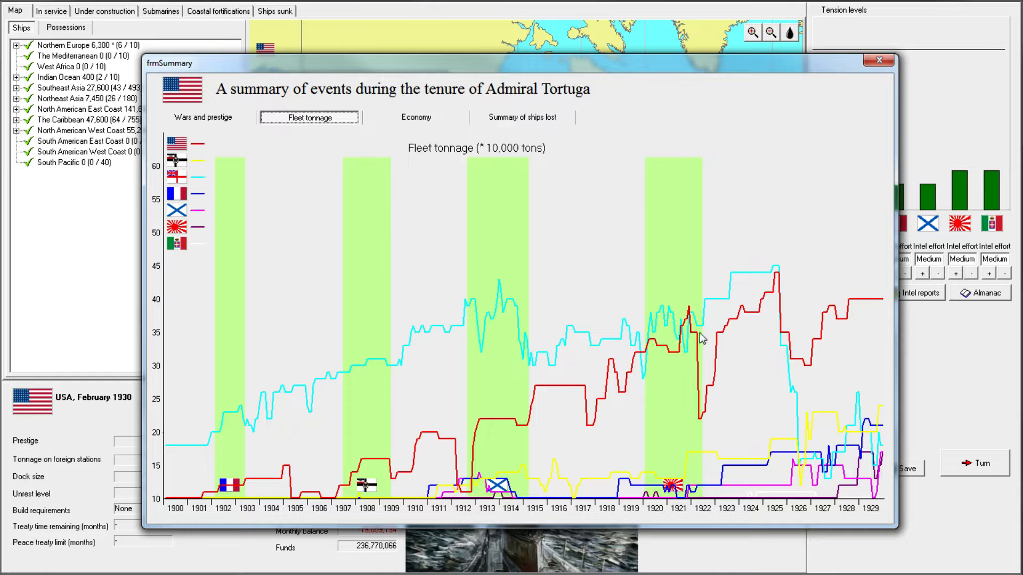
pyautogui.moveTo(708, 420)
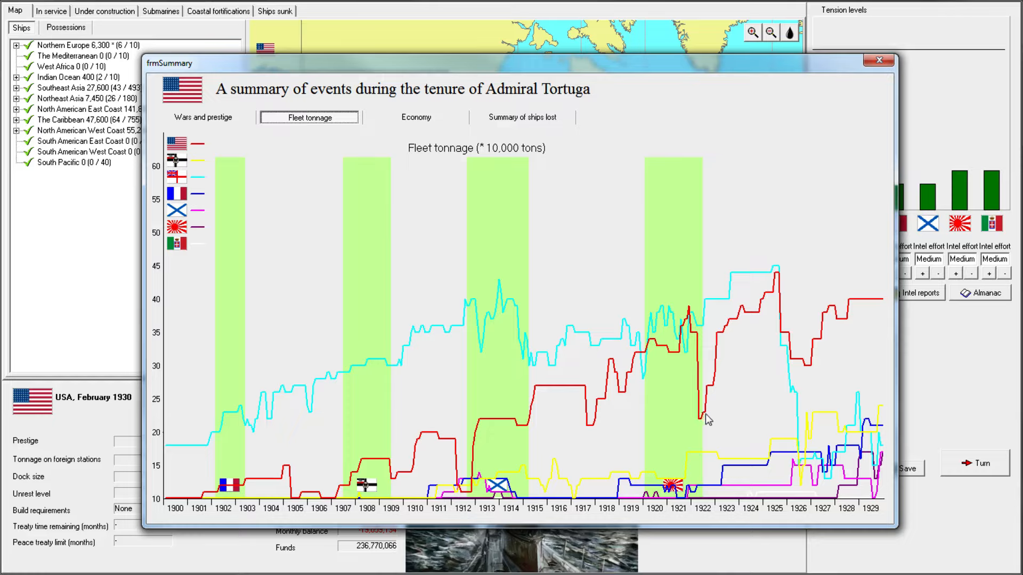
pyautogui.moveTo(702, 338)
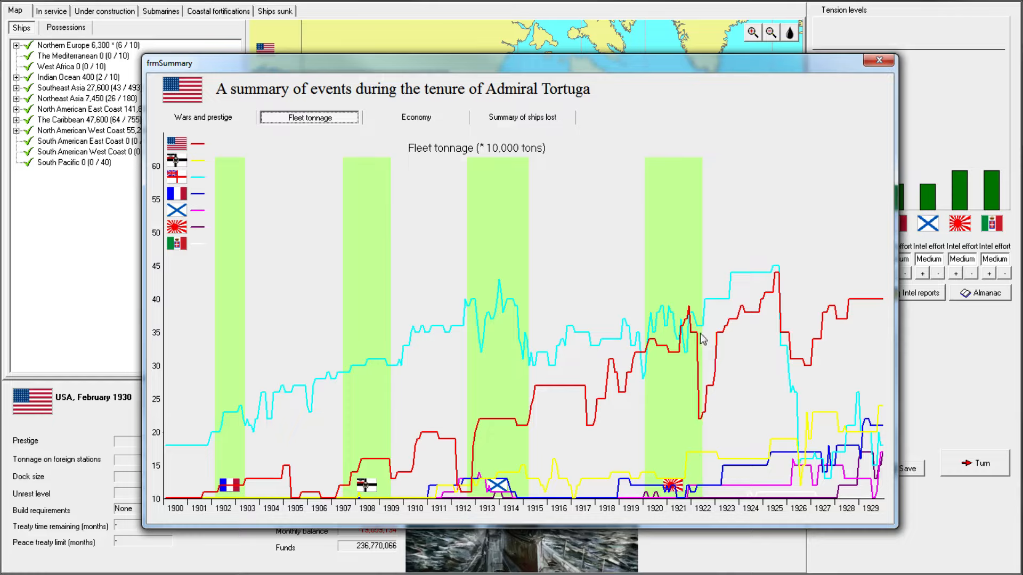
pyautogui.moveTo(705, 349)
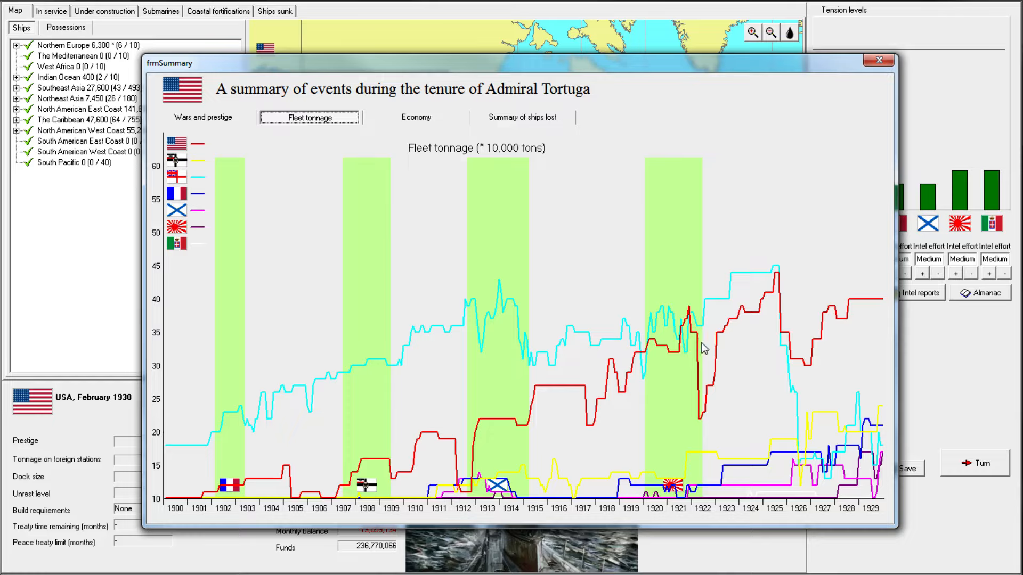
pyautogui.moveTo(691, 325)
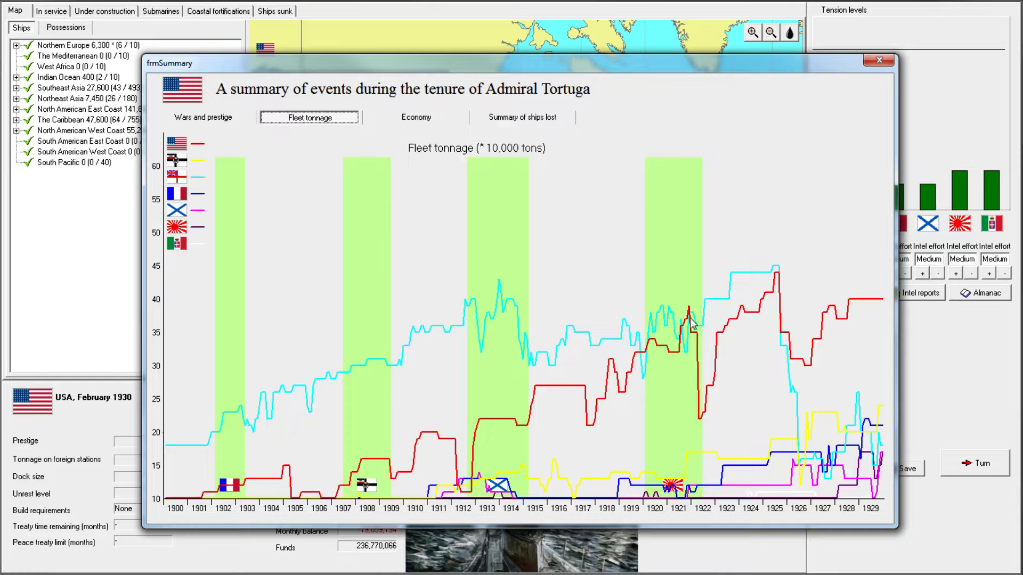
pyautogui.moveTo(707, 409)
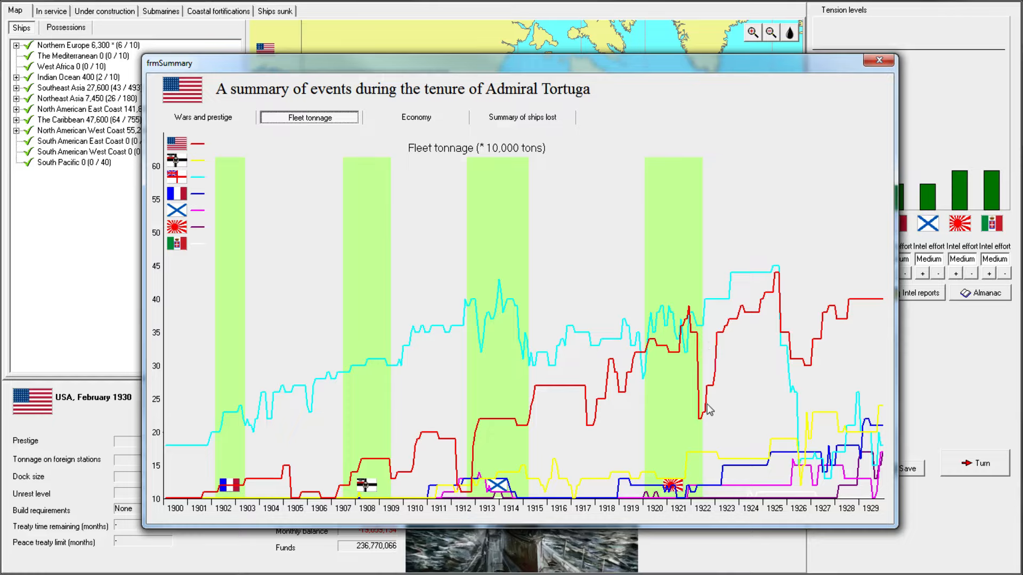
pyautogui.moveTo(672, 334)
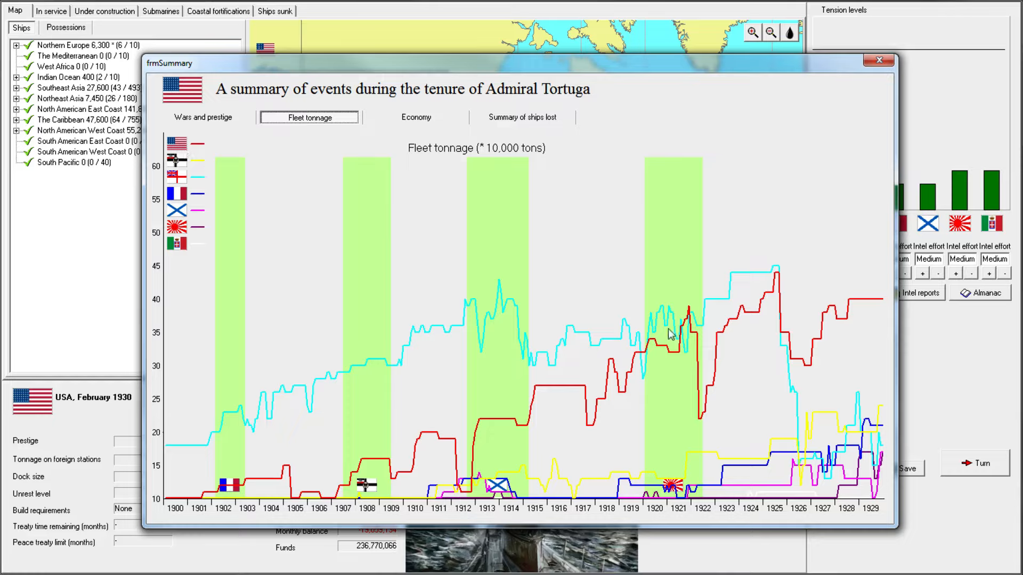
pyautogui.moveTo(805, 303)
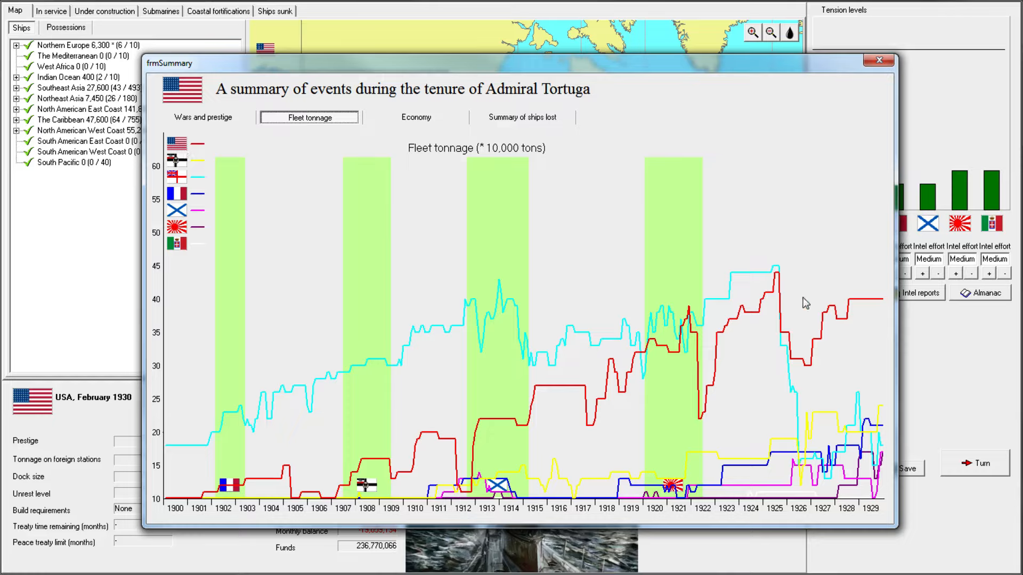
pyautogui.moveTo(796, 308)
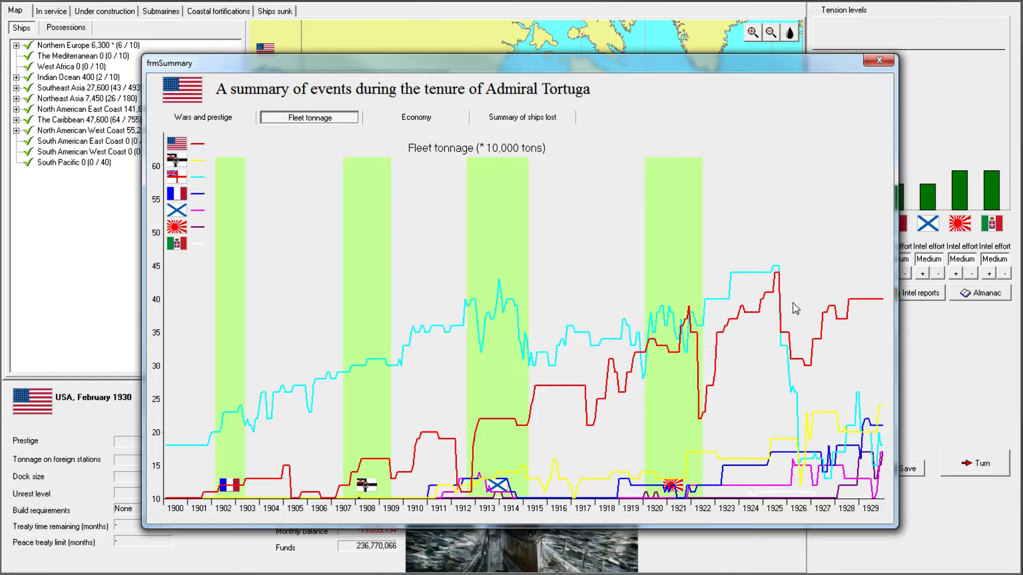
pyautogui.moveTo(769, 310)
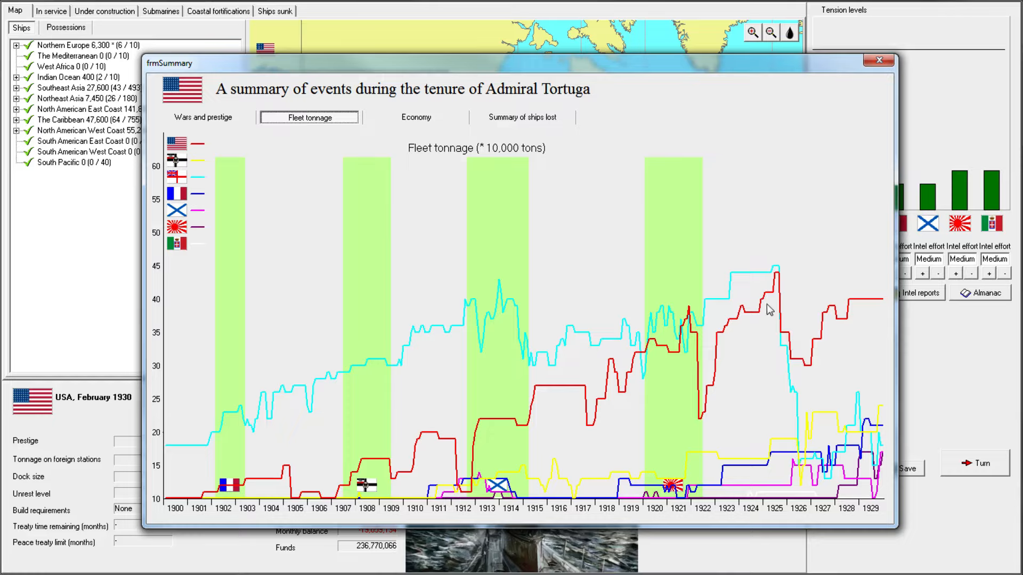
pyautogui.moveTo(781, 275)
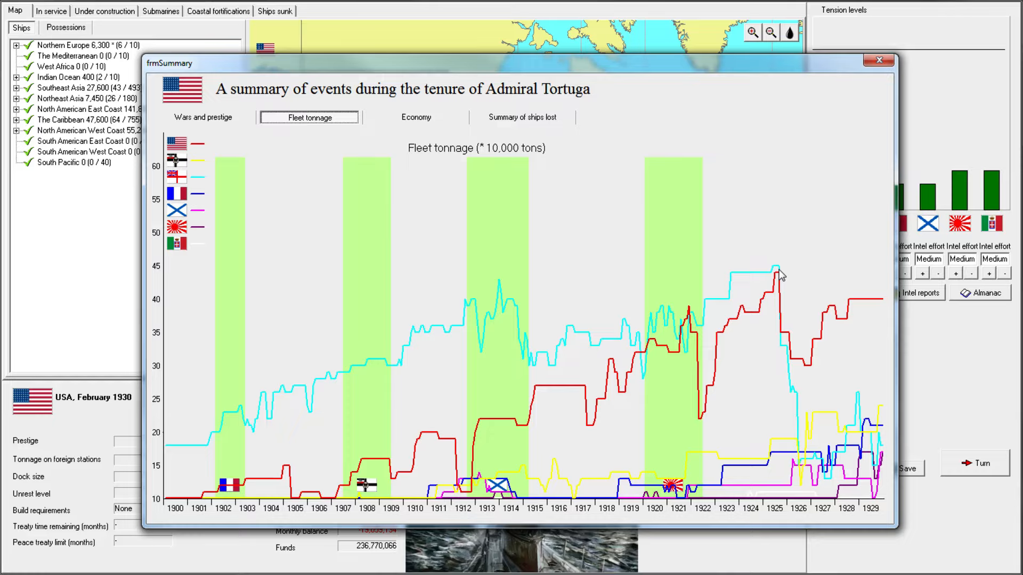
pyautogui.moveTo(803, 469)
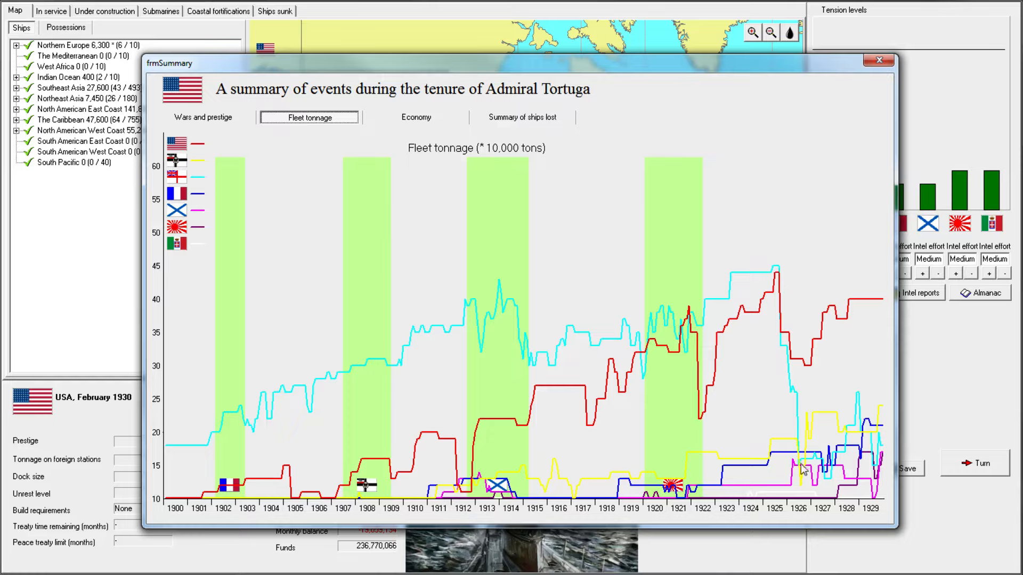
pyautogui.moveTo(790, 381)
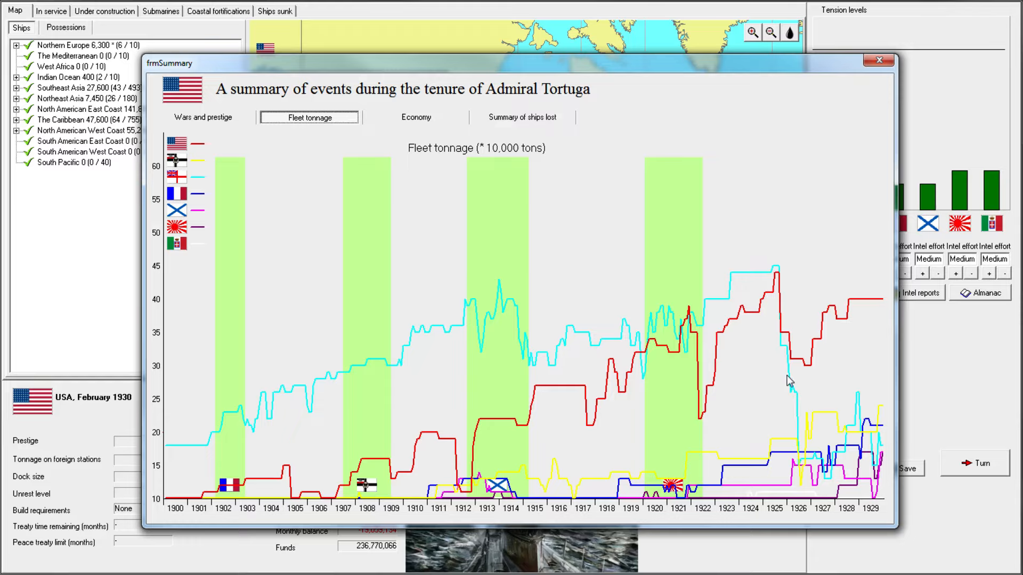
pyautogui.moveTo(806, 473)
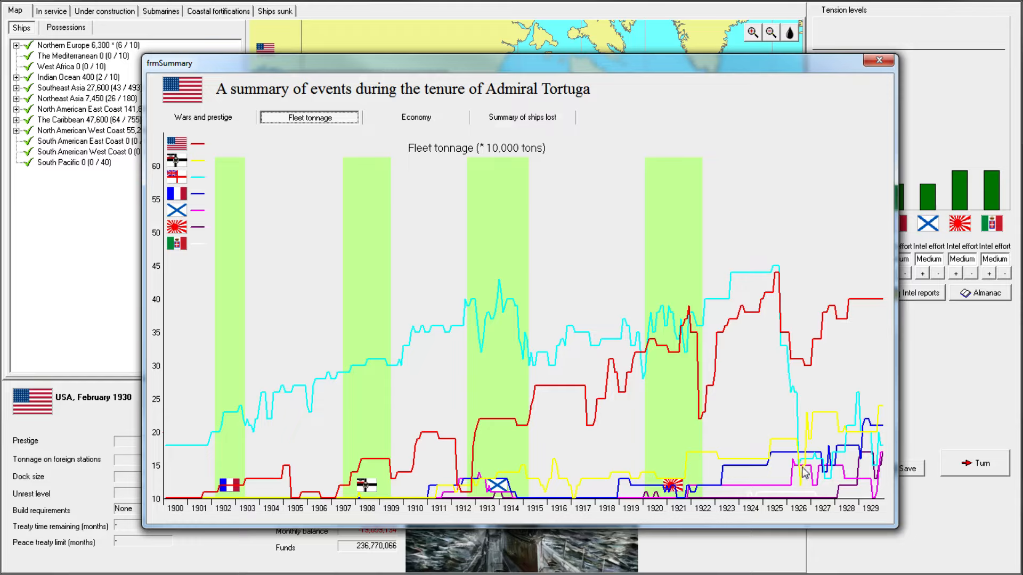
pyautogui.moveTo(803, 469)
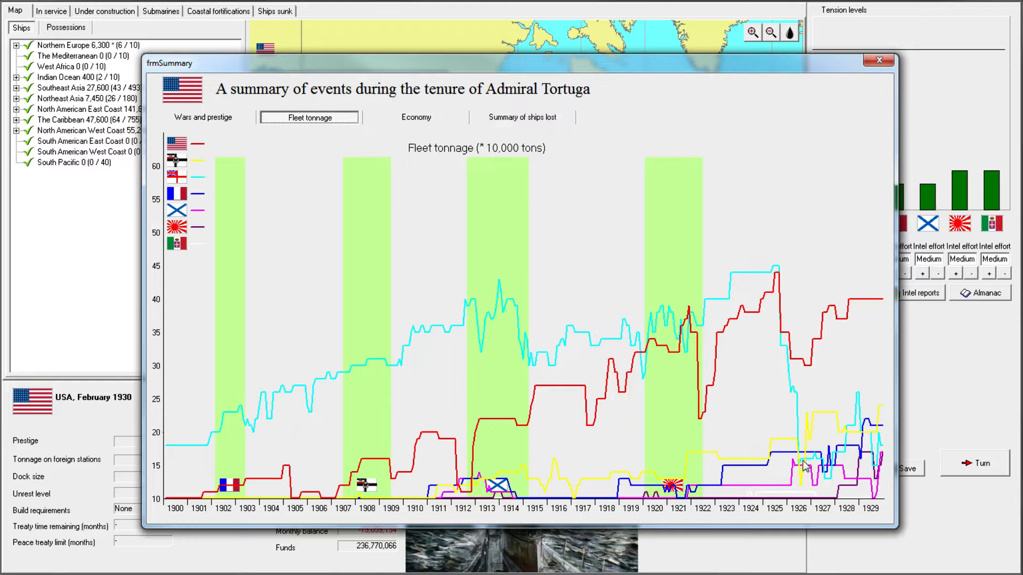
pyautogui.moveTo(753, 243)
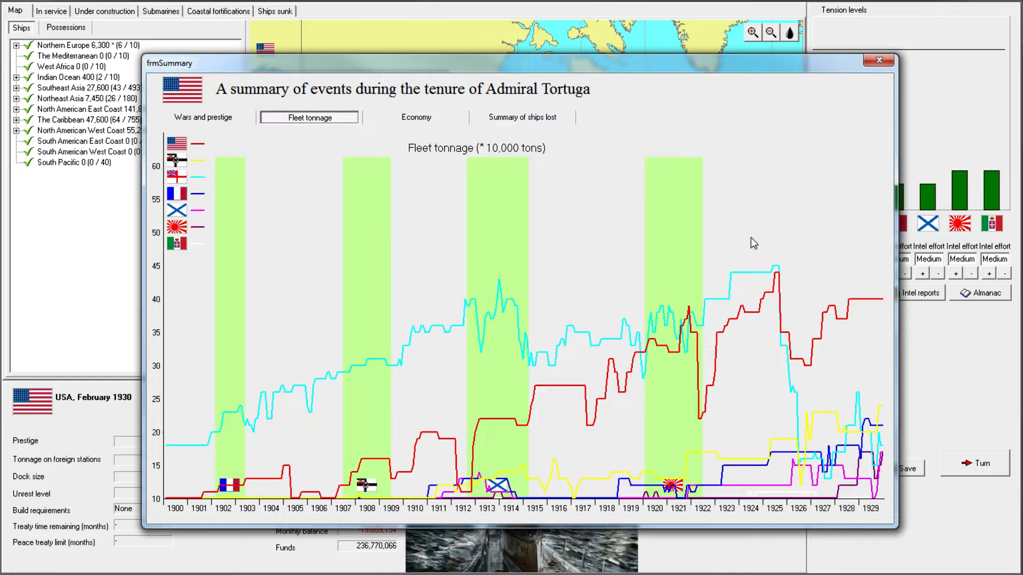
pyautogui.moveTo(792, 275)
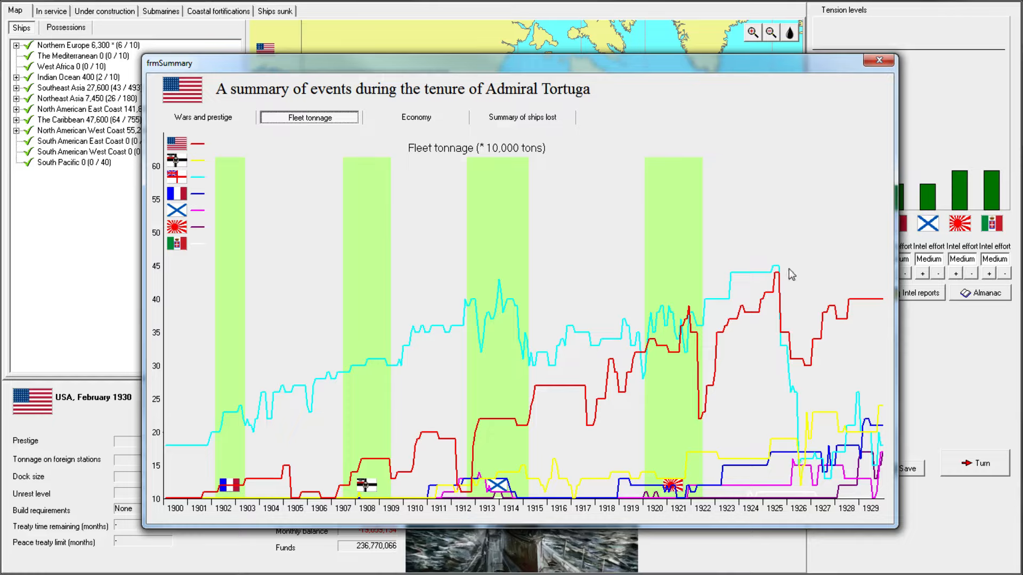
pyautogui.moveTo(728, 359)
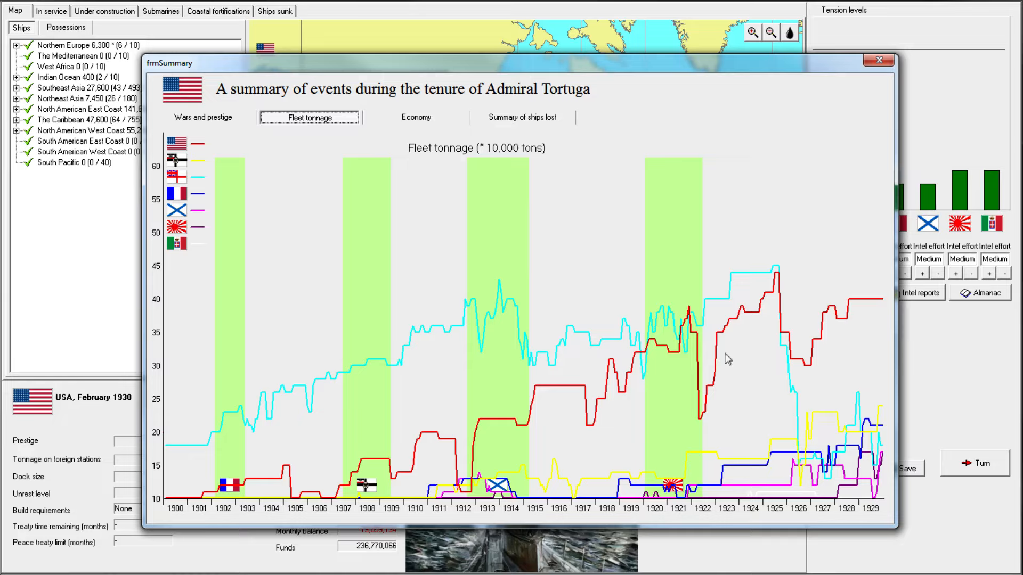
# - Show the Economy page graphing each nation's base resources from 1900 to 1929
pyautogui.click(415, 117)
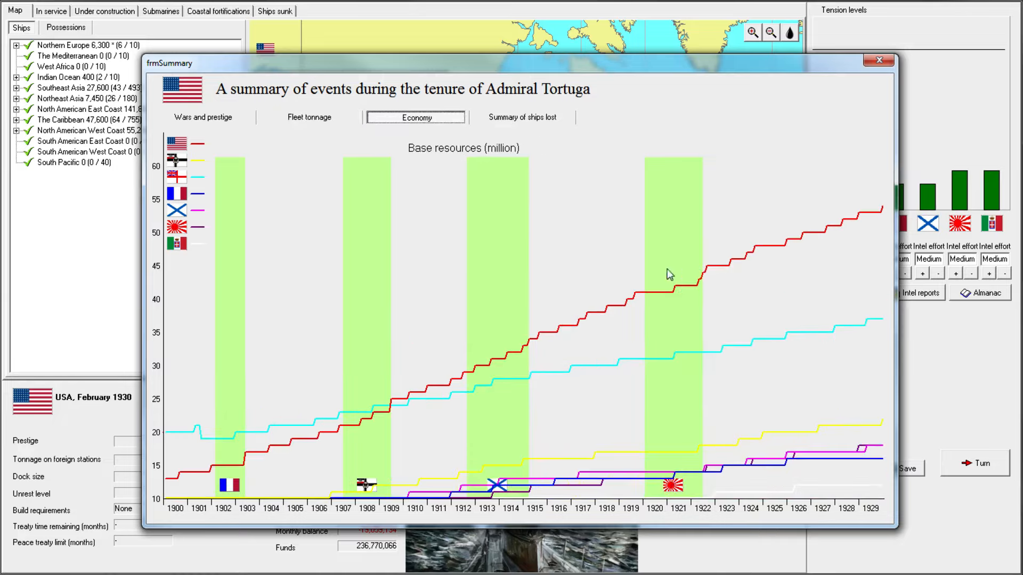
pyautogui.moveTo(754, 275)
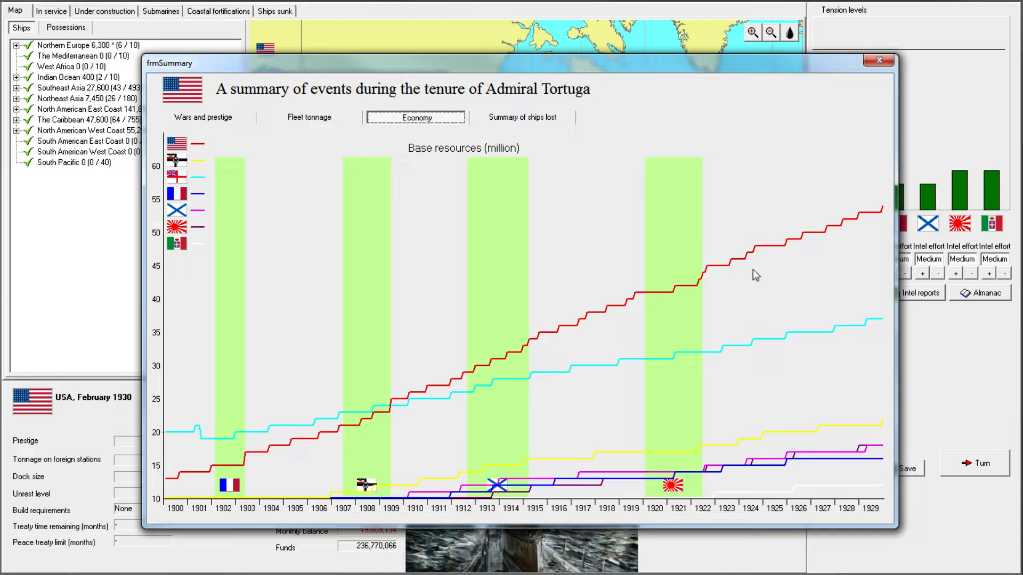
pyautogui.moveTo(604, 307)
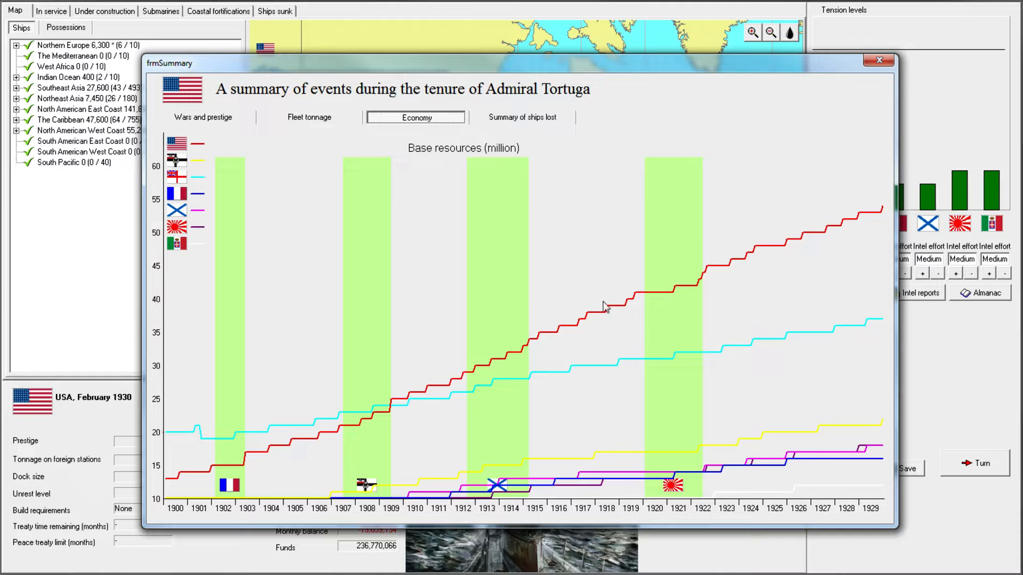
pyautogui.moveTo(405, 409)
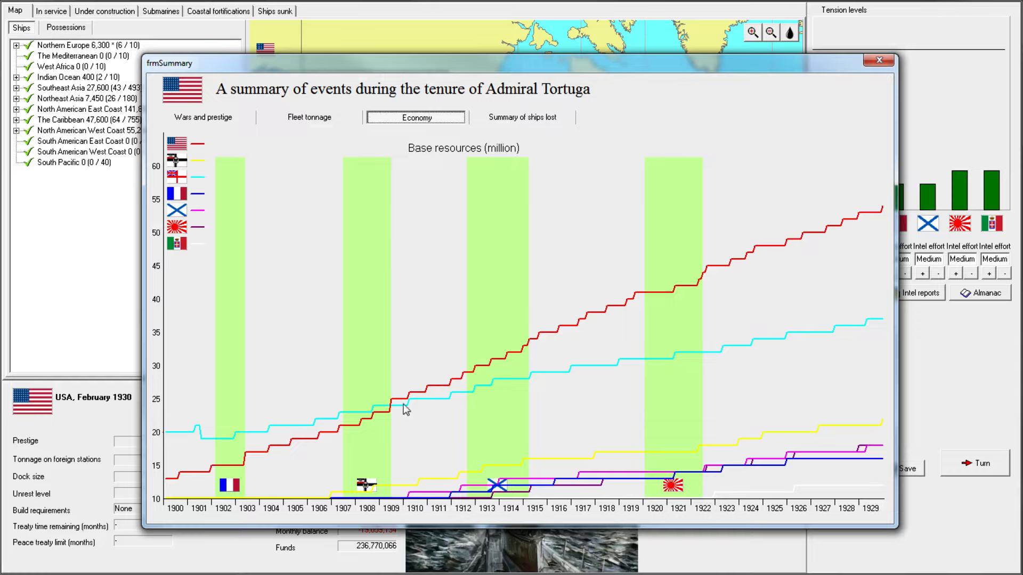
pyautogui.moveTo(655, 288)
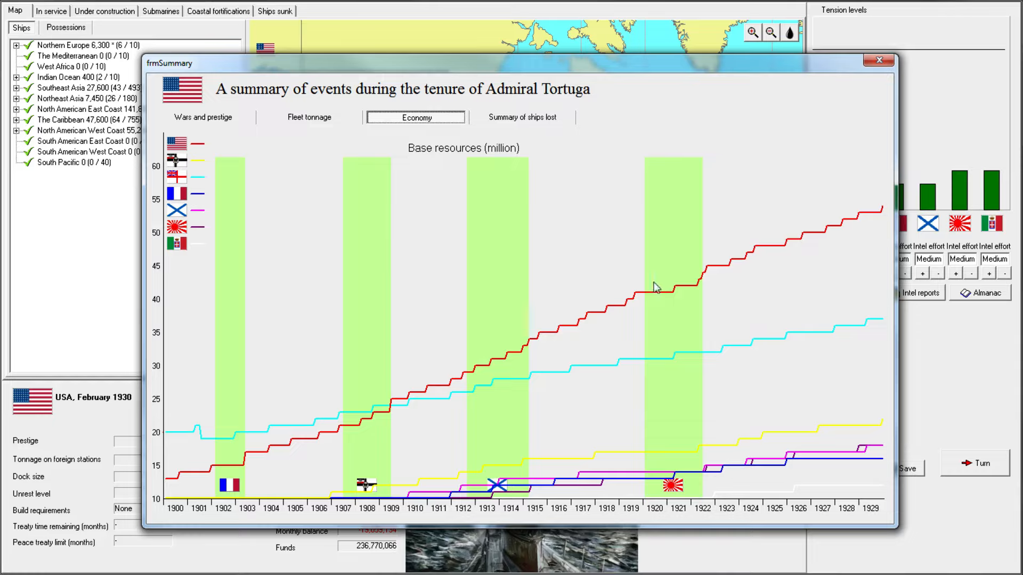
pyautogui.moveTo(212, 462)
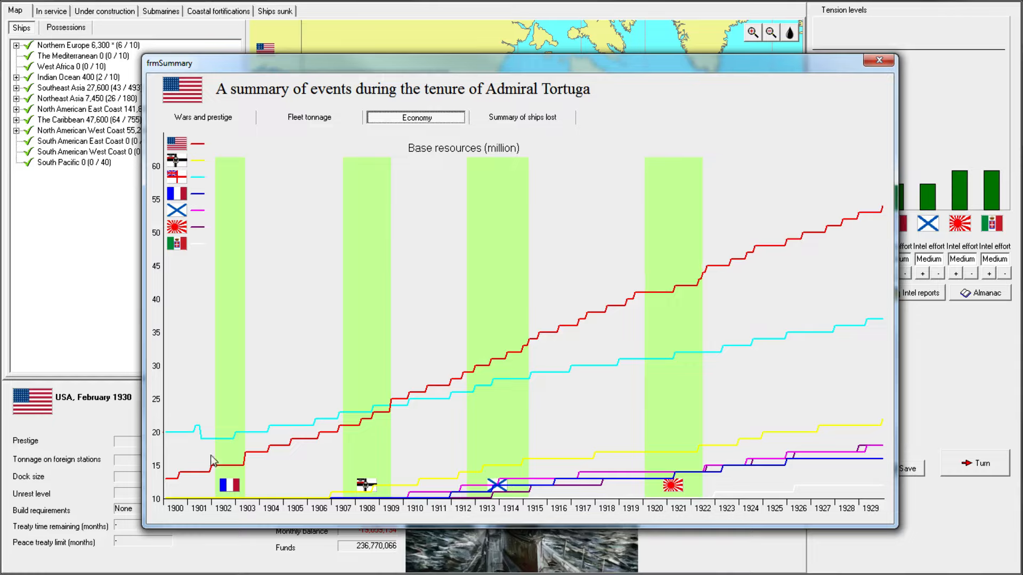
pyautogui.moveTo(769, 333)
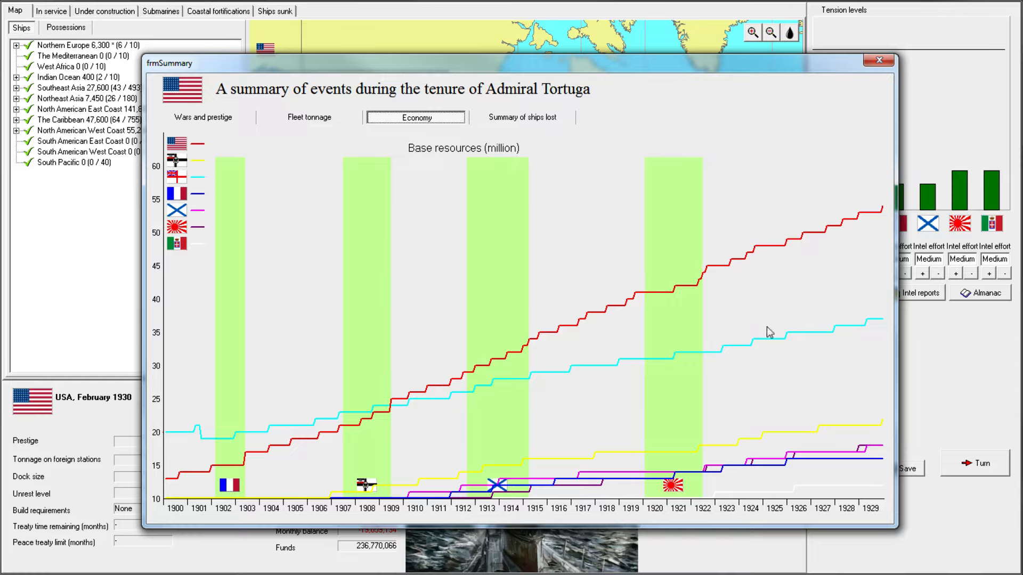
pyautogui.moveTo(539, 124)
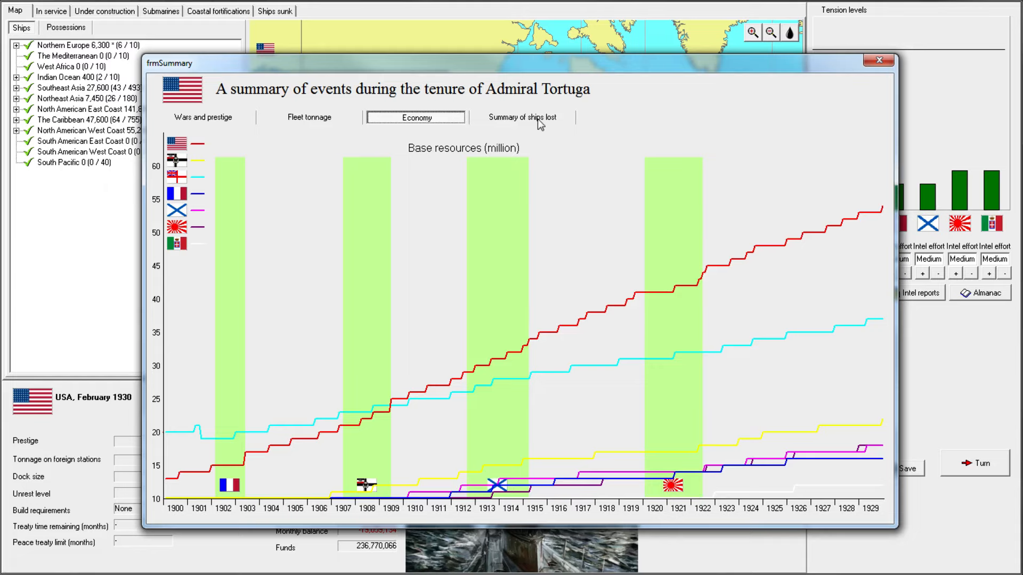
# - Highlight the USA, Germany and Great Britain ships-lost rows, then return to the wars and prestige graph
pyautogui.click(522, 117)
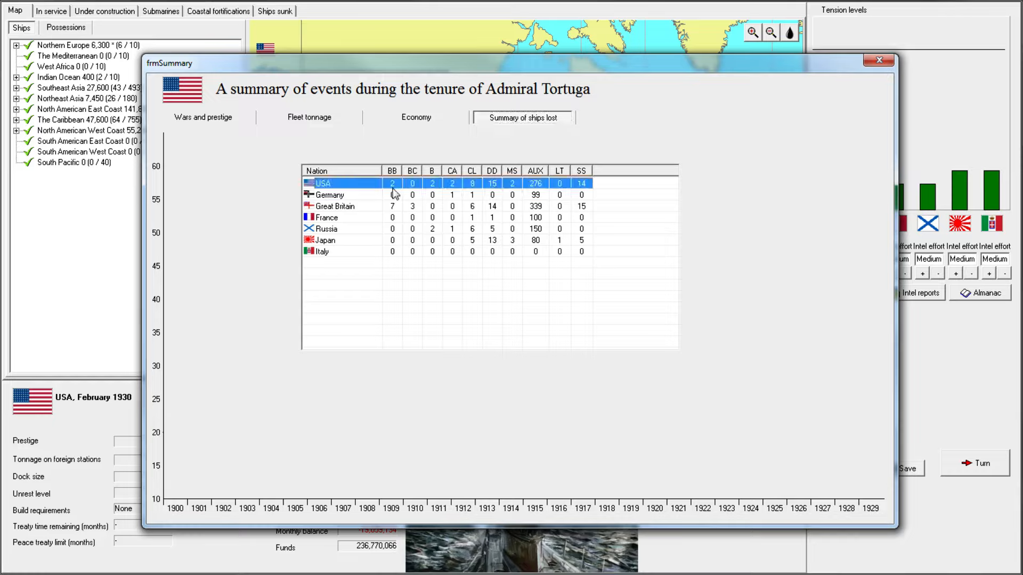
pyautogui.click(329, 193)
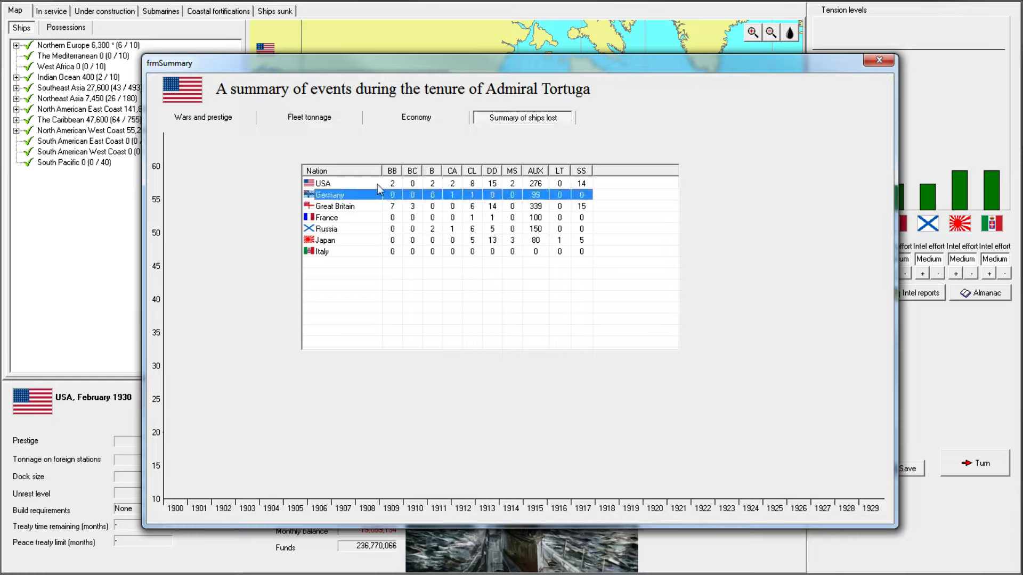
pyautogui.click(342, 184)
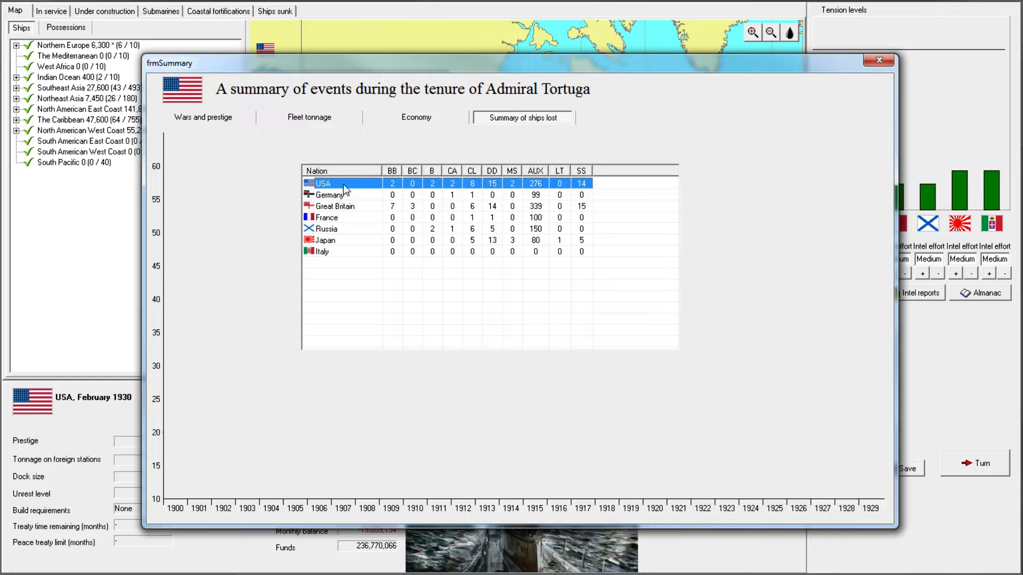
pyautogui.click(330, 194)
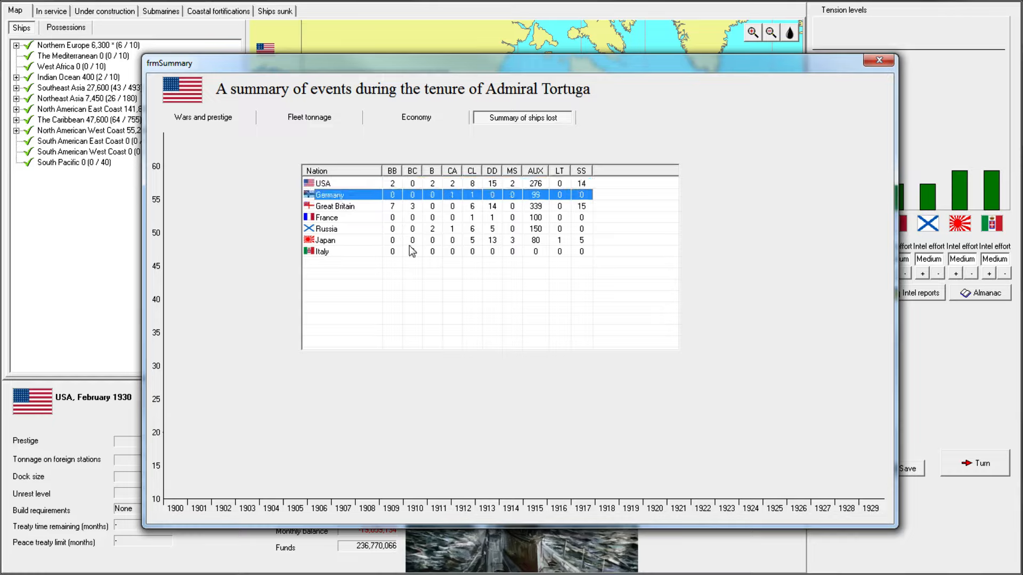
pyautogui.moveTo(556, 217)
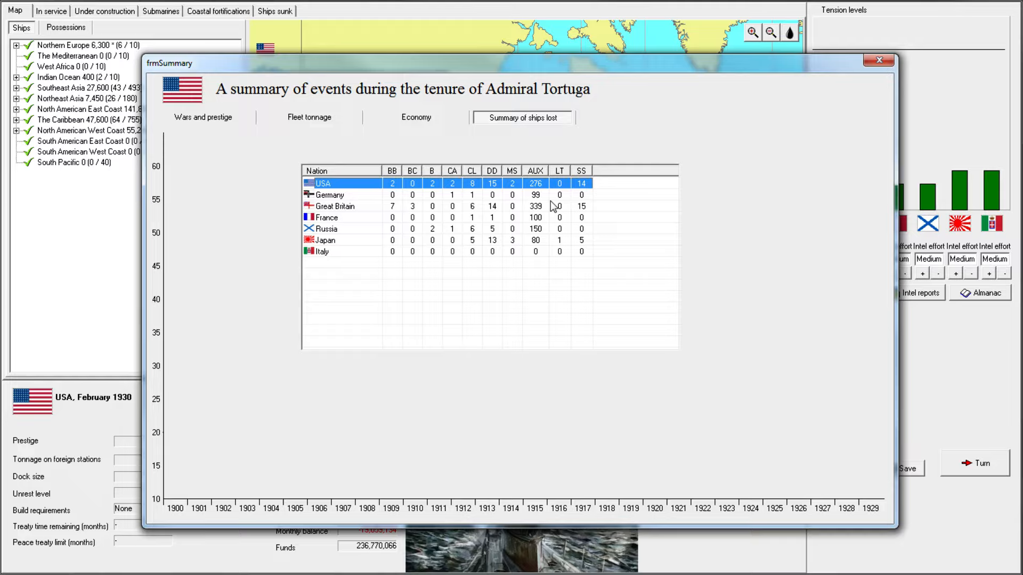
pyautogui.moveTo(380, 201)
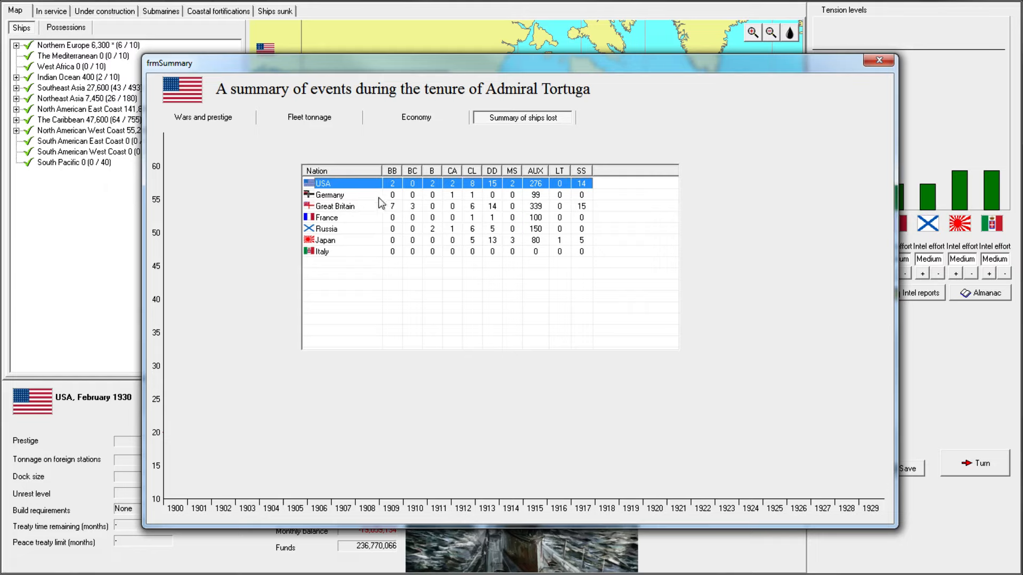
pyautogui.click(334, 206)
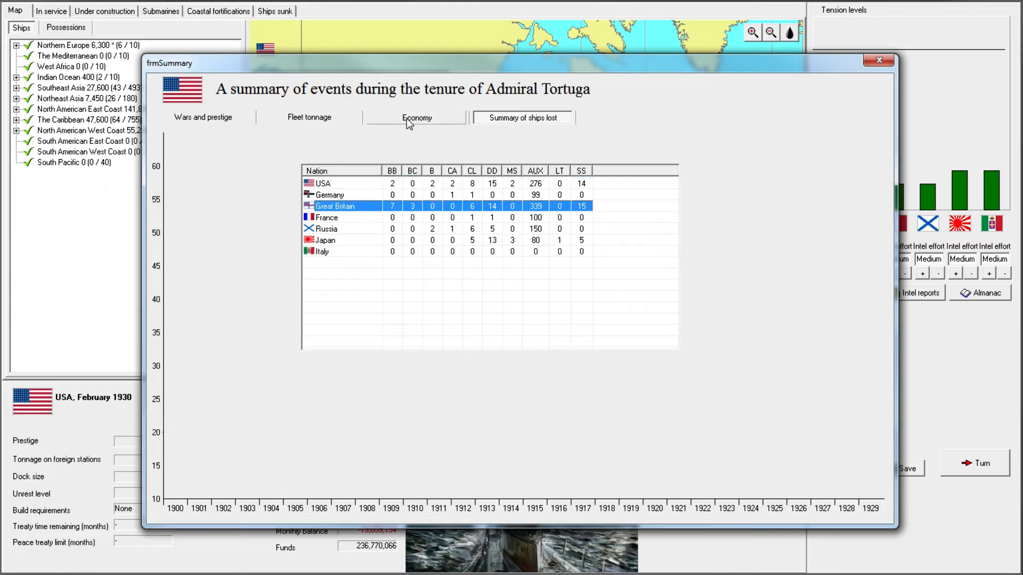
pyautogui.click(202, 118)
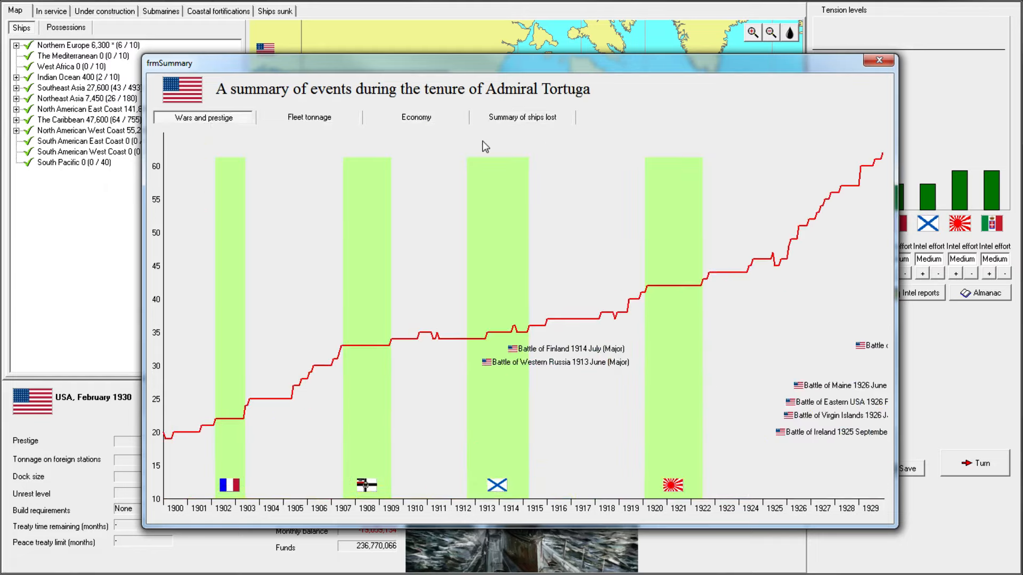
pyautogui.moveTo(879, 61)
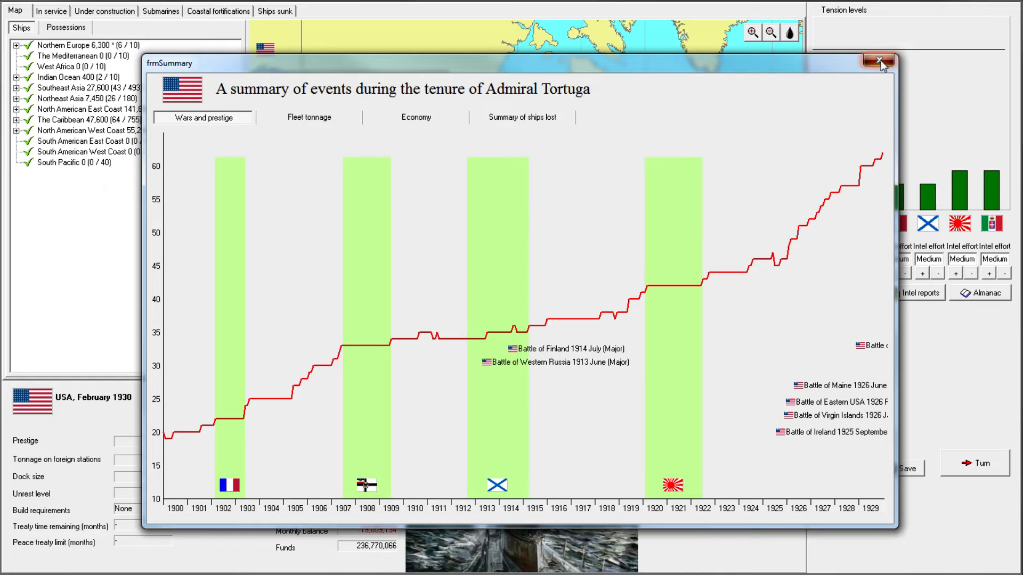
# - Close the summary, review Admiral Tortuga's 1902 and 1930 (63 prestige) Hall of Fame entries, and exit to the map
pyautogui.click(879, 59)
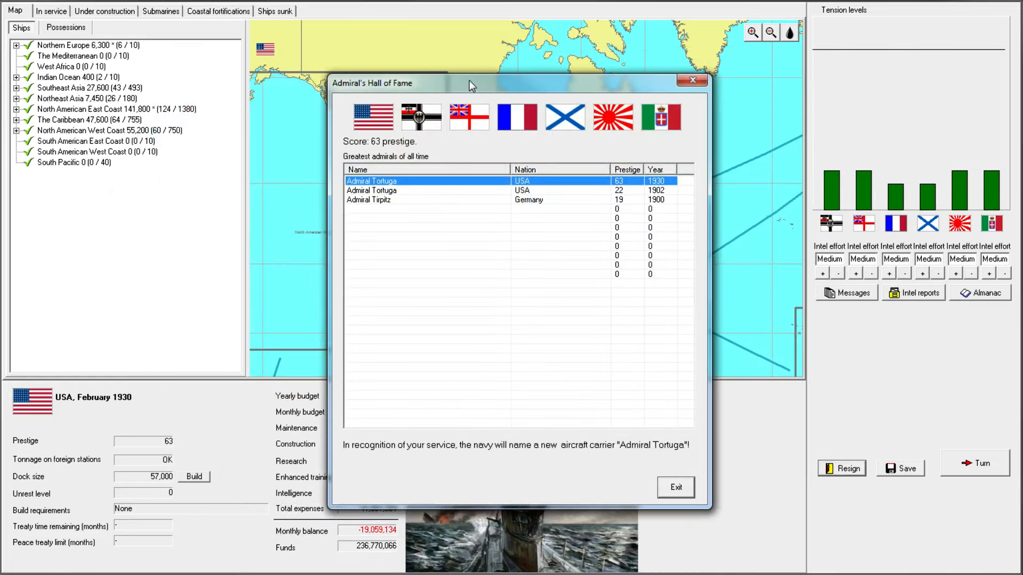
pyautogui.moveTo(469, 83); pyautogui.dragTo(470, 92)
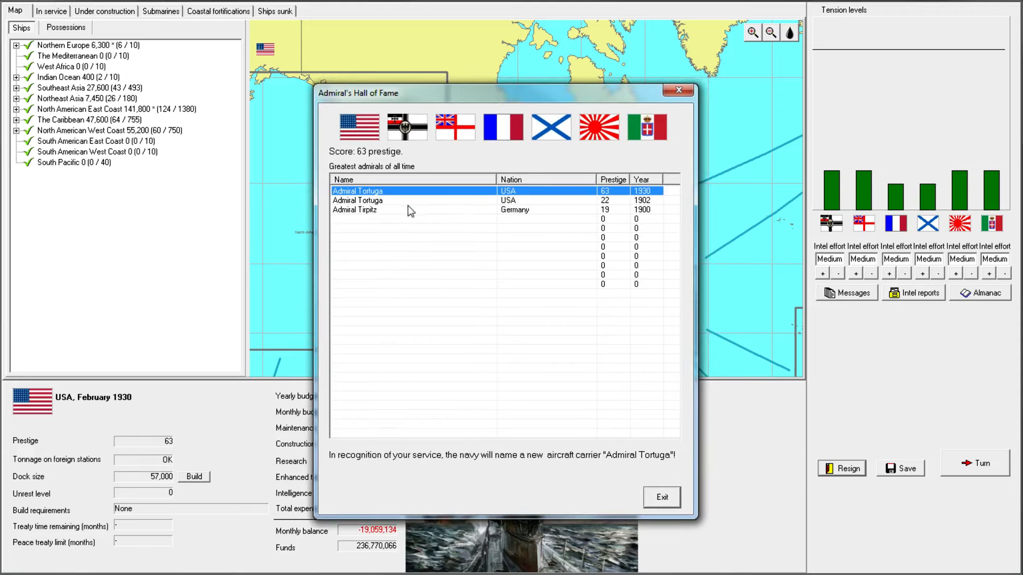
pyautogui.click(358, 200)
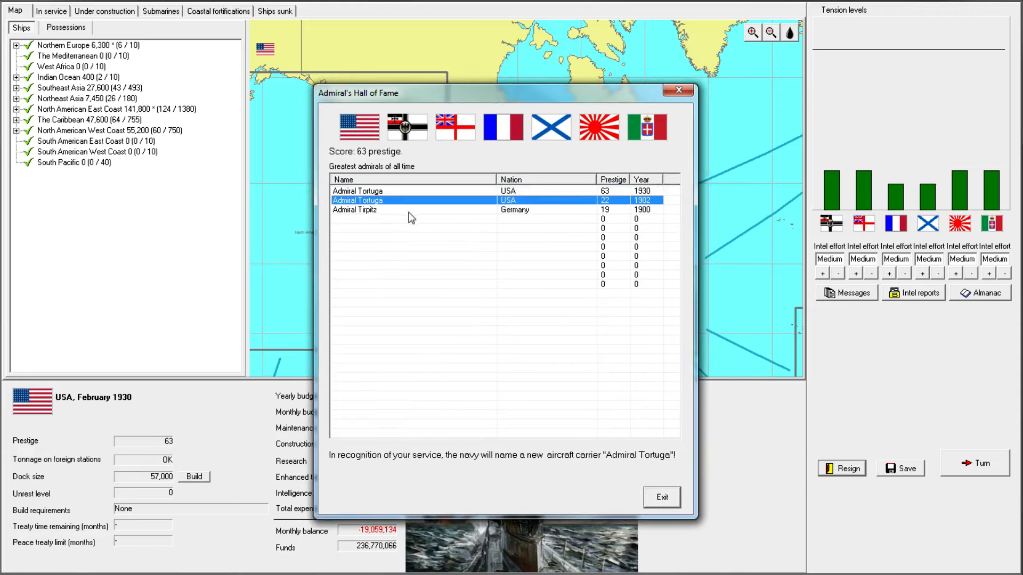
pyautogui.click(411, 191)
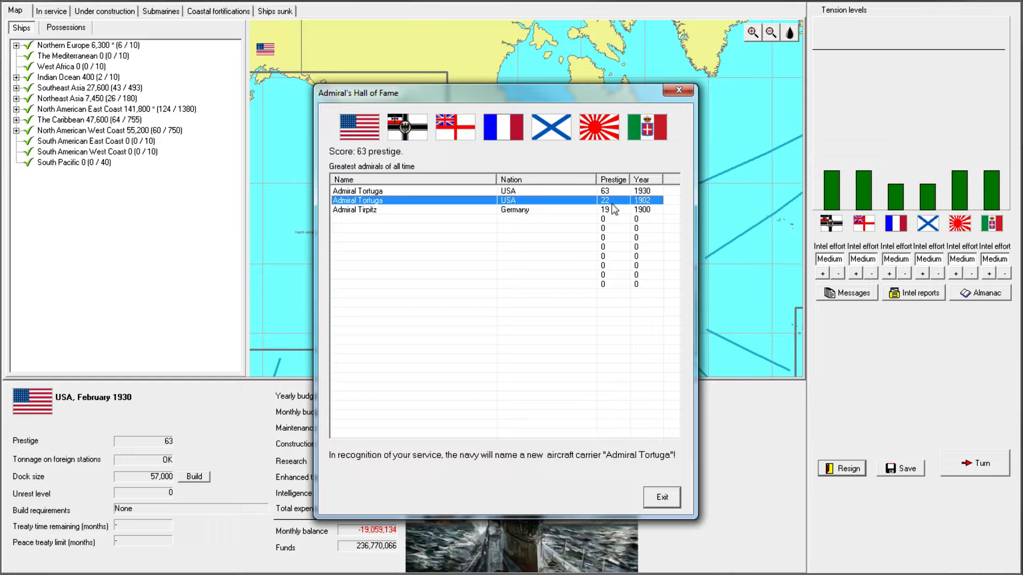
pyautogui.moveTo(473, 480)
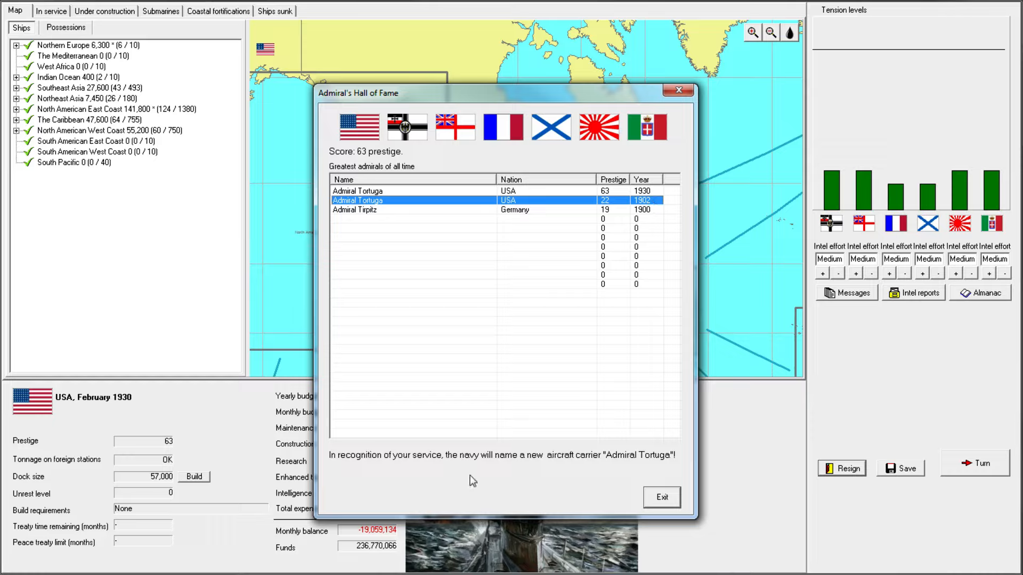
pyautogui.click(412, 191)
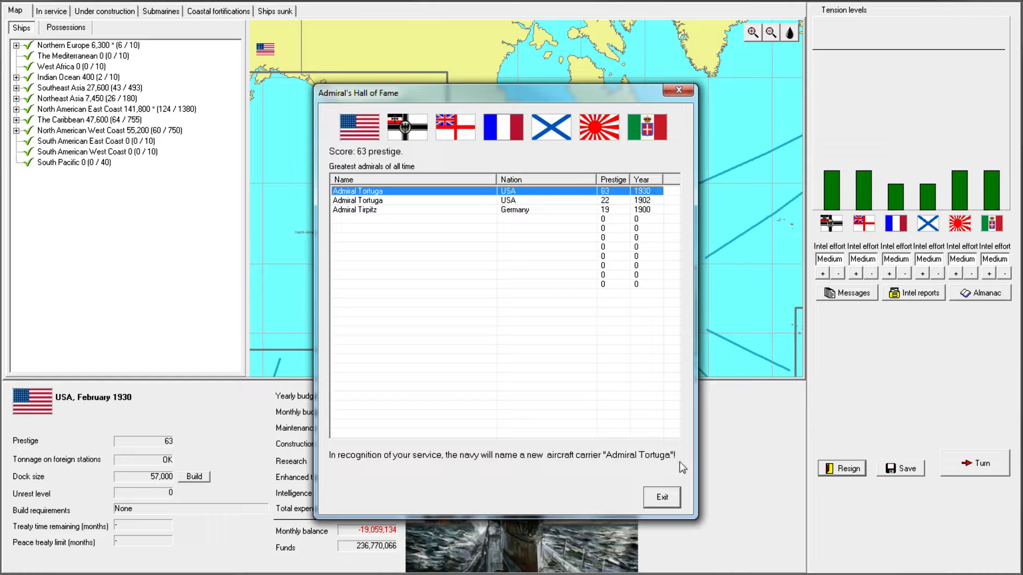
pyautogui.moveTo(448, 205)
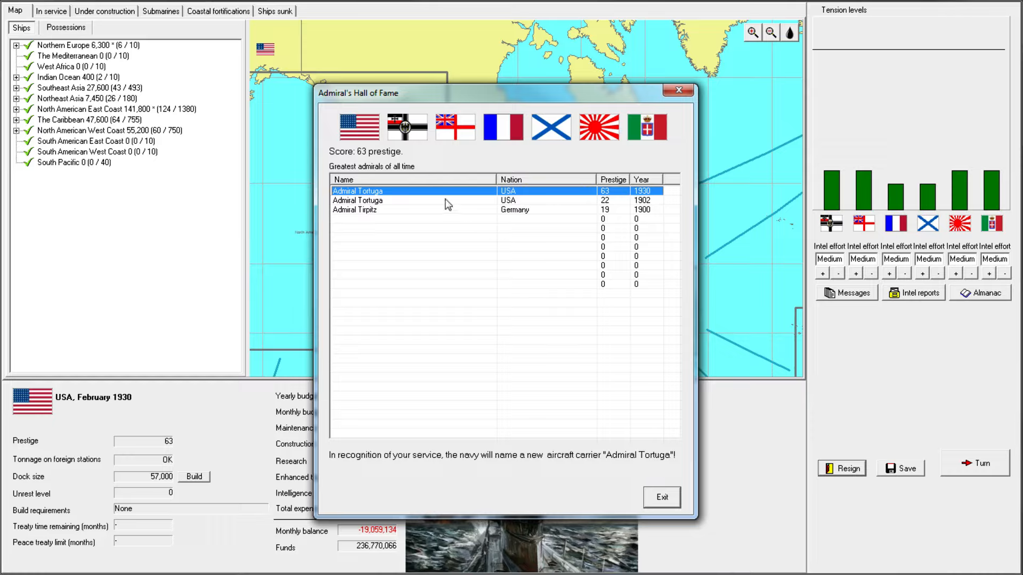
pyautogui.moveTo(460, 133)
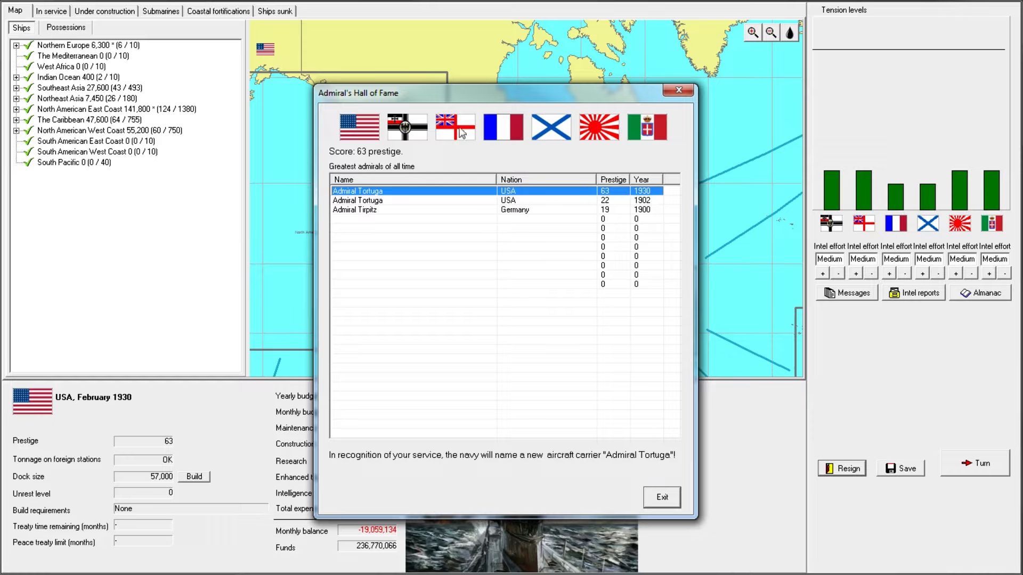
pyautogui.moveTo(662, 498)
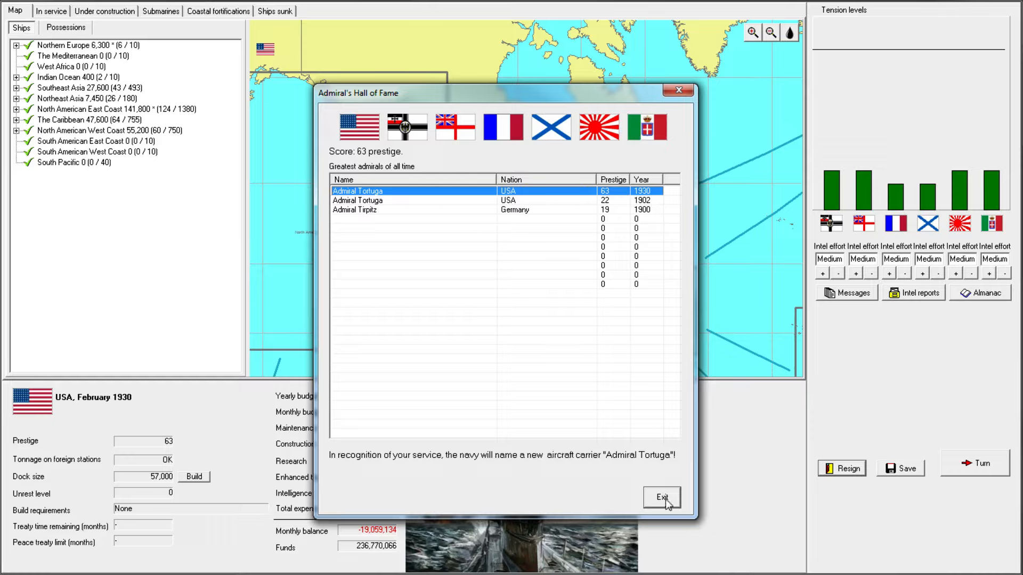
pyautogui.moveTo(662, 469)
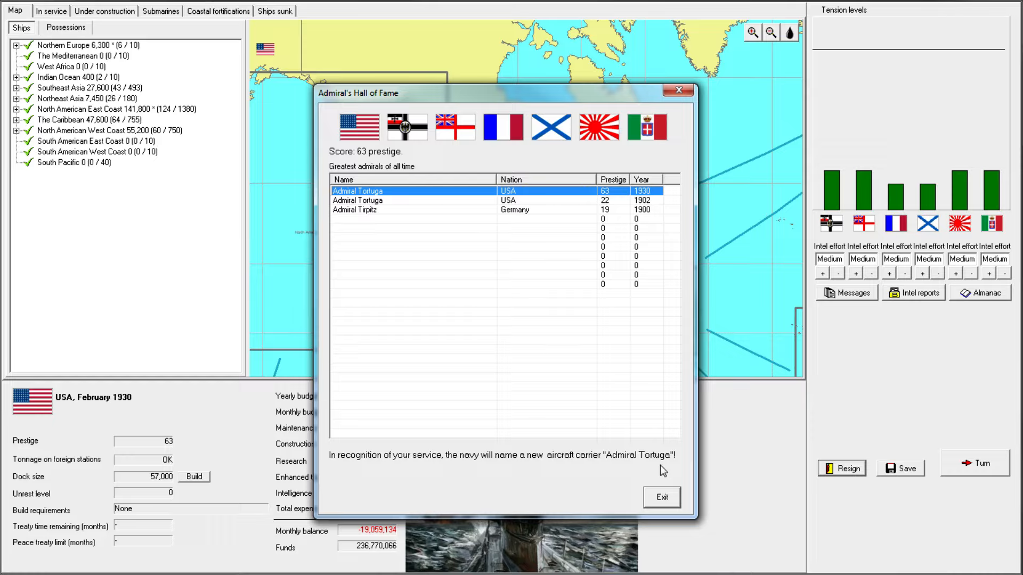
pyautogui.moveTo(652, 359)
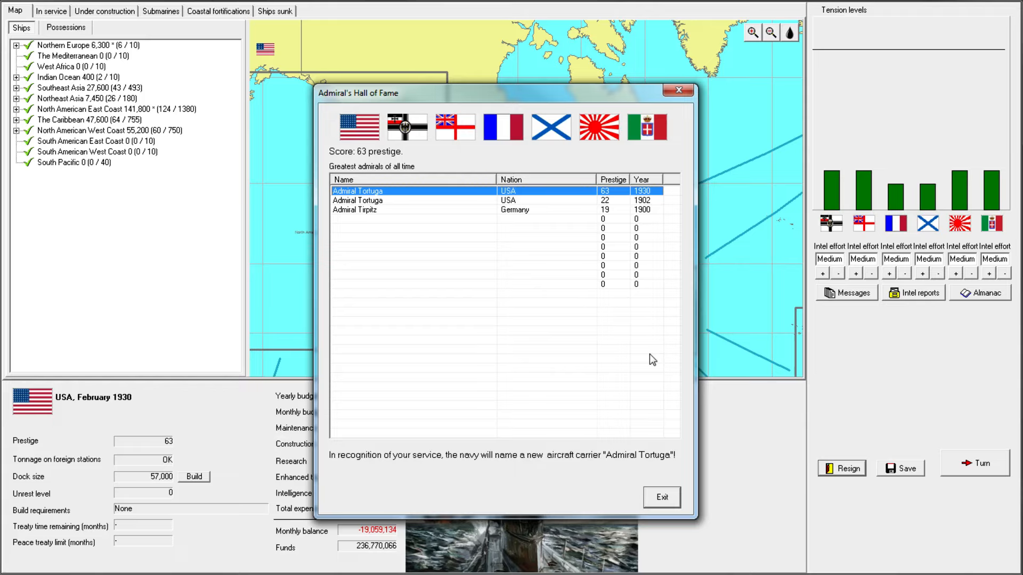
pyautogui.click(661, 498)
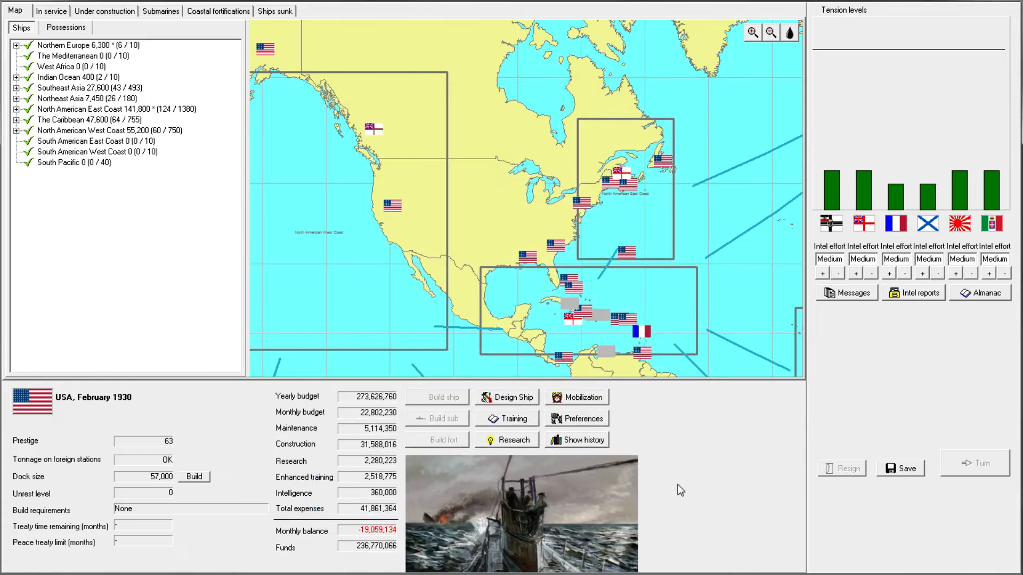